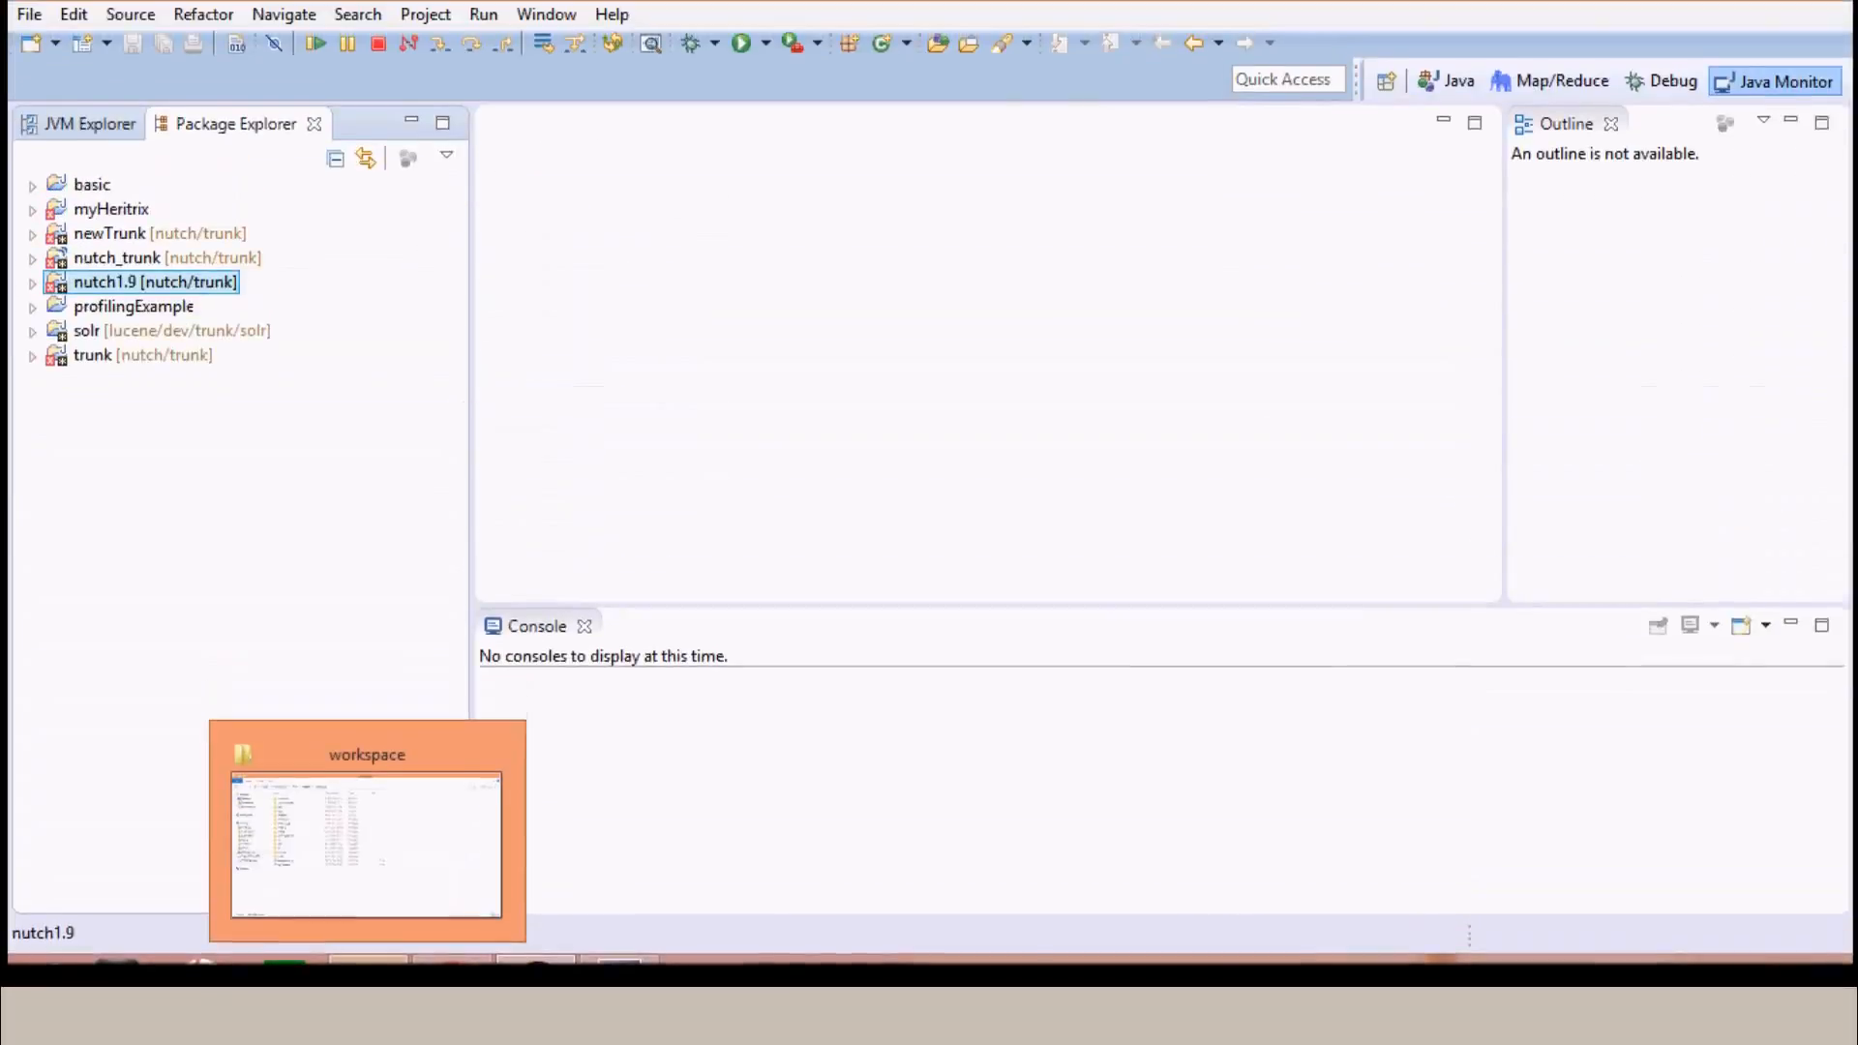
click(366, 829)
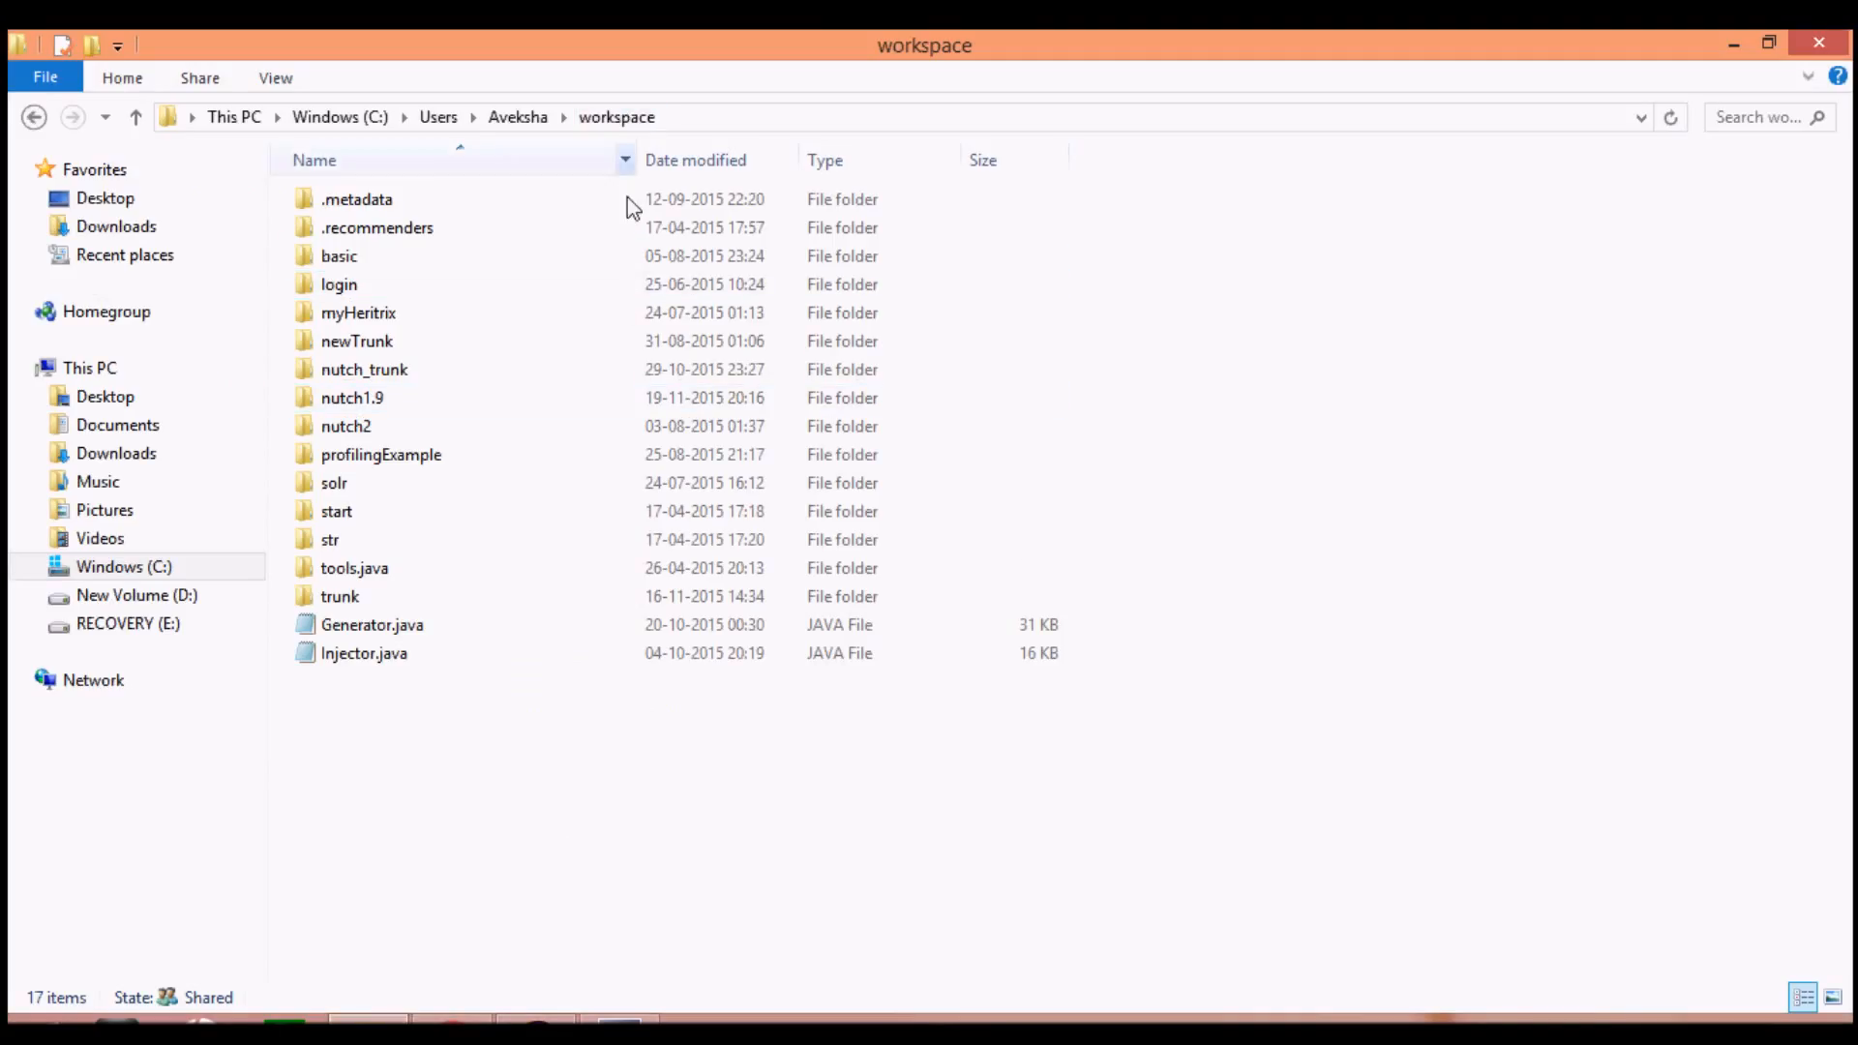
click(350, 397)
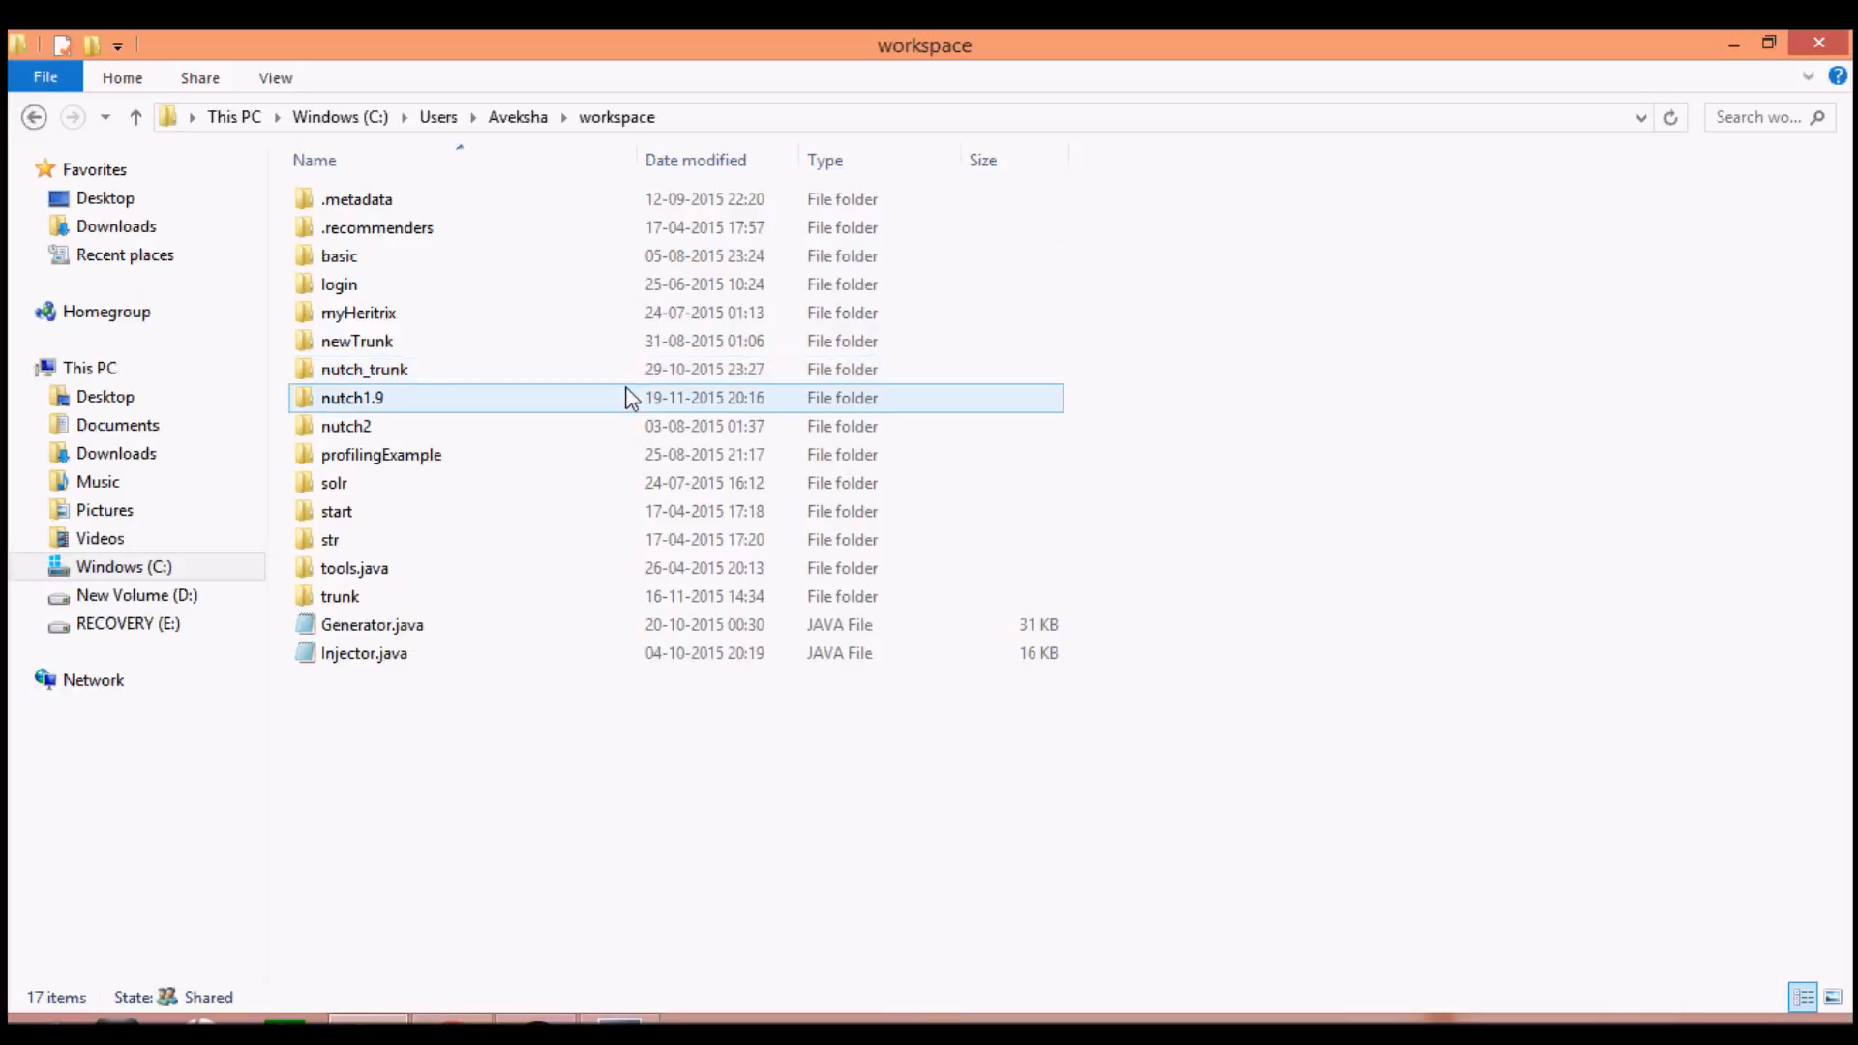
double_click(352, 397)
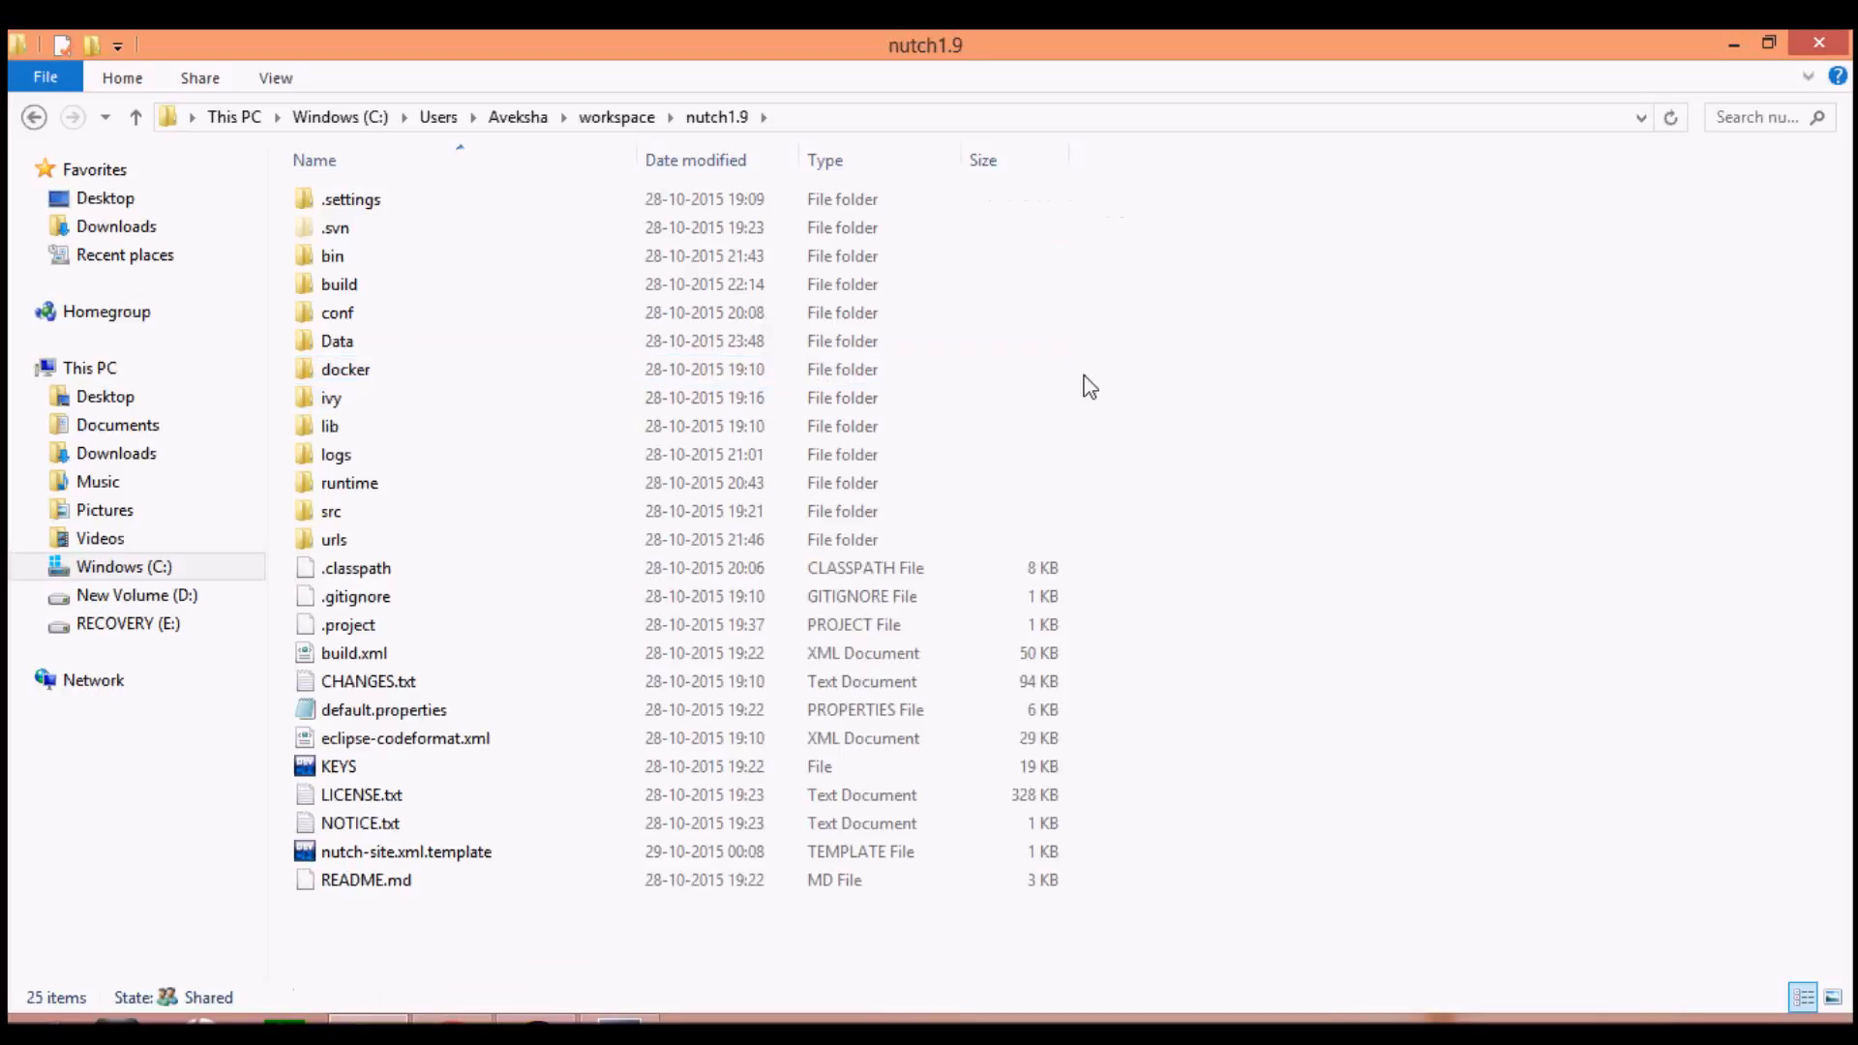
click(334, 539)
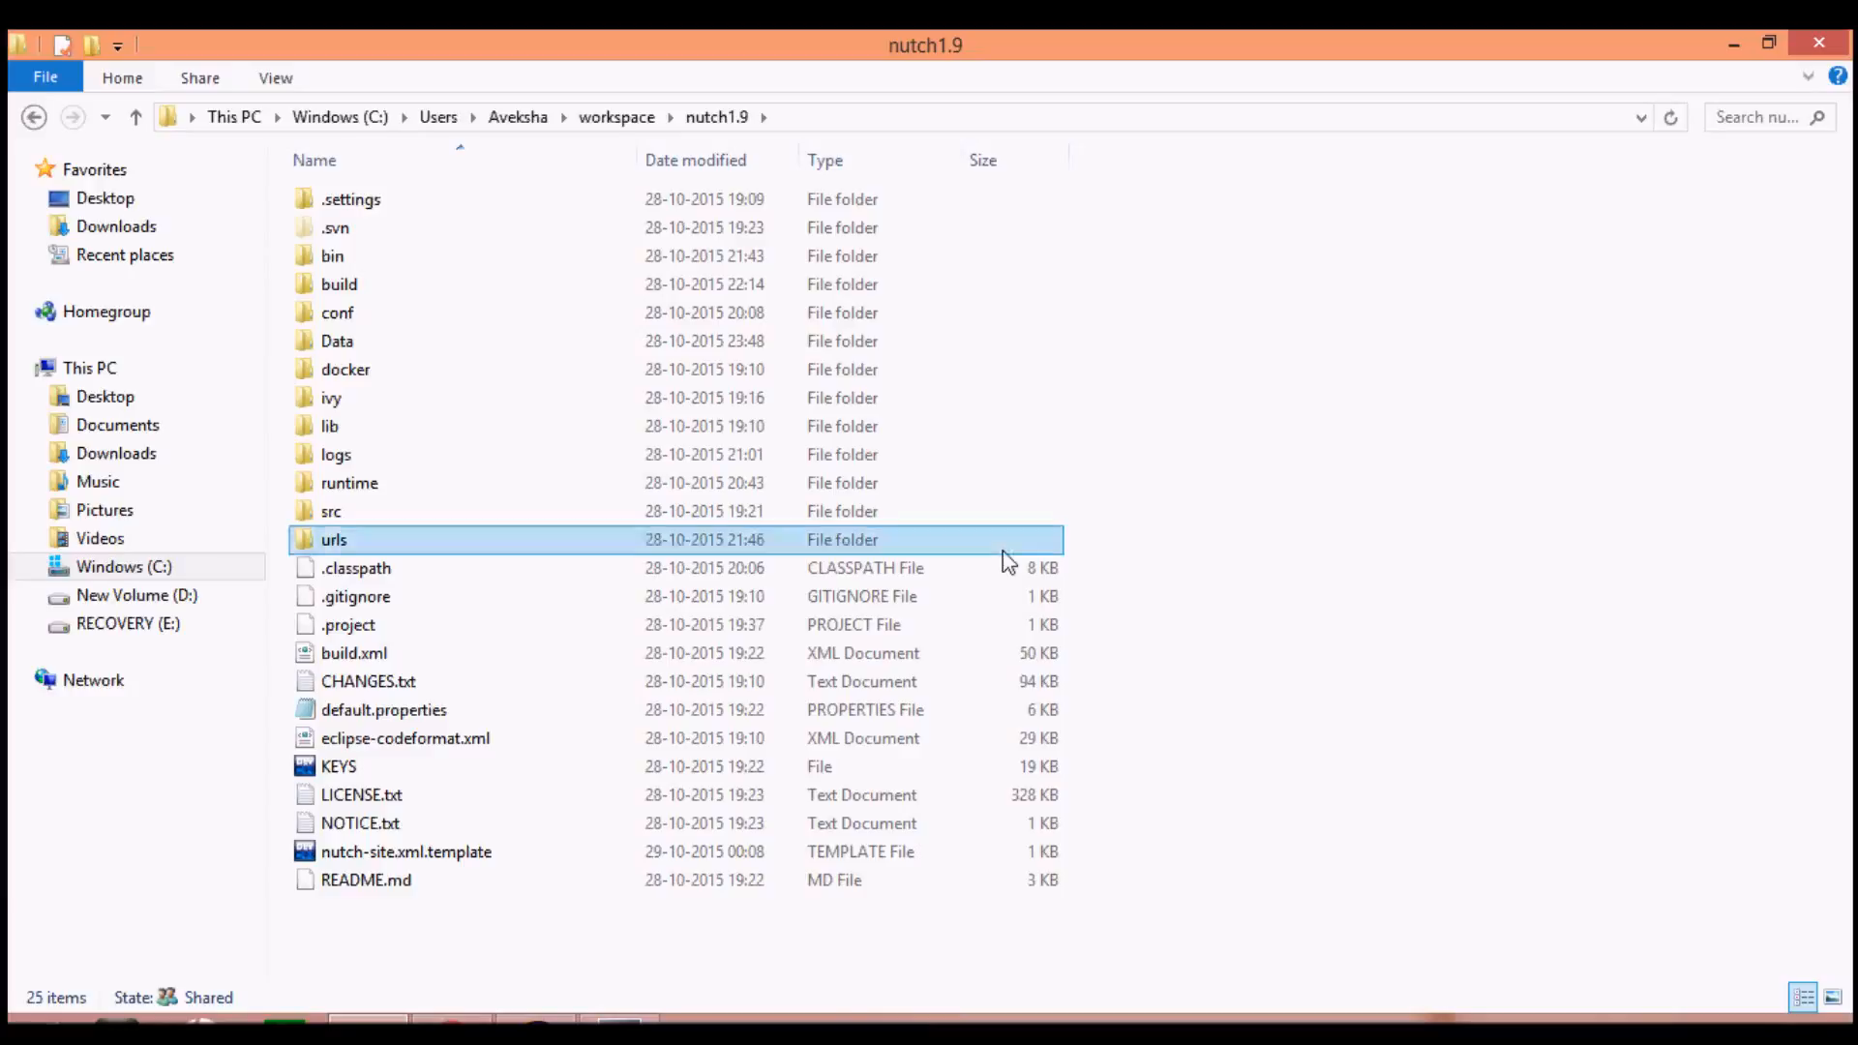
double_click(334, 539)
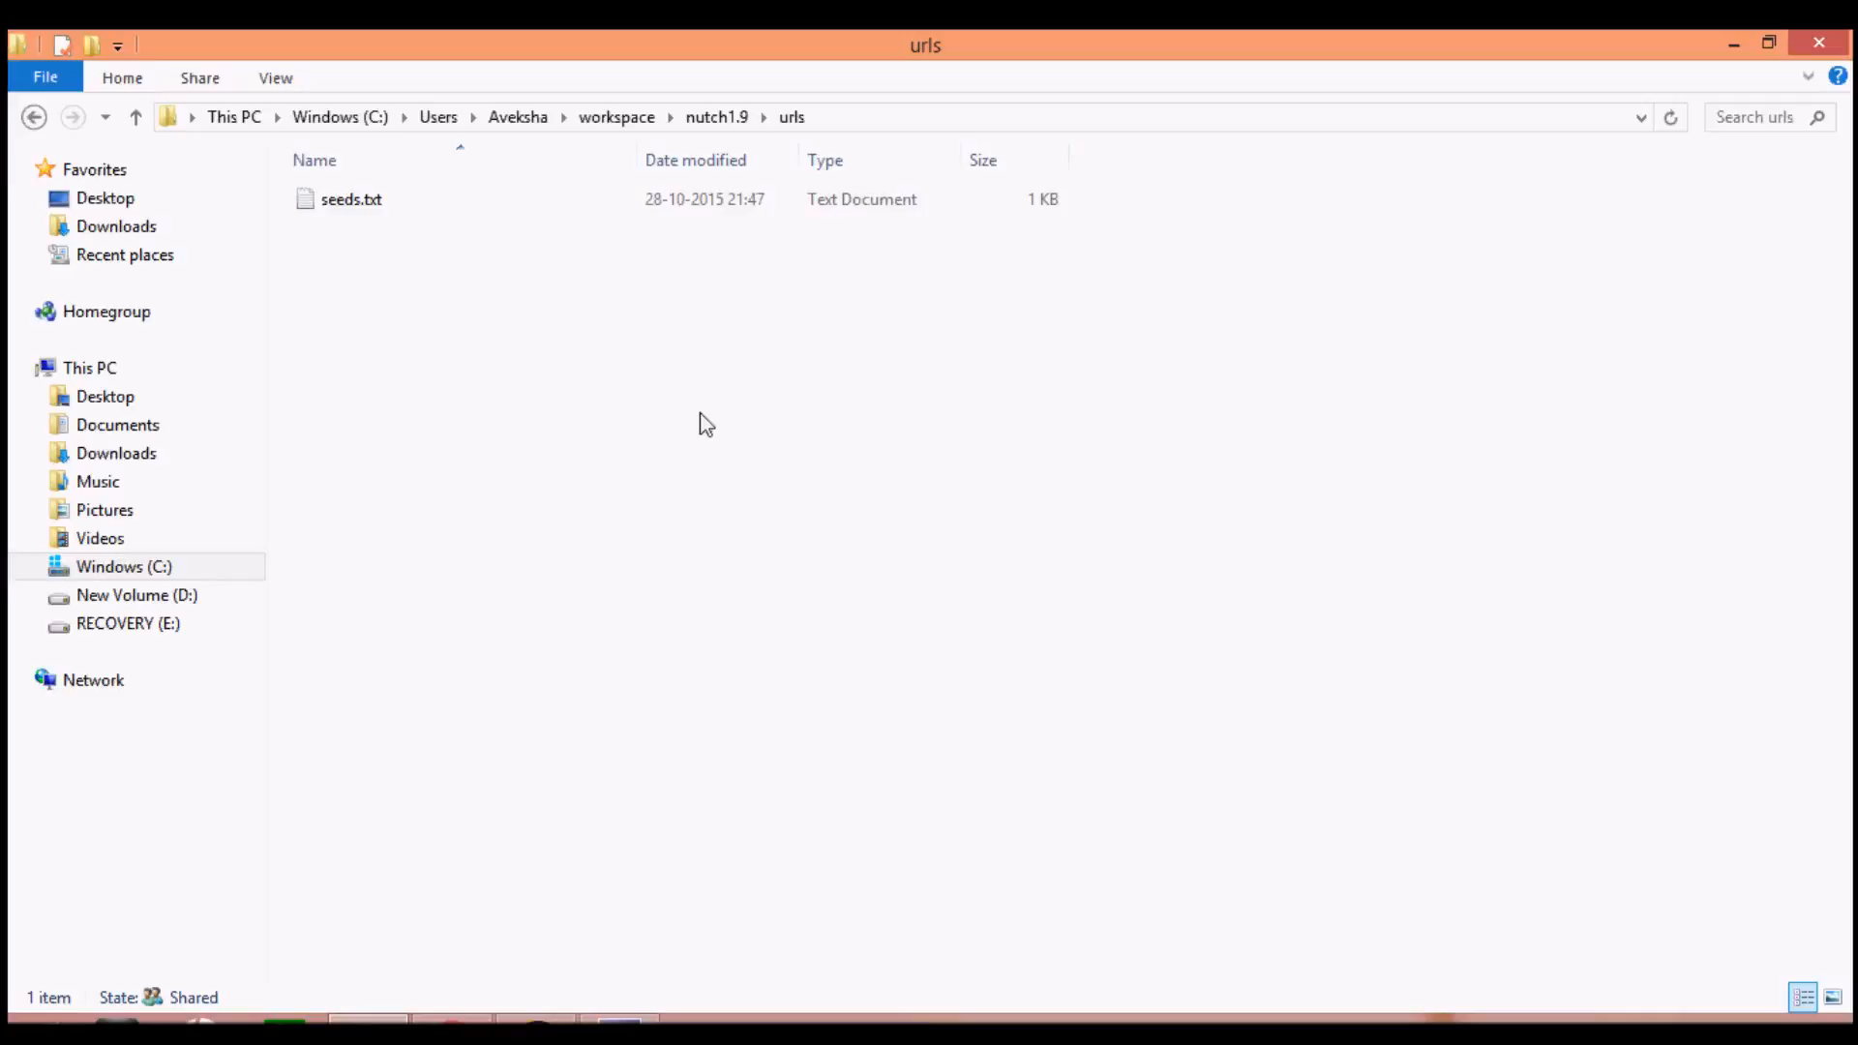
mouse_move(565, 278)
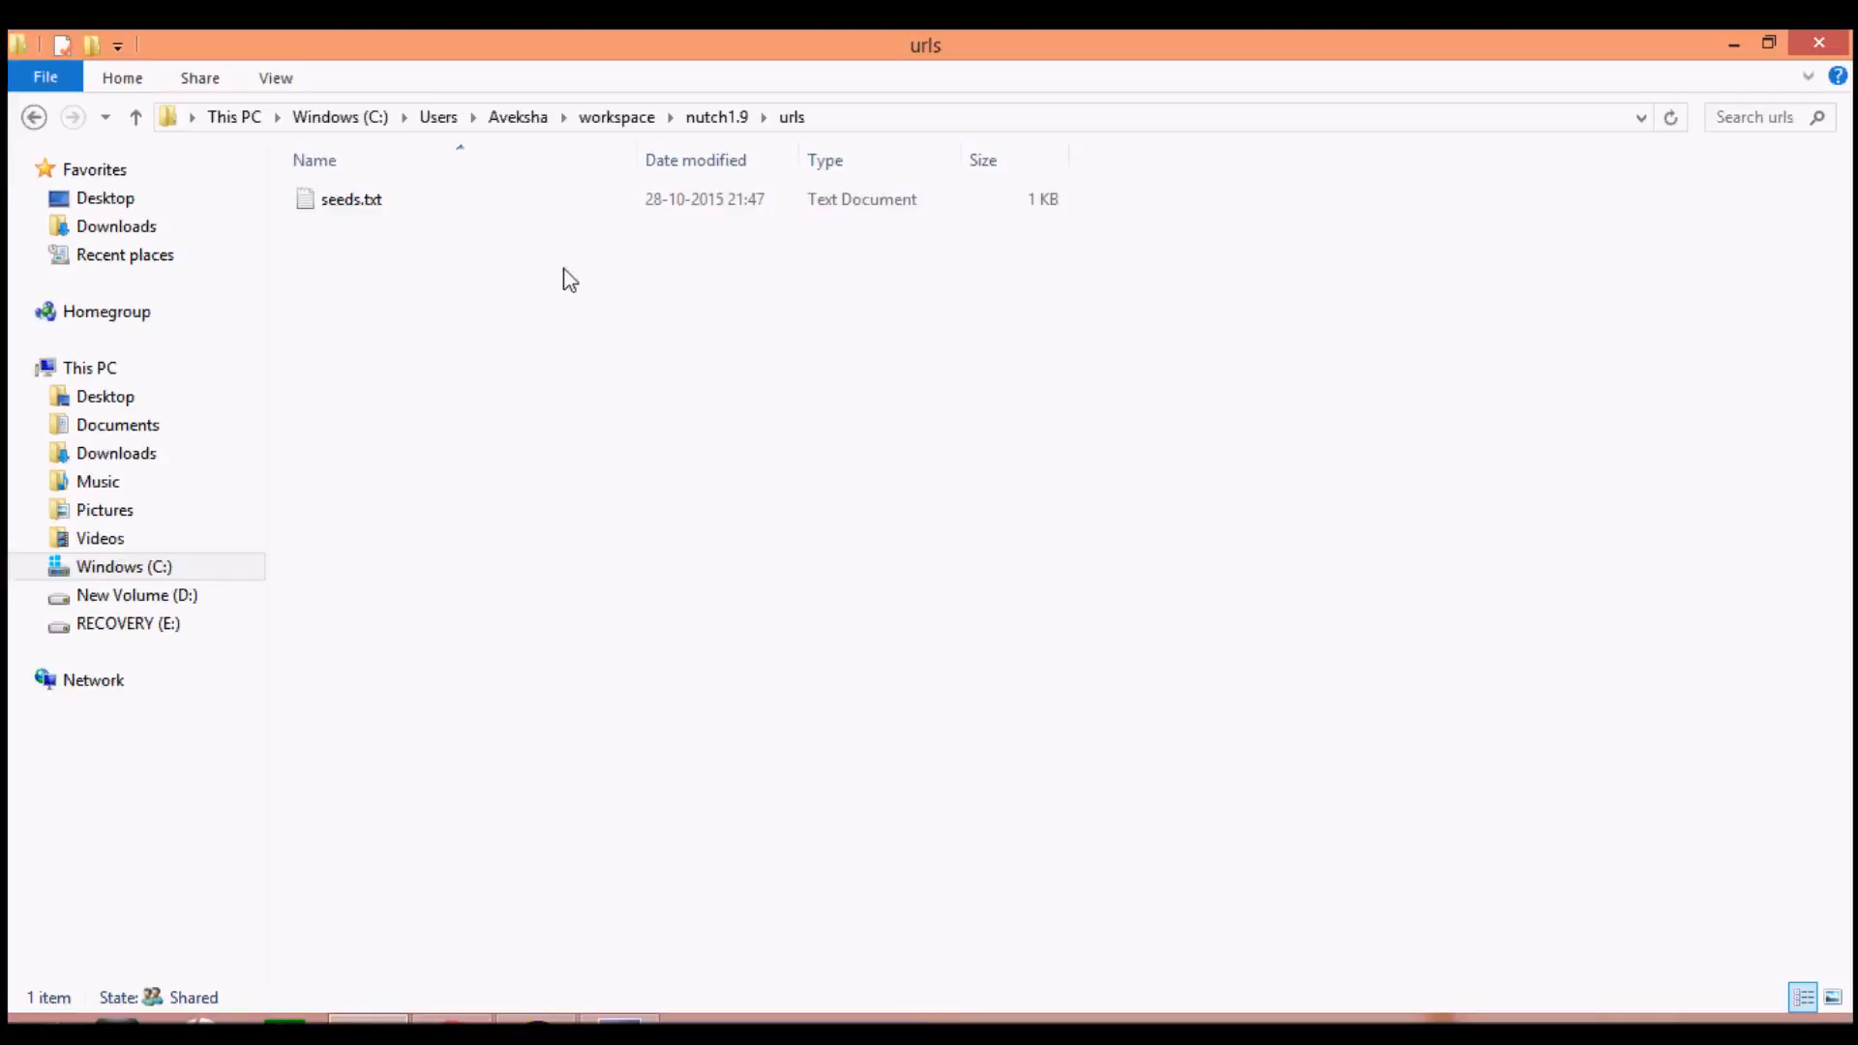
click(351, 199)
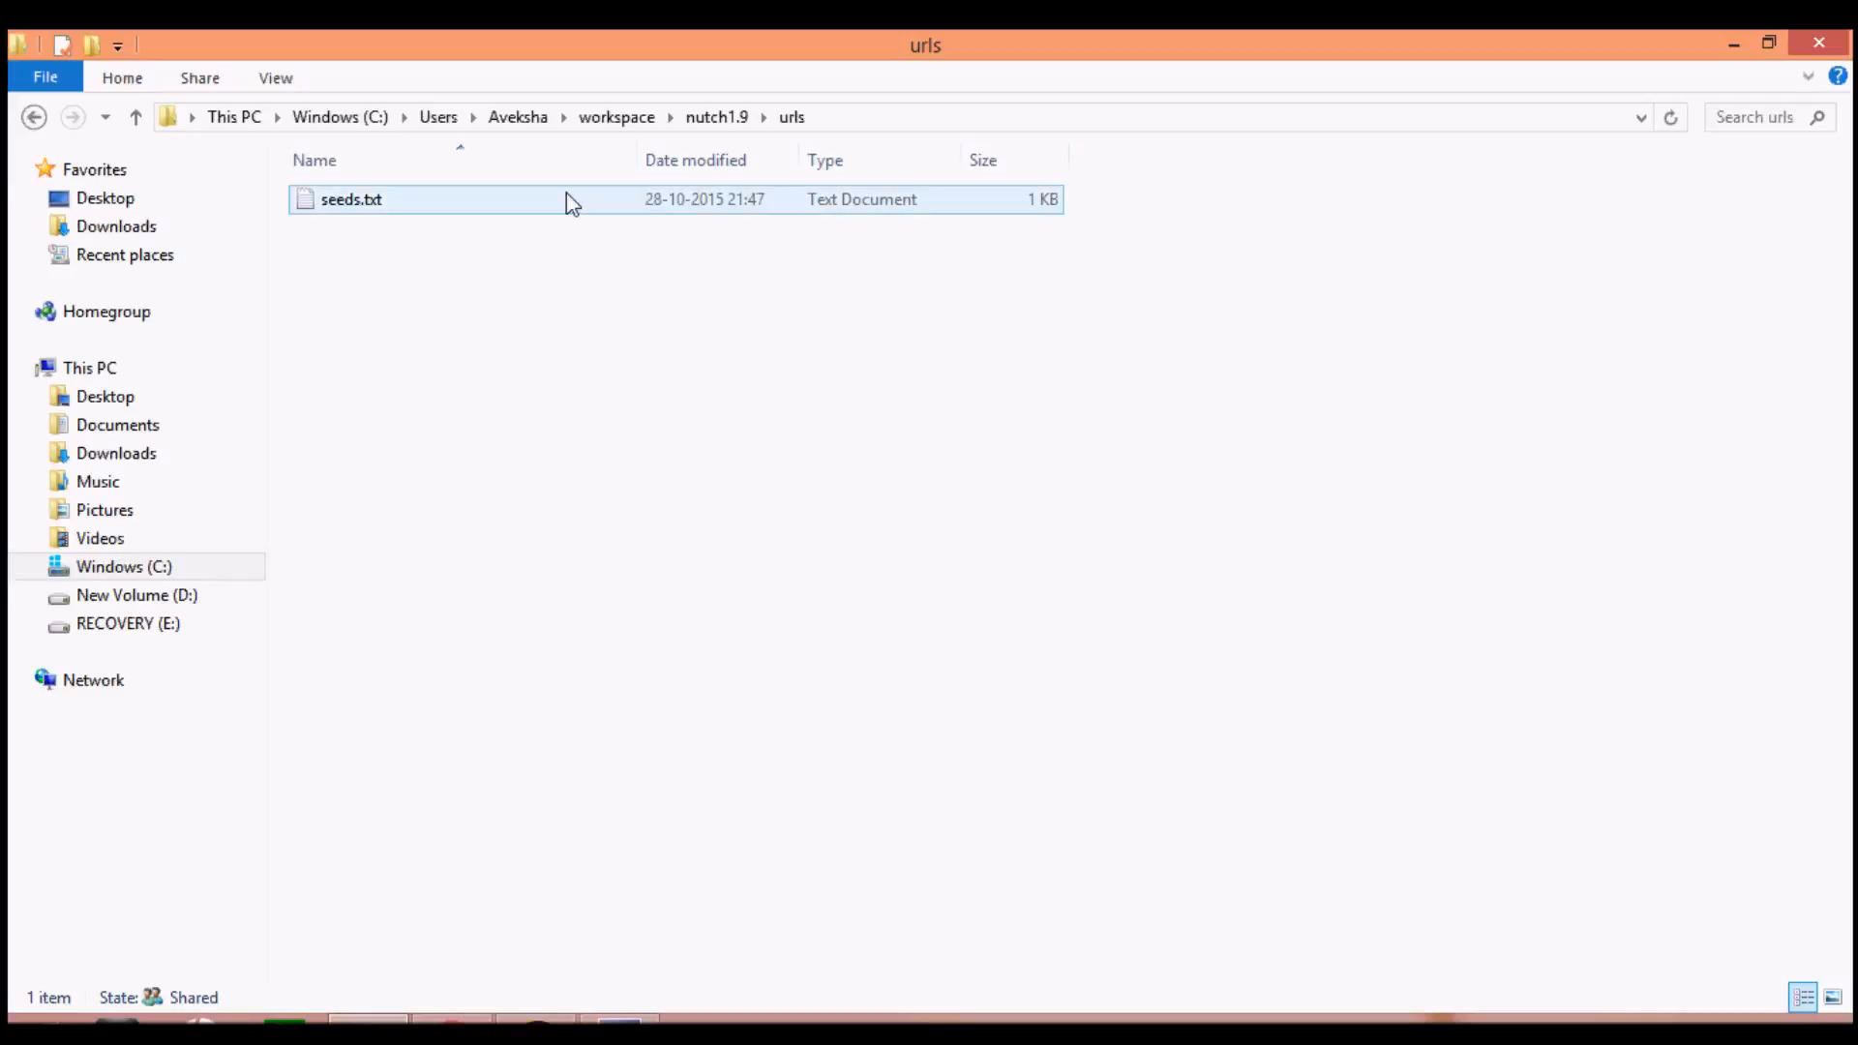
double_click(350, 199)
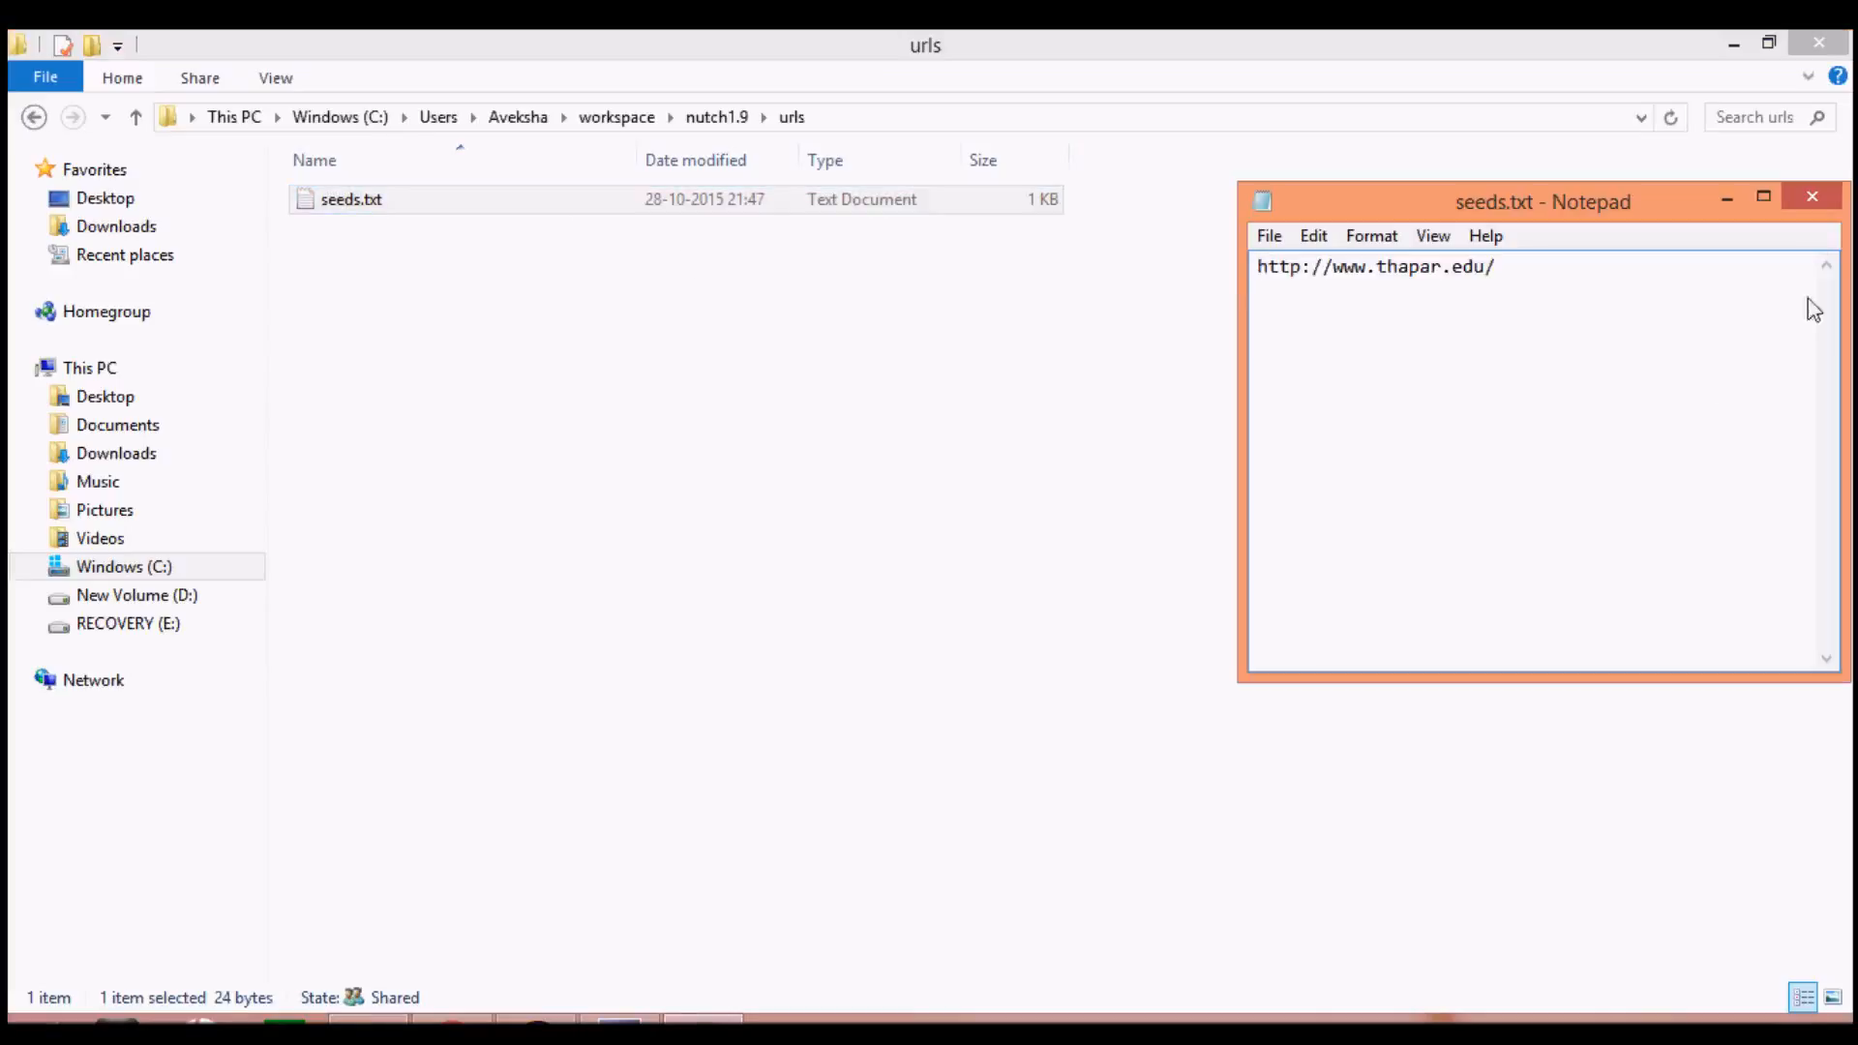
click(1761, 197)
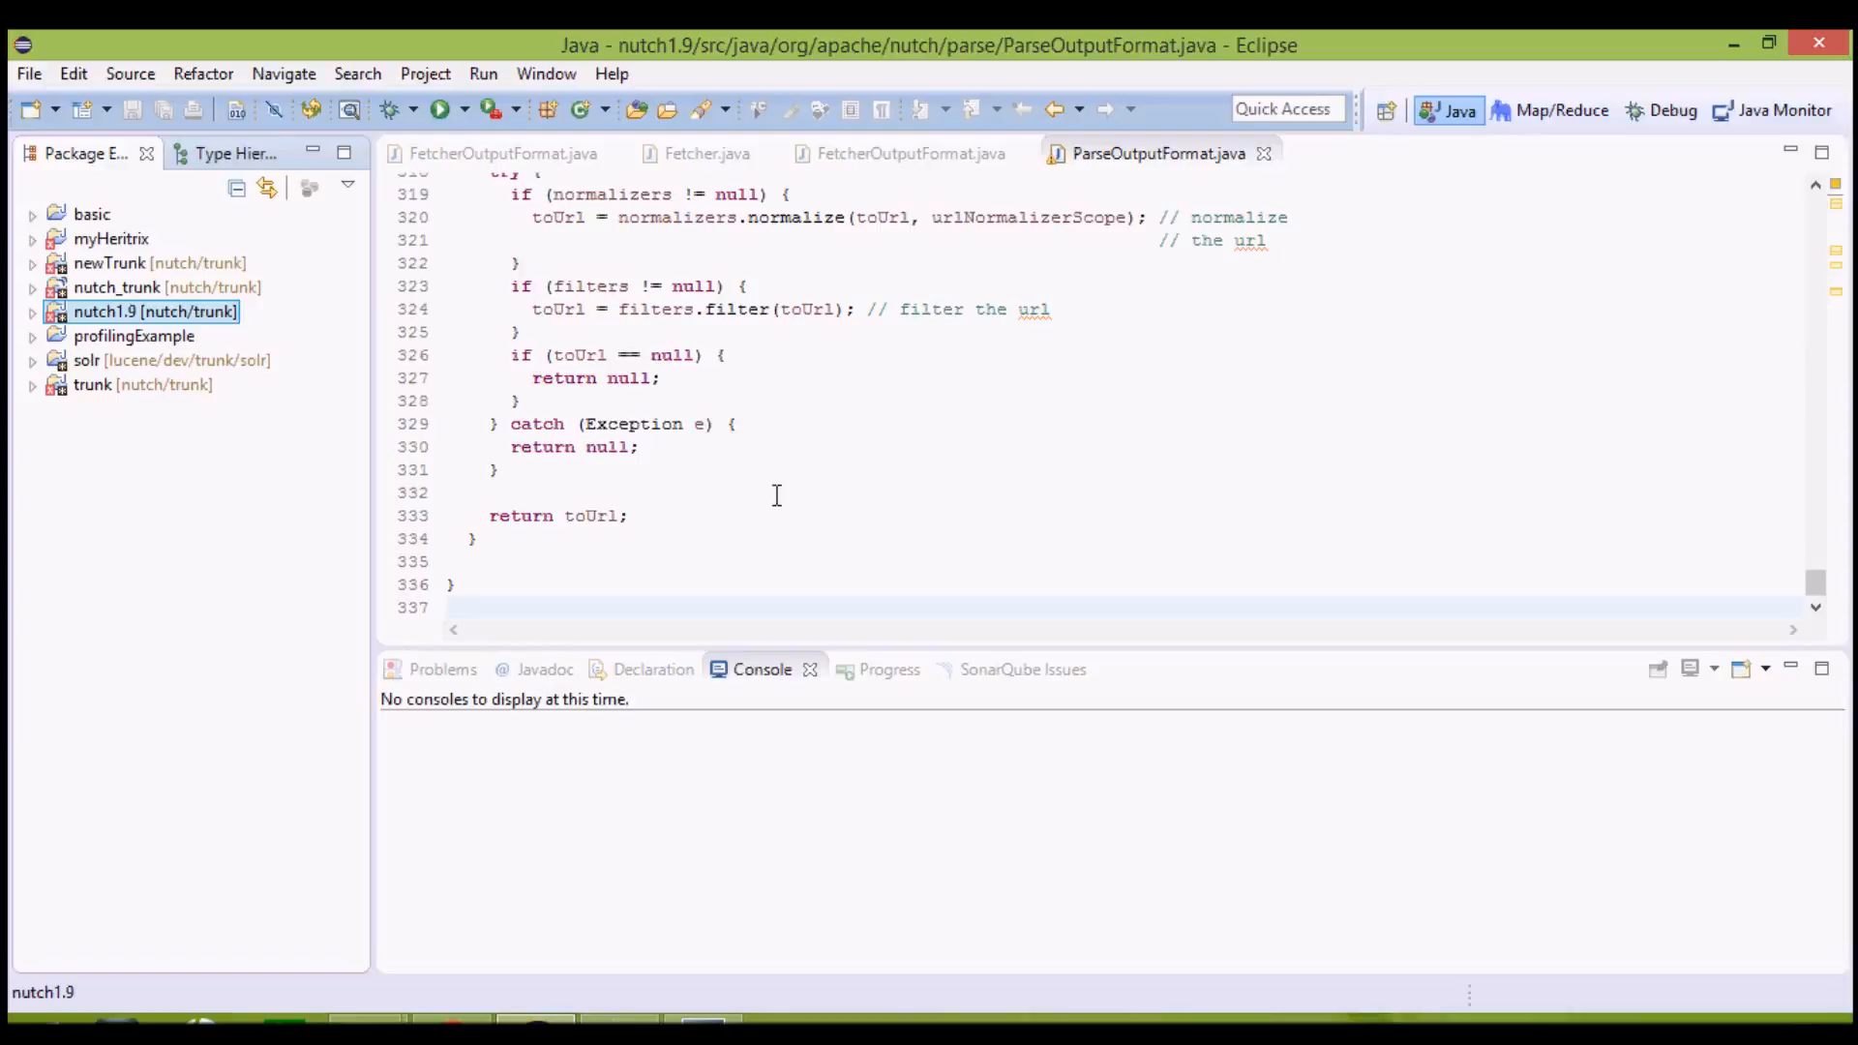
mouse_move(583, 911)
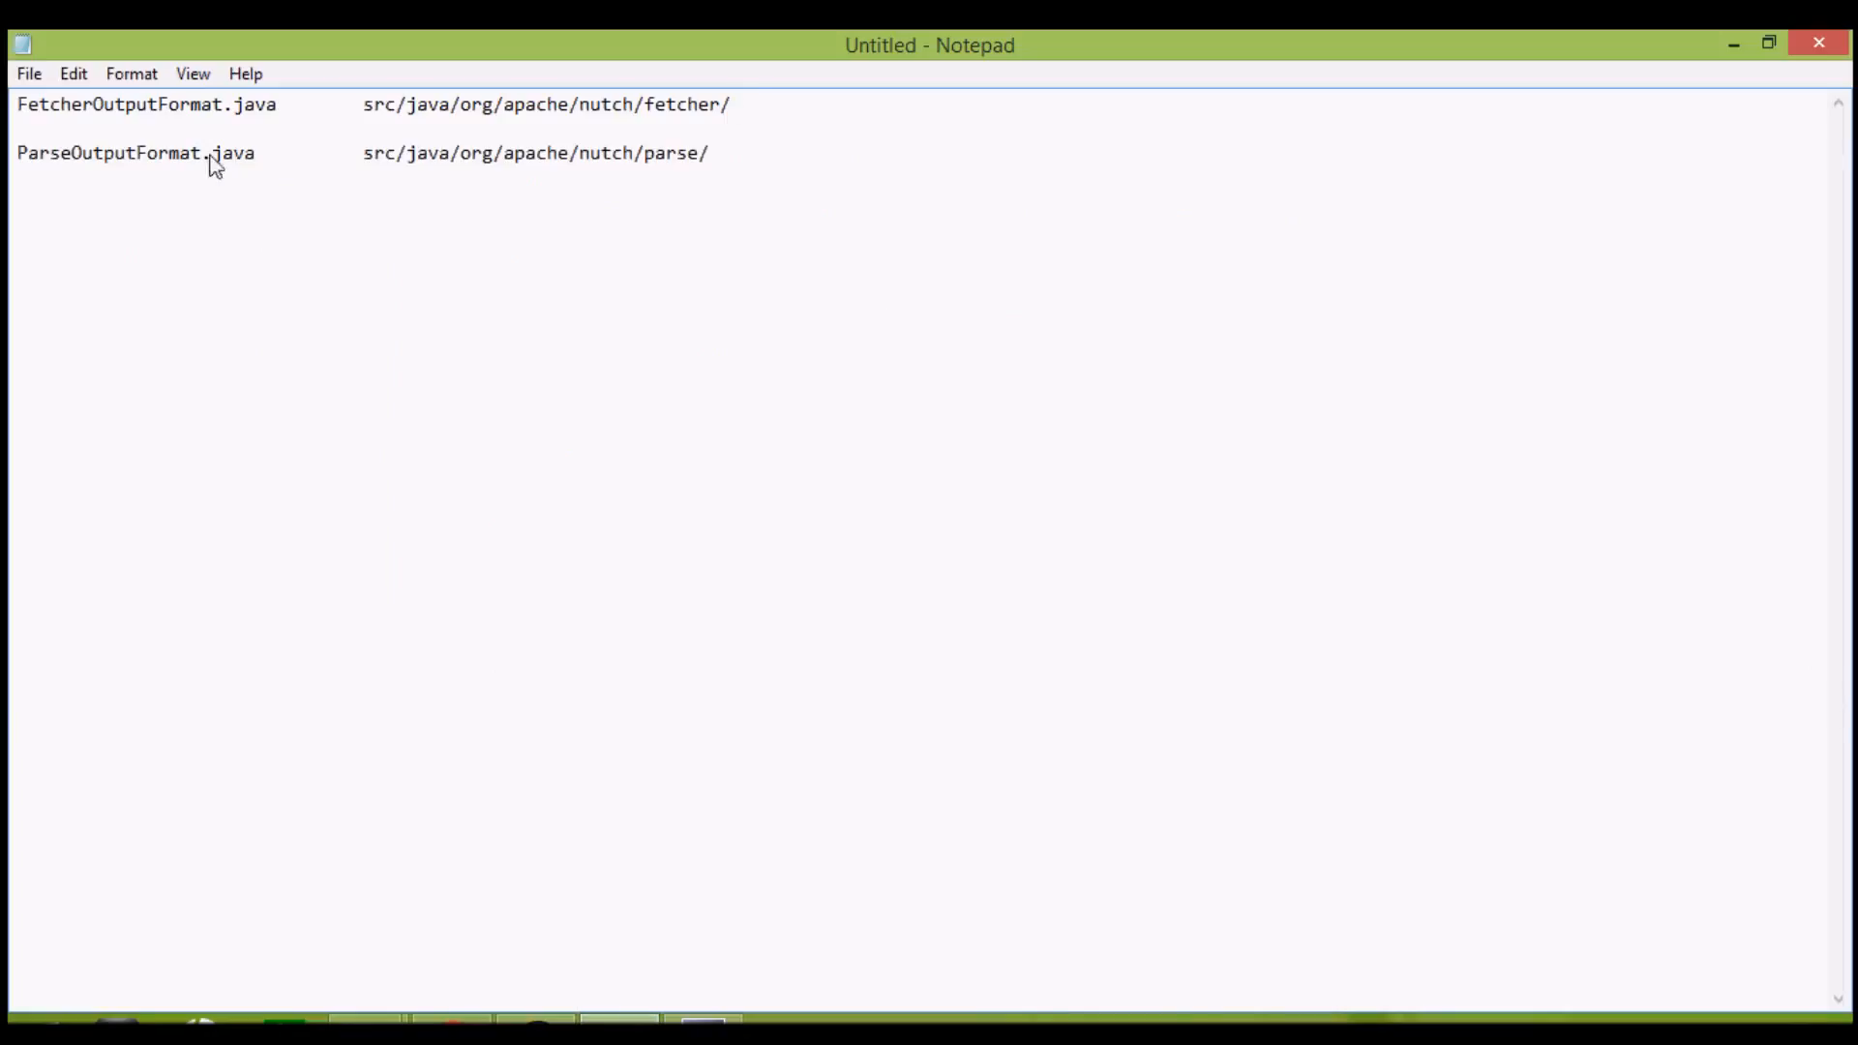
mouse_move(269, 162)
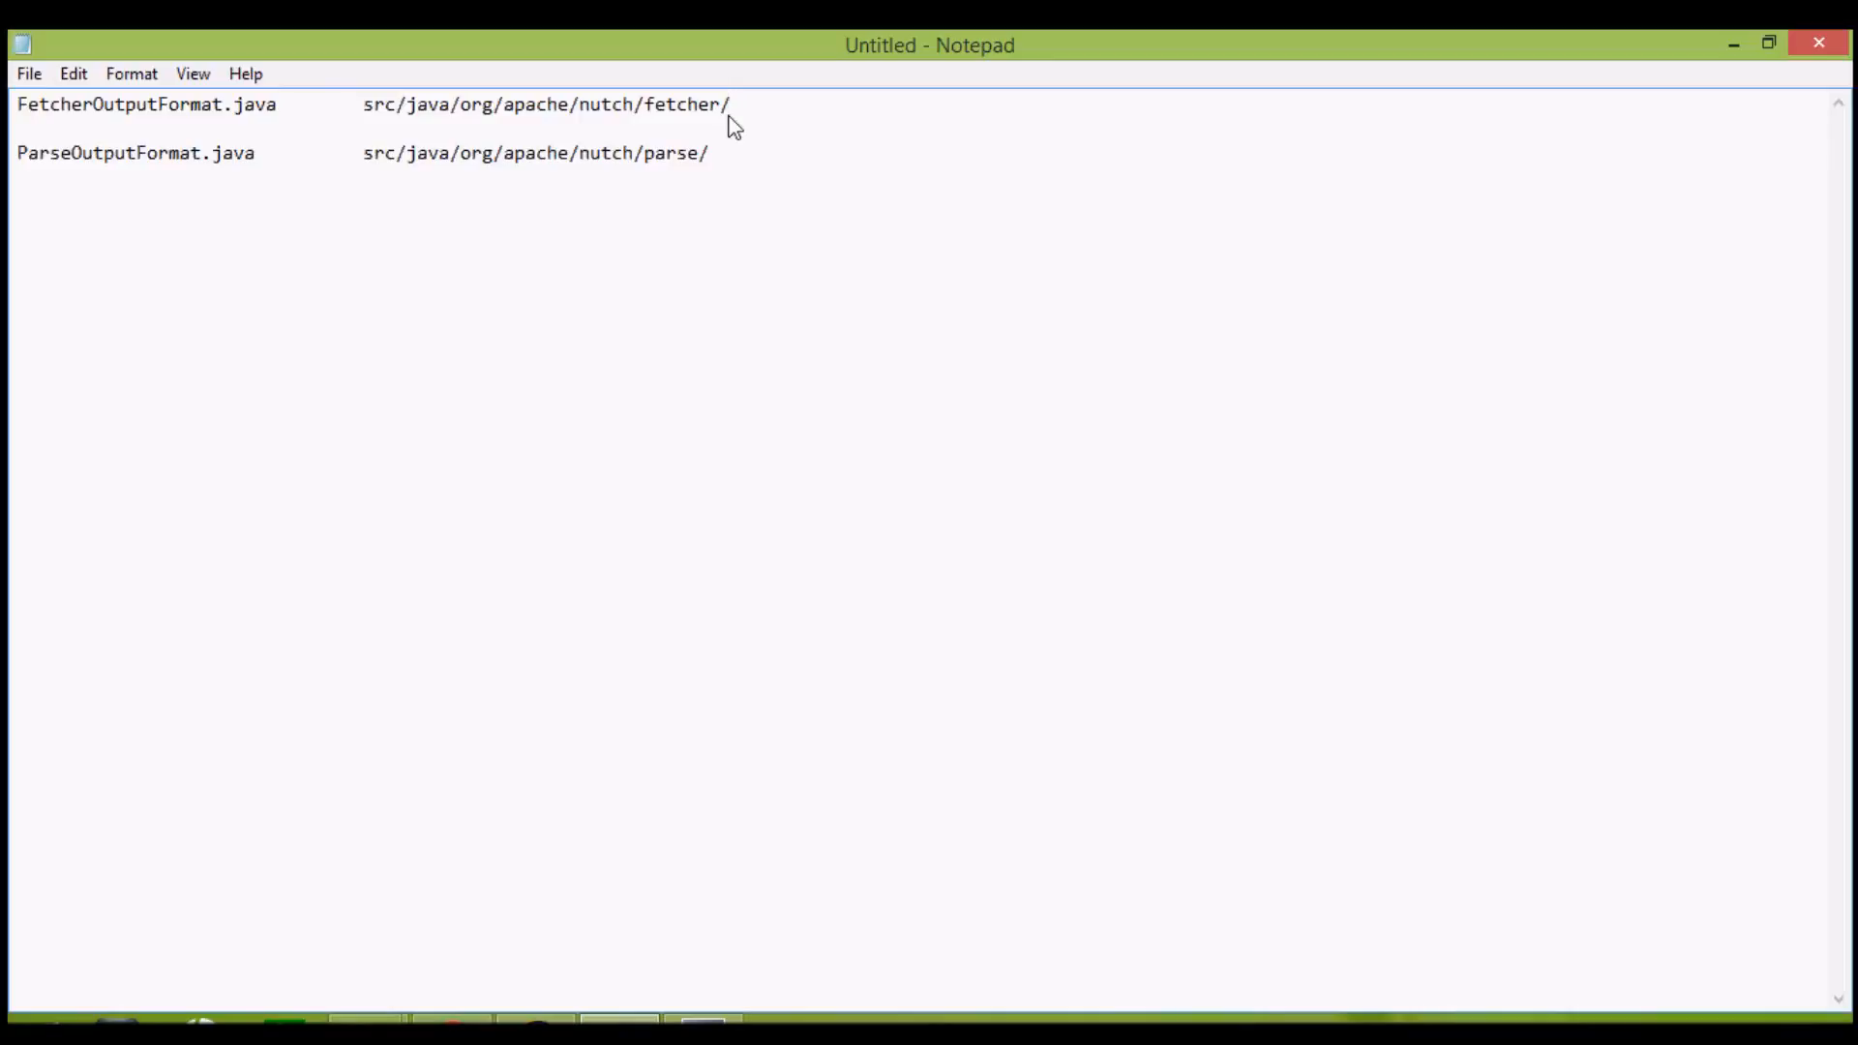
Step: Review the Notepad note listing the FetcherOutputFormat.java and ParseOutputFormat.java source paths
click(732, 104)
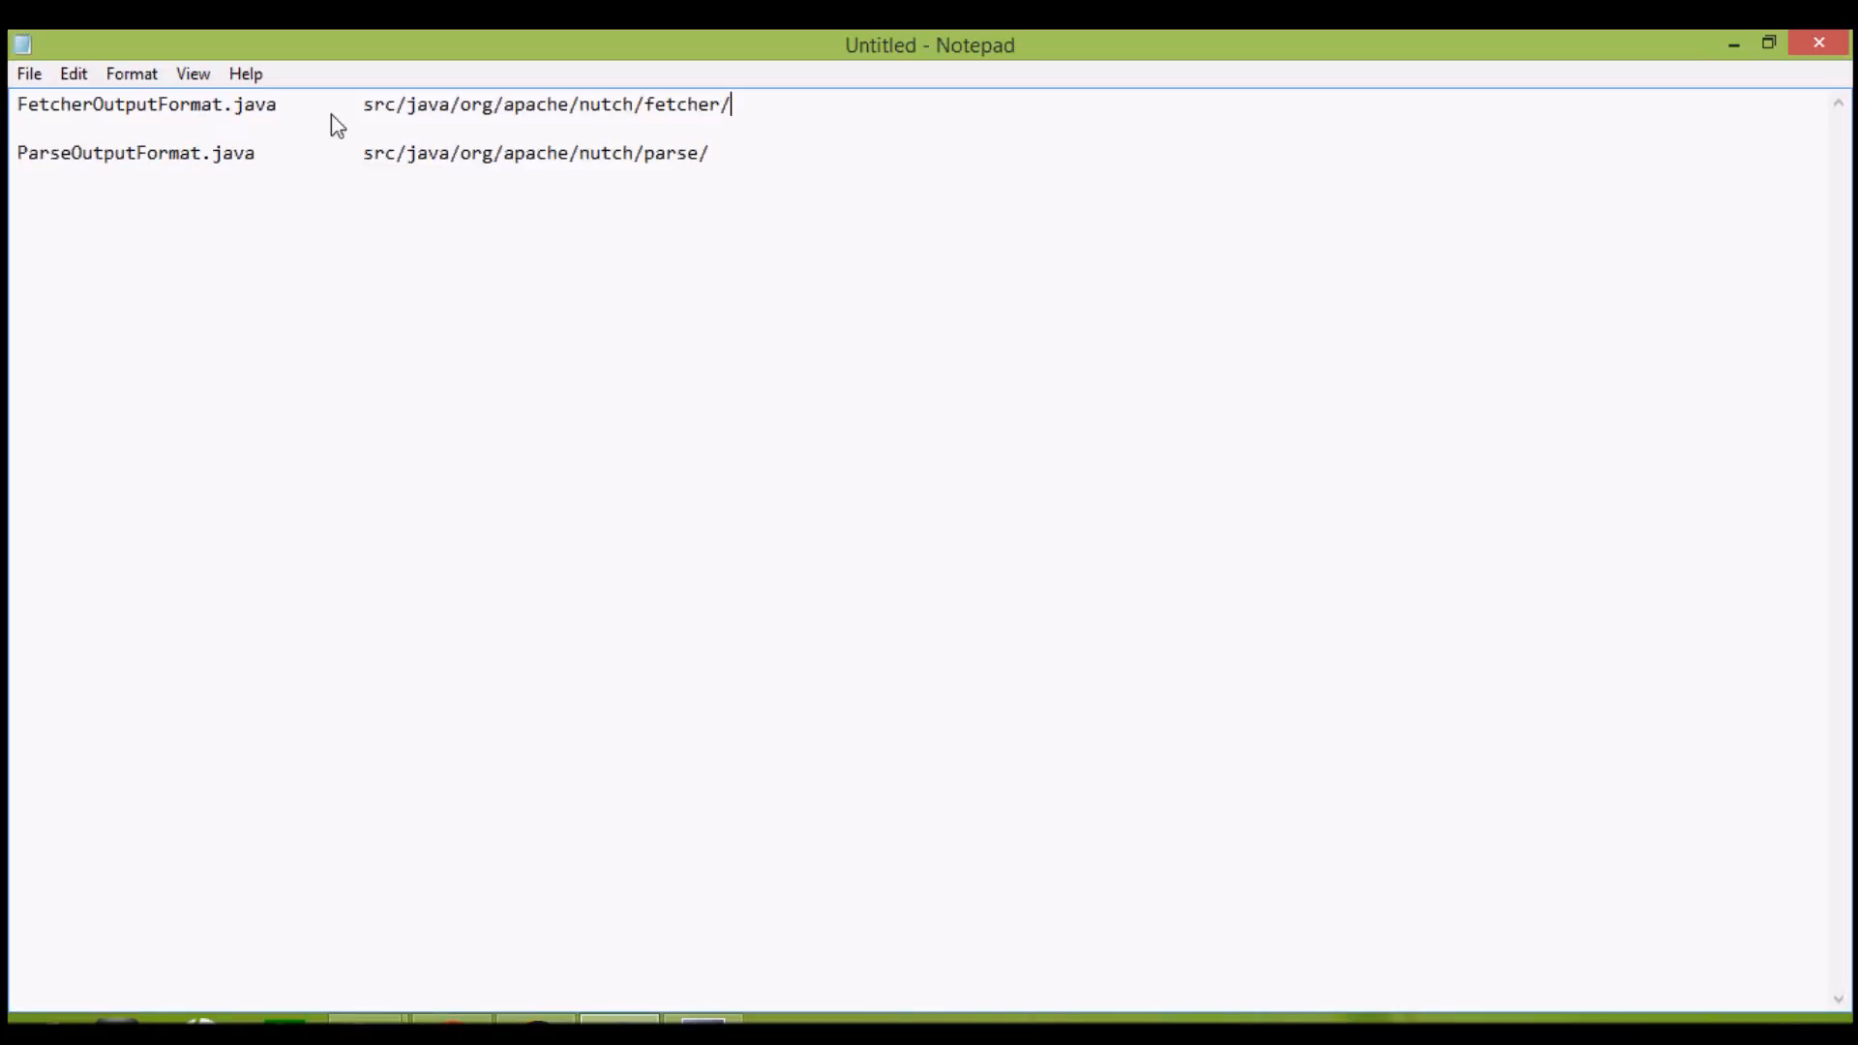
mouse_move(371, 115)
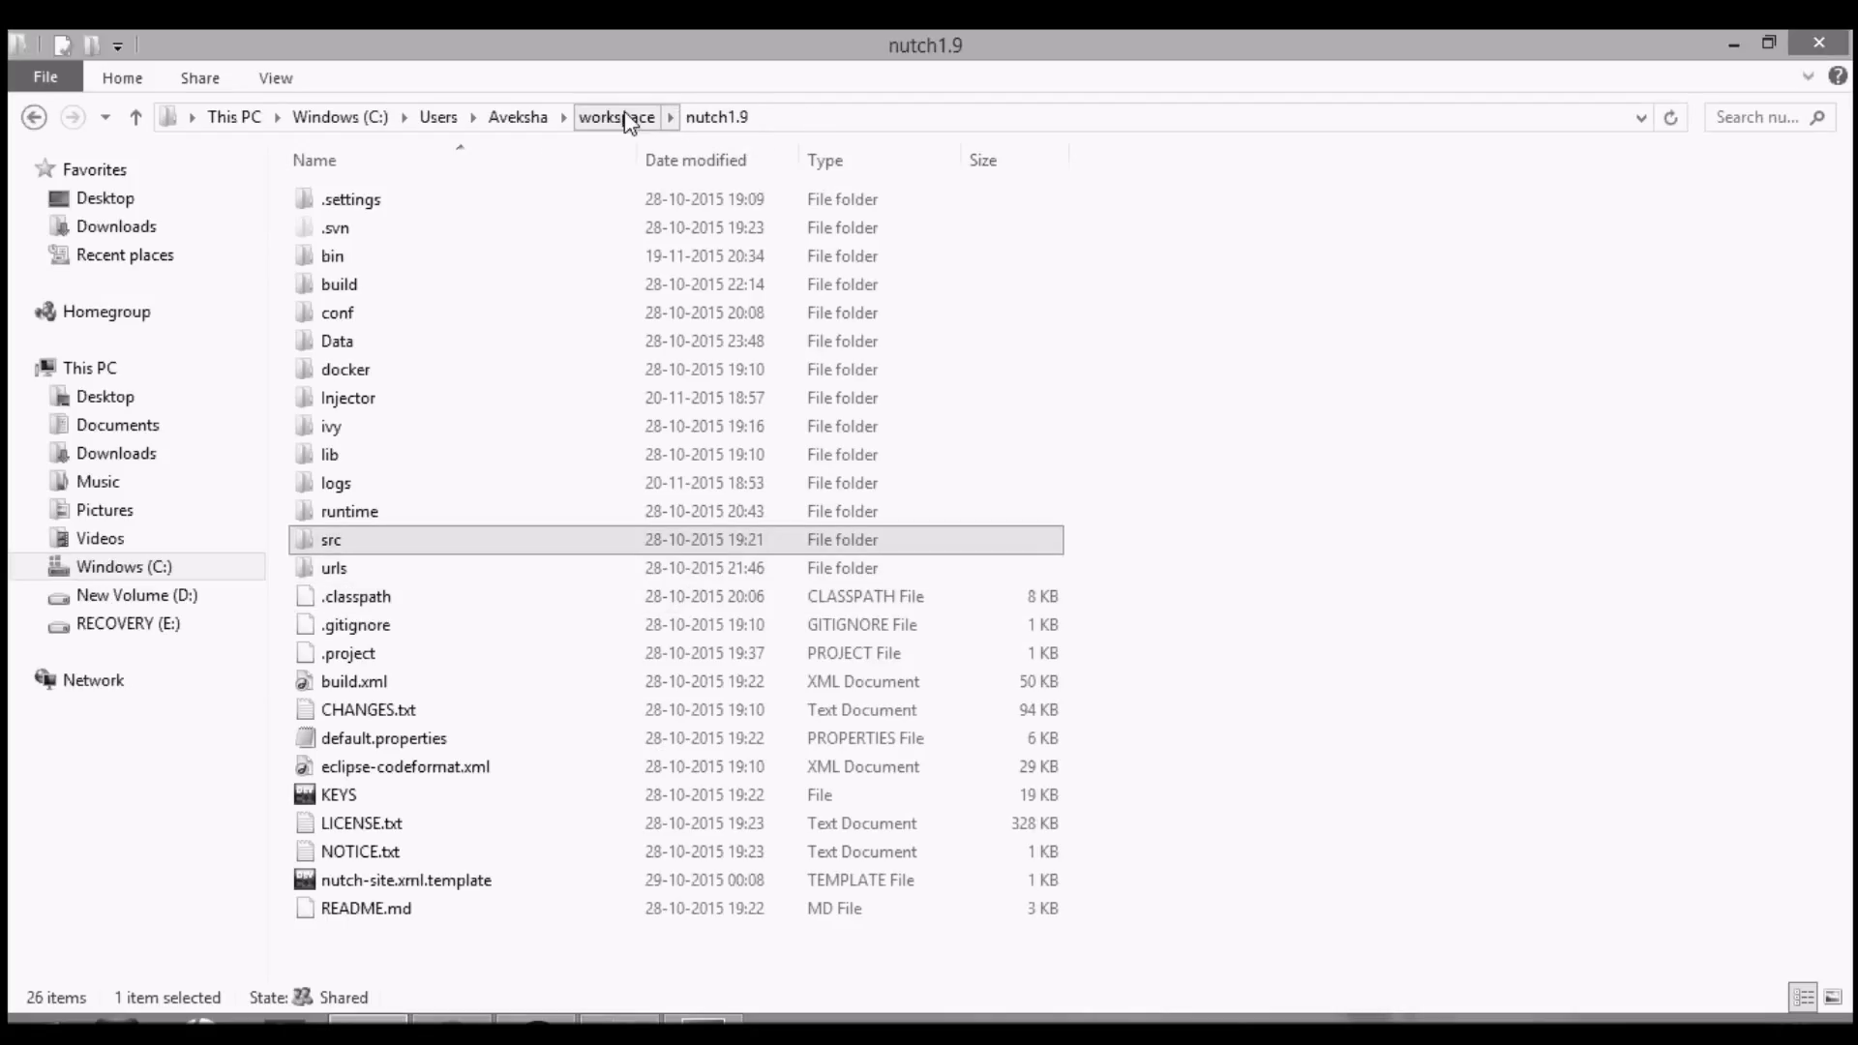
Step: Browse src/java/org/apache/nutch/fetcher to locate FetcherOutputFormat.java, then go back
double_click(331, 539)
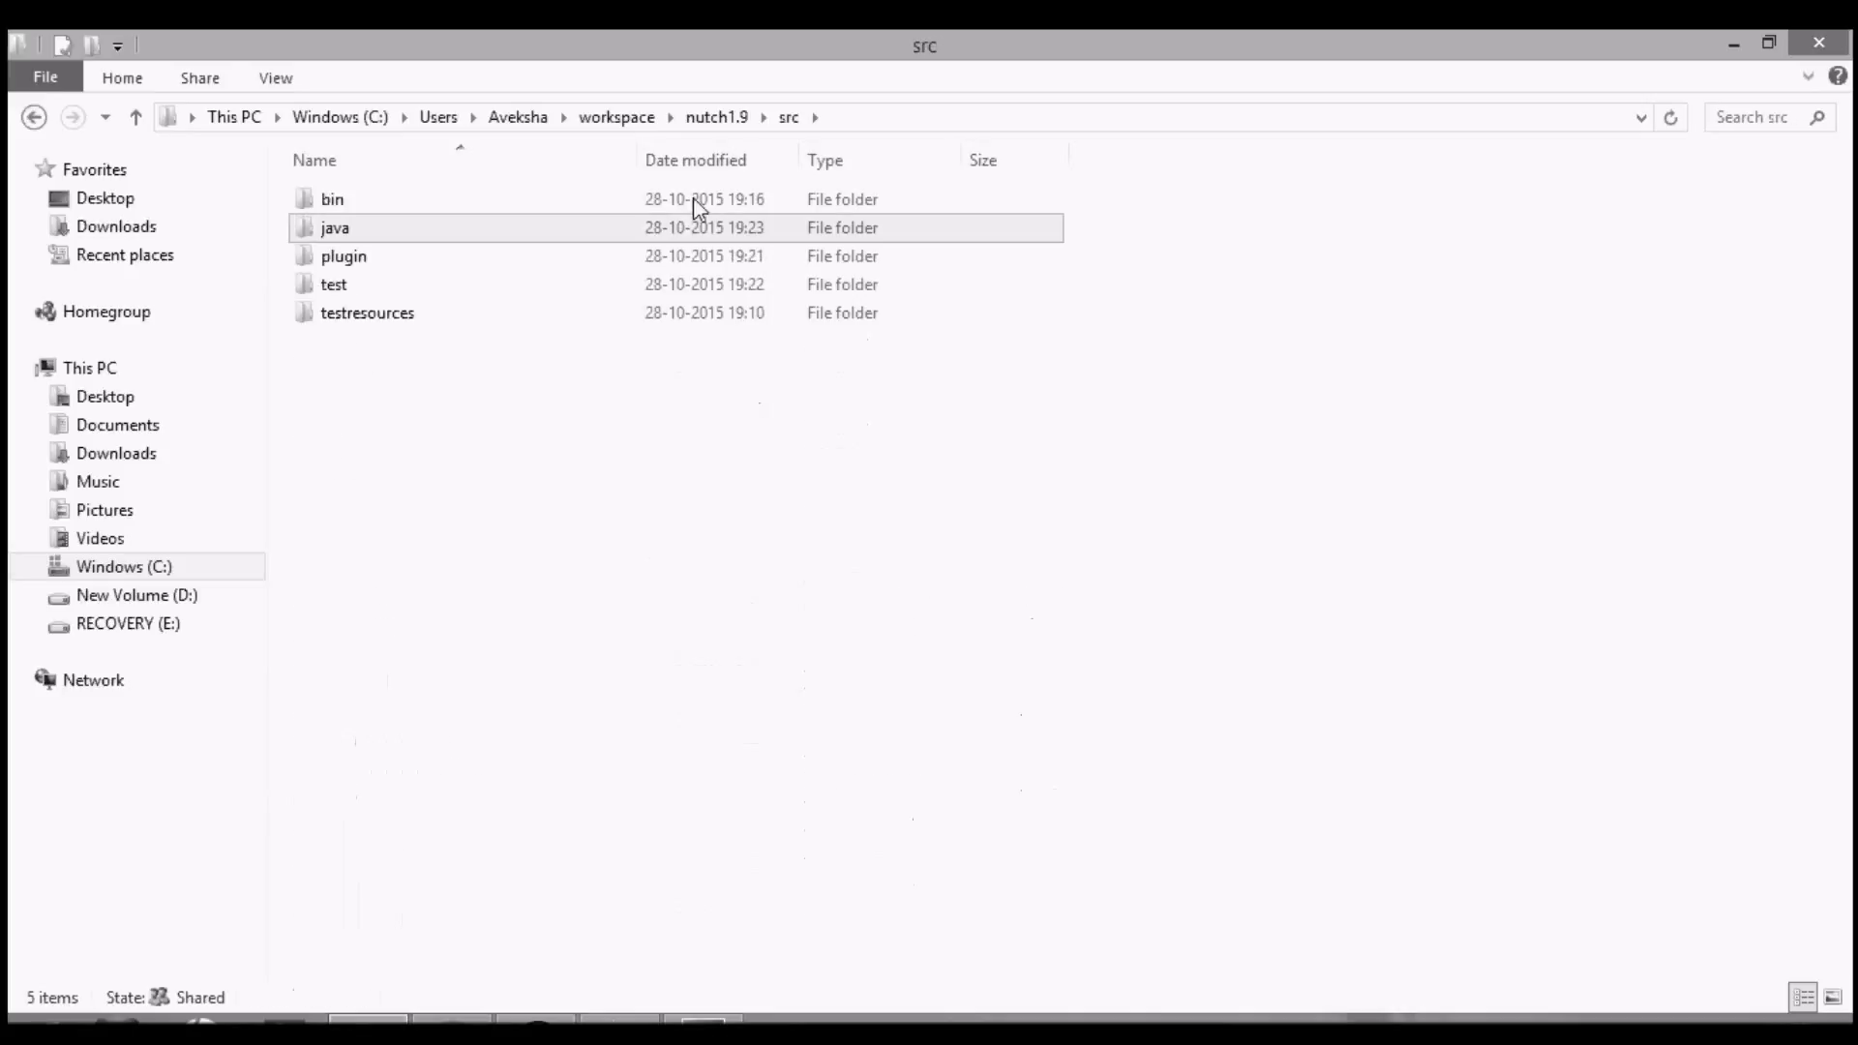
double_click(336, 228)
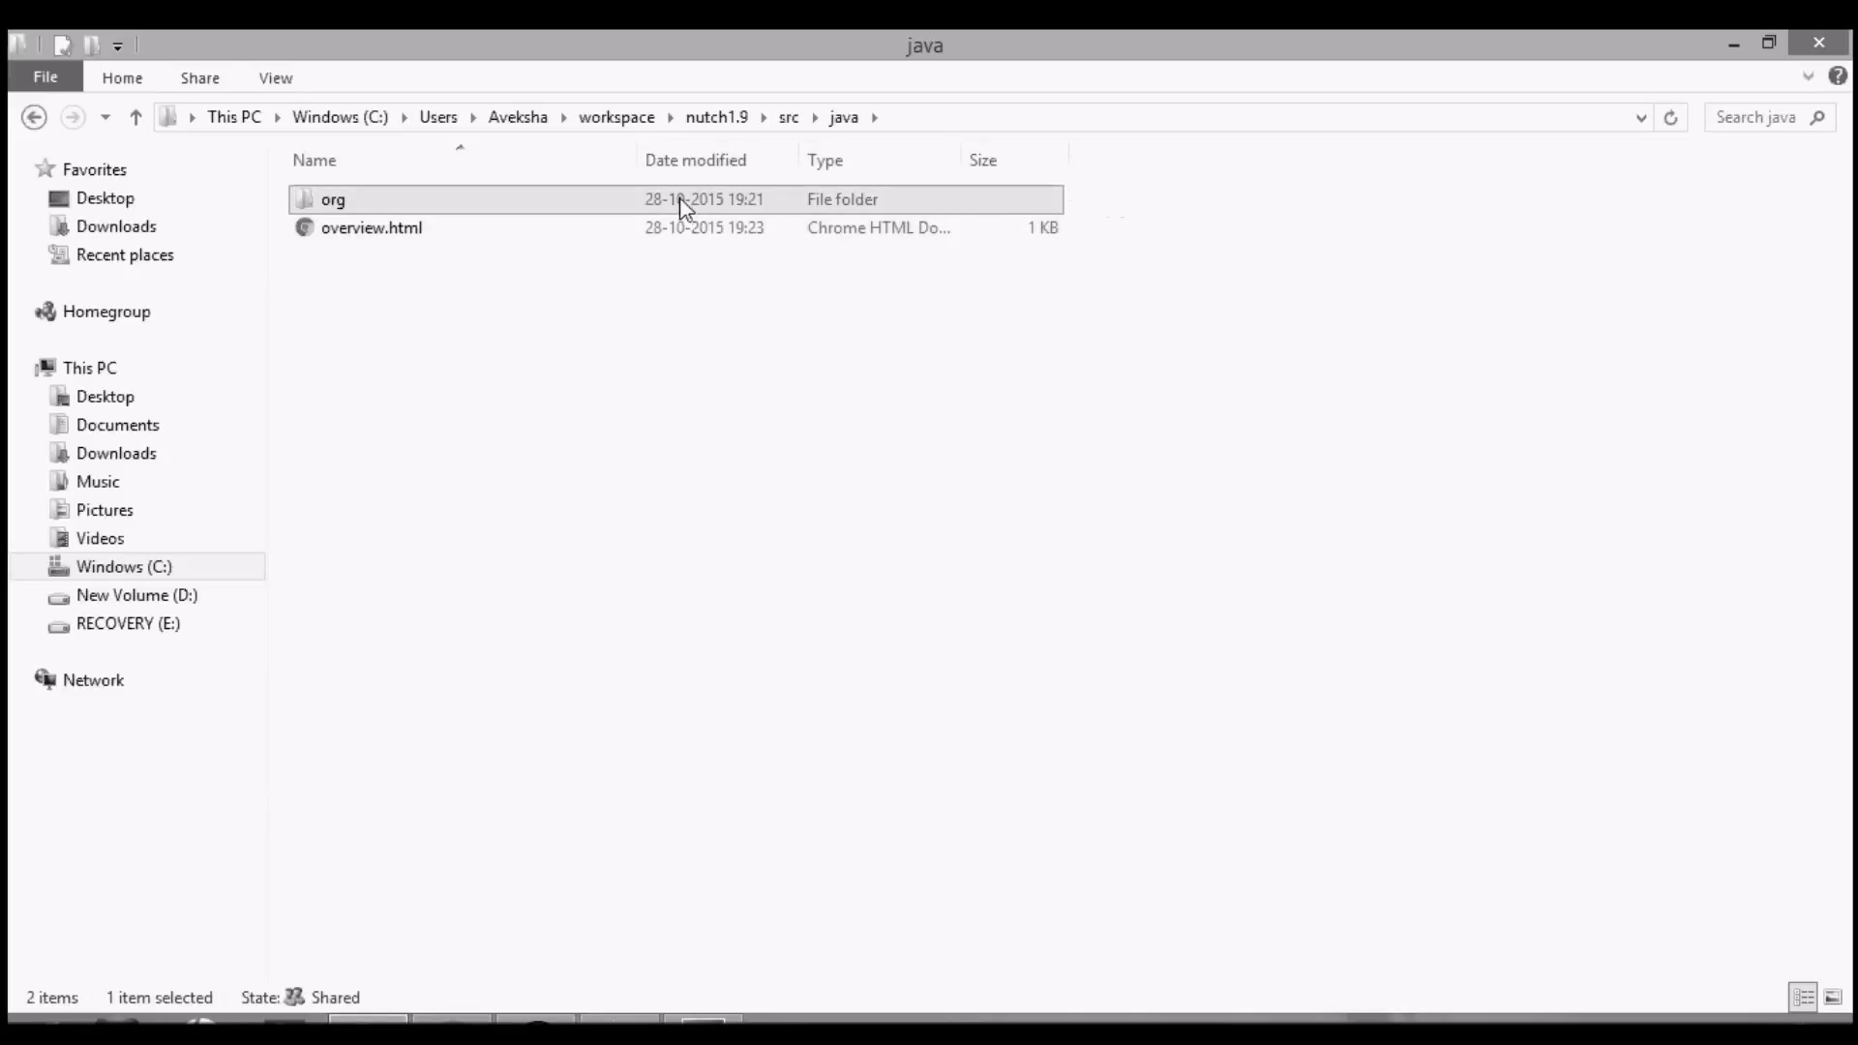
double_click(333, 199)
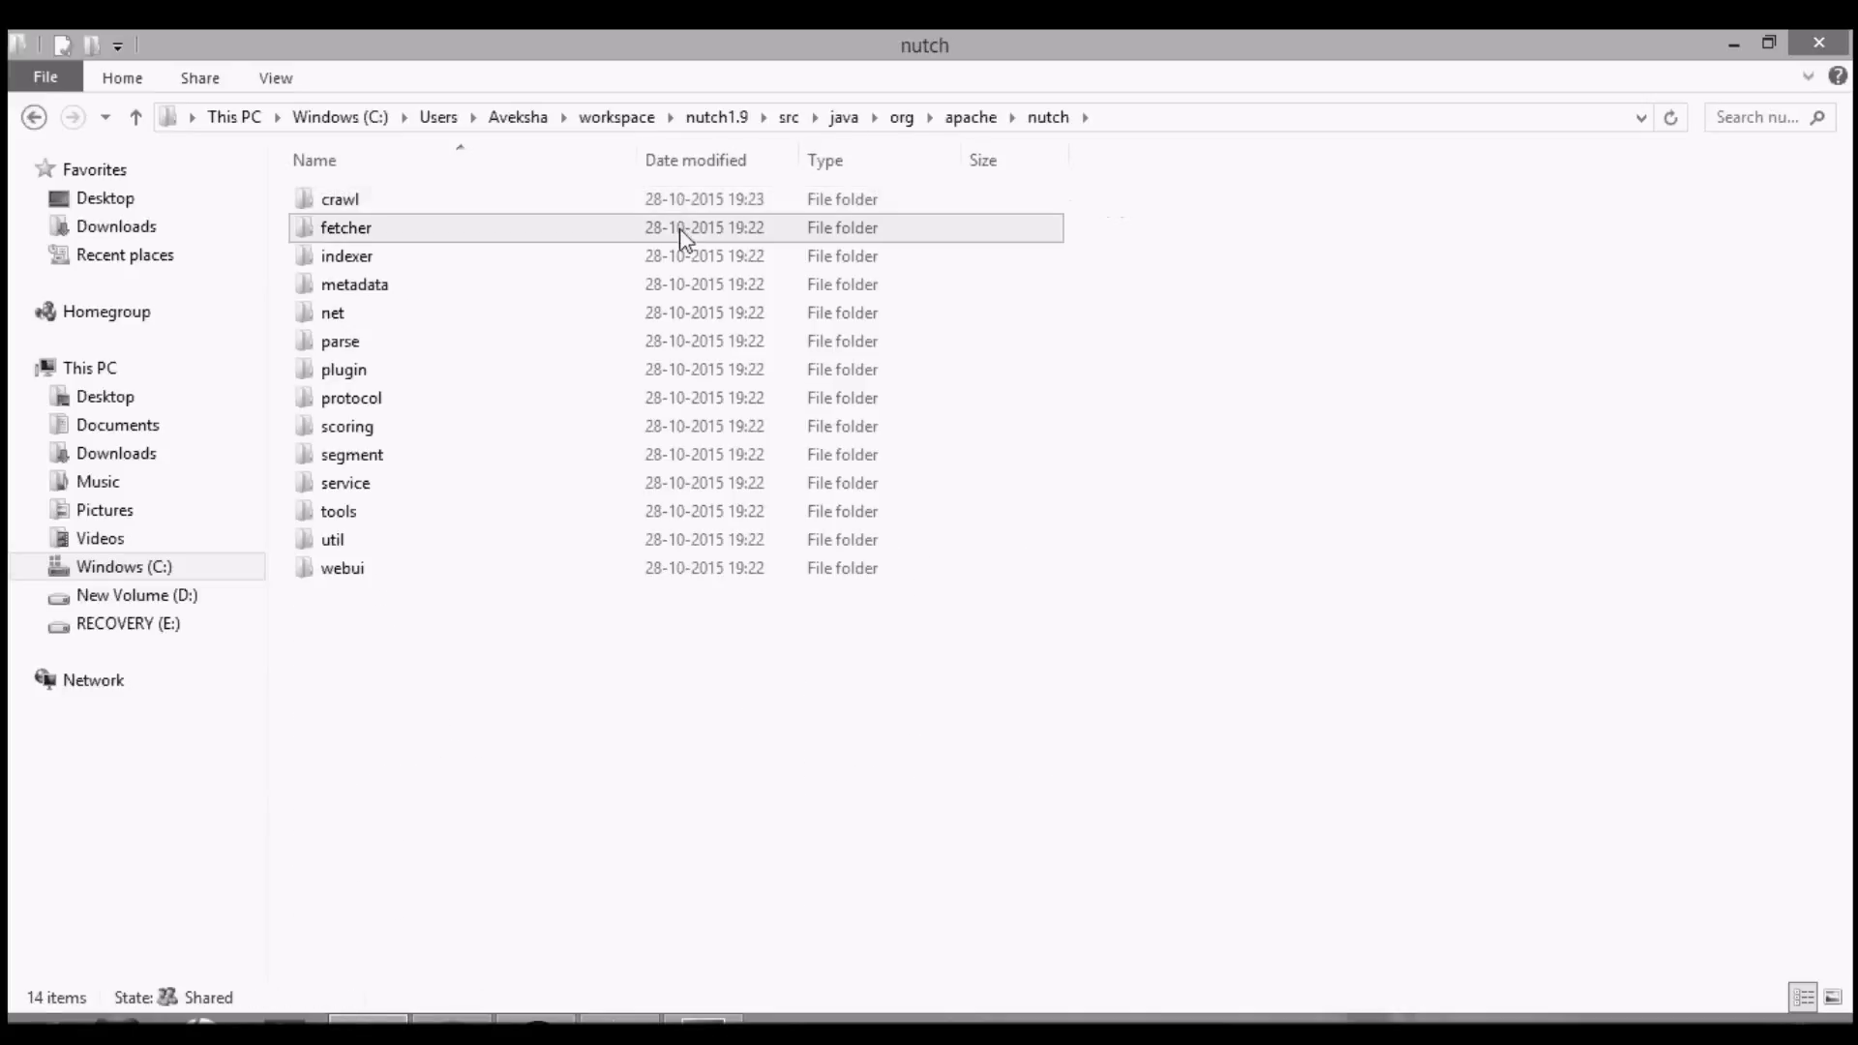
double_click(344, 227)
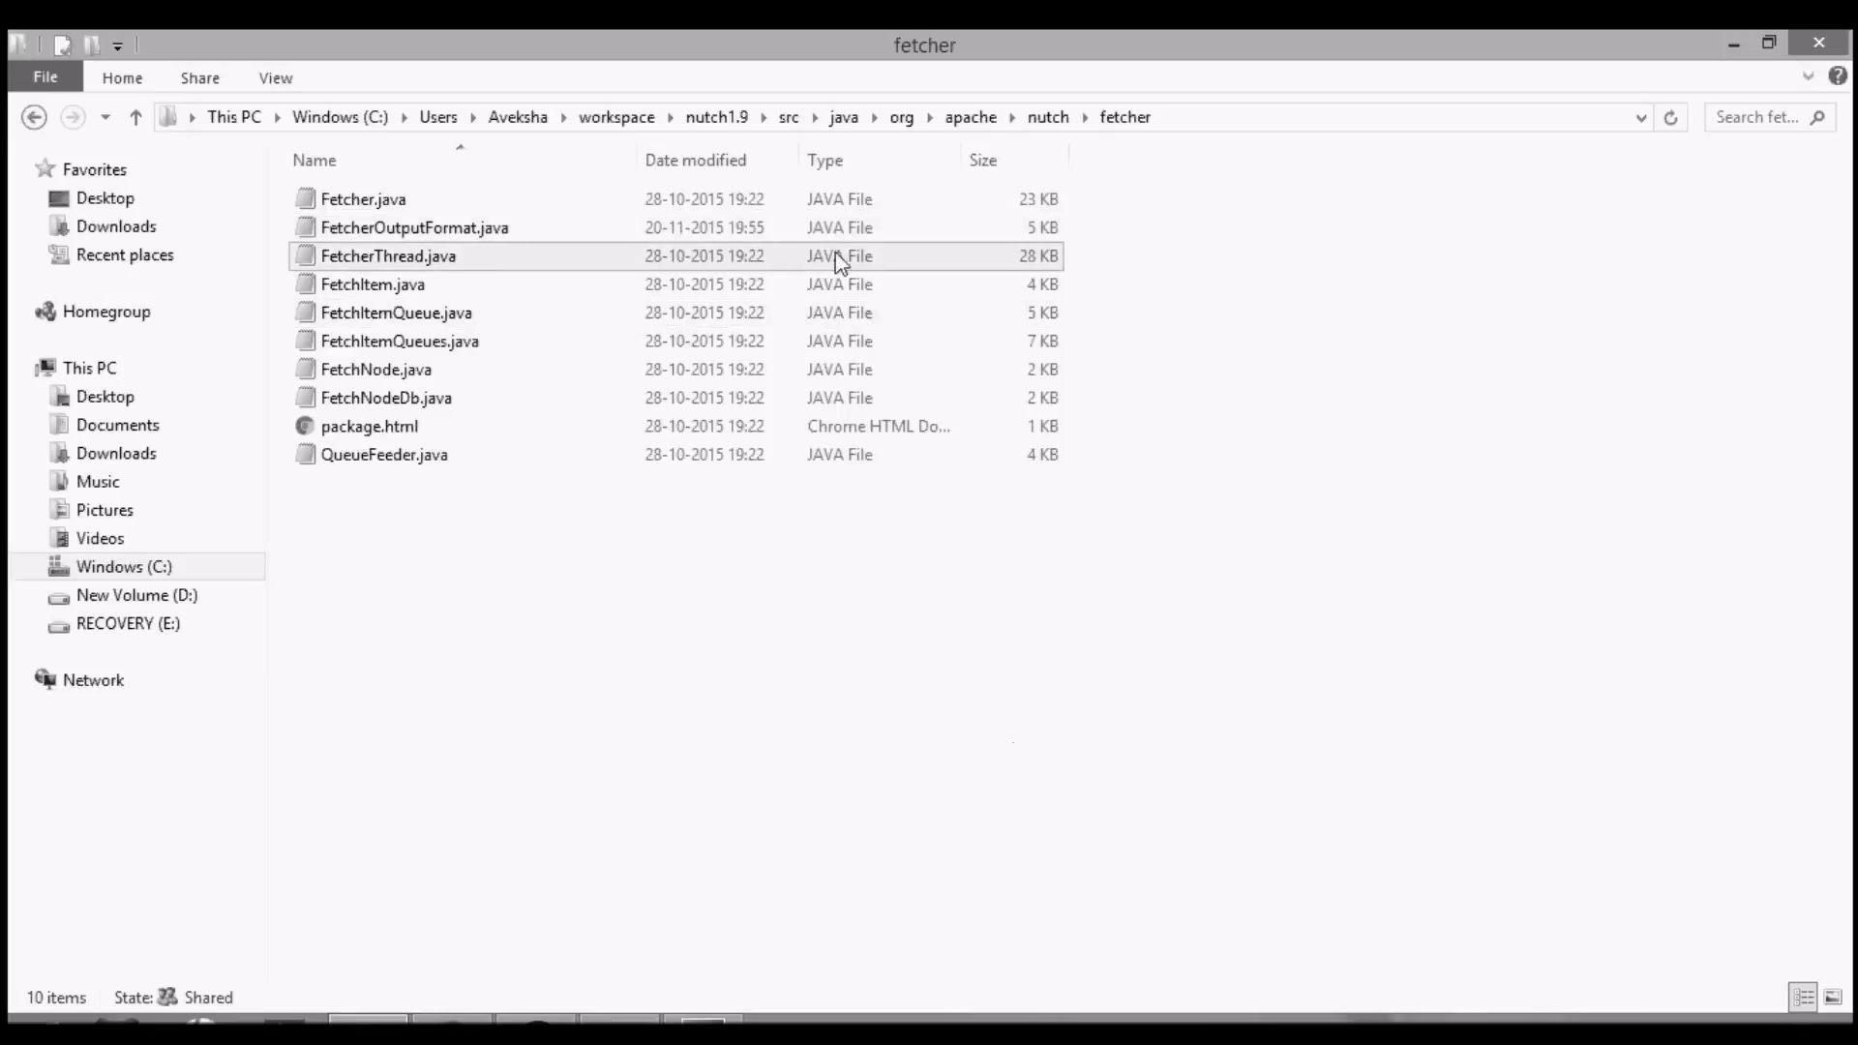
click(413, 227)
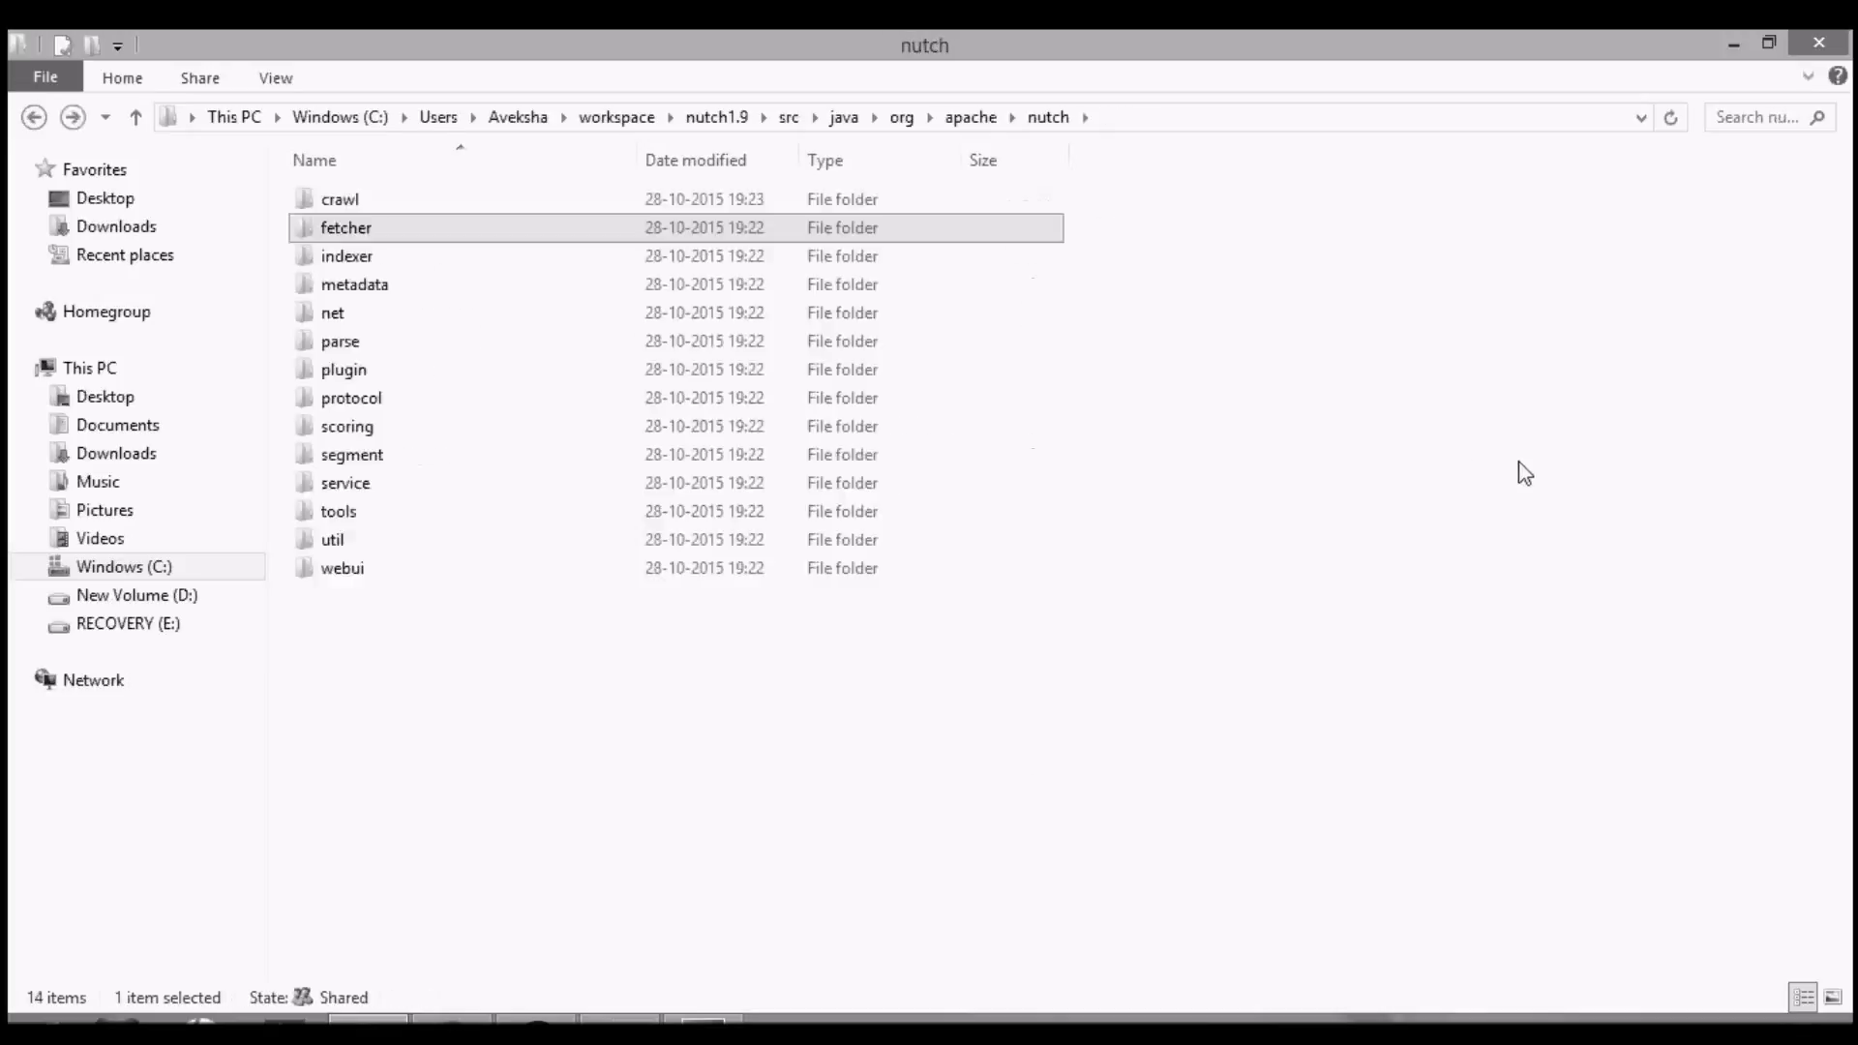
Step: Open the parse package folder and select ParseOutputFormat.java
double_click(340, 339)
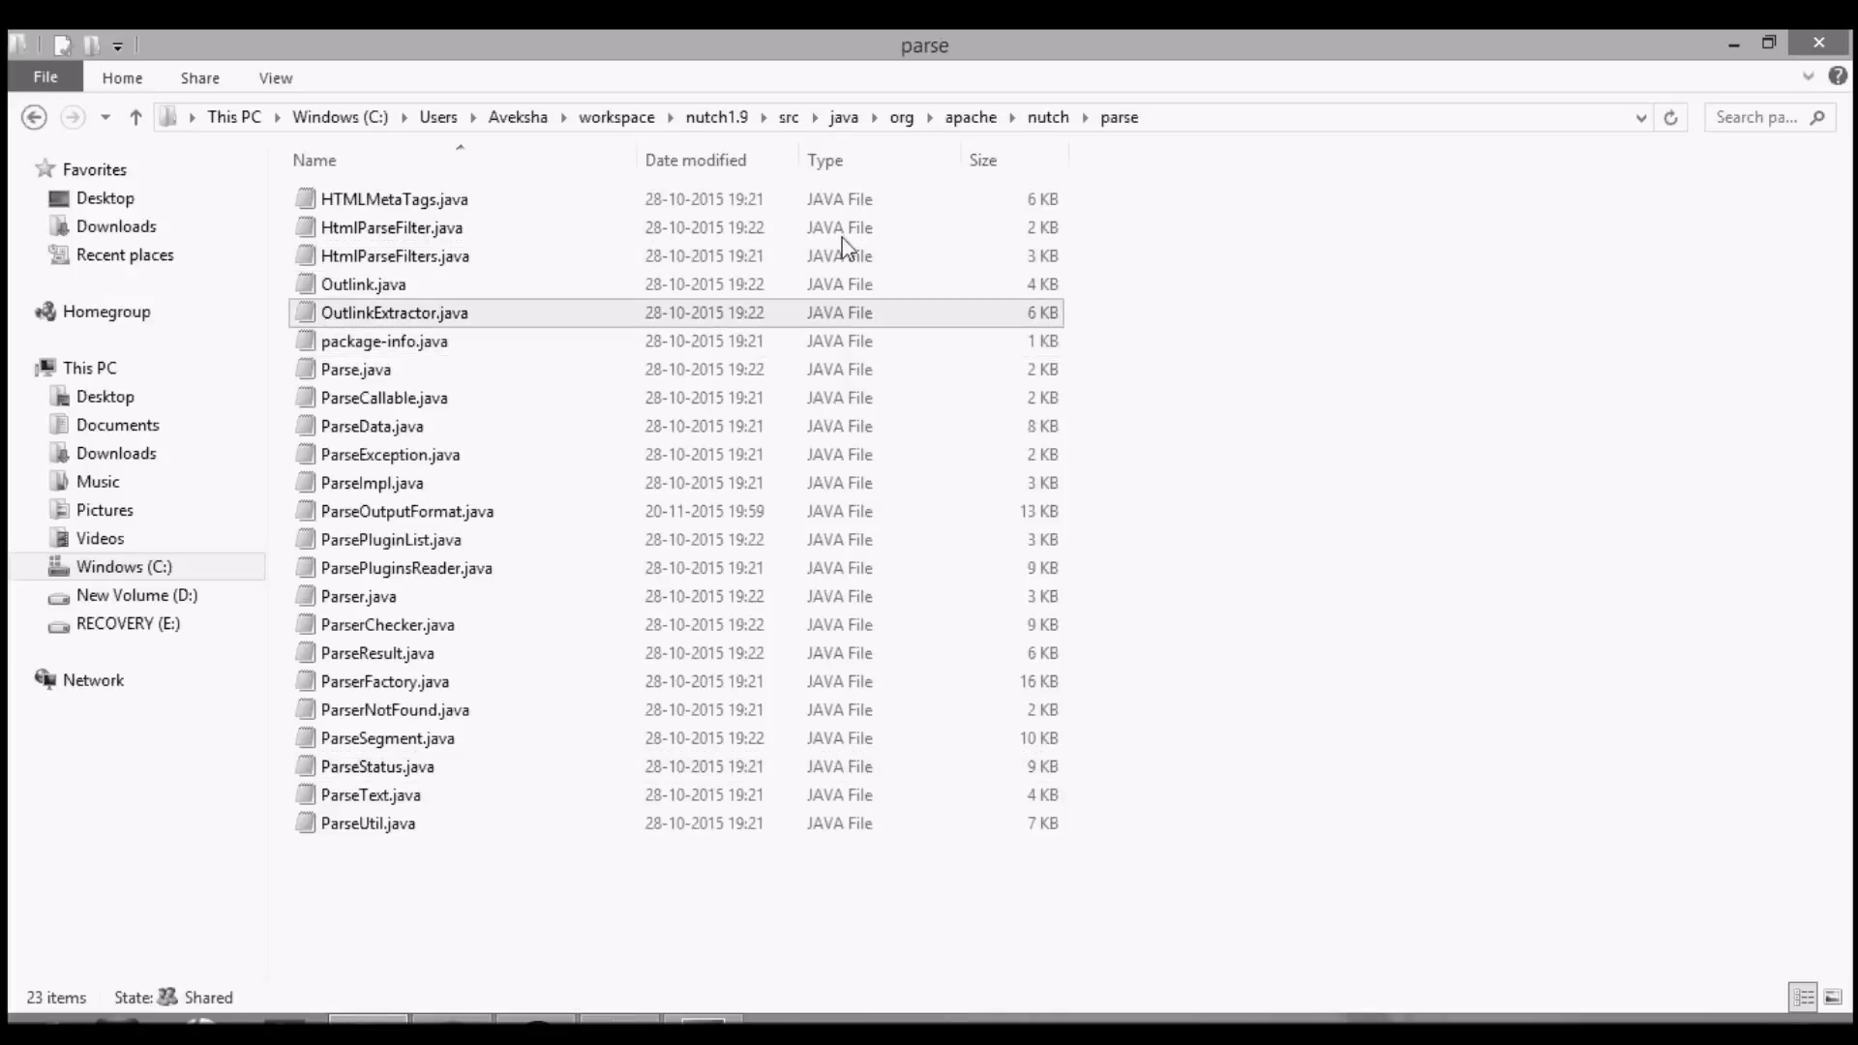
click(406, 511)
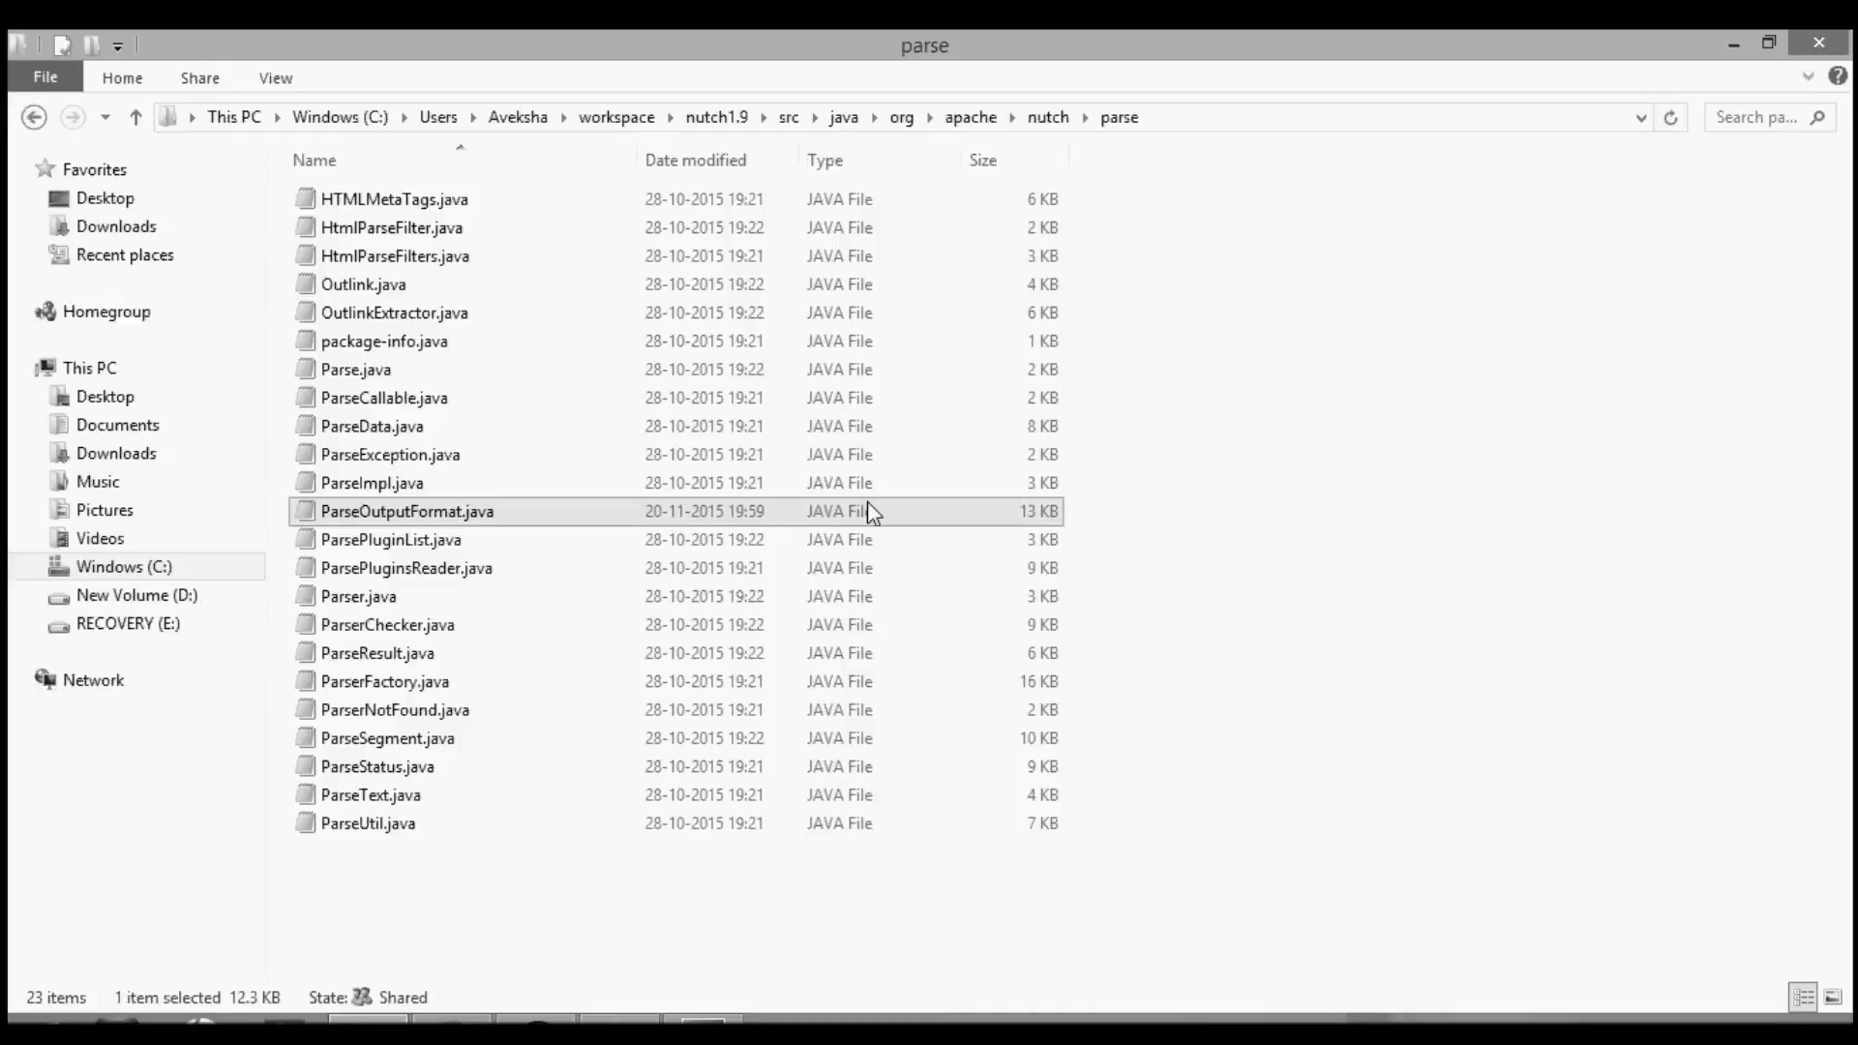
click(1213, 803)
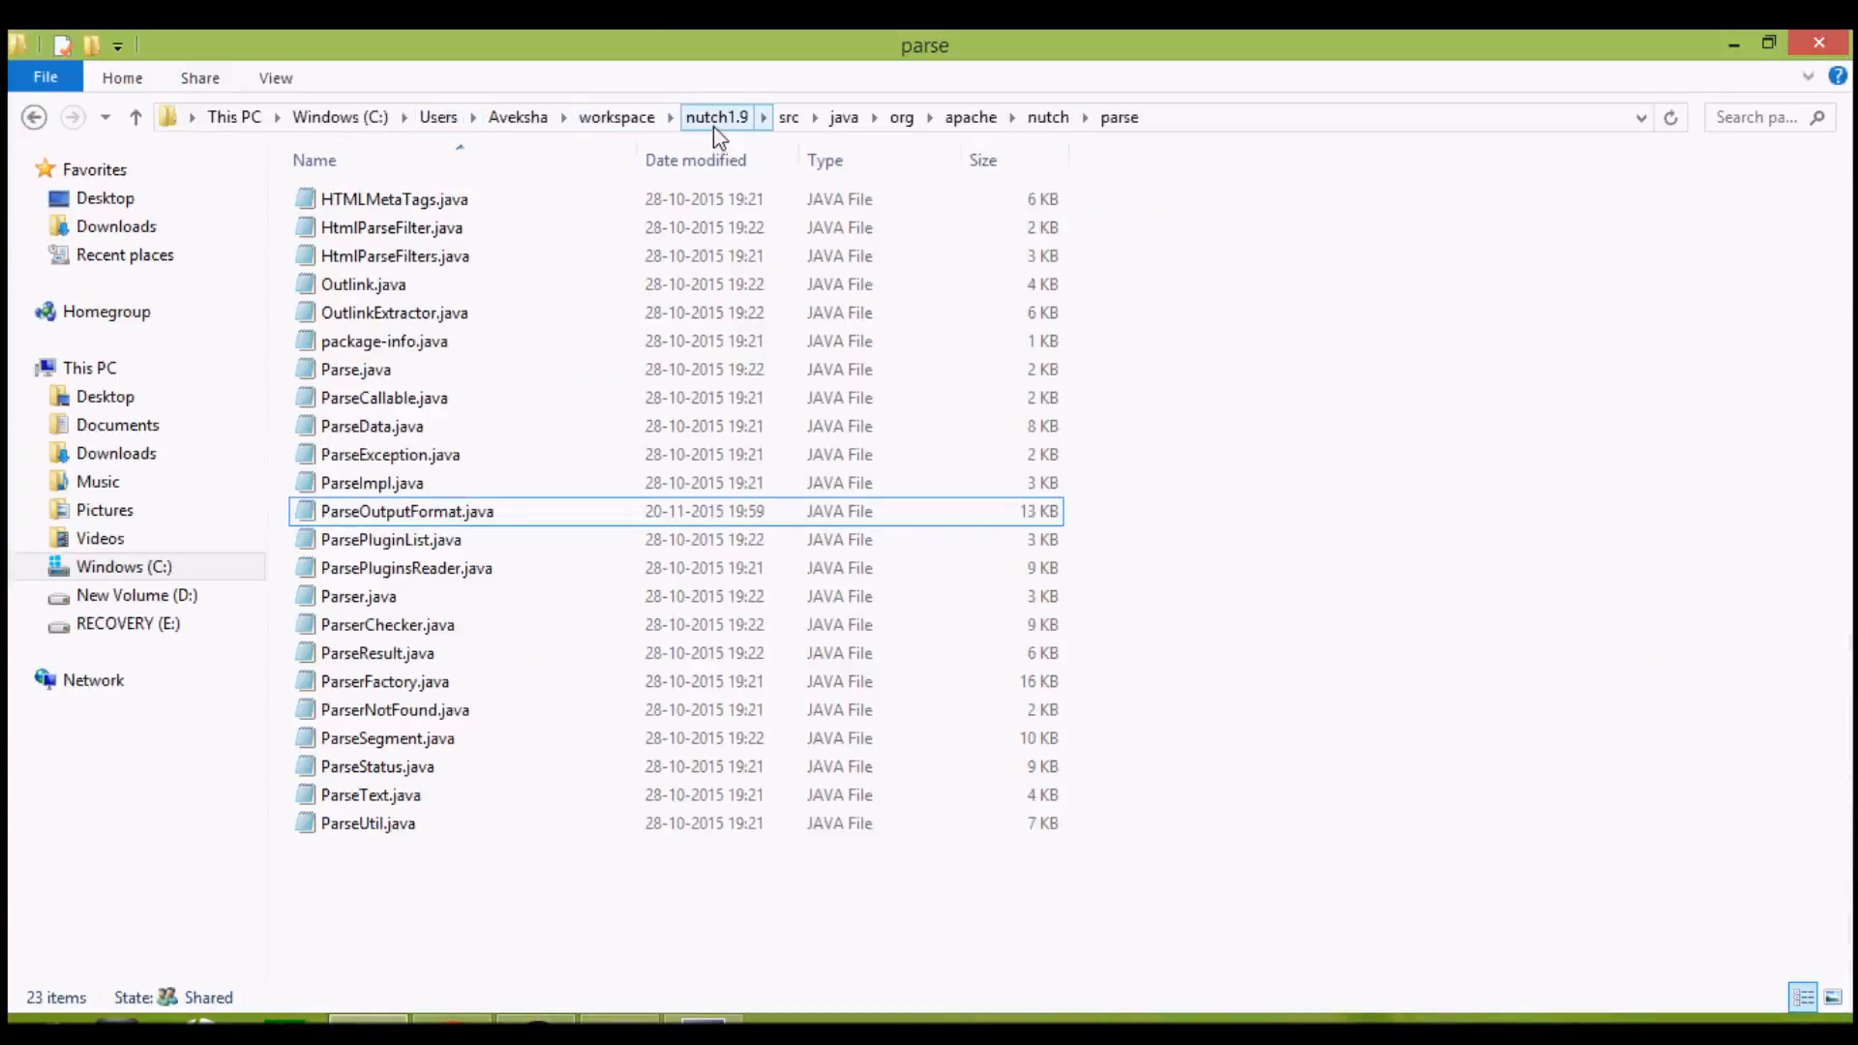
Step: Open the nutch1.9 conf folder and choose Open with on nutch-site.xml
click(716, 116)
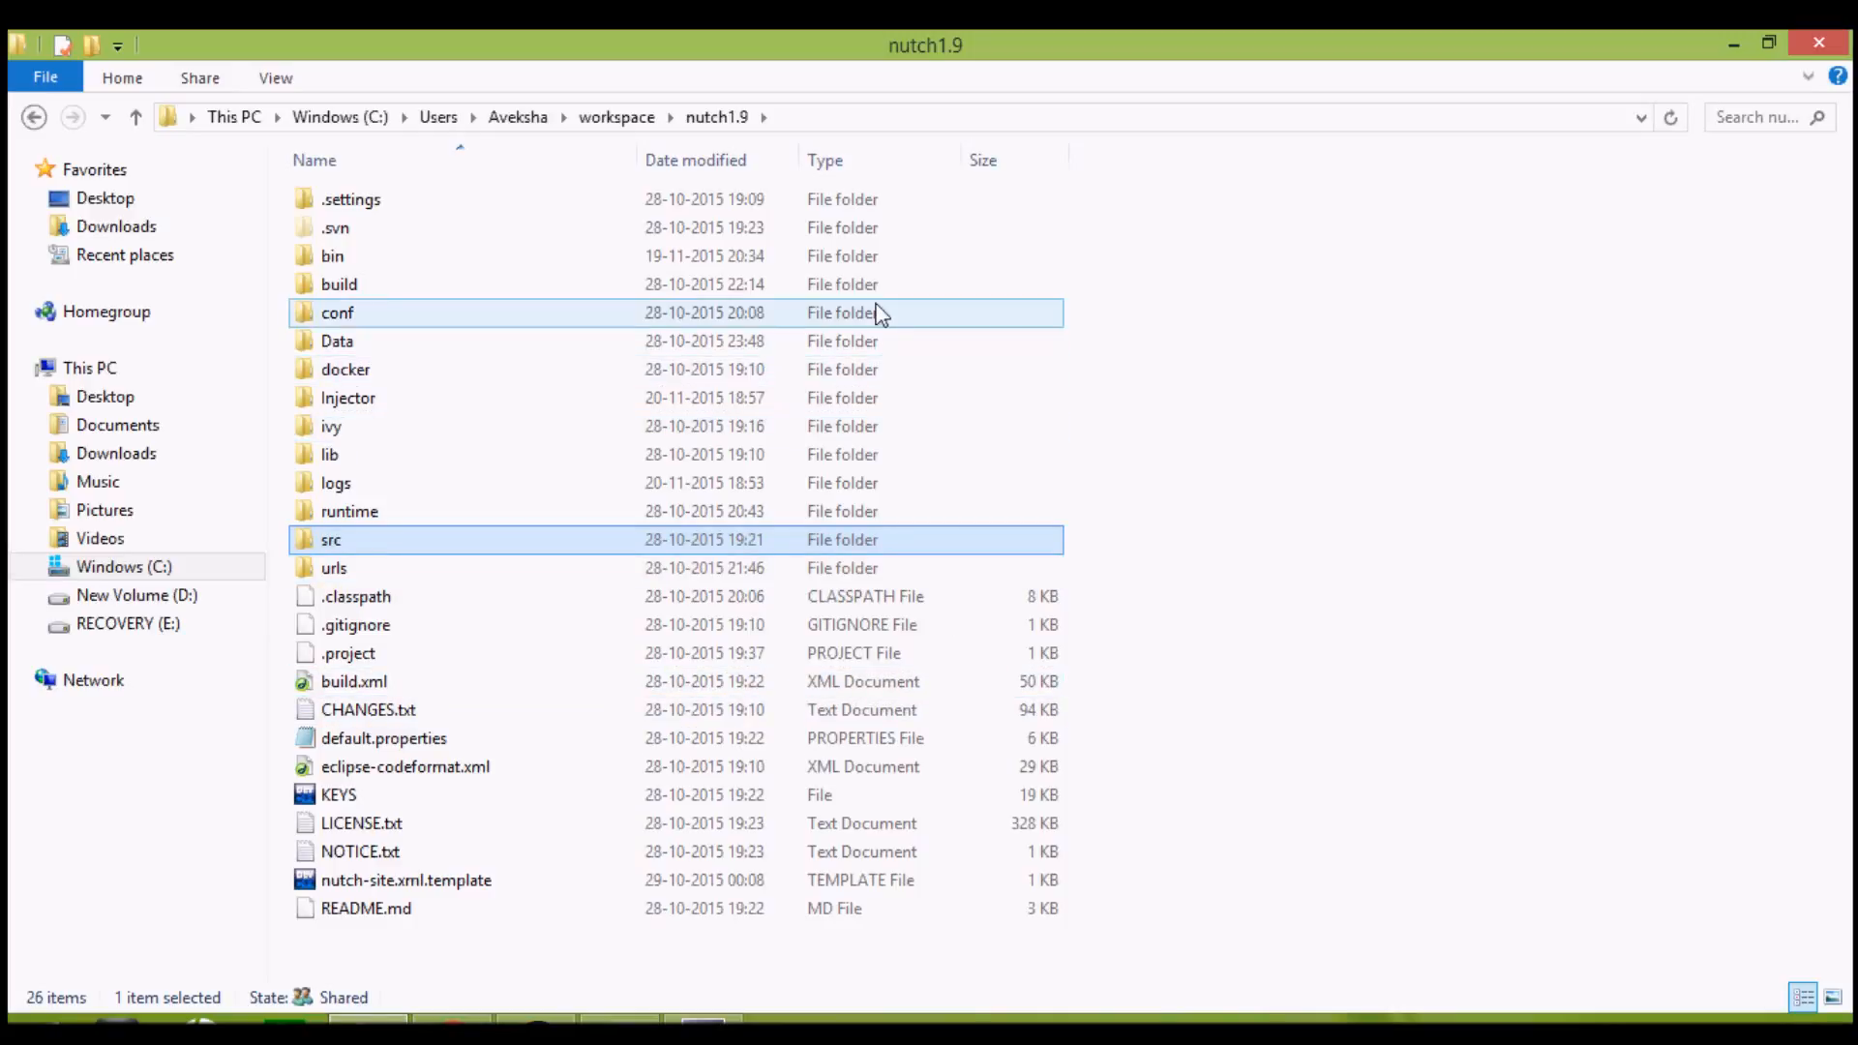
double_click(338, 312)
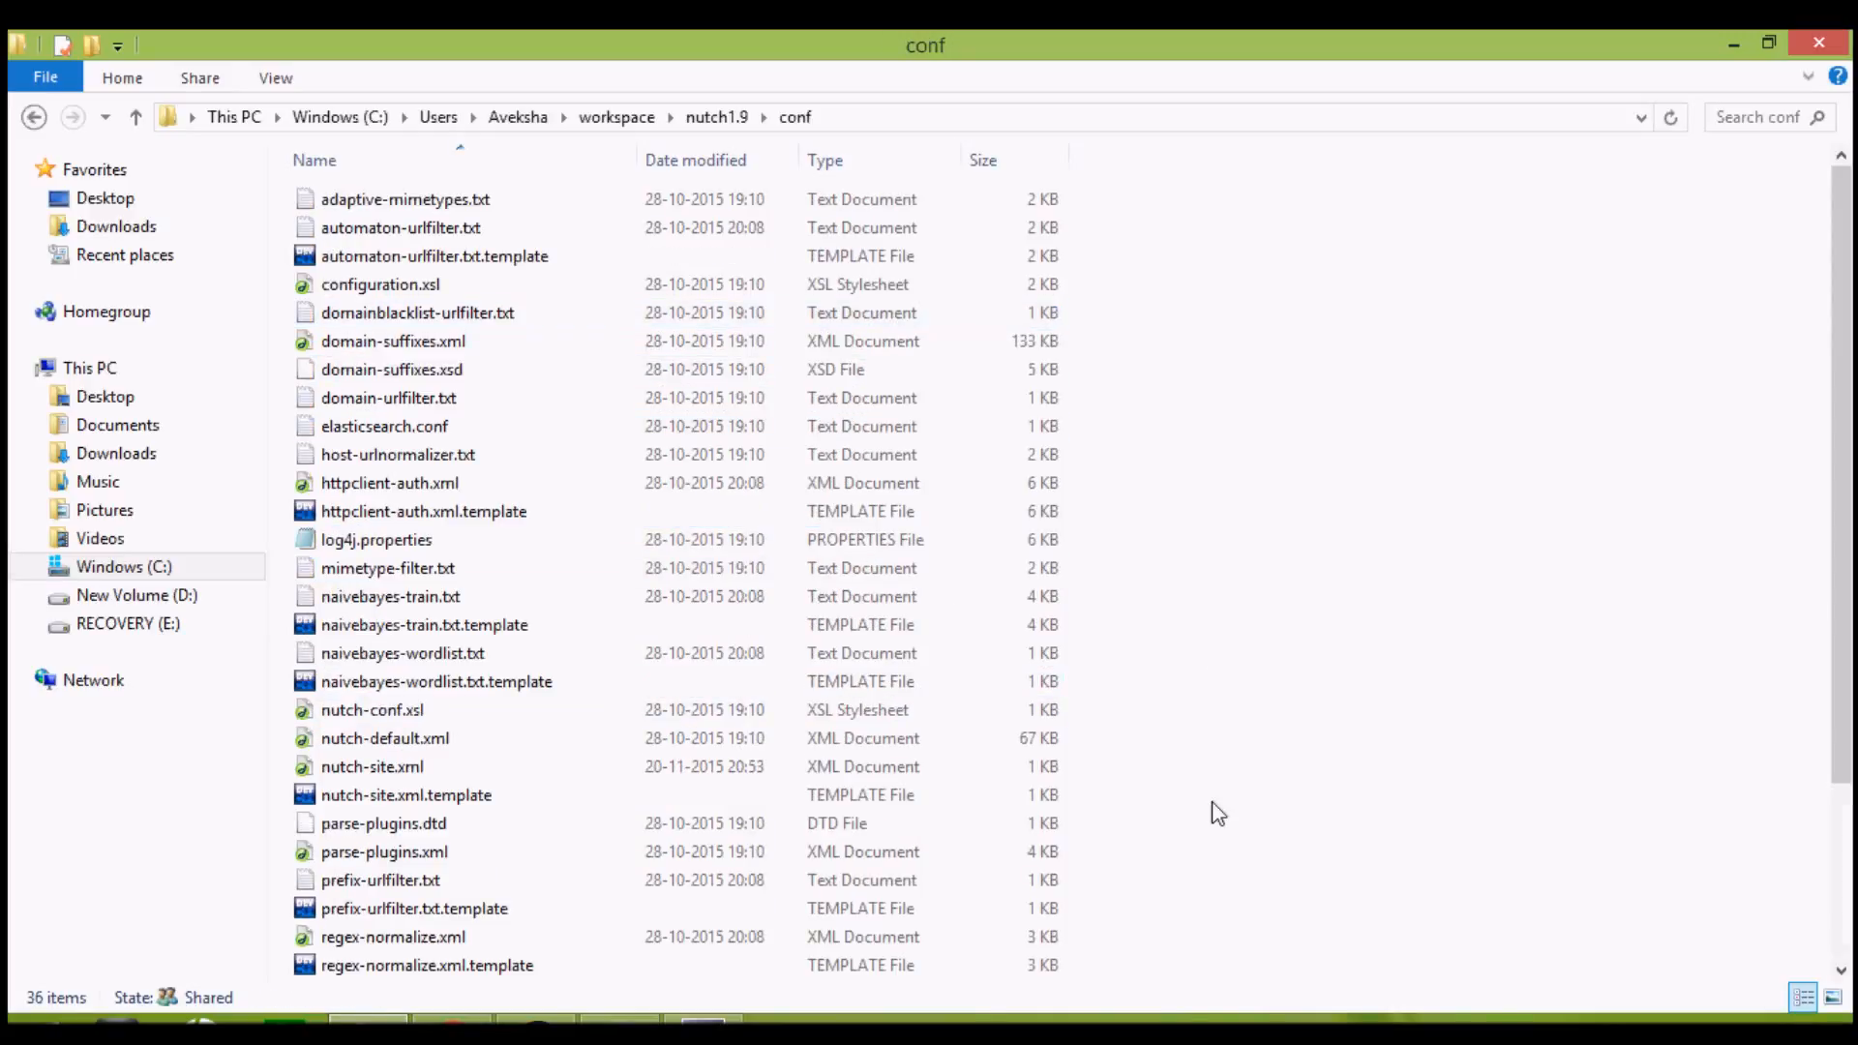
click(372, 767)
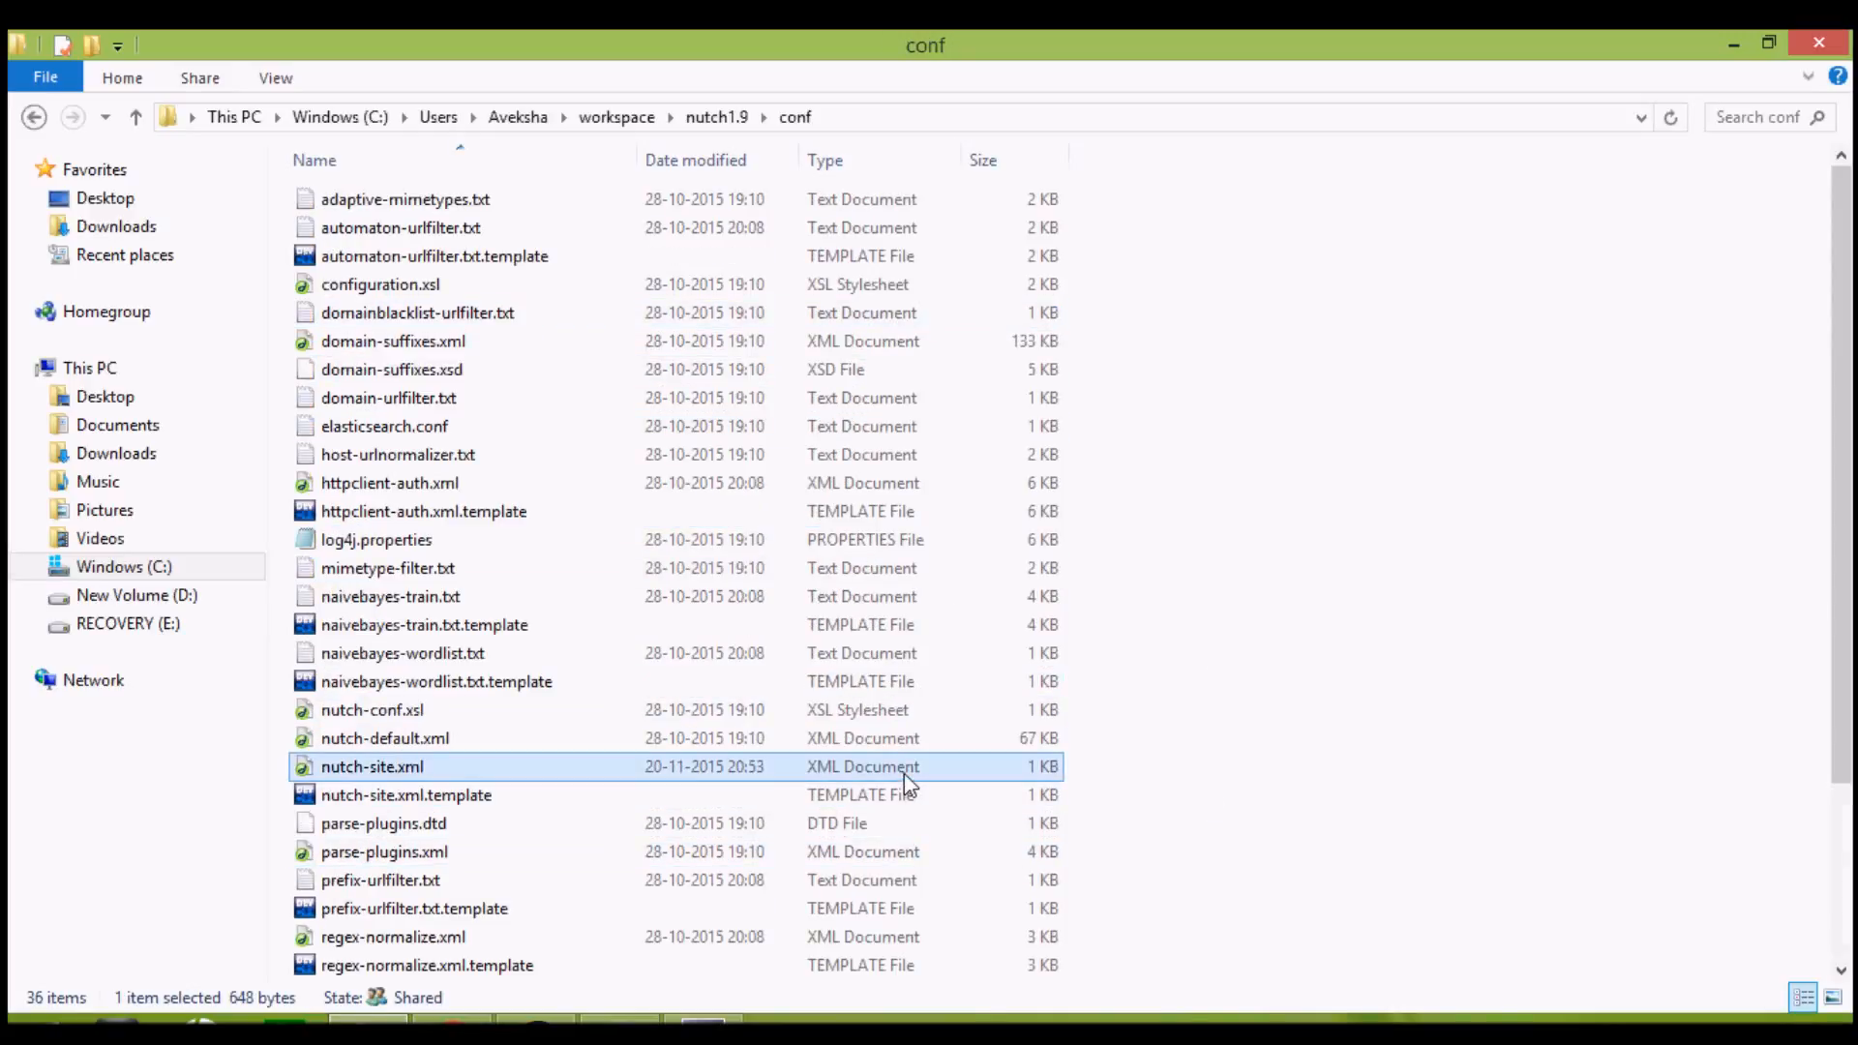
right_click(372, 766)
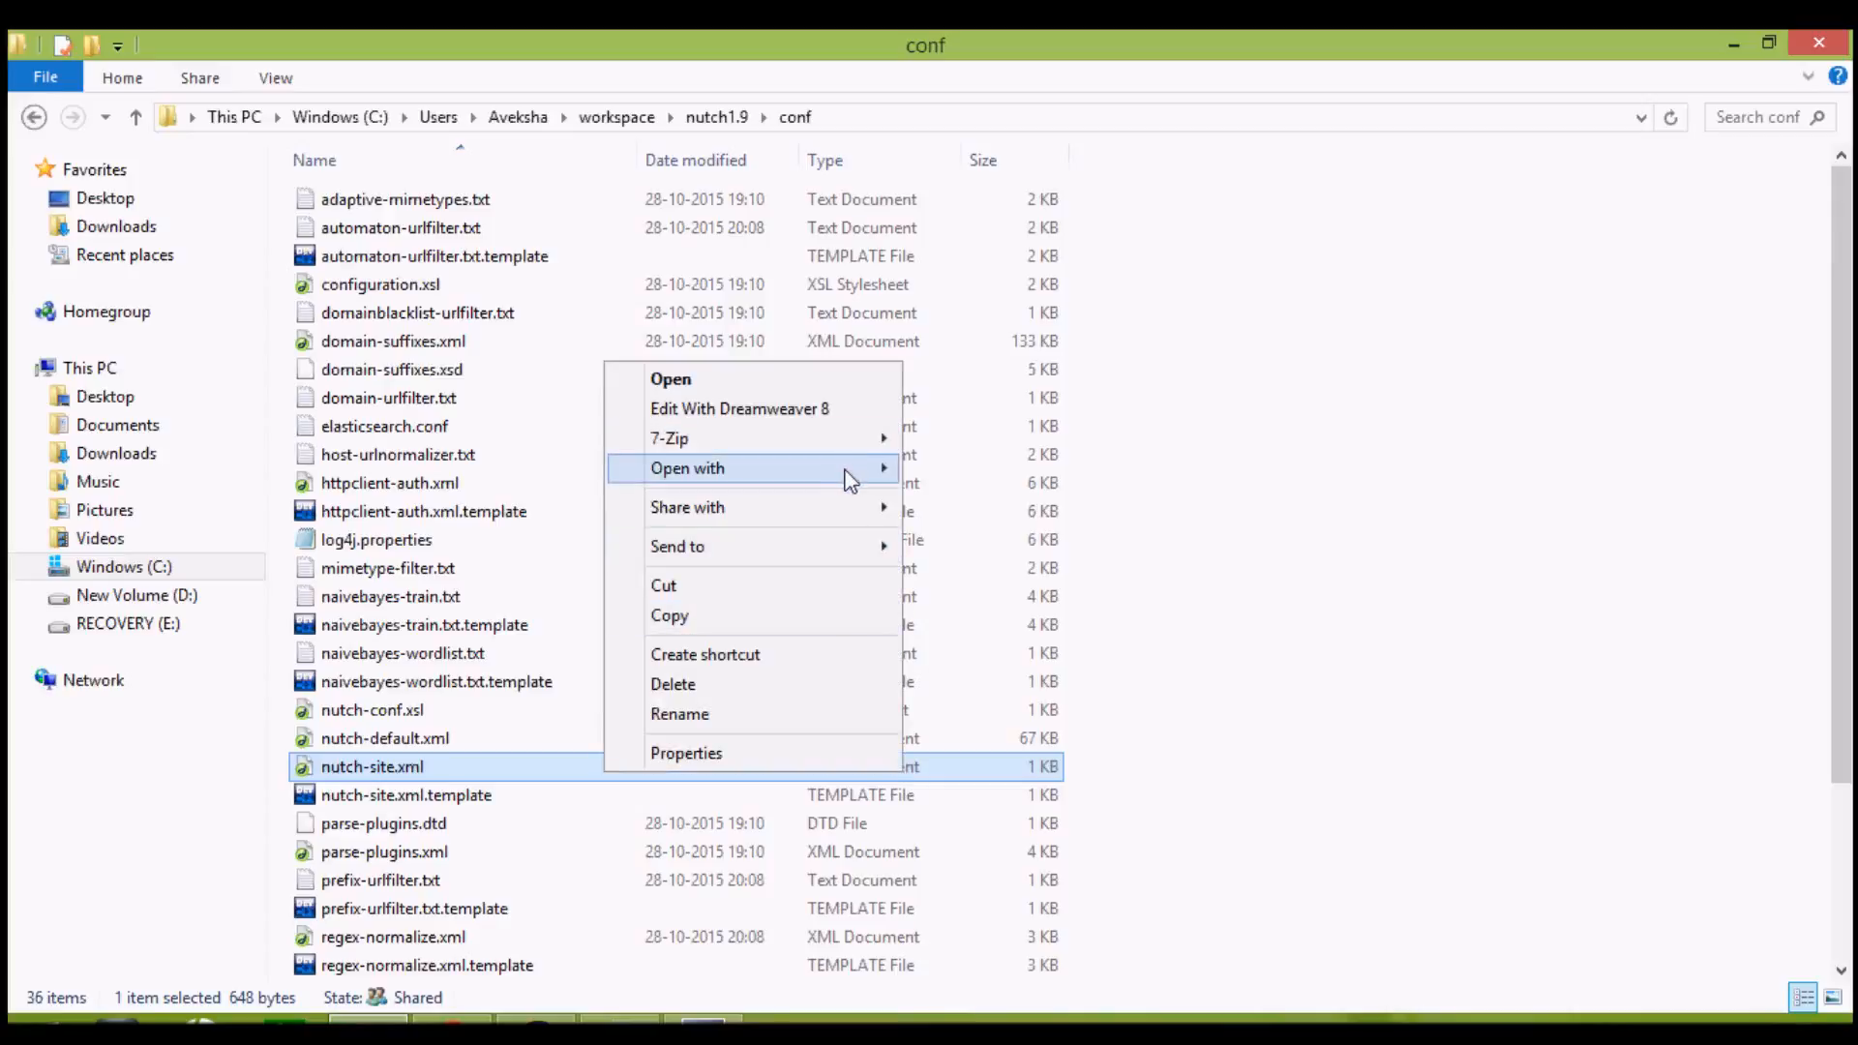
click(1252, 603)
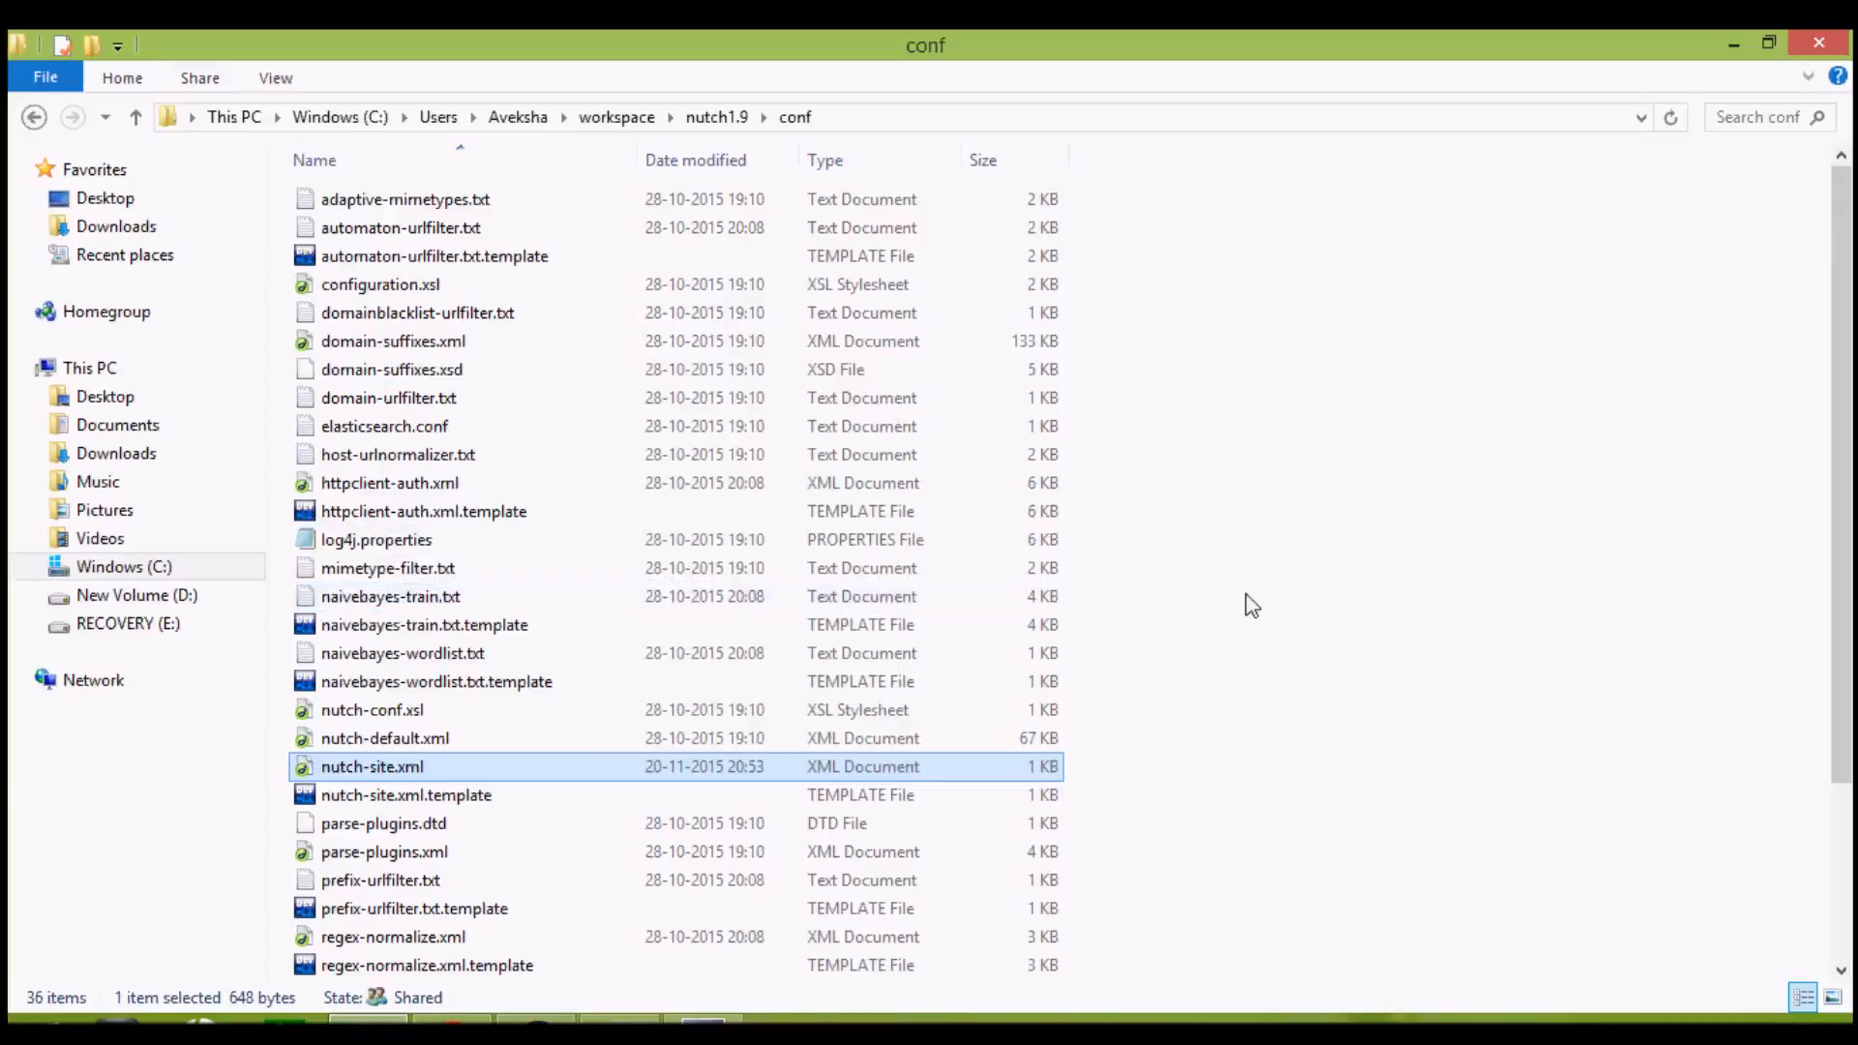
Step: Open nutch-site.xml in WordPad and scroll to the mapred.task.timeout property (25000000)
double_click(370, 766)
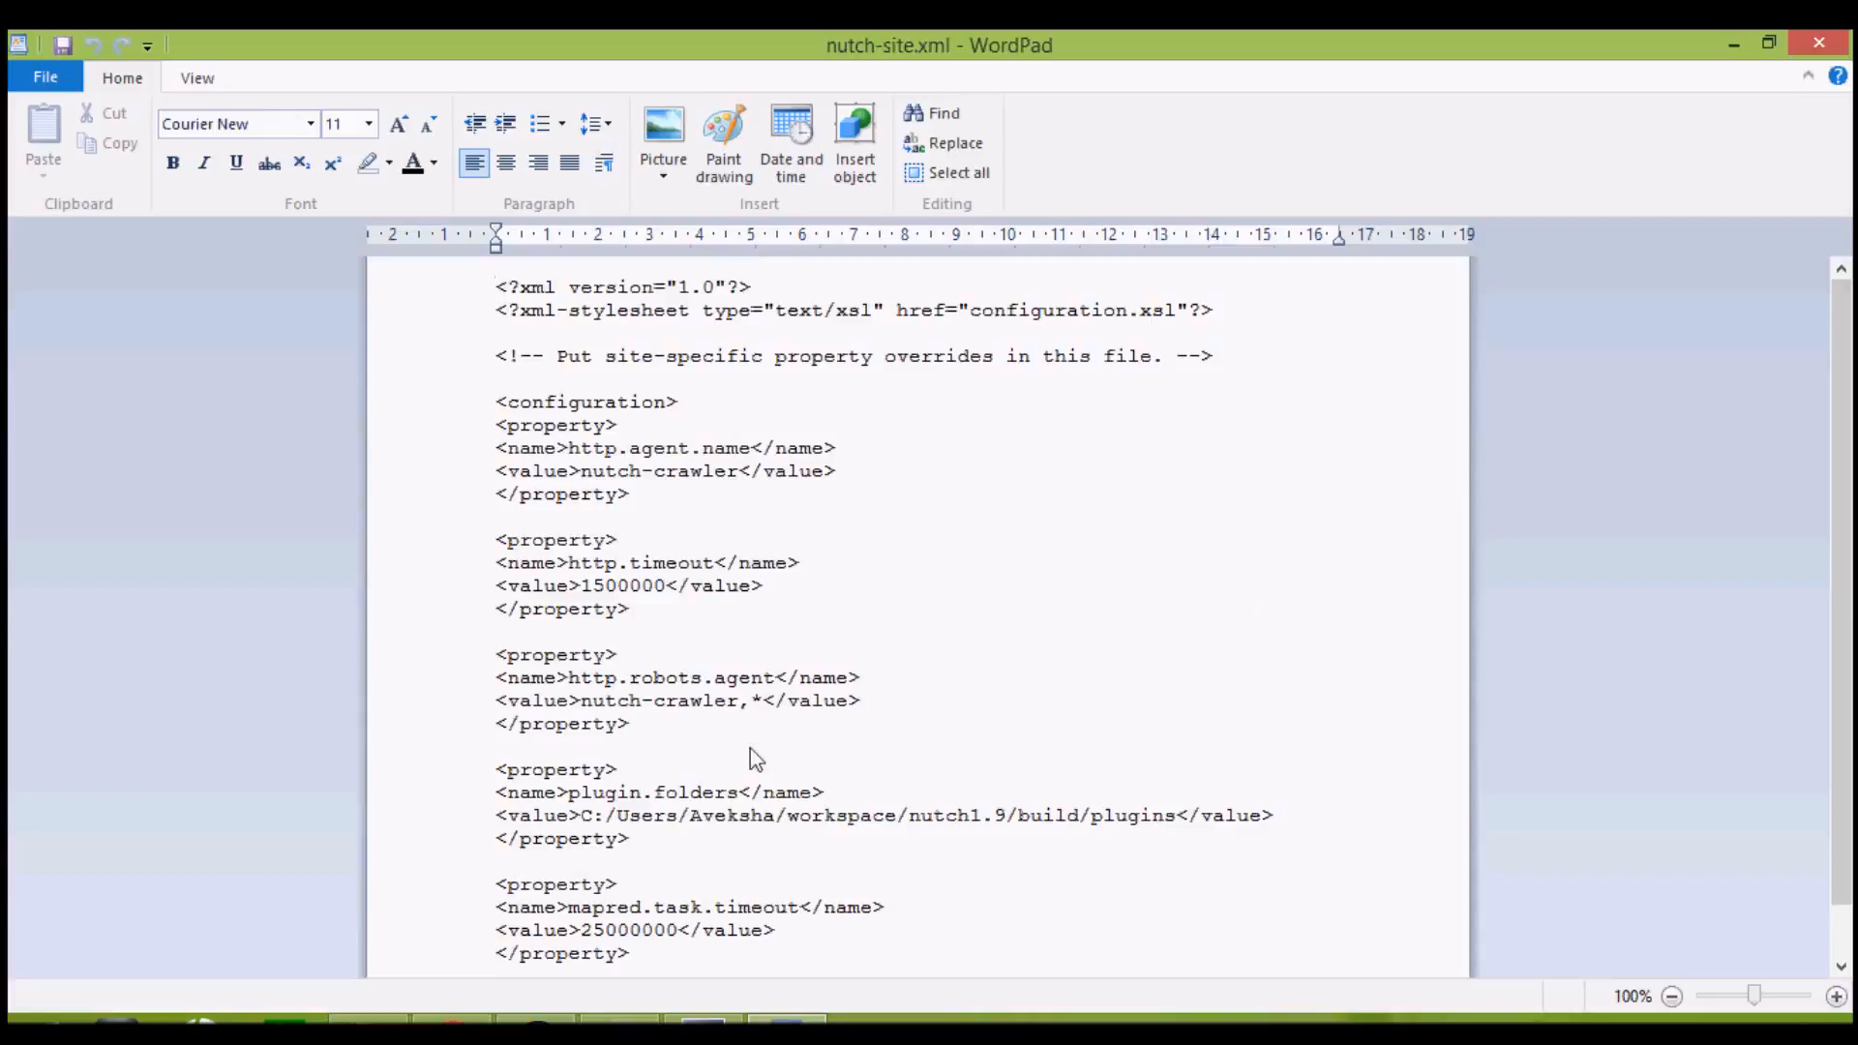
scroll(down, 3)
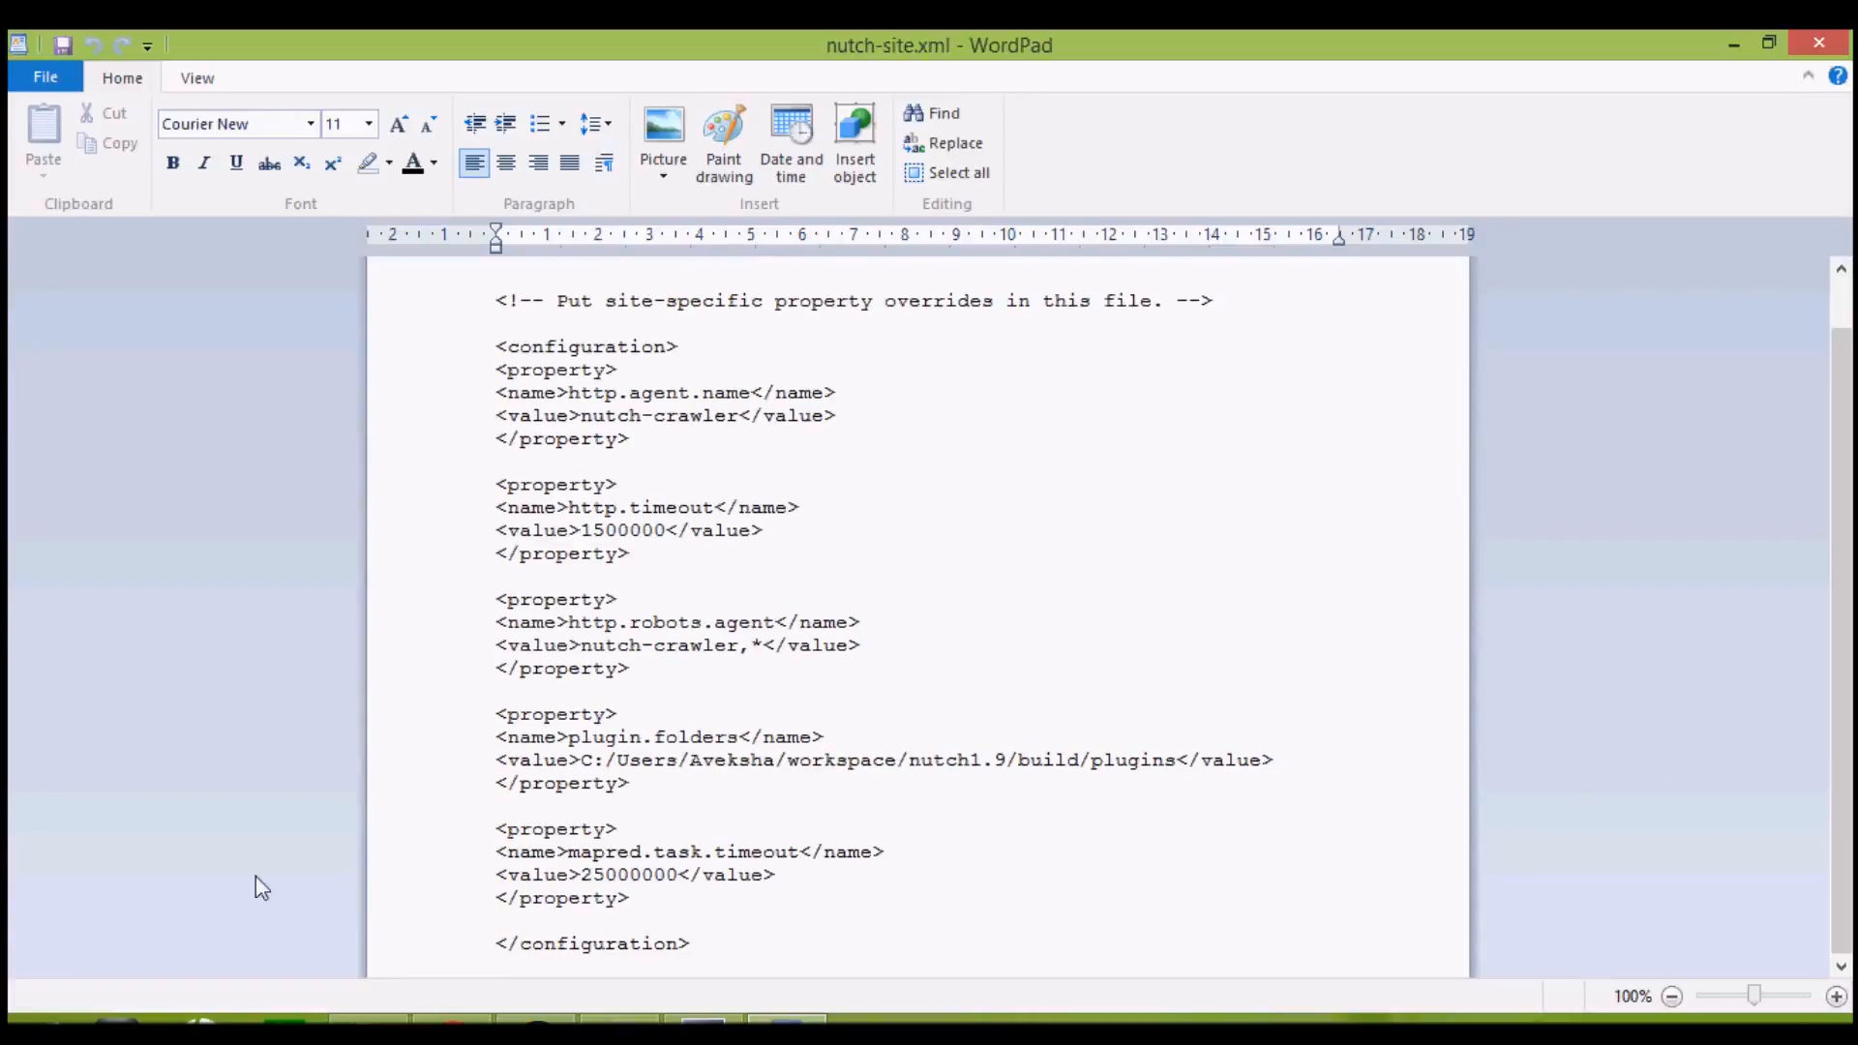
mouse_move(503, 859)
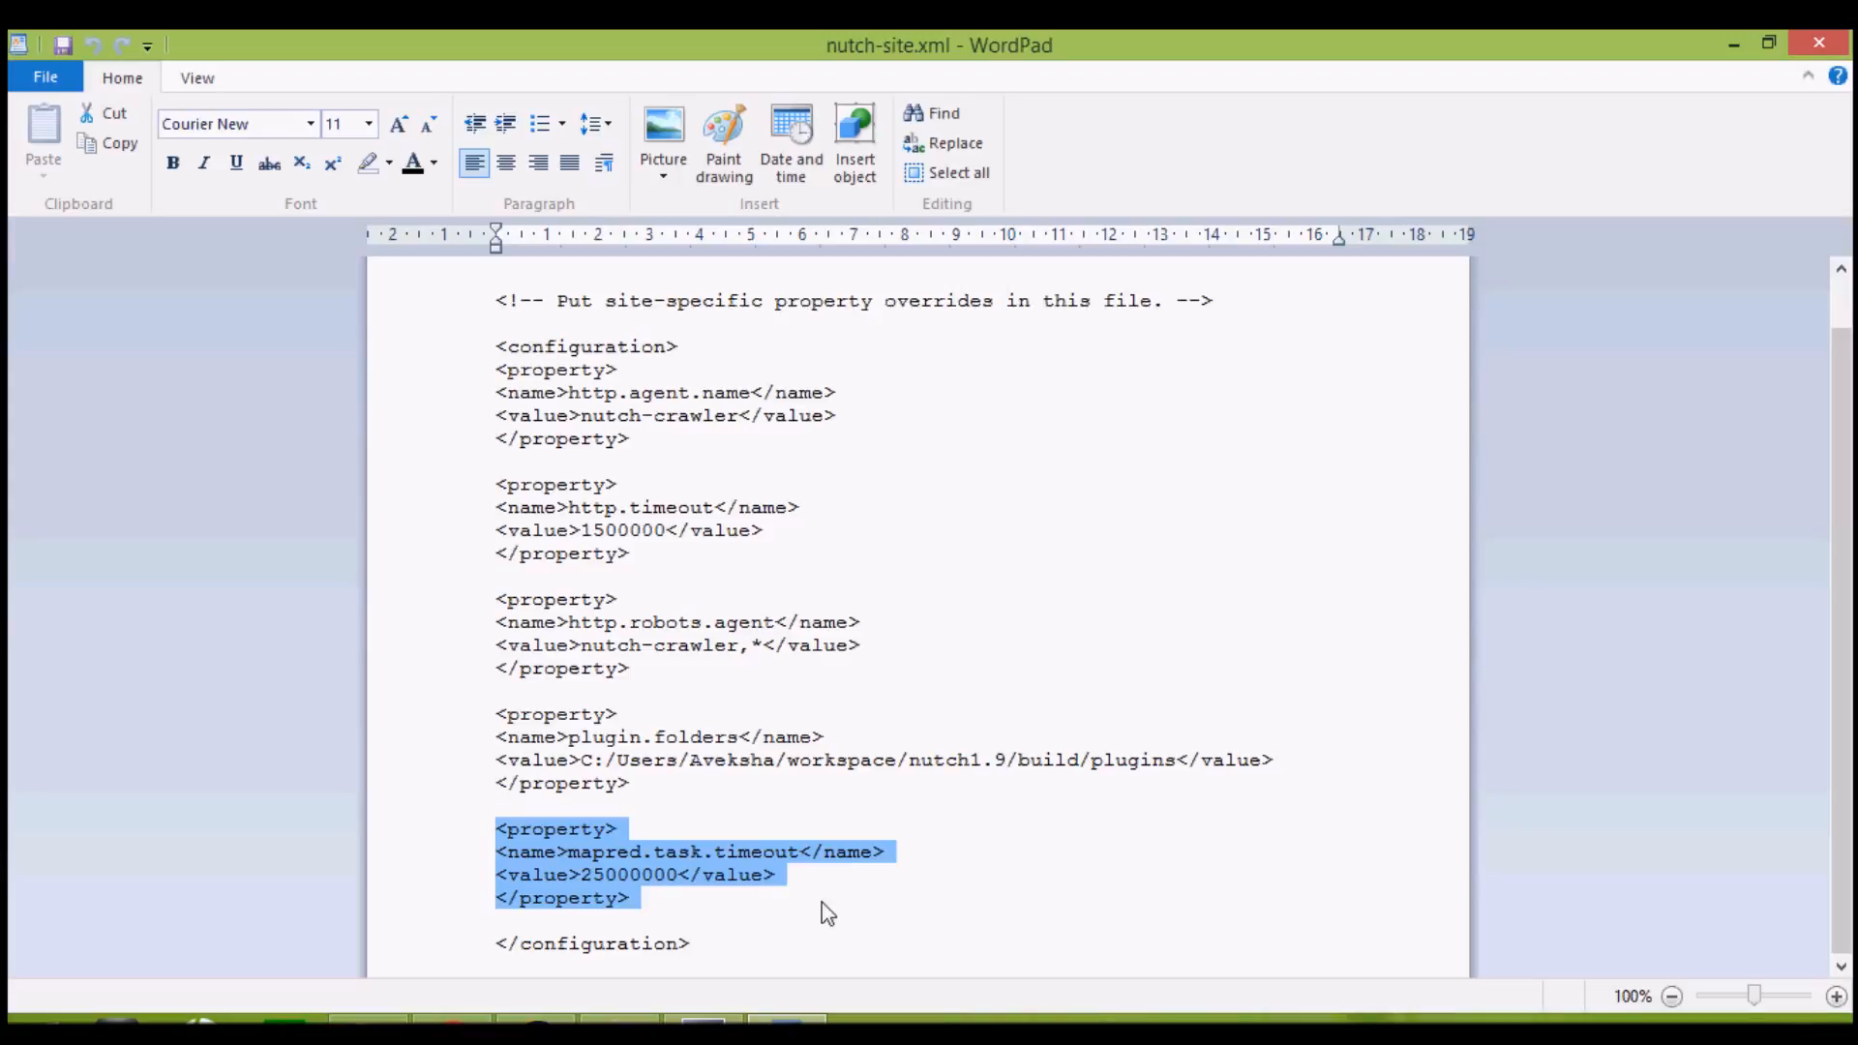
mouse_move(633, 909)
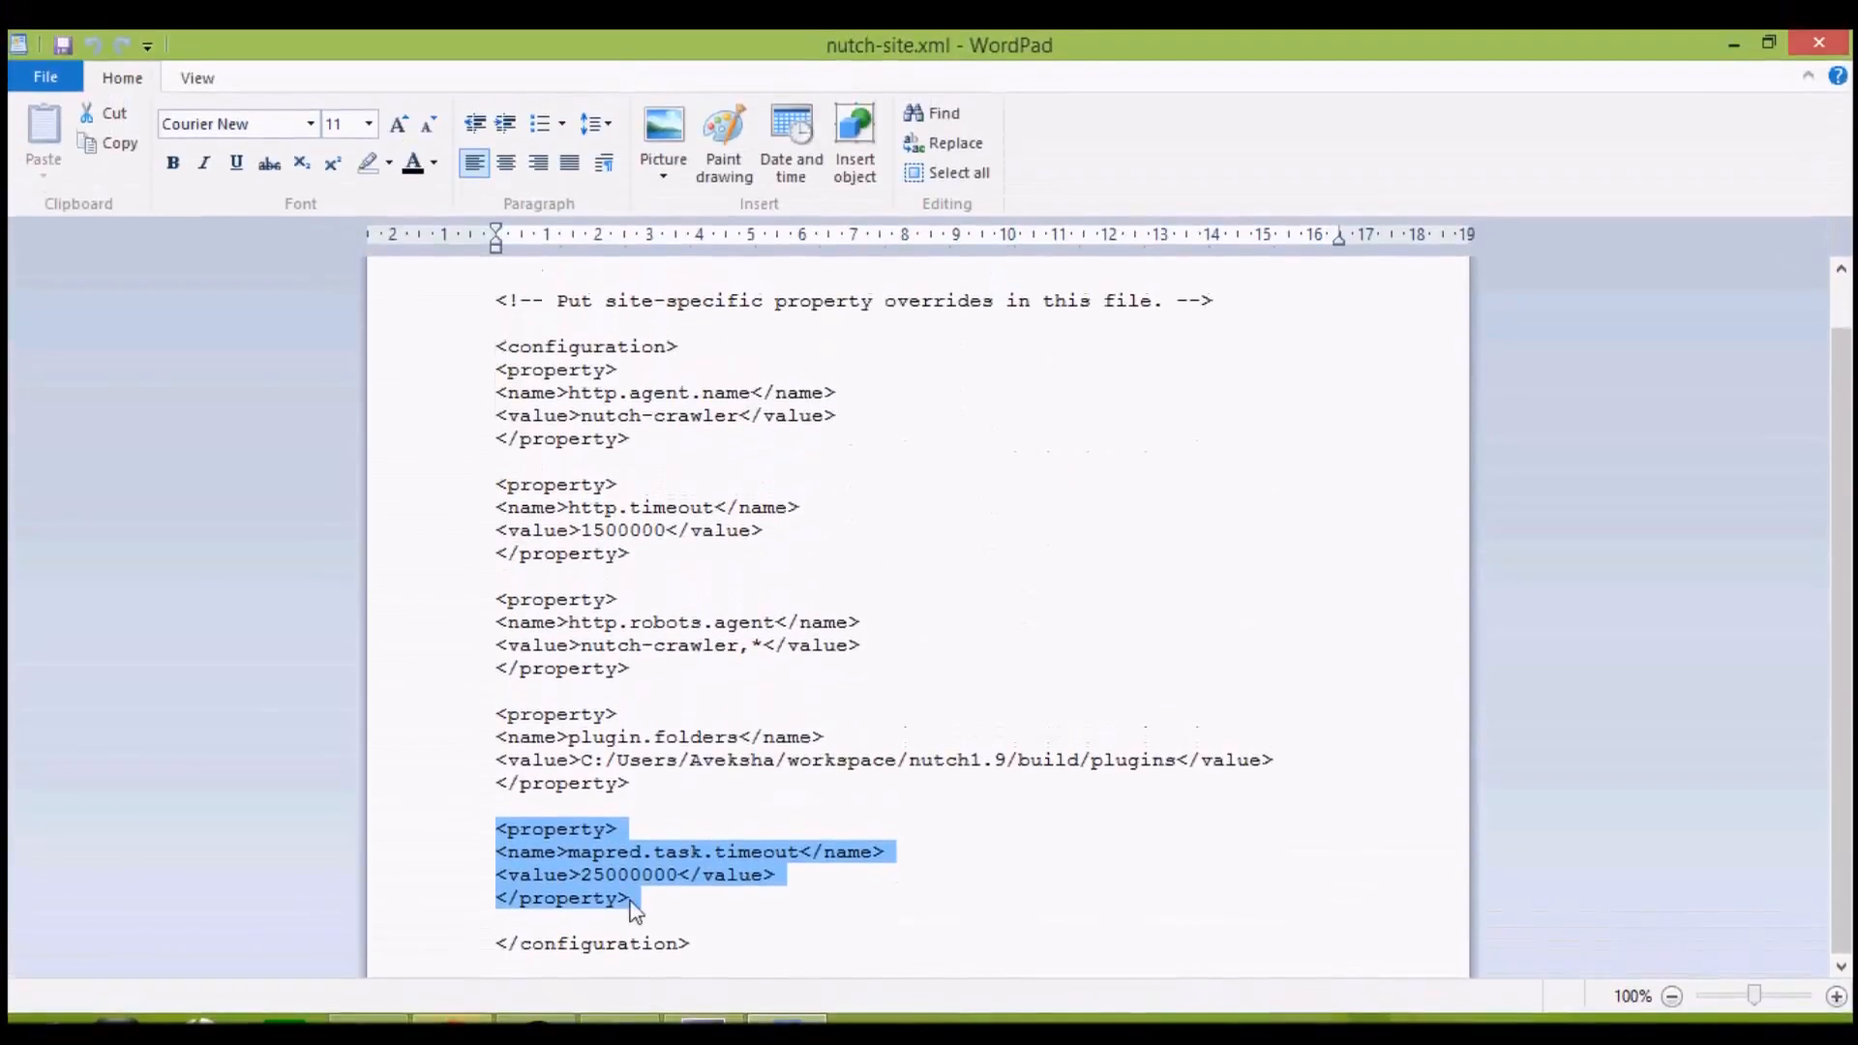
mouse_move(593, 993)
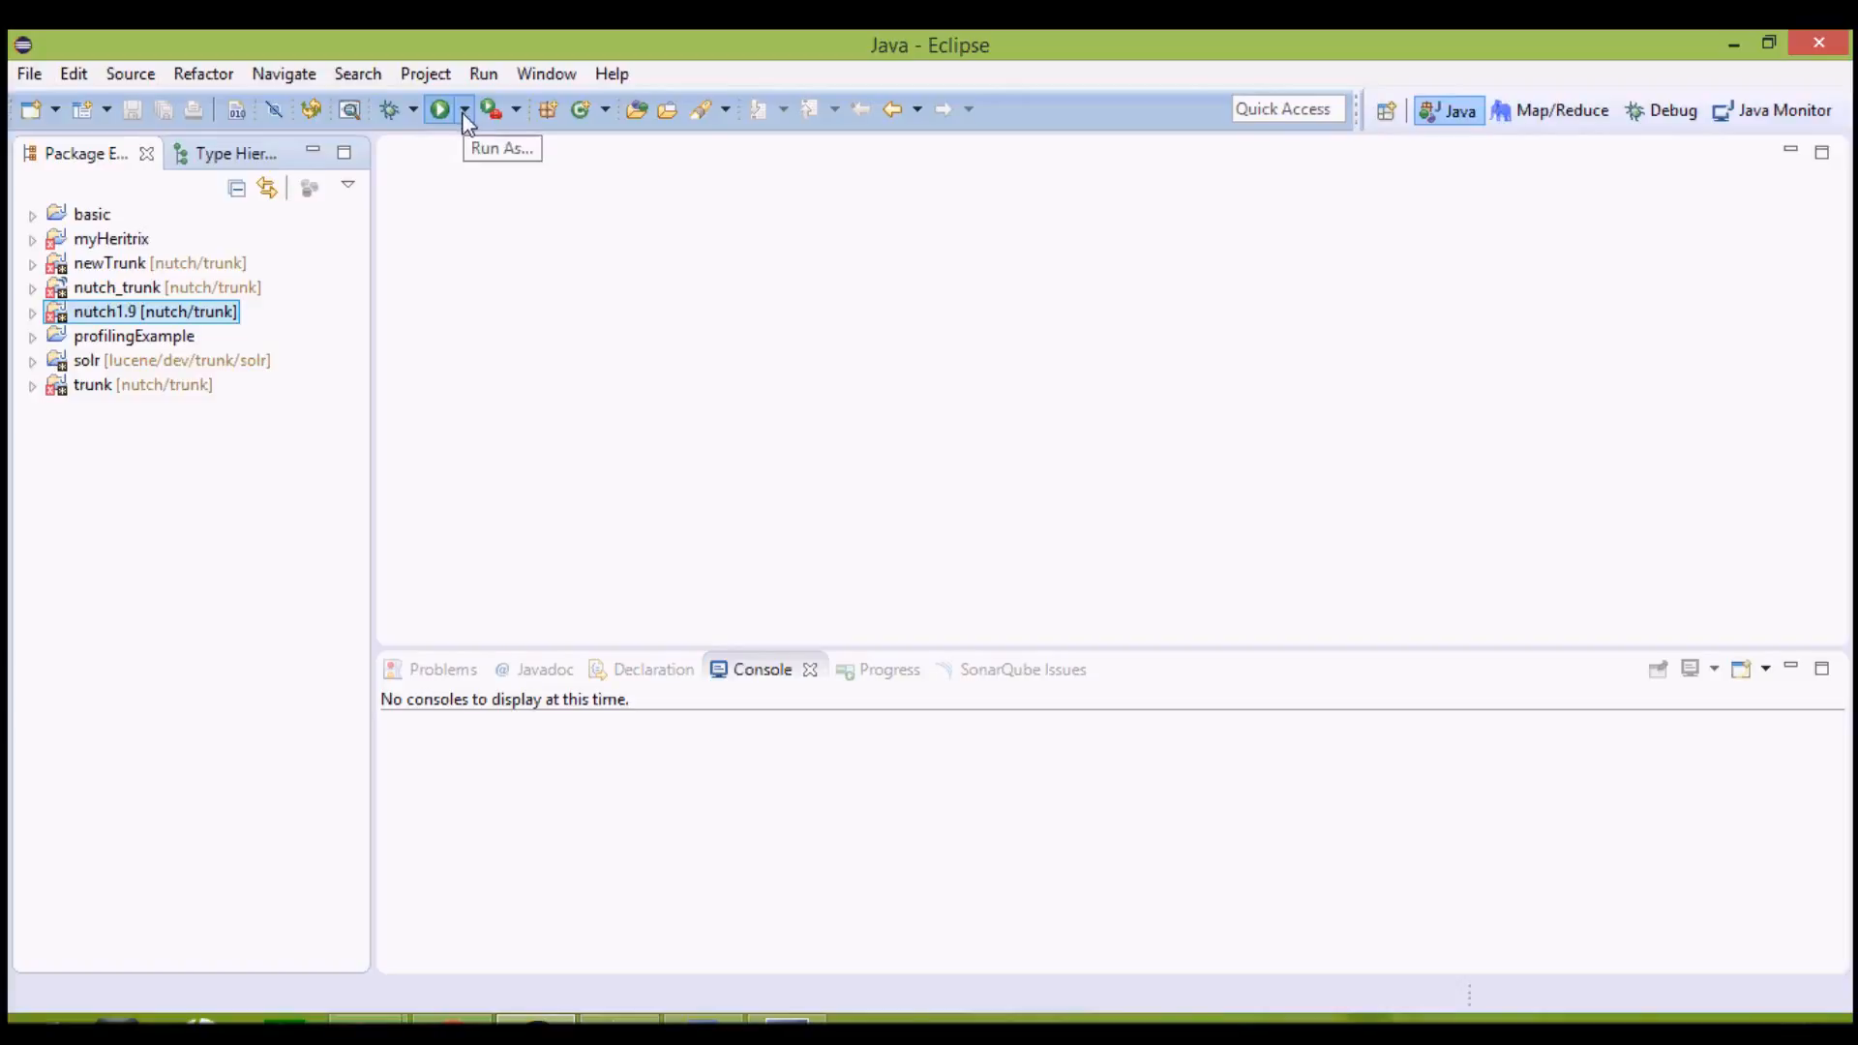
Step: Create a new Java Application run configuration named injectOp
click(465, 109)
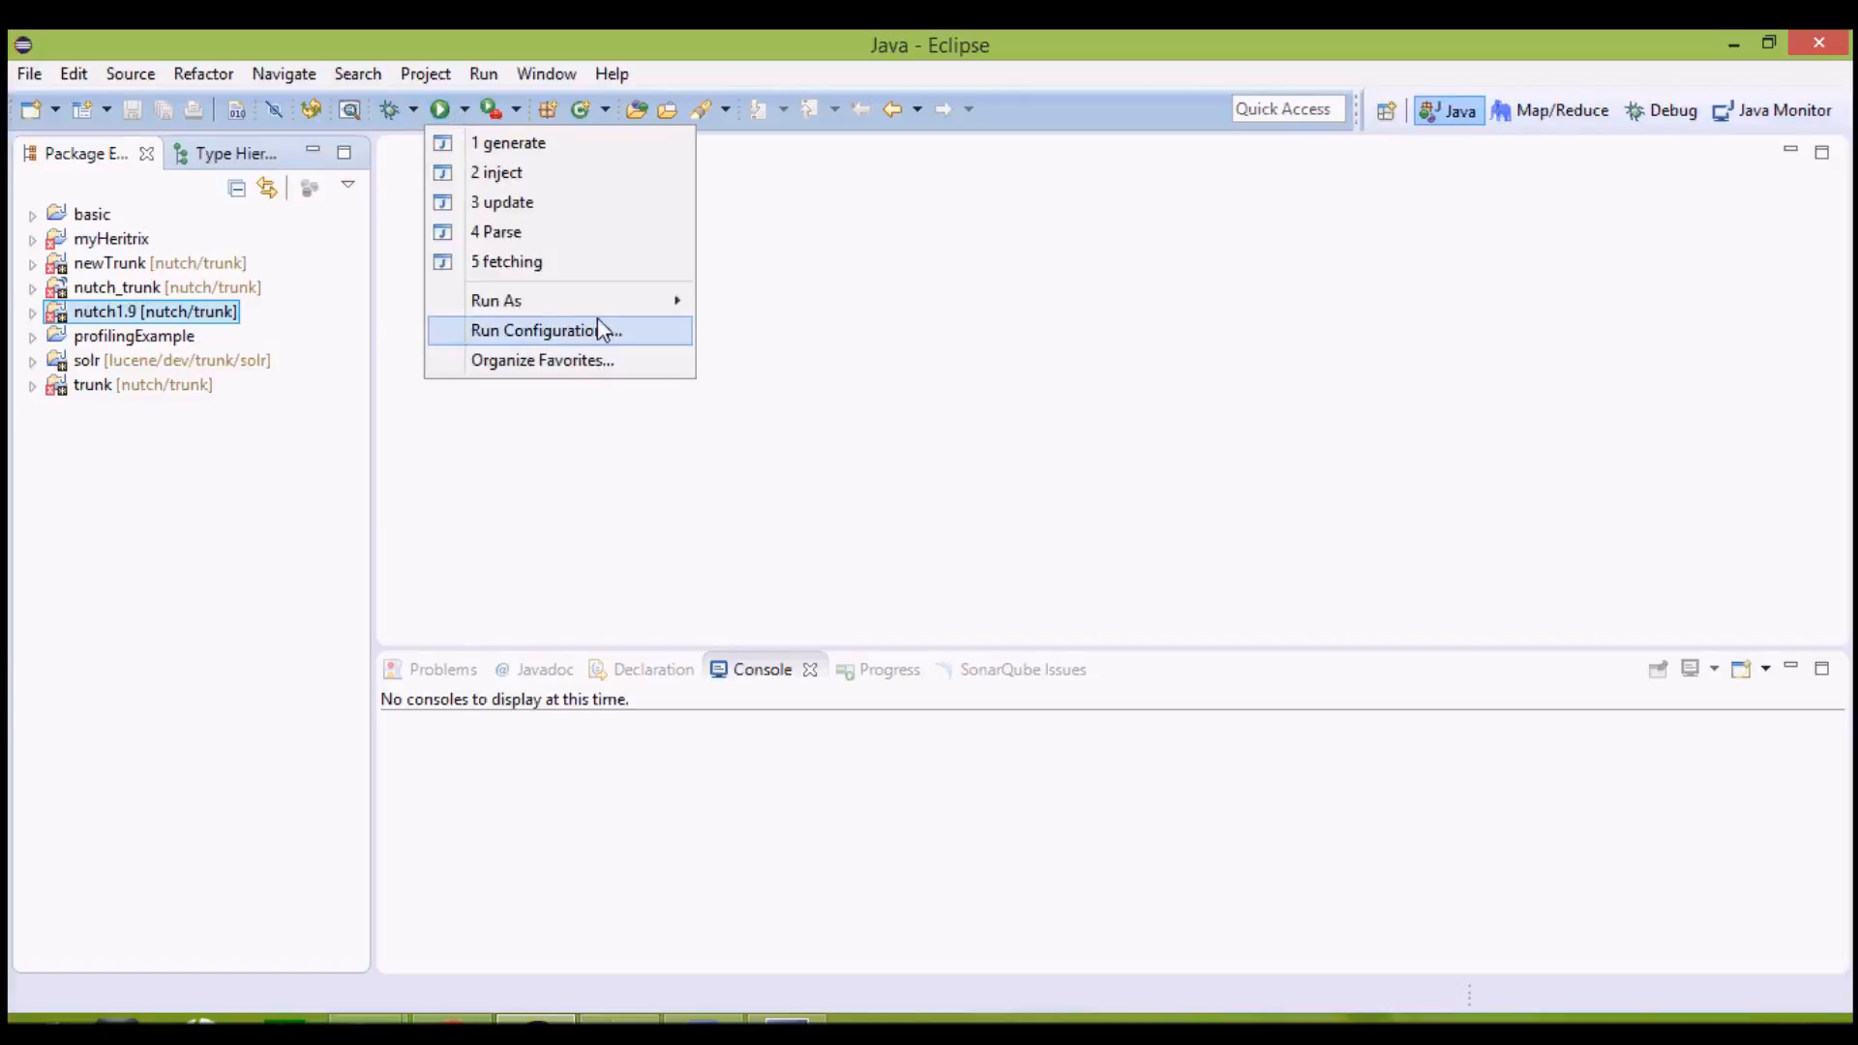
click(546, 329)
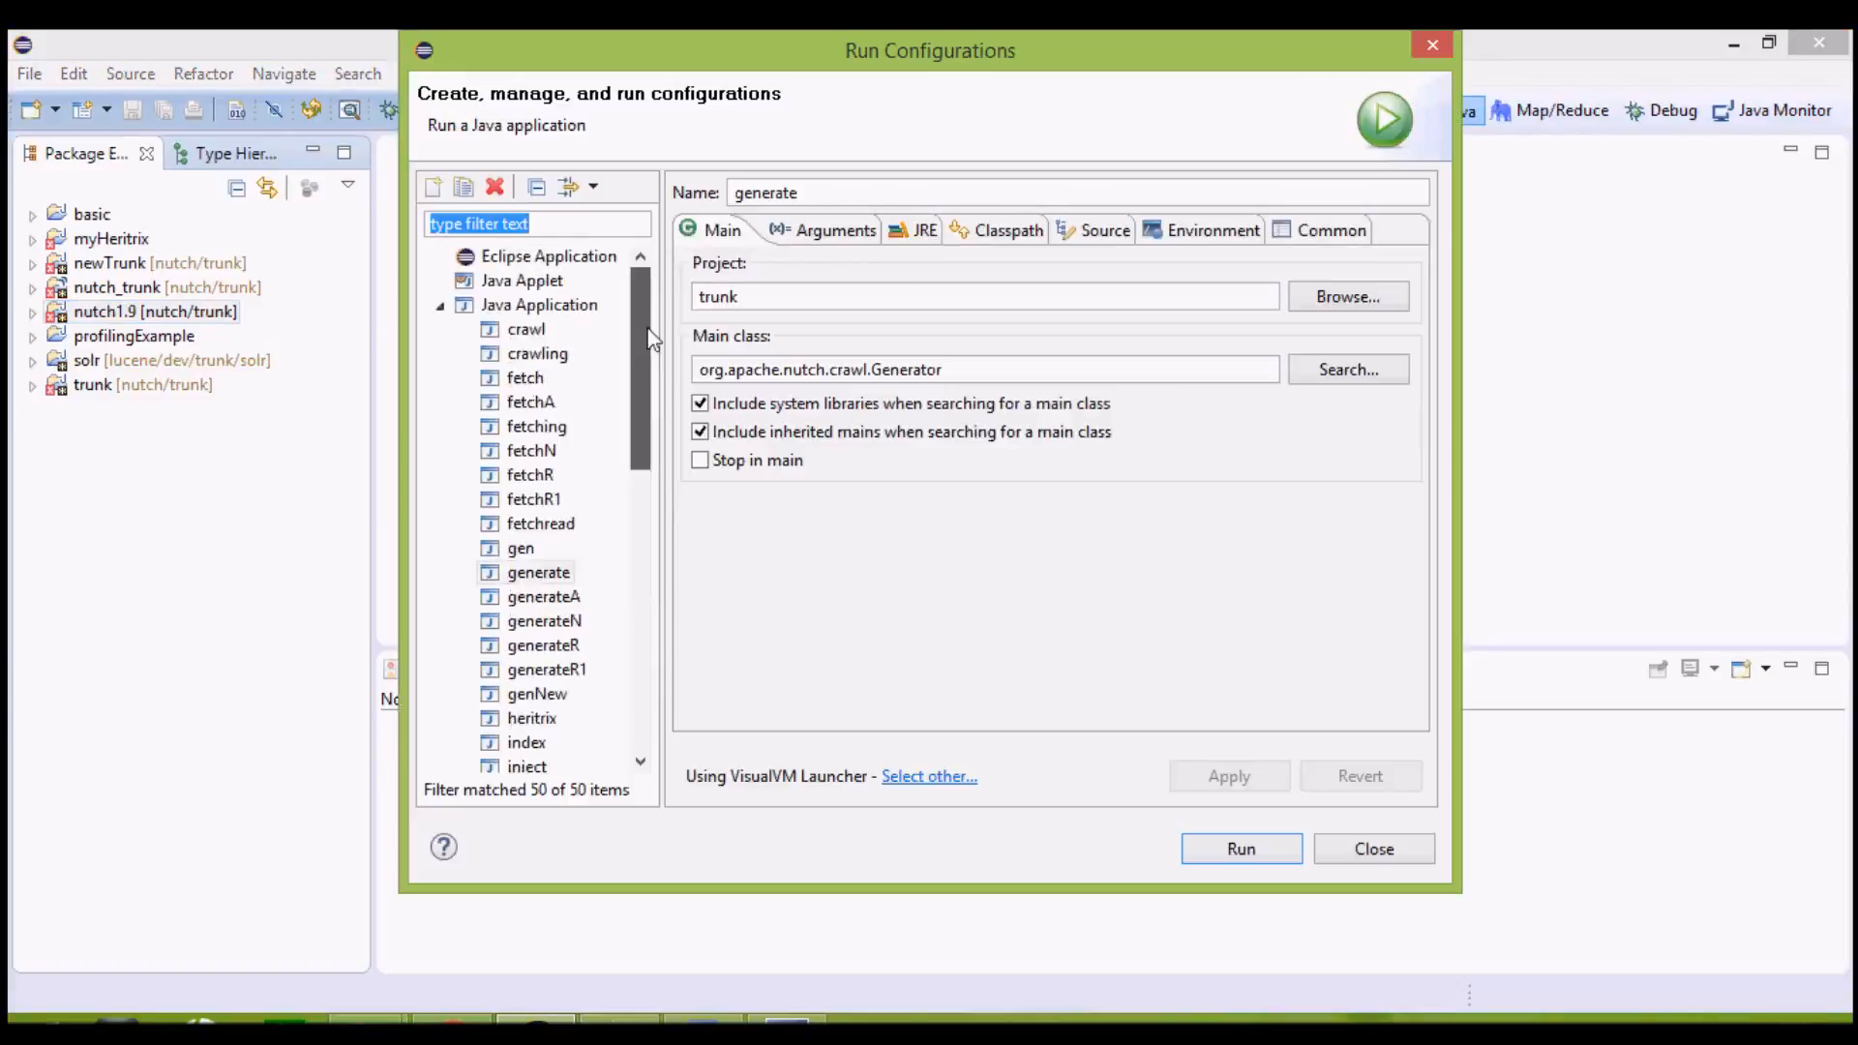
right_click(539, 304)
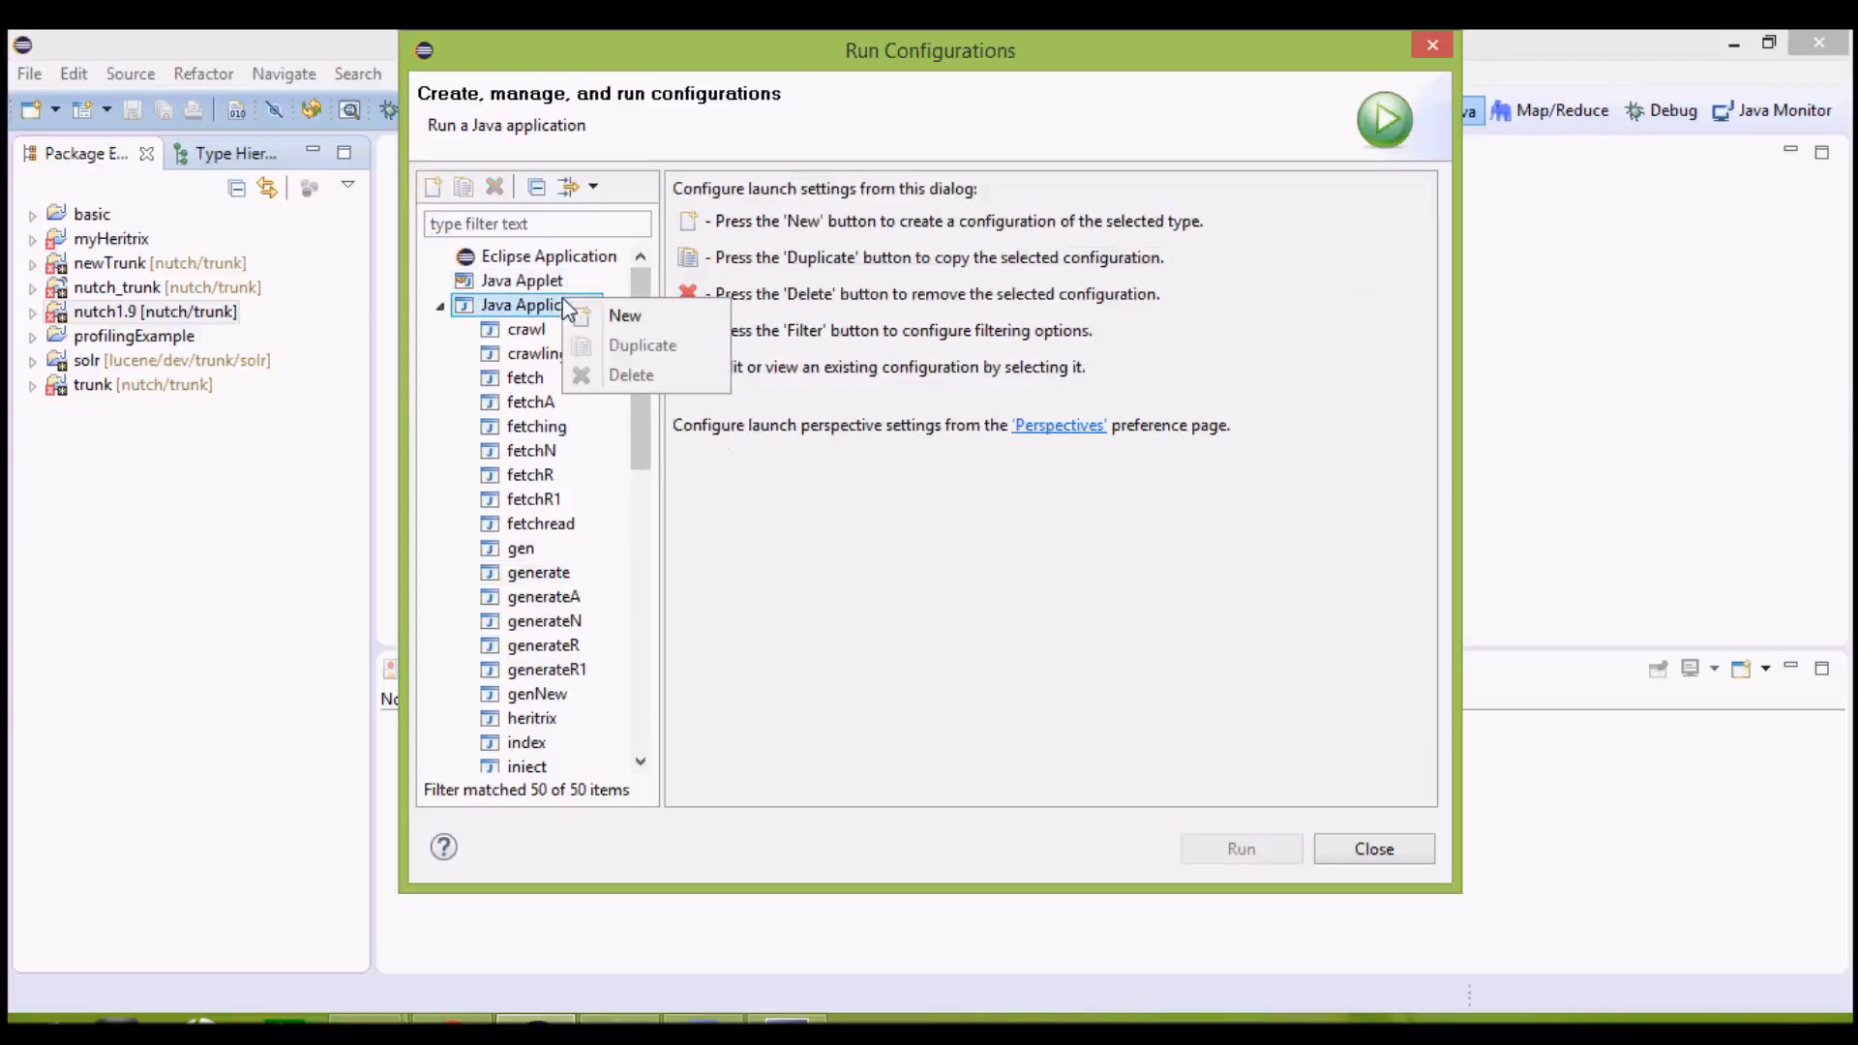
click(537, 305)
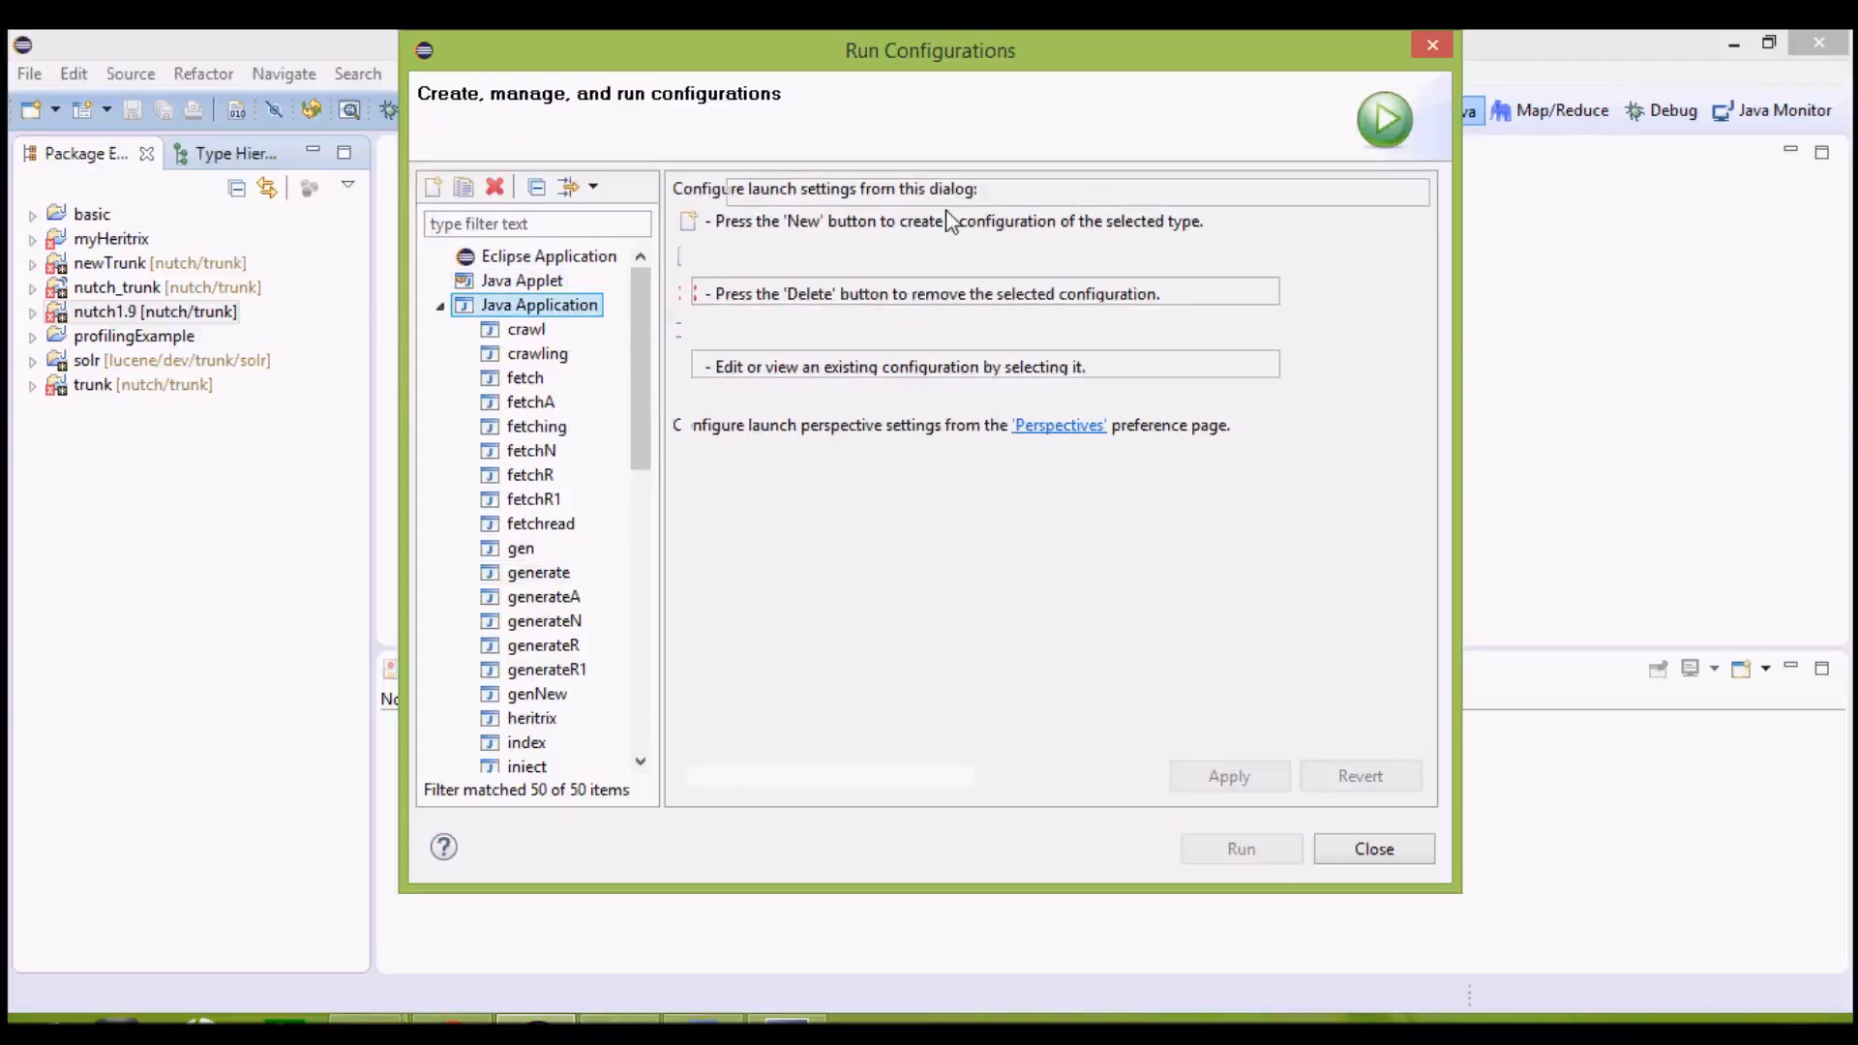
click(434, 185)
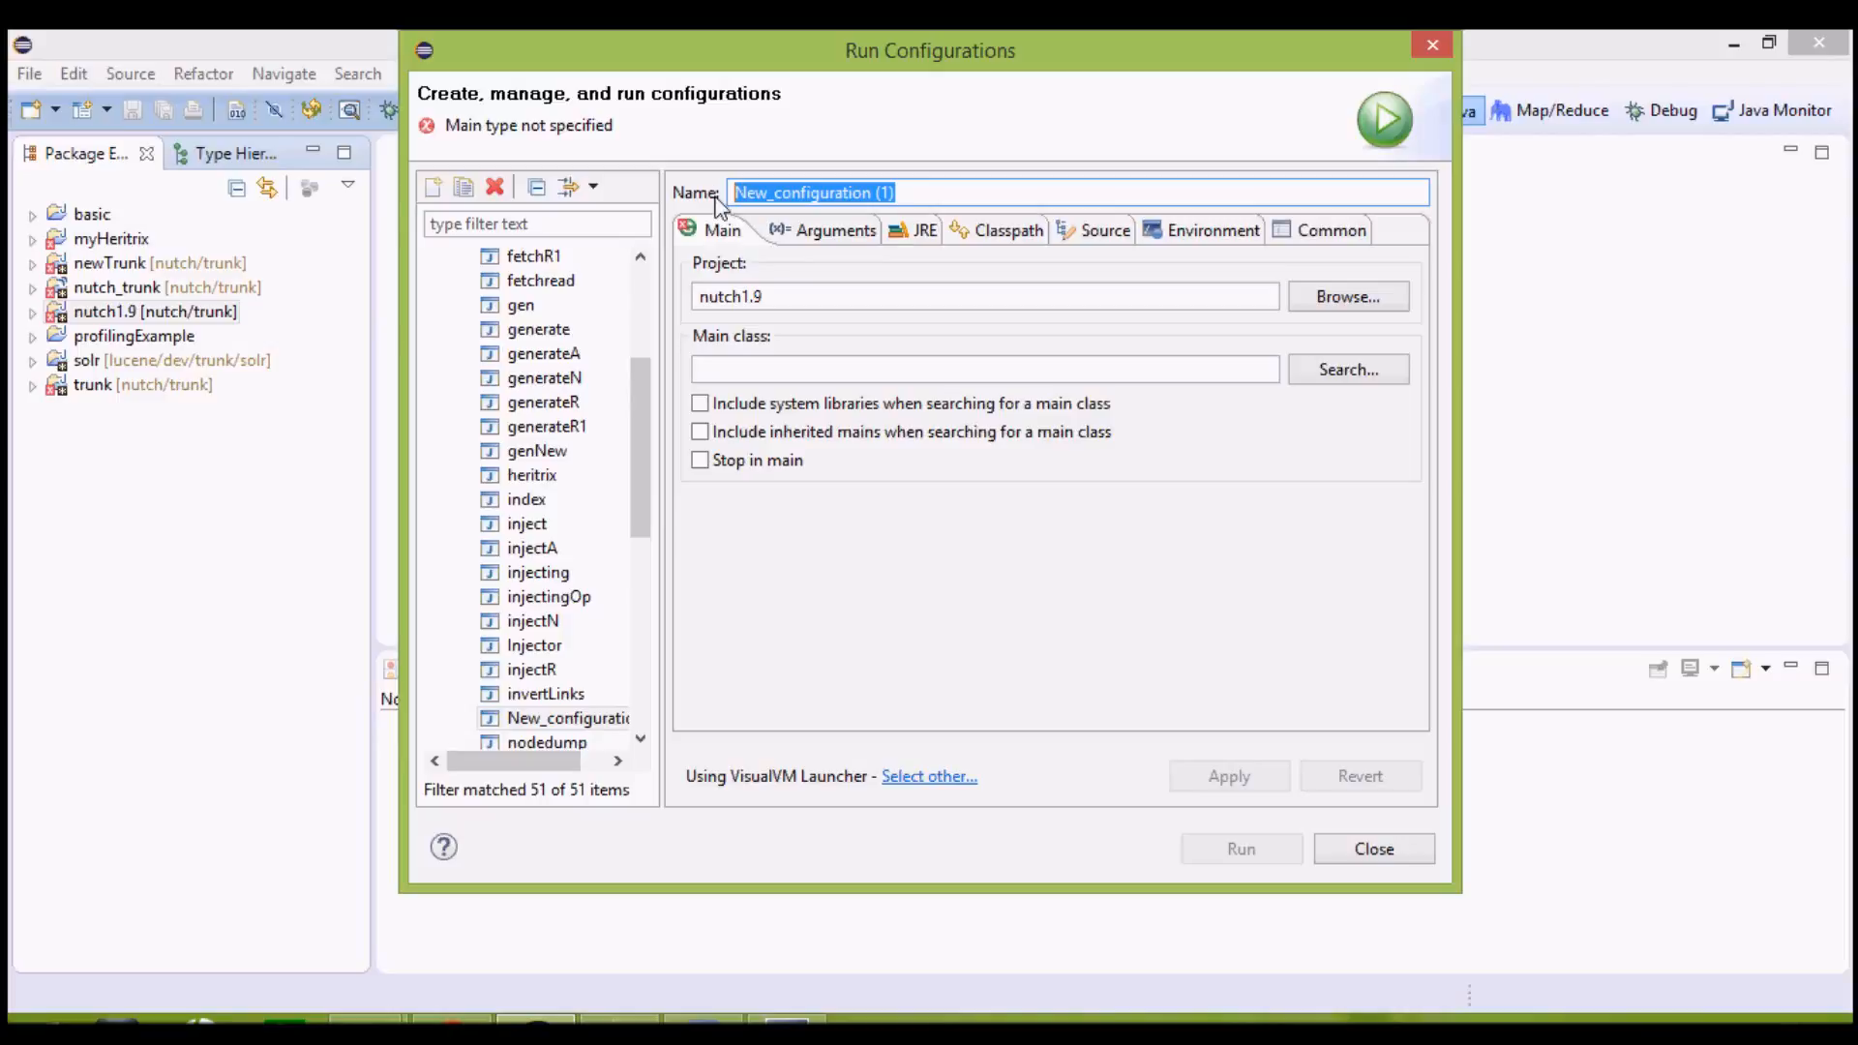
text(inject)
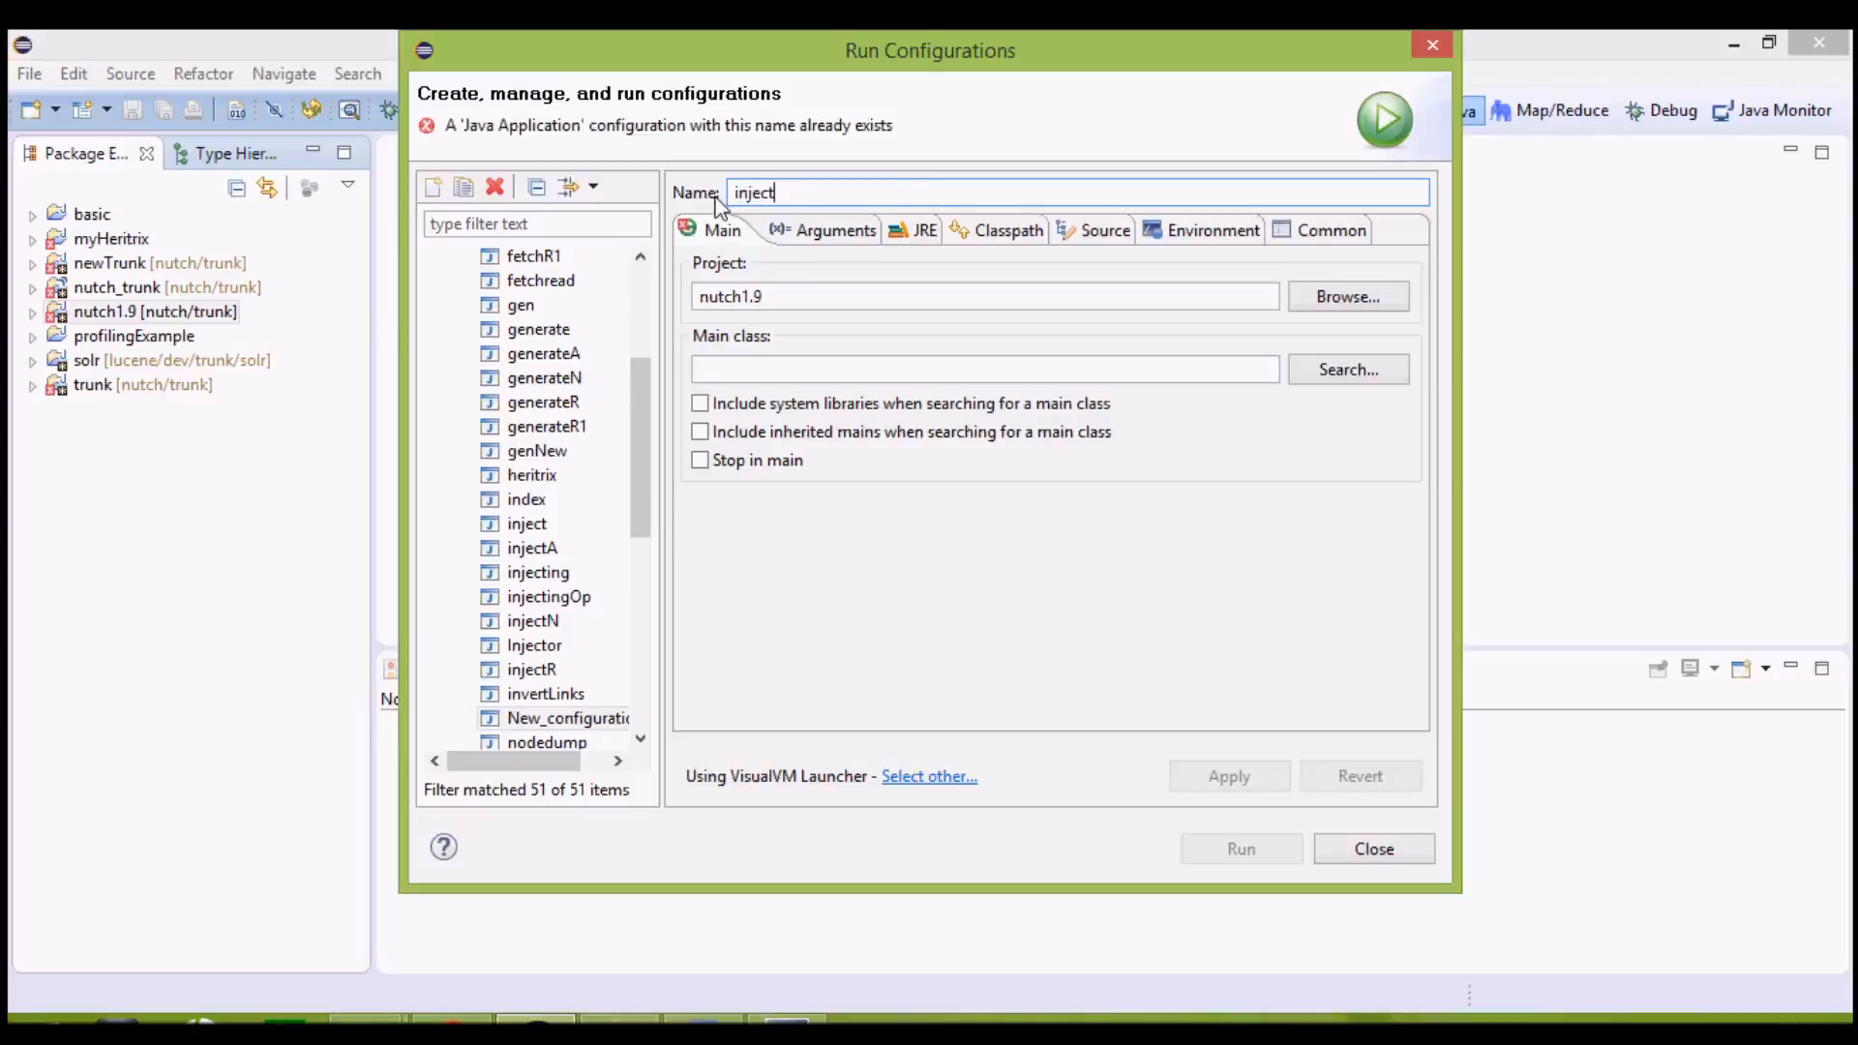
Step: Set project nutch1.9, main class Injector, and program arguments Injector/crawldb urls/
click(1345, 296)
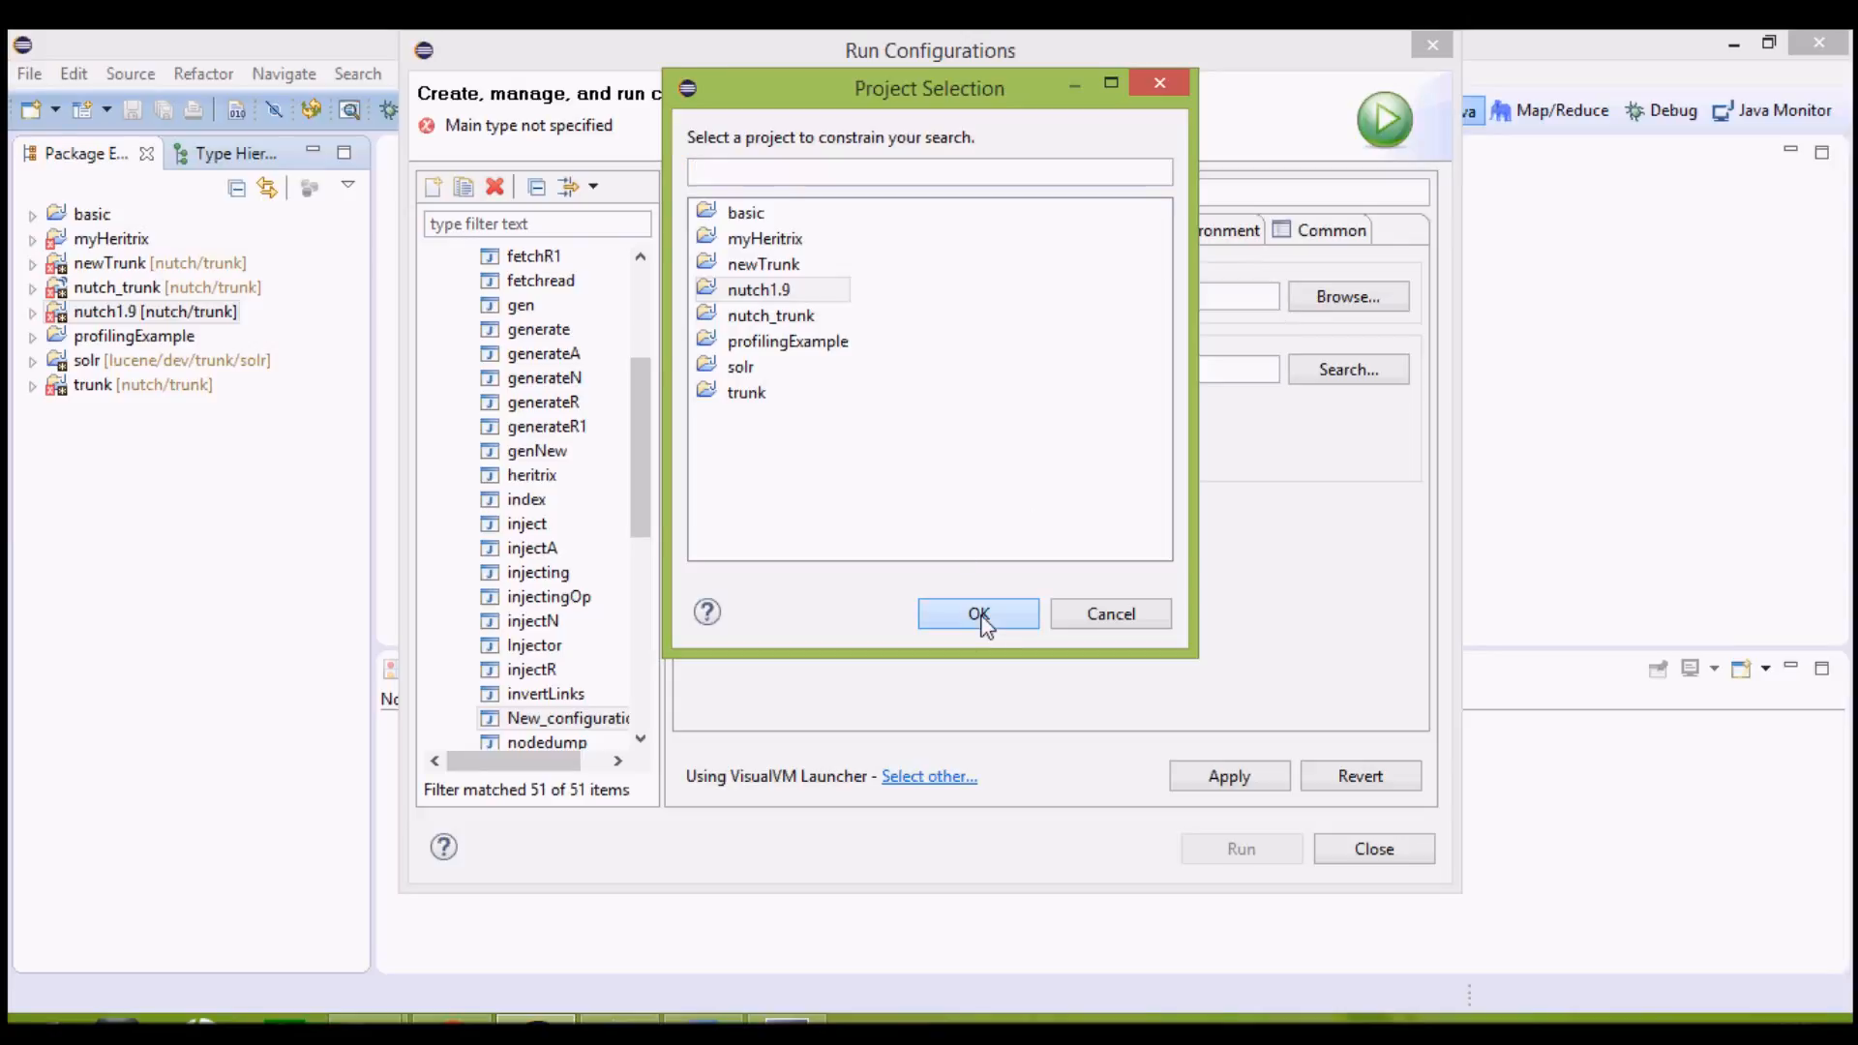
click(978, 613)
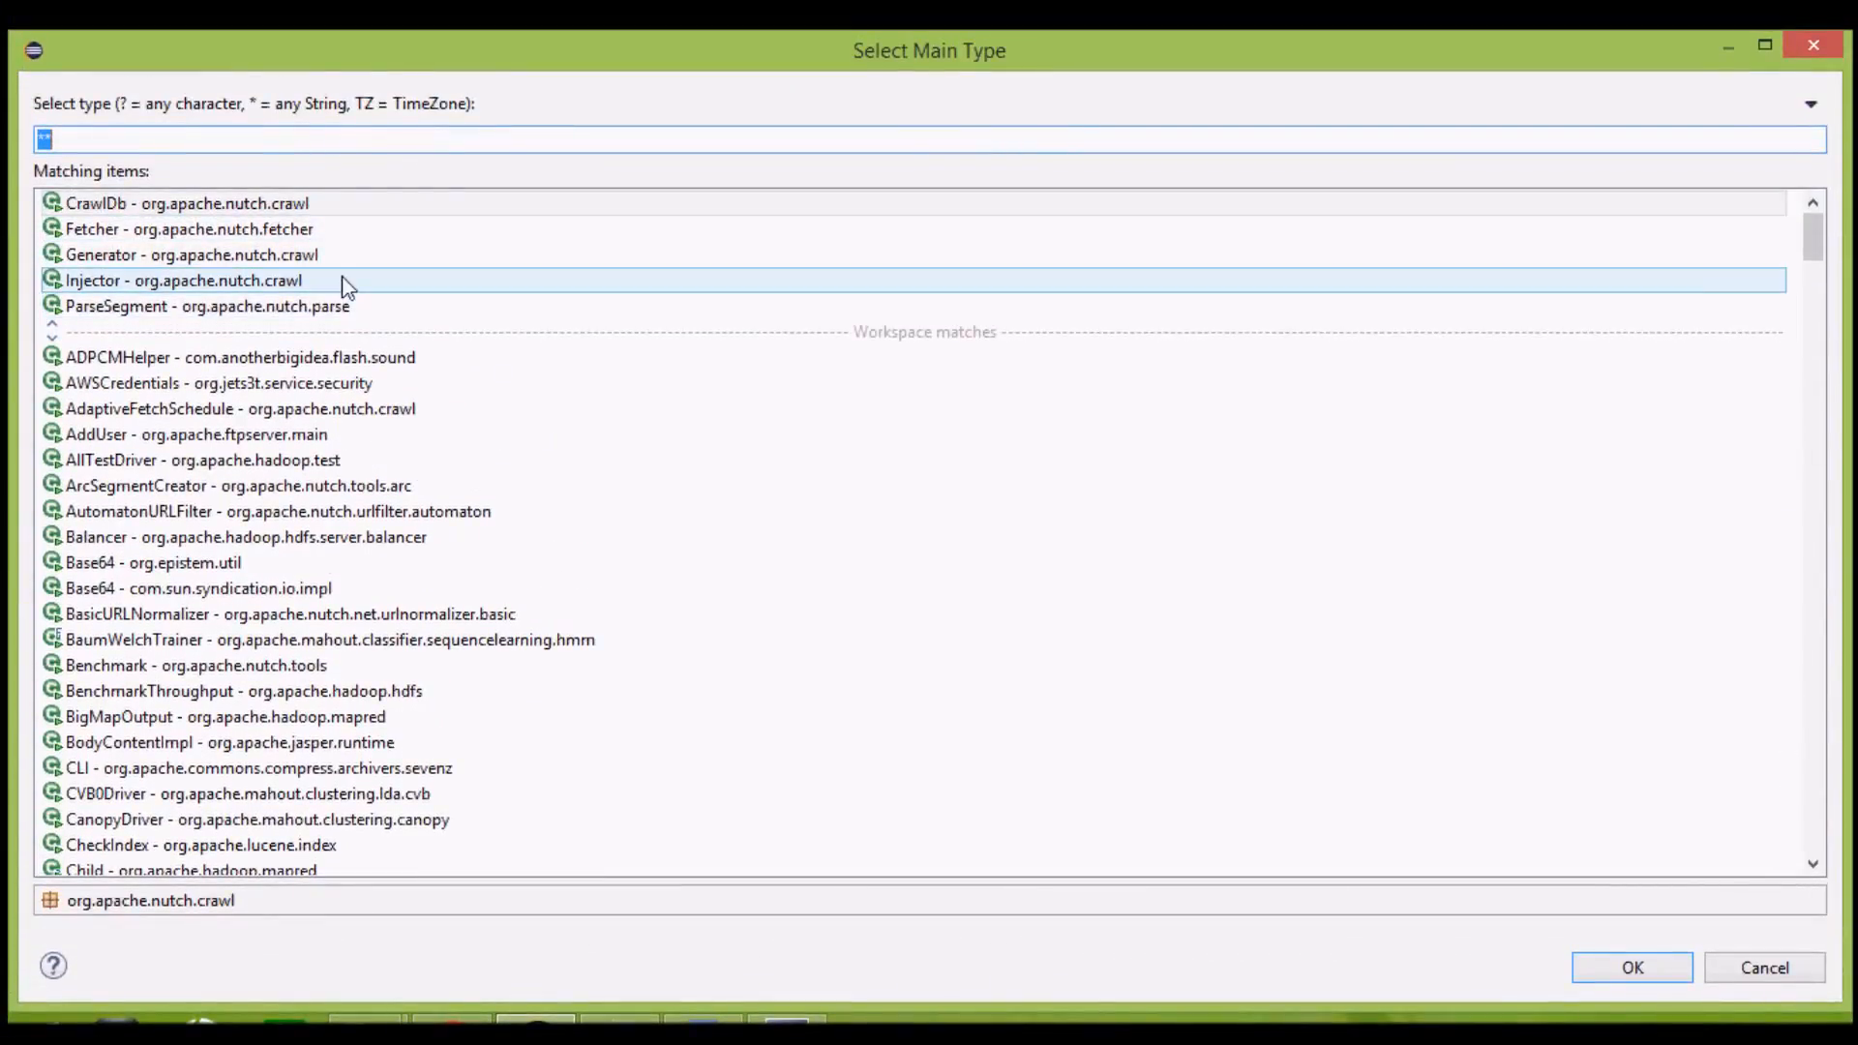
click(1631, 967)
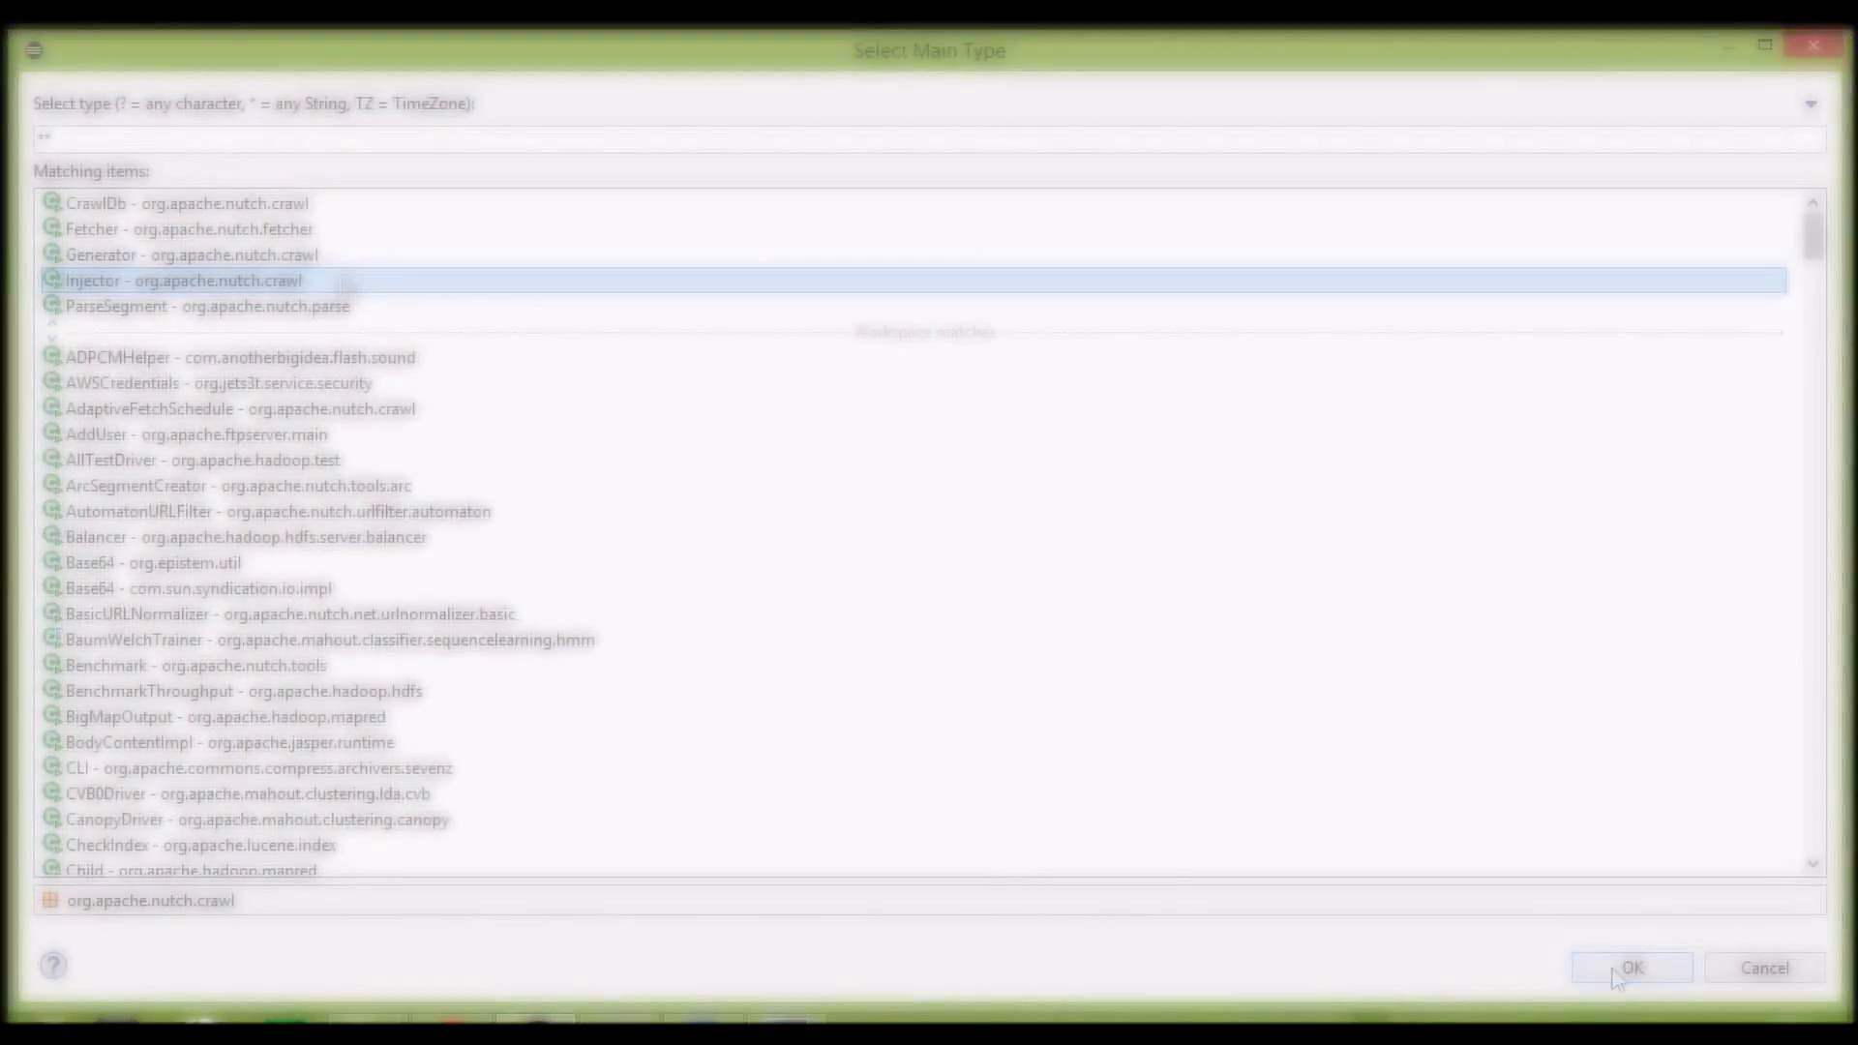
click(1630, 966)
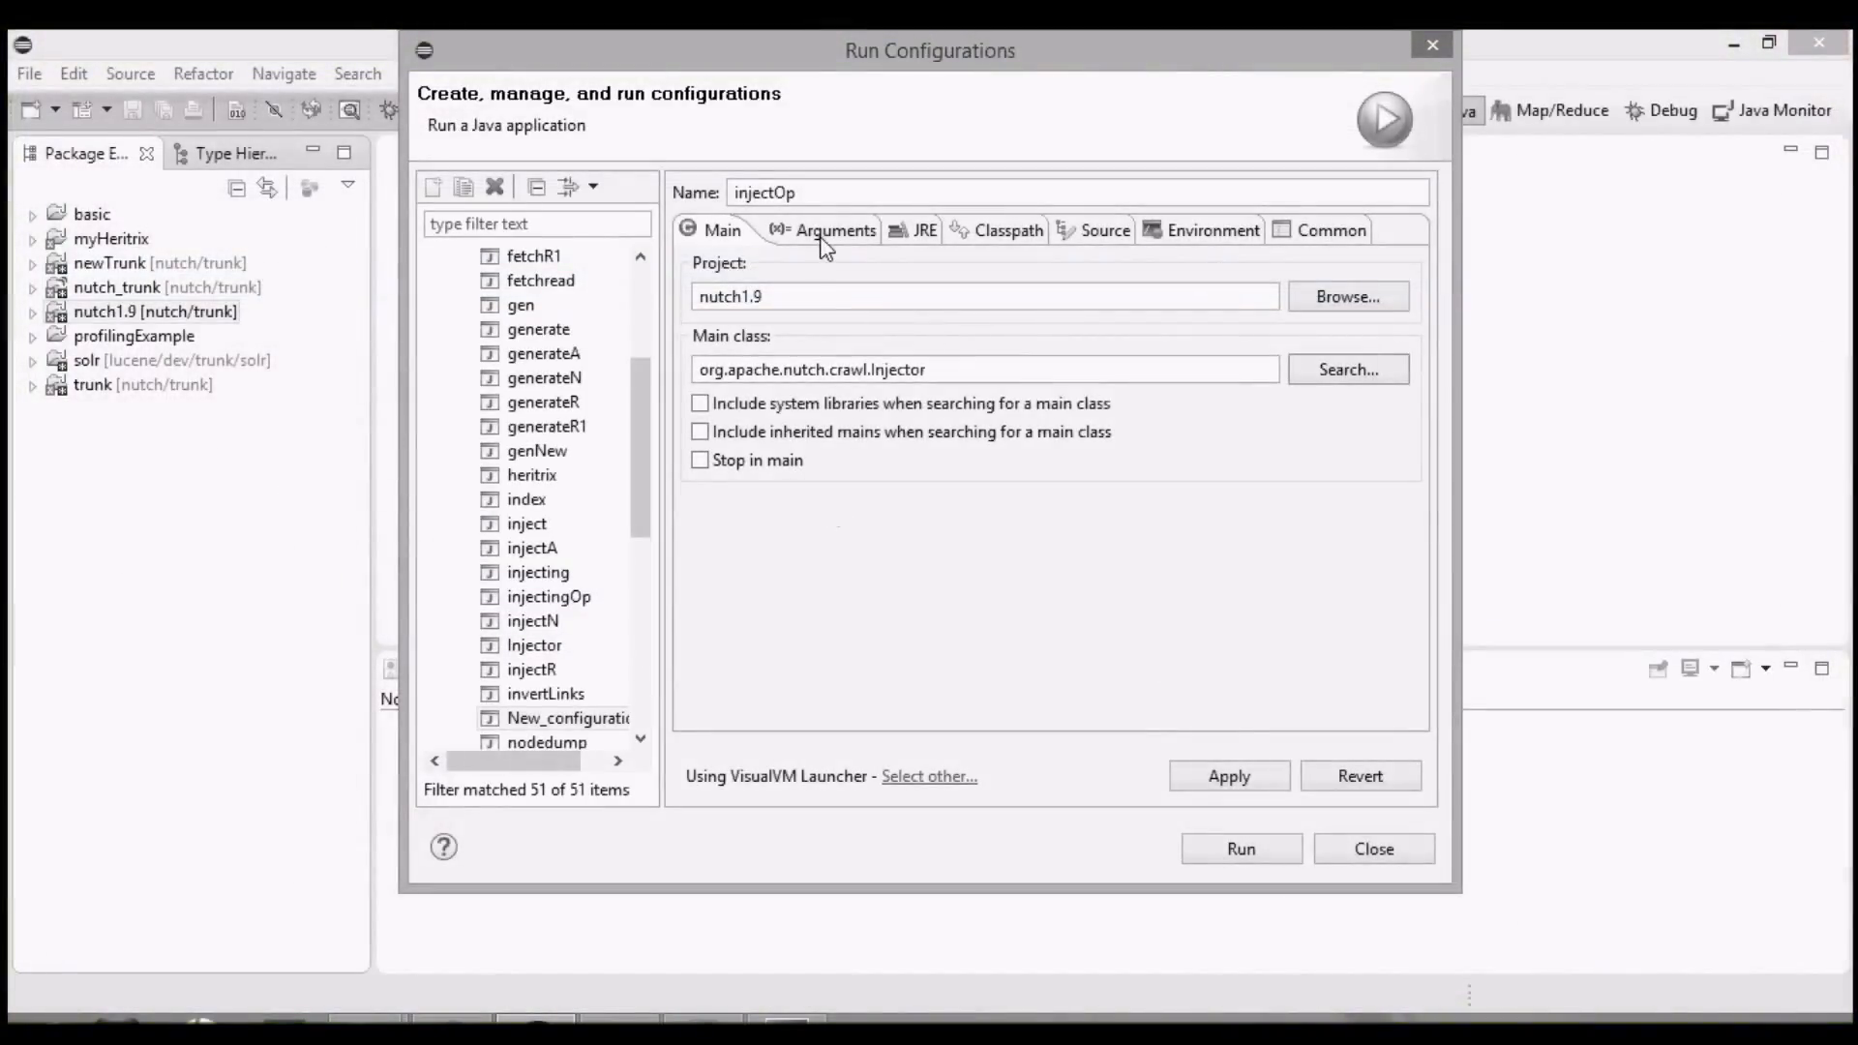
click(835, 230)
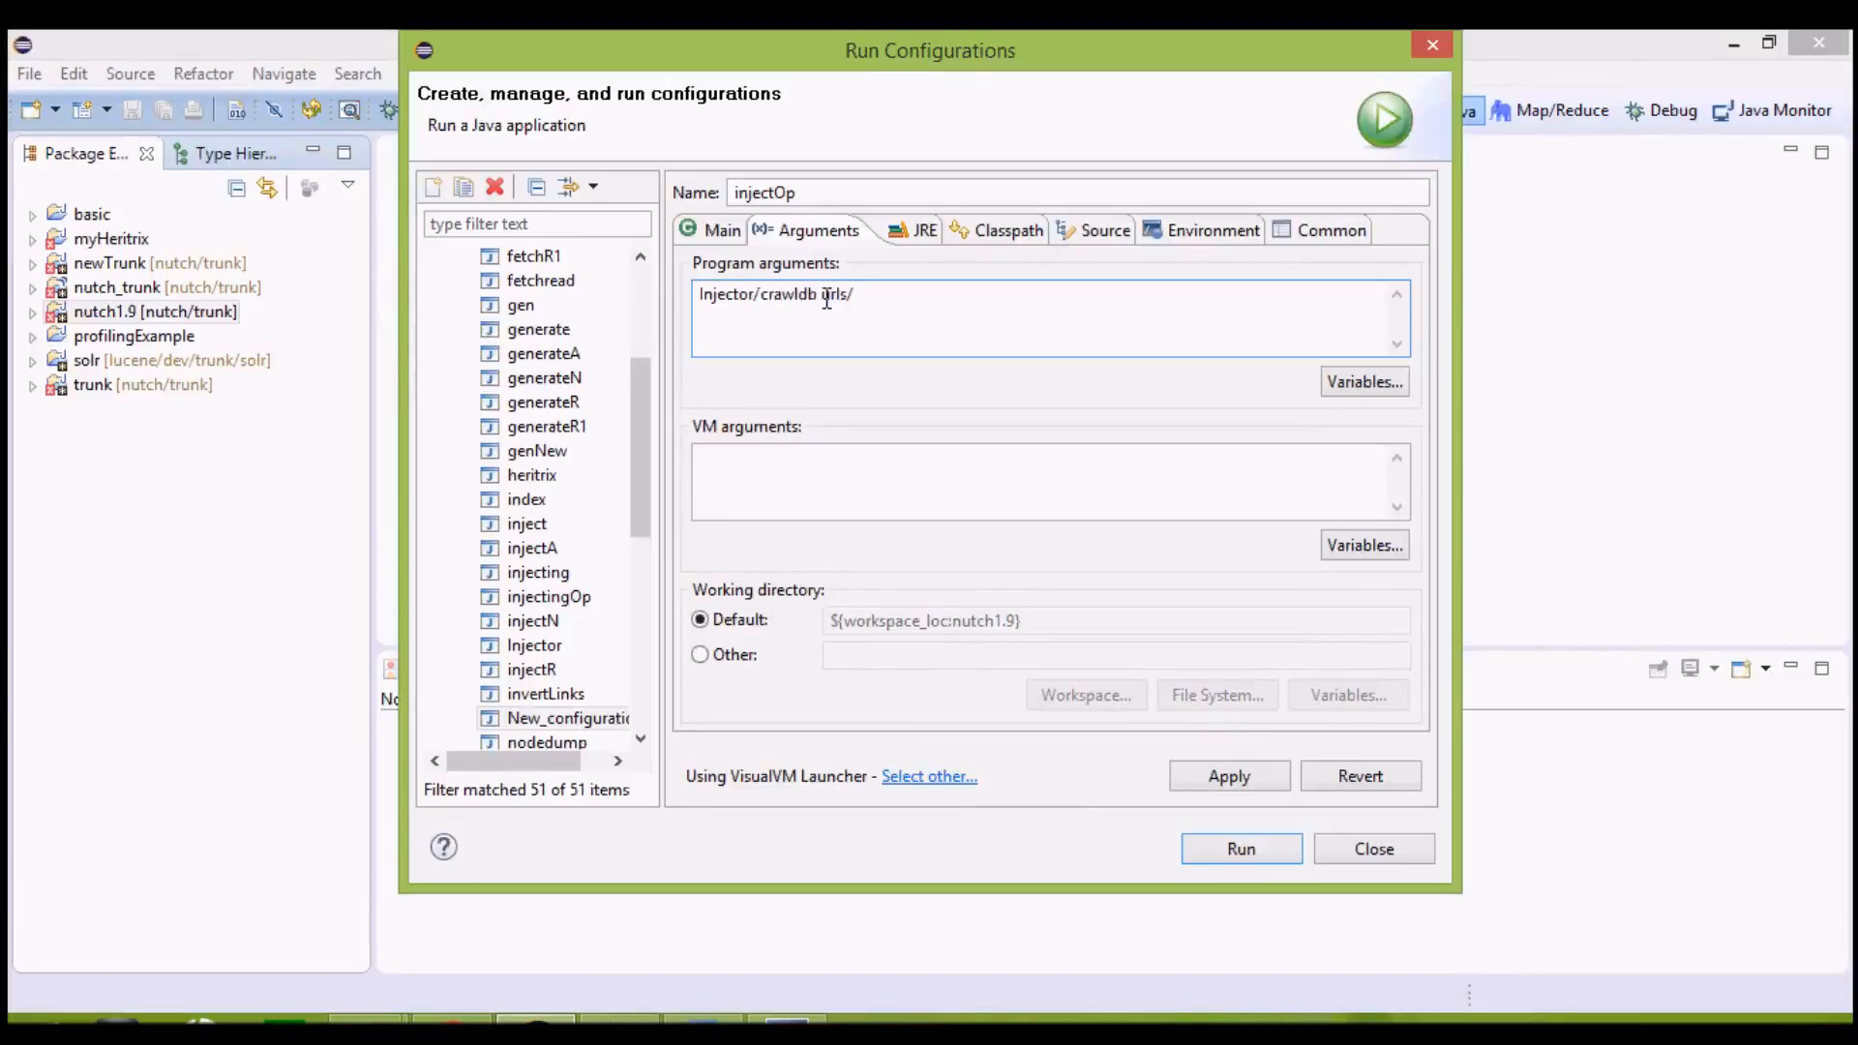
double_click(785, 294)
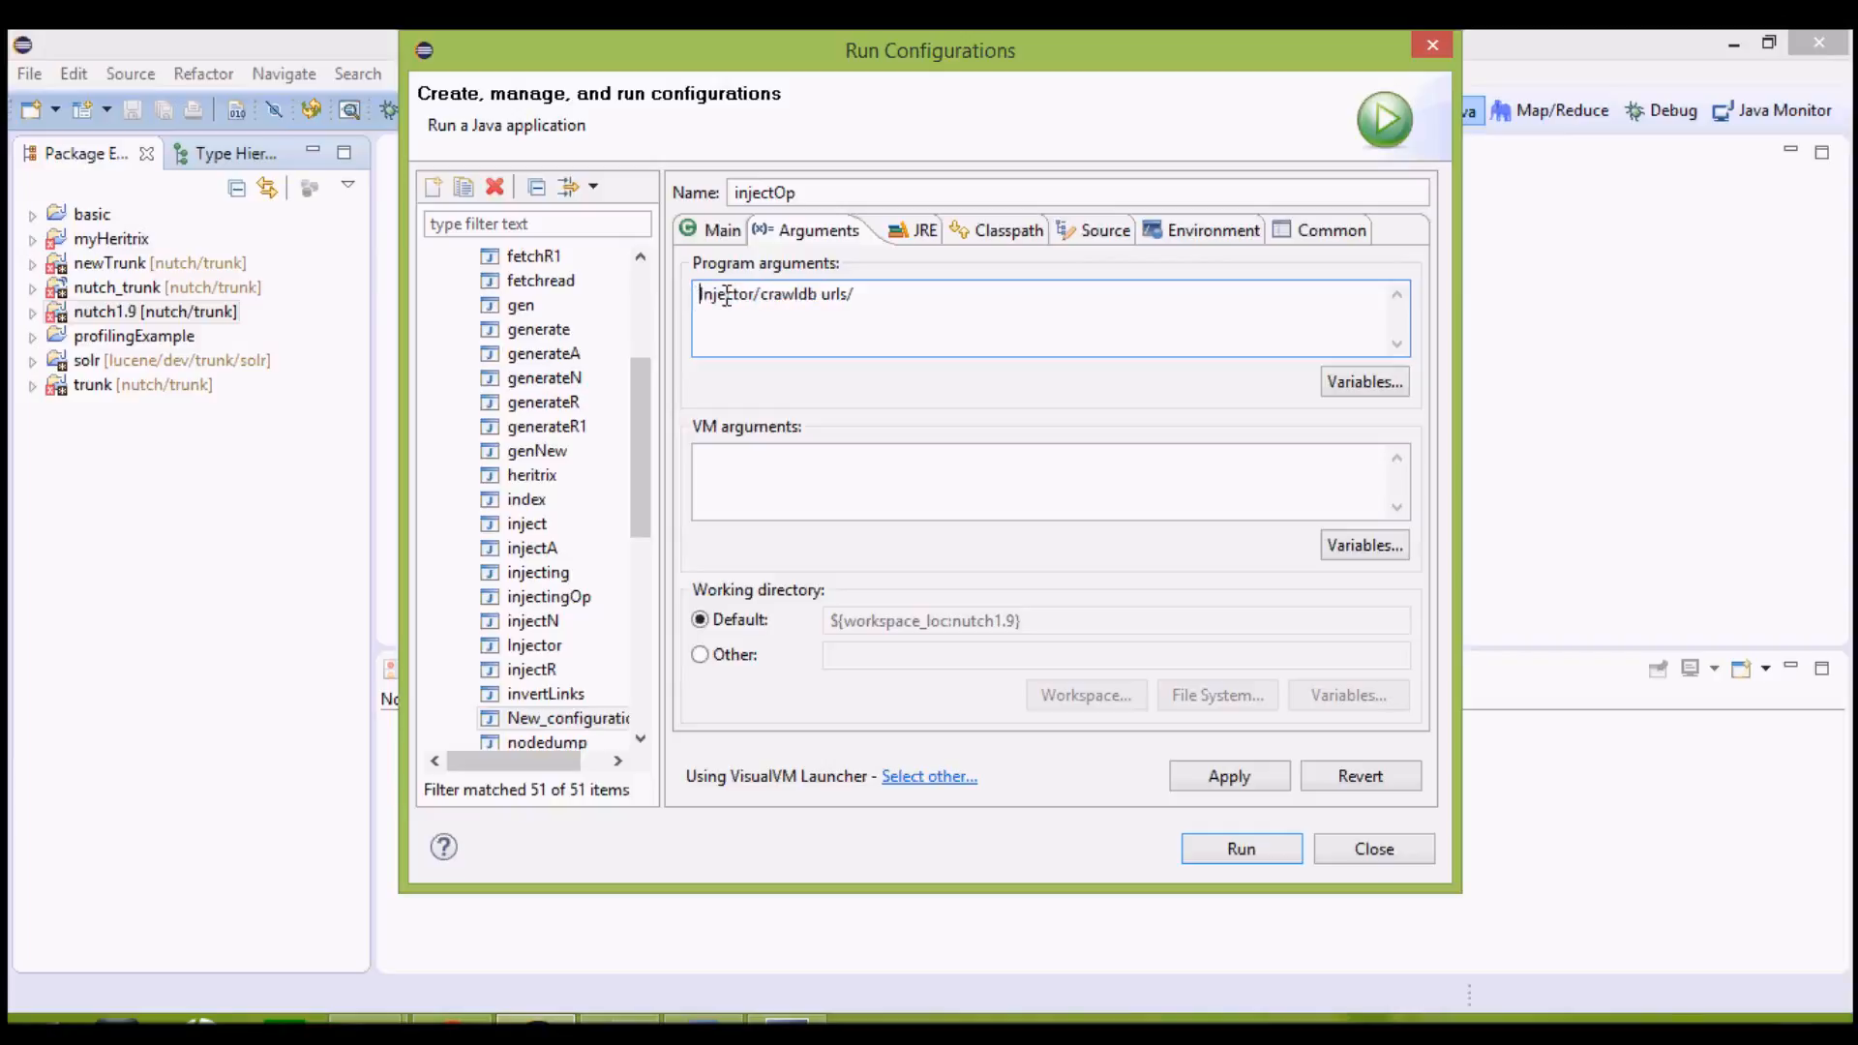
Step: Enter VM arguments -Dhadoop.log.dir=logs -Dhadoop.log.file=hadoop.log and apply
click(1049, 480)
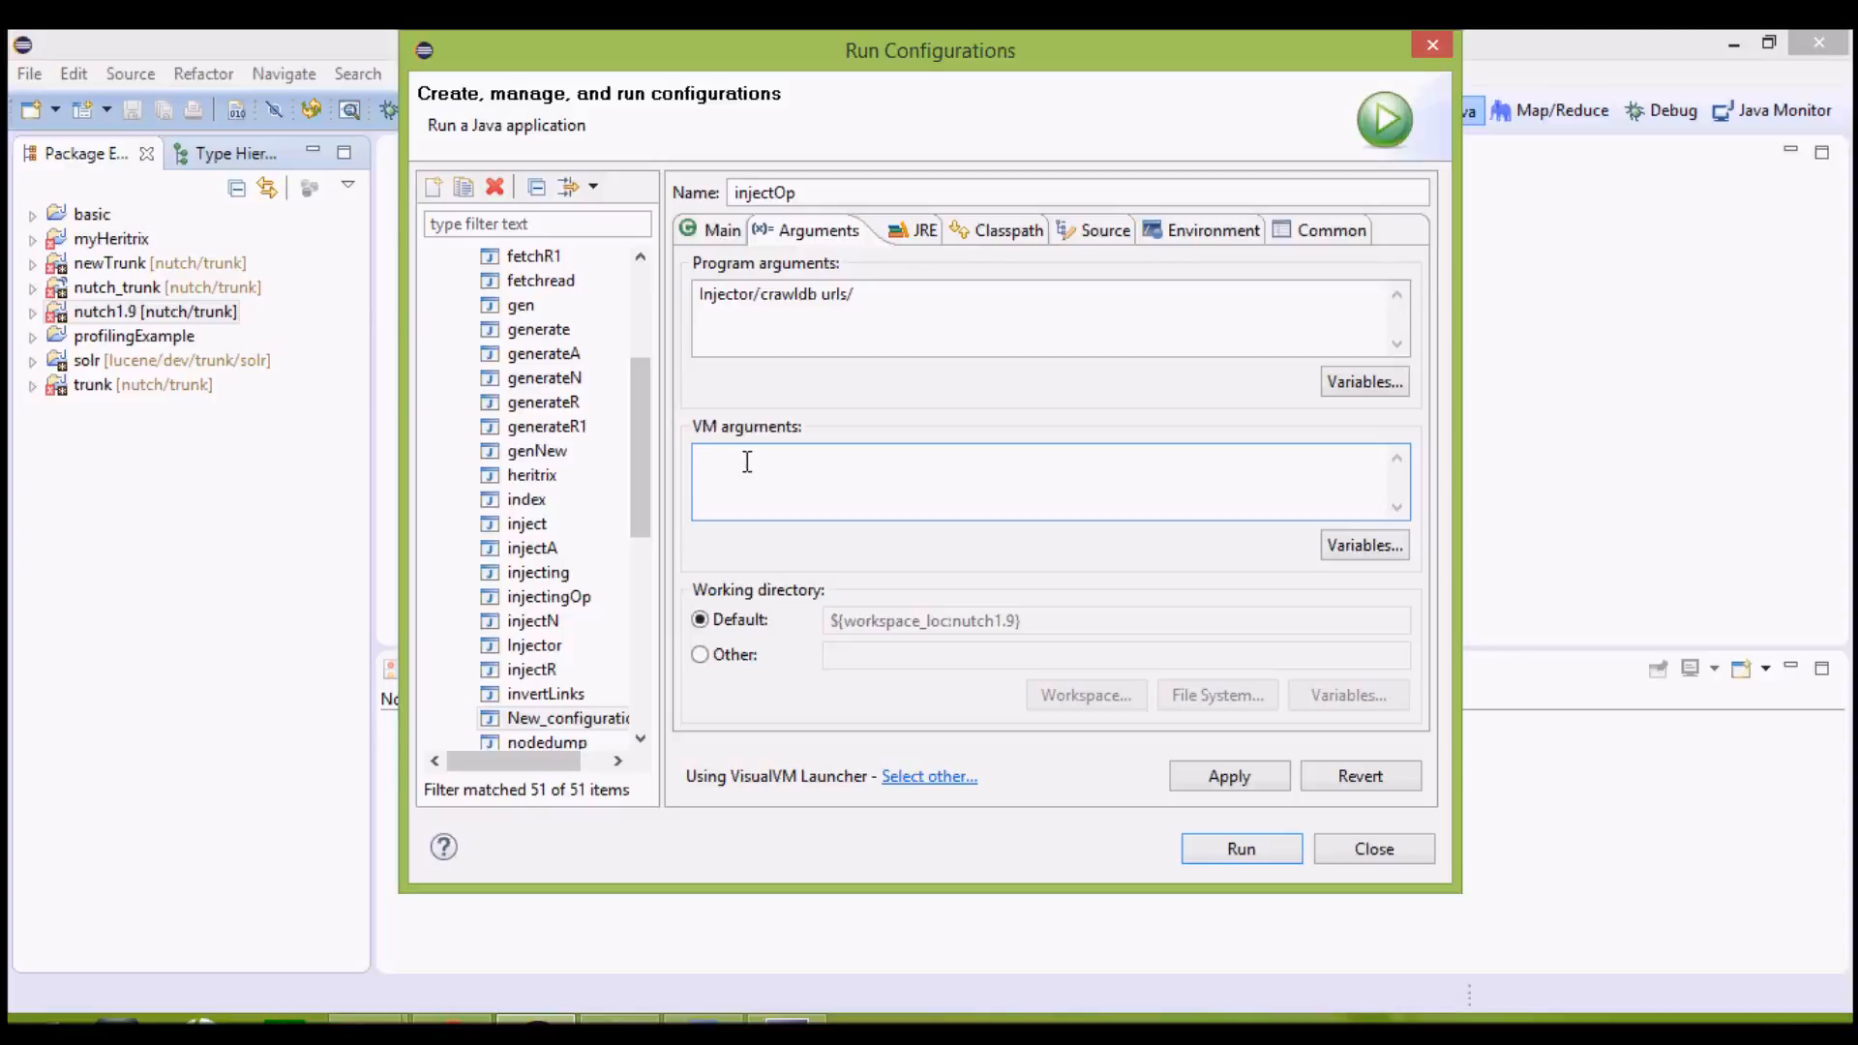
click(829, 480)
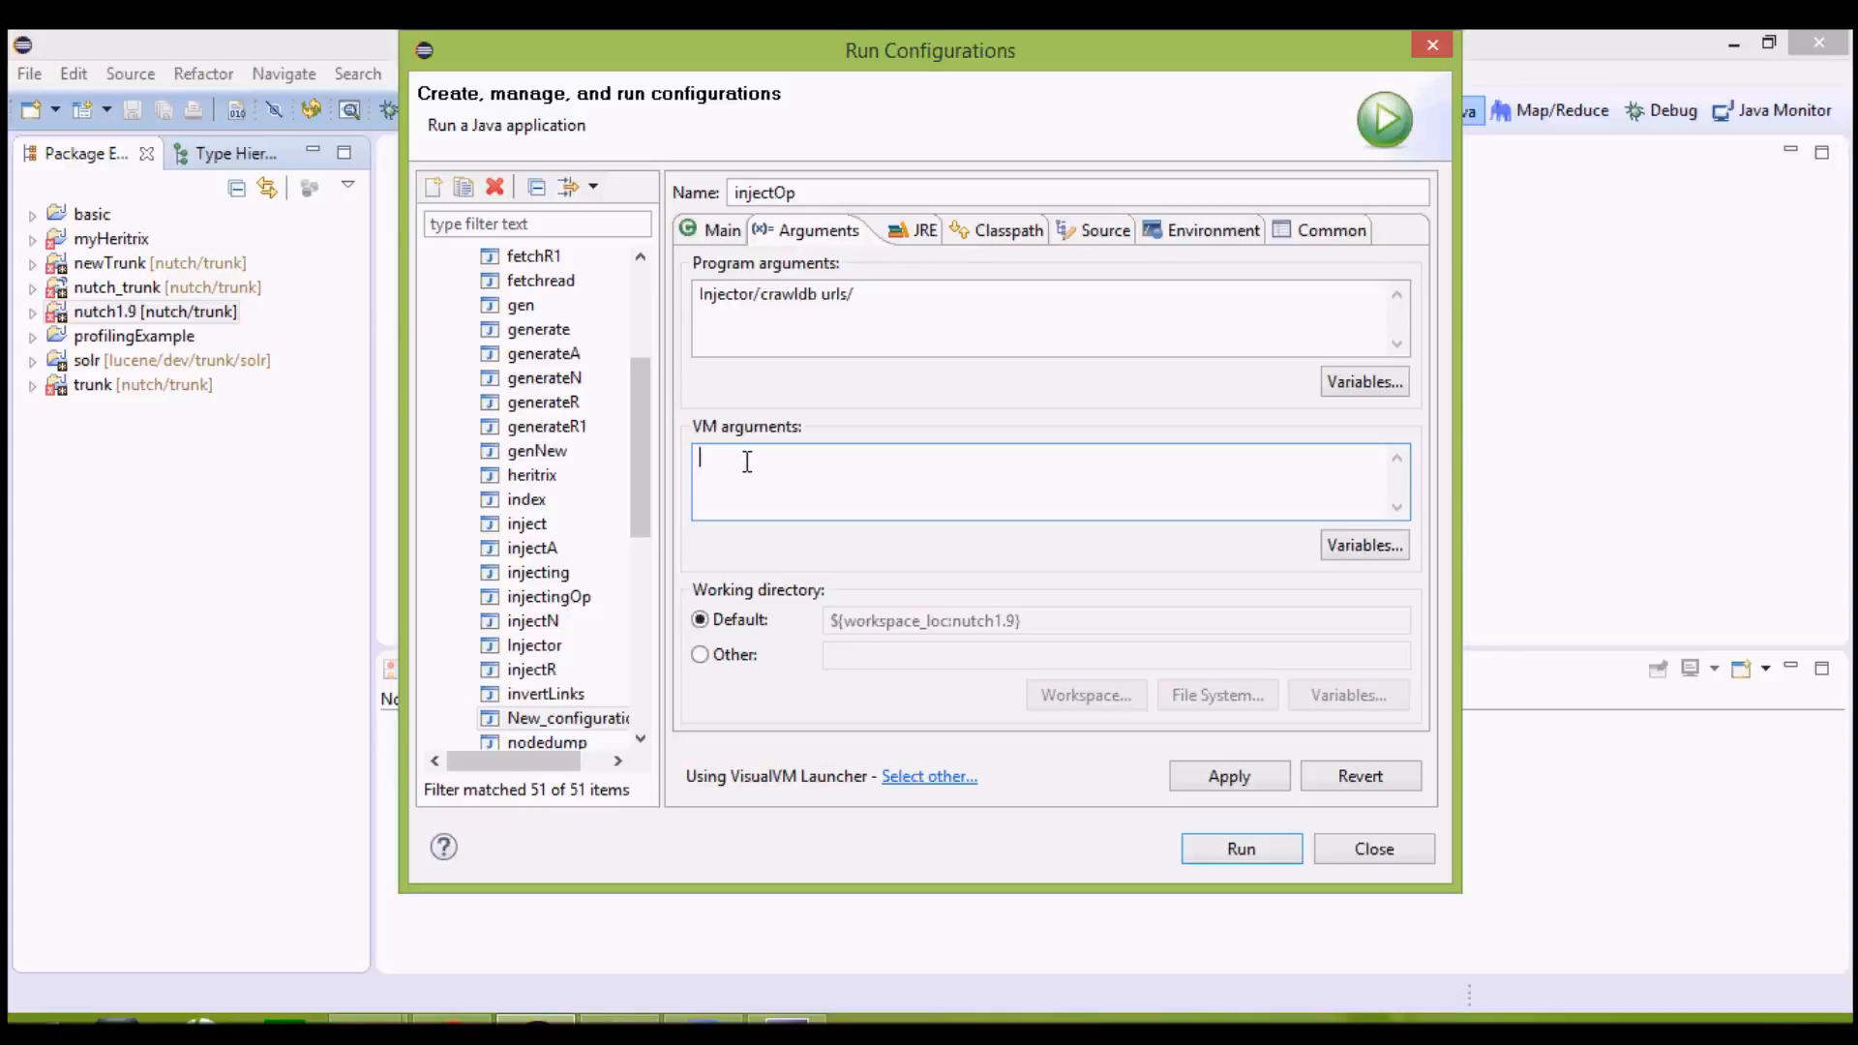
text(-Dhadoop.log.dir=logs -Dhadoop.log.file=hadoop.log)
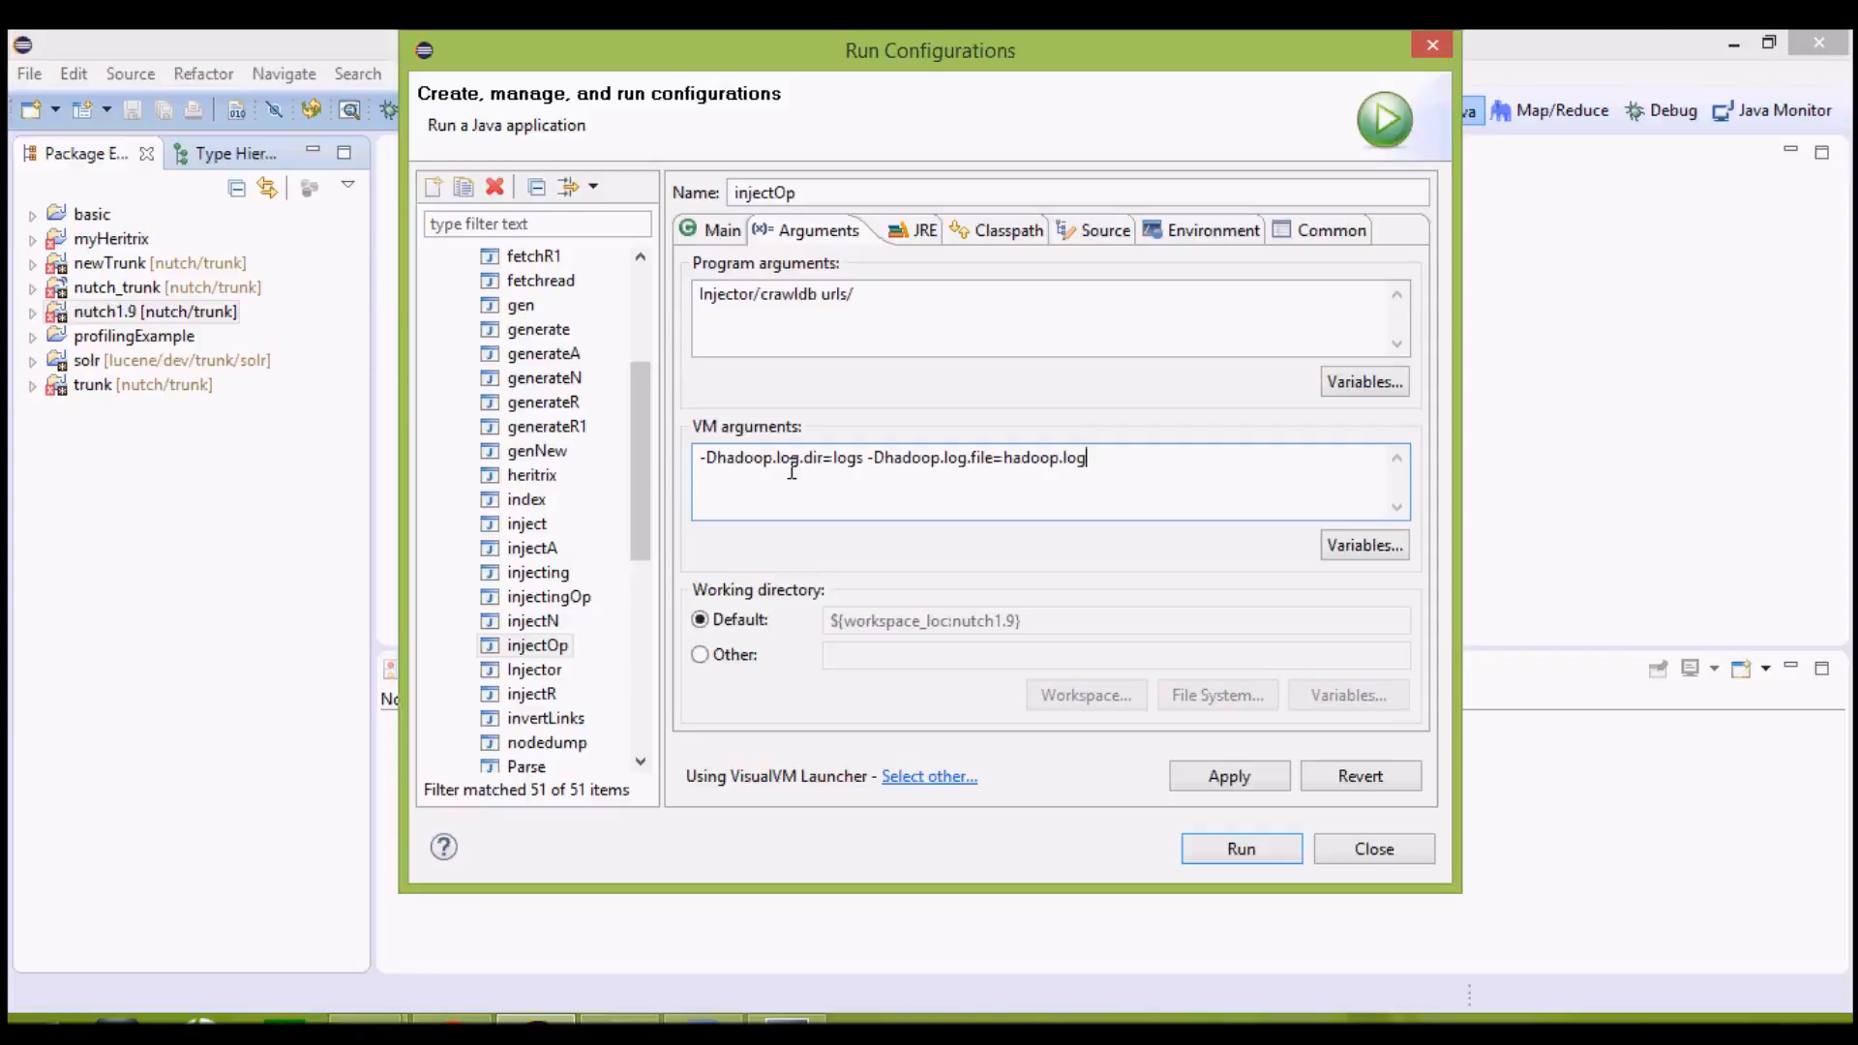
mouse_move(875, 714)
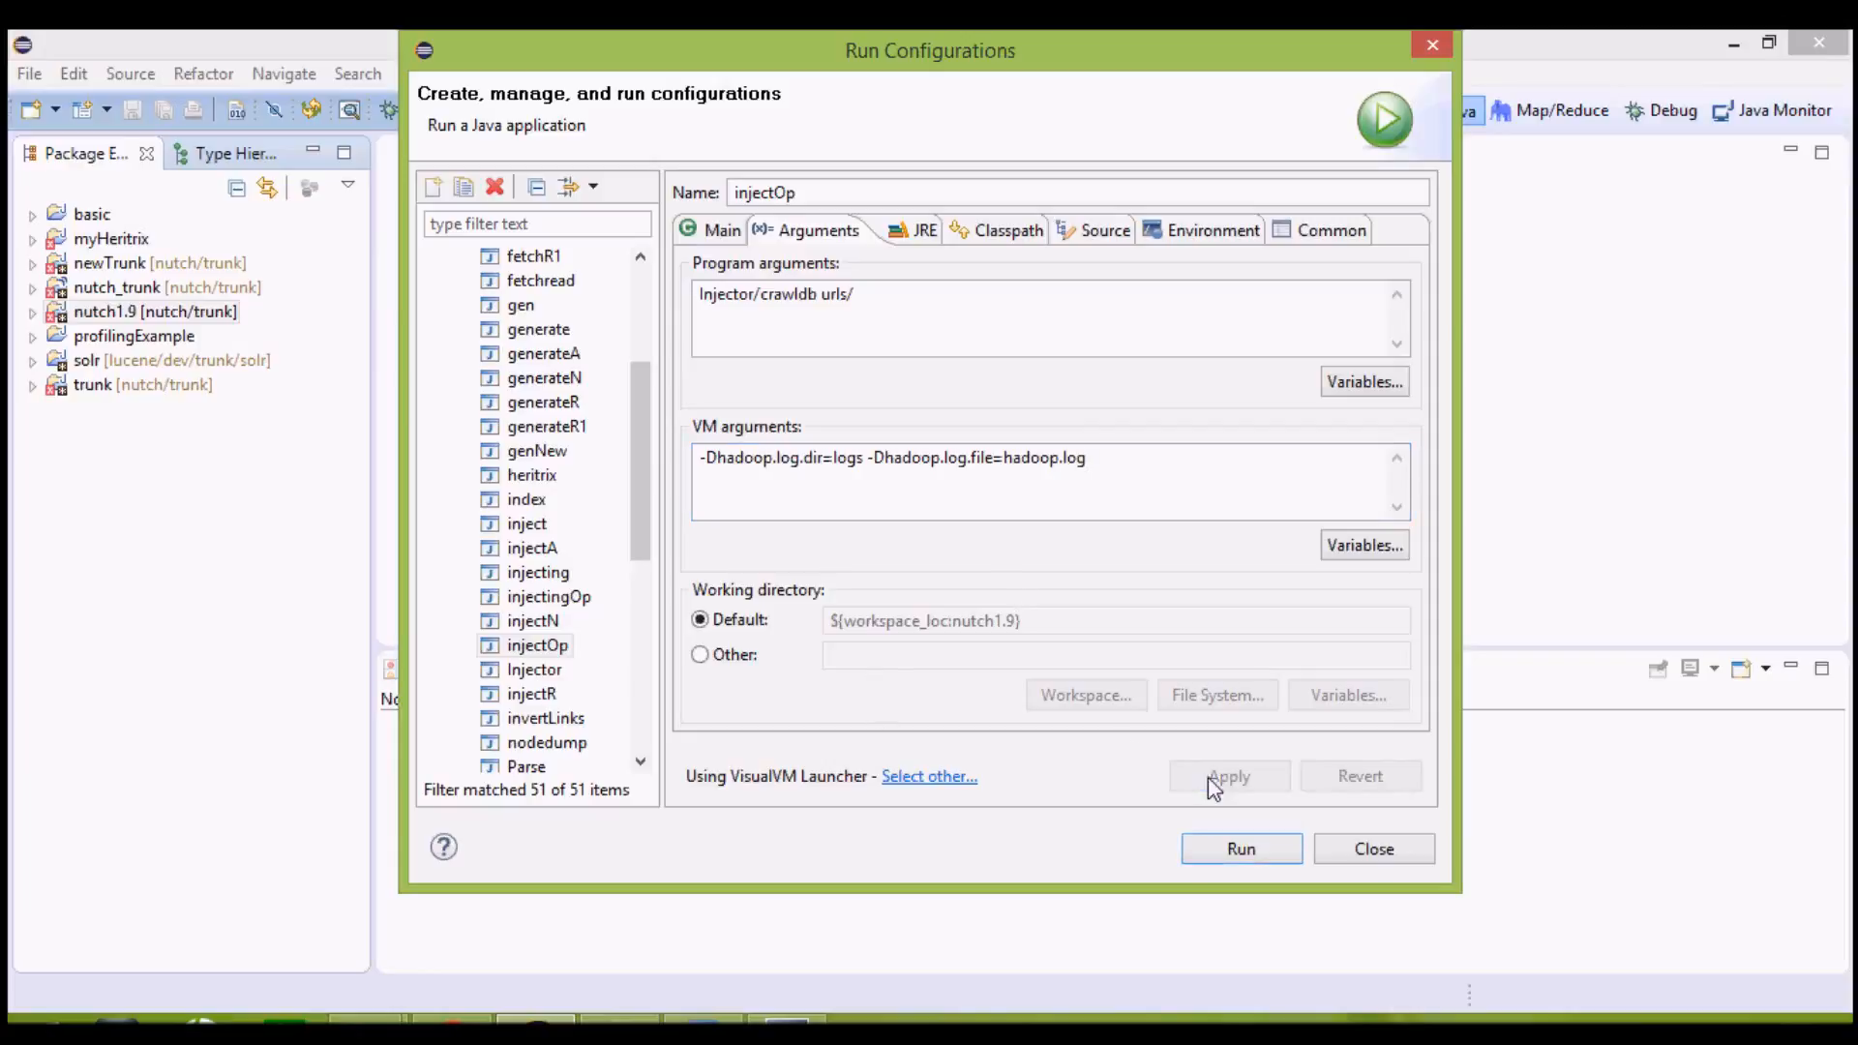
click(928, 776)
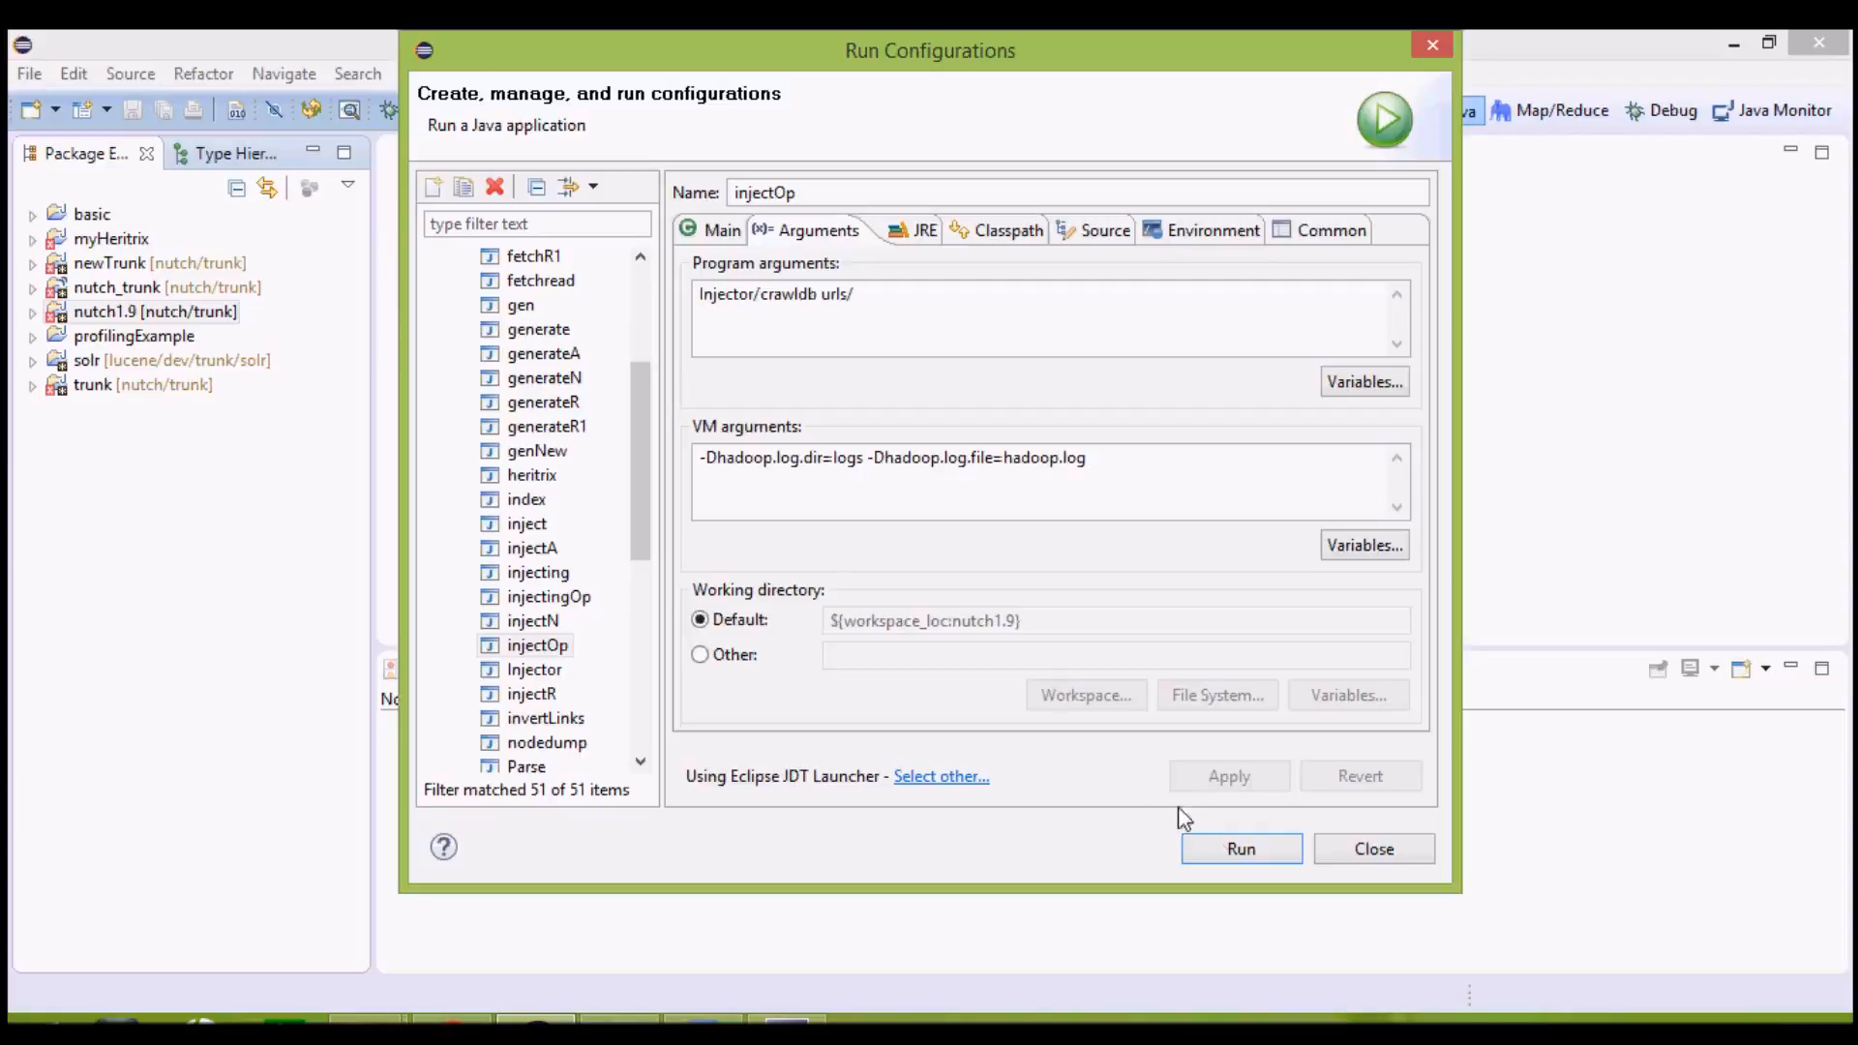
Step: Run injectOp despite workspace errors and confirm 1 URL injected into Injector/crawldb
click(1240, 849)
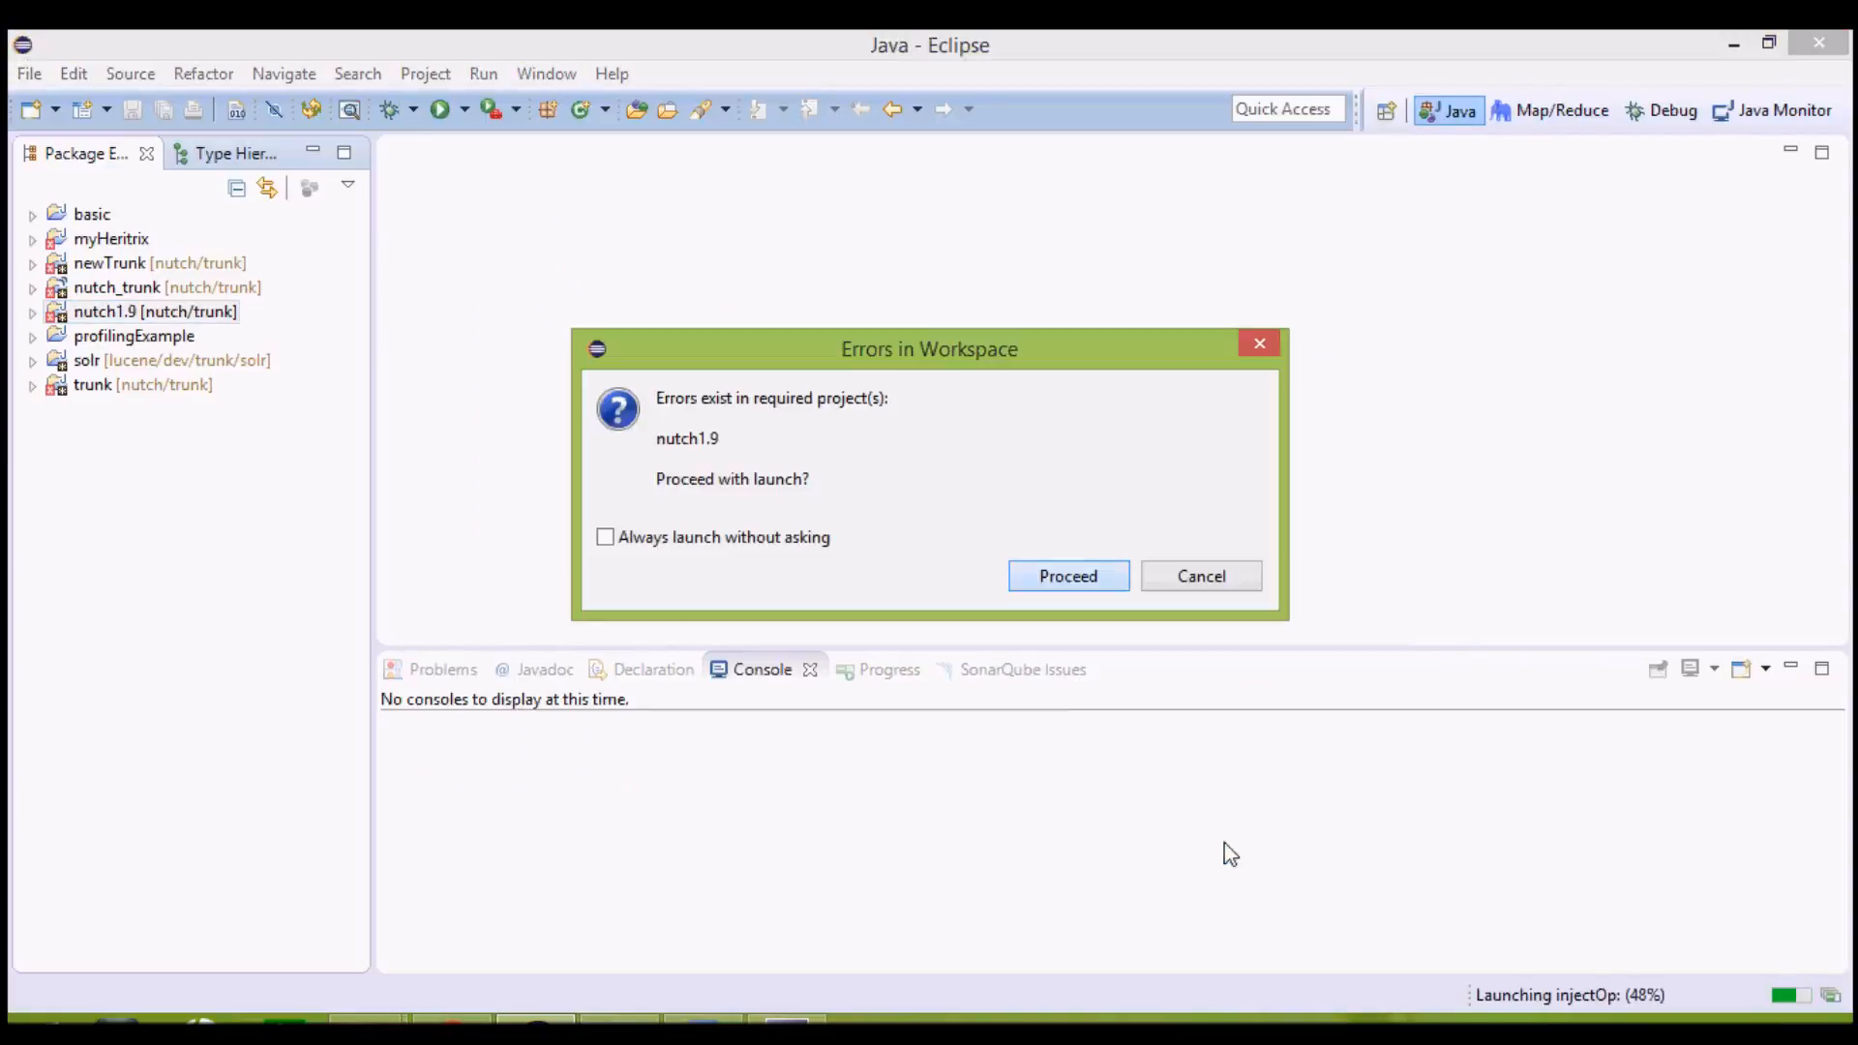
click(1065, 576)
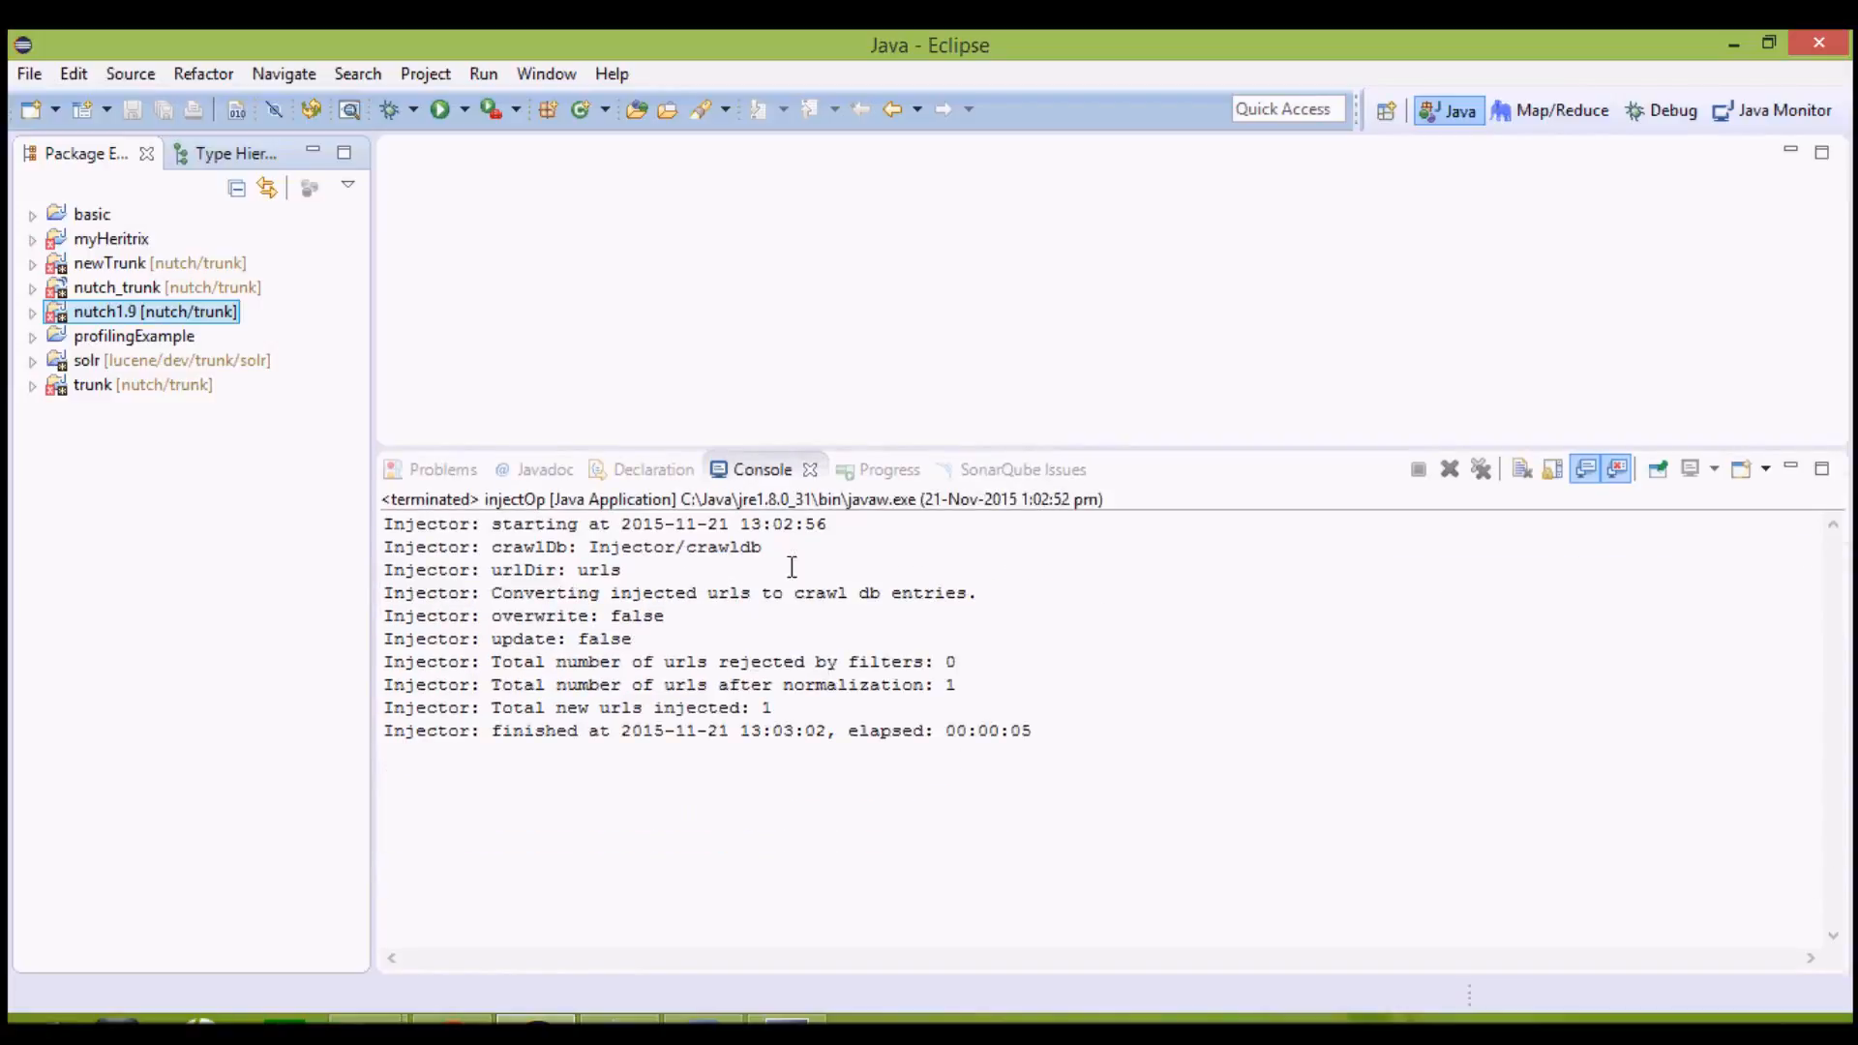
double_click(746, 546)
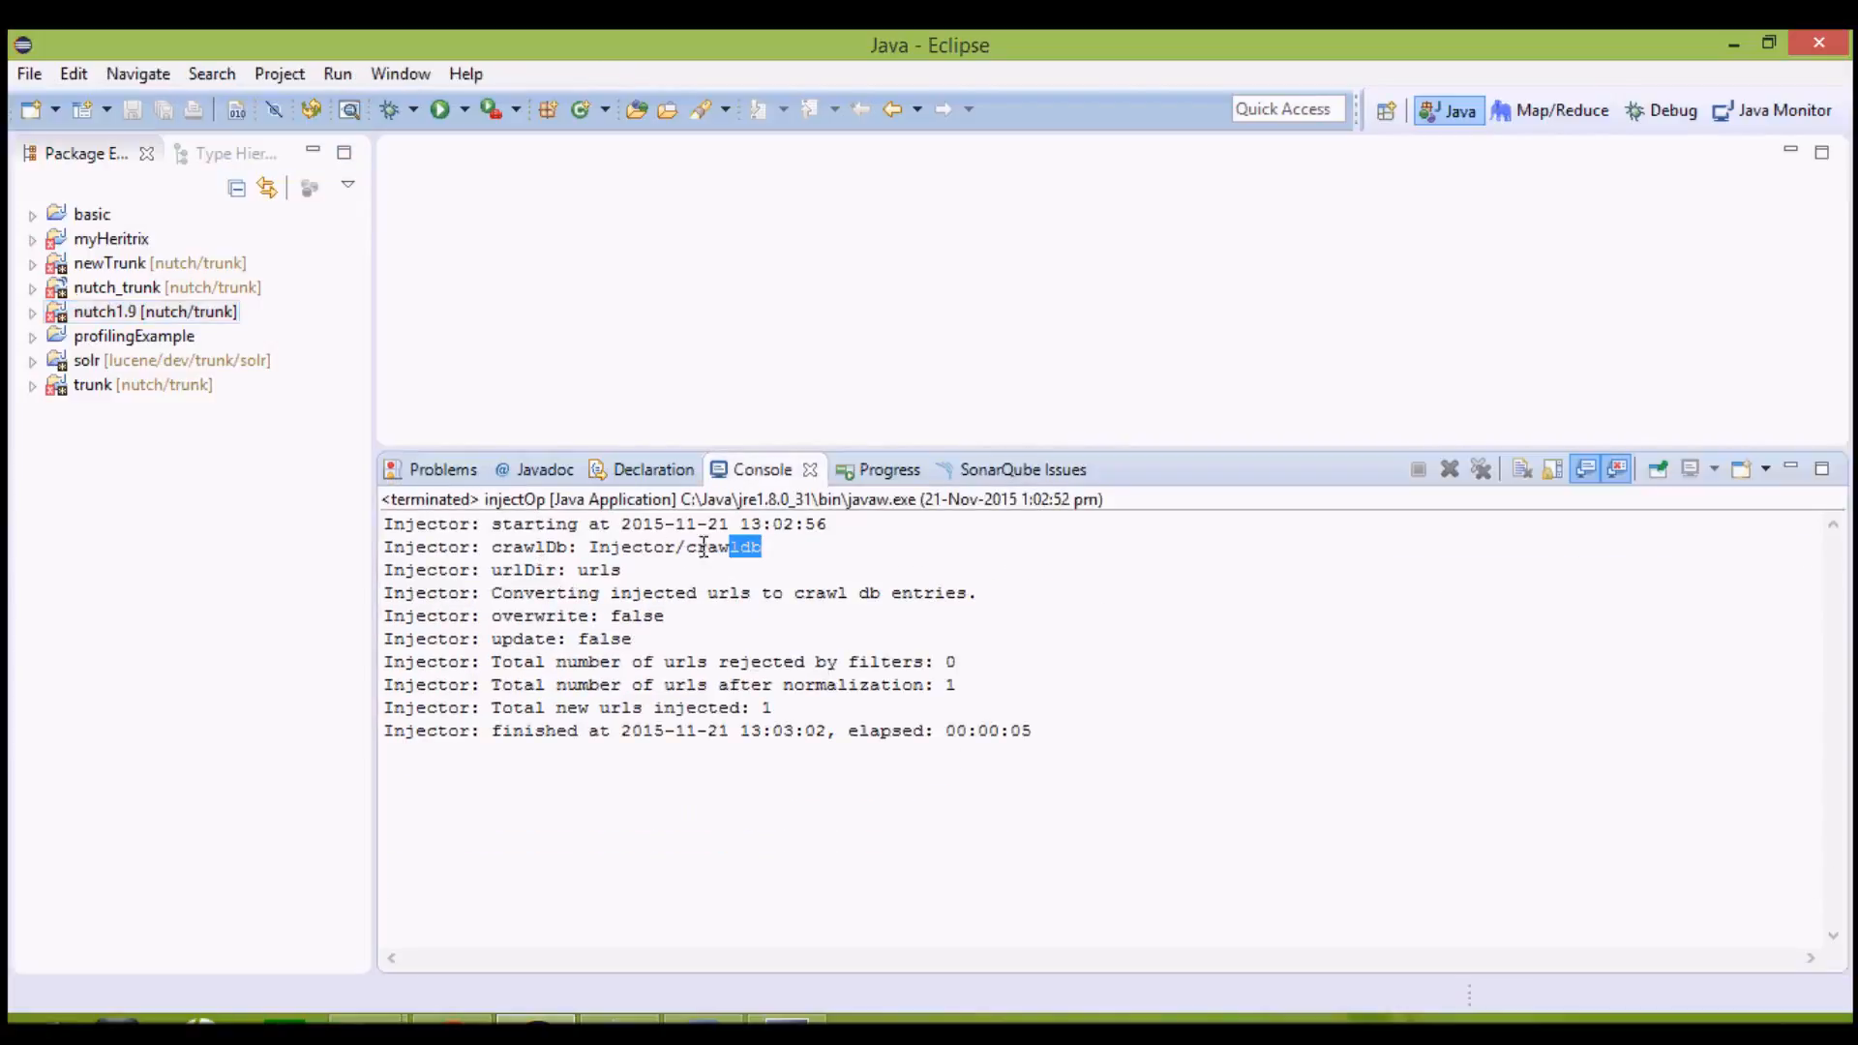
double_click(675, 546)
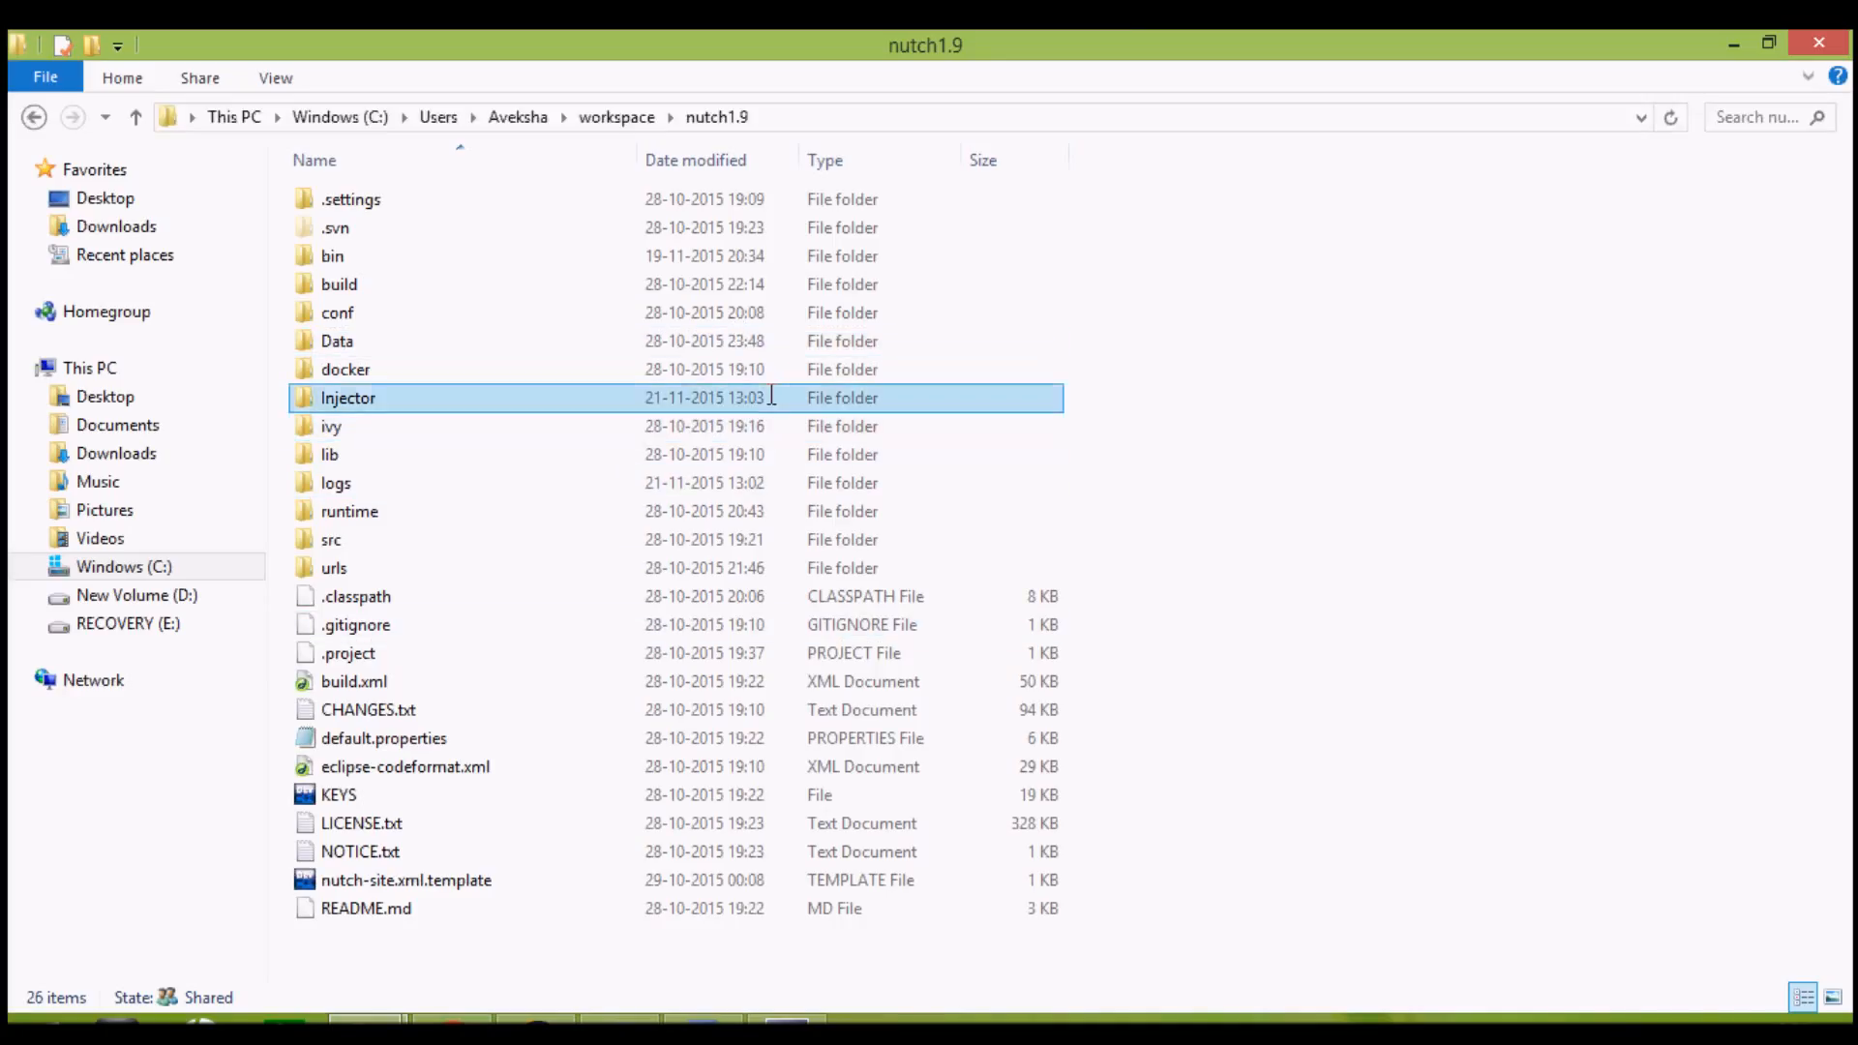
Step: Open the newly created Injector folder in workspace\nutch1.9
double_click(347, 397)
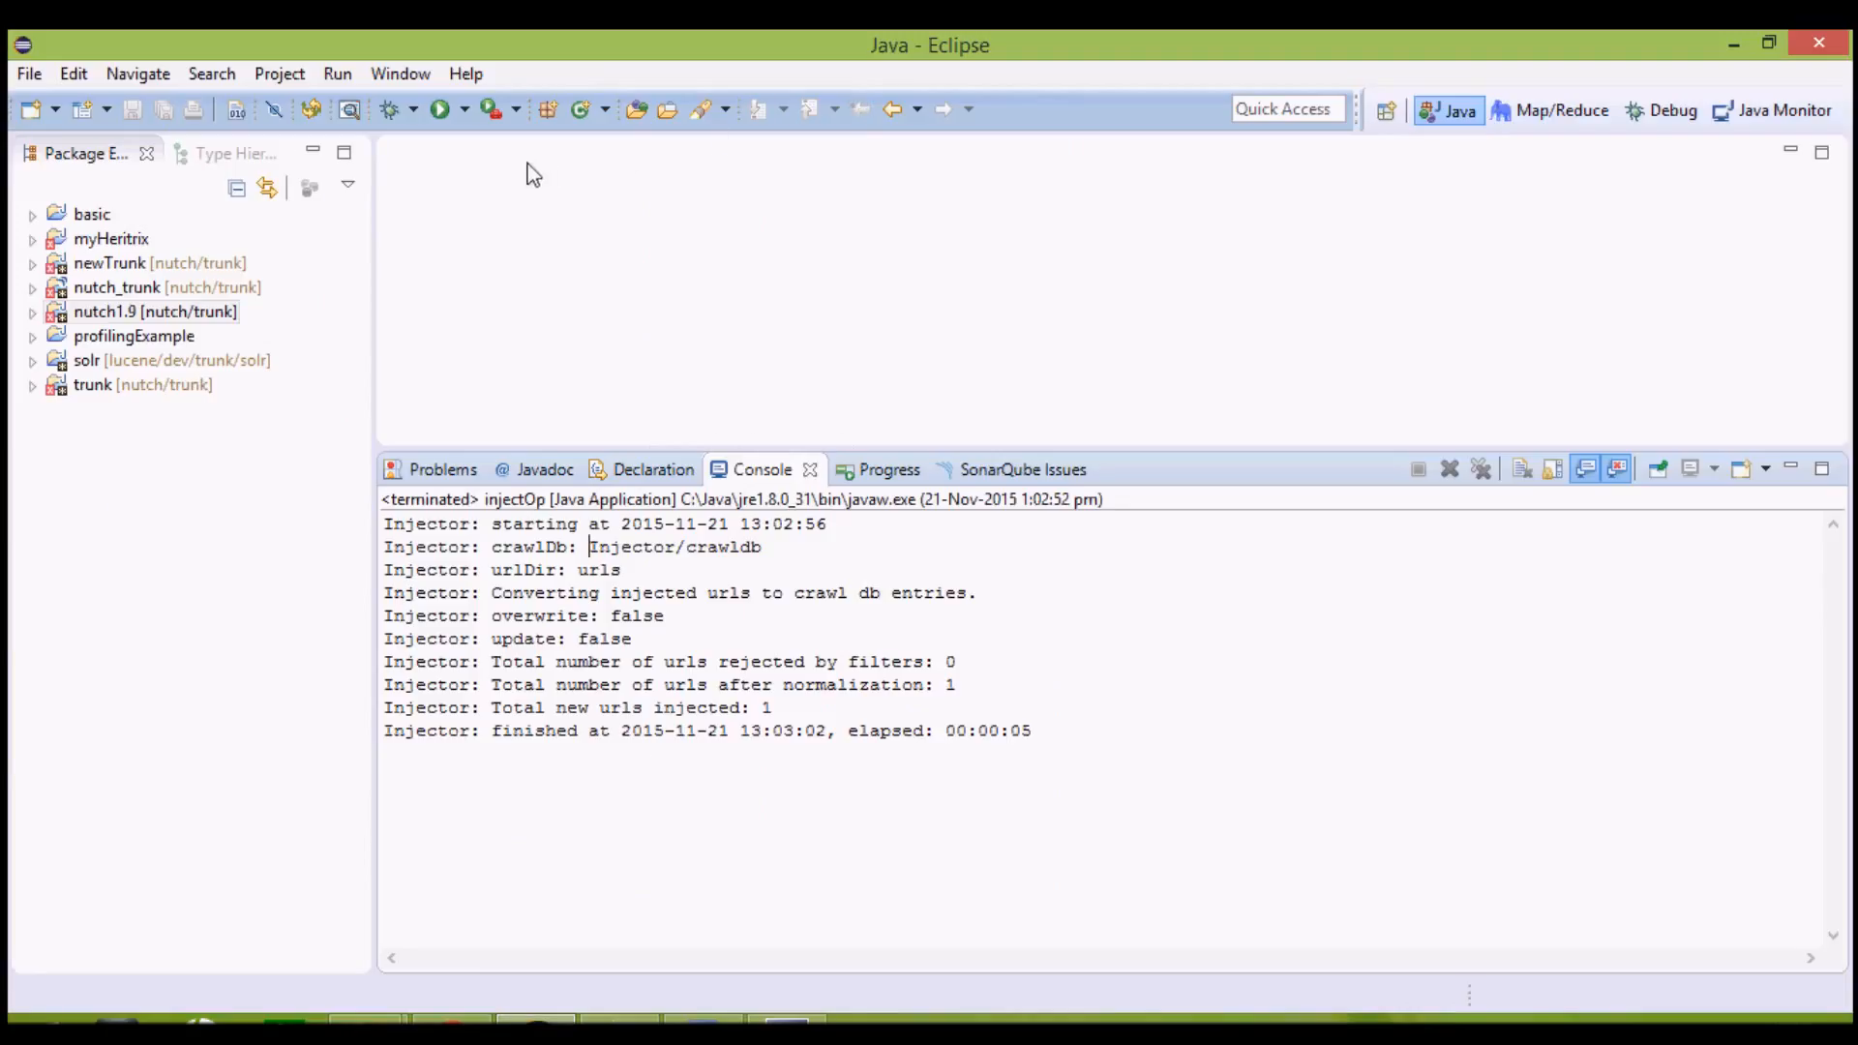
mouse_move(441, 109)
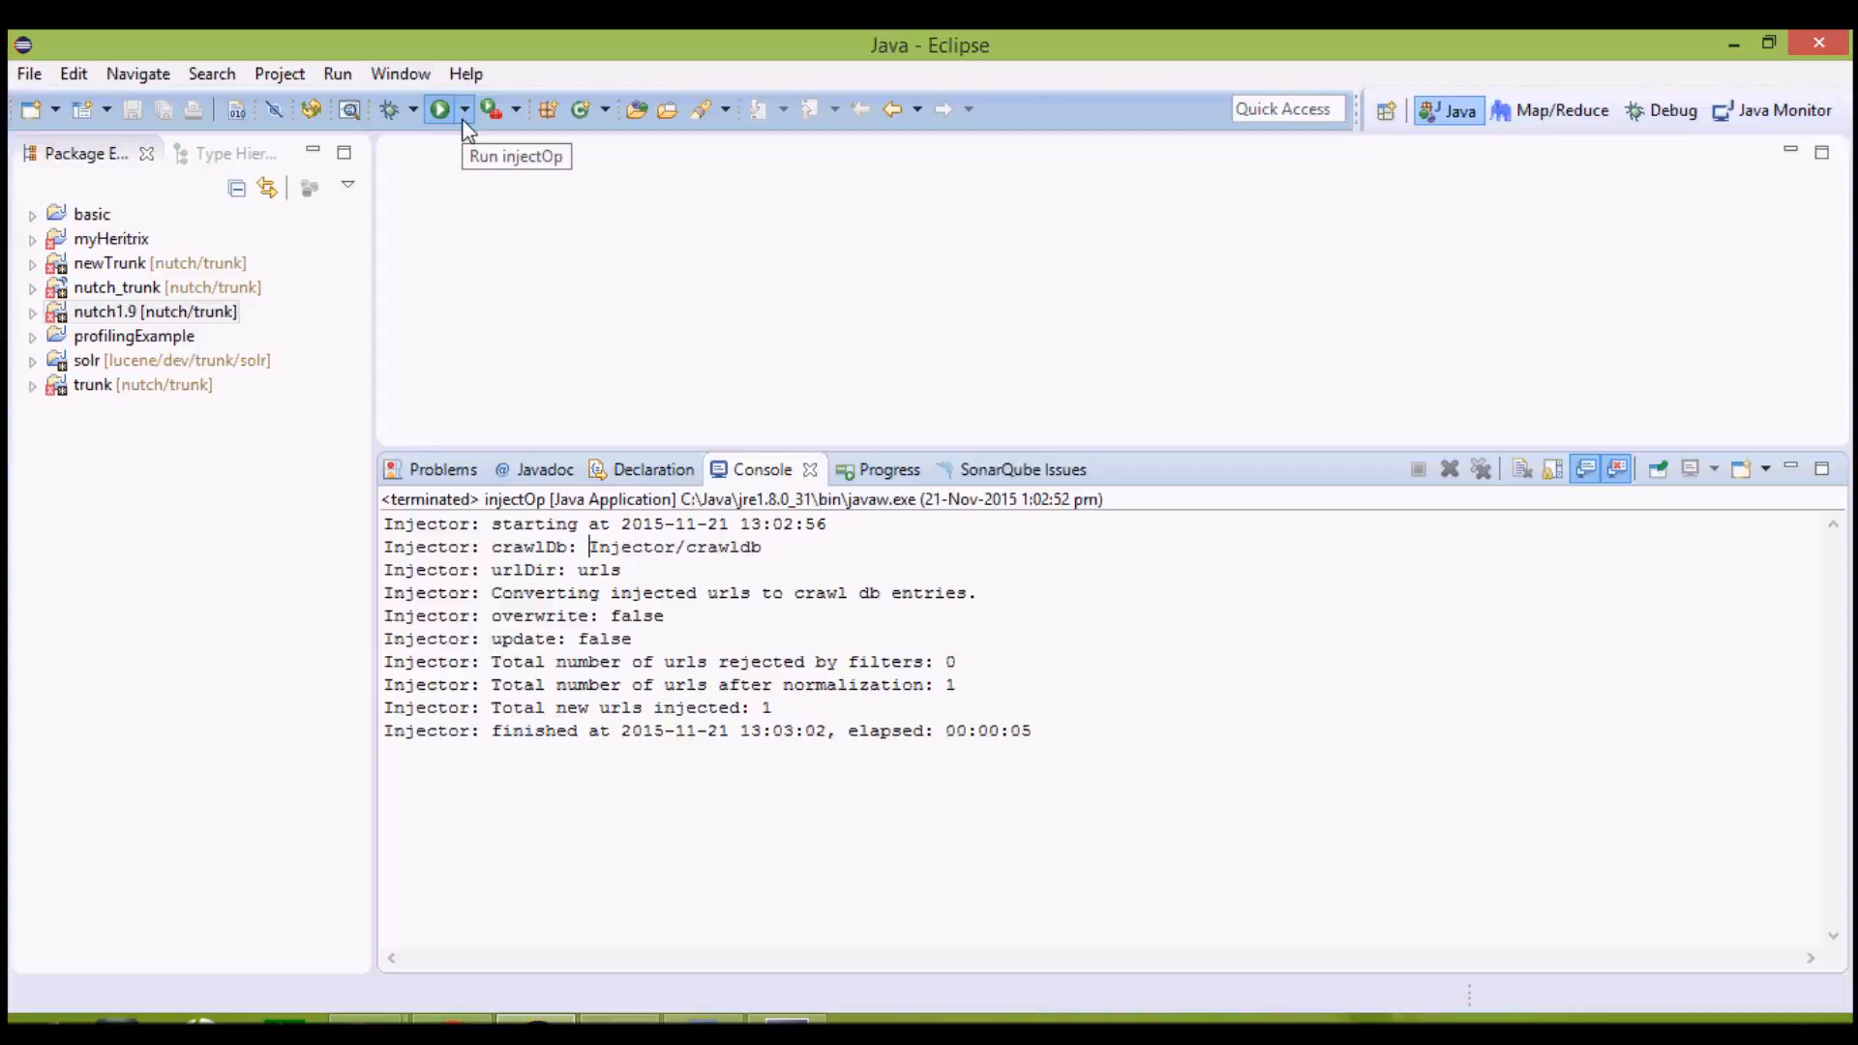
Step: Create a new Java Application run configuration named genOp
click(464, 109)
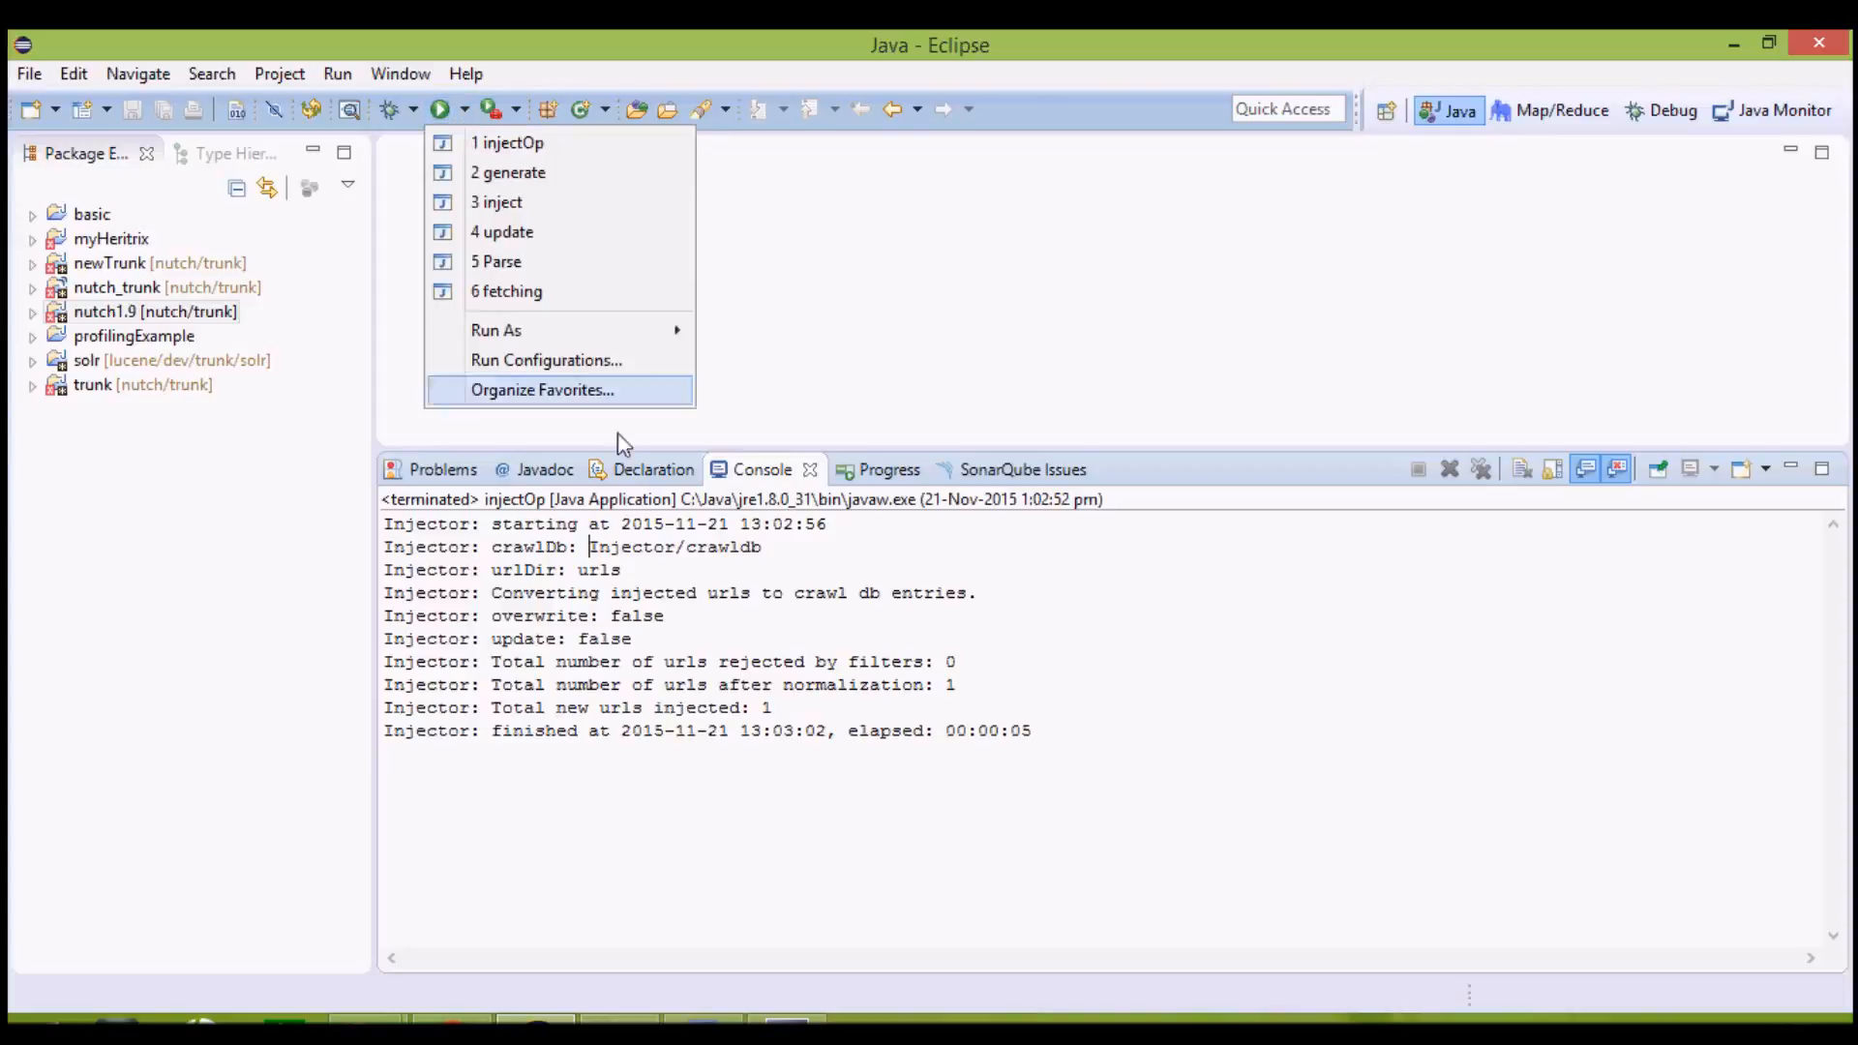
click(545, 359)
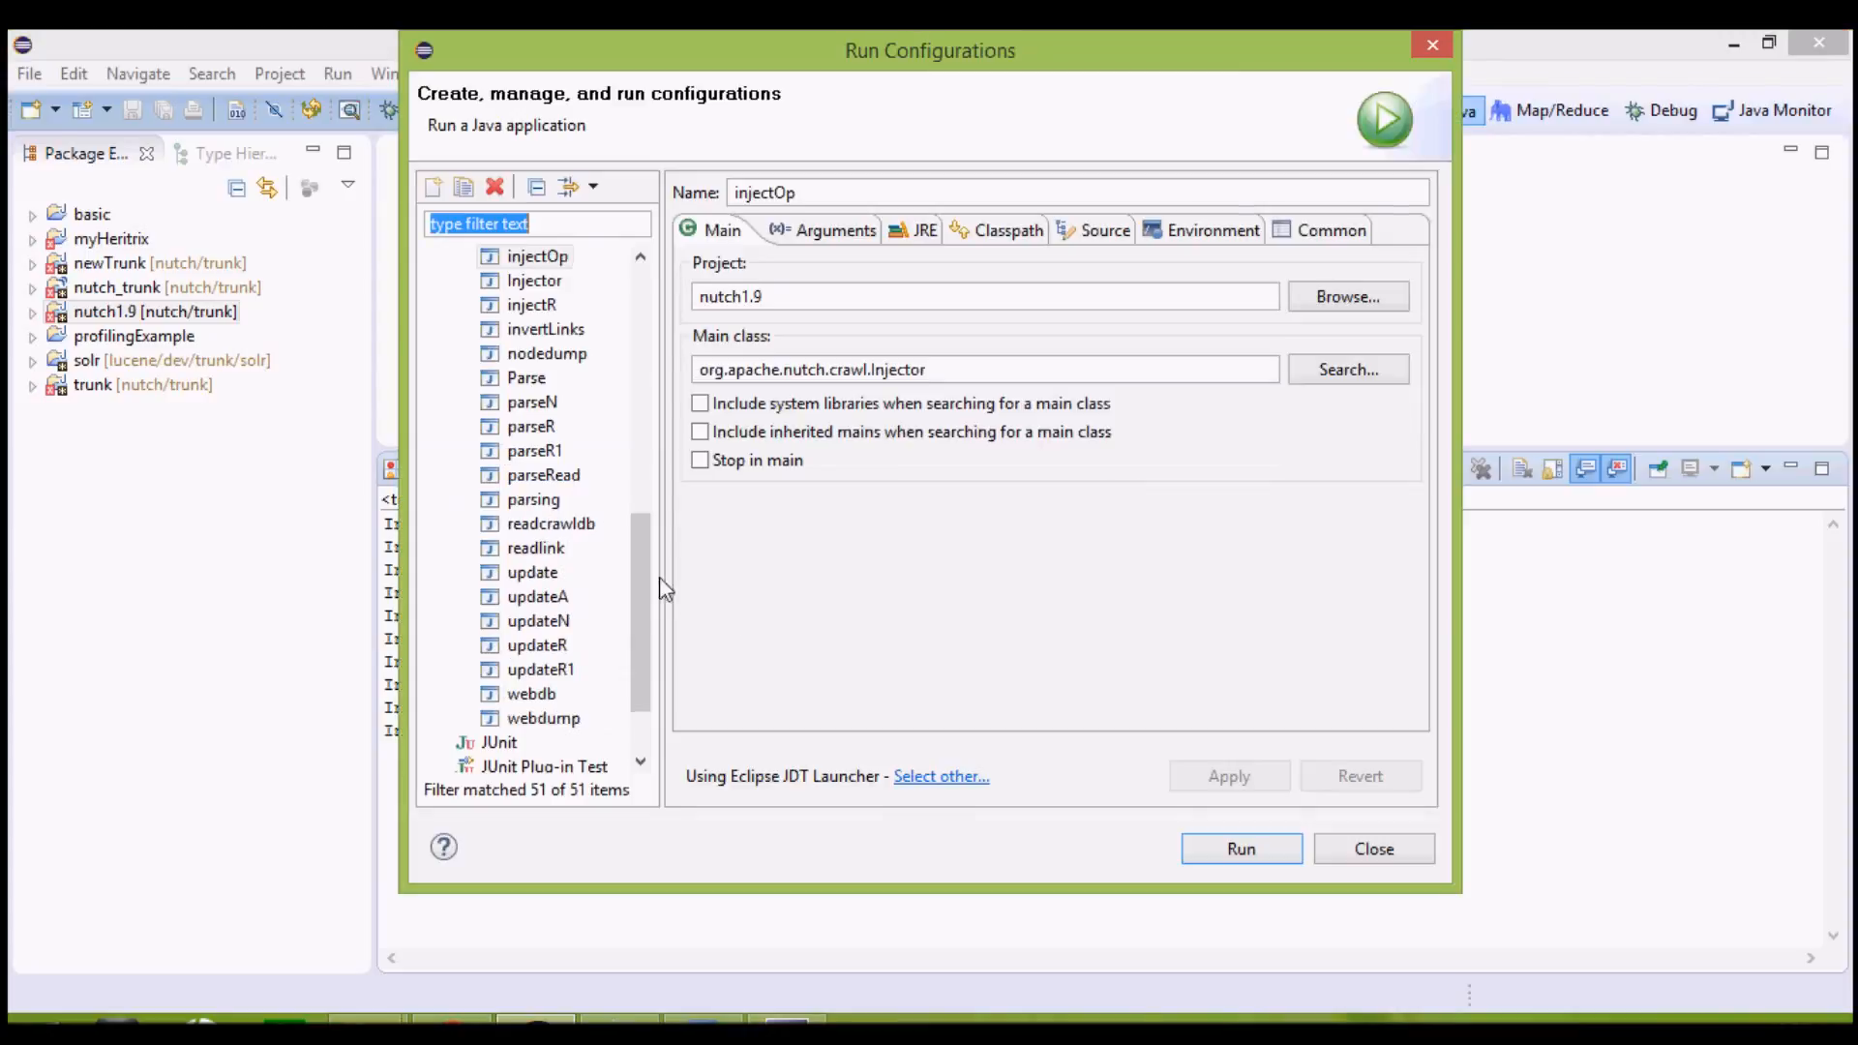
click(538, 304)
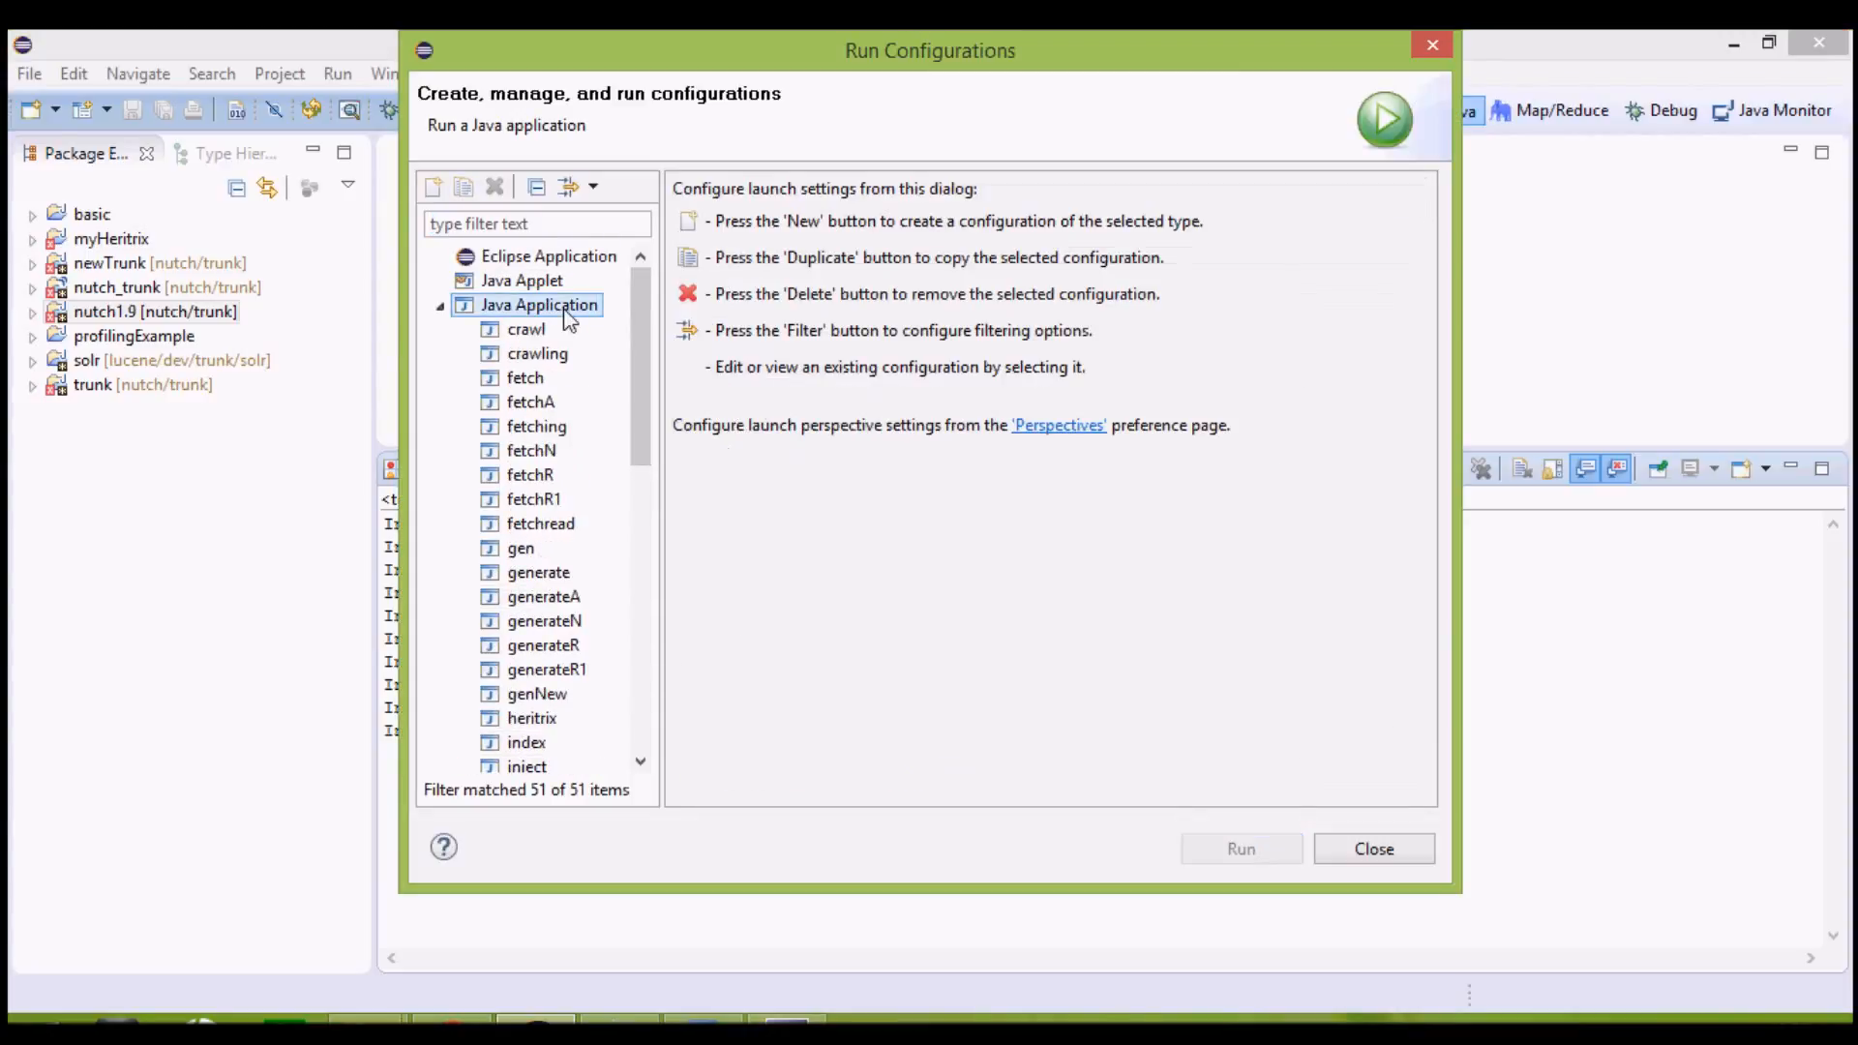
click(433, 187)
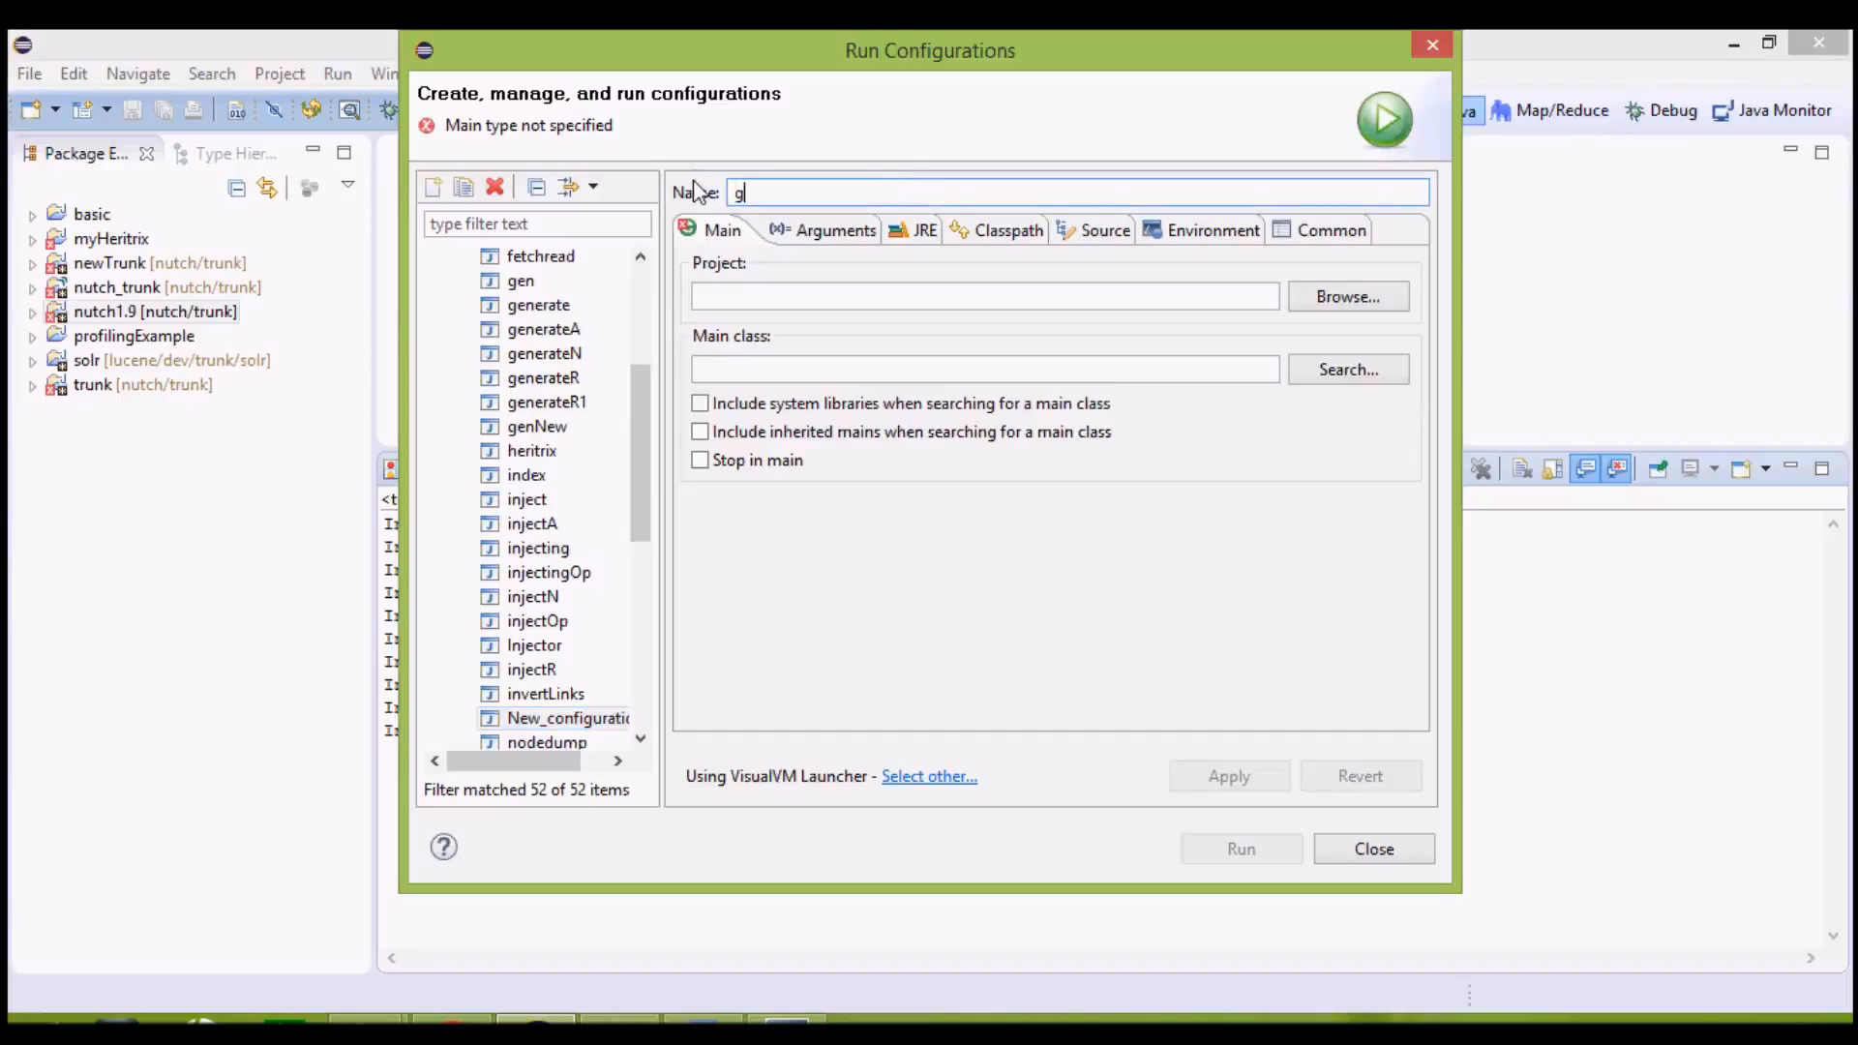
text(enOp)
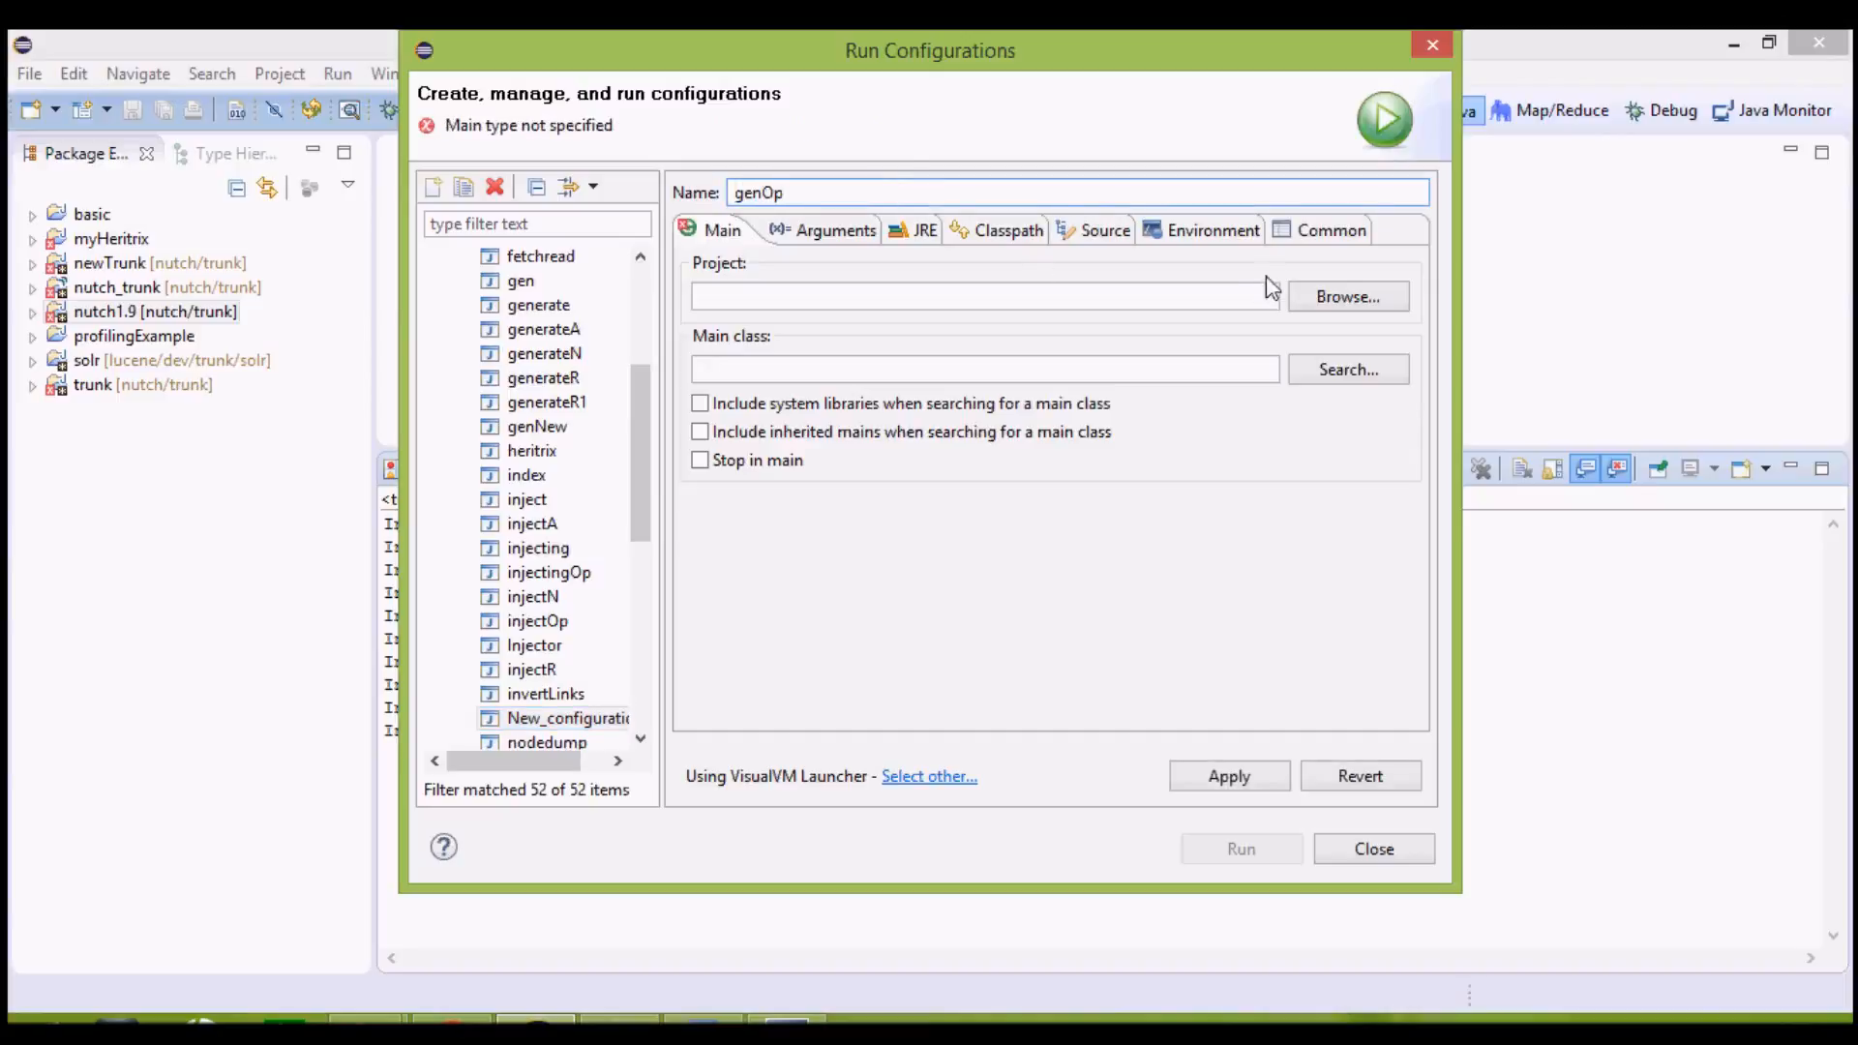
Step: Set genOp's project to nutch1.9 and main class to Generator
click(1347, 296)
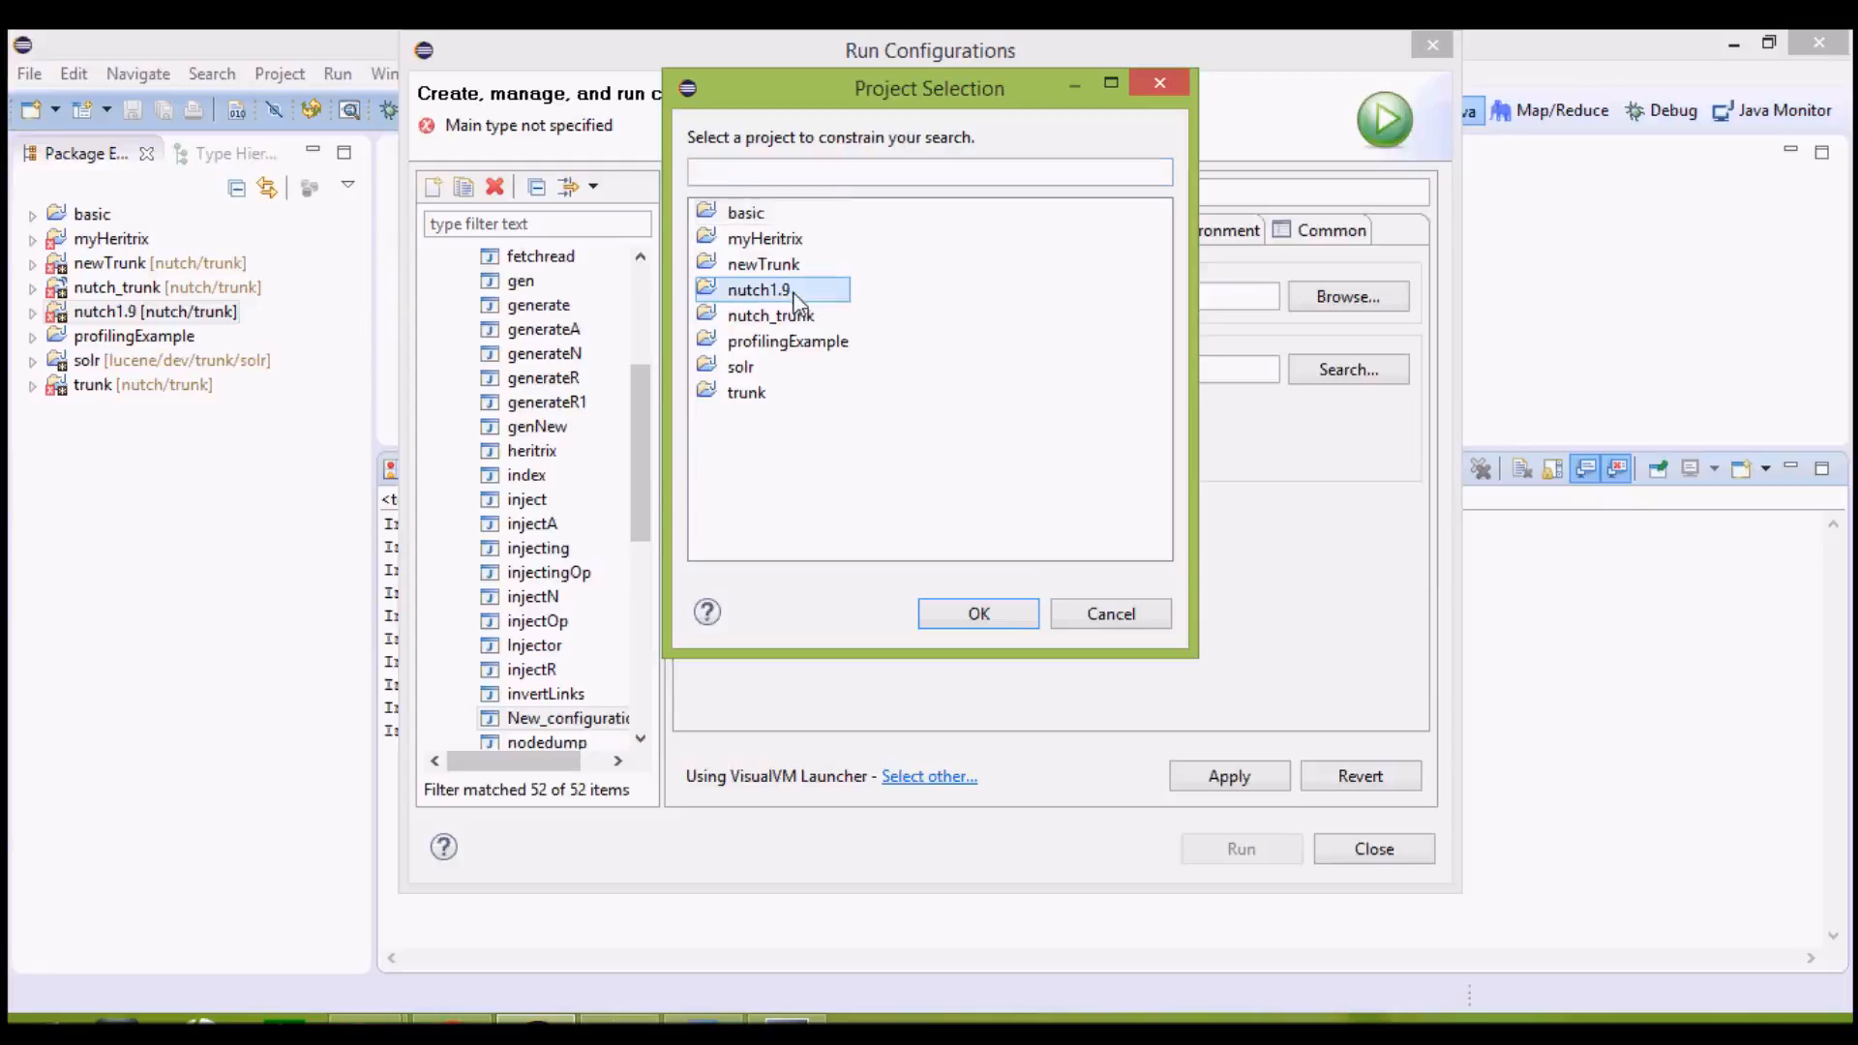
click(976, 613)
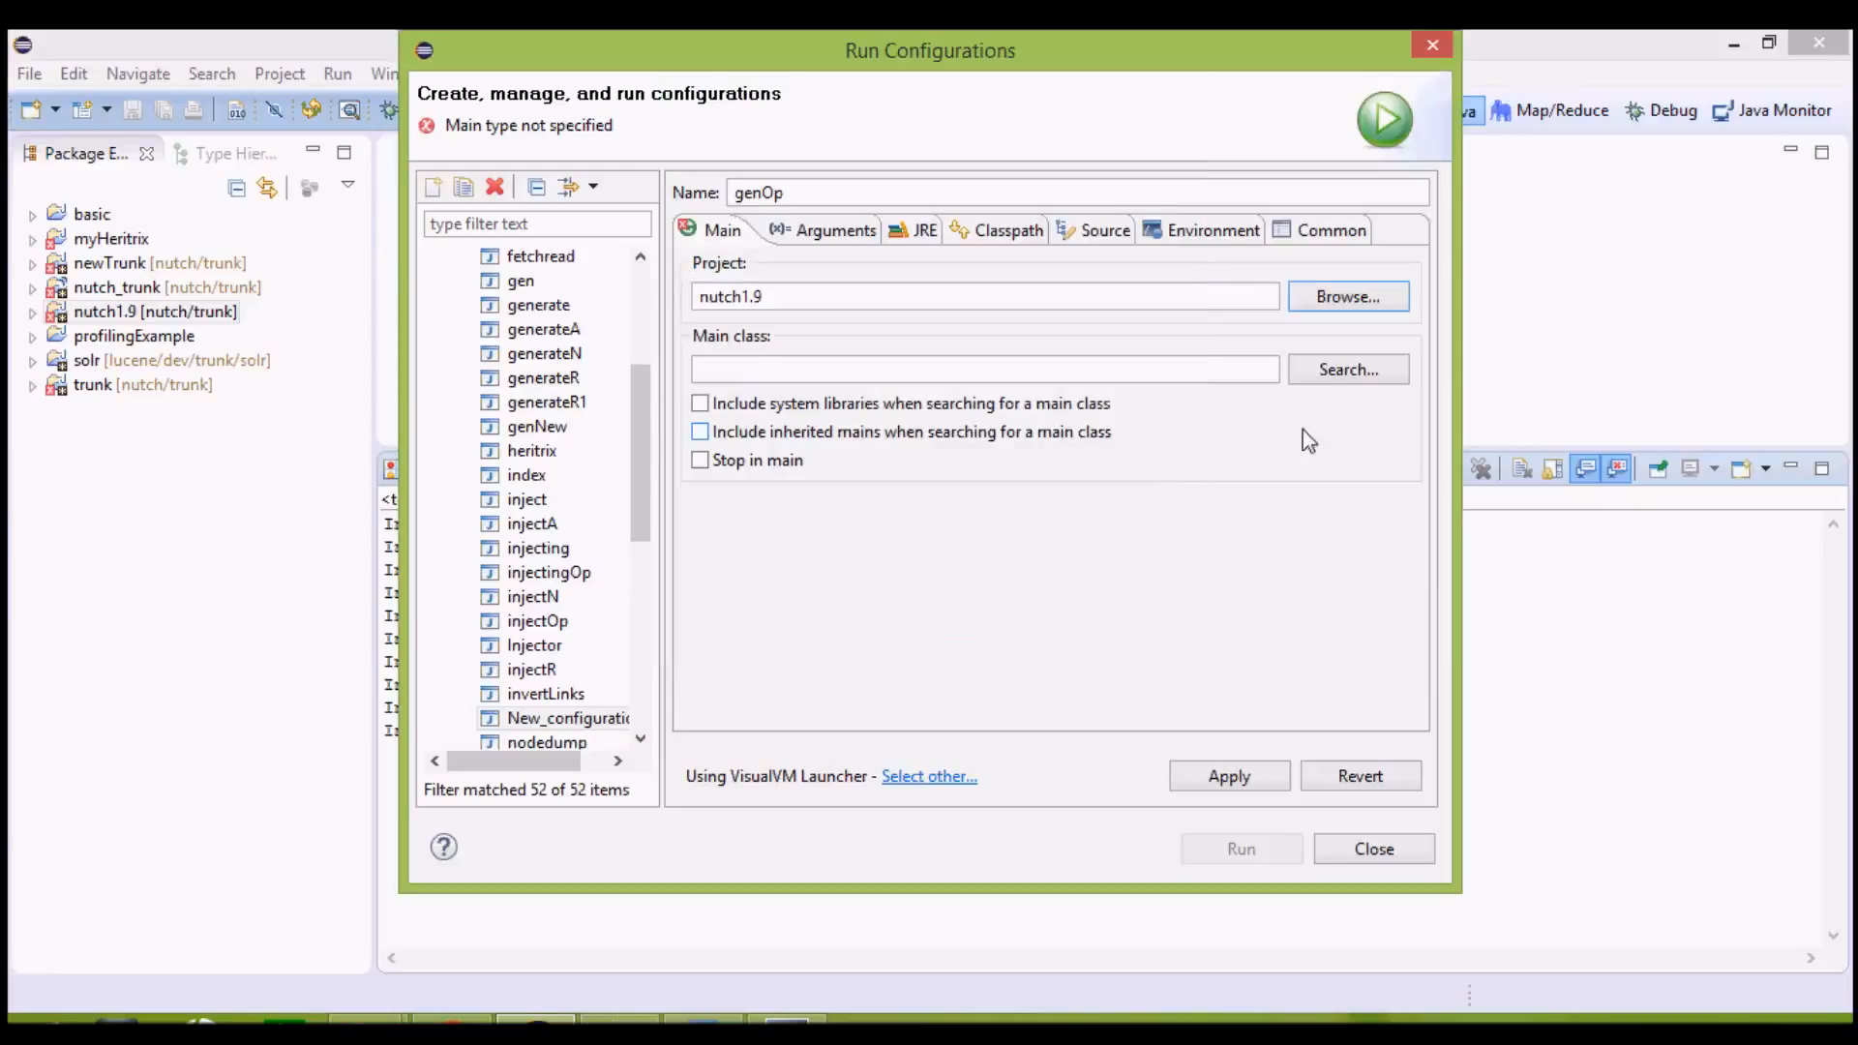
click(1347, 369)
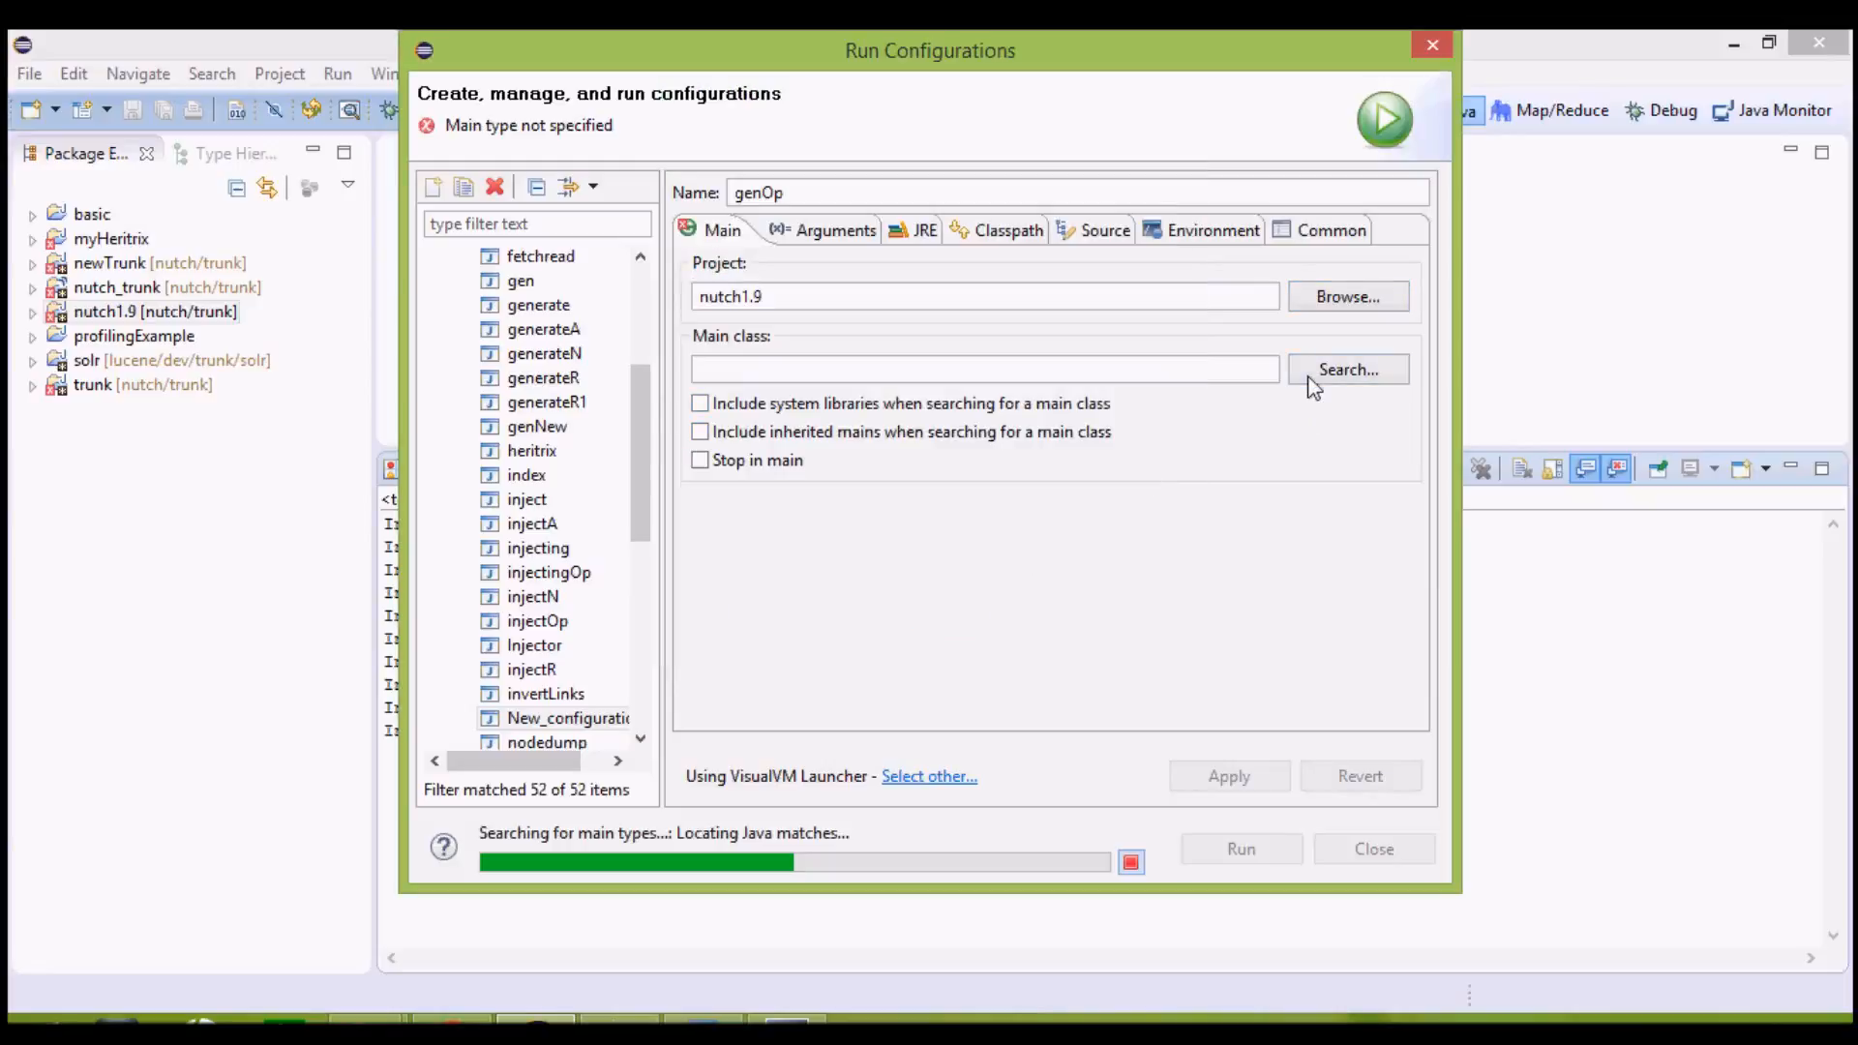
click(1347, 369)
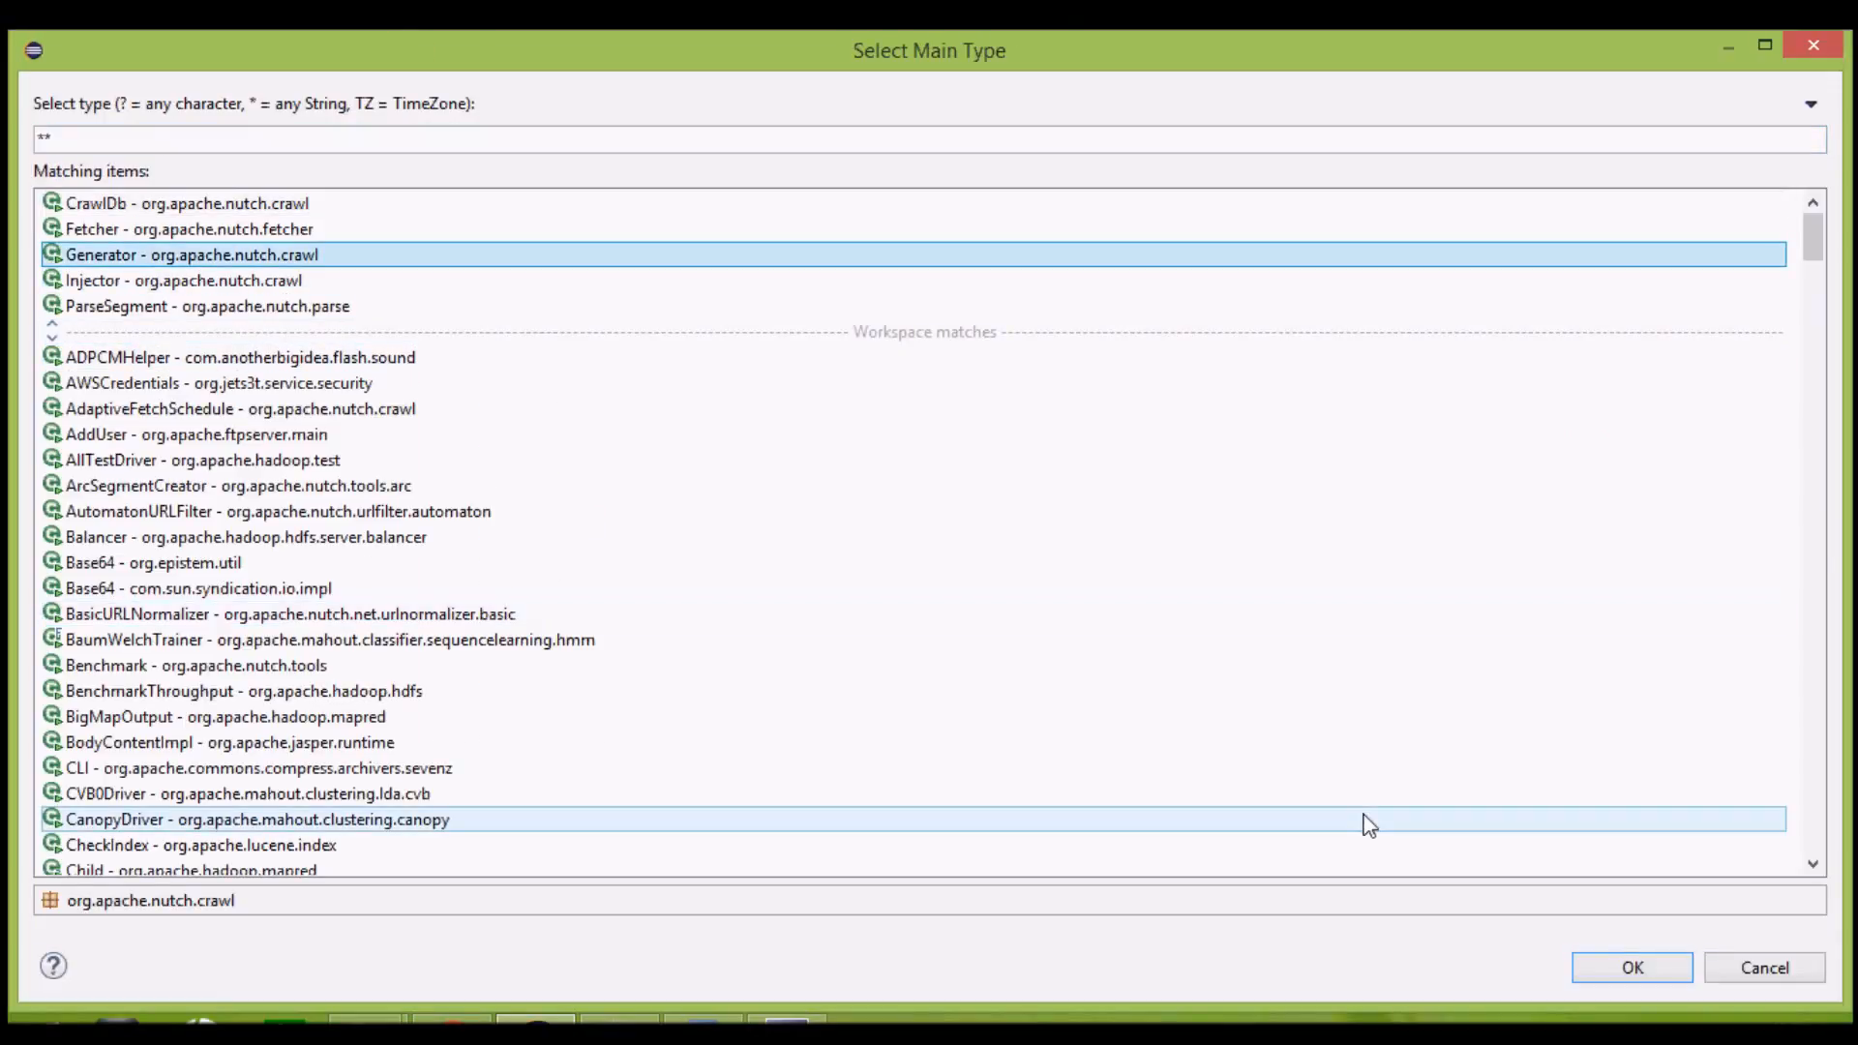
click(1630, 967)
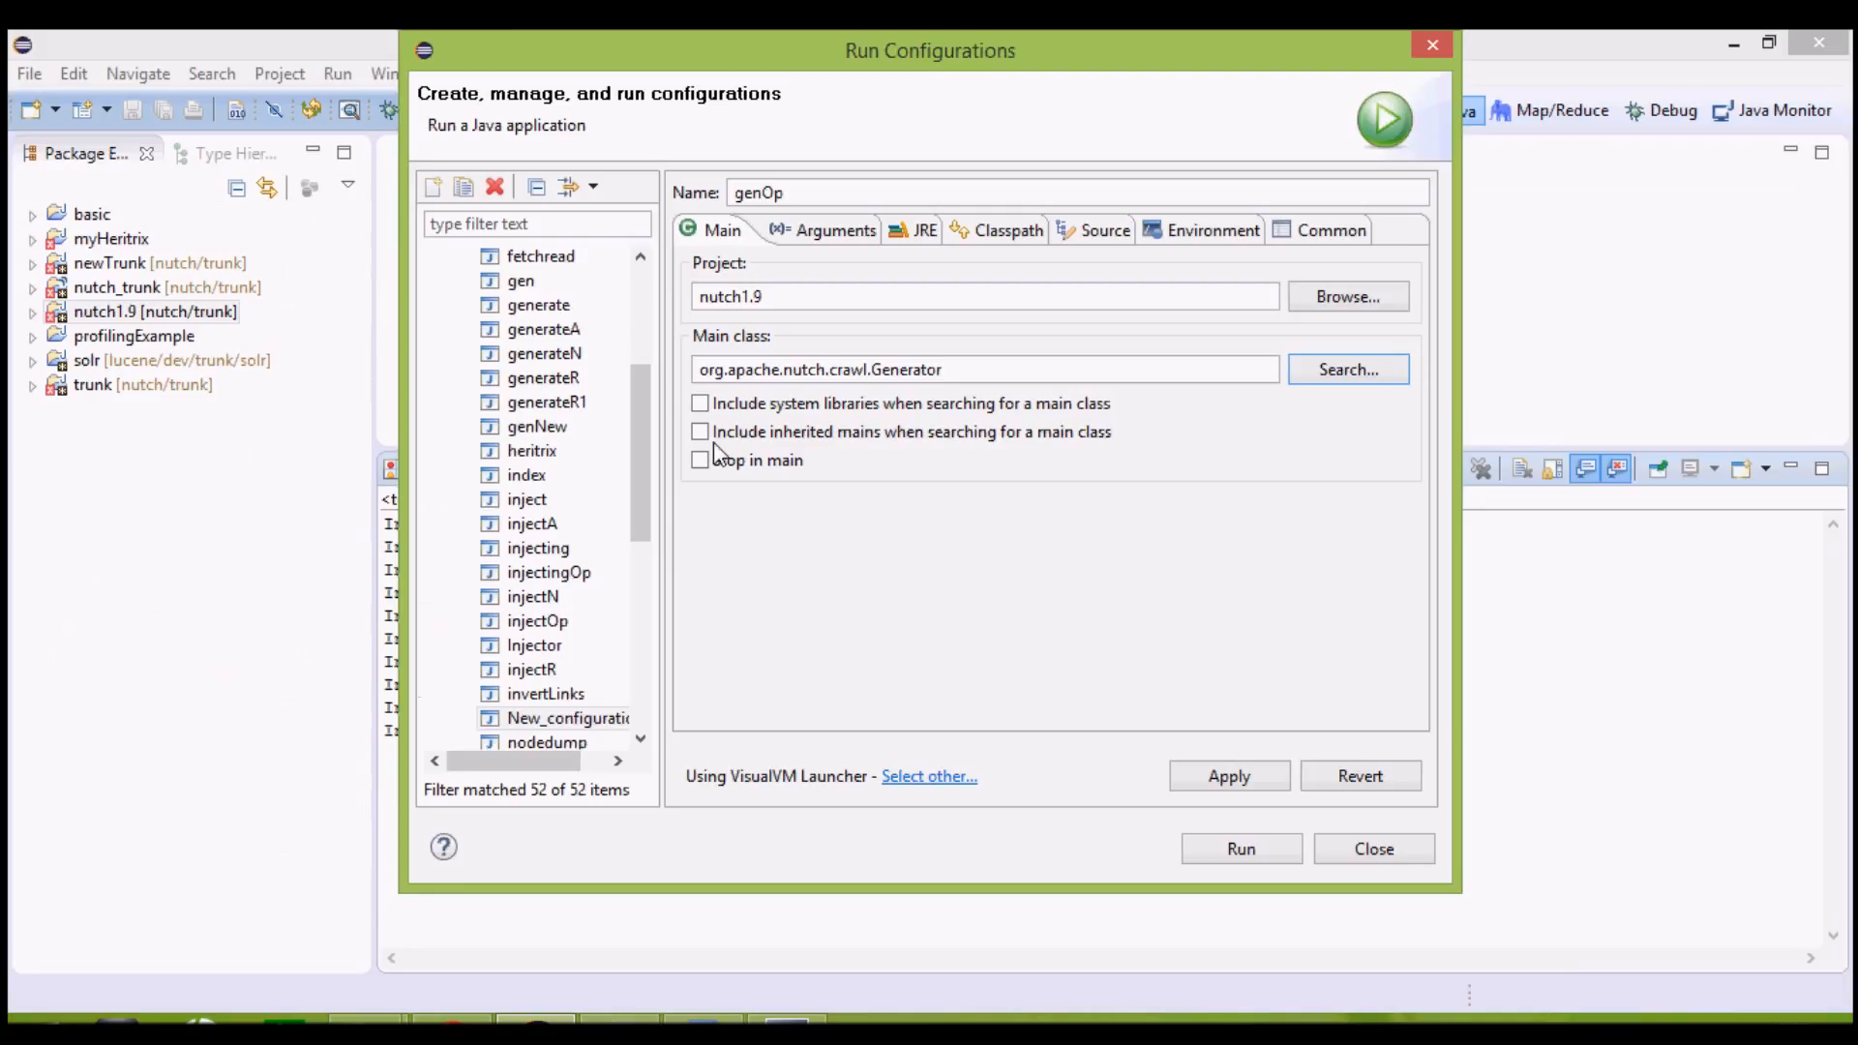
click(820, 230)
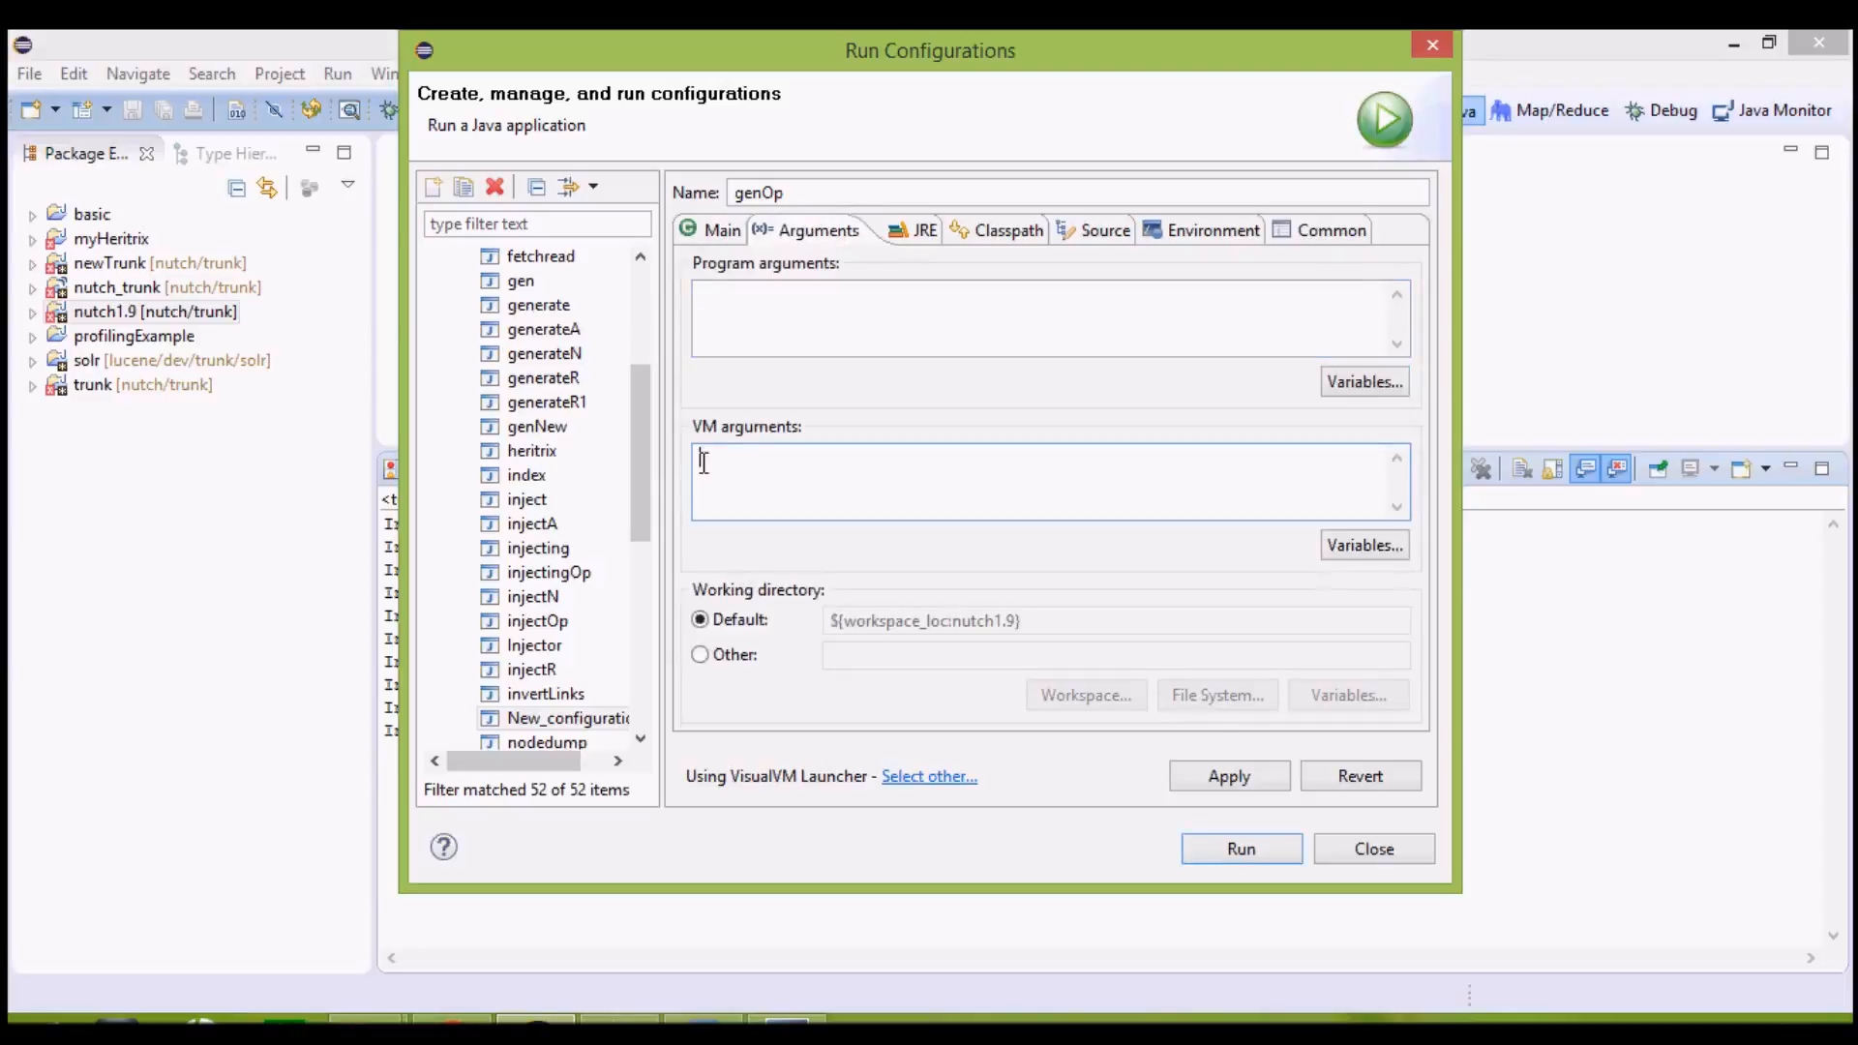
Step: Enter VM arguments -Dhadoop.log.dir=logs -Dhadoop.log.file=hadoop.log and make the program path Injector/segments/
text(-Dhadoop.log.dir=logs -Dhadoop.log.file=hadoop.log)
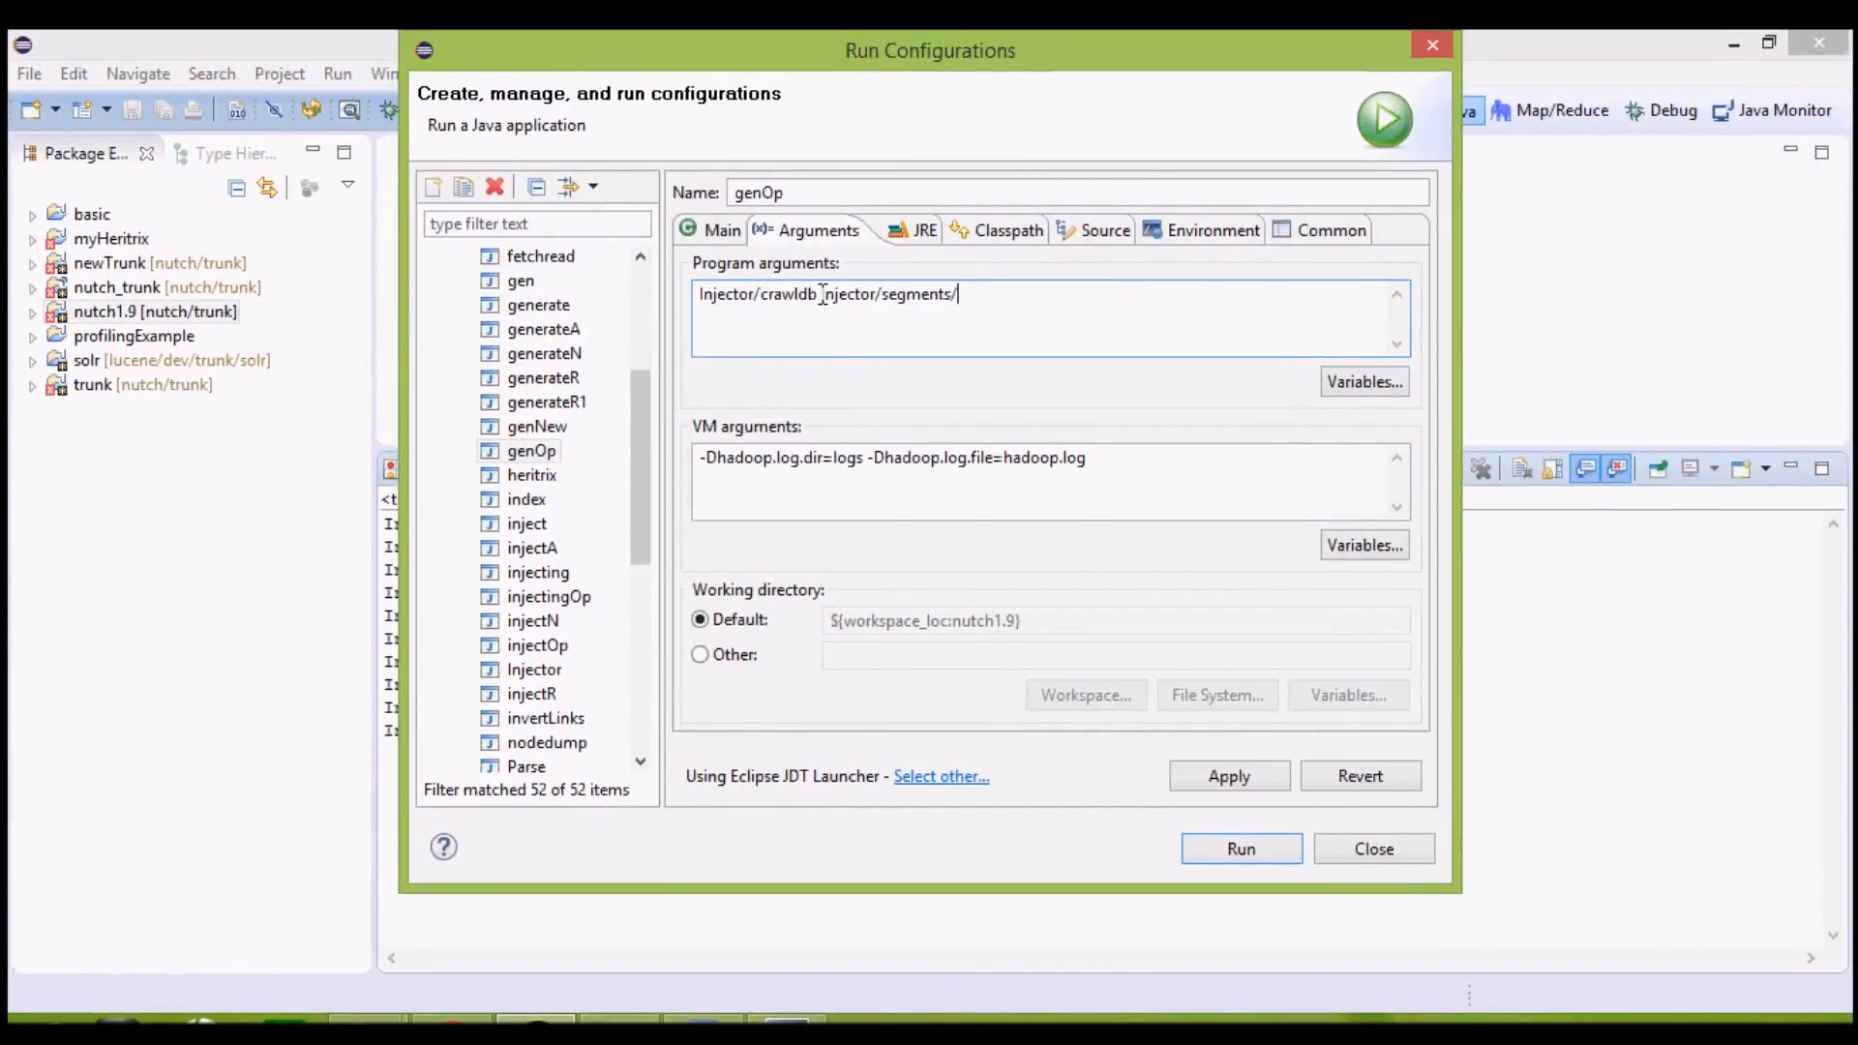
double_click(788, 294)
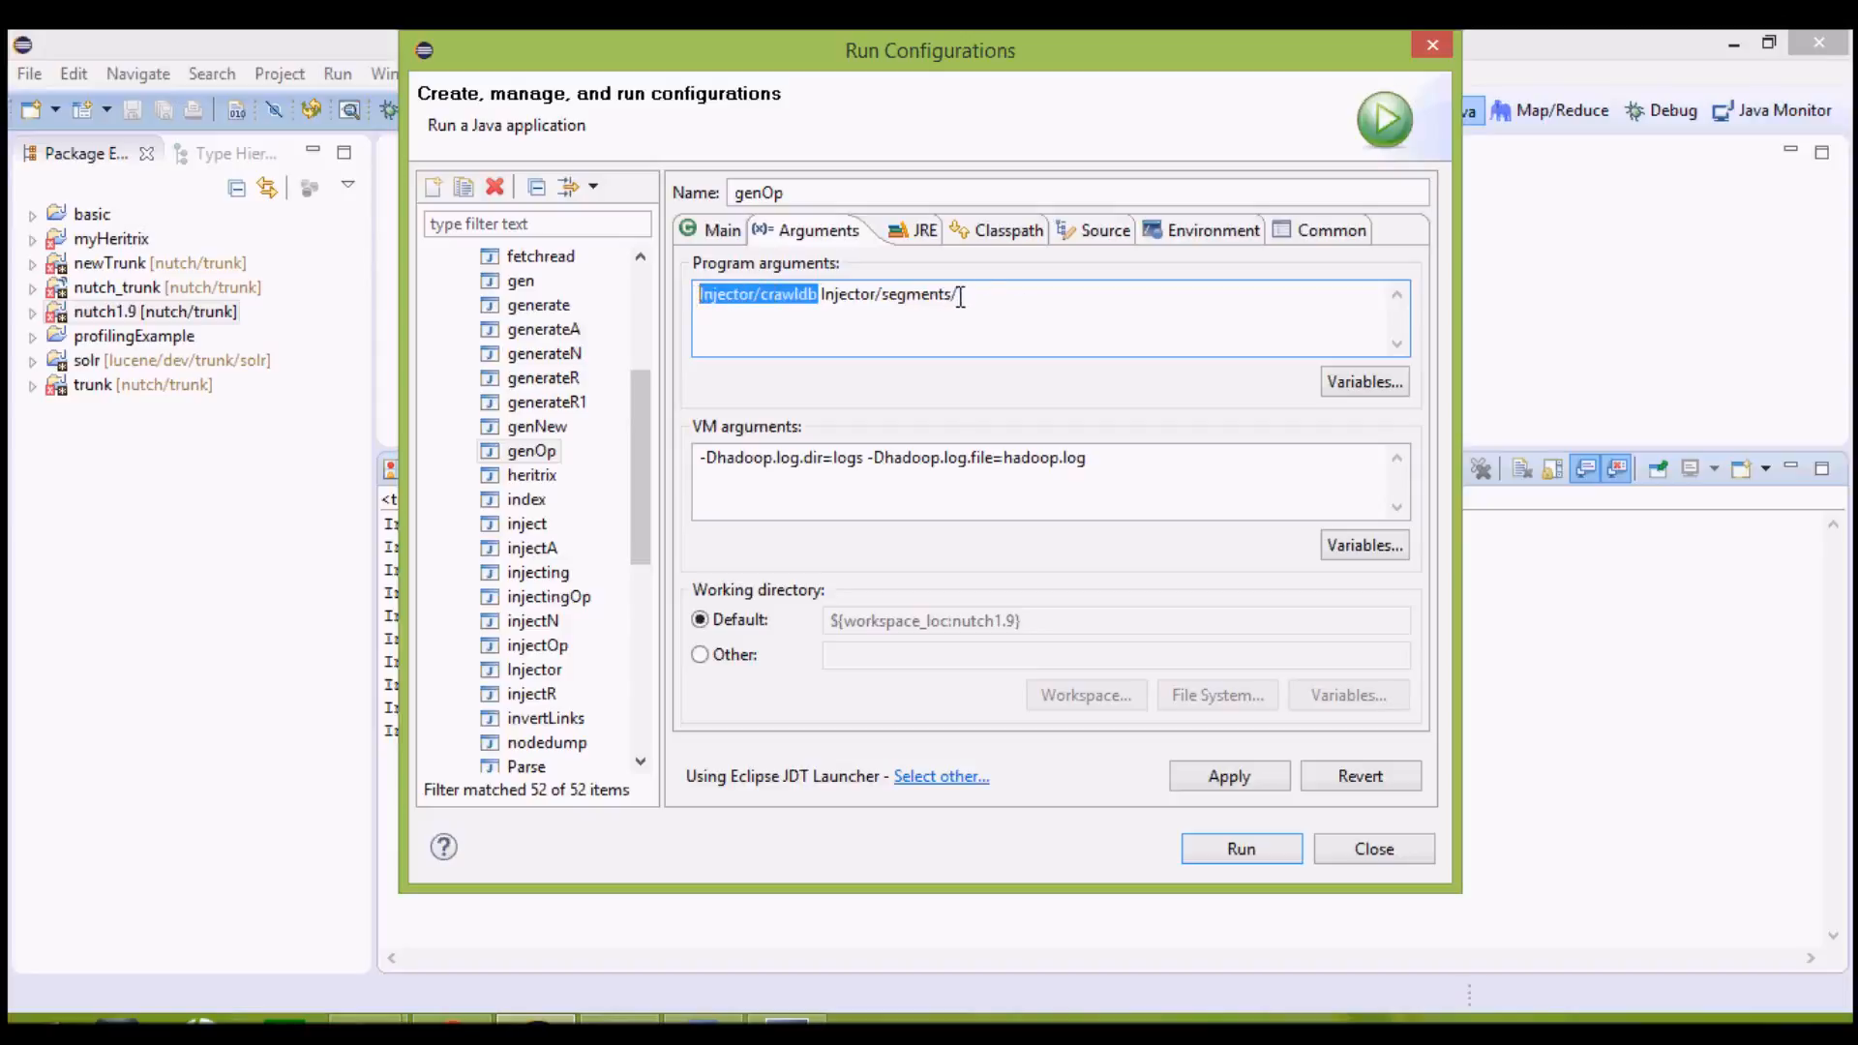
double_click(918, 294)
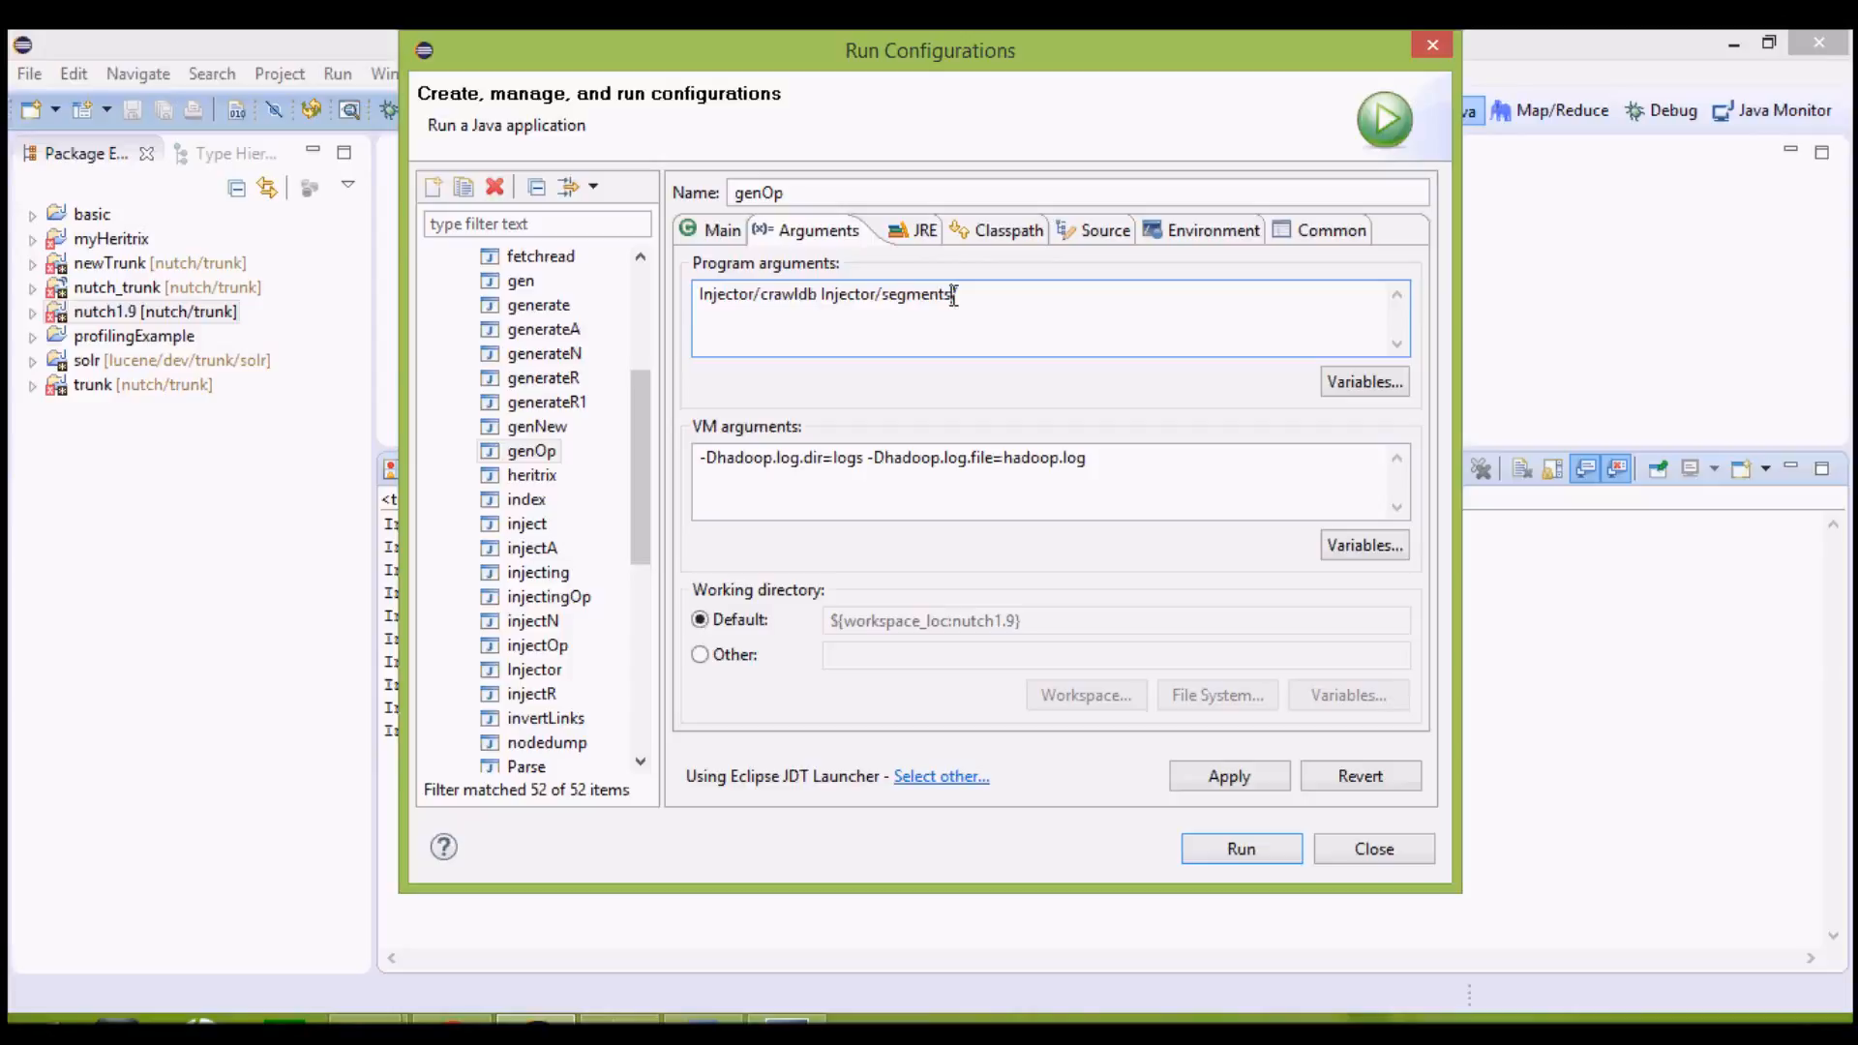
text(/)
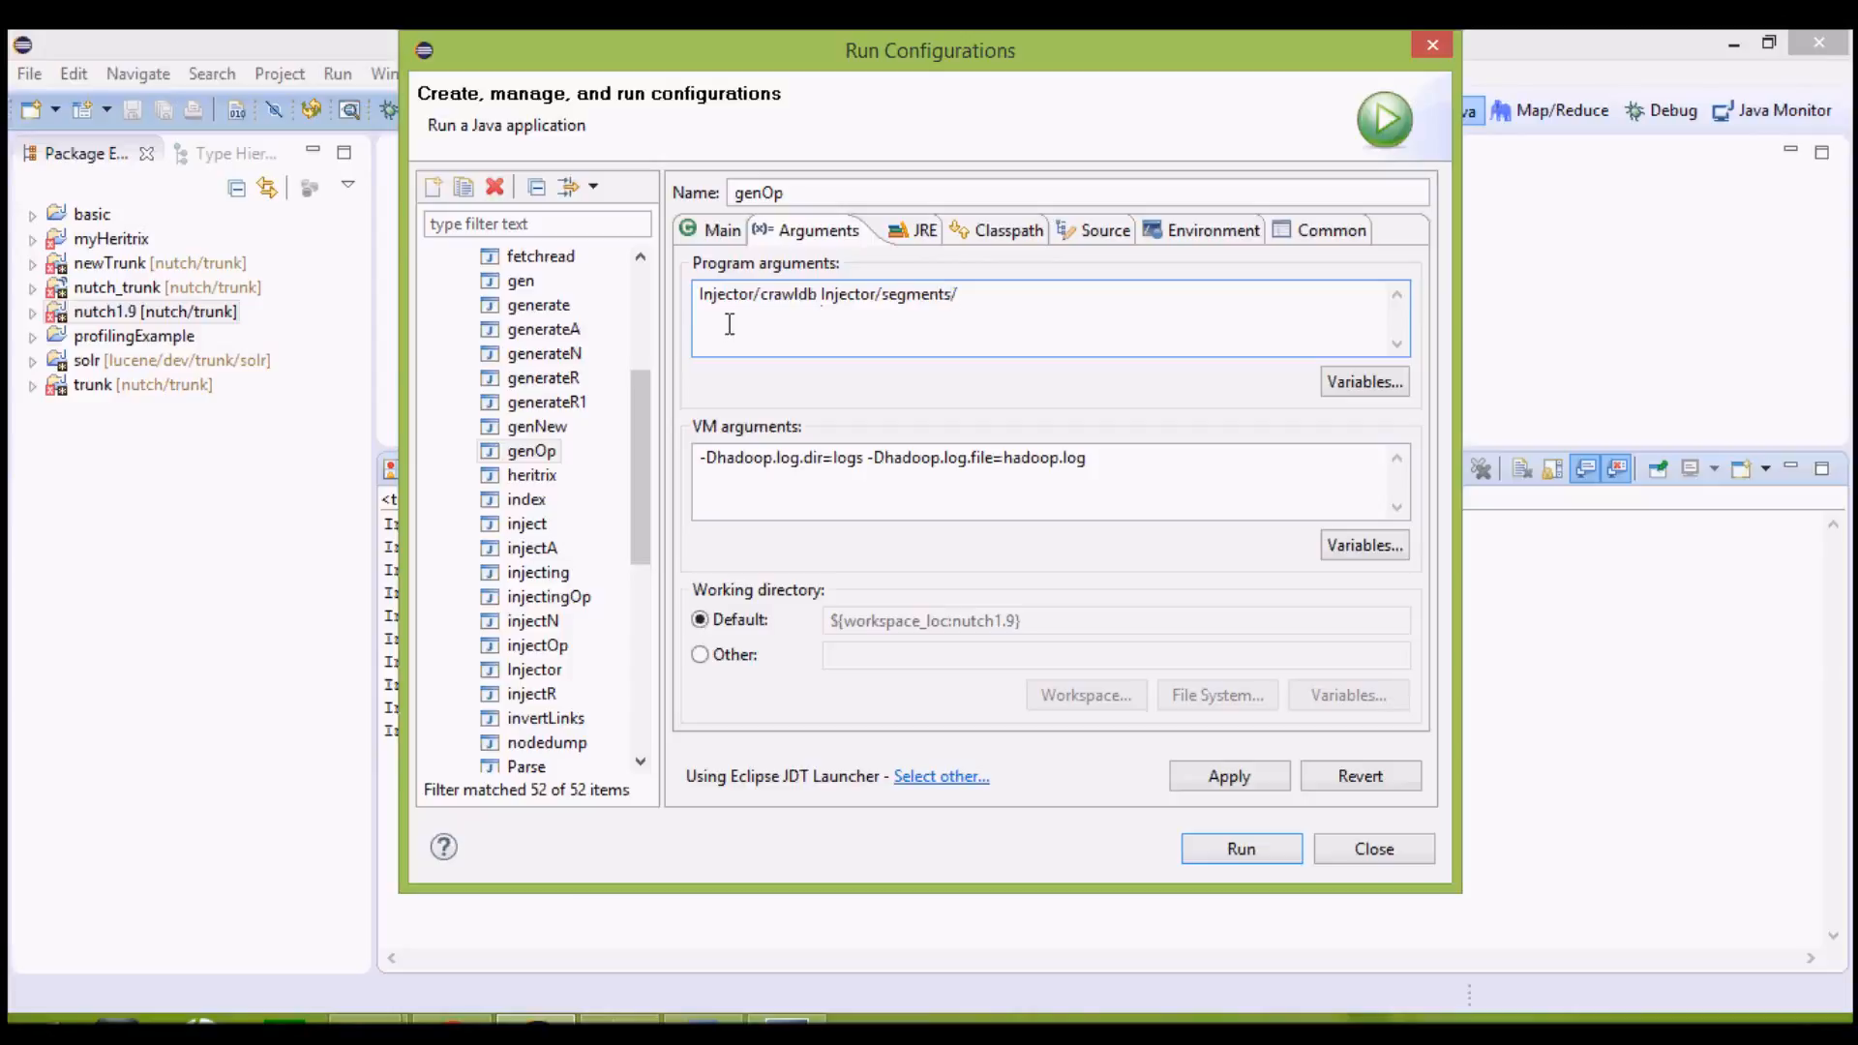
click(814, 294)
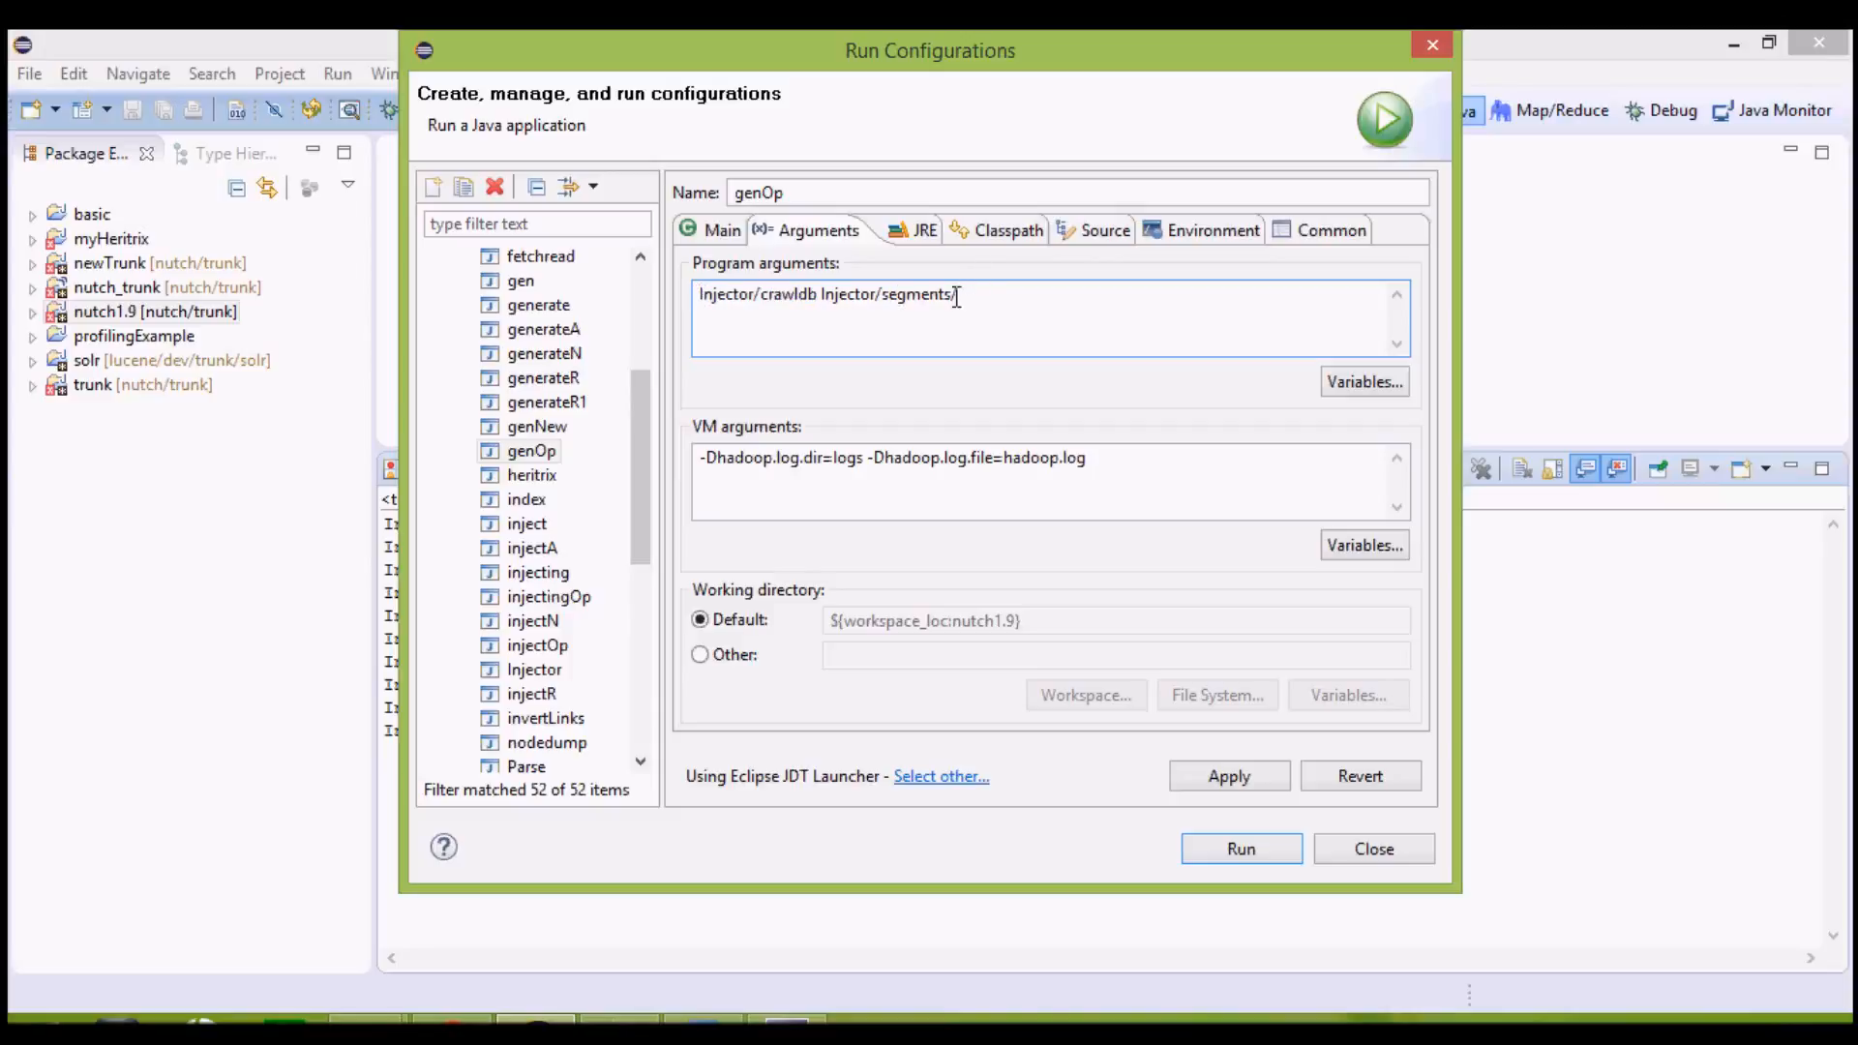
mouse_move(1146, 748)
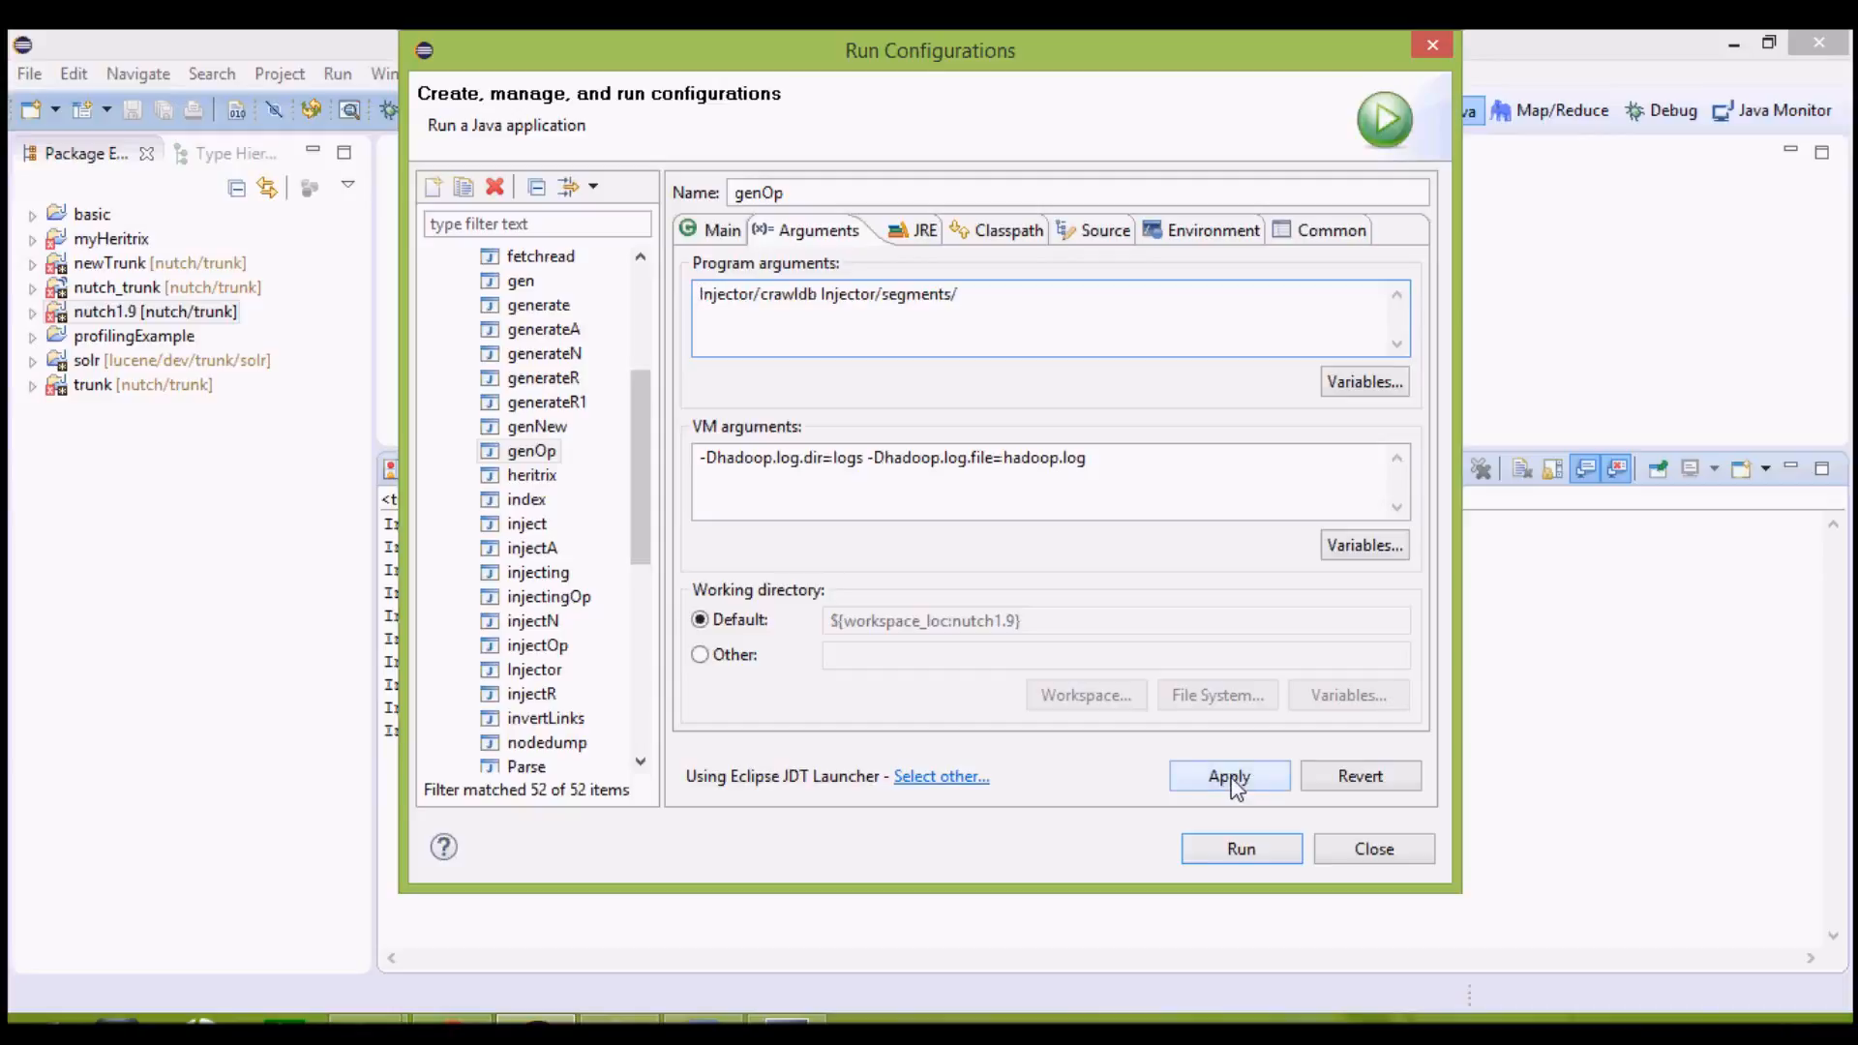
click(1240, 849)
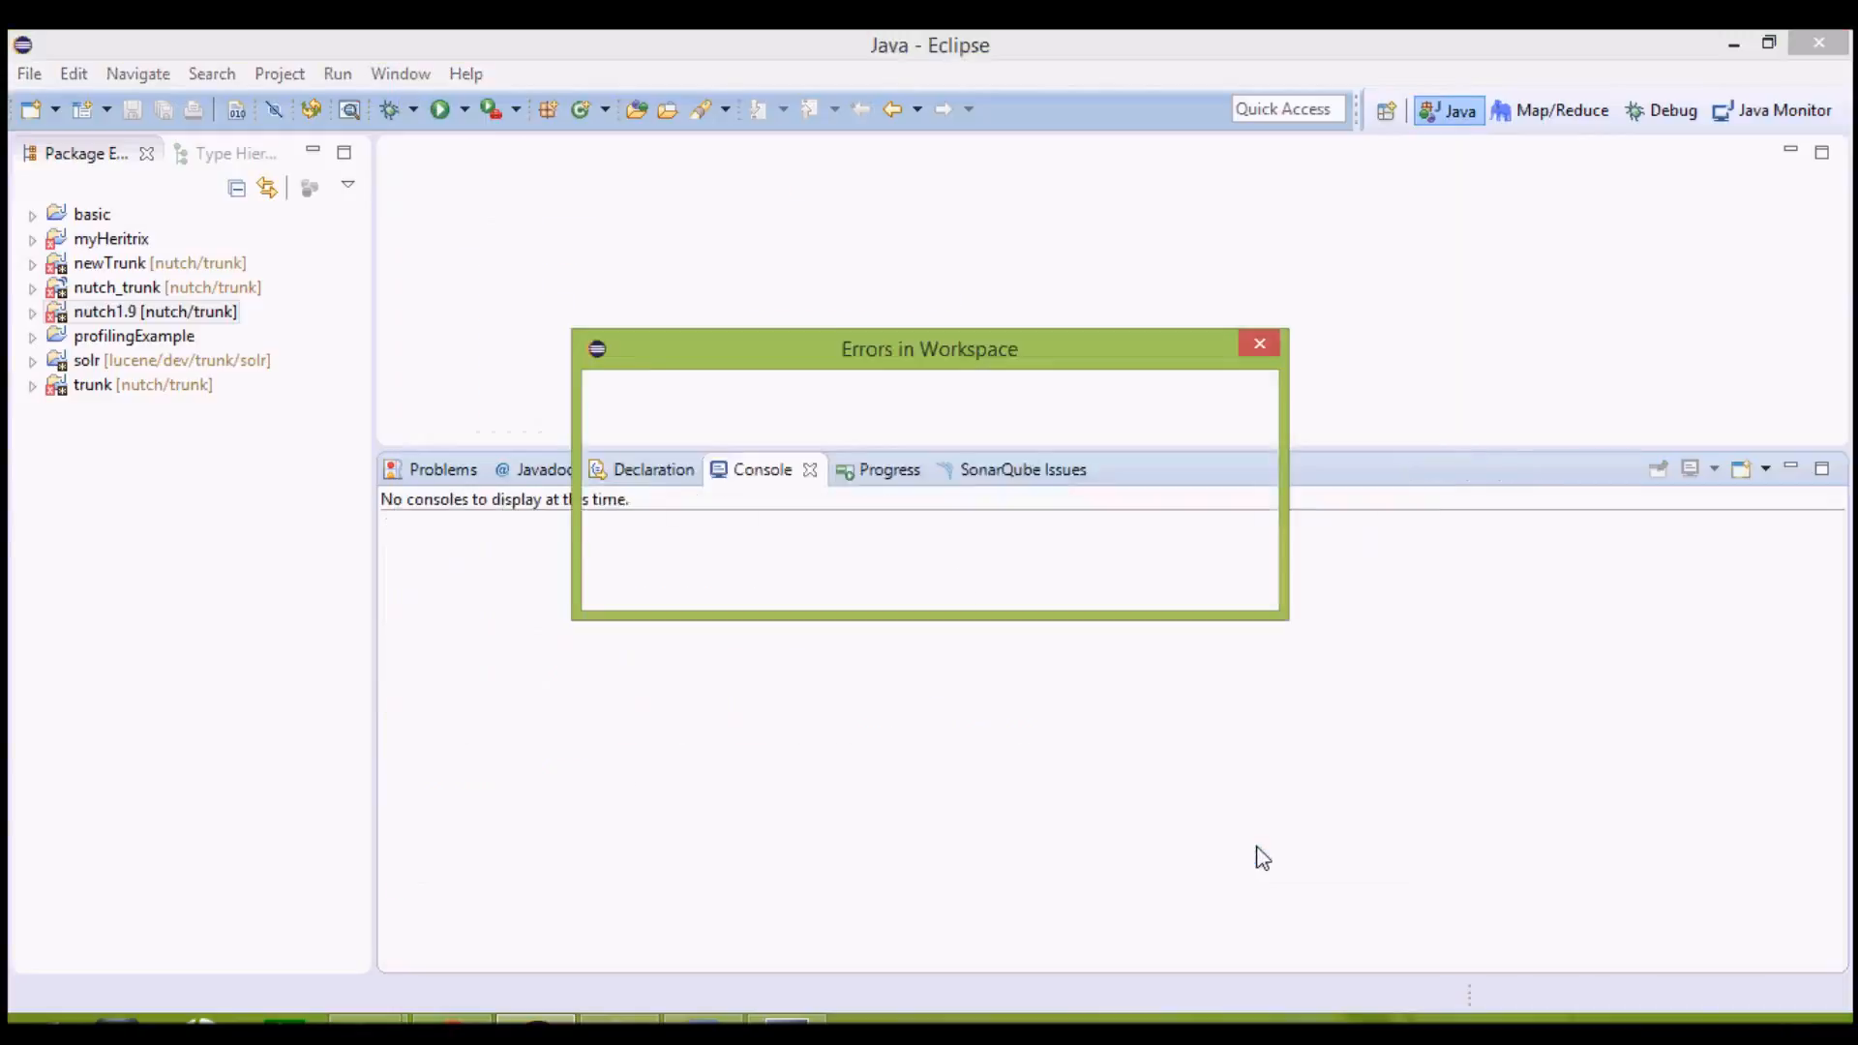
click(1257, 343)
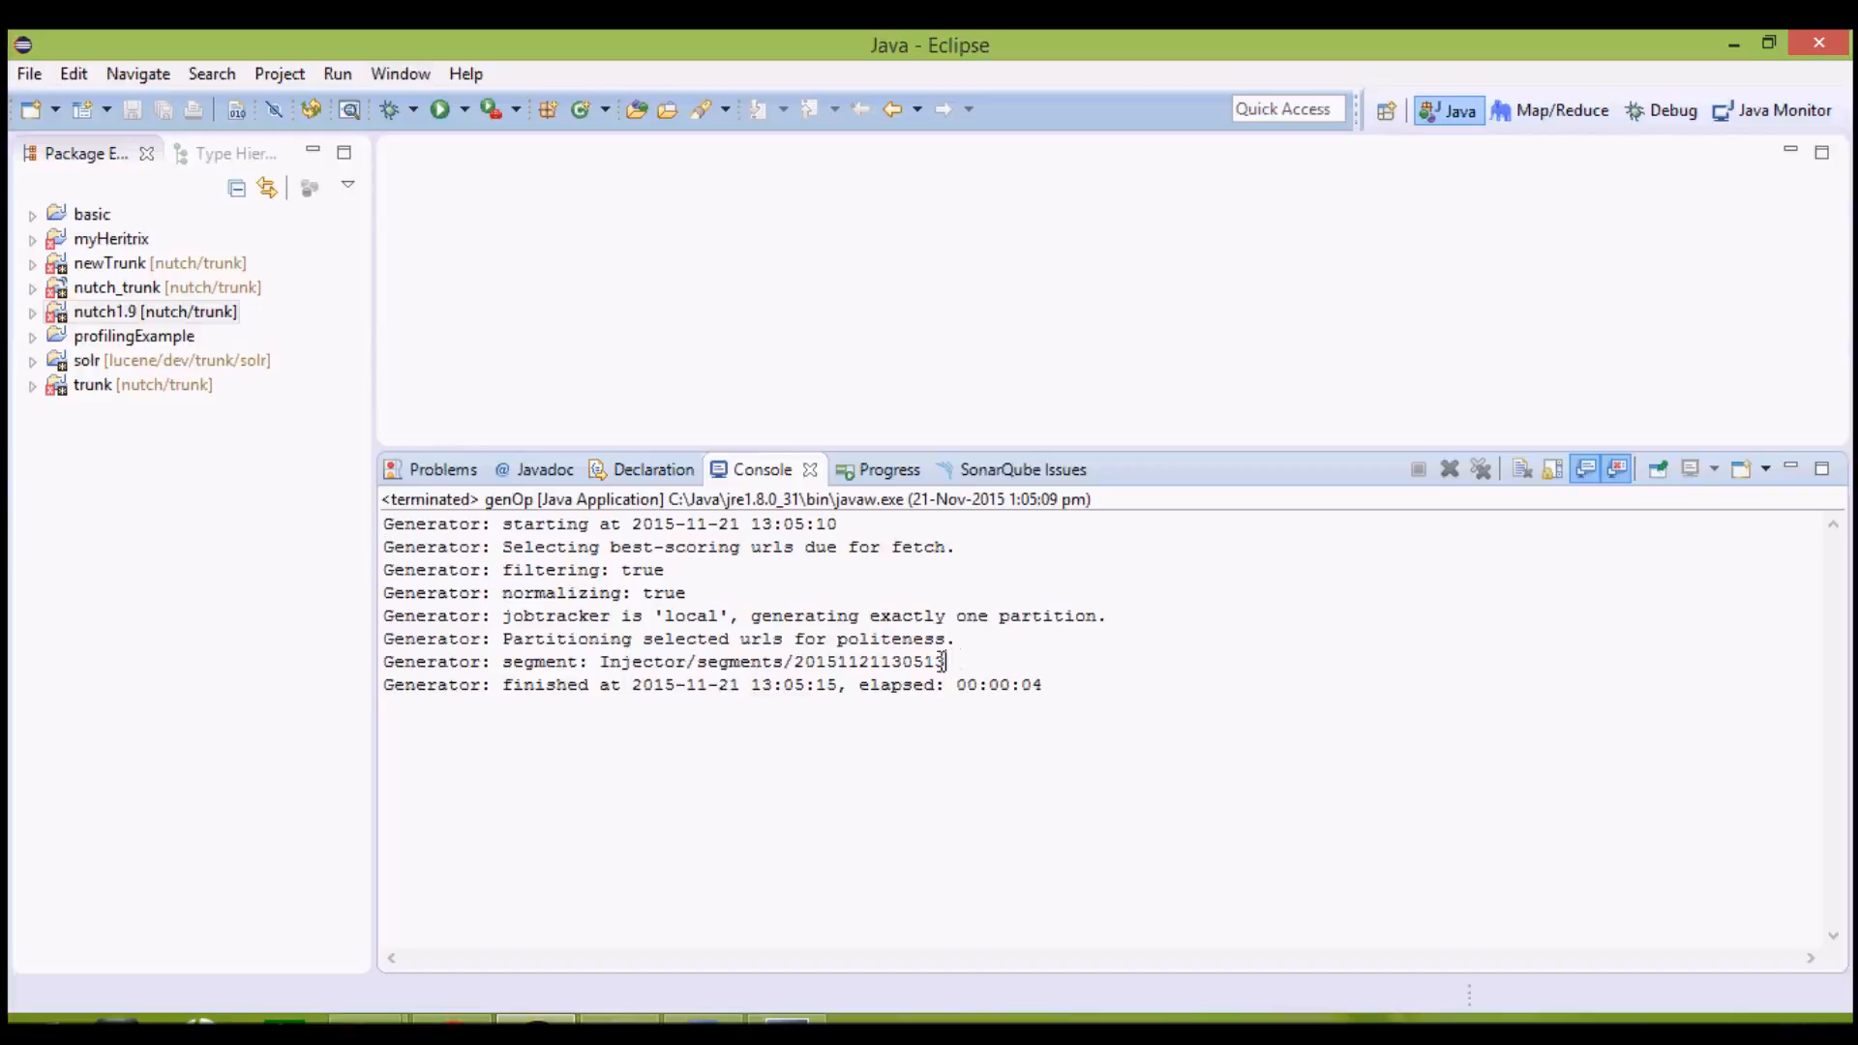
double_click(871, 661)
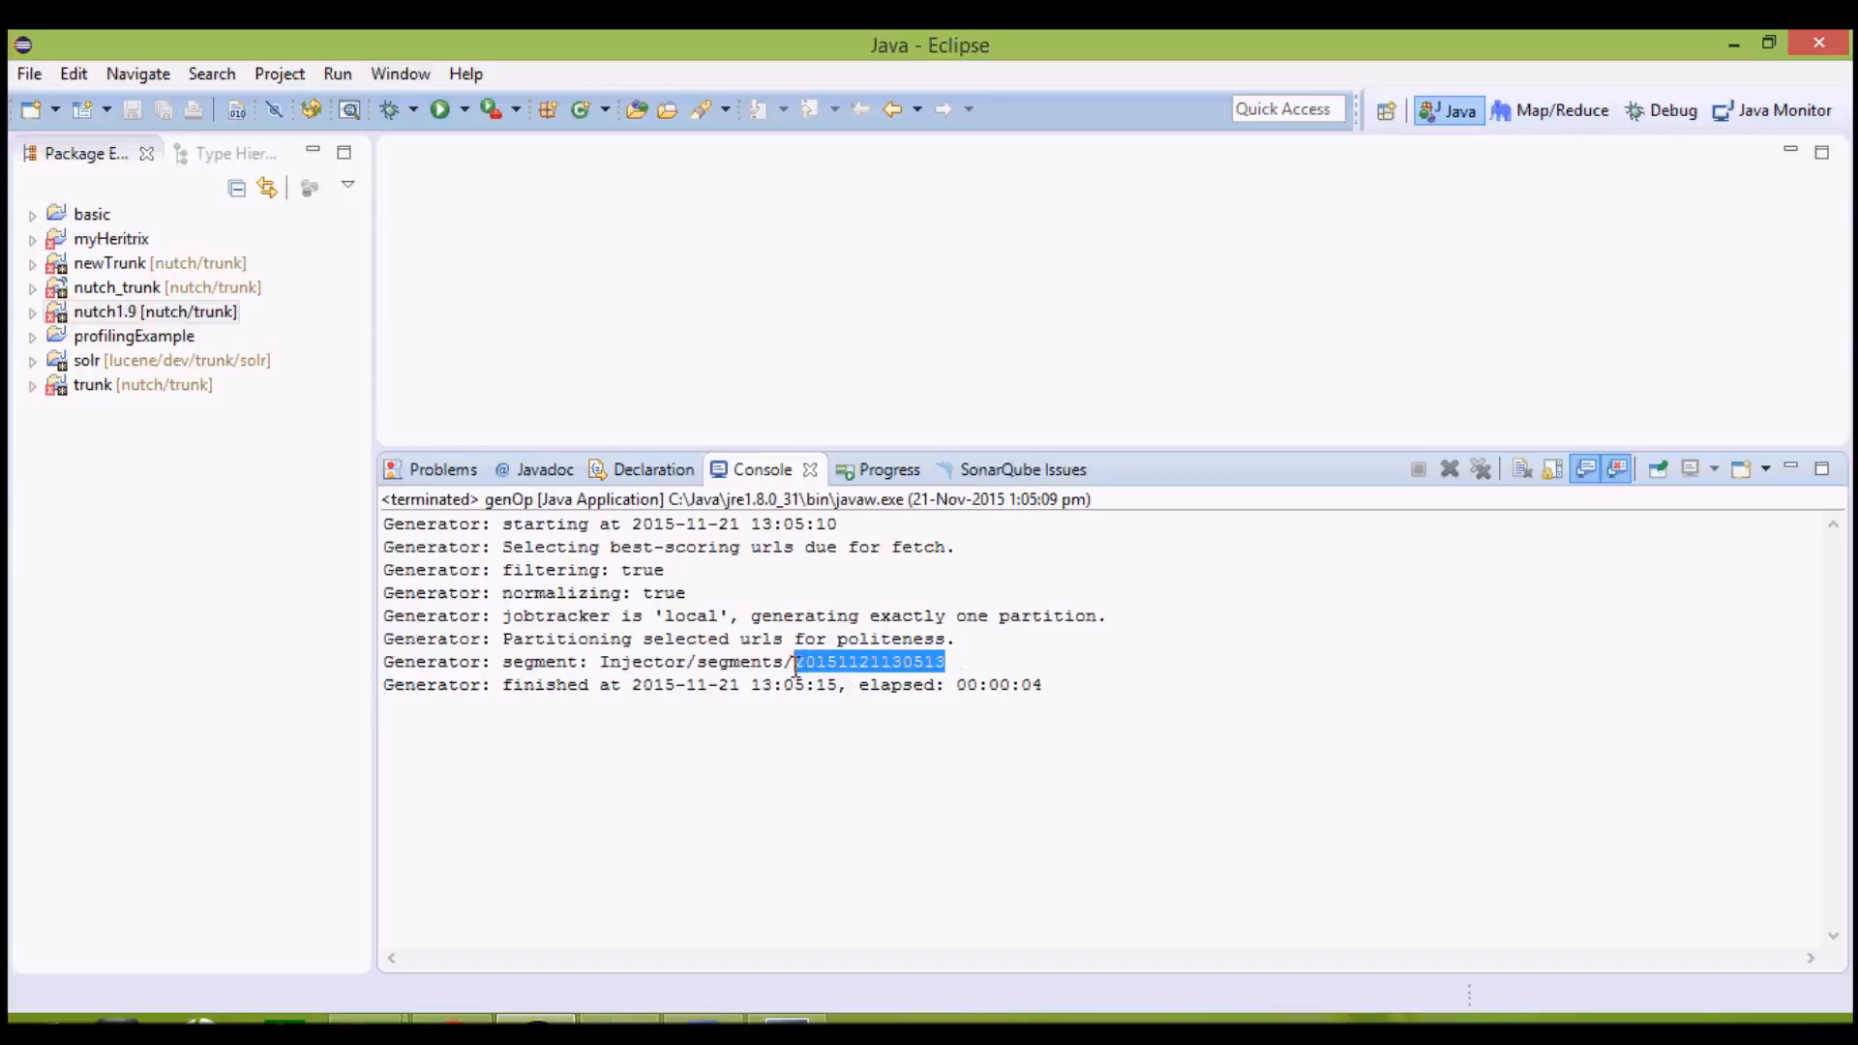
click(948, 661)
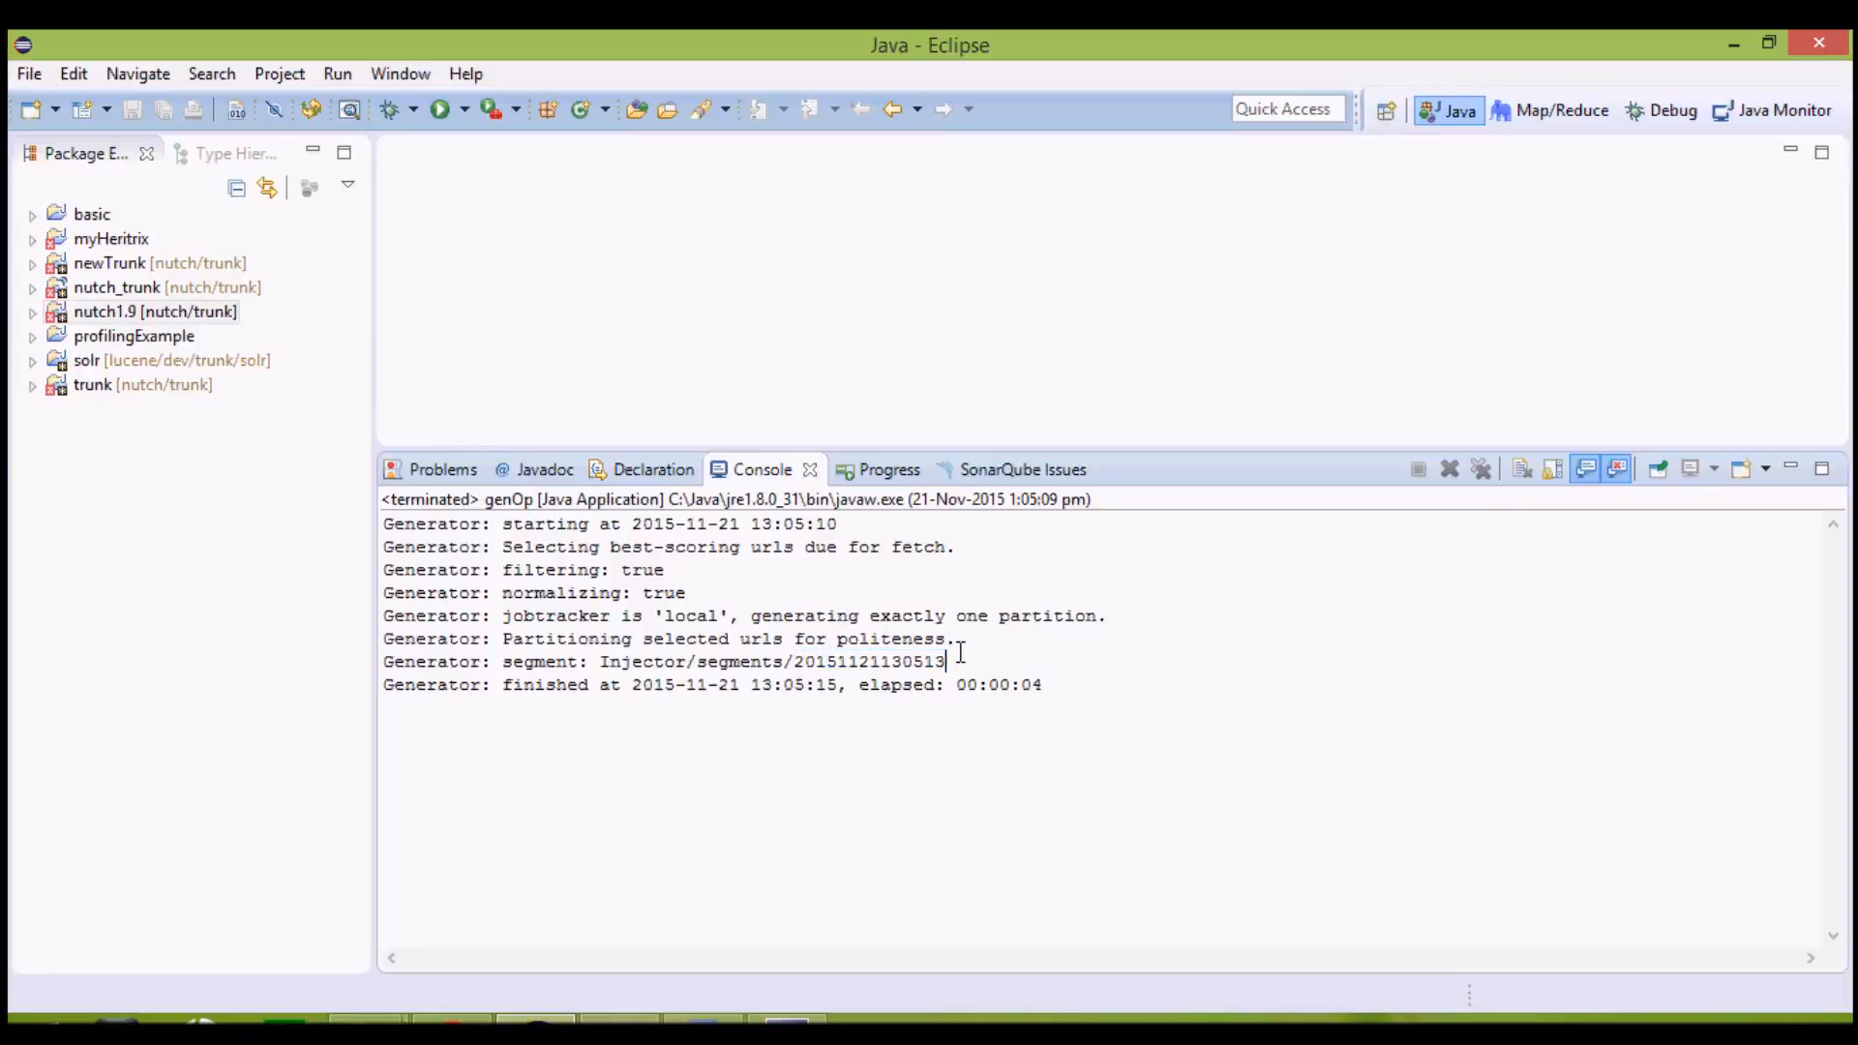
double_click(906, 660)
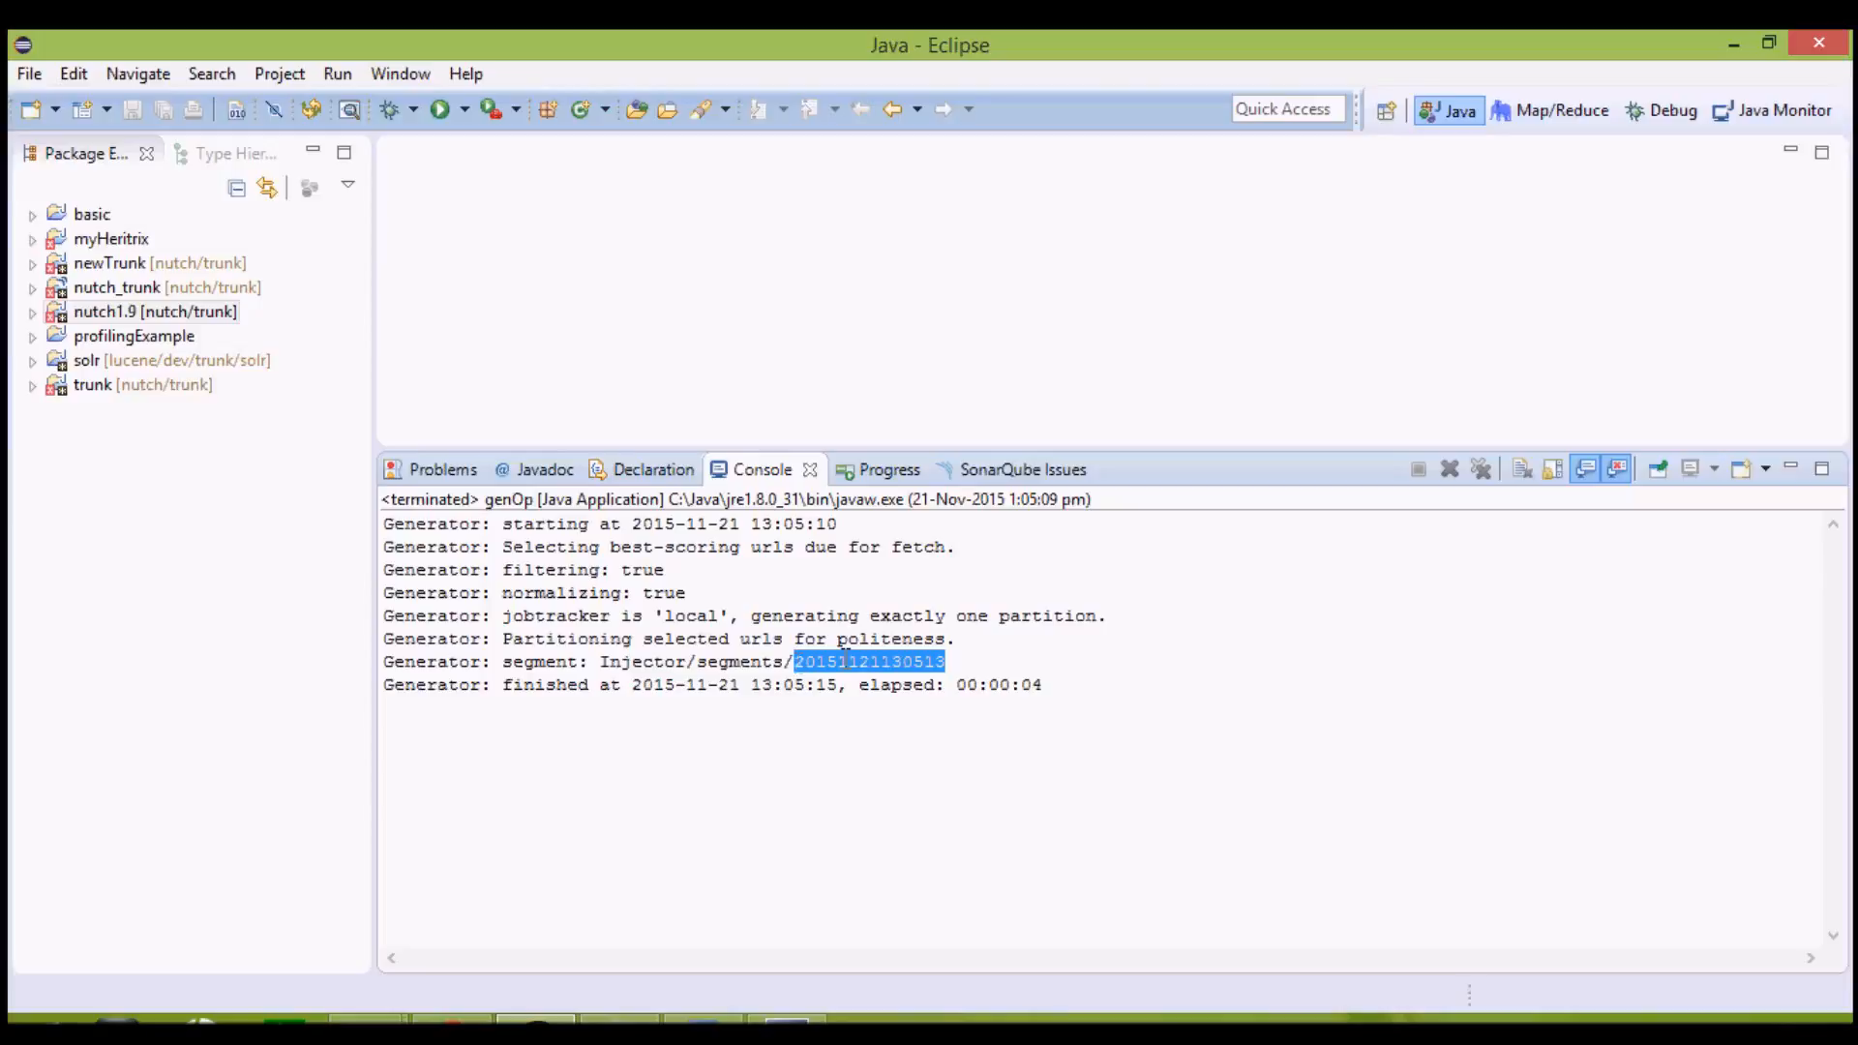
click(951, 661)
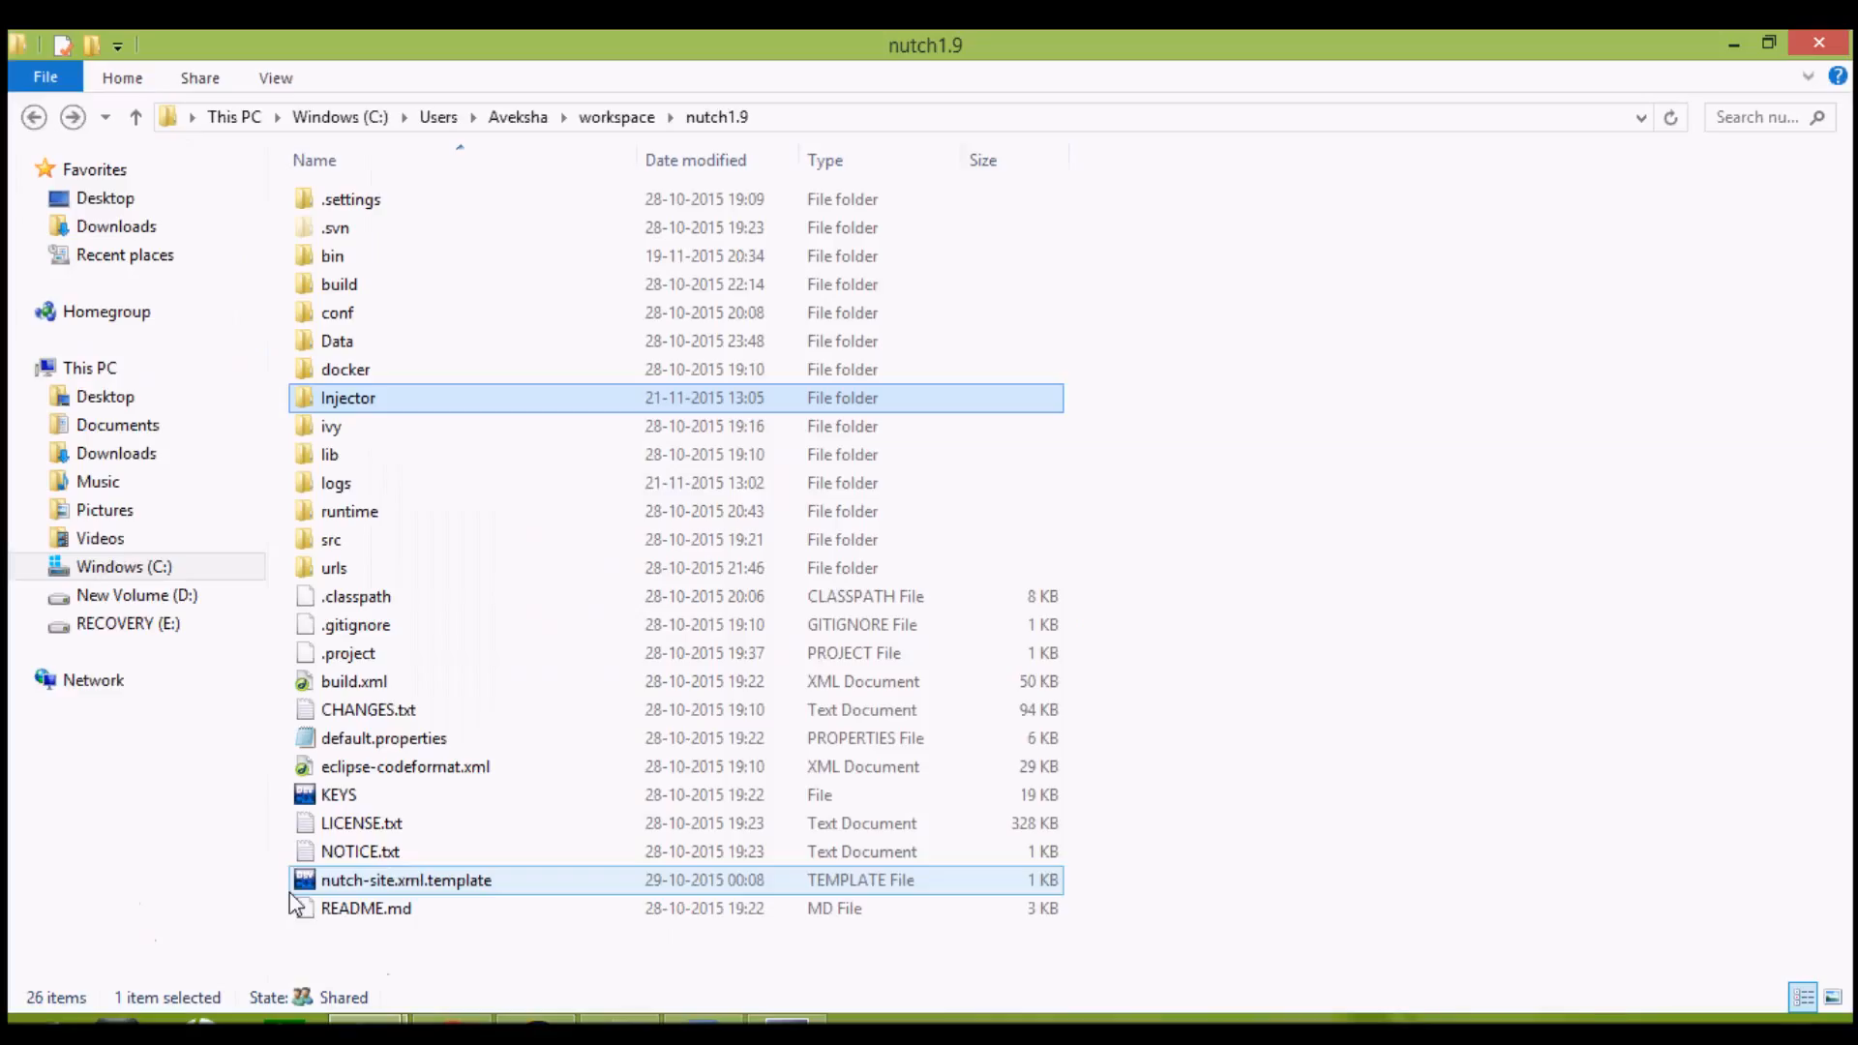
double_click(347, 397)
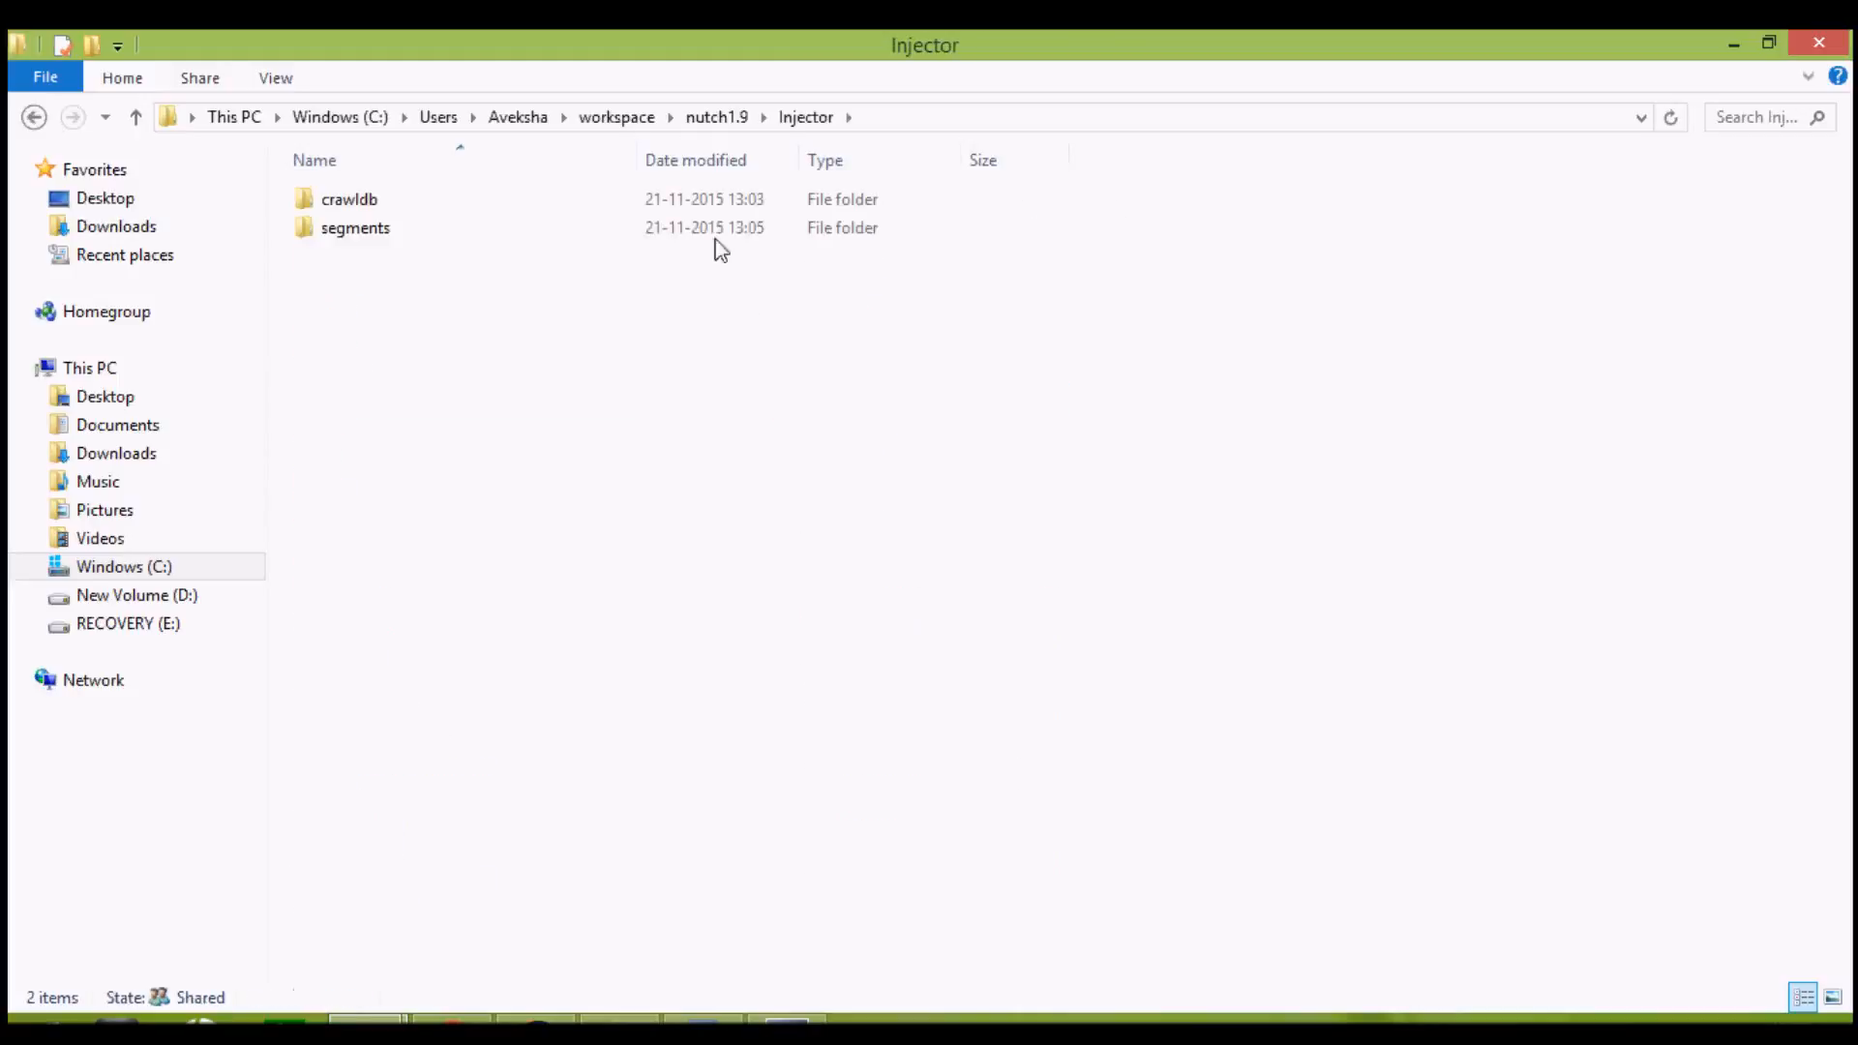
double_click(355, 227)
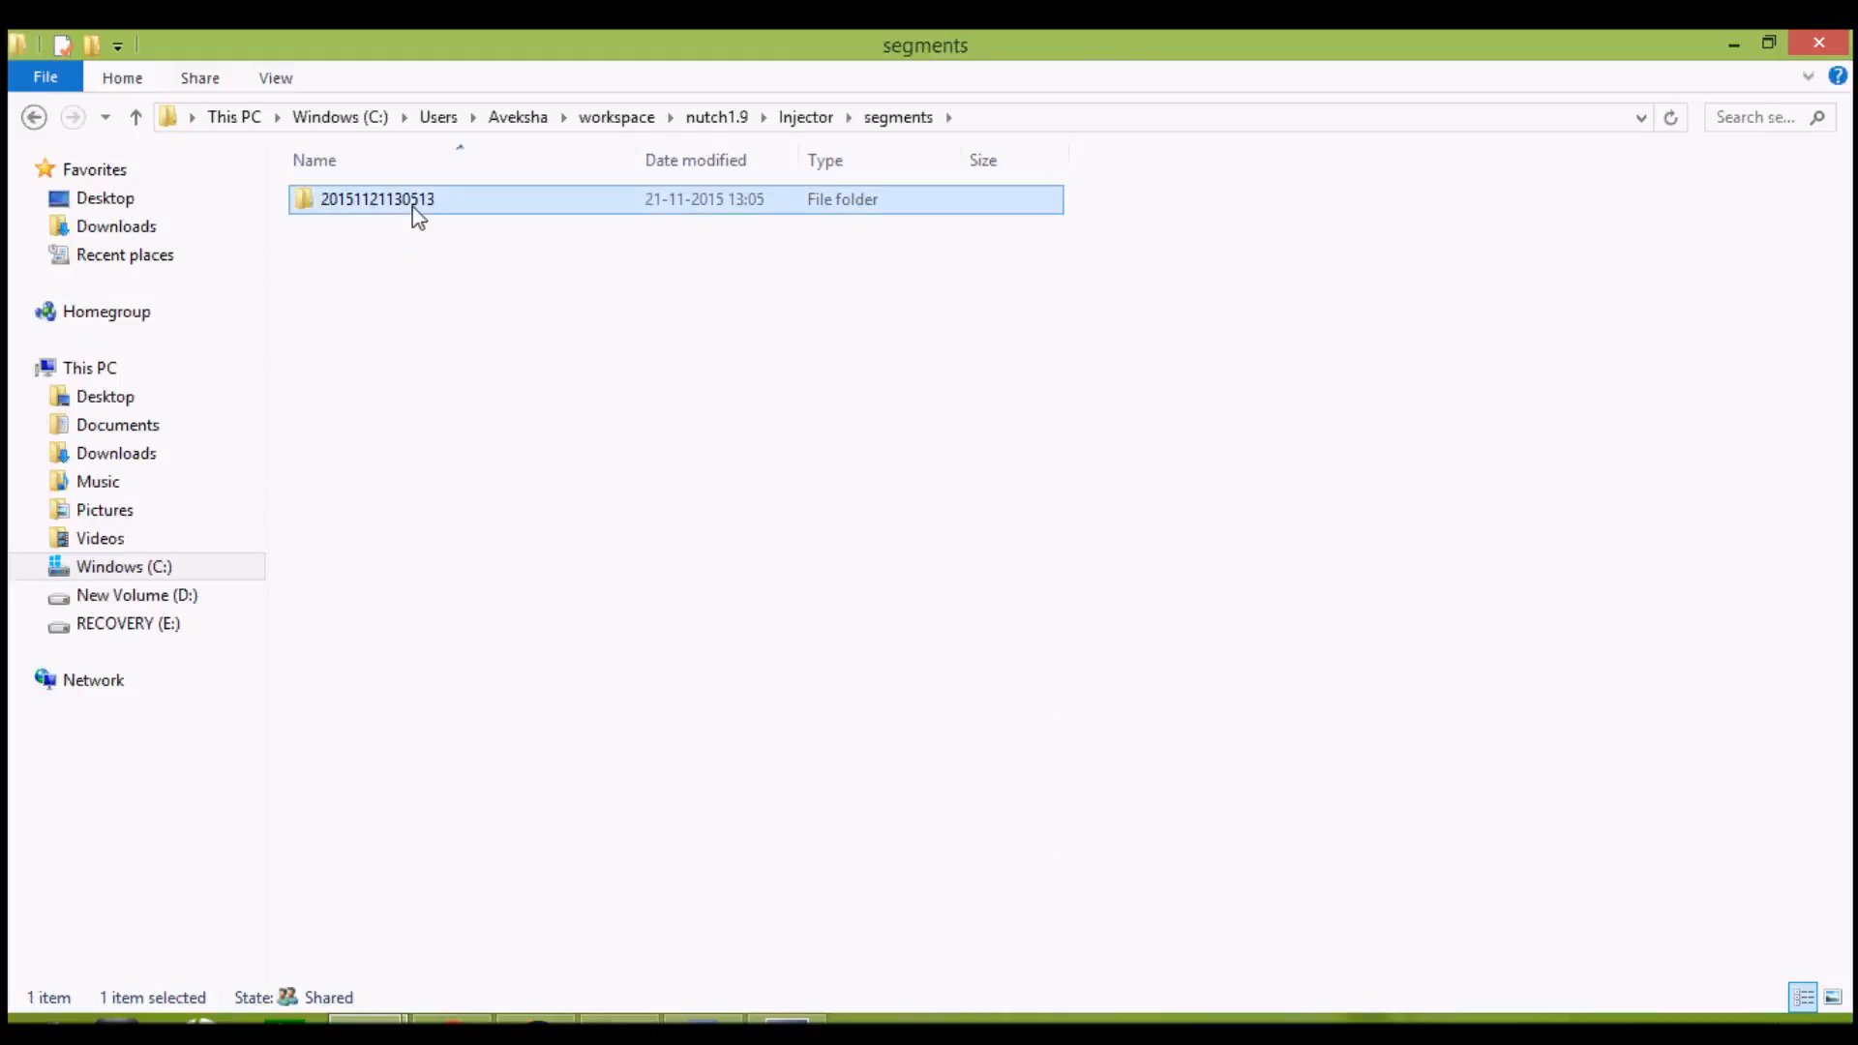
mouse_move(514, 413)
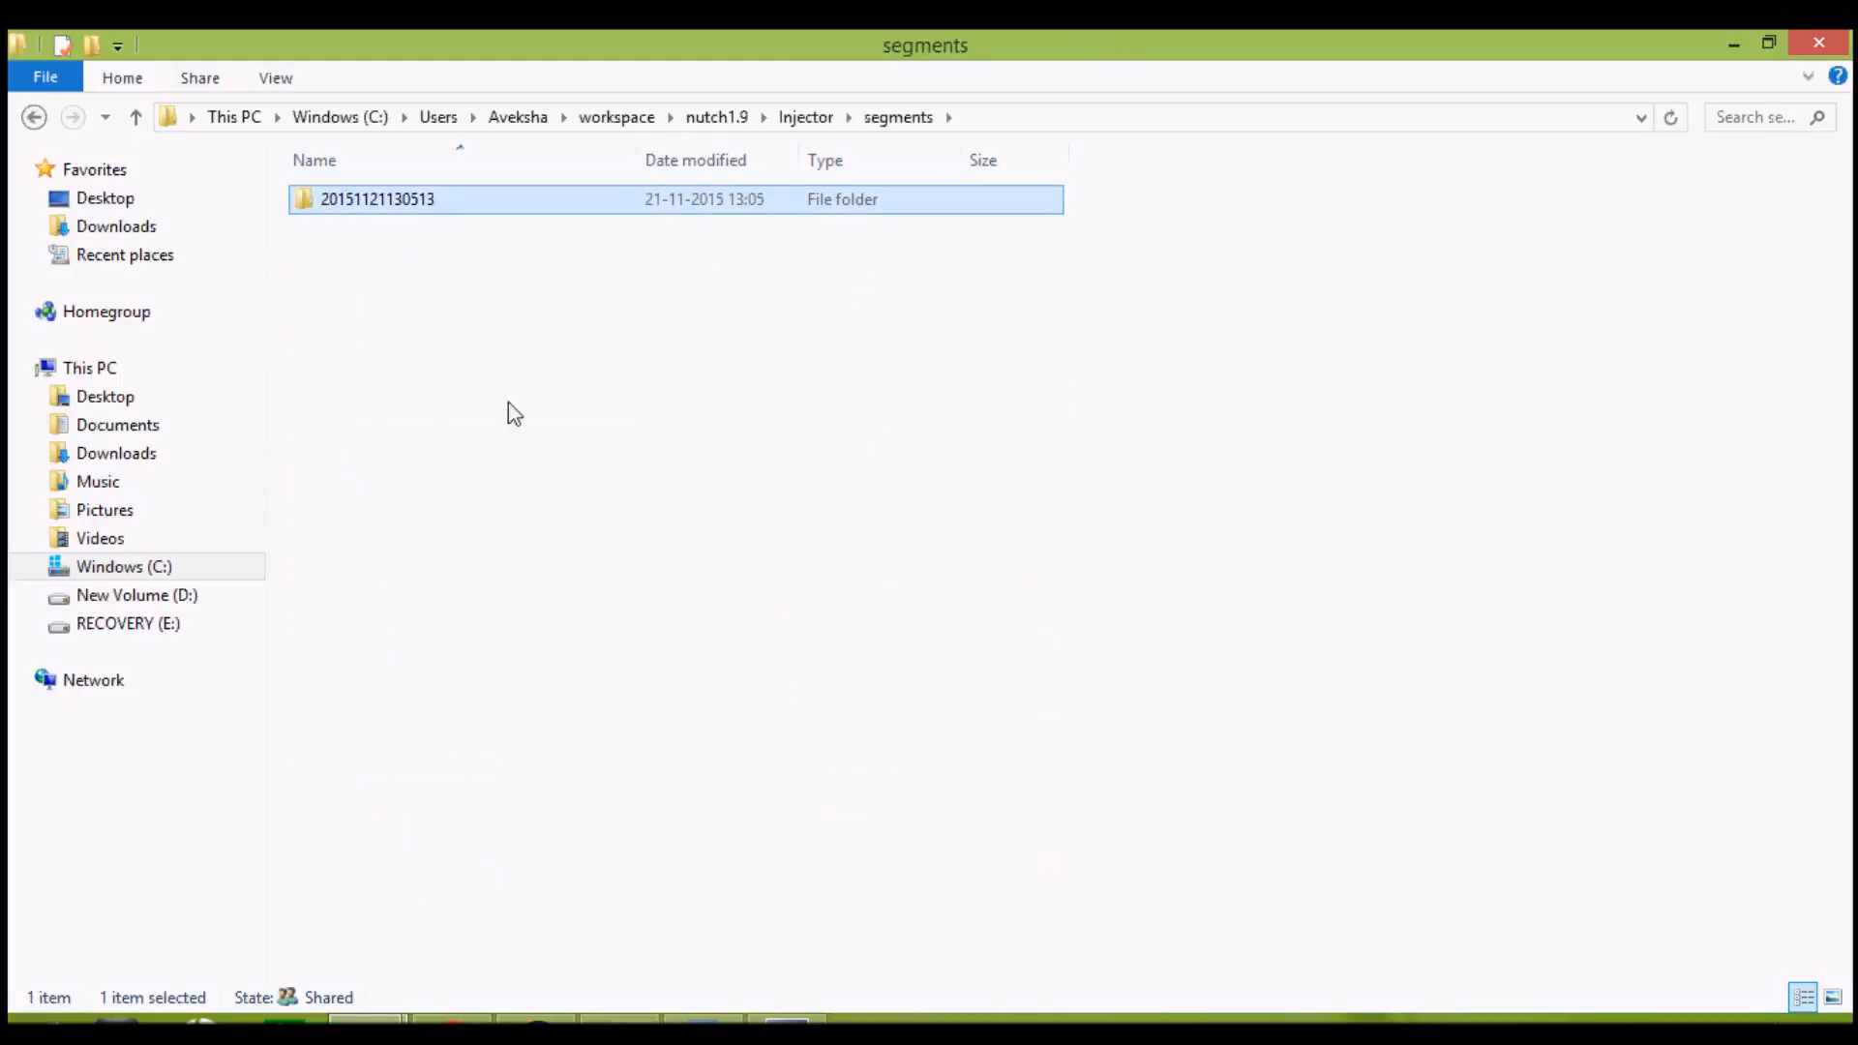
double_click(378, 198)
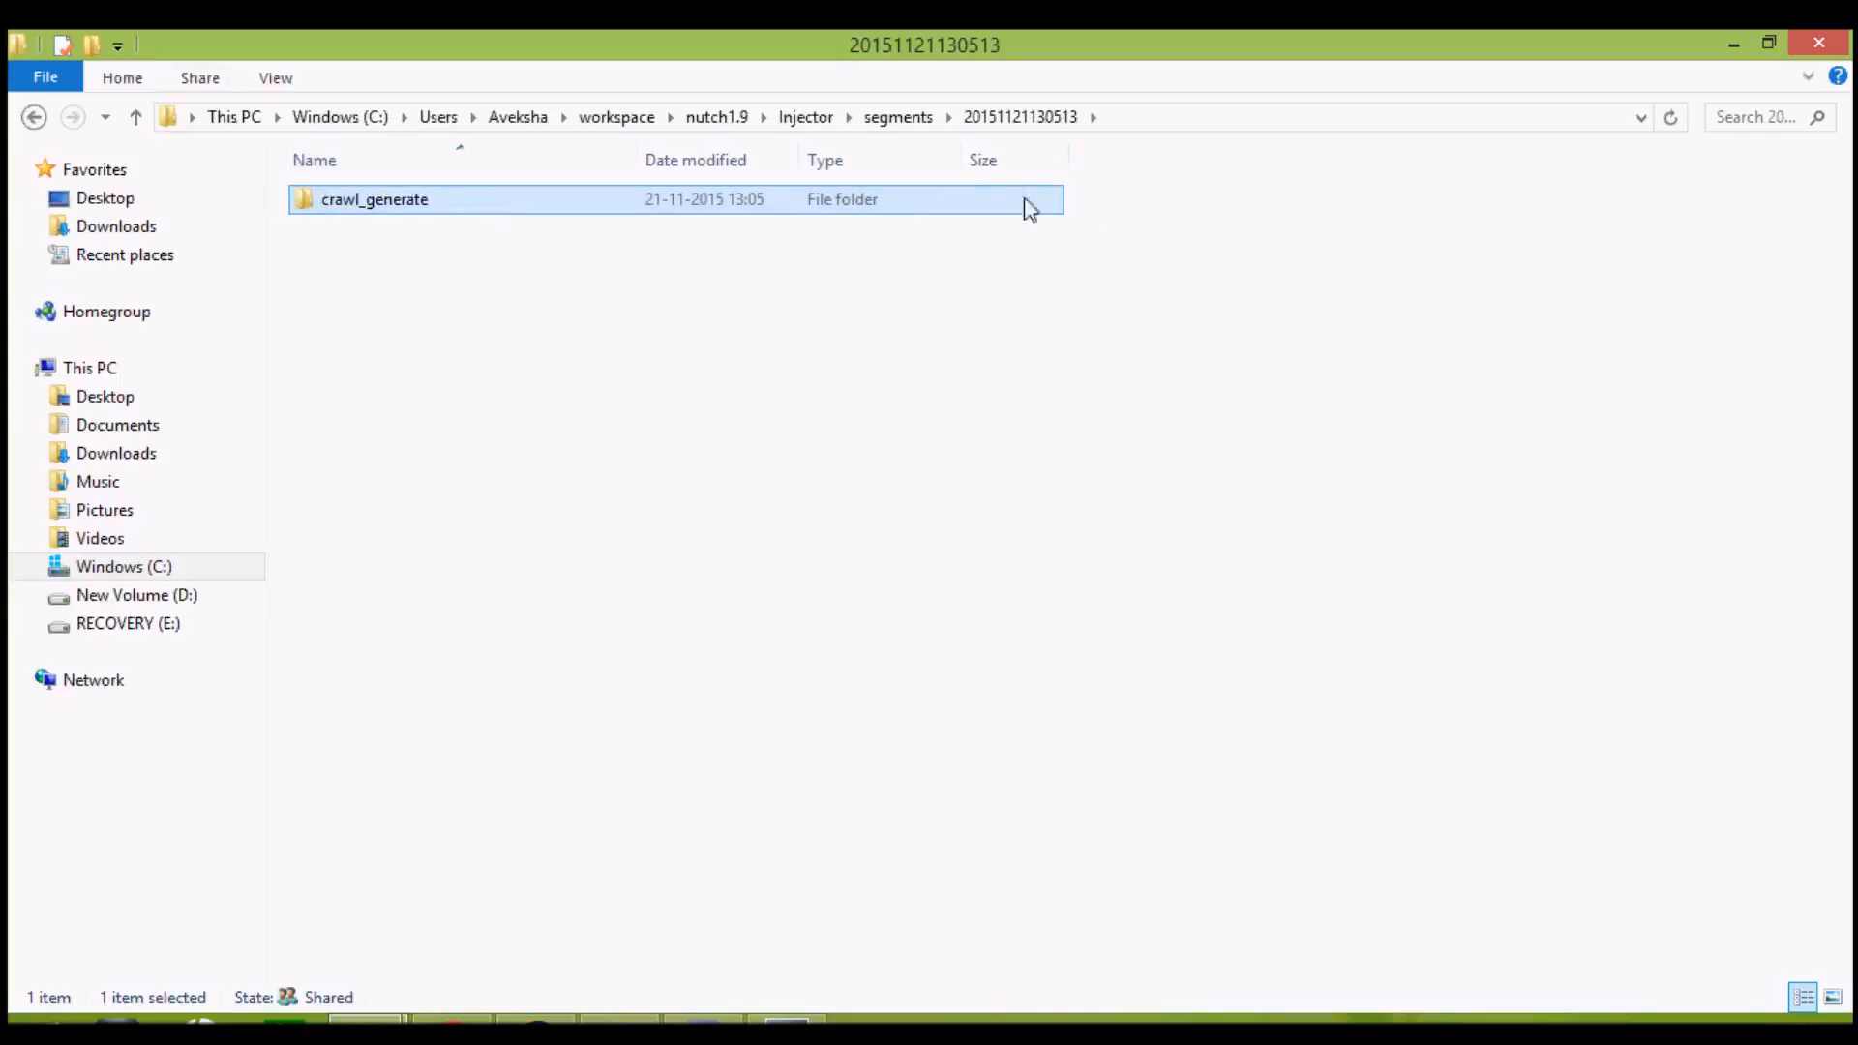
mouse_move(876, 359)
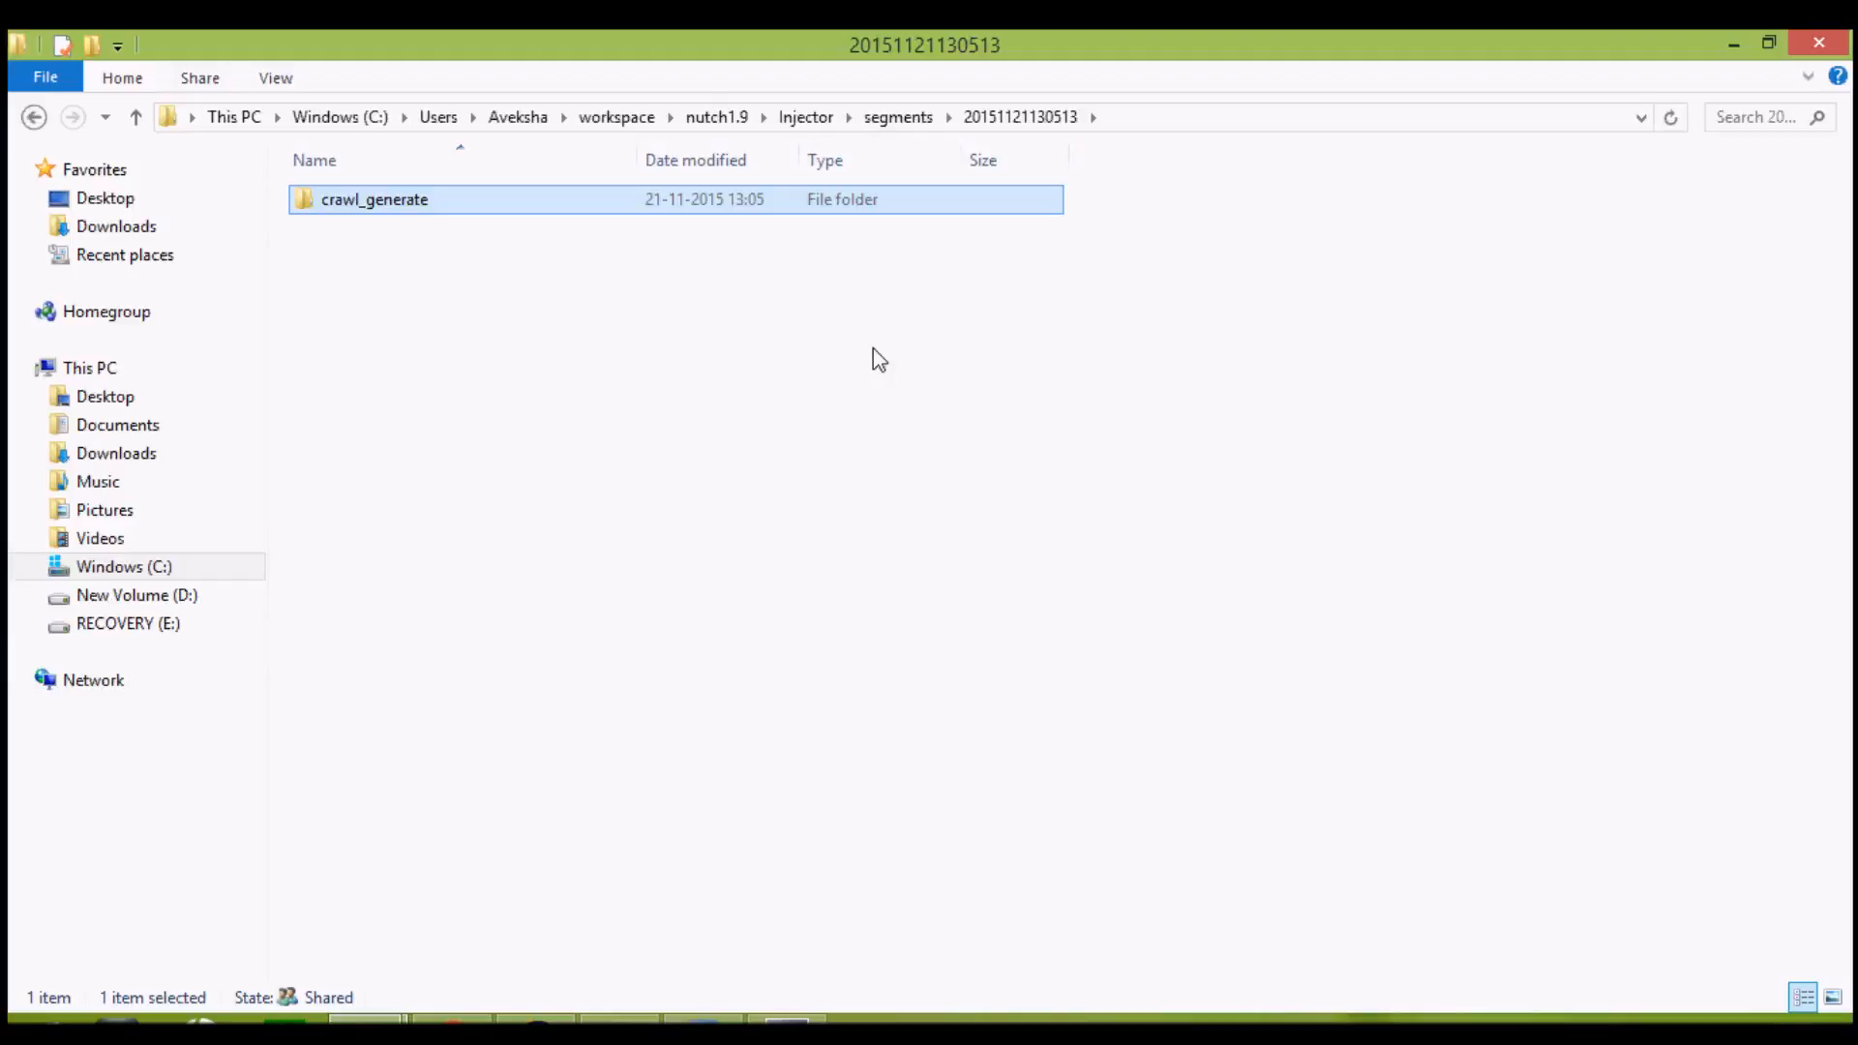
mouse_move(616, 782)
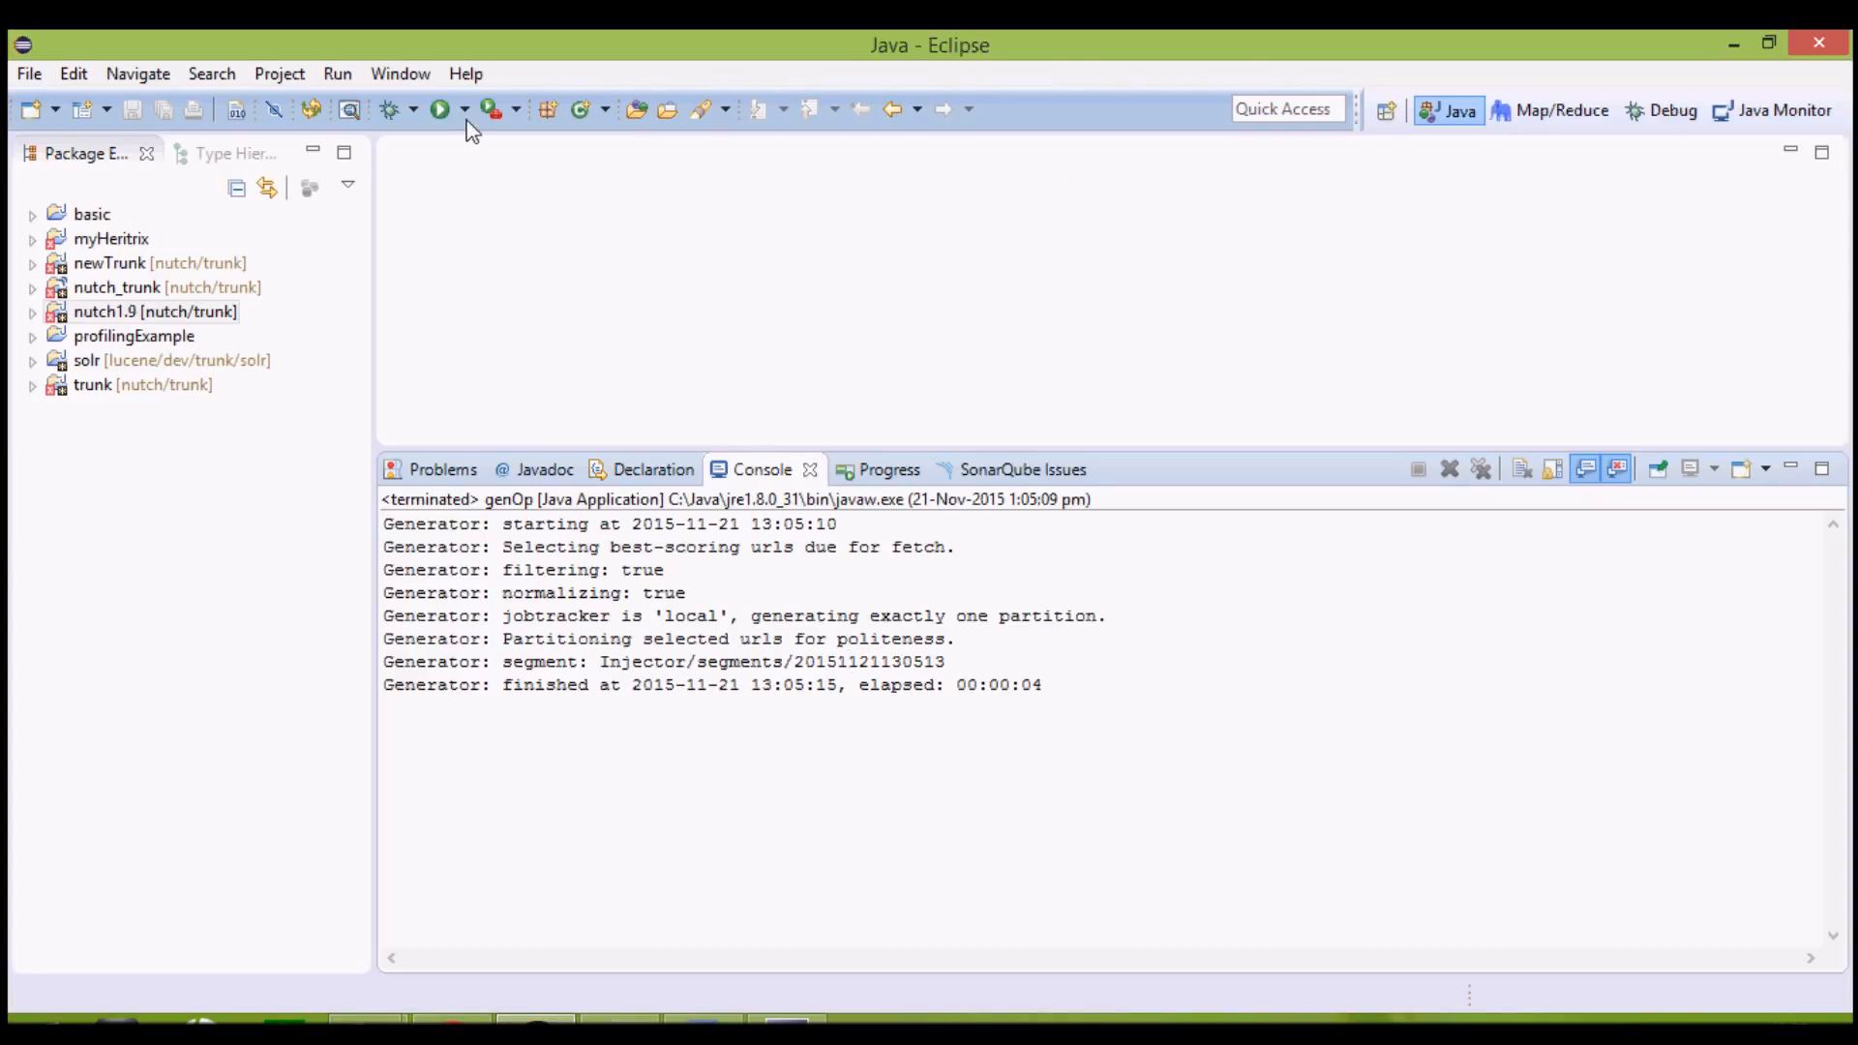
Step: Create a new Java application run configuration named fetchOp
click(463, 107)
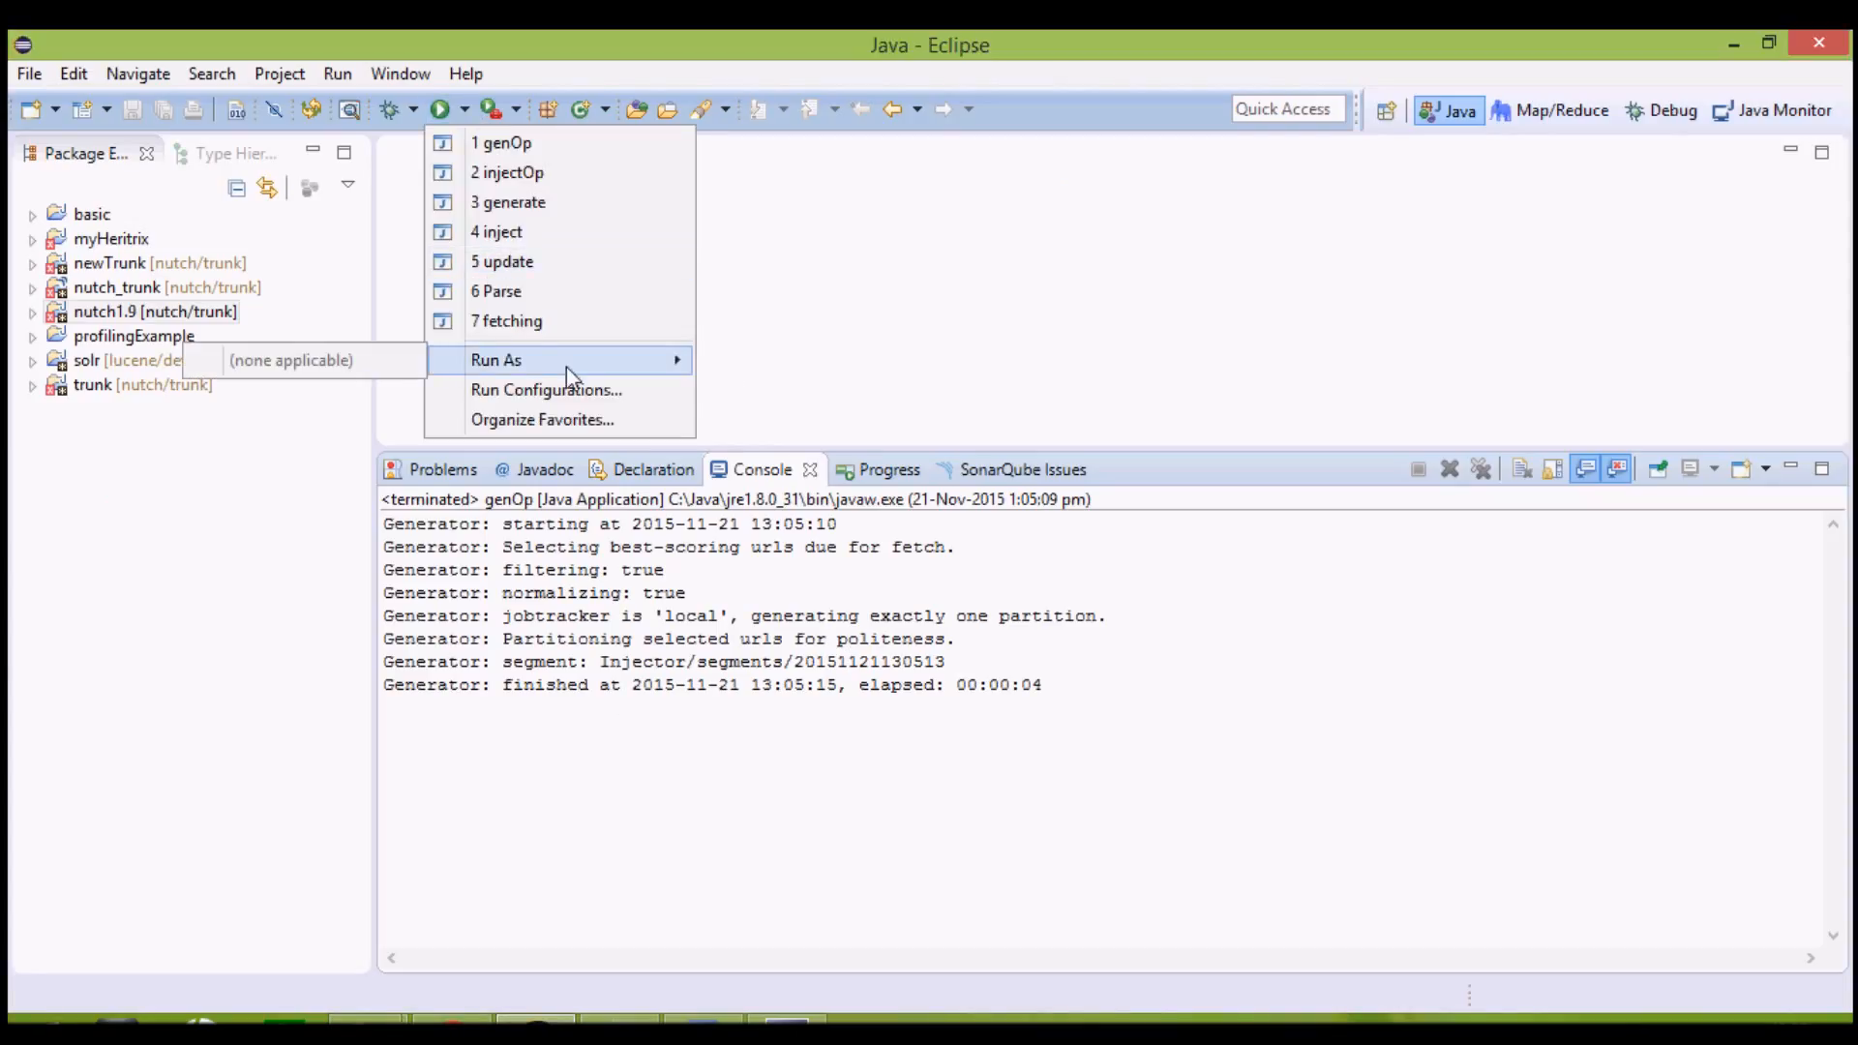
click(546, 389)
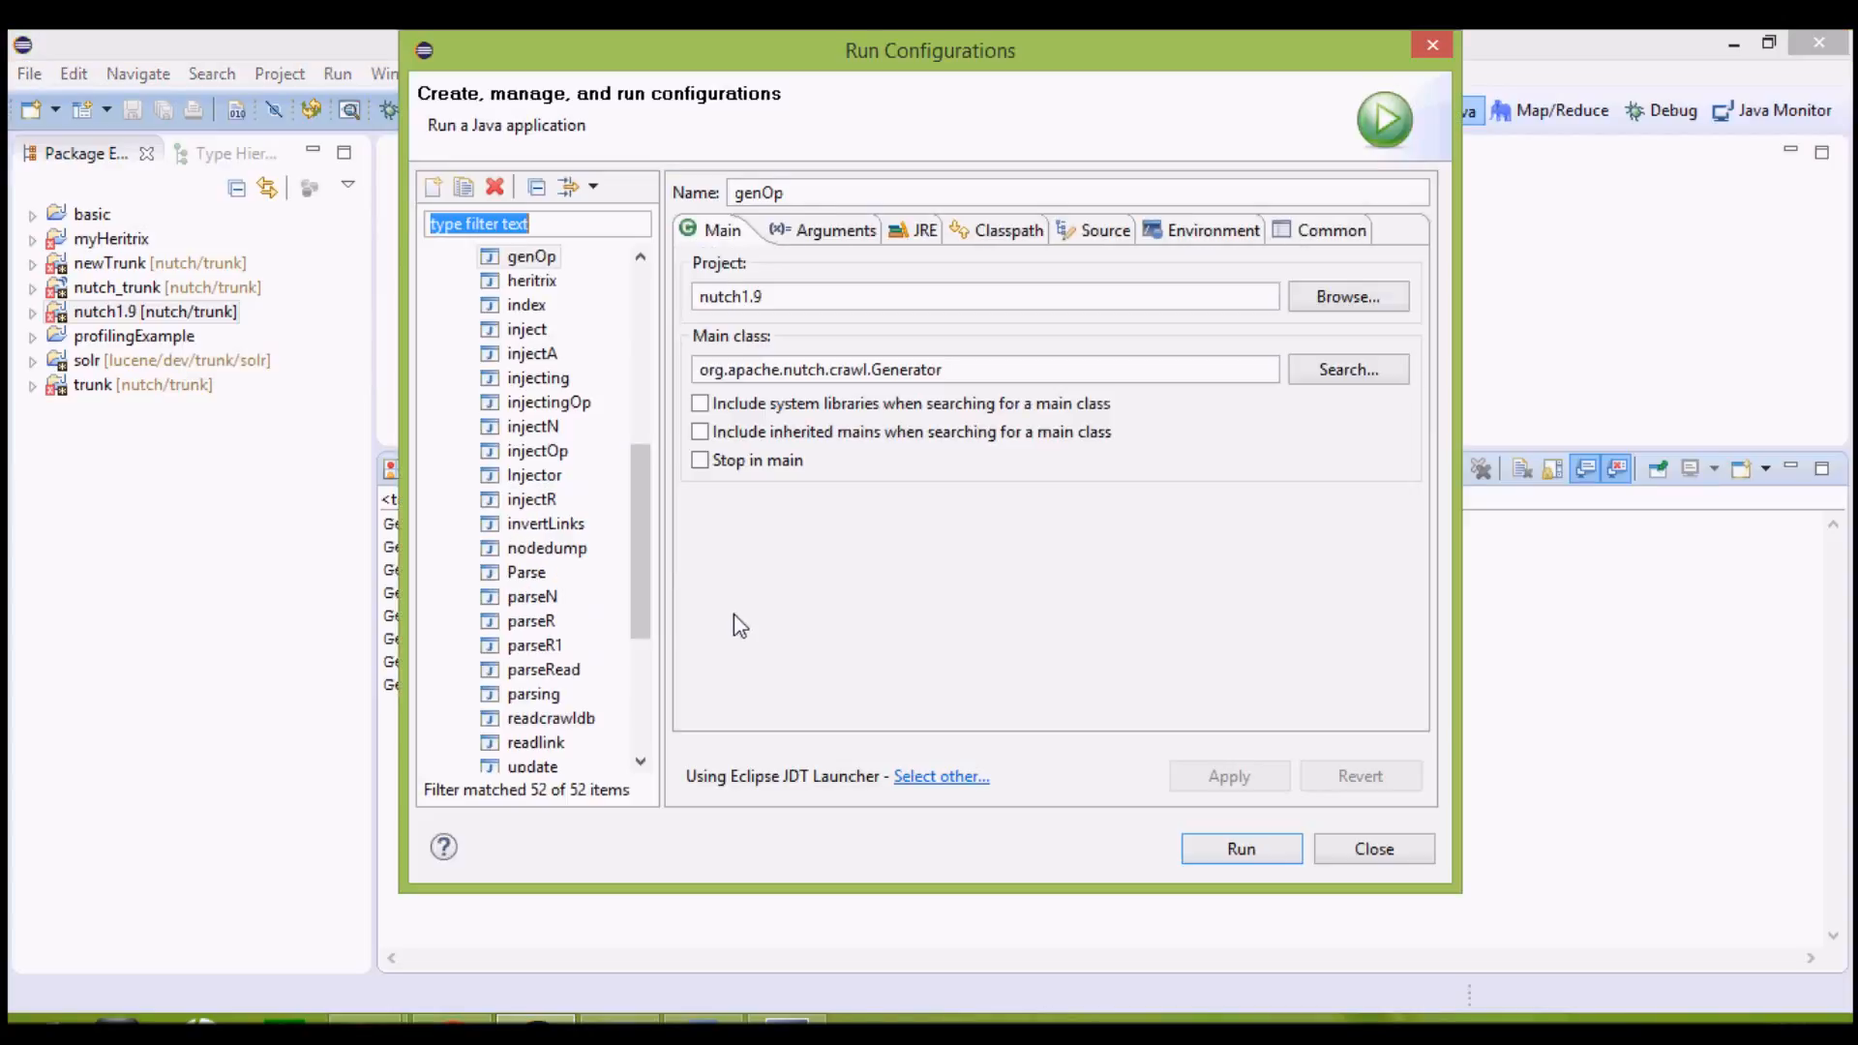
scroll(up, 3)
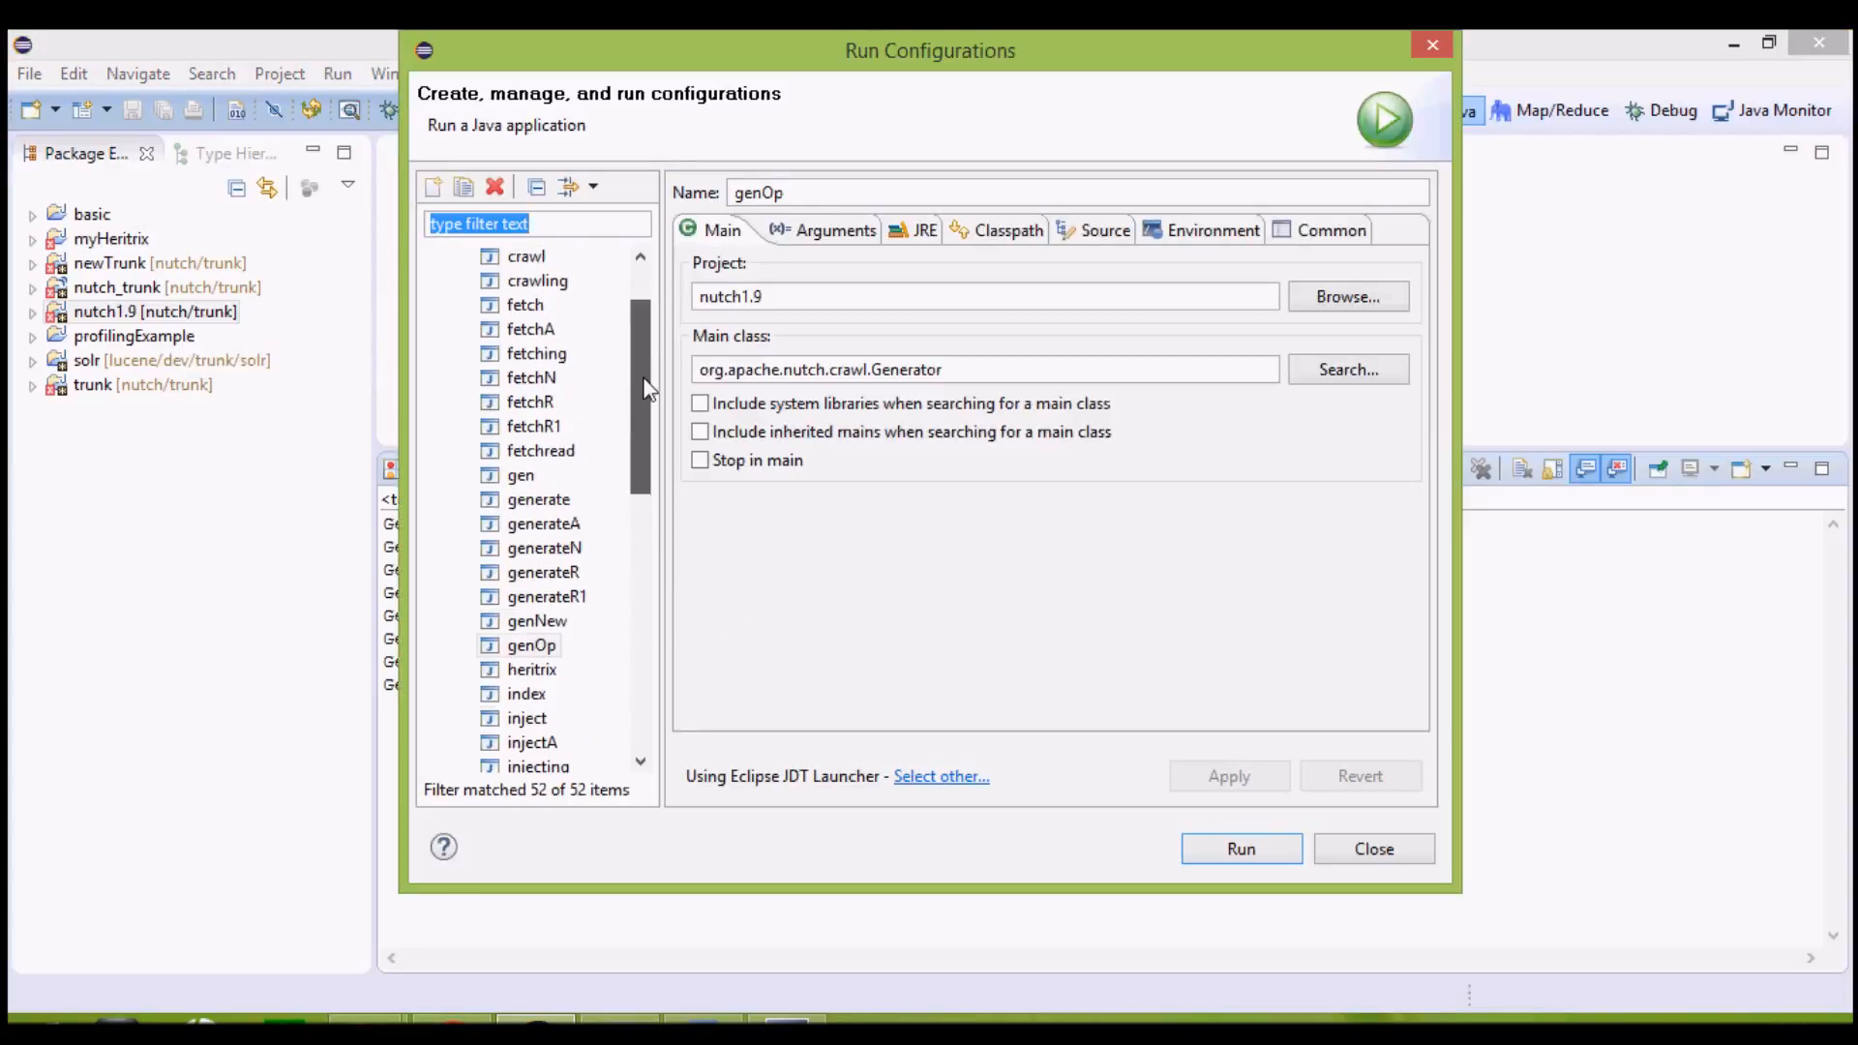
click(540, 305)
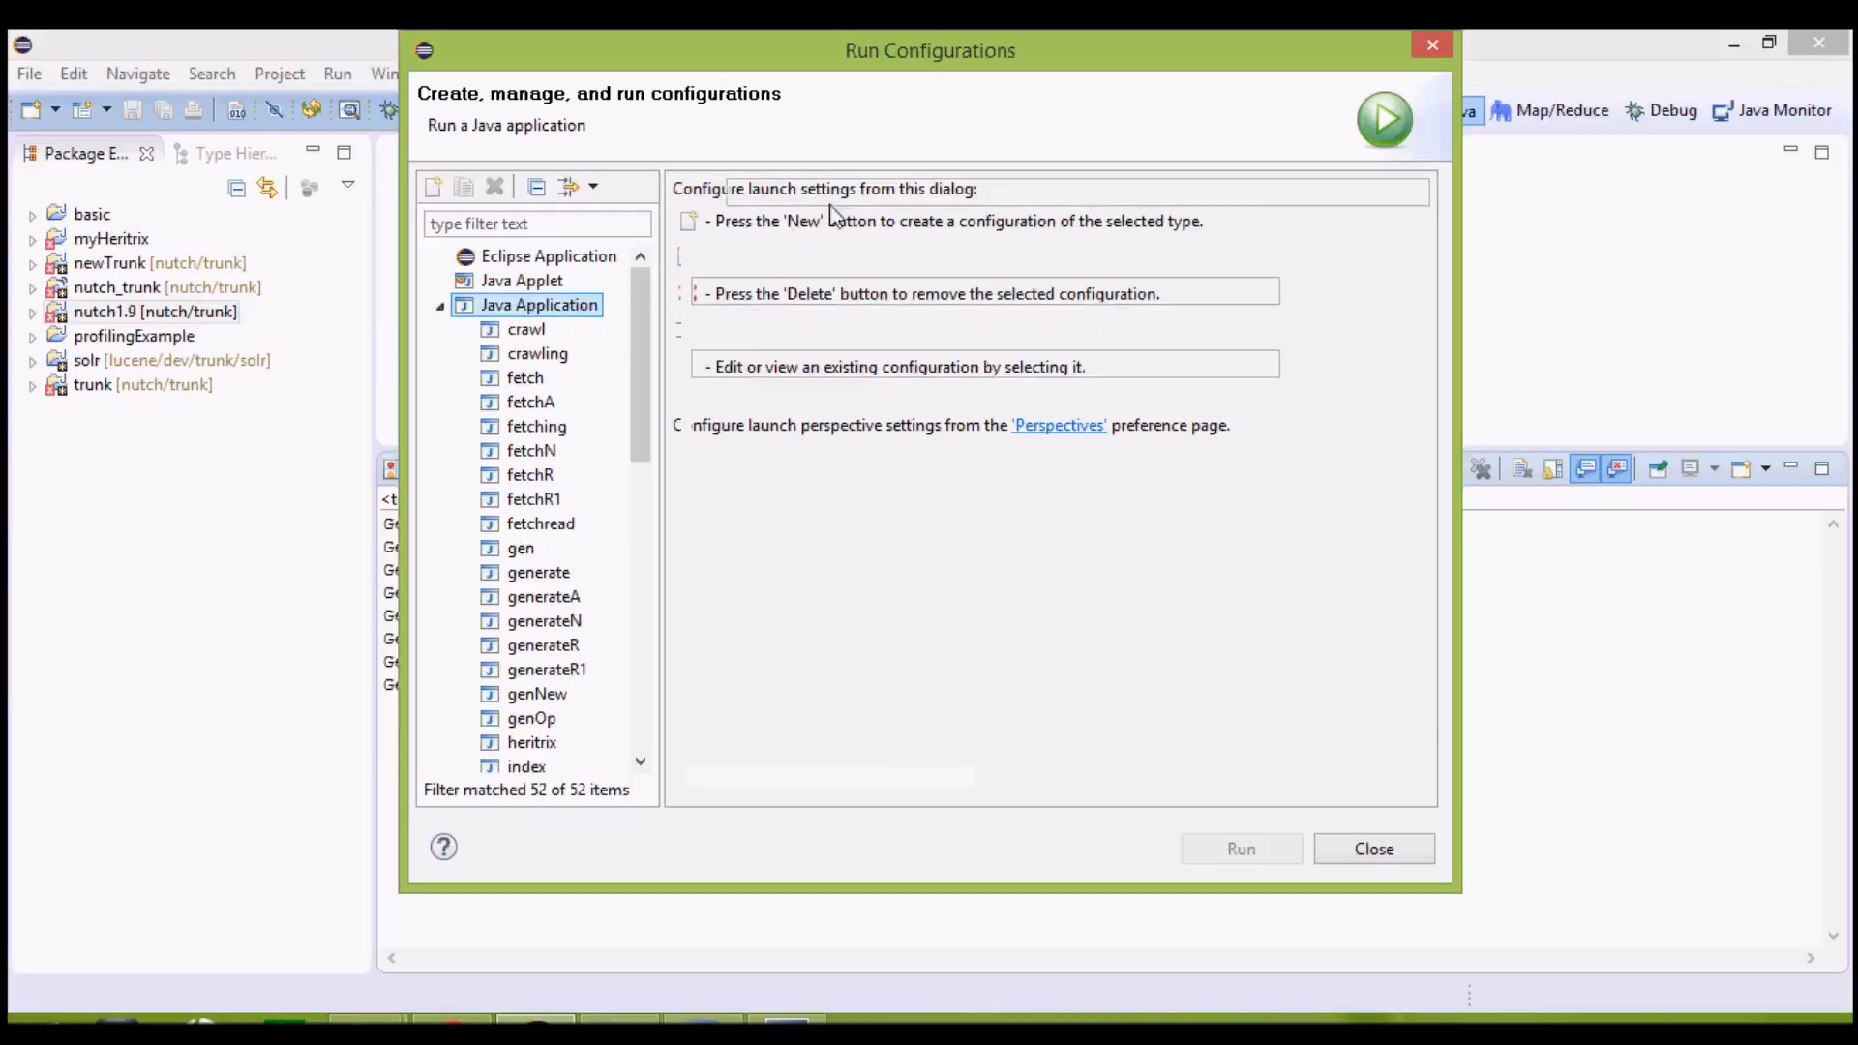
click(434, 187)
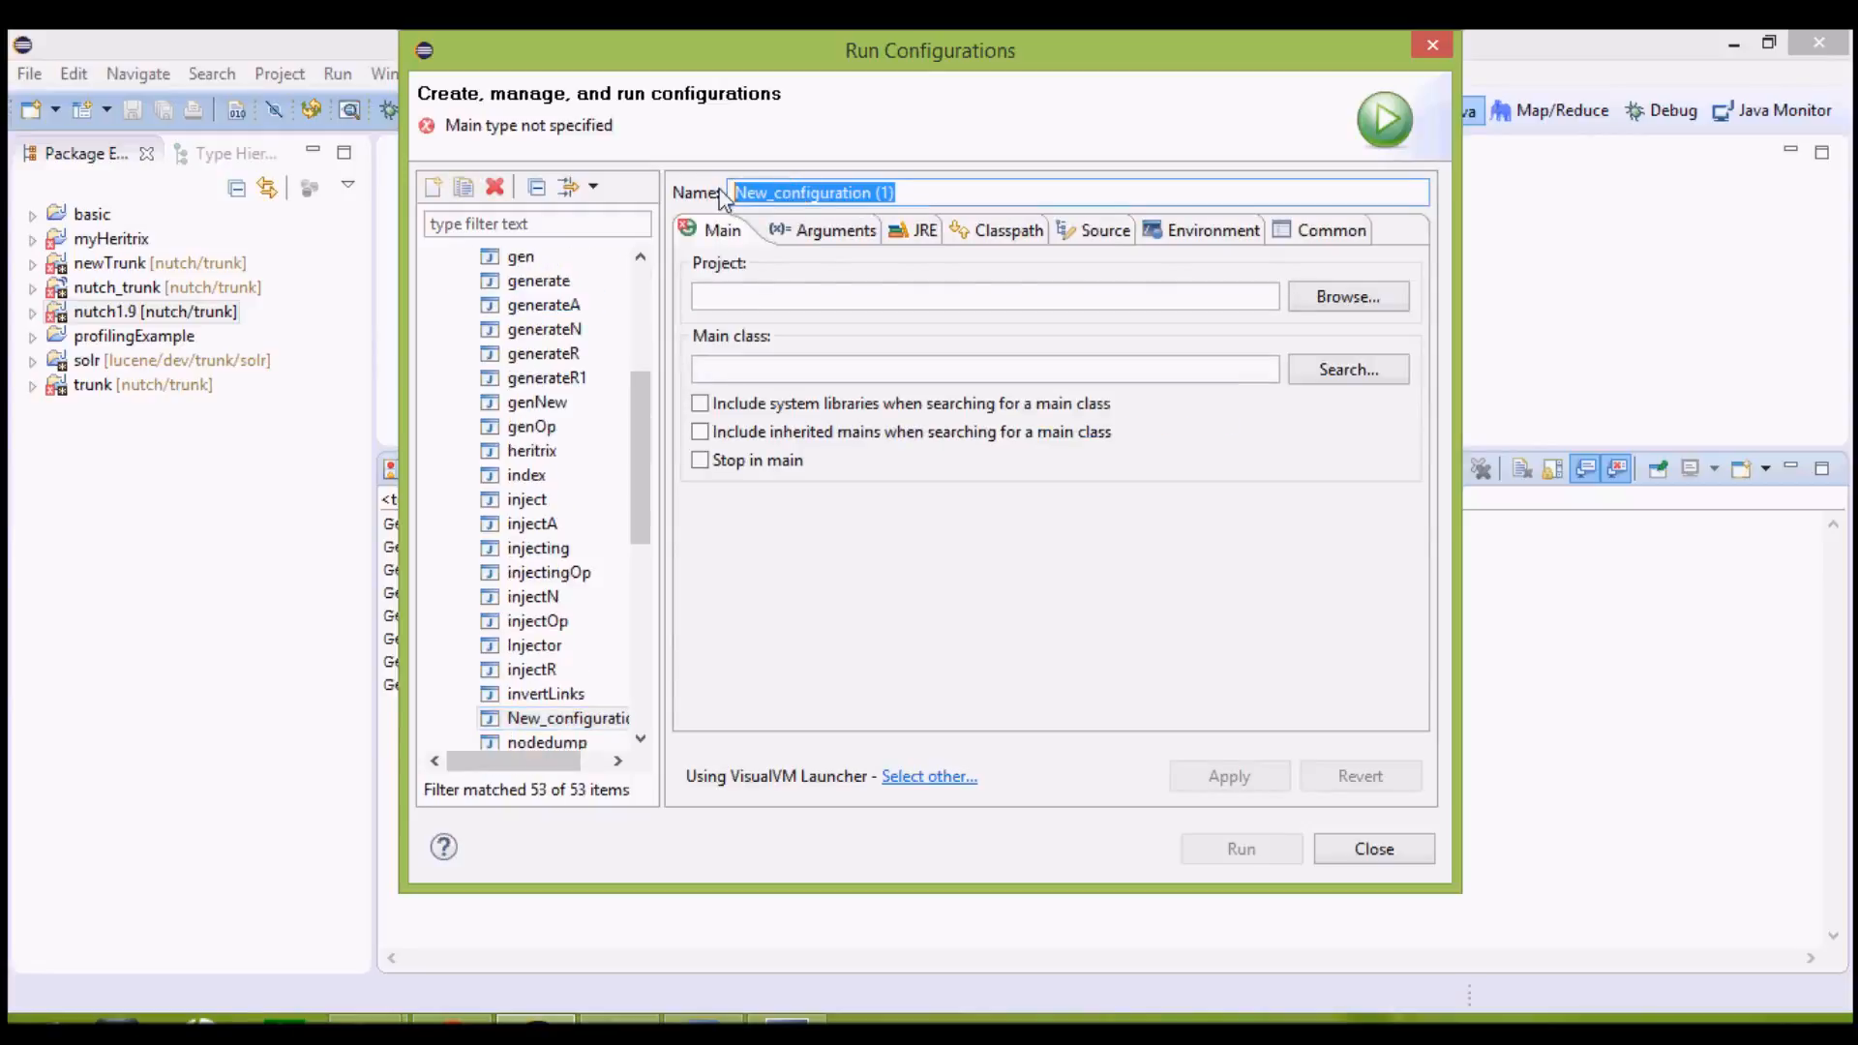
text(fetchO)
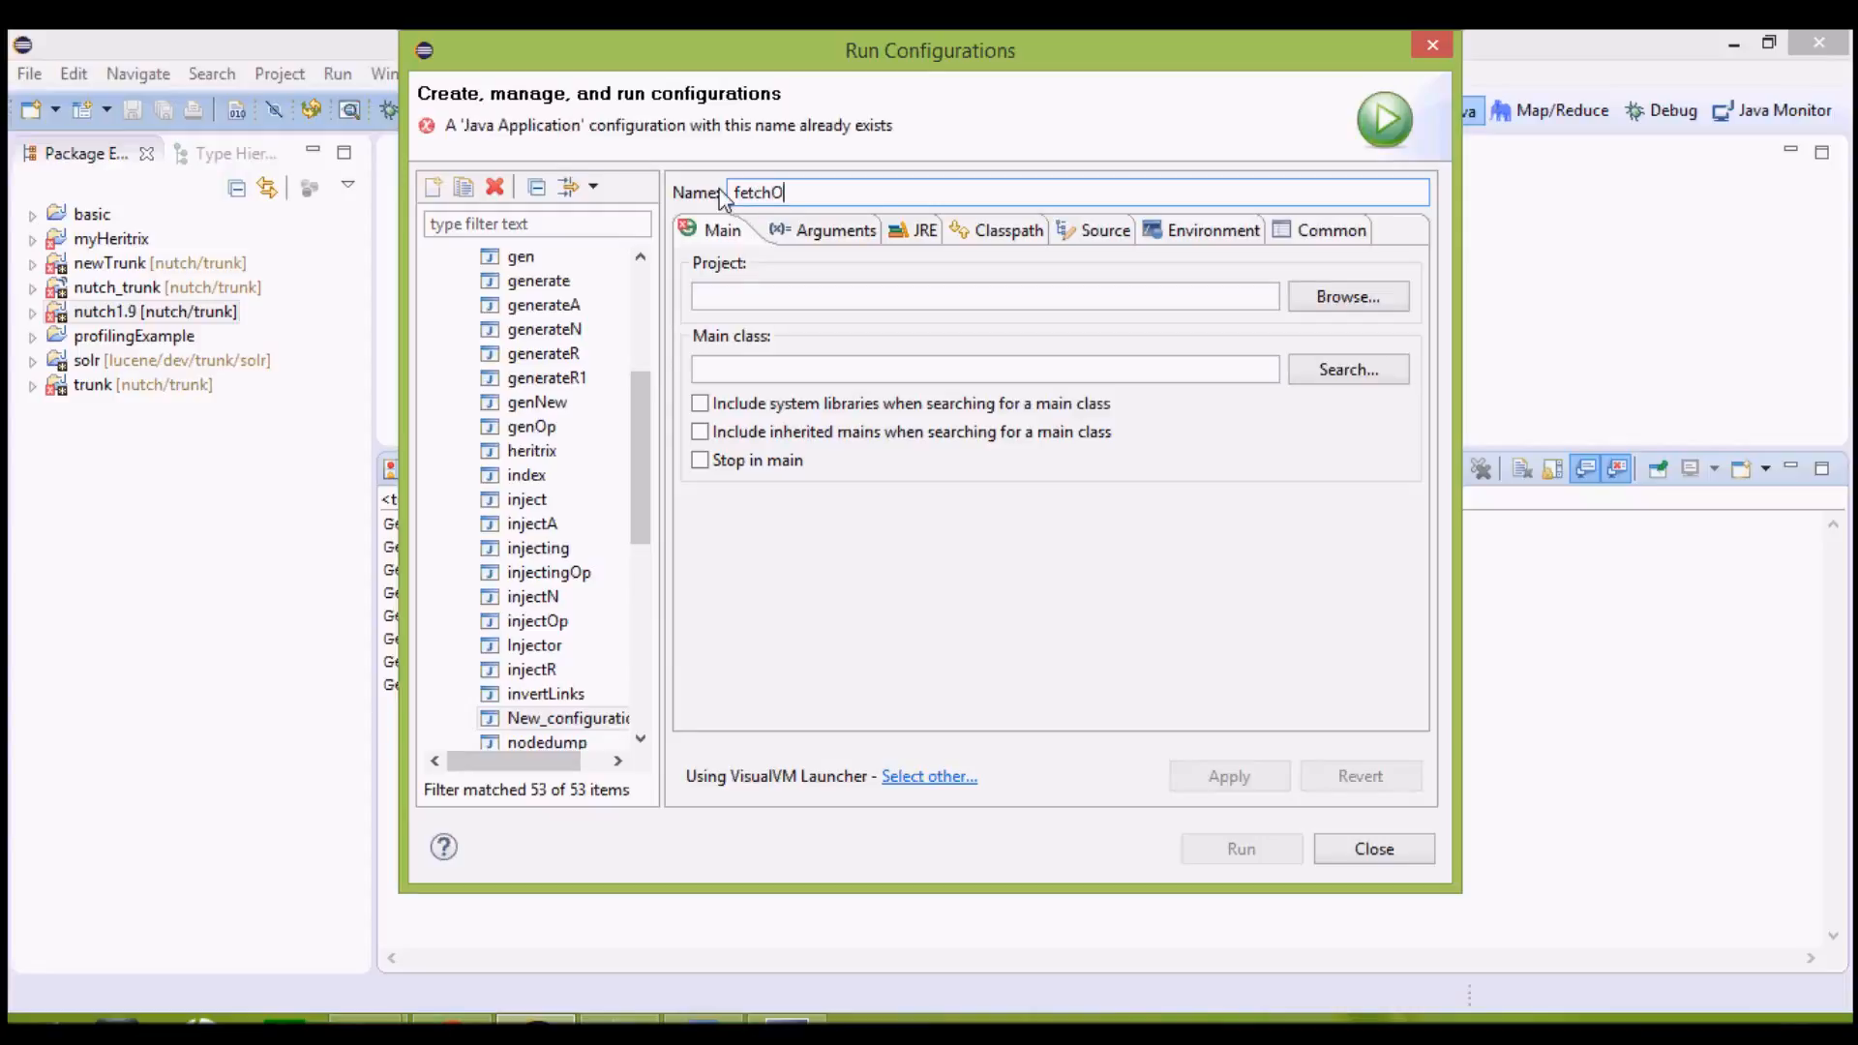
Step: Set fetchOp's project to nutch1.9 and main class to org.apache.nutch.fetcher.Fetcher
click(1346, 296)
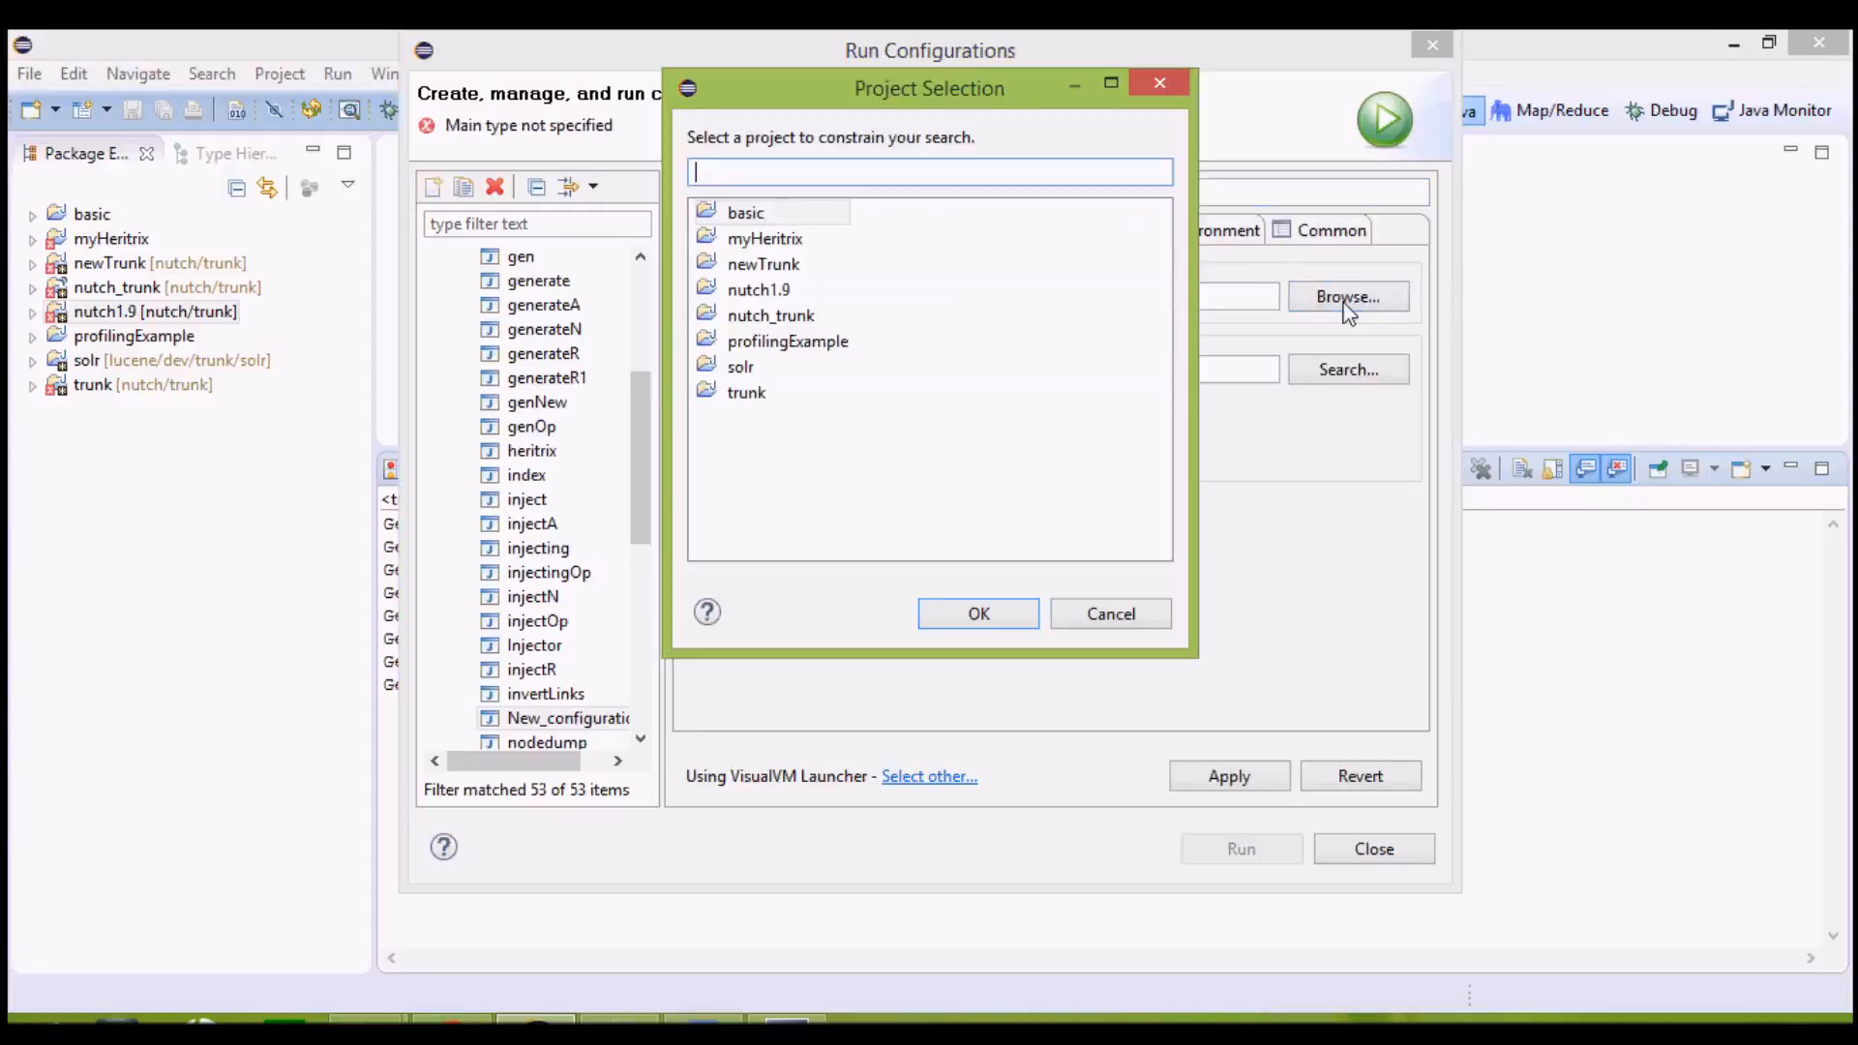
click(759, 290)
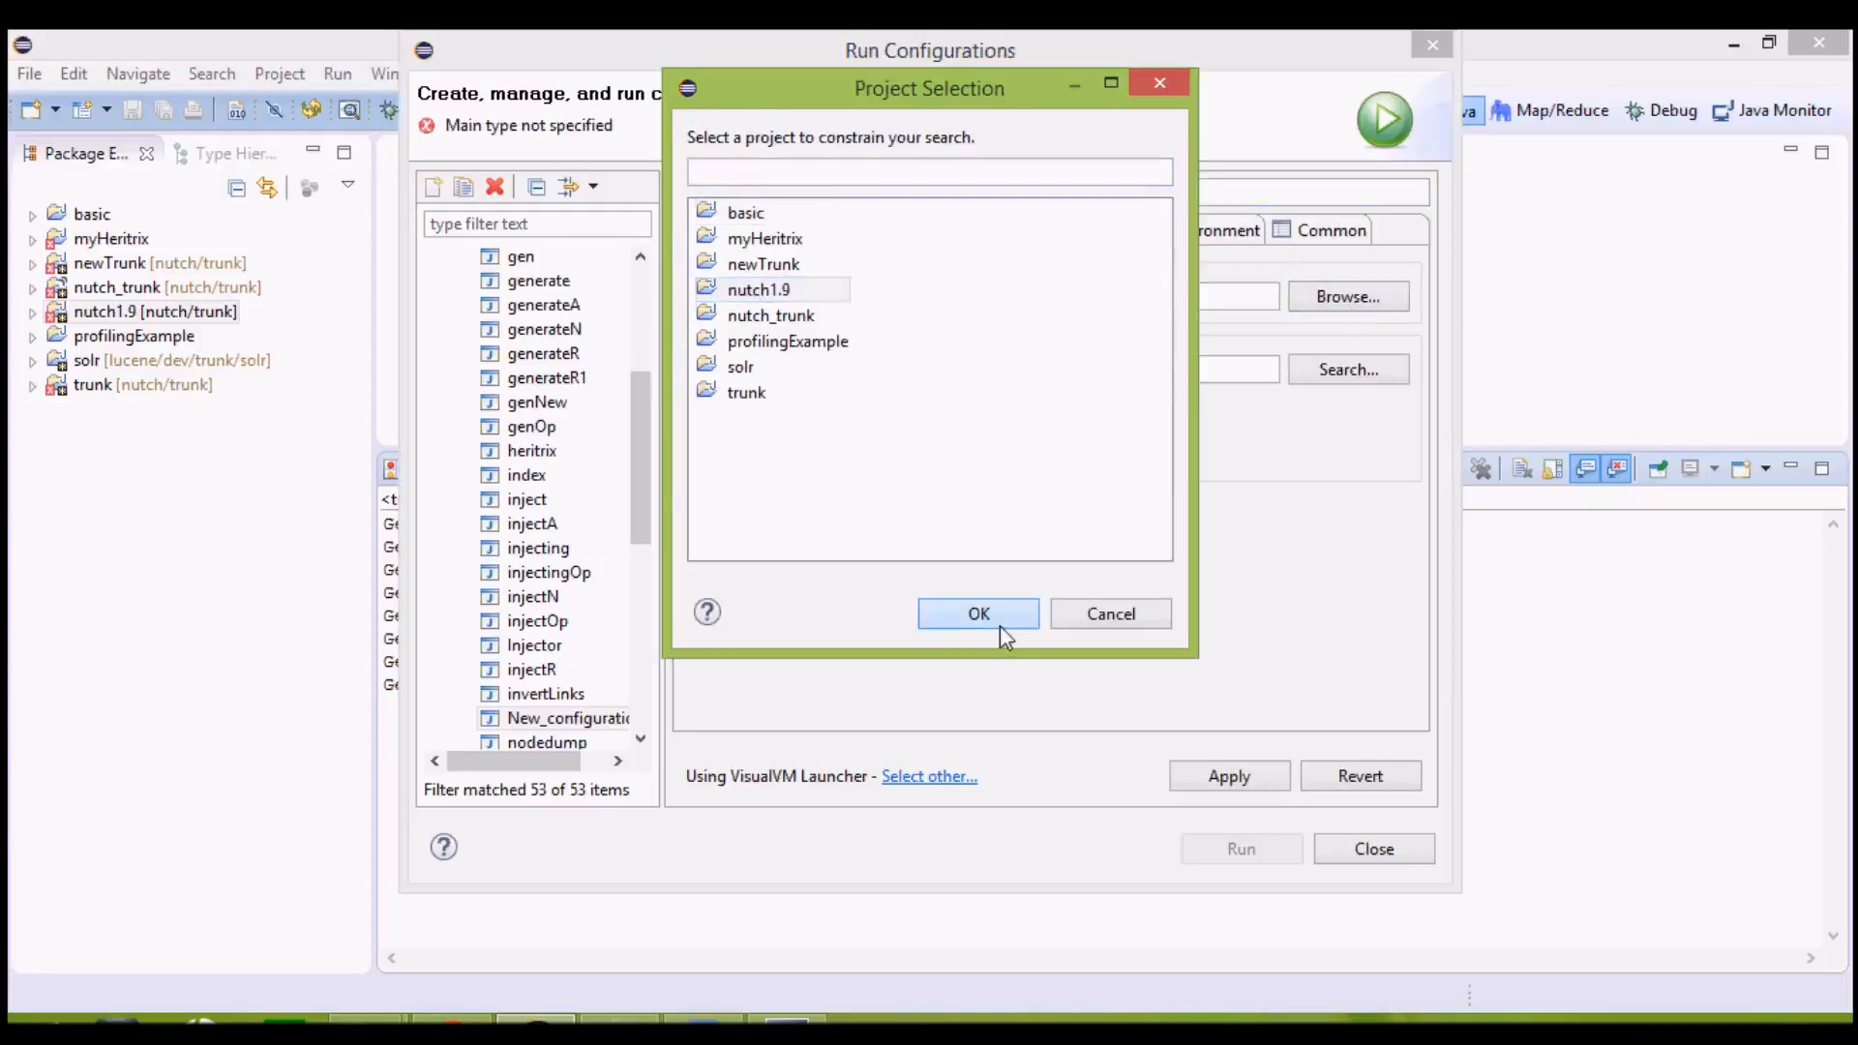
click(977, 613)
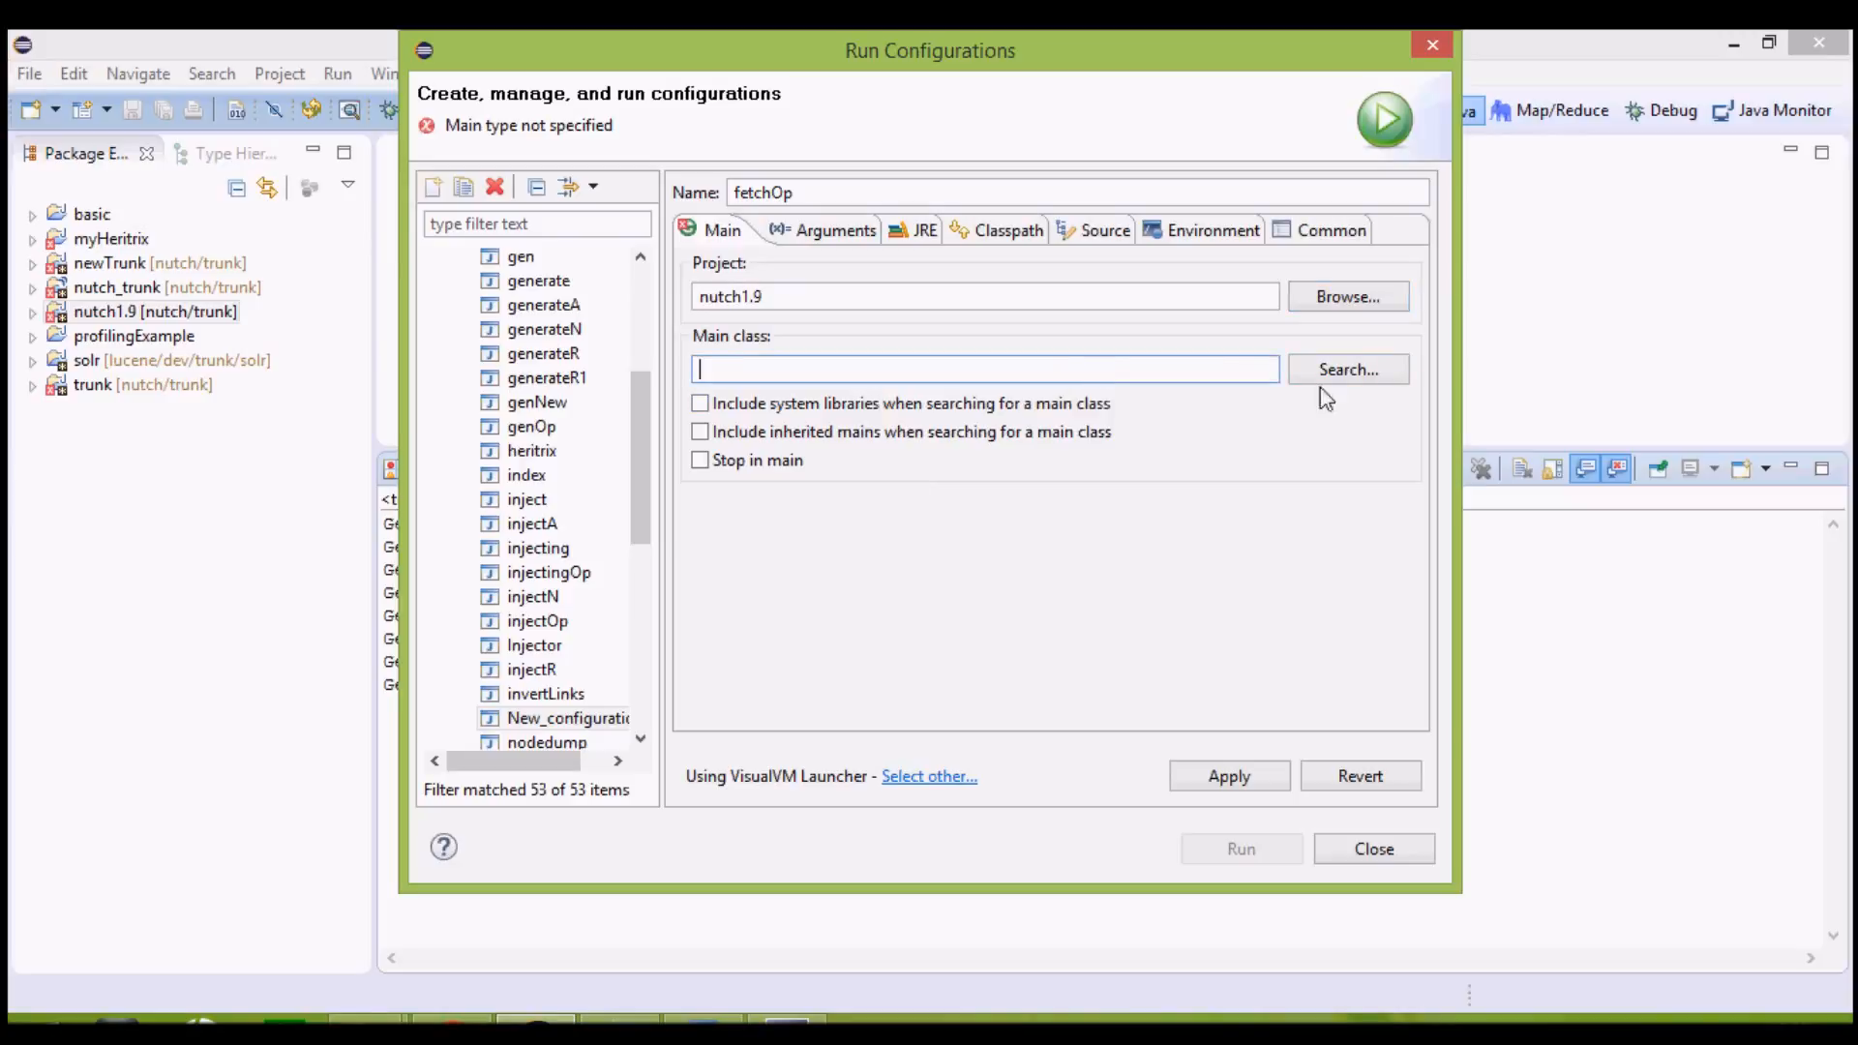
click(1347, 369)
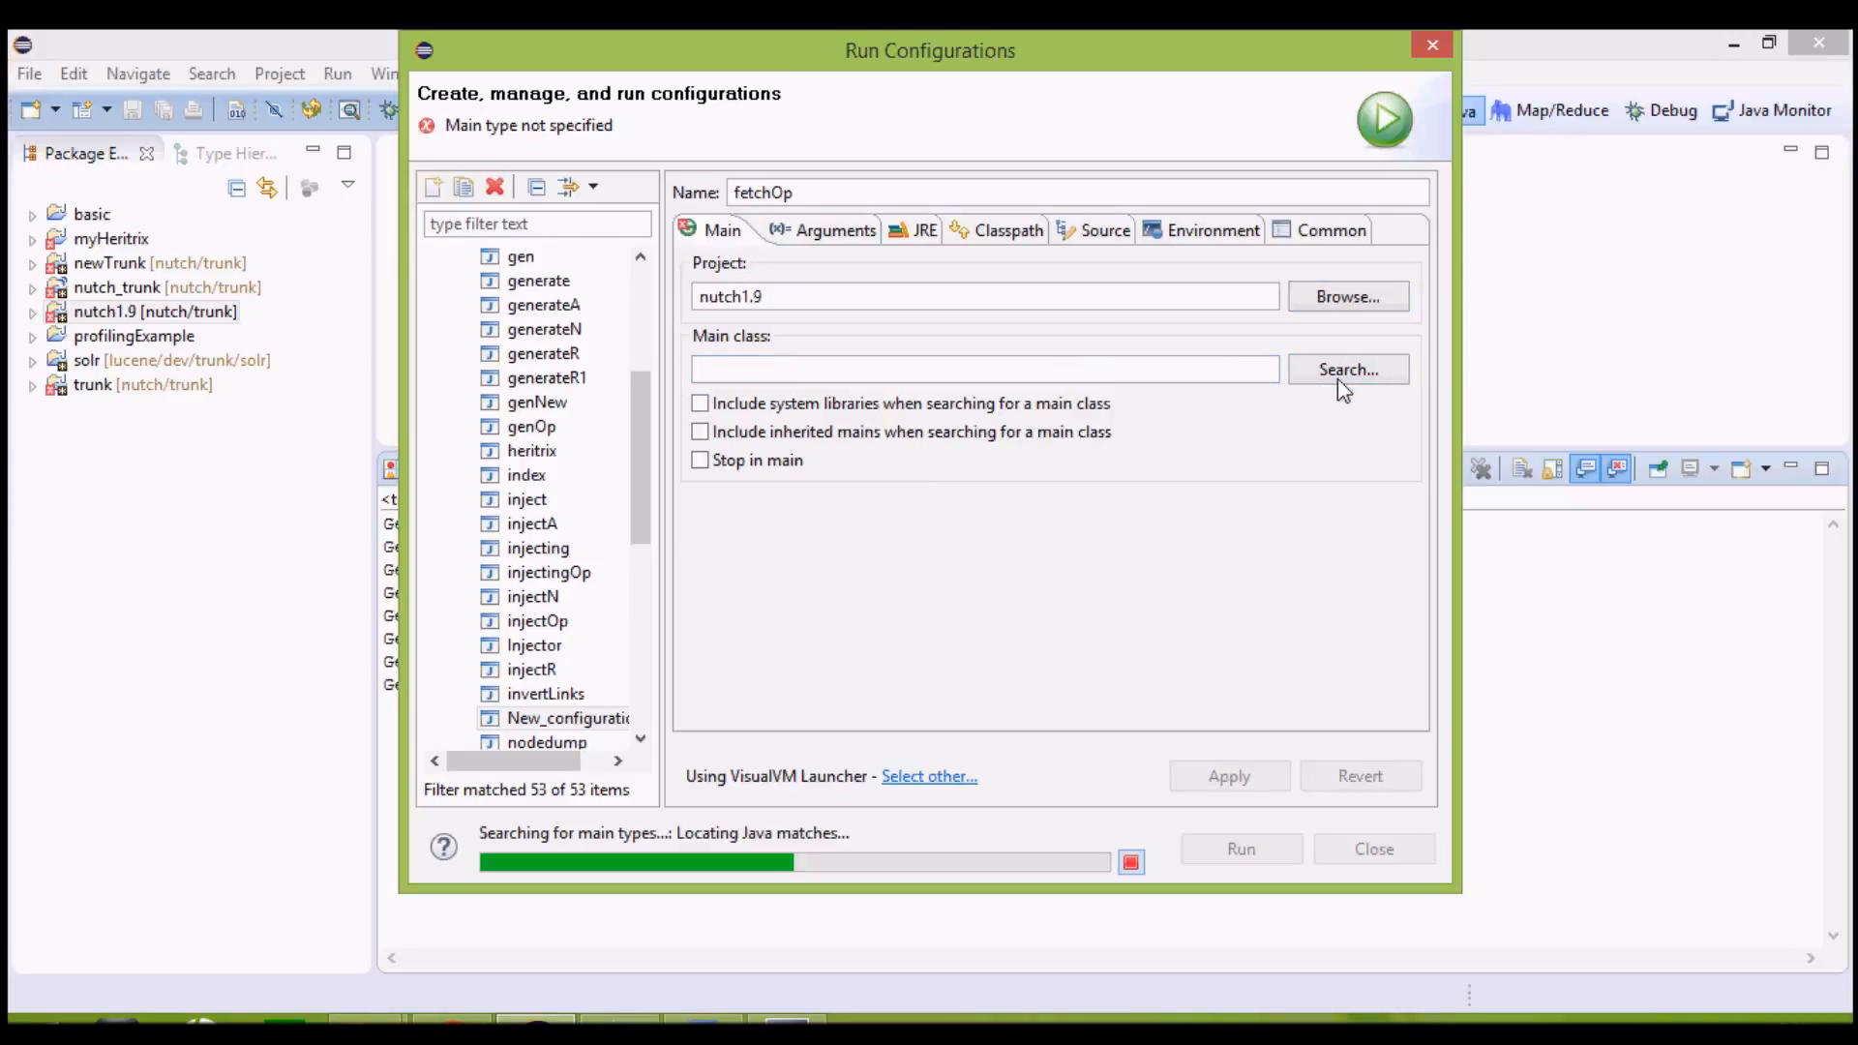
click(1347, 368)
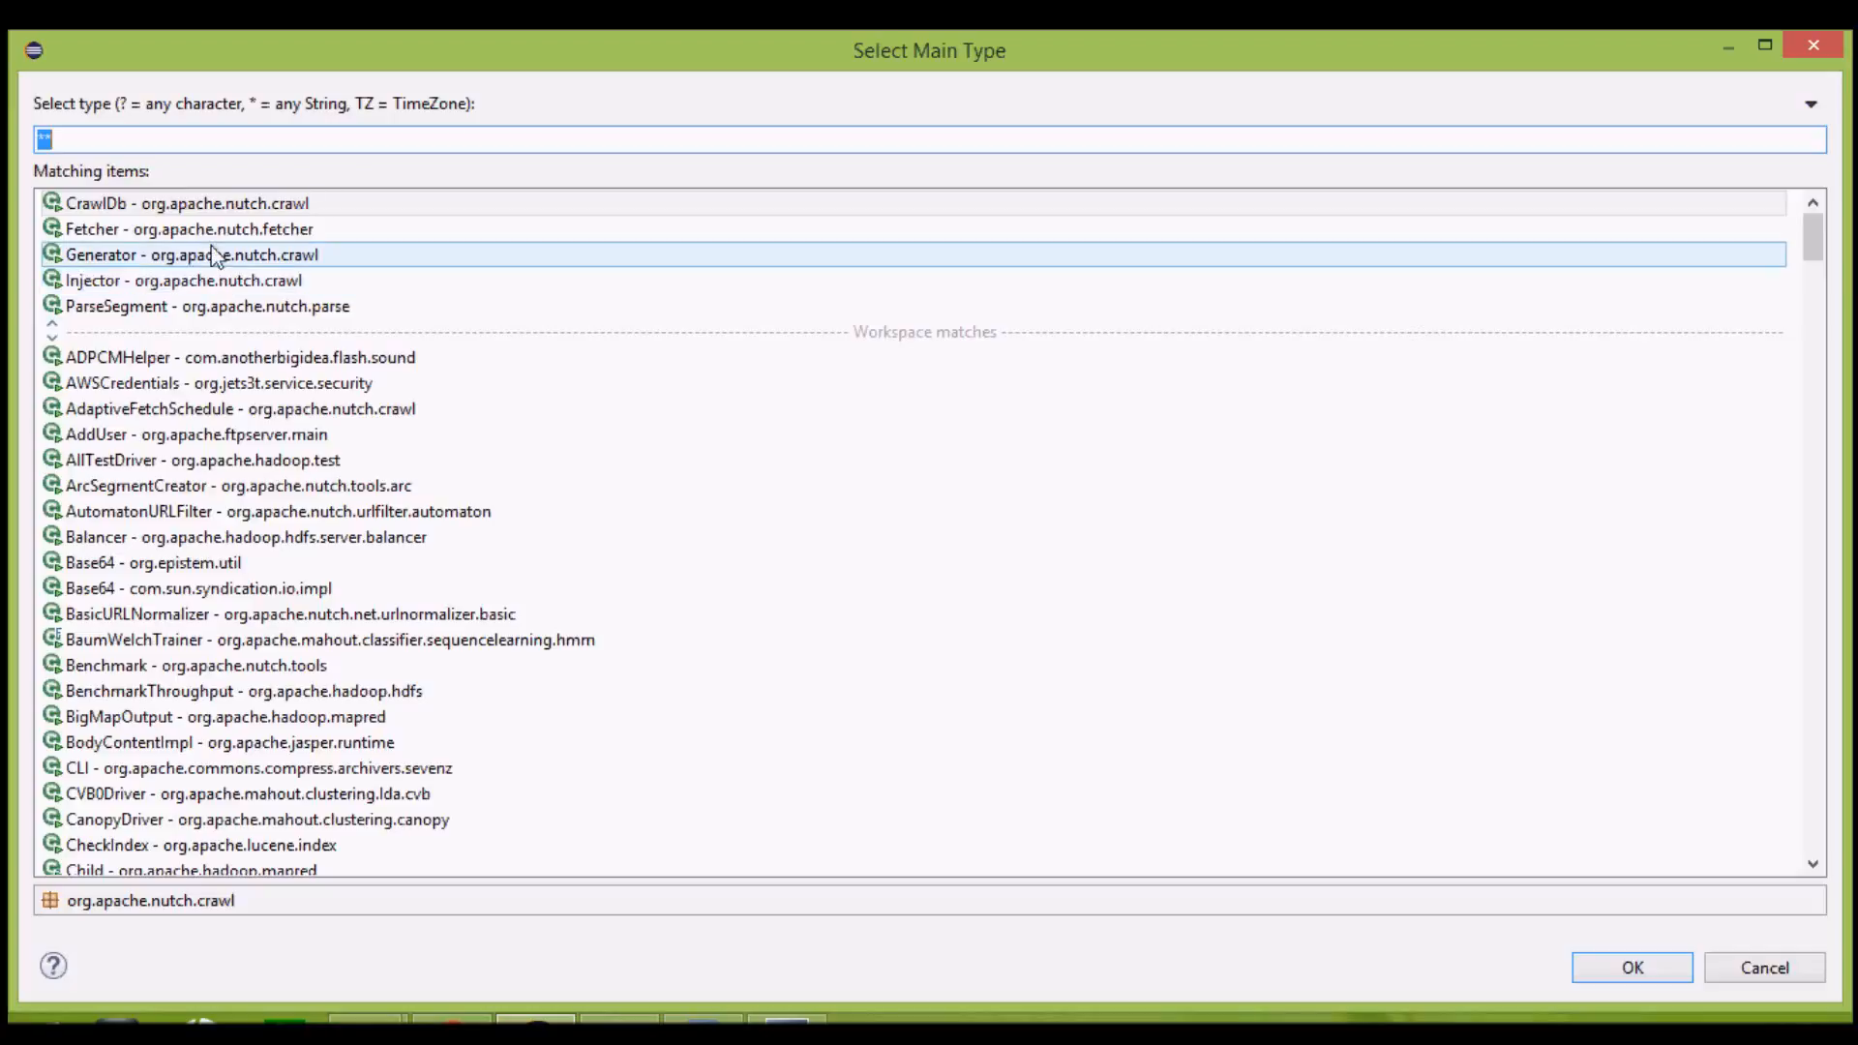
click(186, 228)
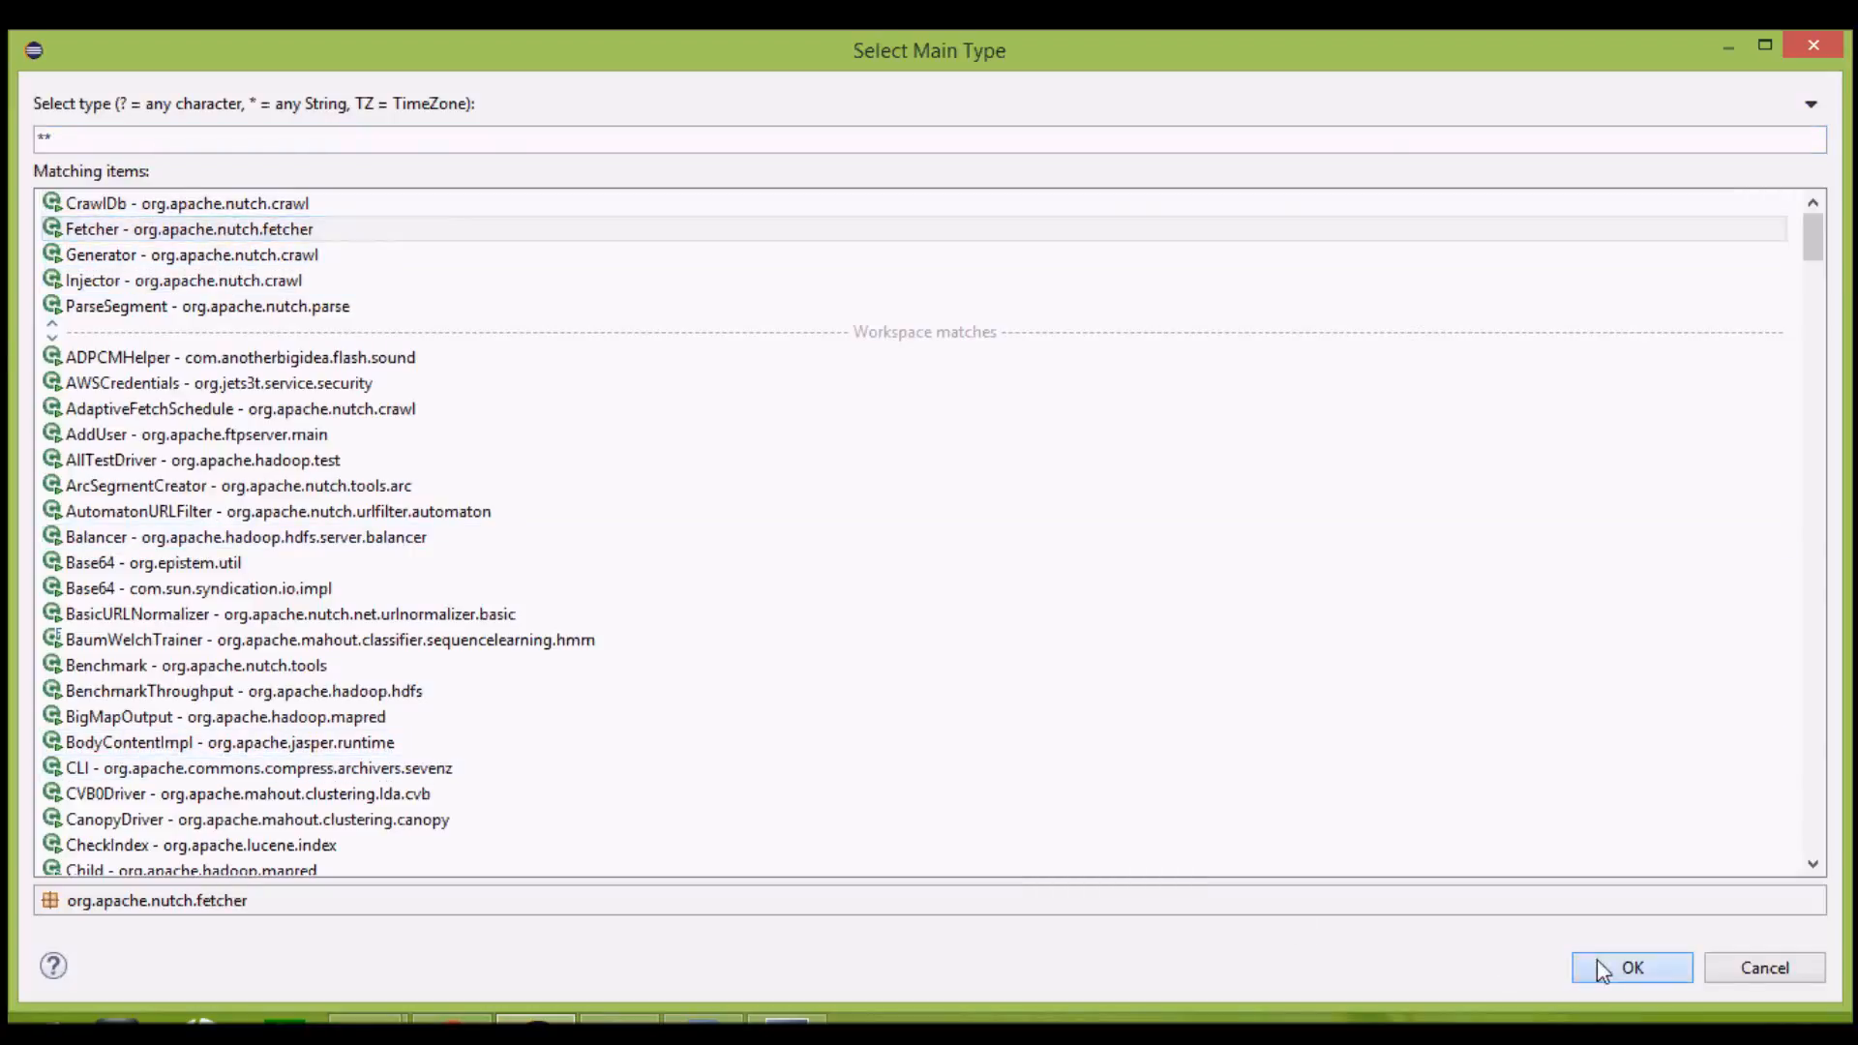
click(1632, 968)
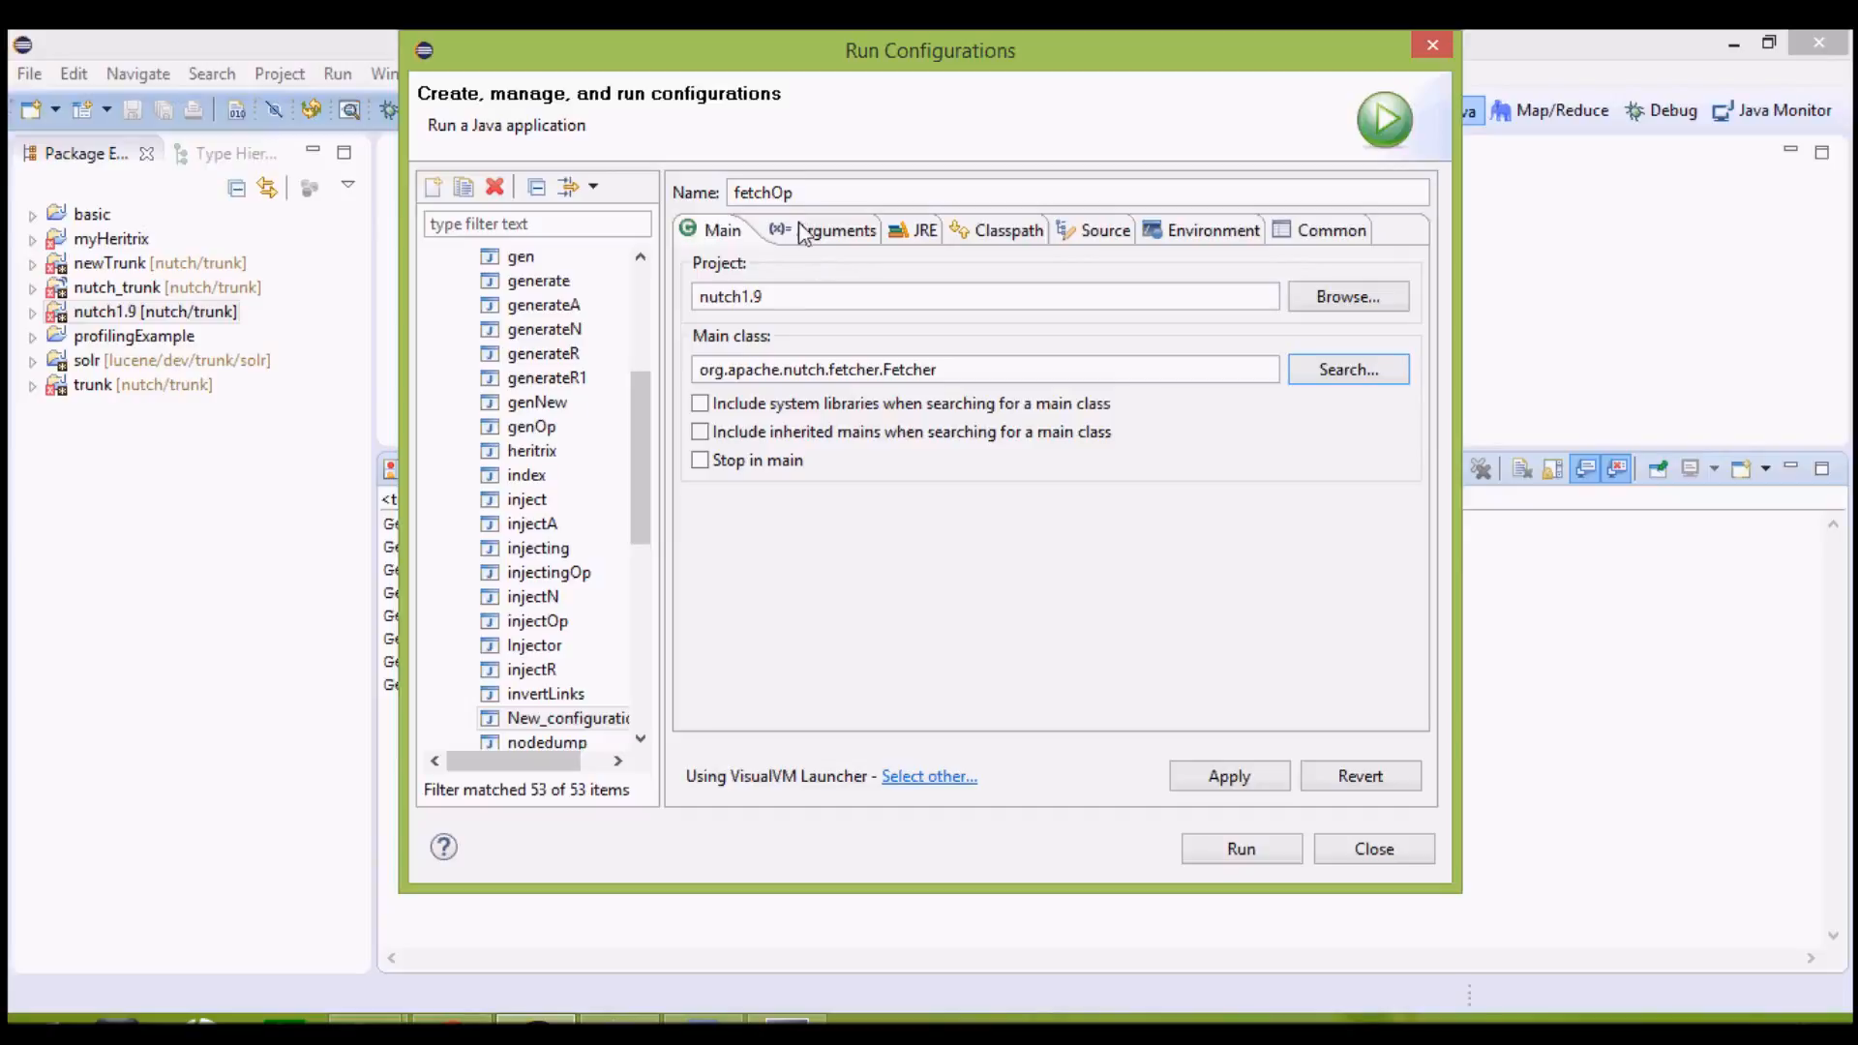
Step: Give fetchOp hadoop log VM arguments and program argument Injector/segments/2*, then run it
click(838, 231)
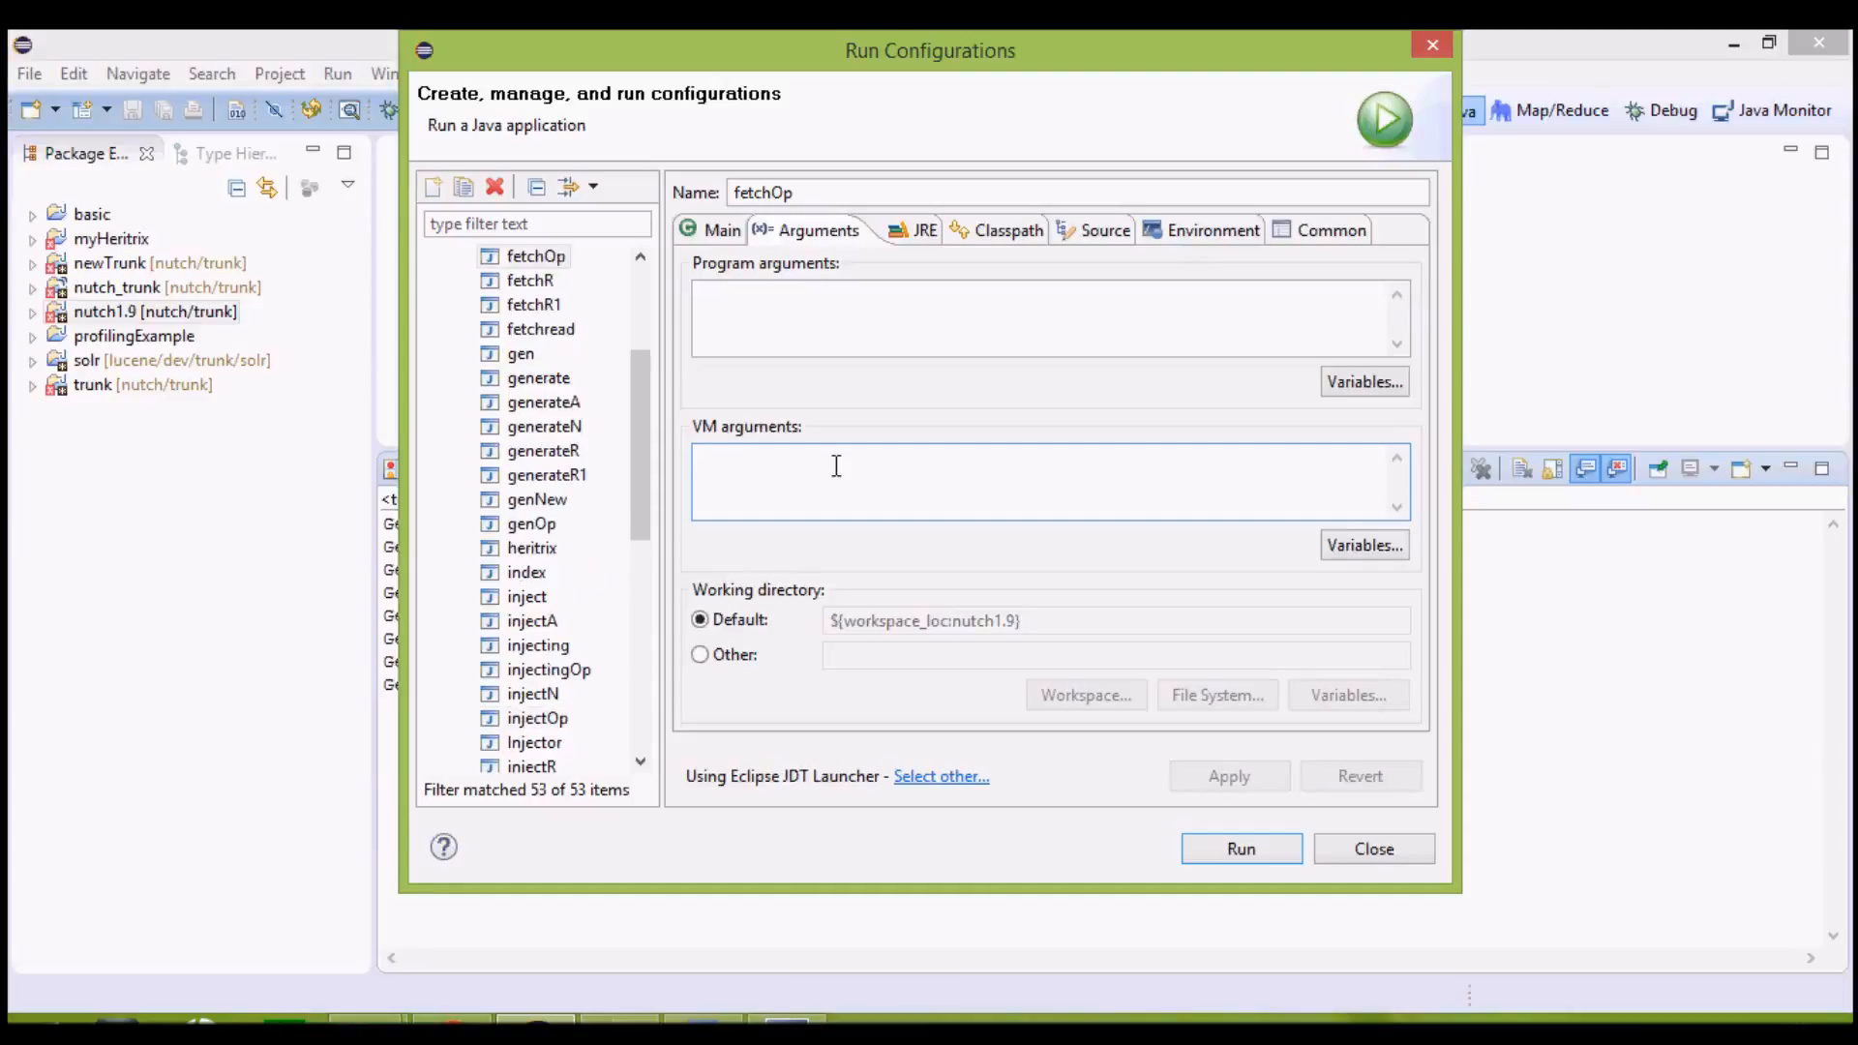
text(-Dhadoop.log.dir=logs -Dhadoop.log.file=hadoop.log)
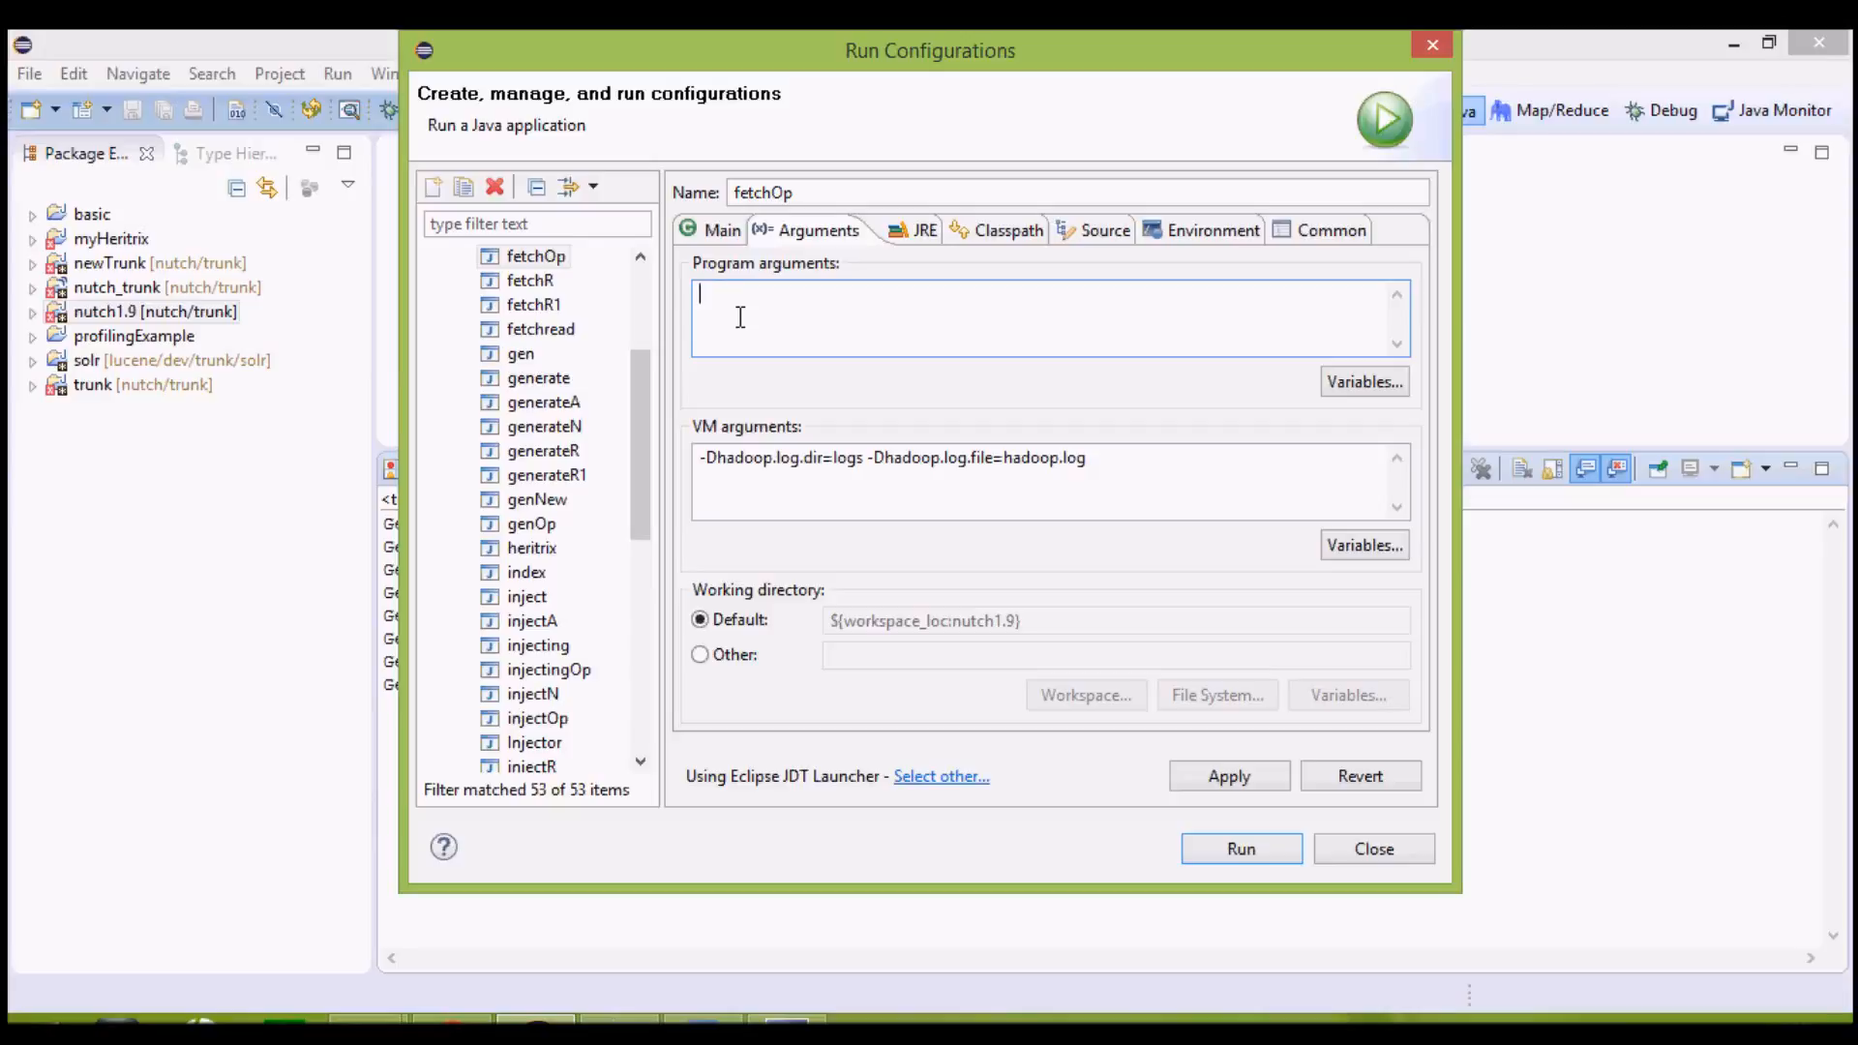
text(Injector/)
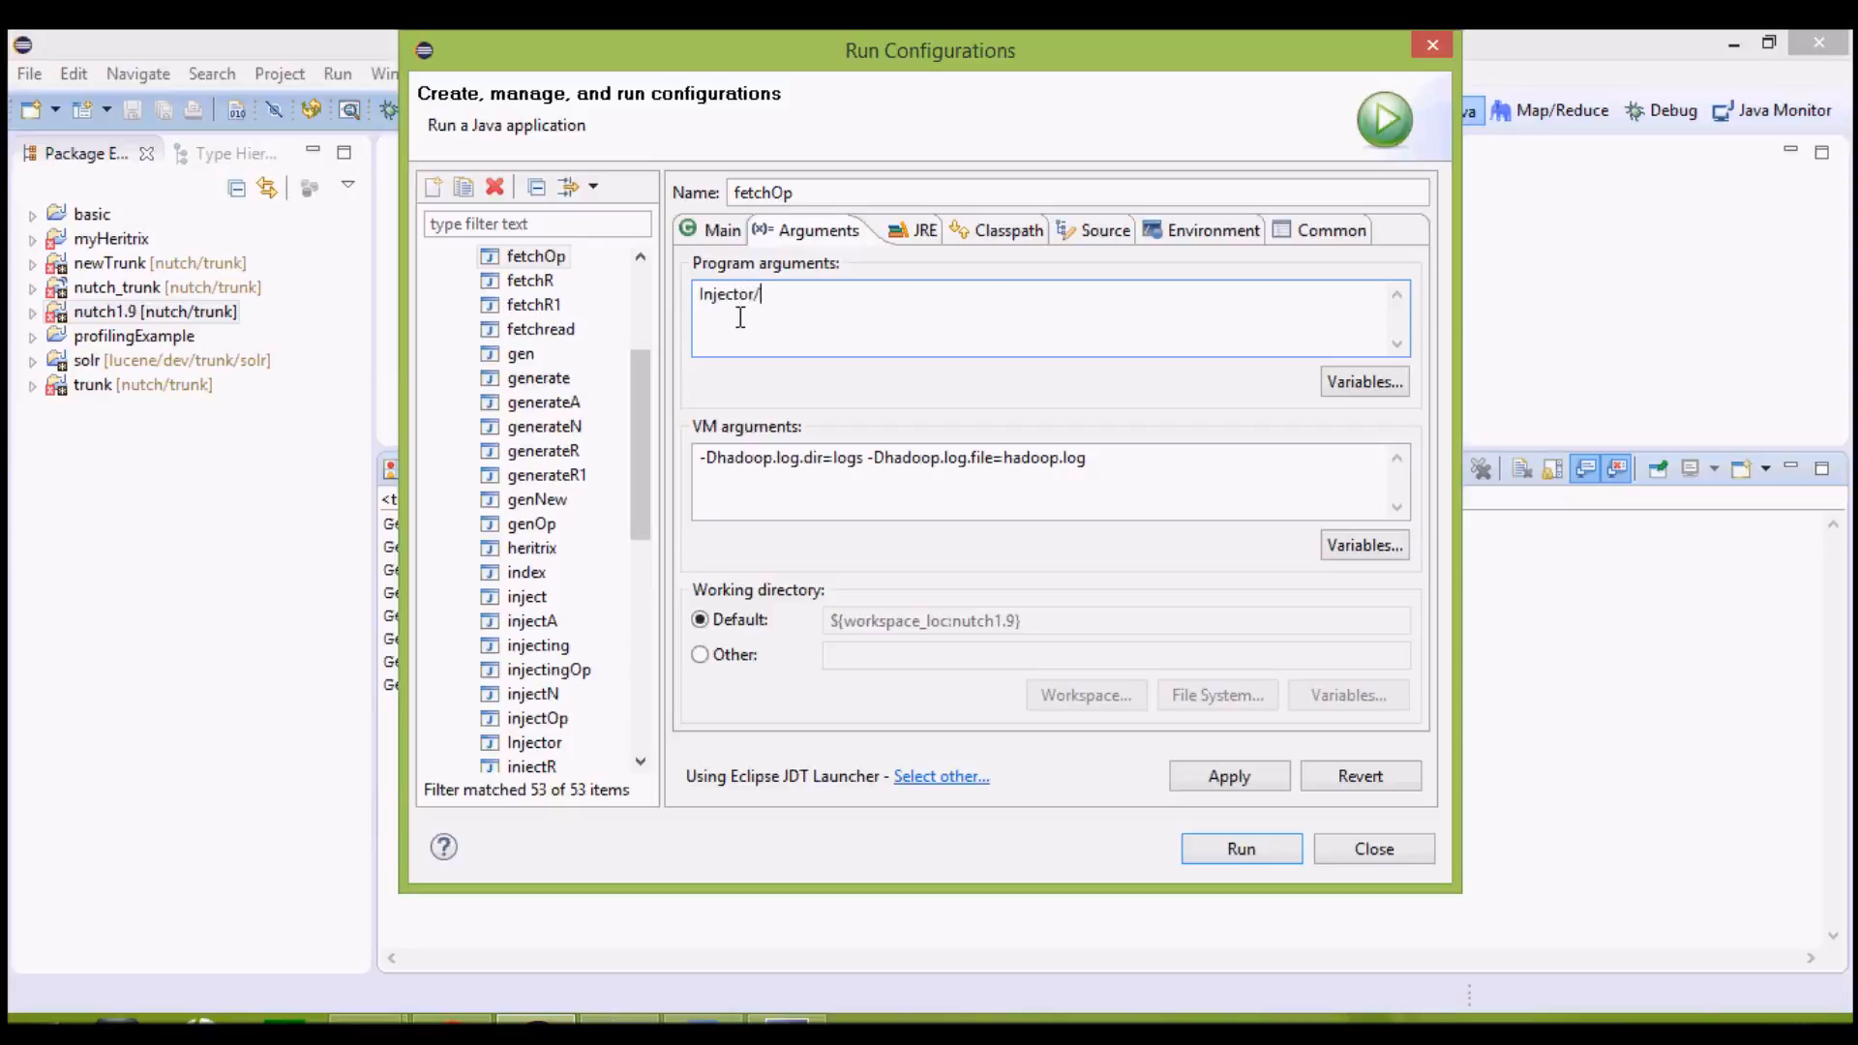
text(segments)
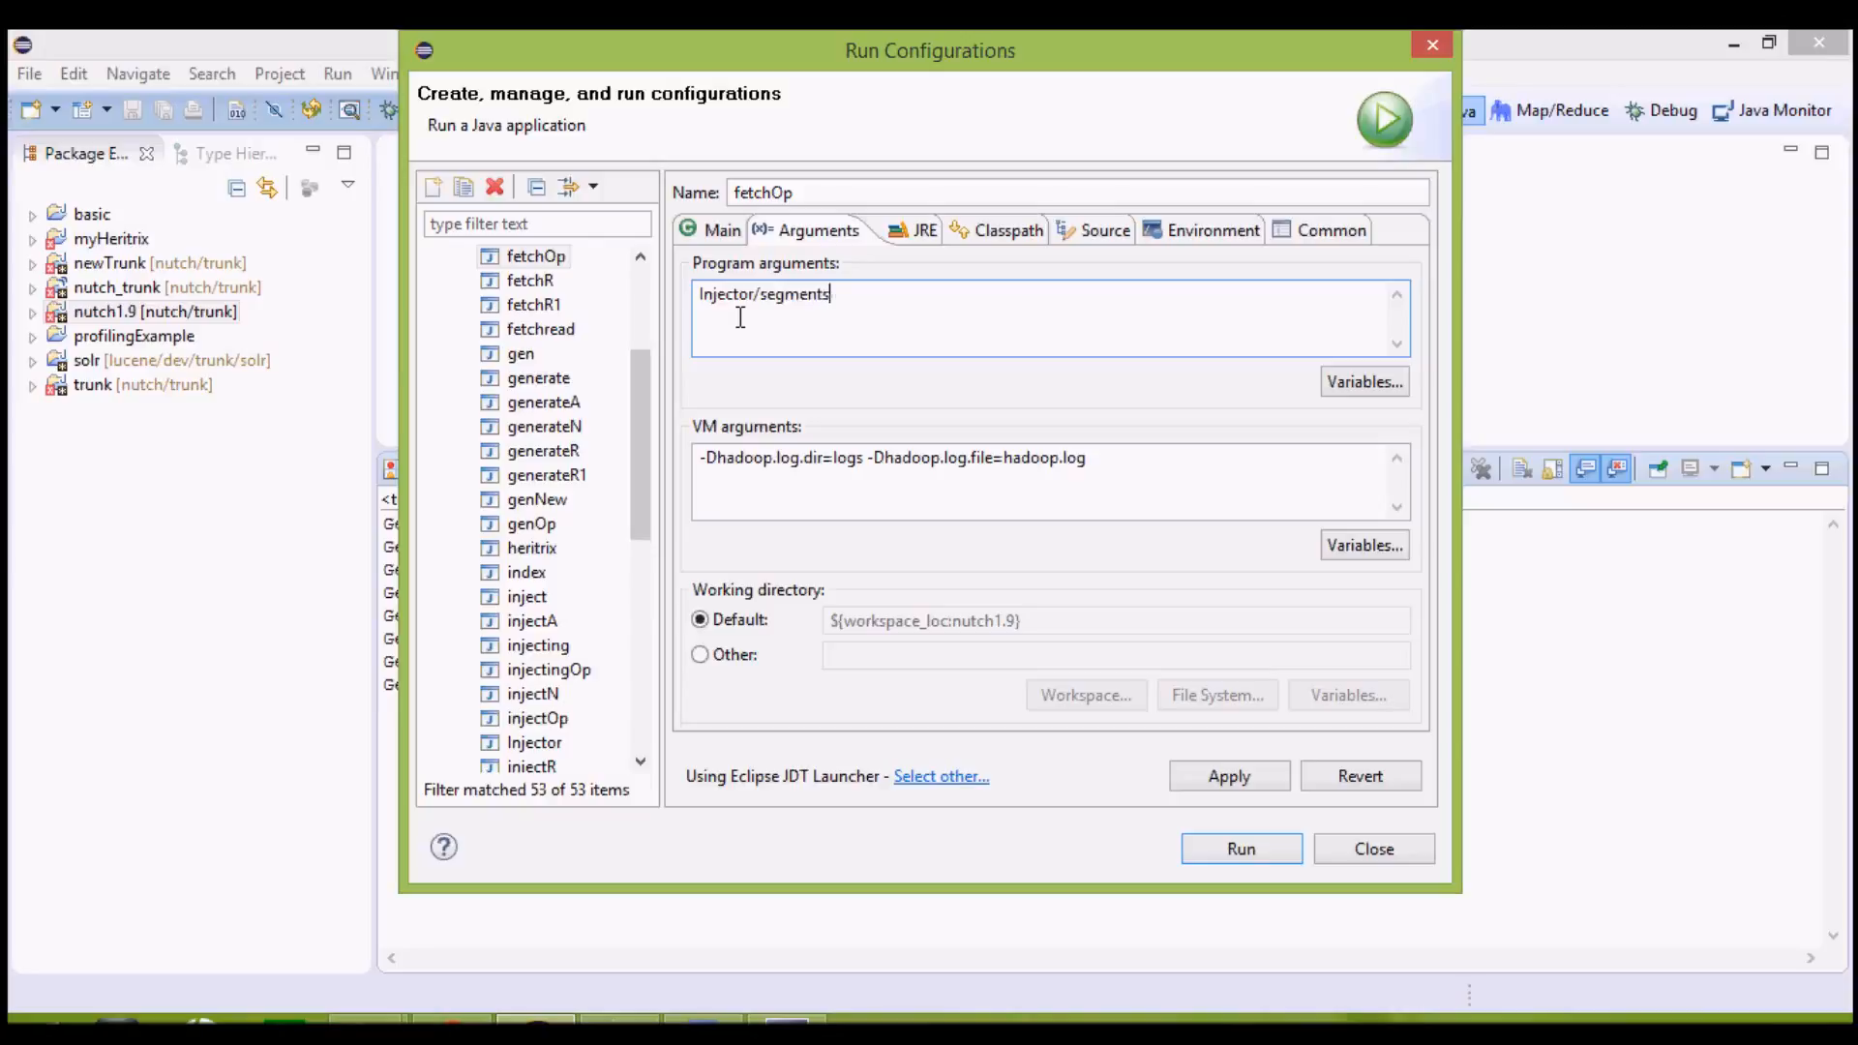
text(2*)
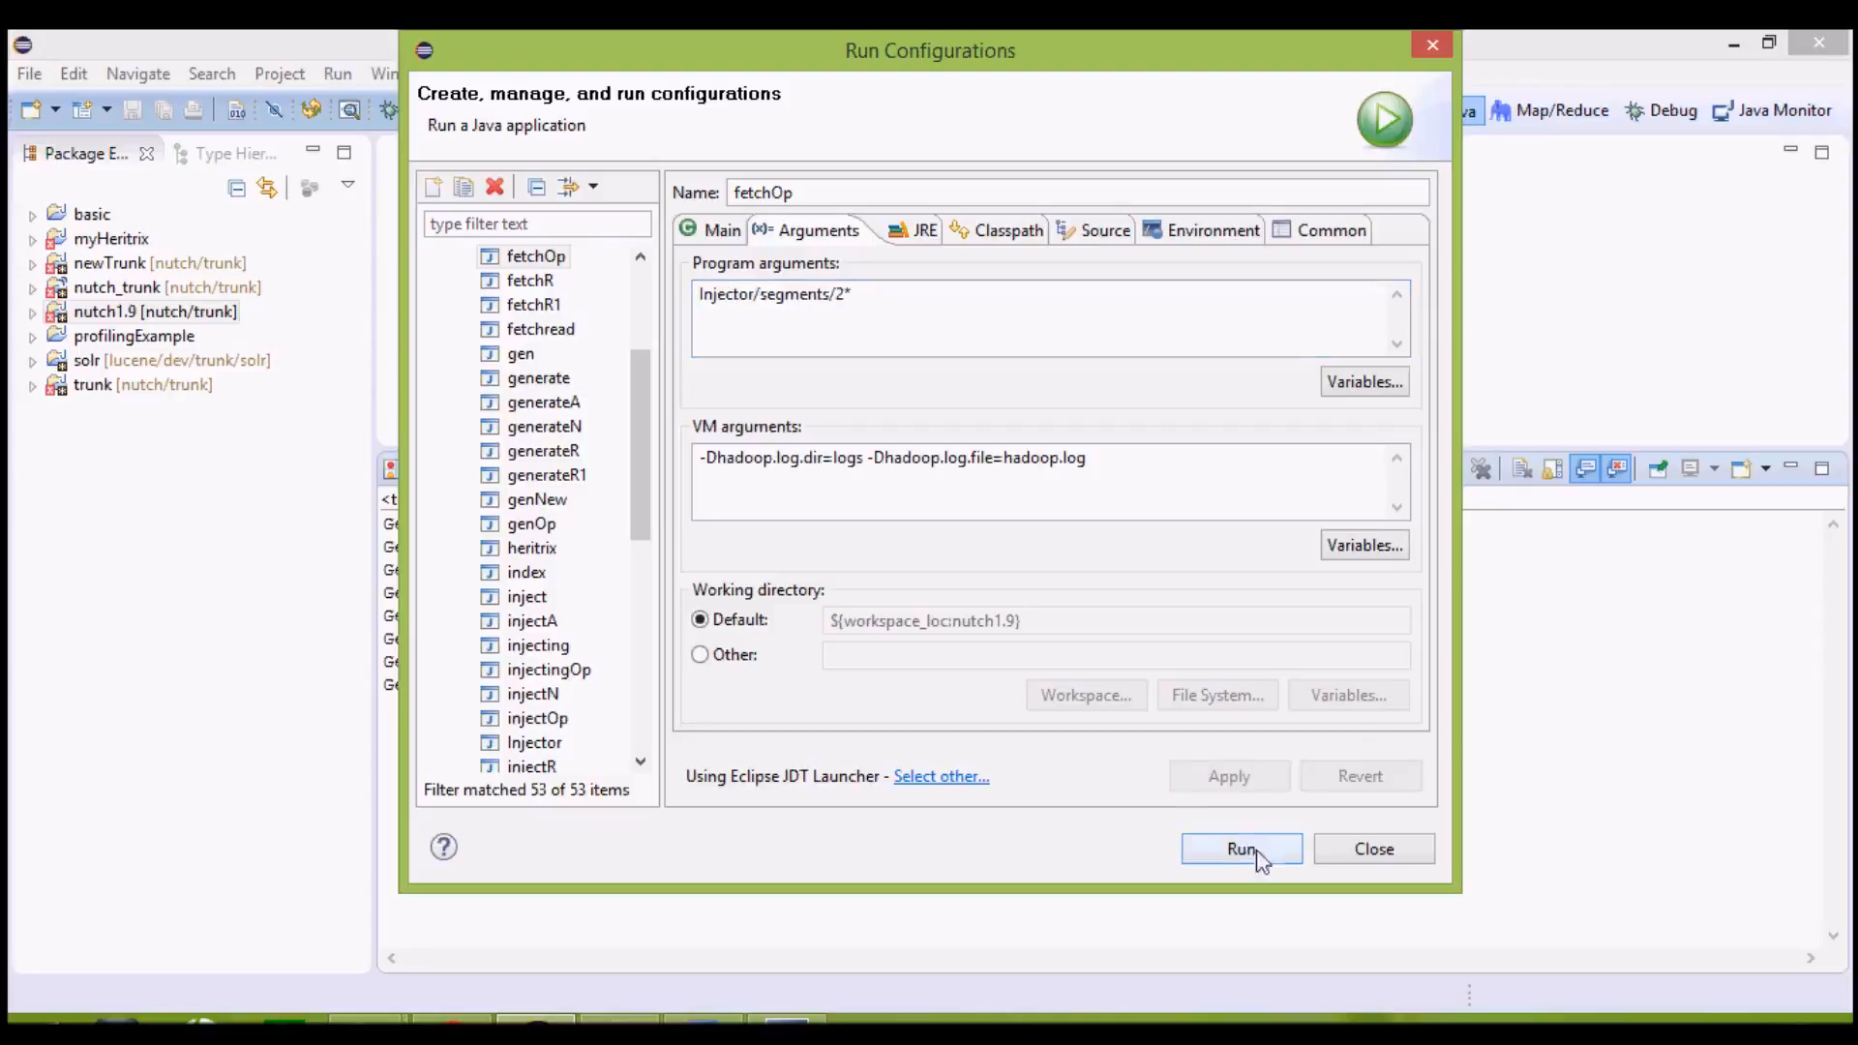
click(1241, 849)
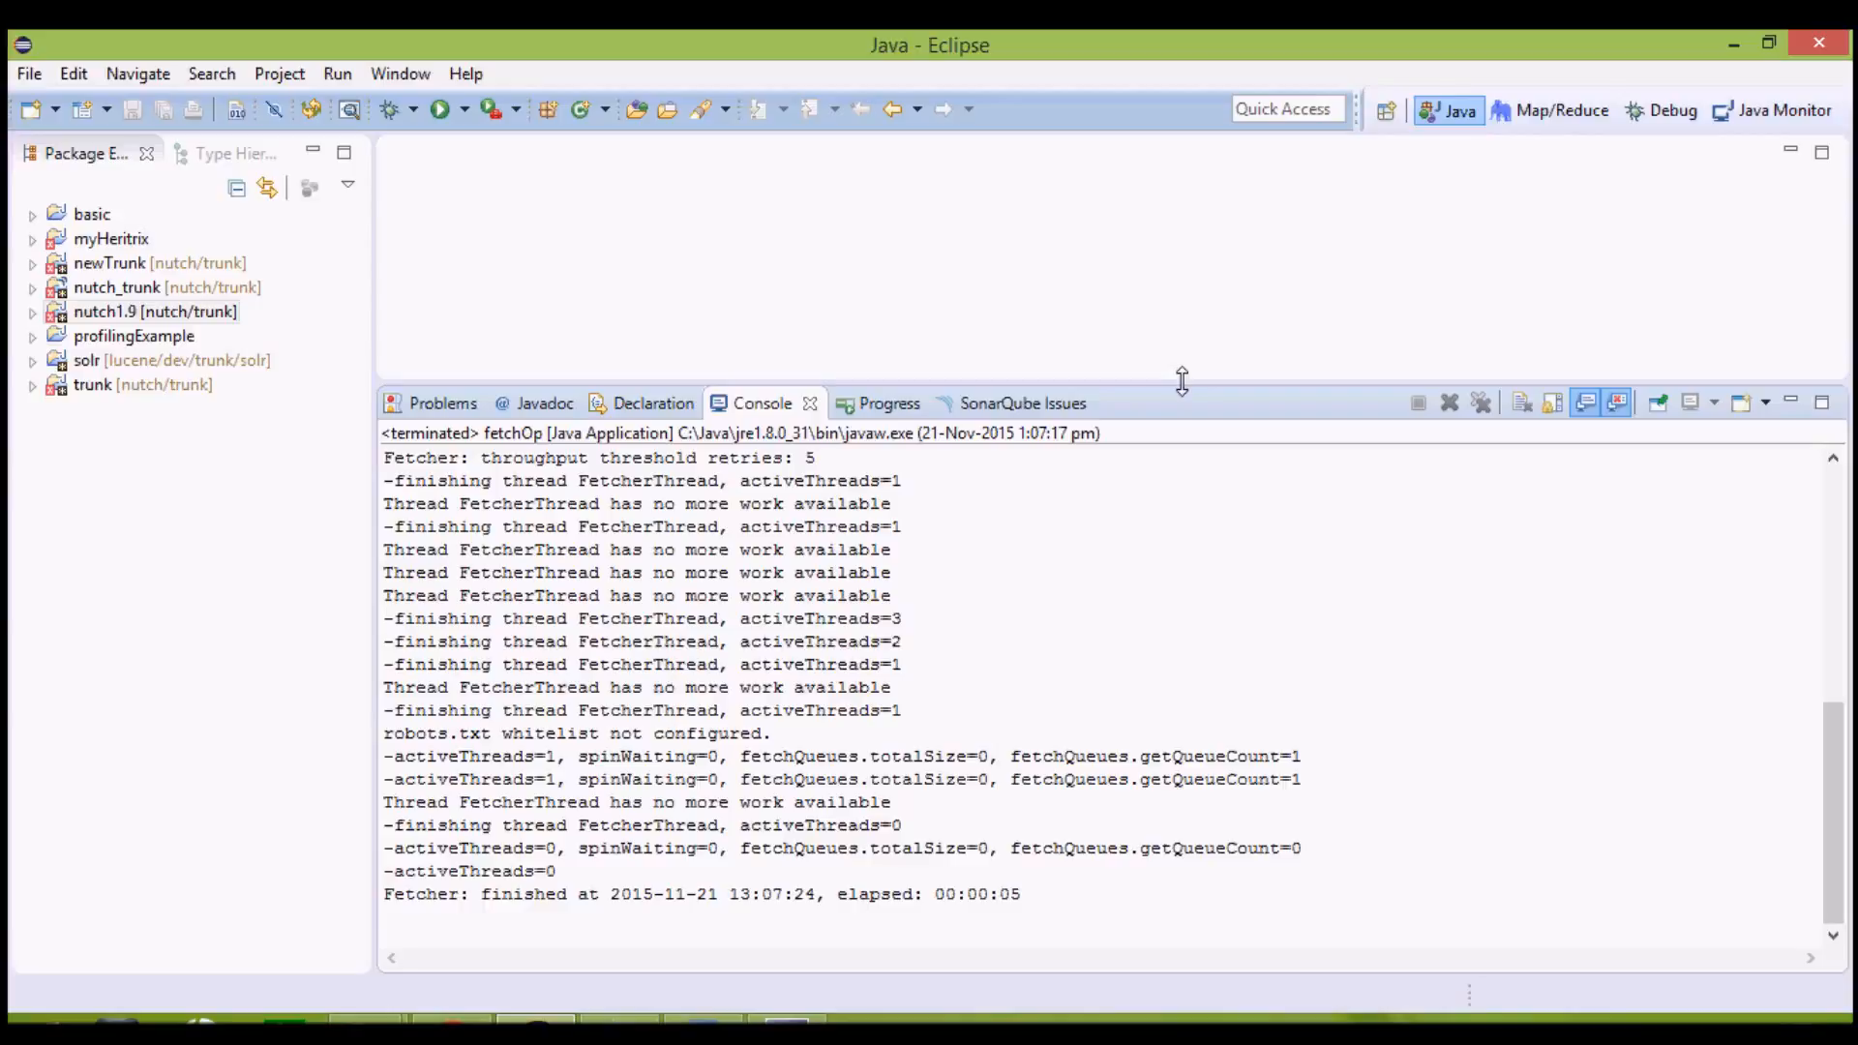
mouse_move(1079, 766)
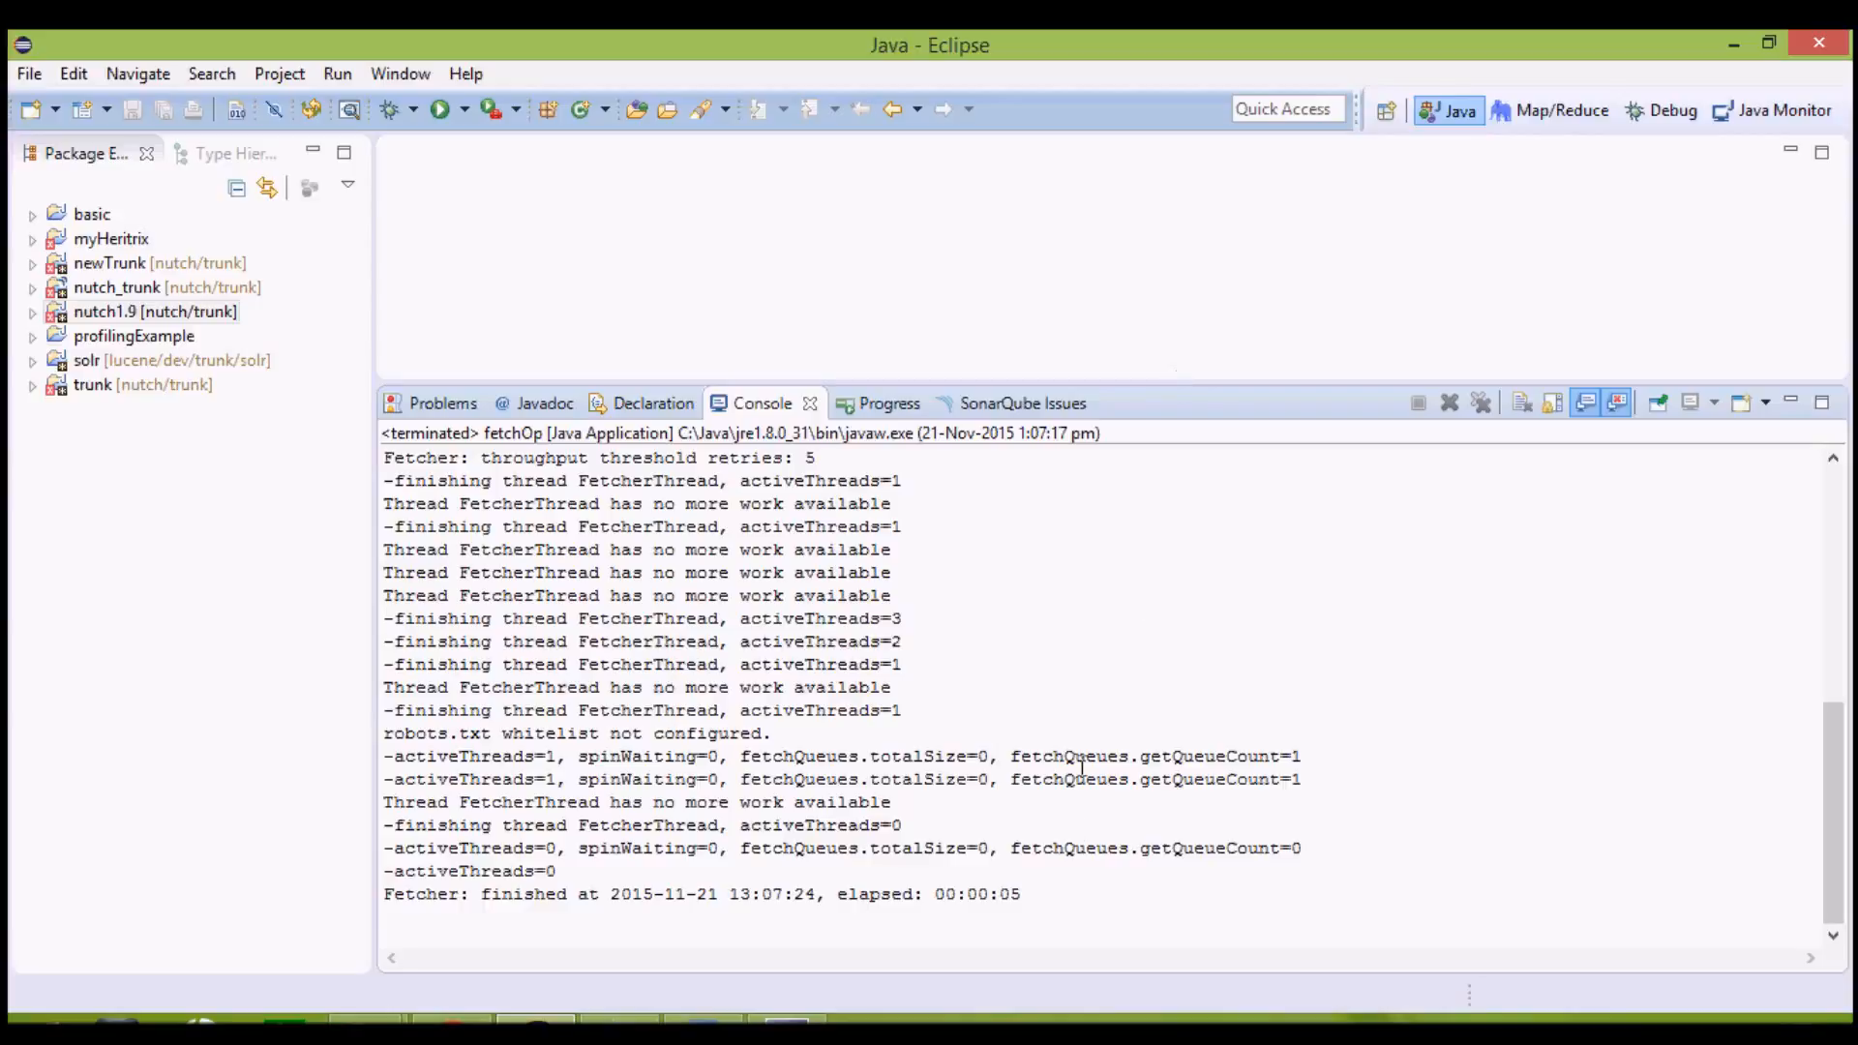
Step: Confirm 'Fetcher: finished' in the console and switch to the segment folder in File Explorer
click(1021, 893)
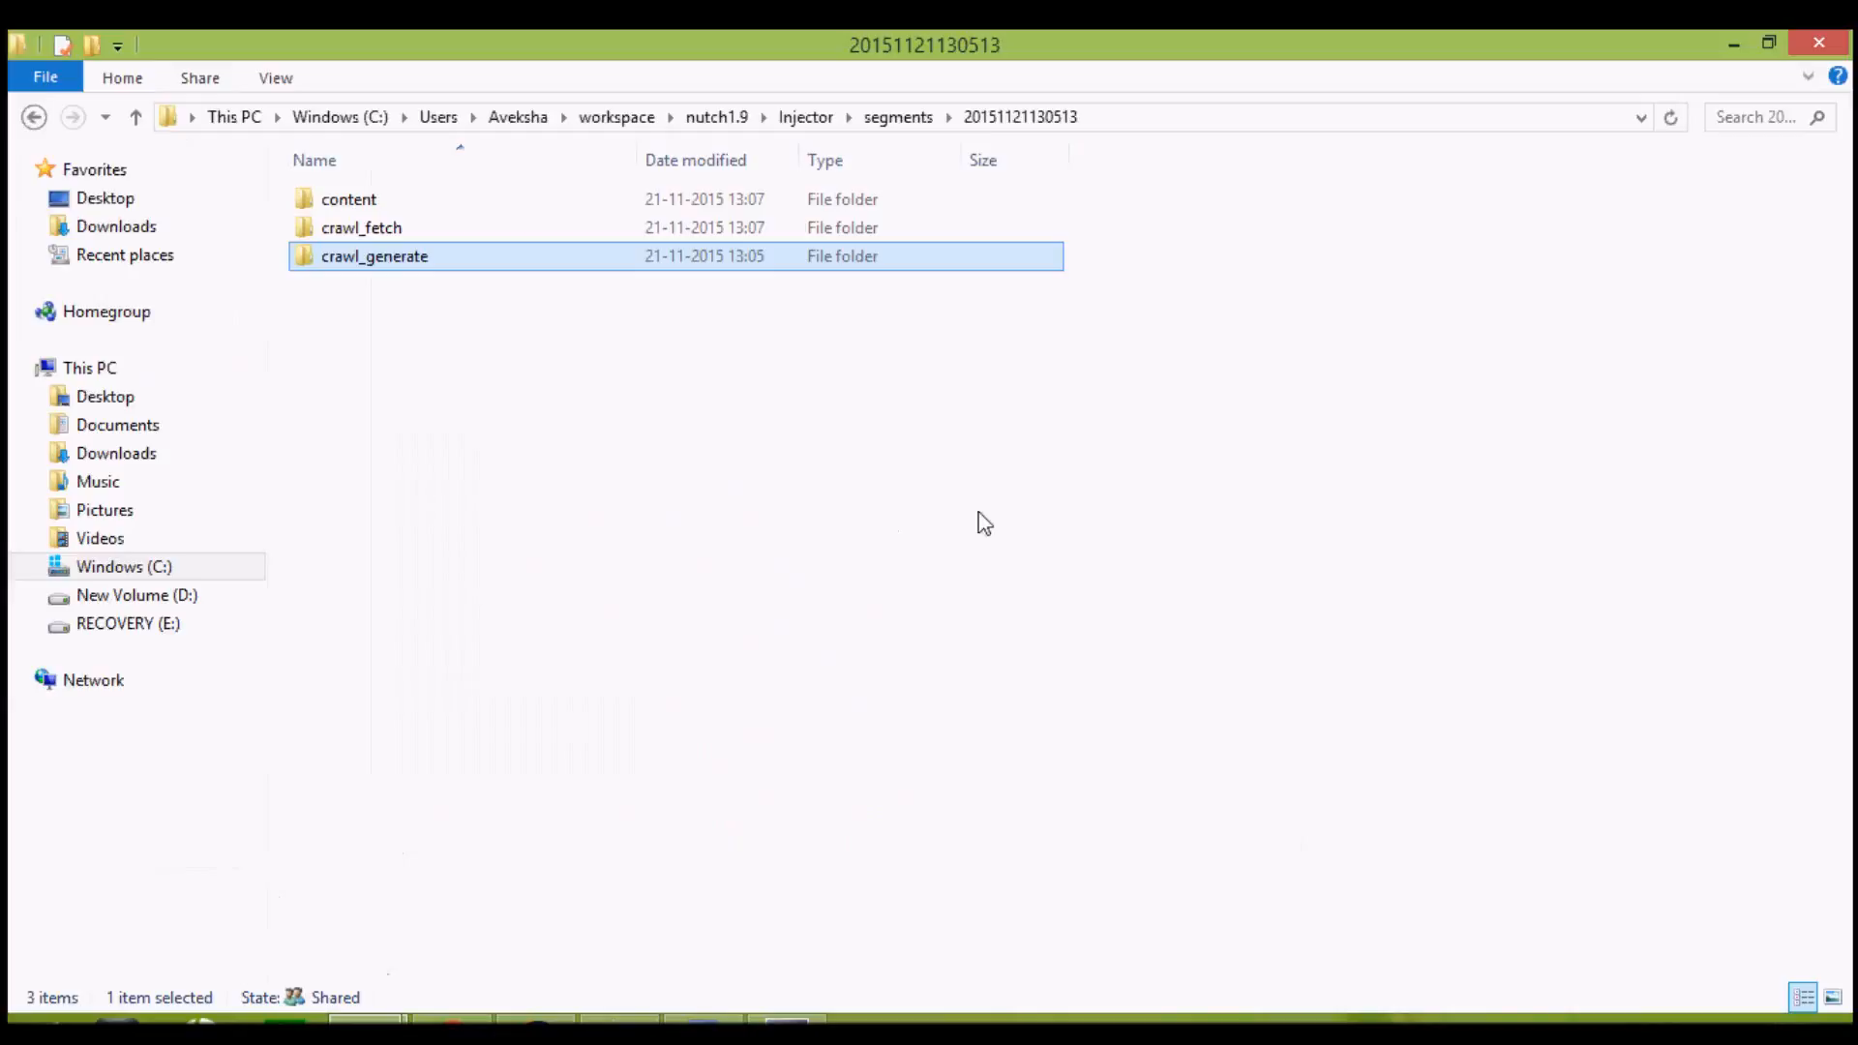
Step: Select the new content and crawl_fetch folders, then return to Eclipse
click(349, 199)
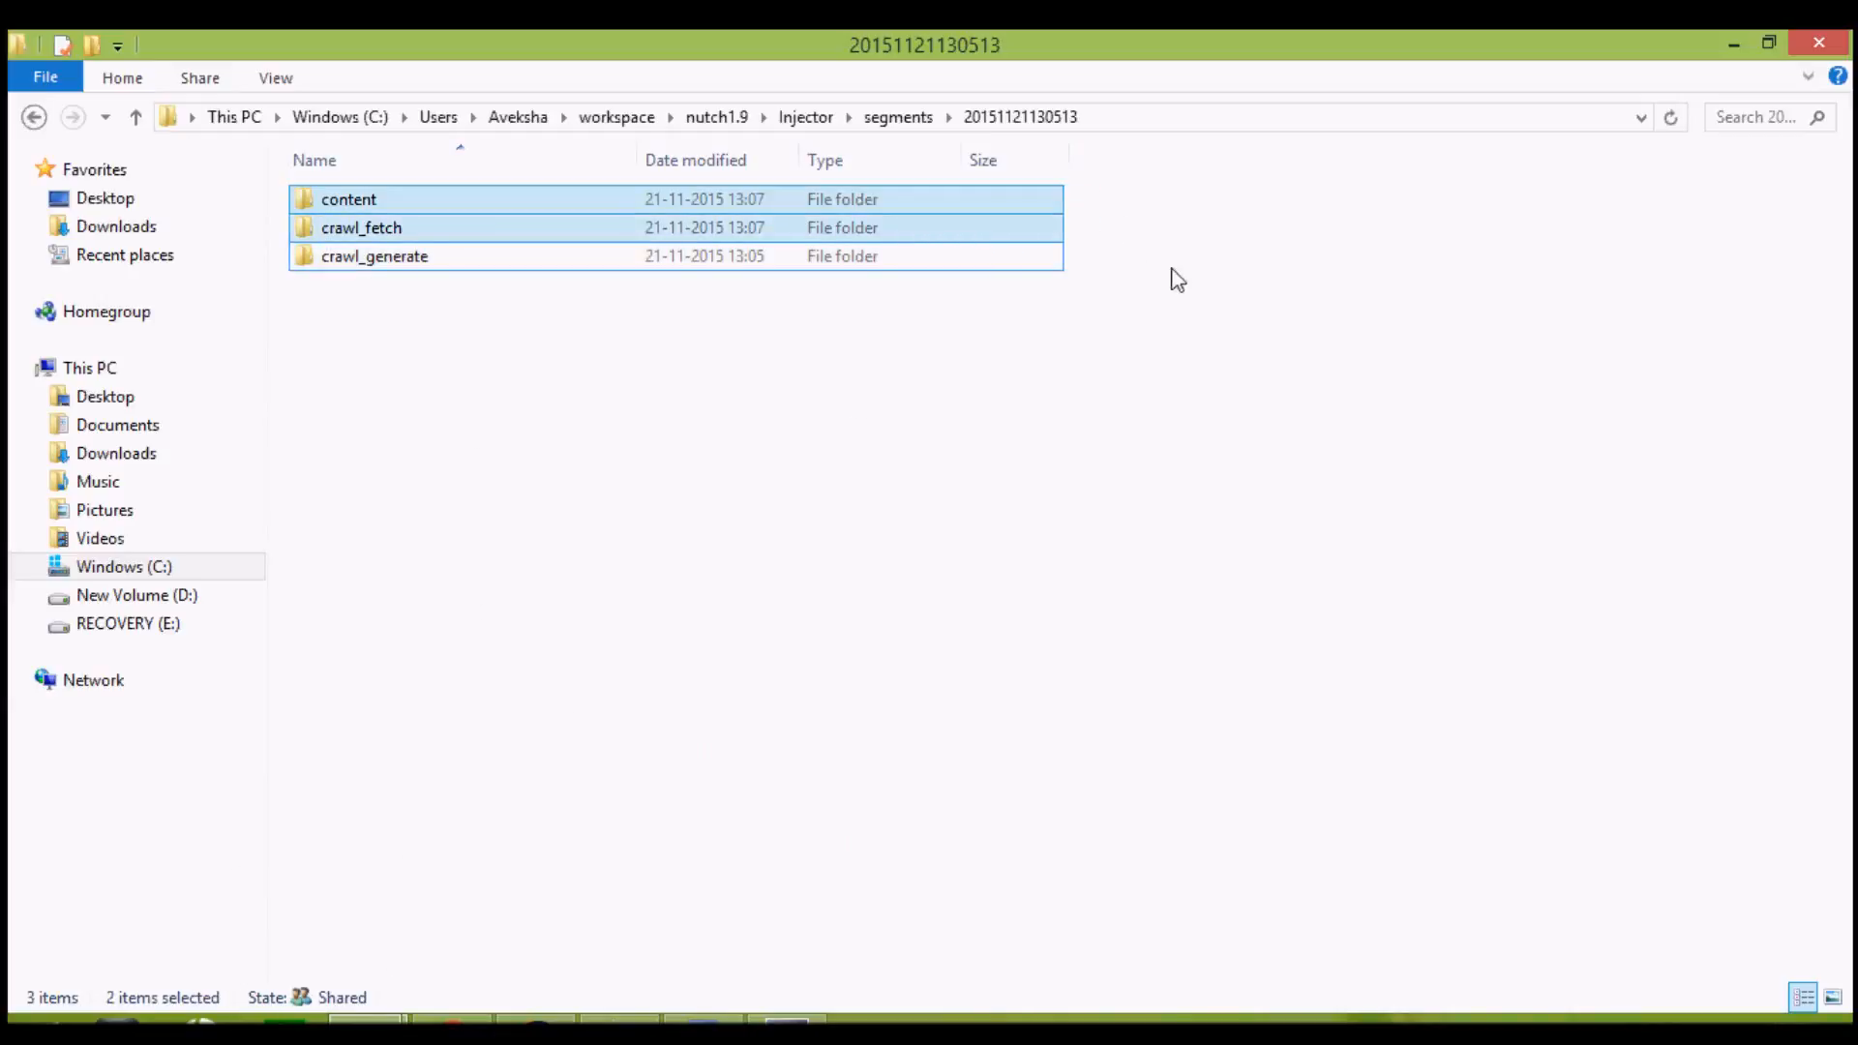
click(374, 256)
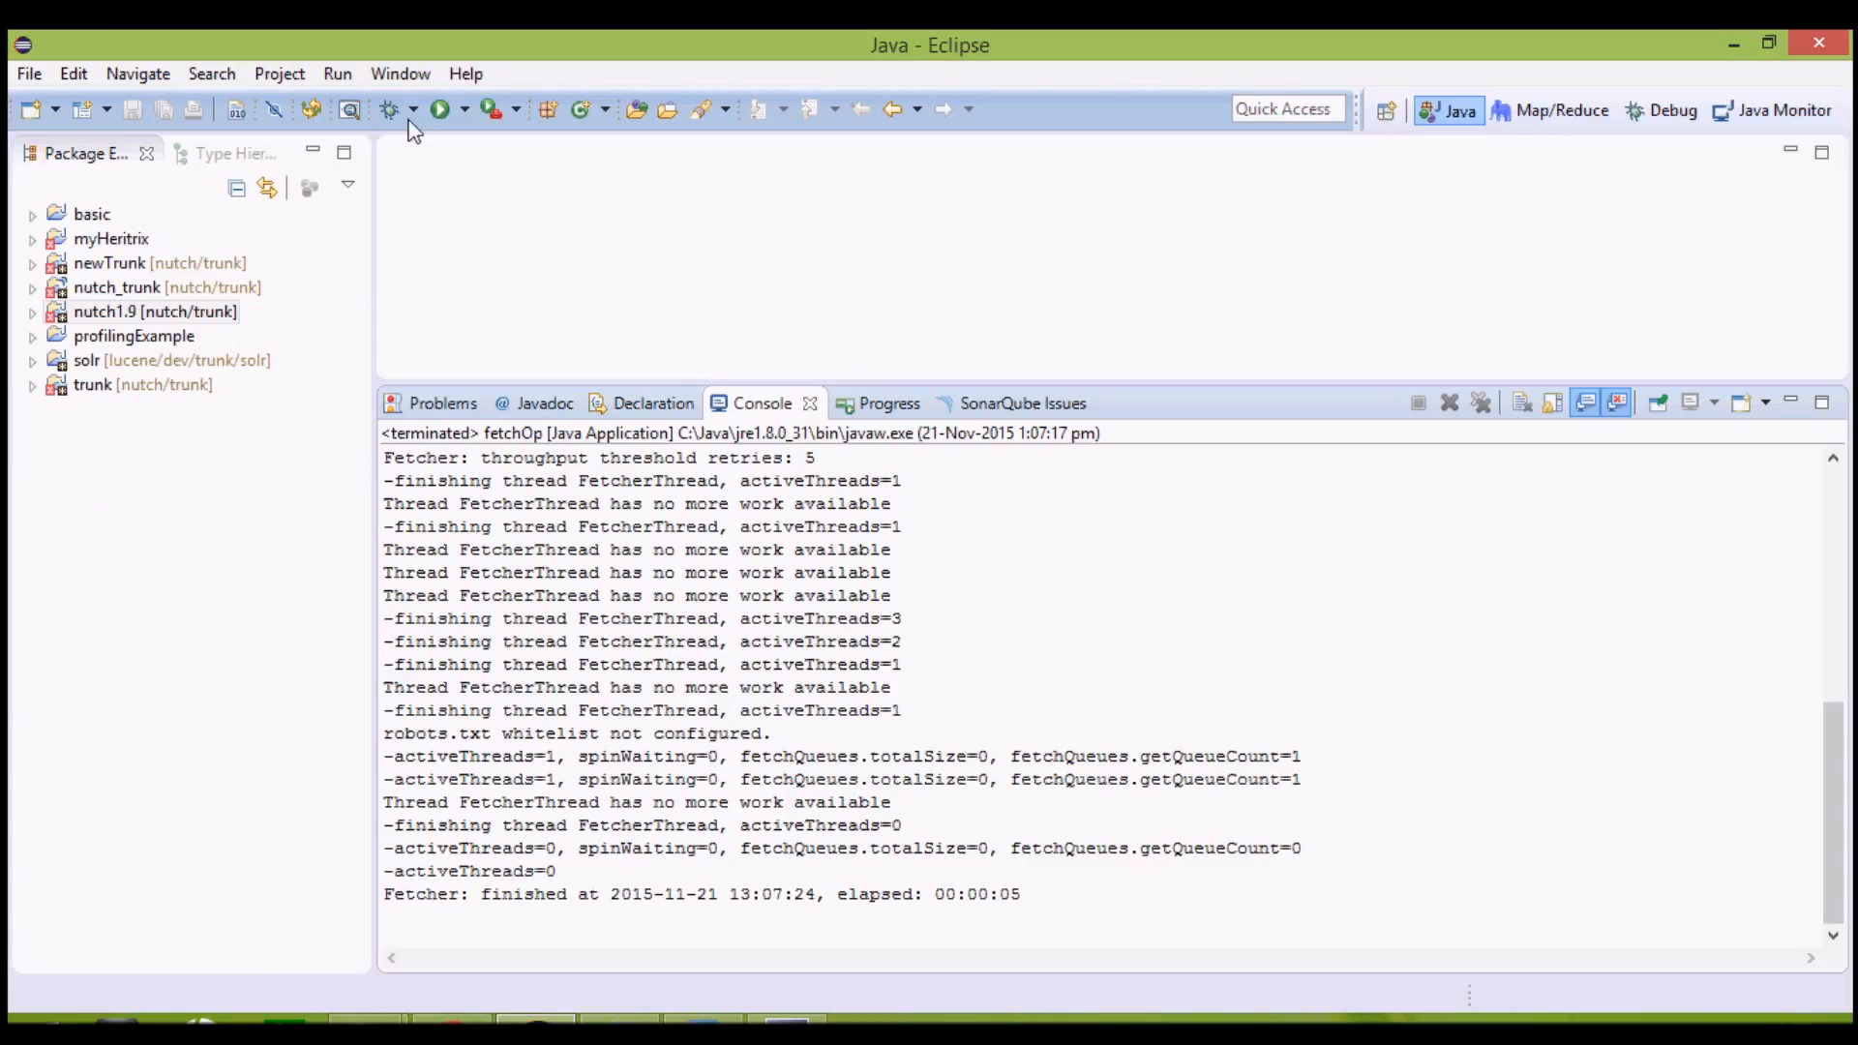
Step: Create a new Java application run configuration named ParseOp
click(460, 109)
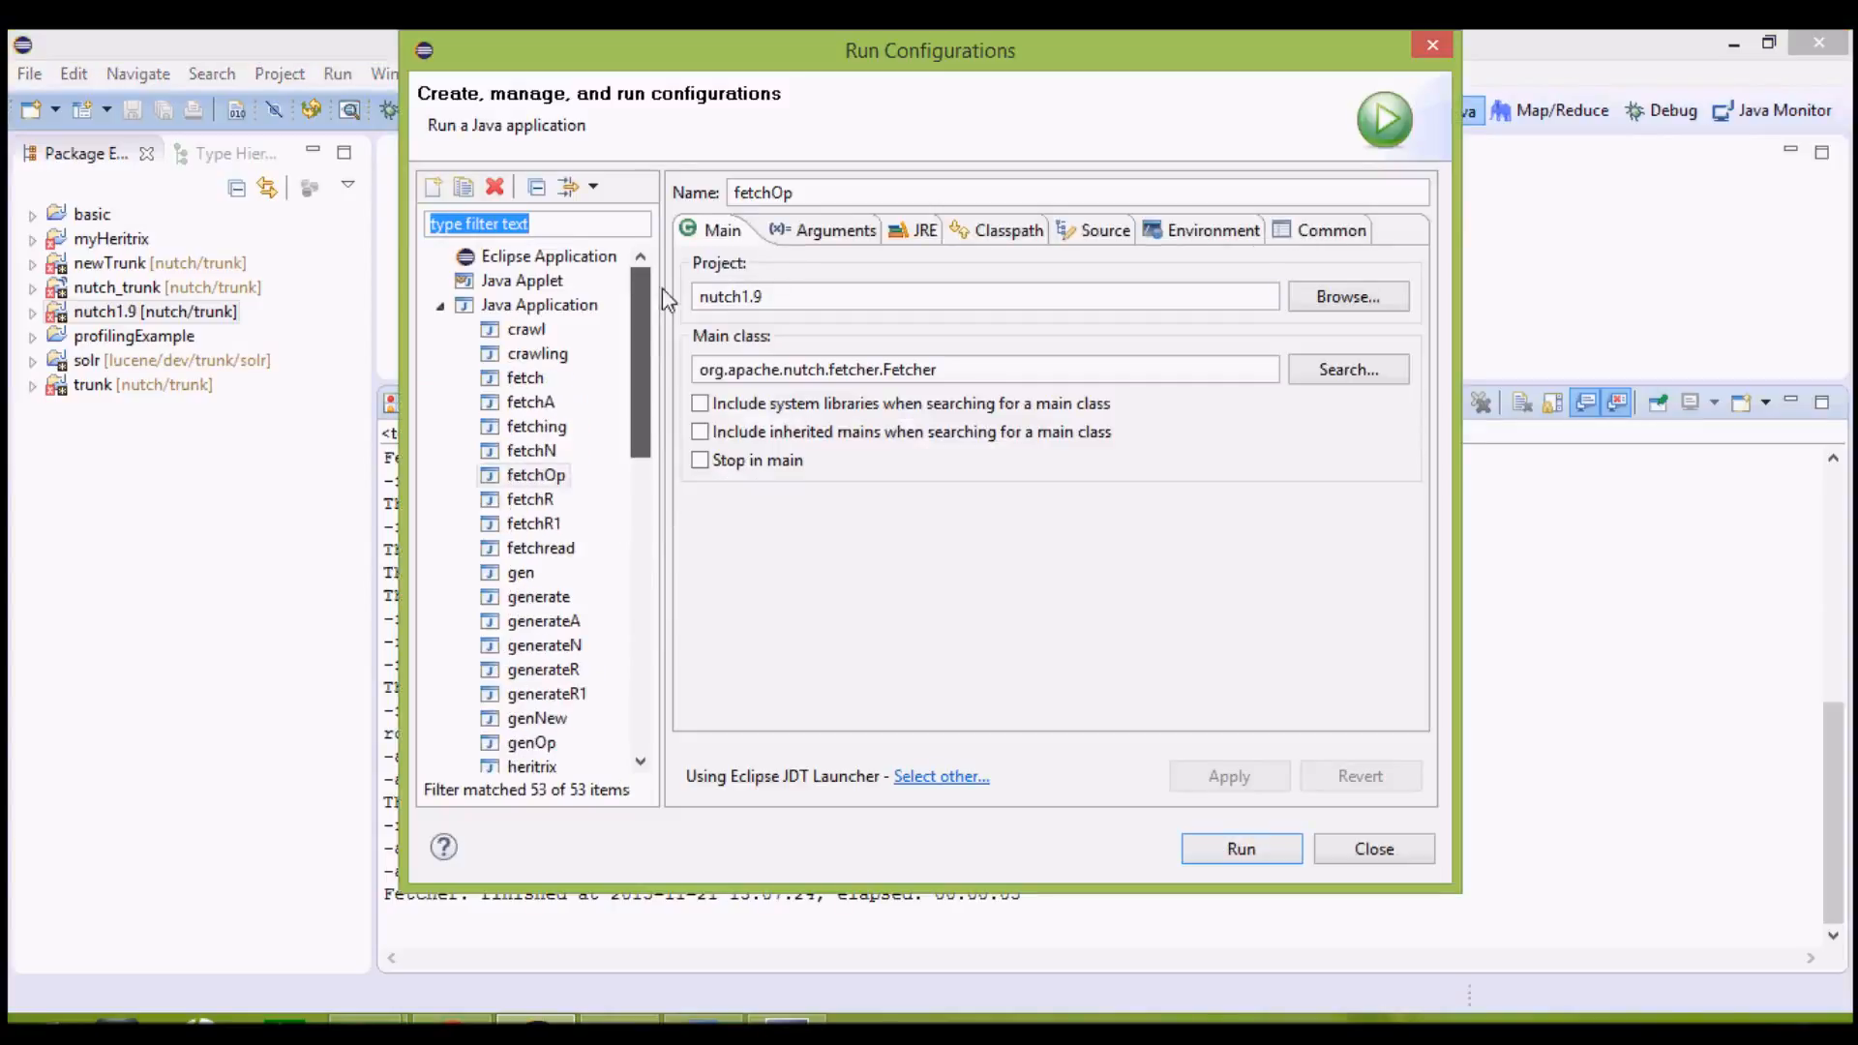
right_click(539, 305)
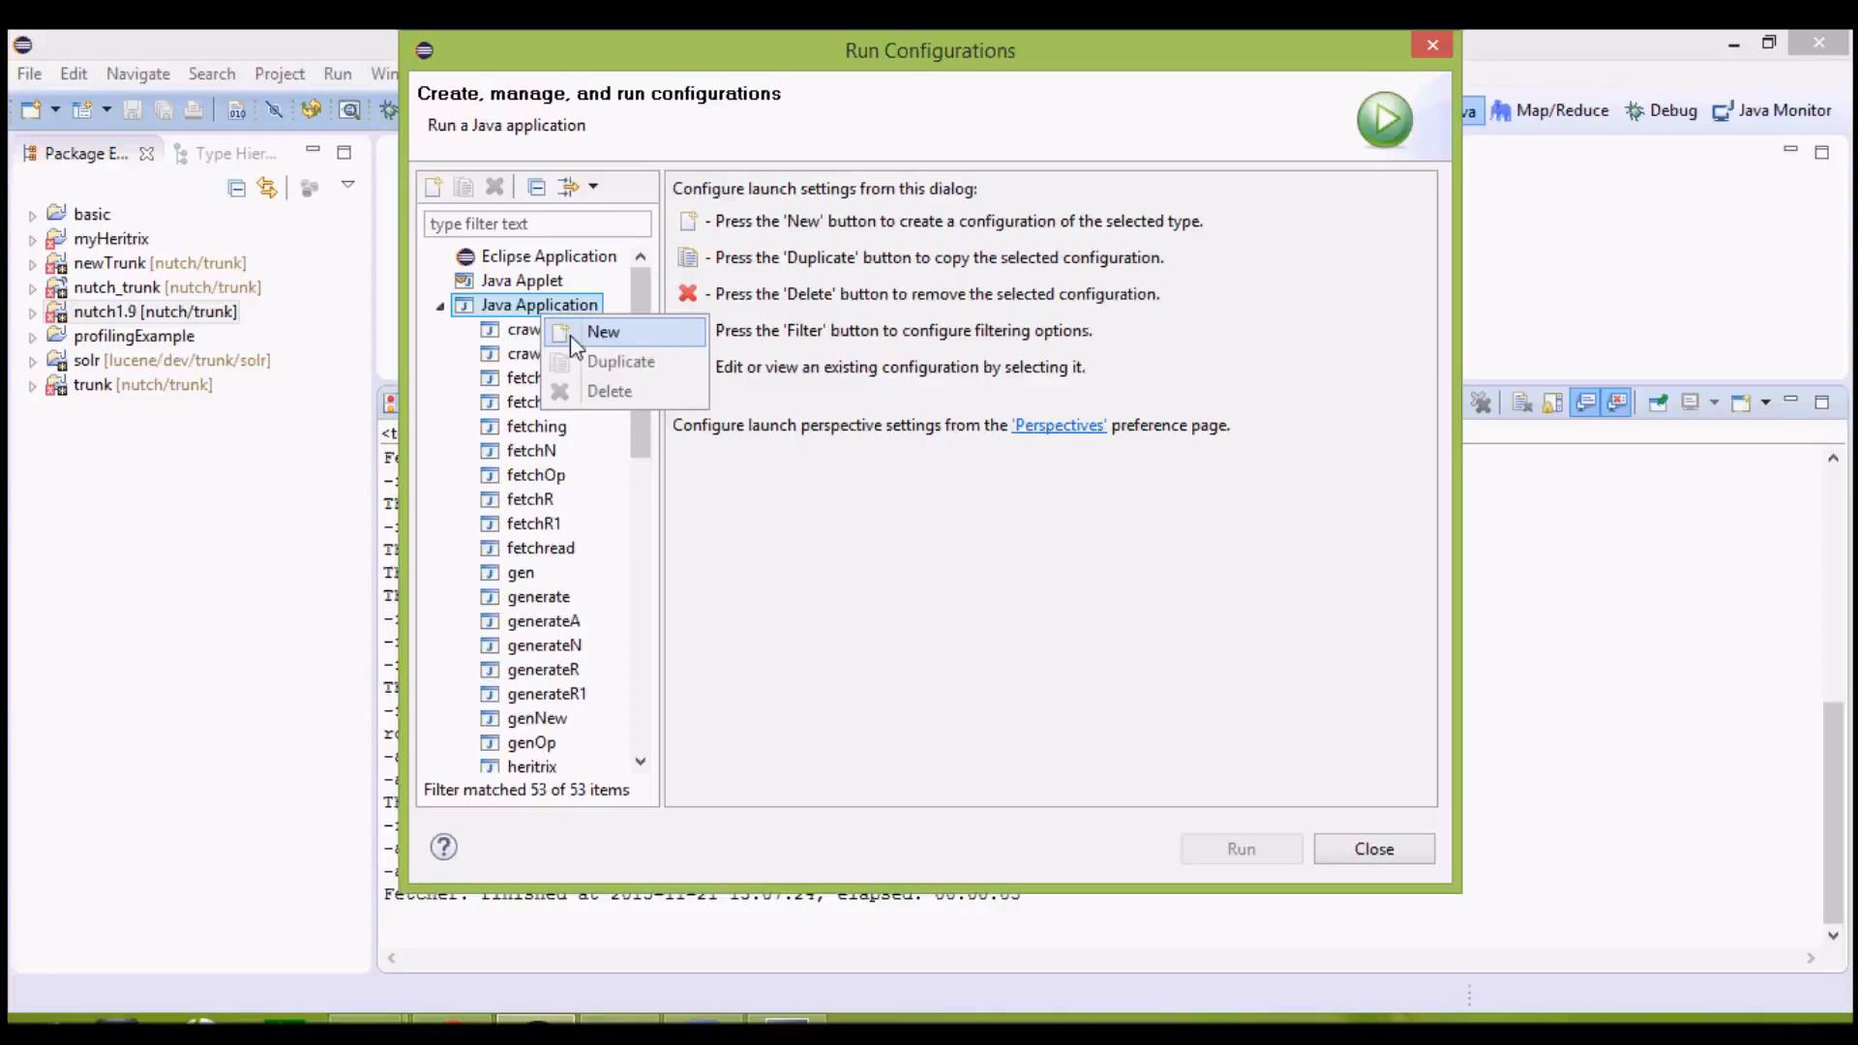
click(602, 332)
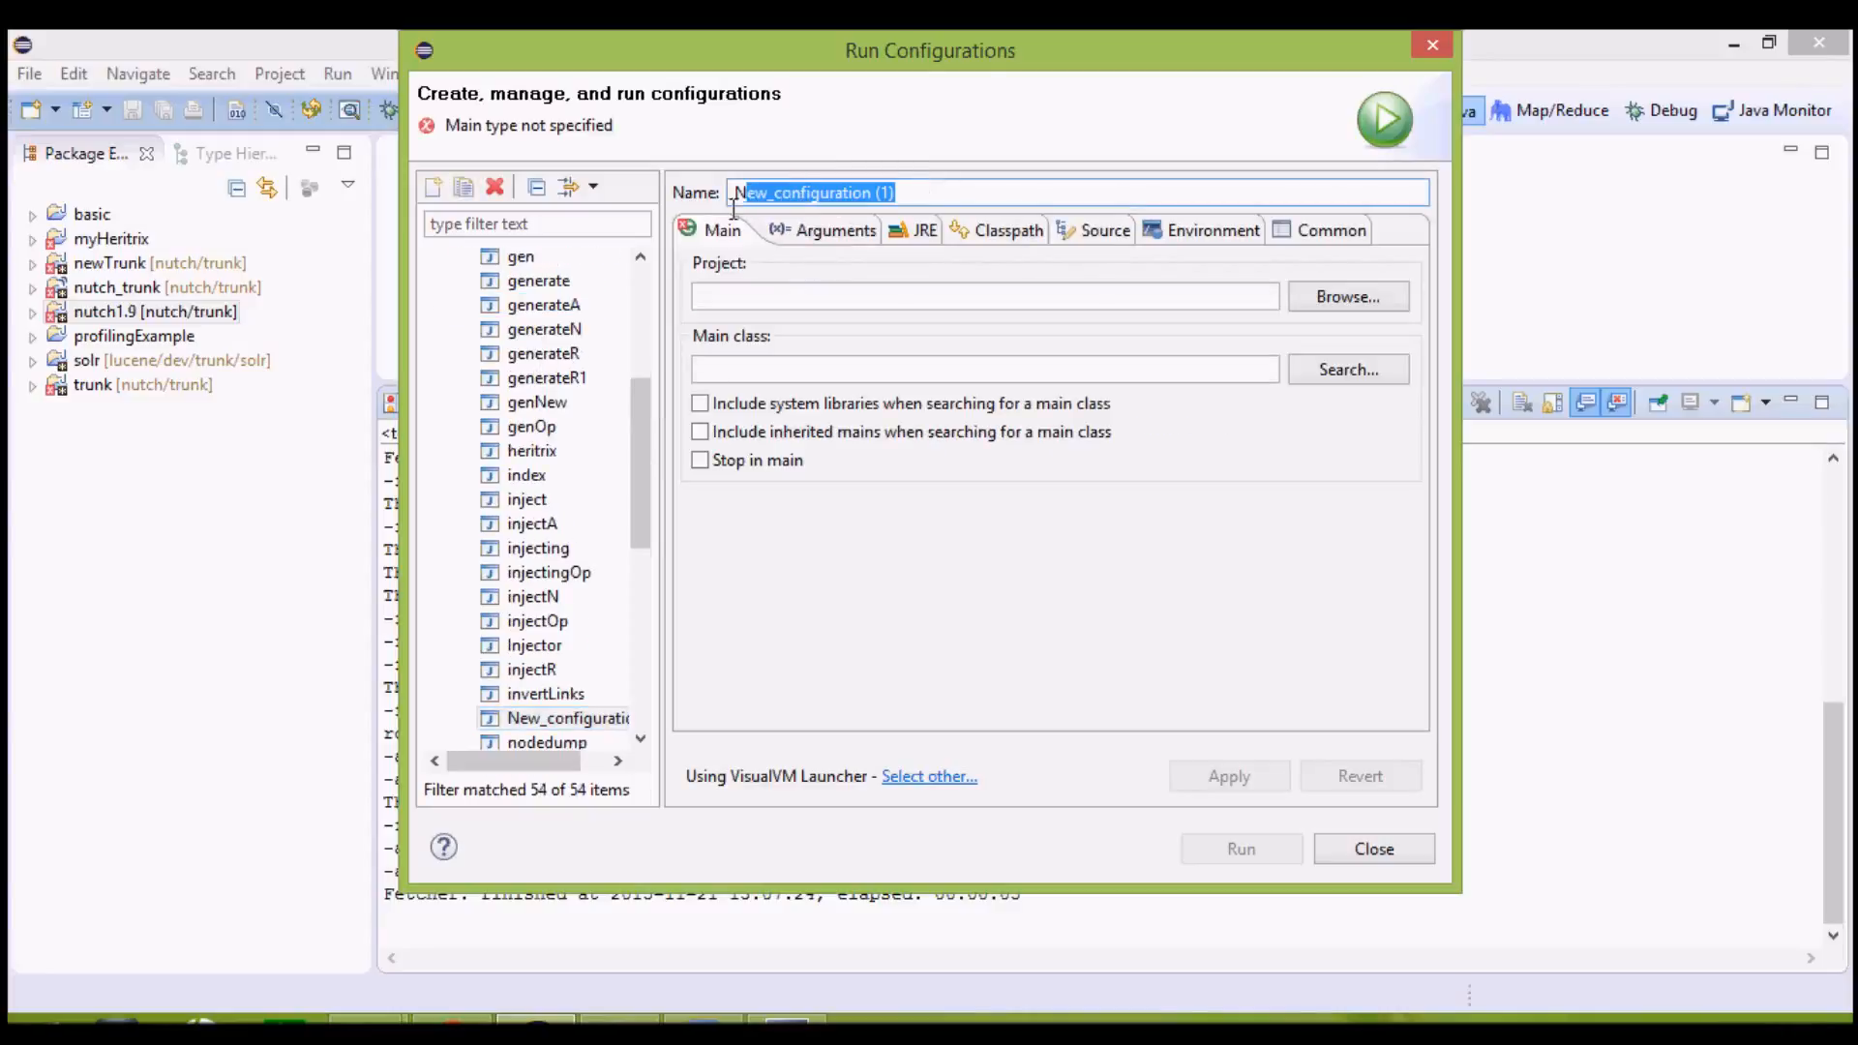
text(Par)
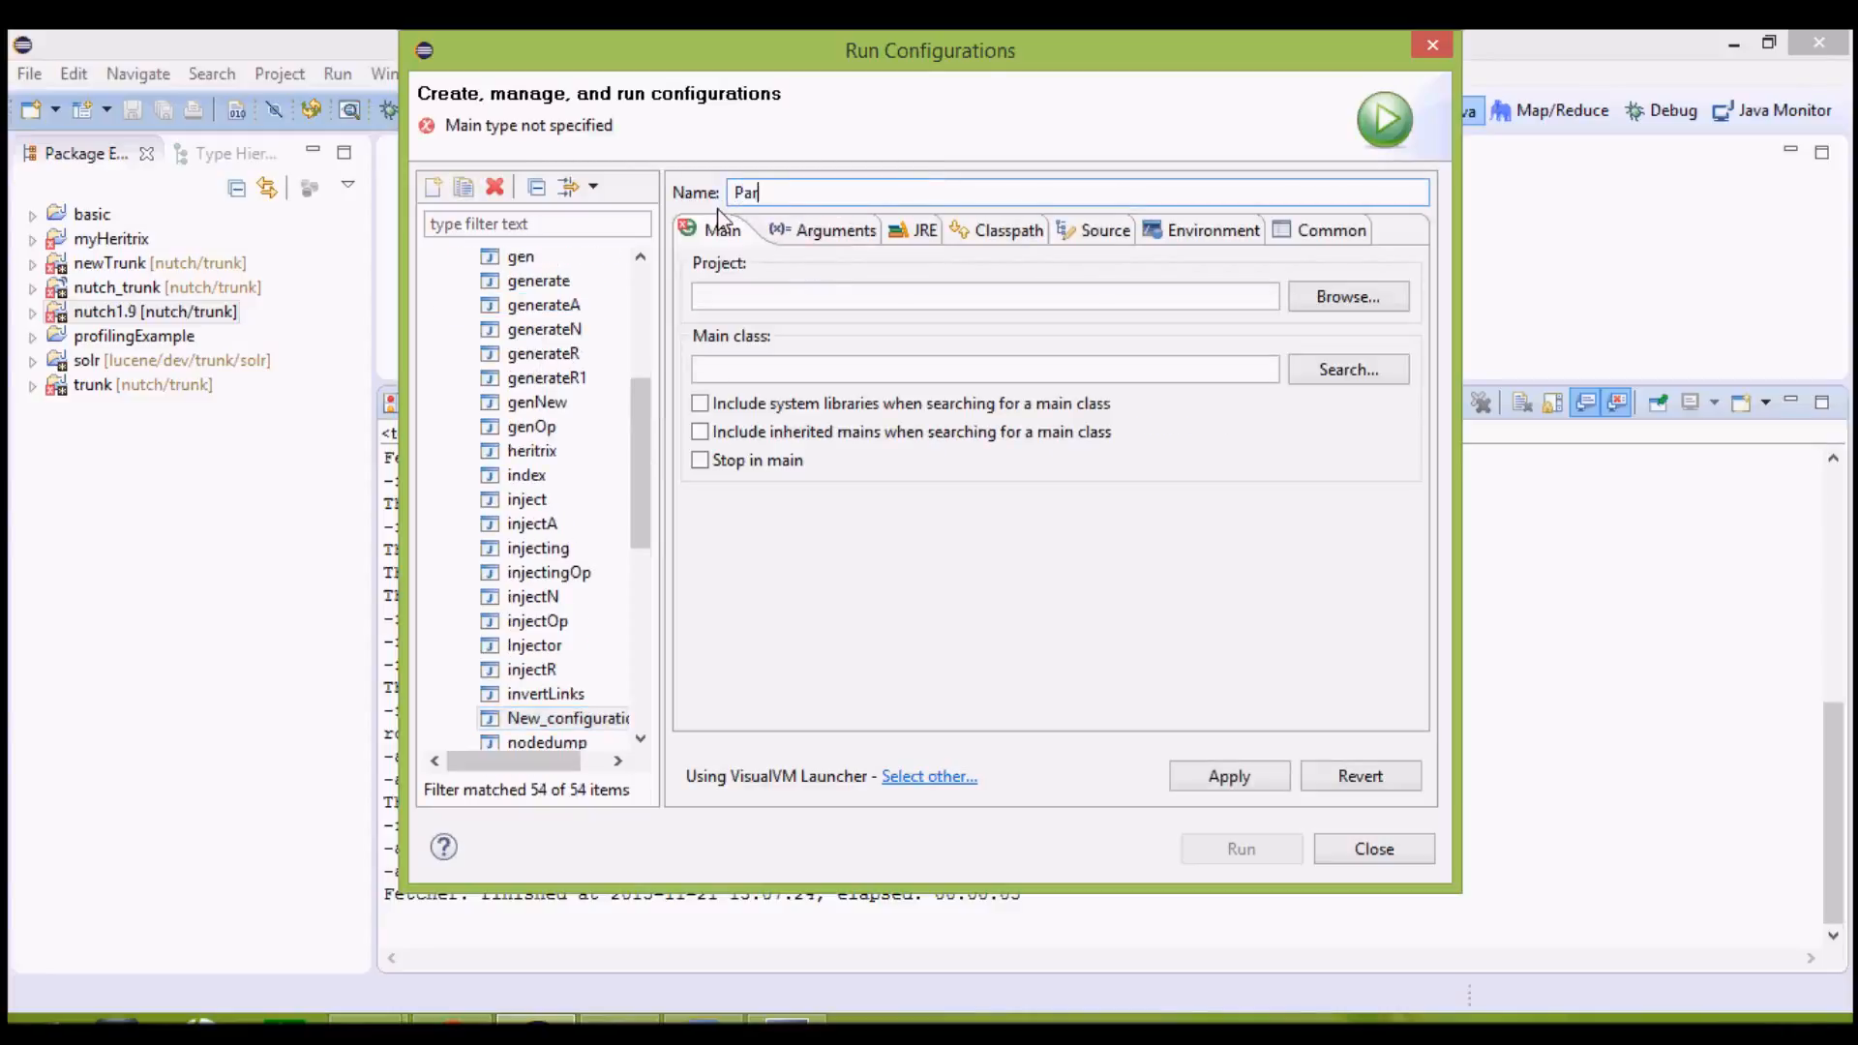
text(seOp)
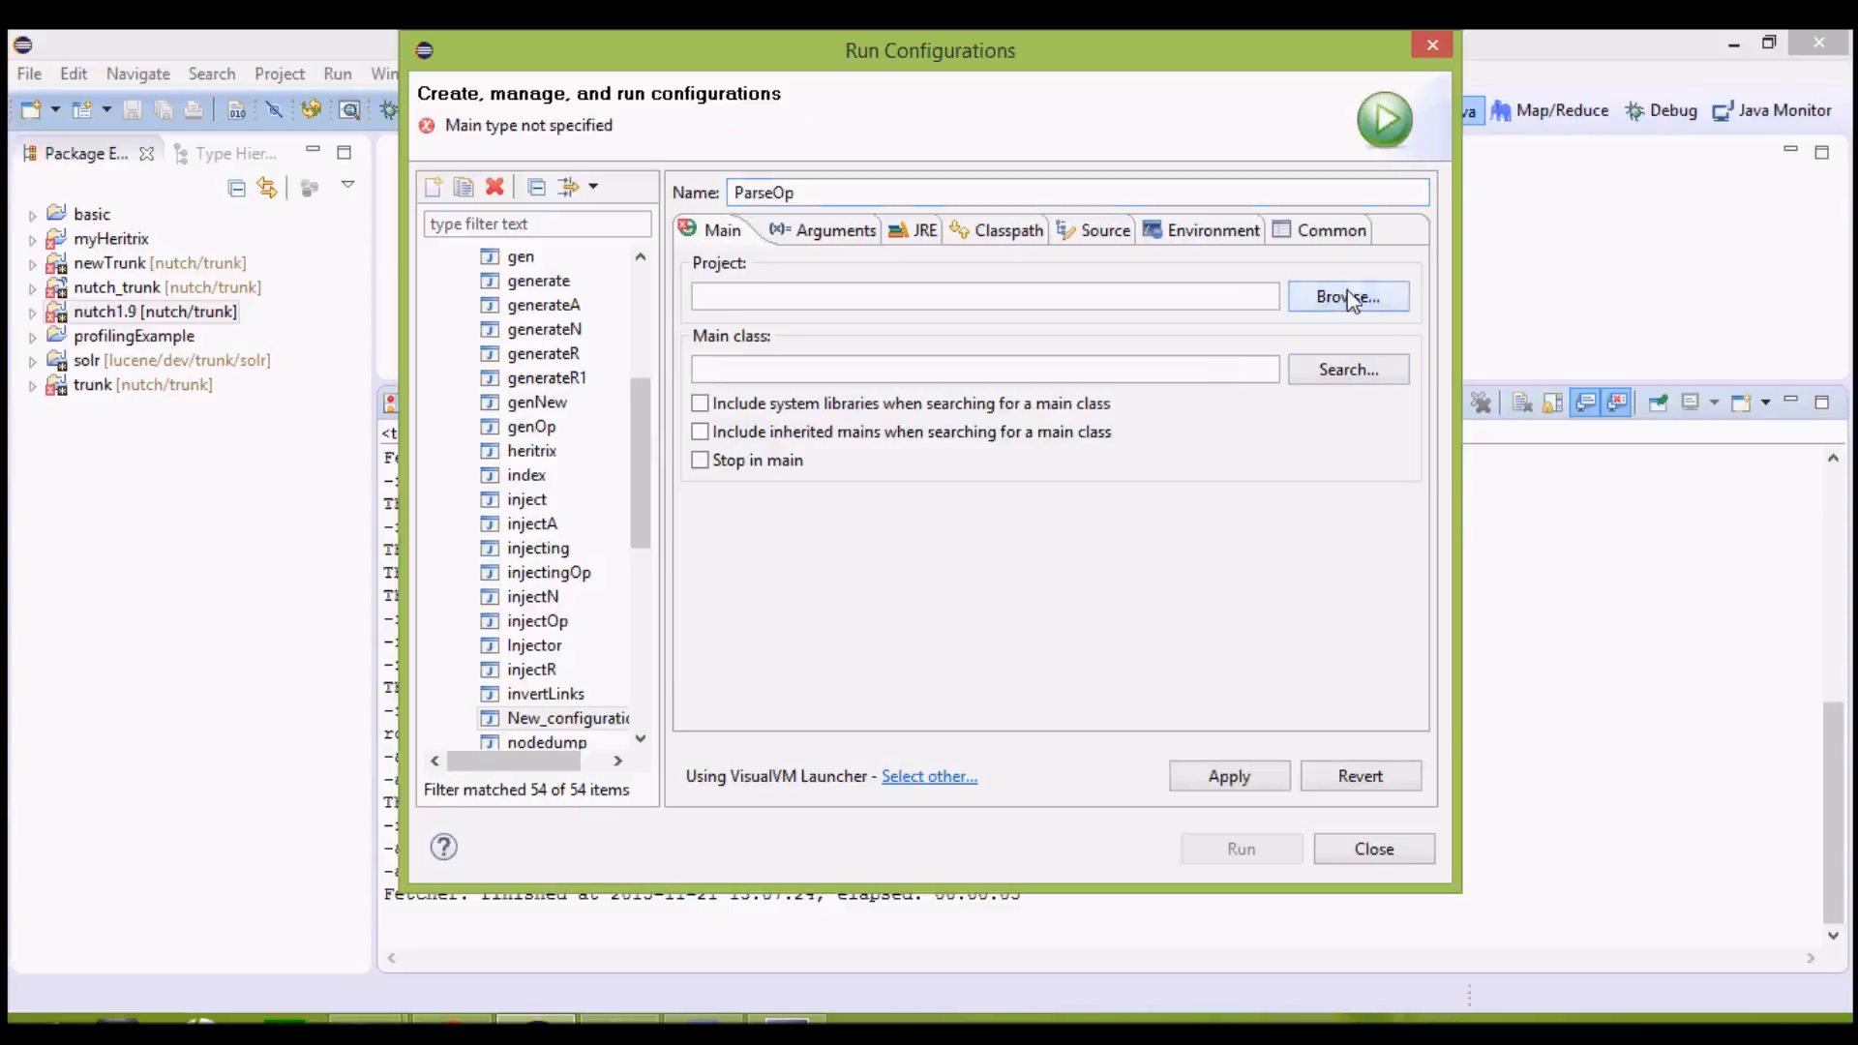
Step: Set ParseOp's project to nutch1.9 and main class to org.apache.nutch.parse.ParseSegment
click(1347, 296)
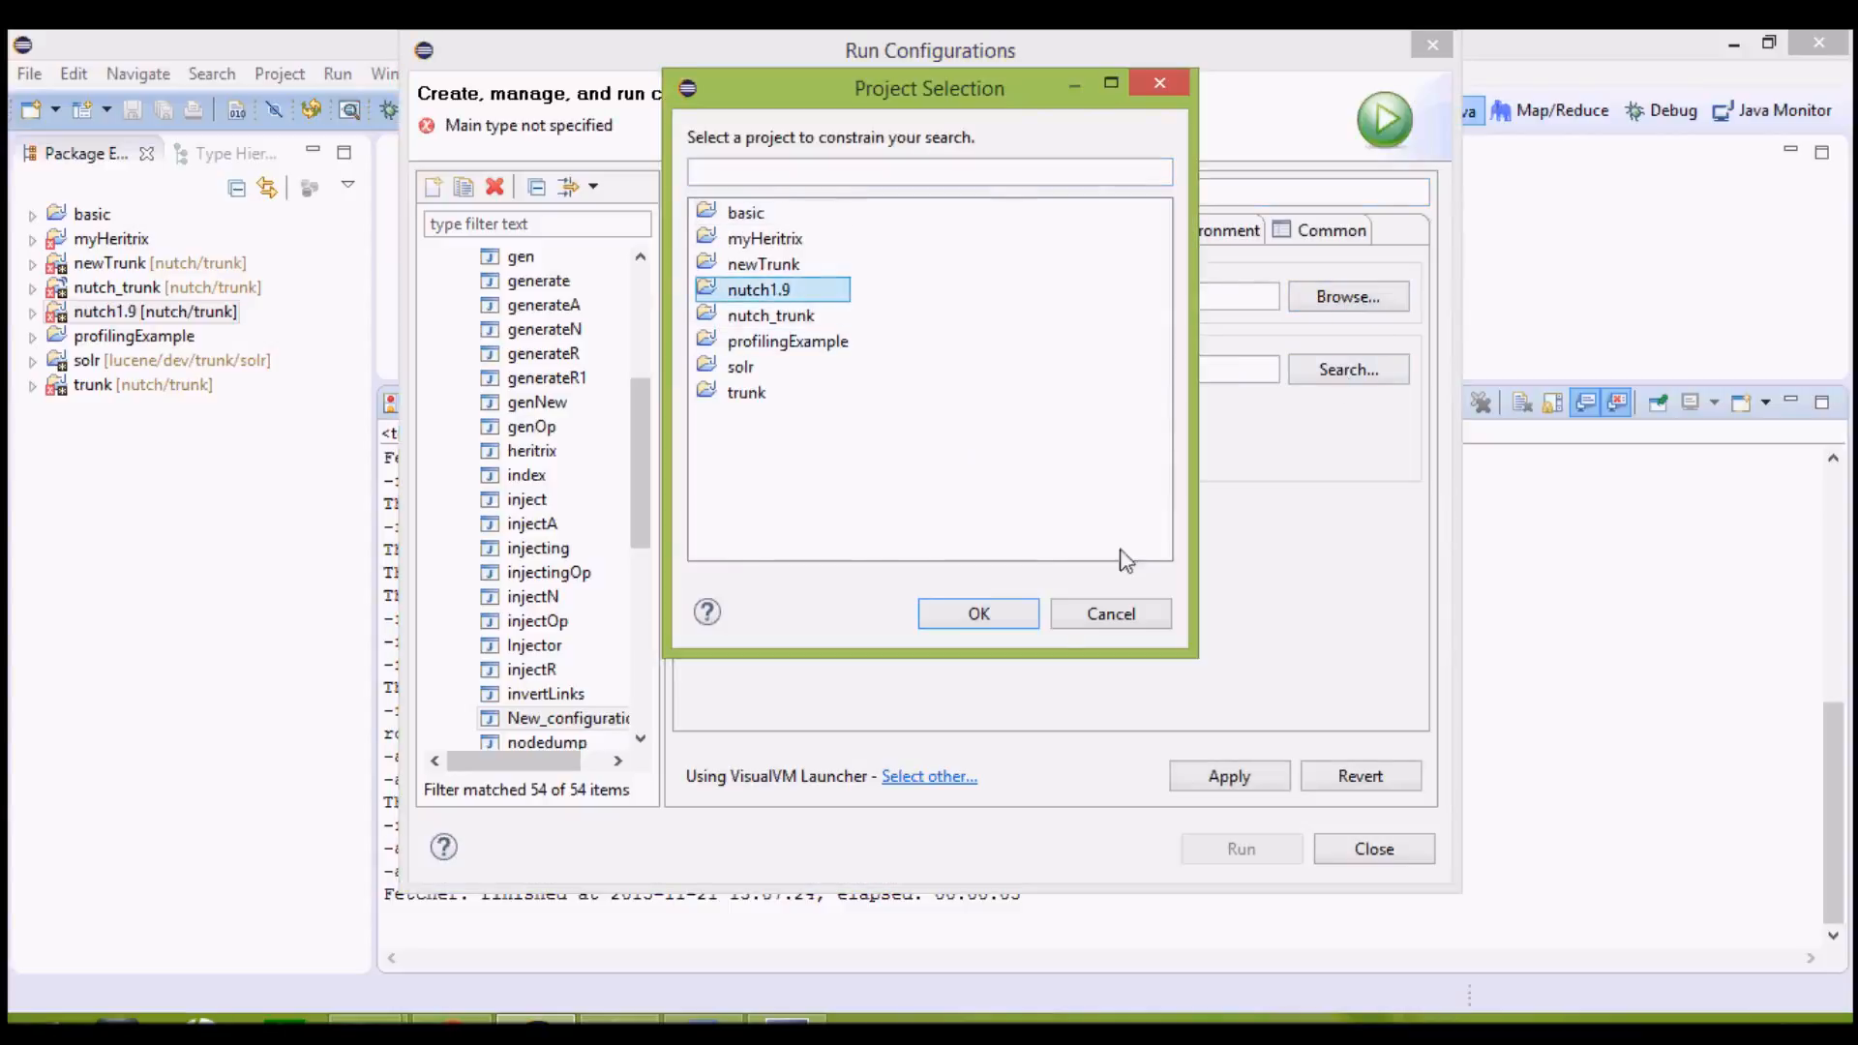
click(977, 612)
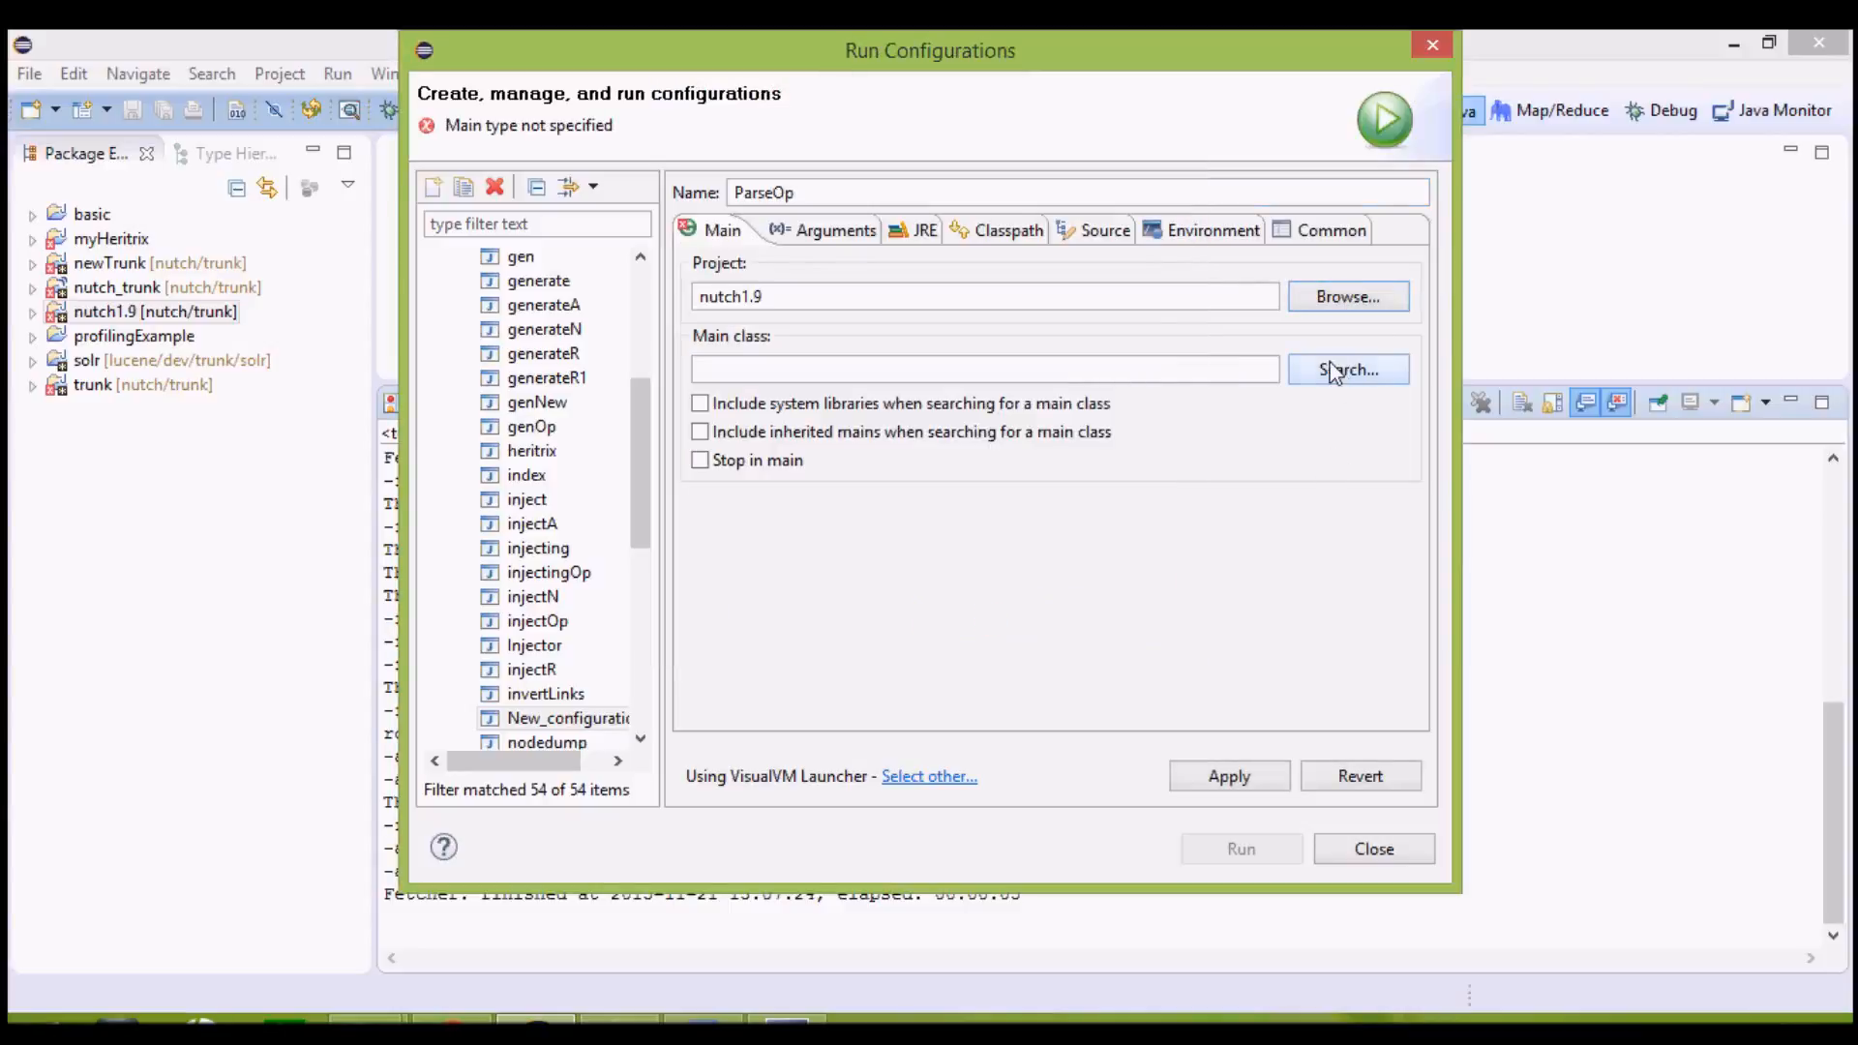
click(1347, 369)
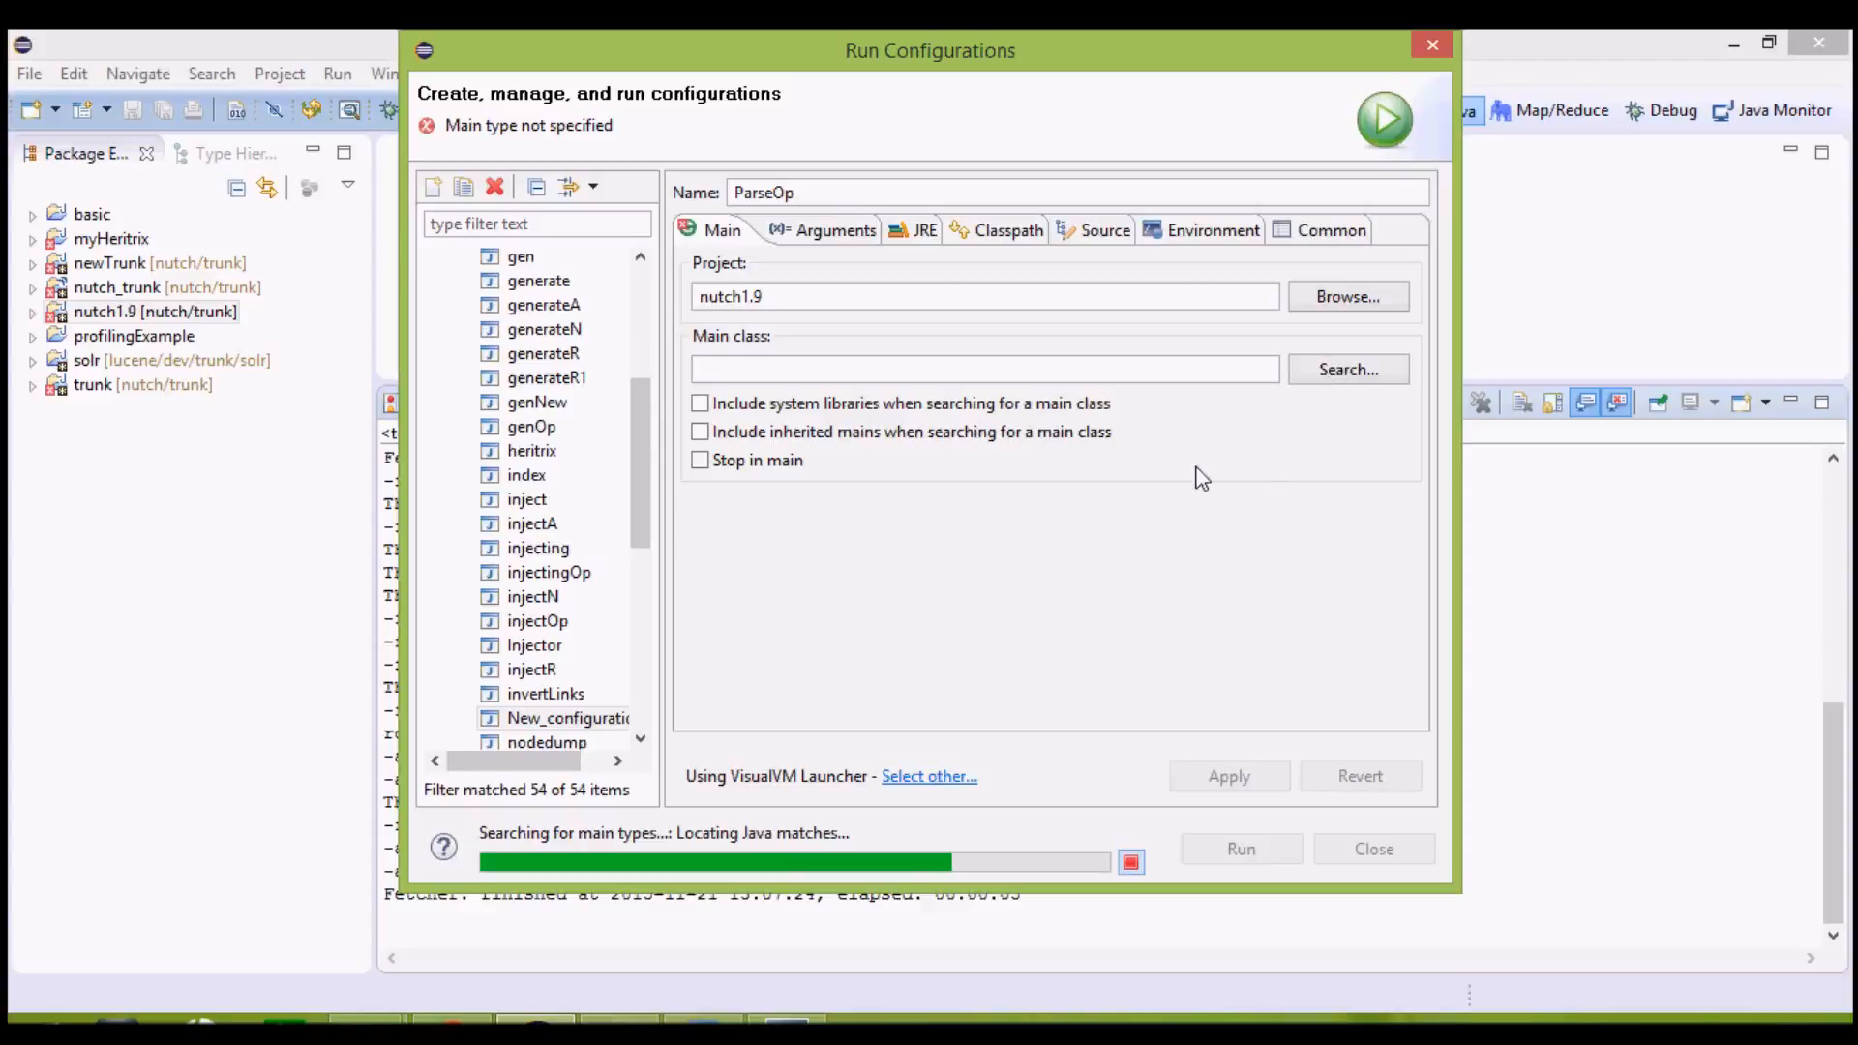
click(1346, 369)
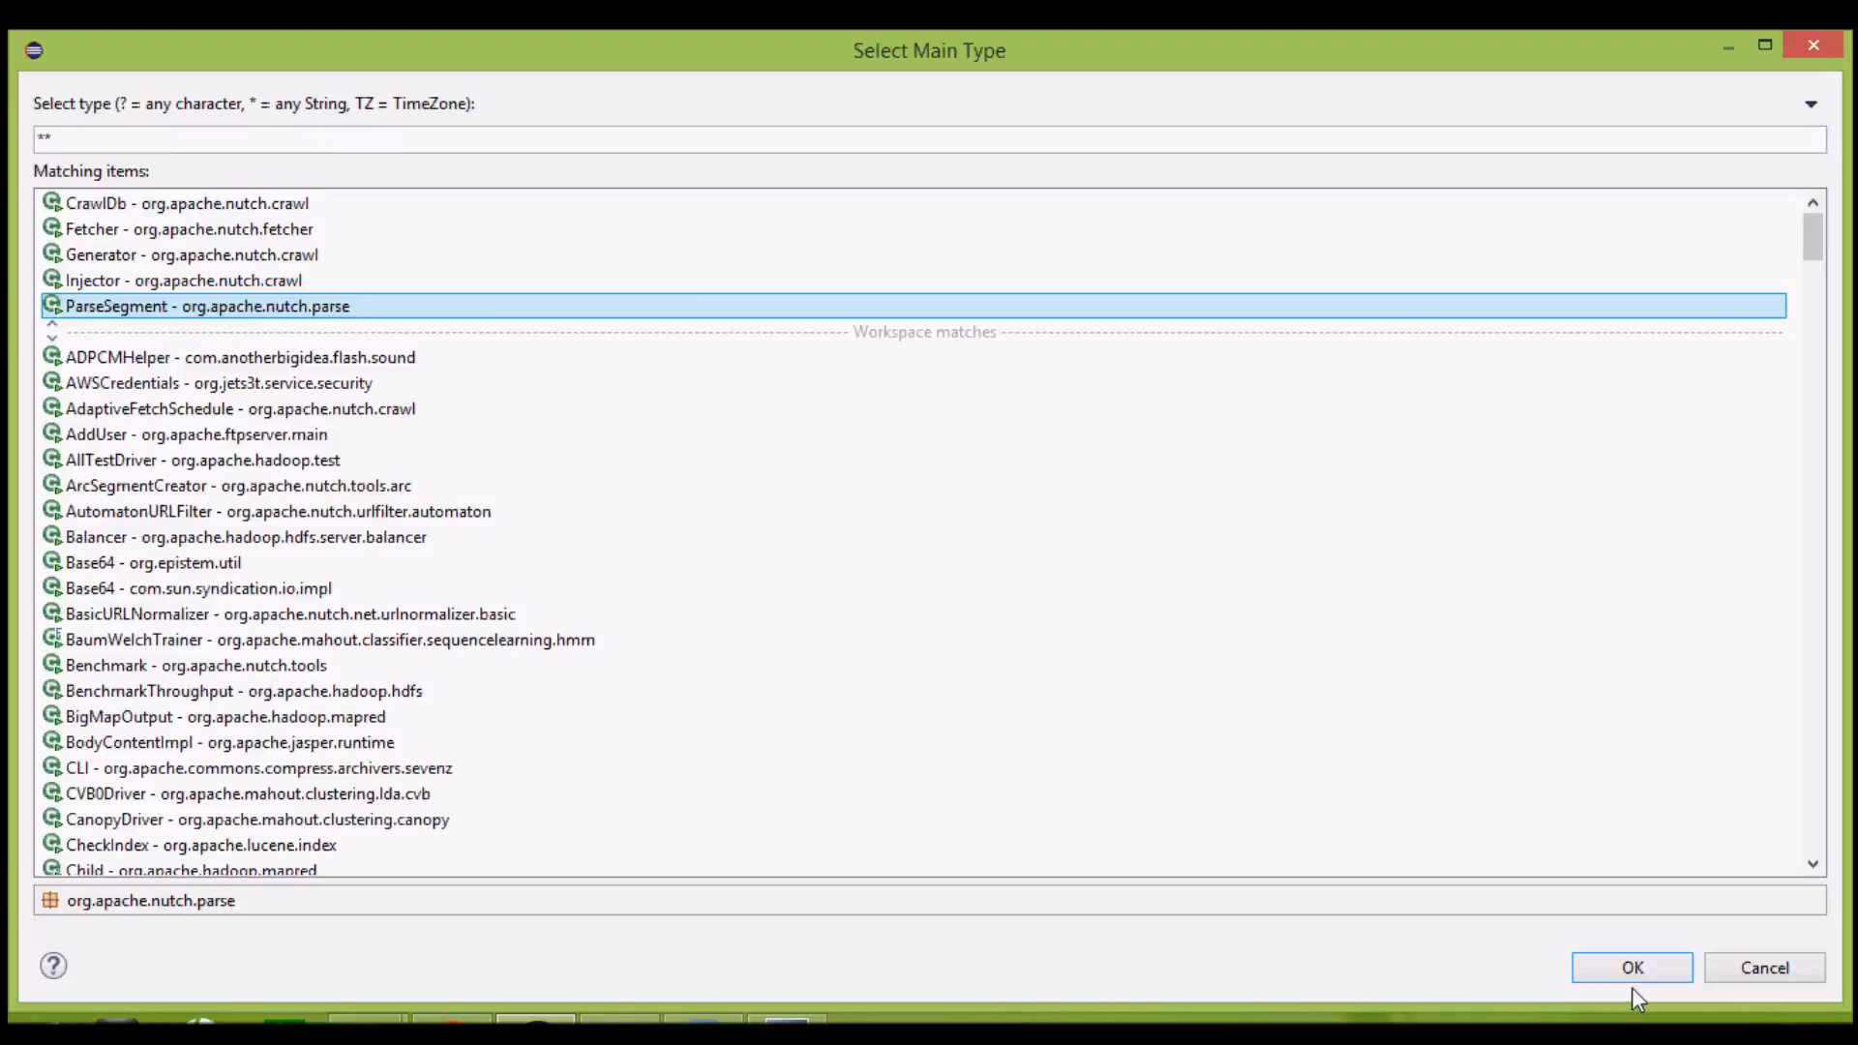
click(1632, 966)
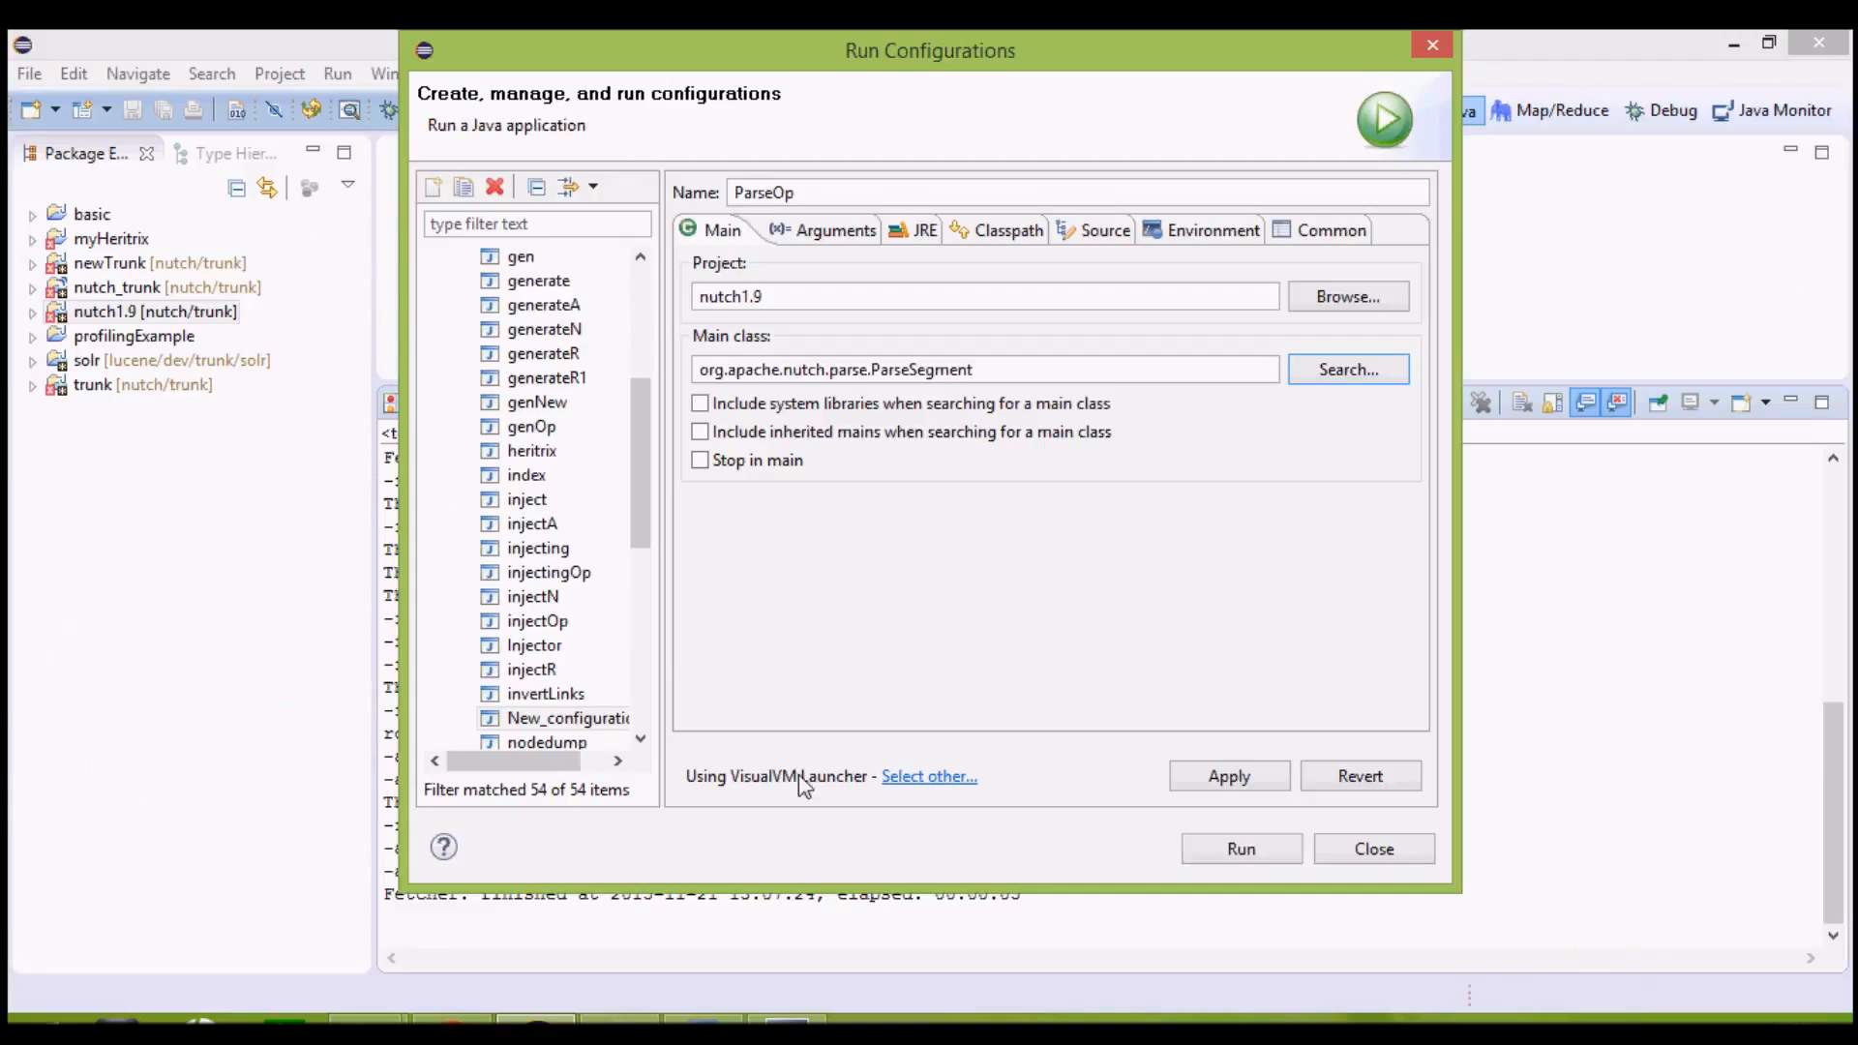
Step: Give ParseOp hadoop log VM arguments and program argument Injector/segments/2*, then run it
click(817, 230)
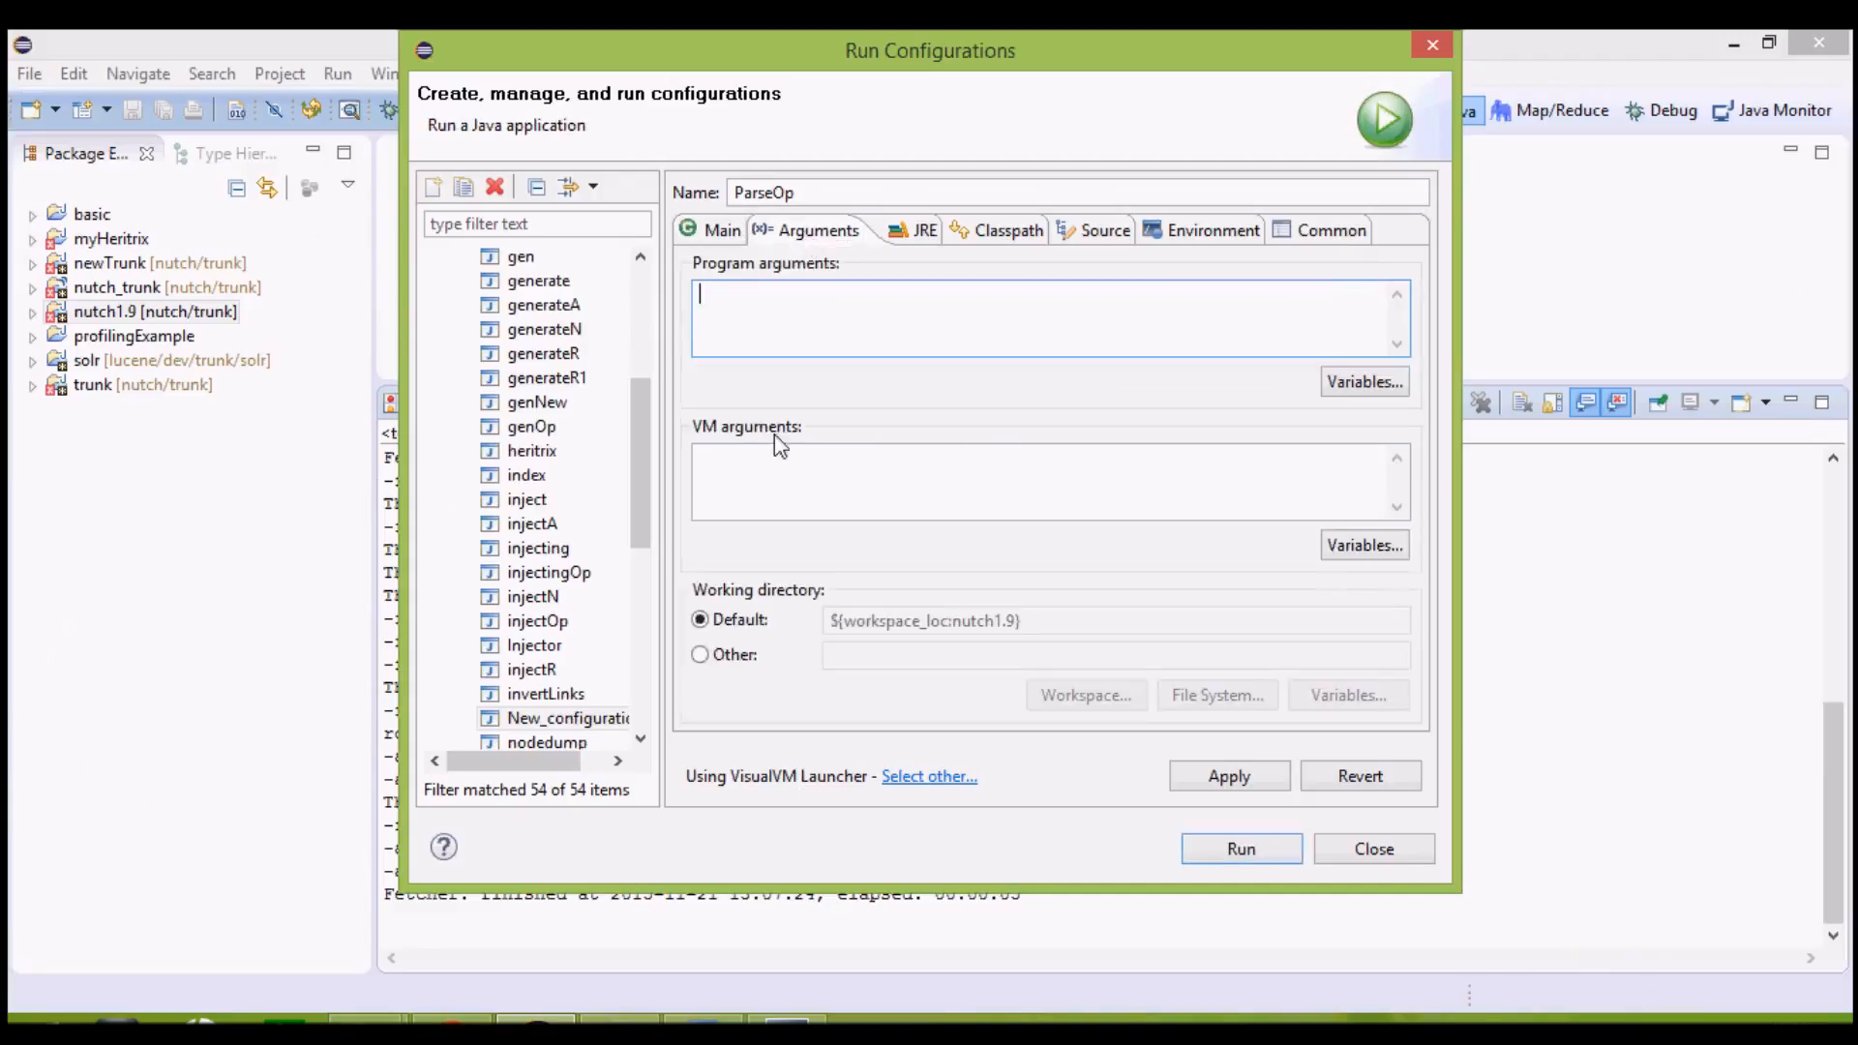
text(-Dhadoop.log.dir=logs -Dhadoop.log.file=hadoop.log)
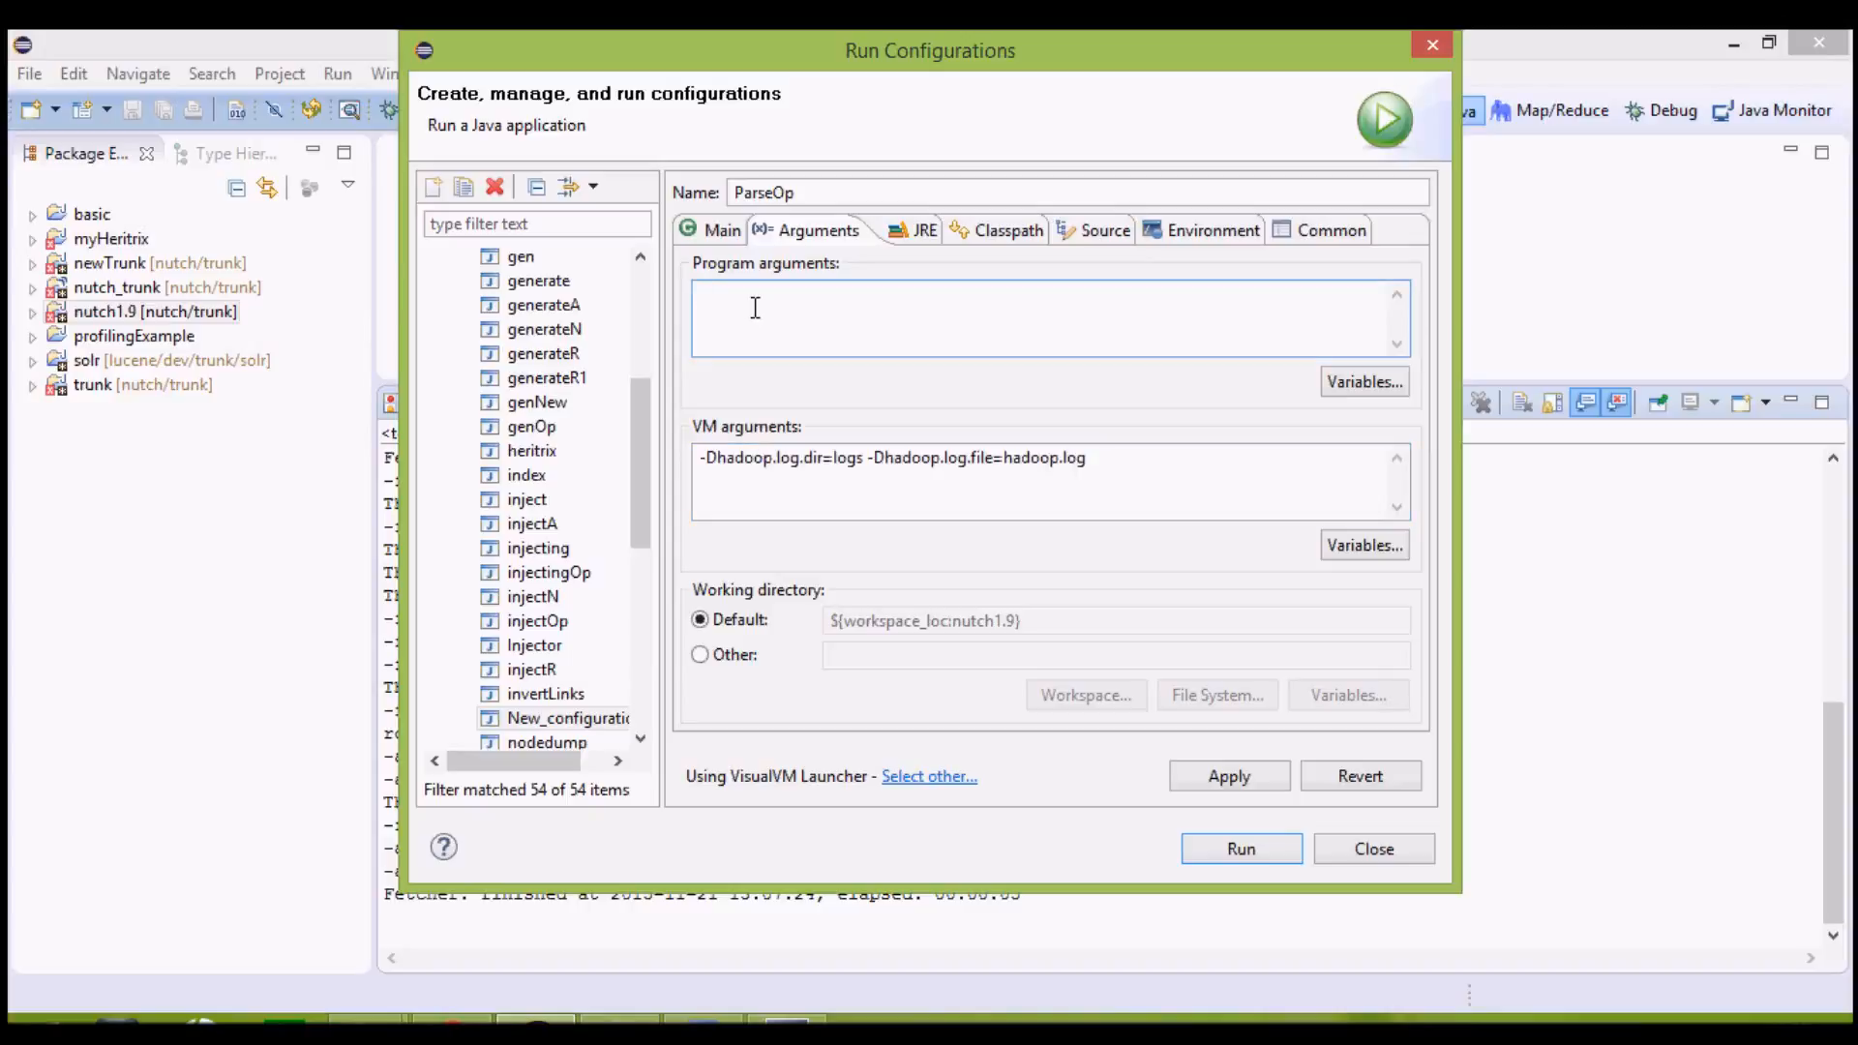
text(Injectp)
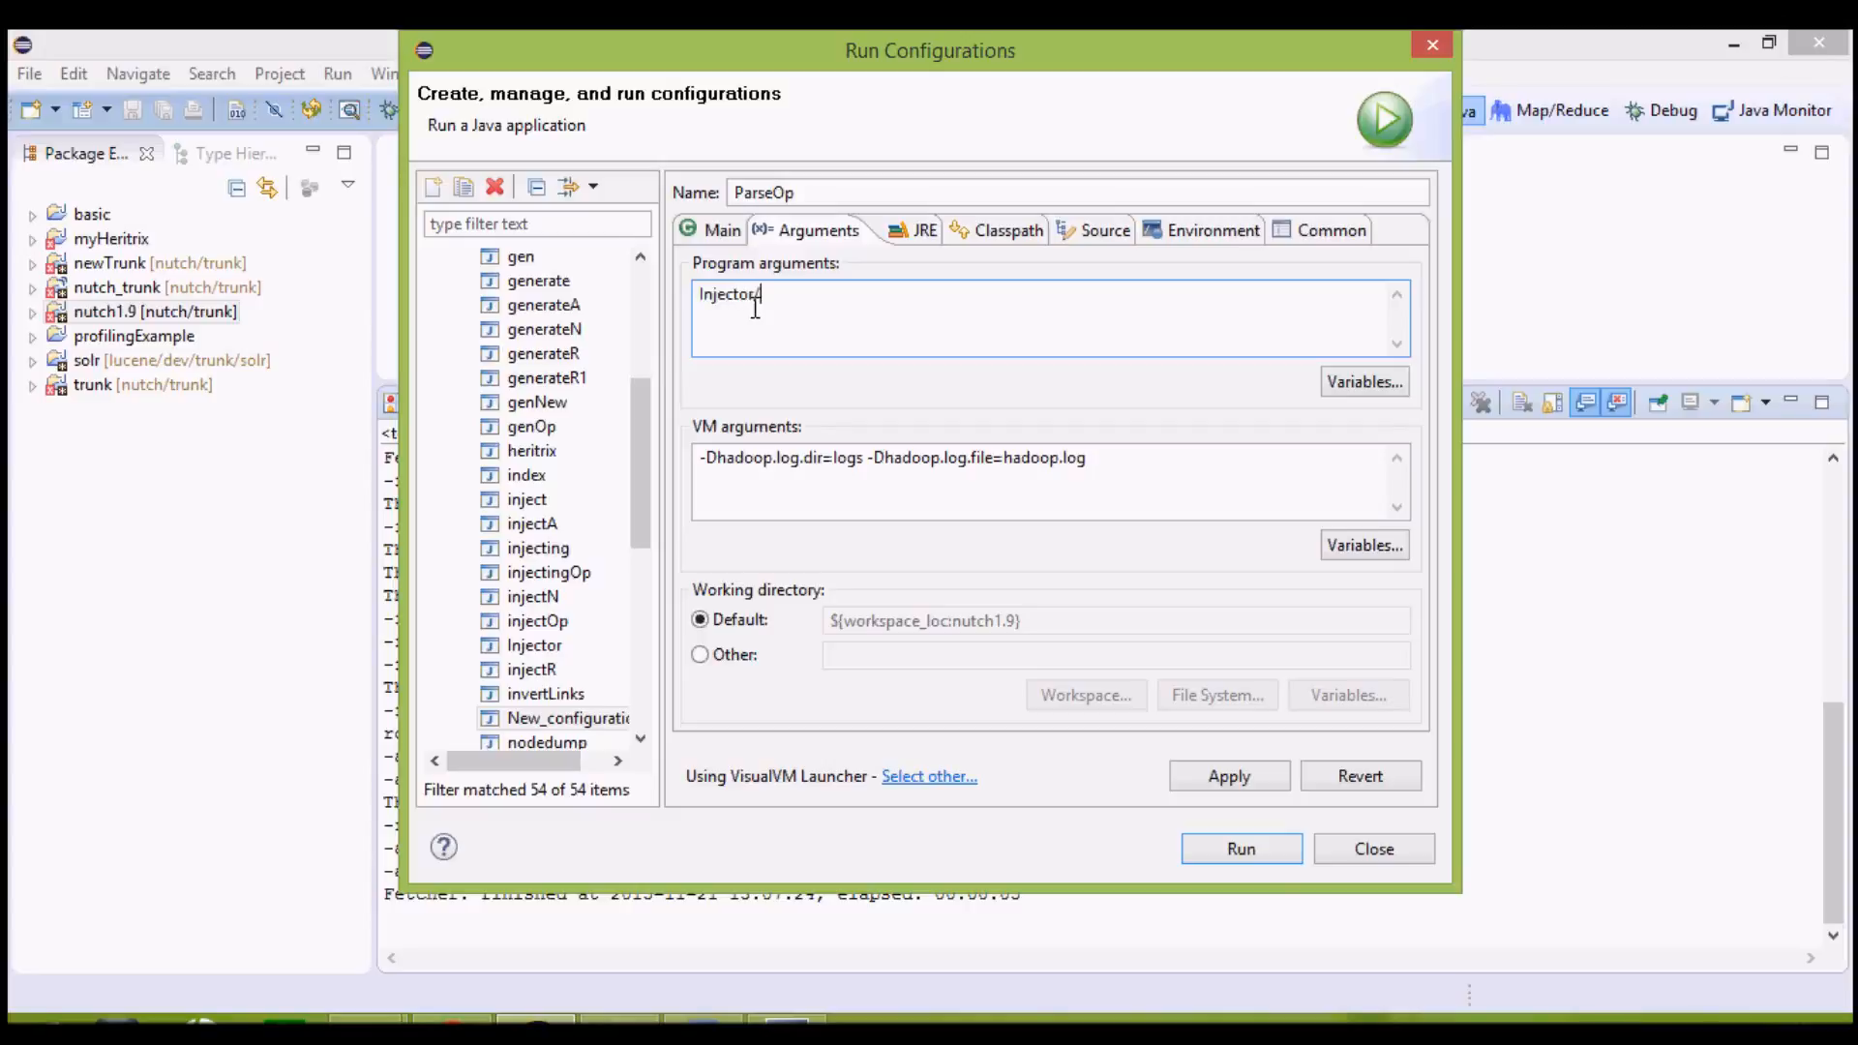
text(/segments/)
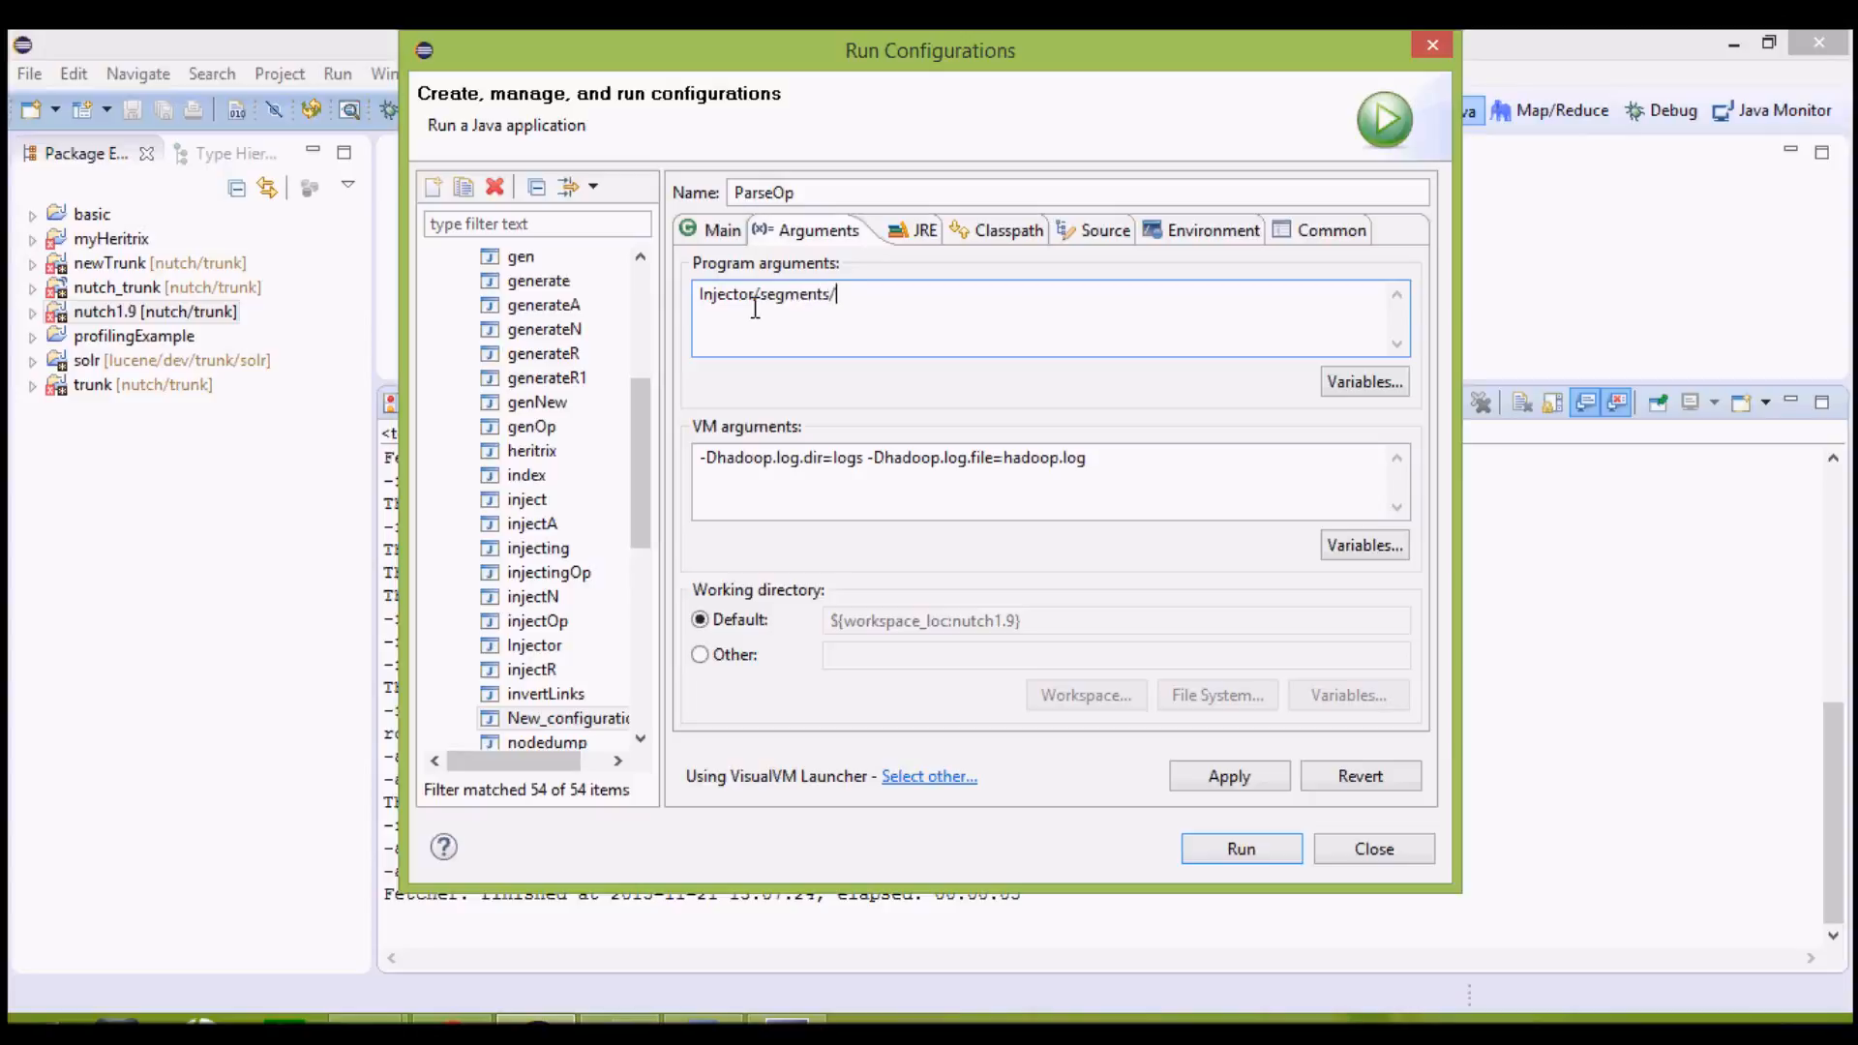
text(2*)
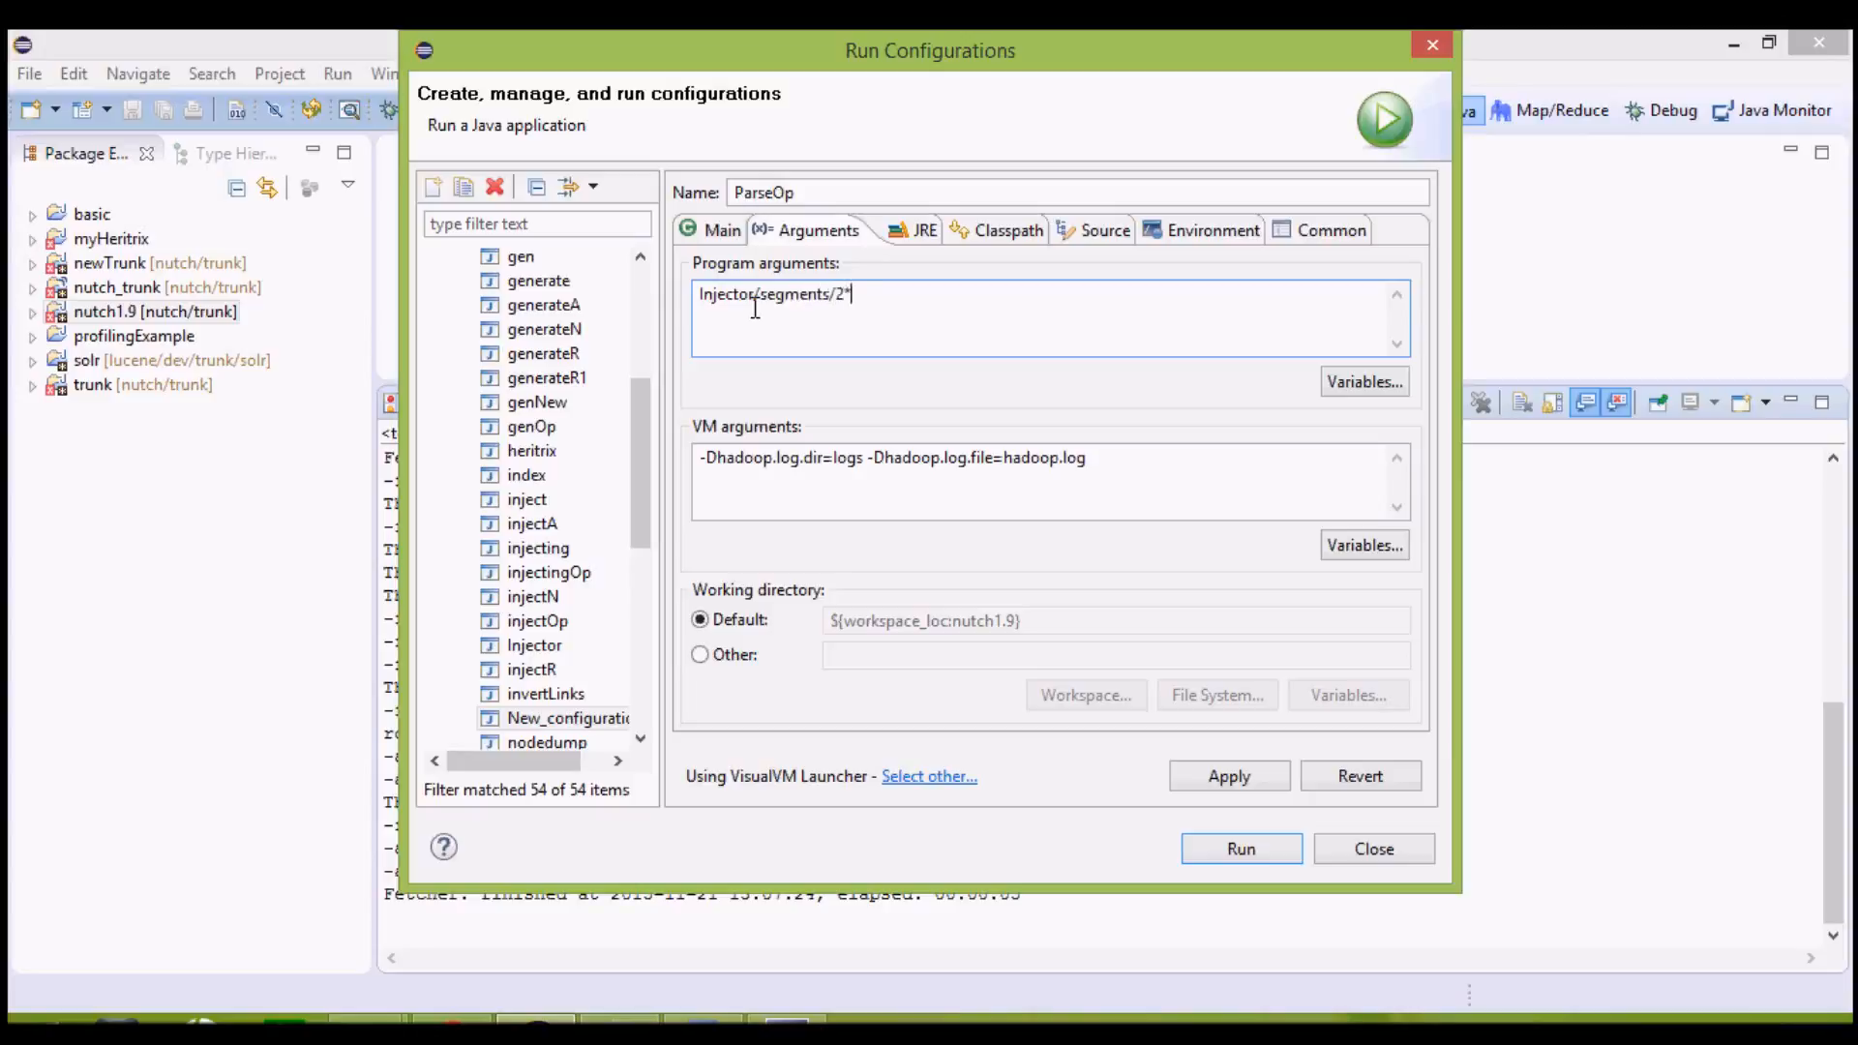
mouse_move(1138, 644)
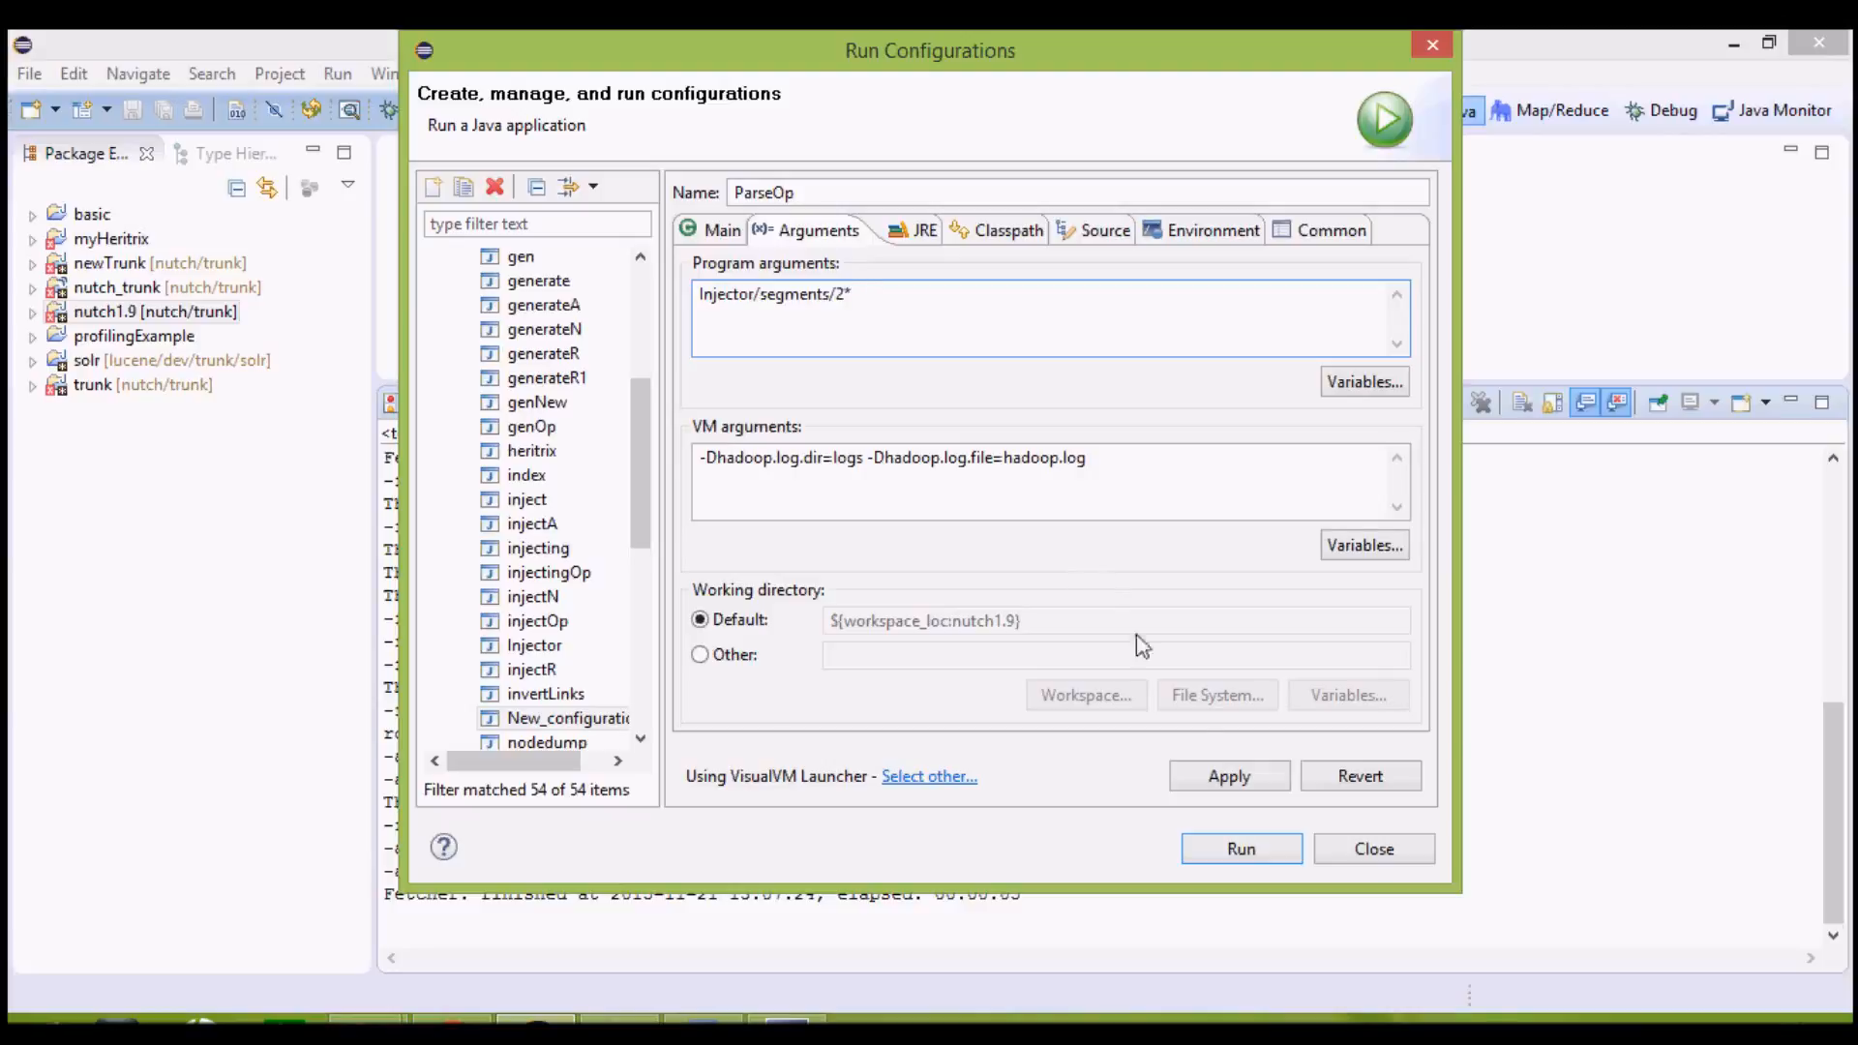
mouse_move(1217, 806)
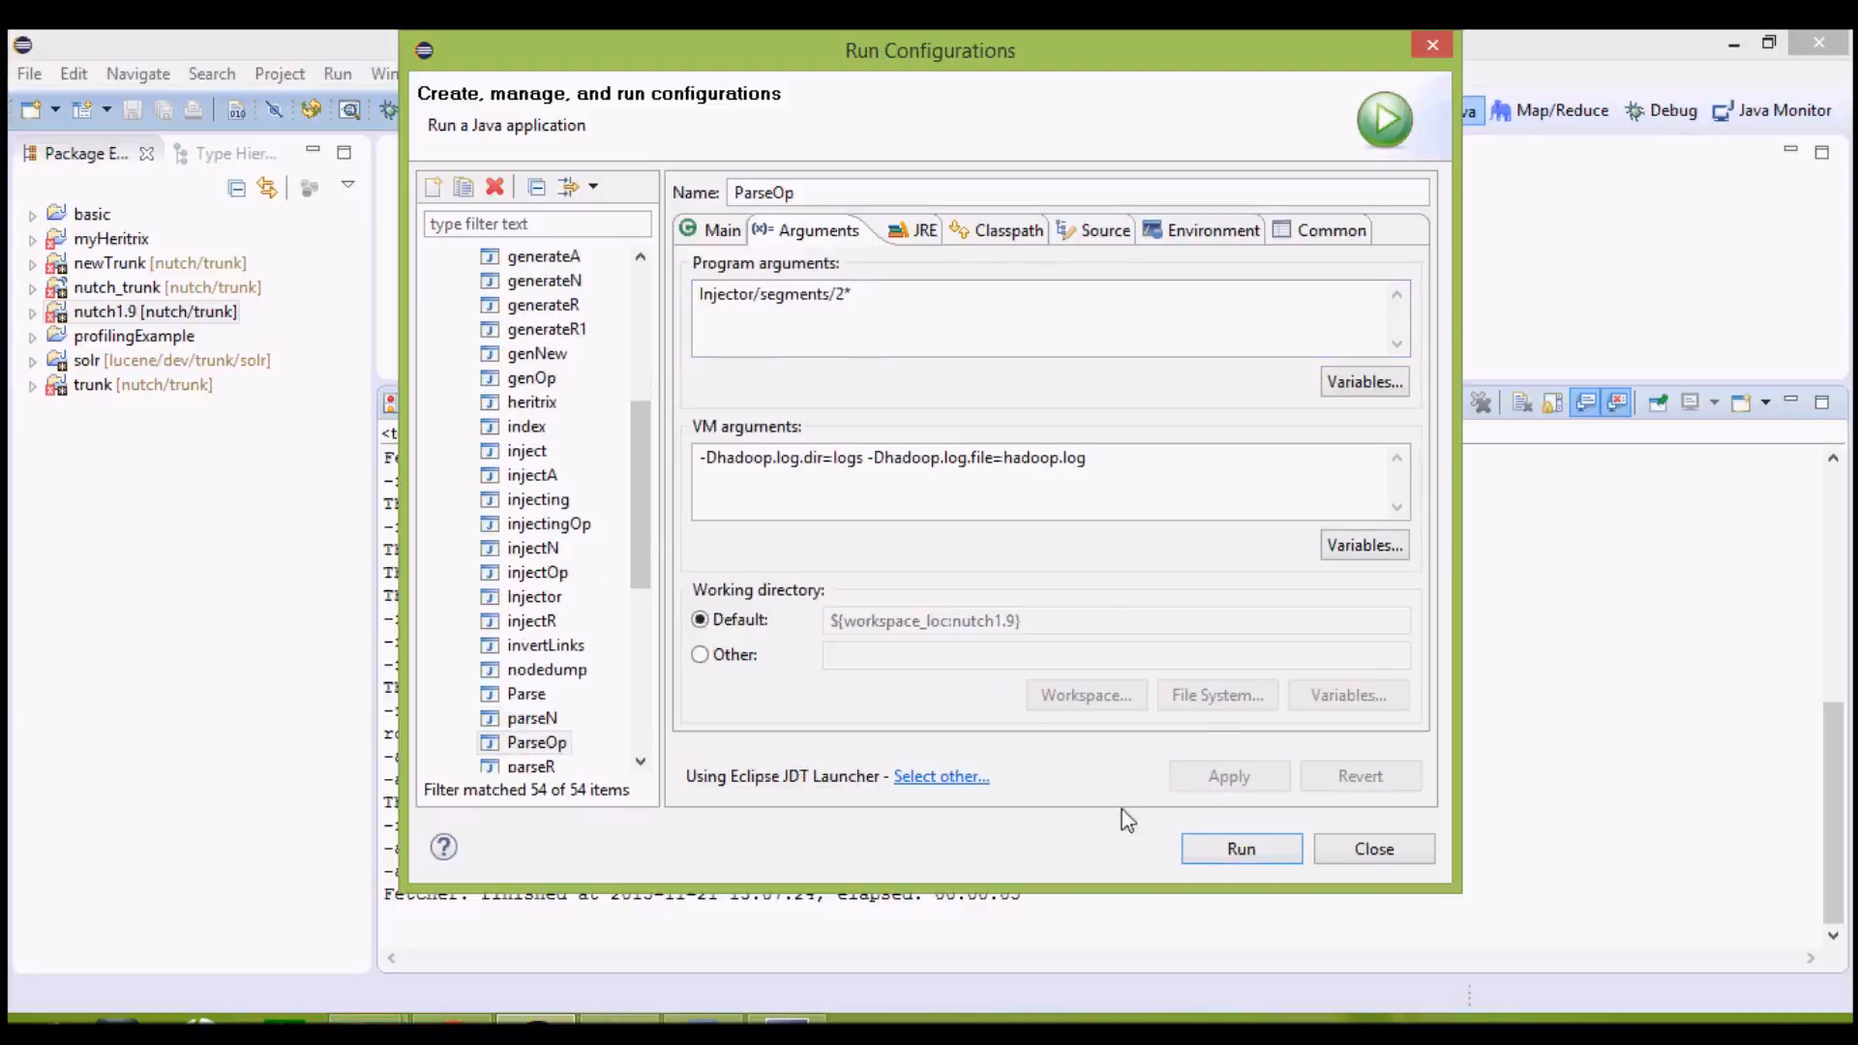
click(1239, 849)
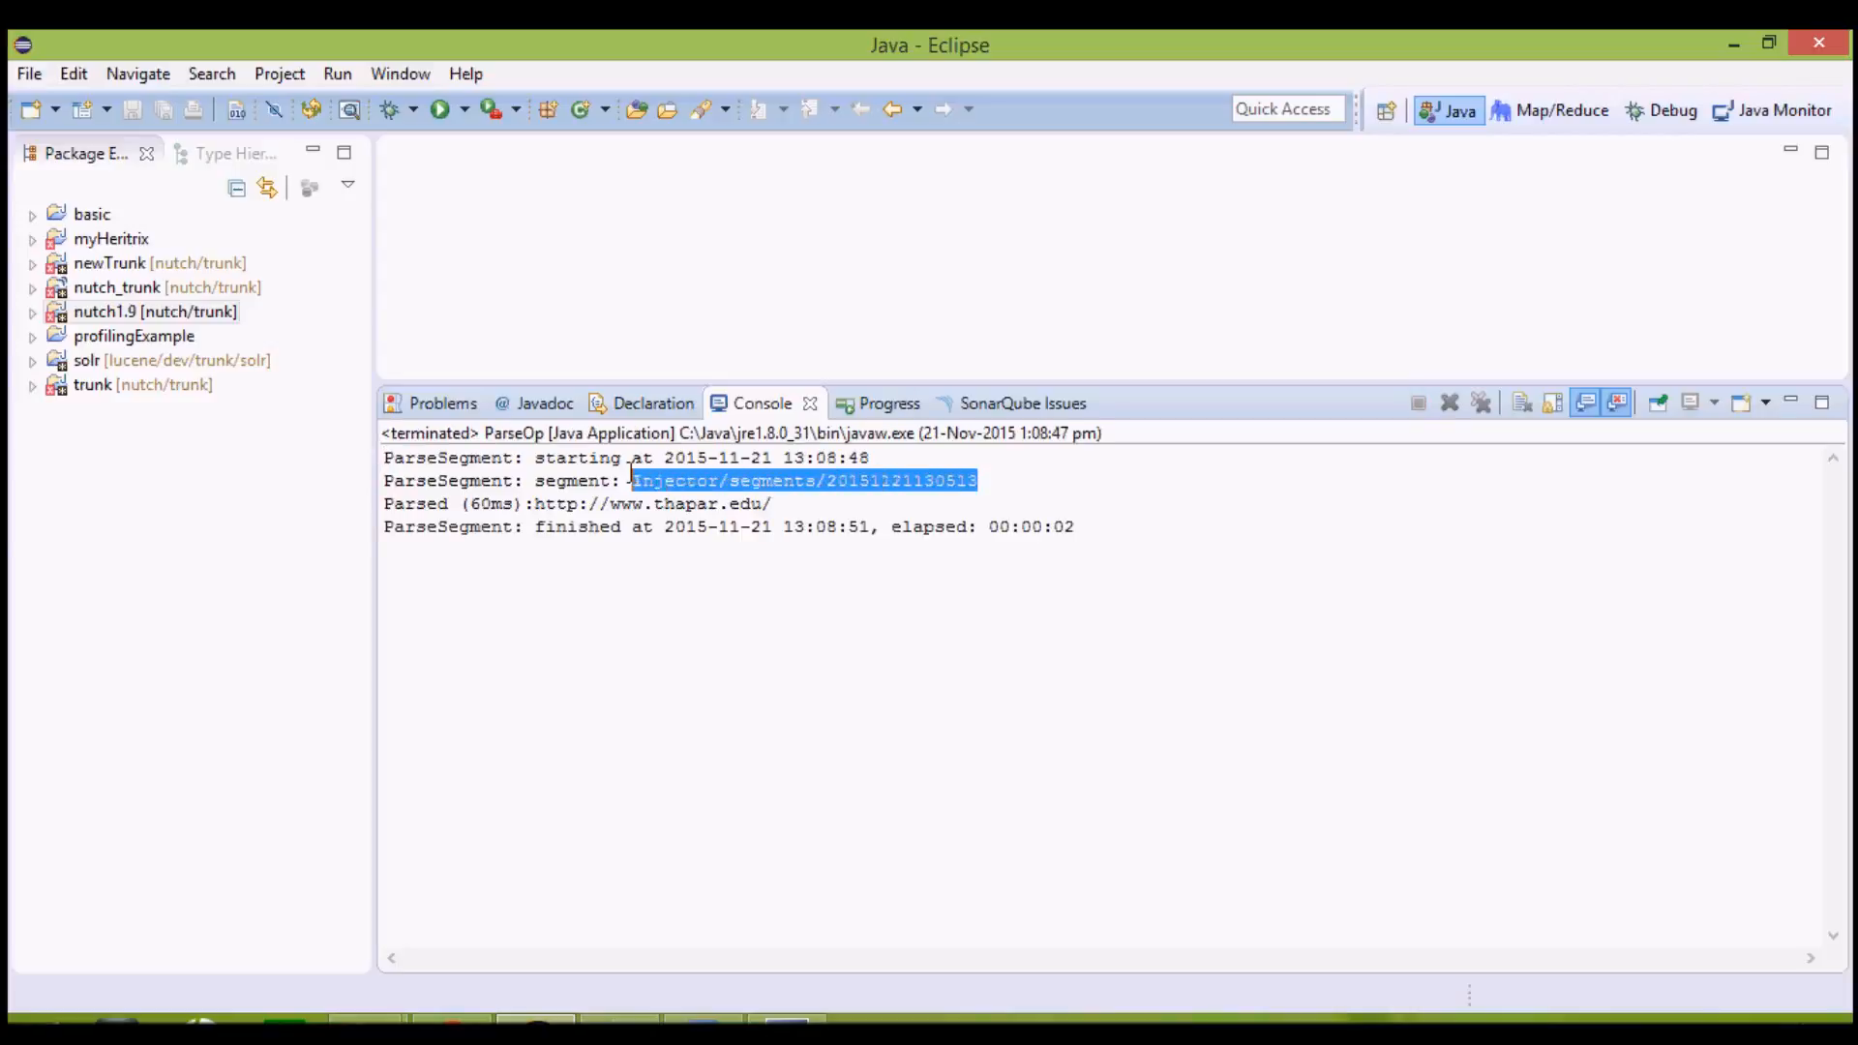
click(778, 504)
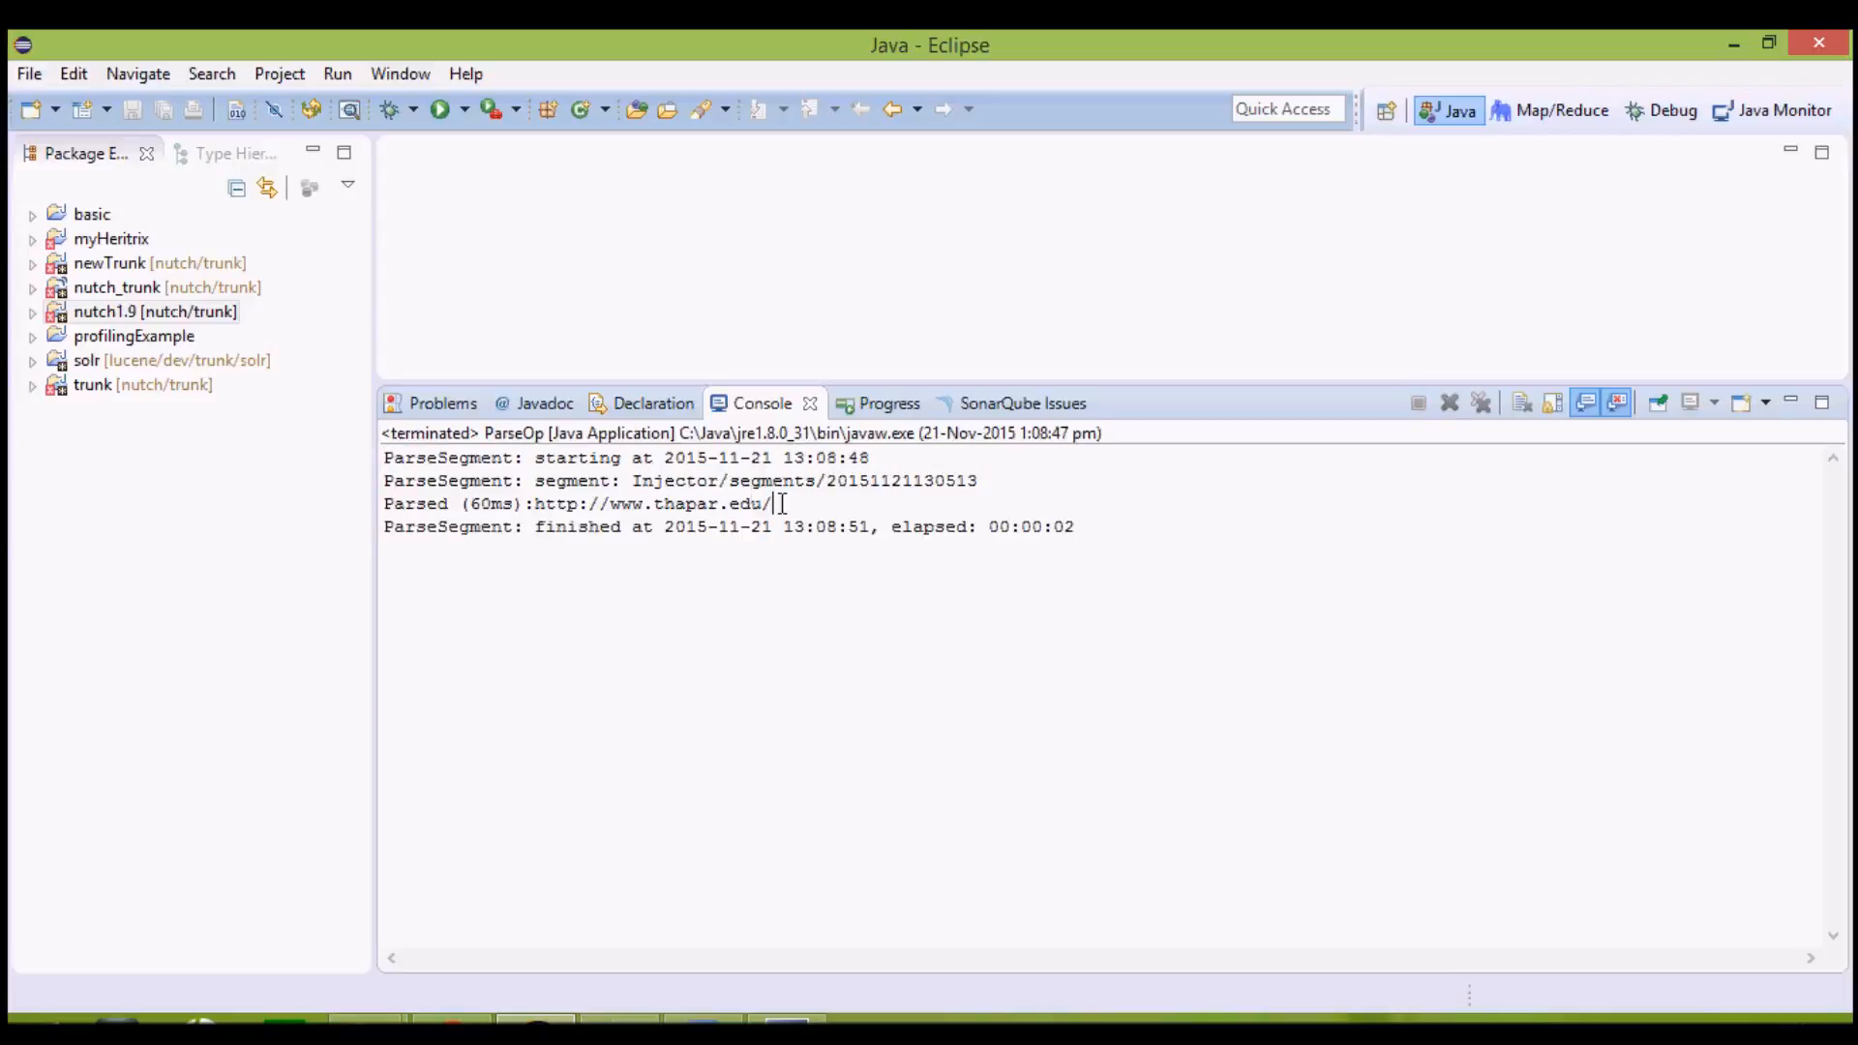
double_click(645, 503)
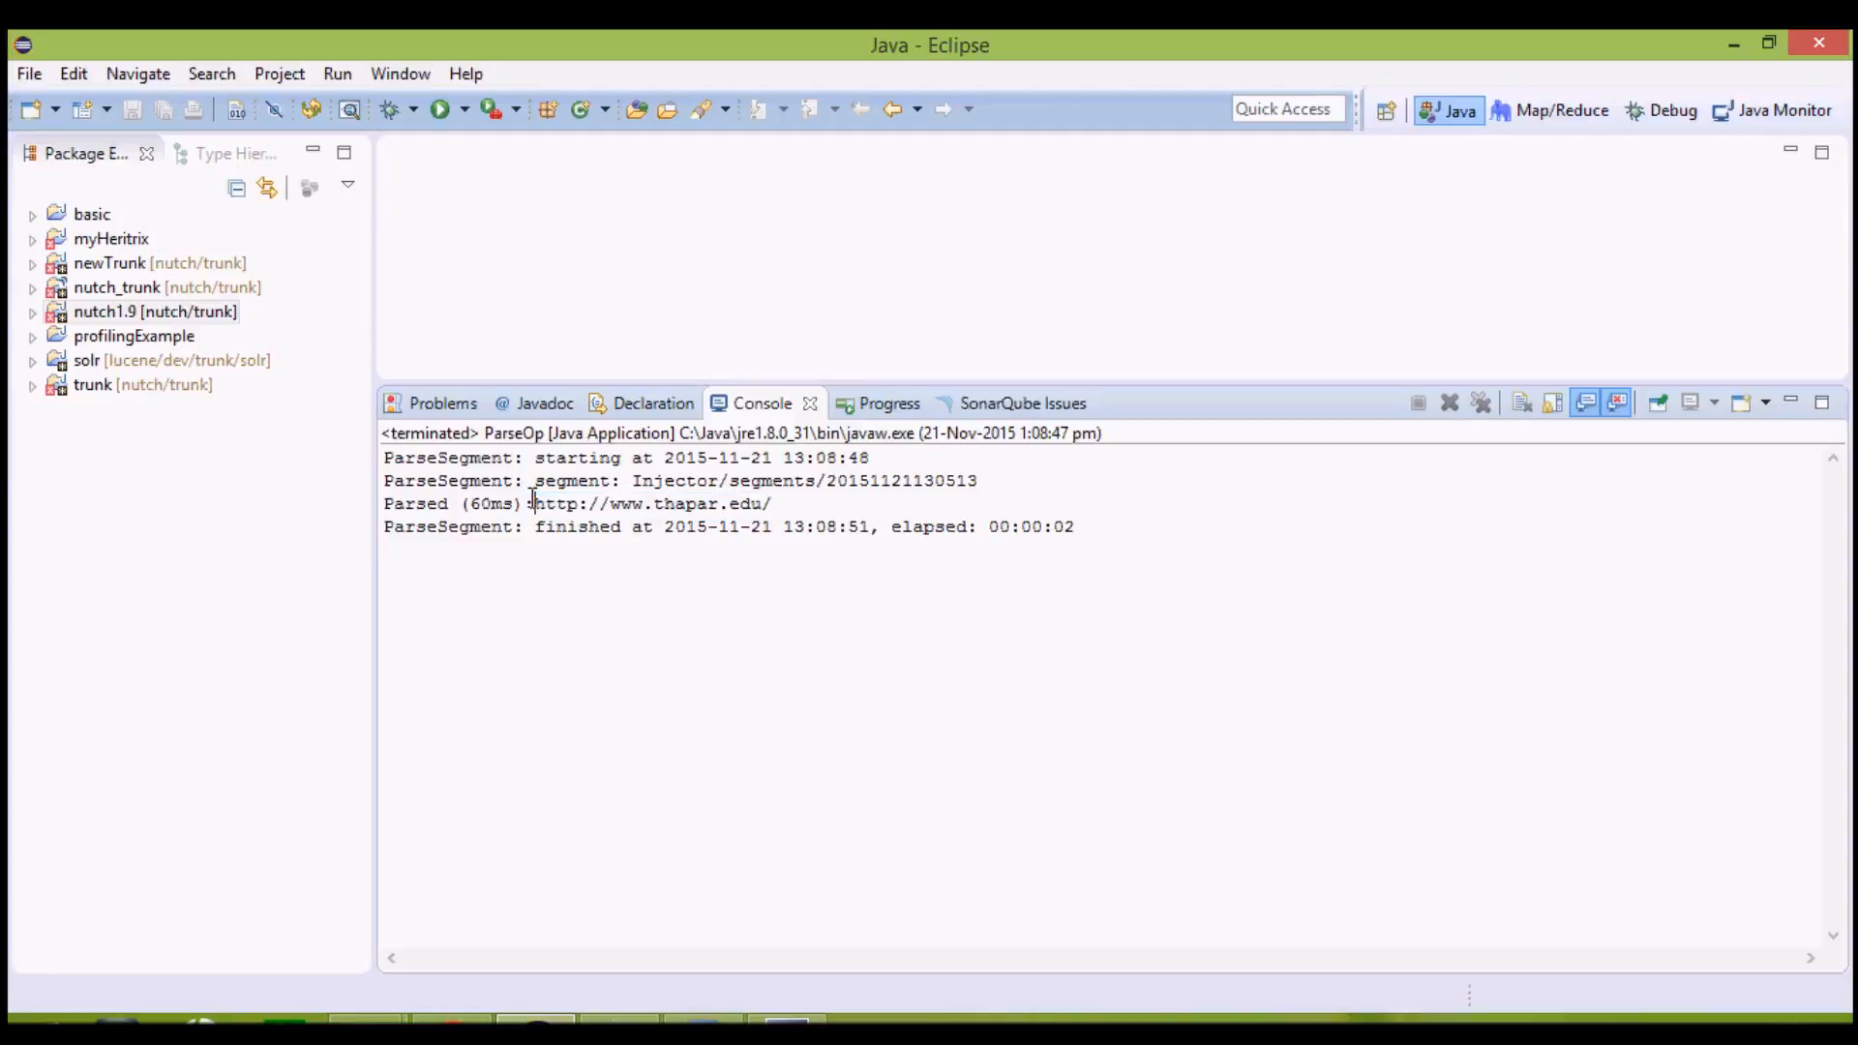
double_click(650, 502)
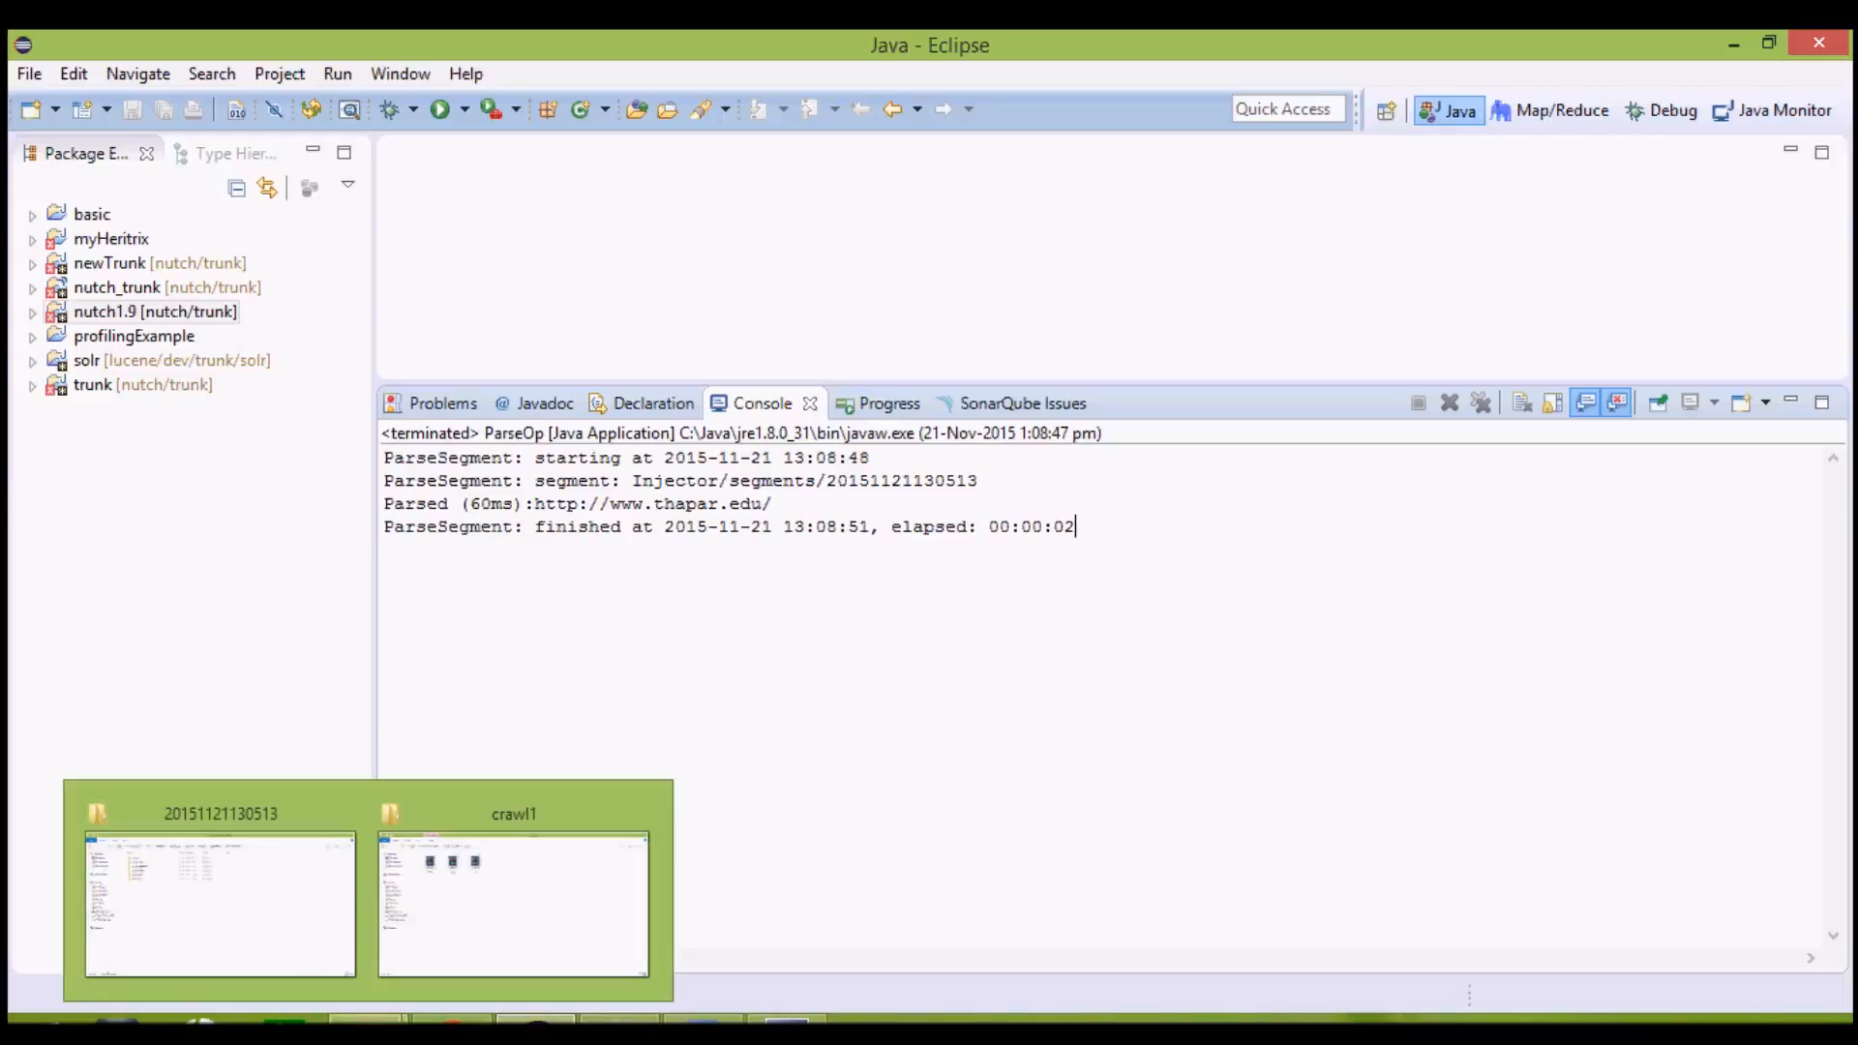
click(217, 907)
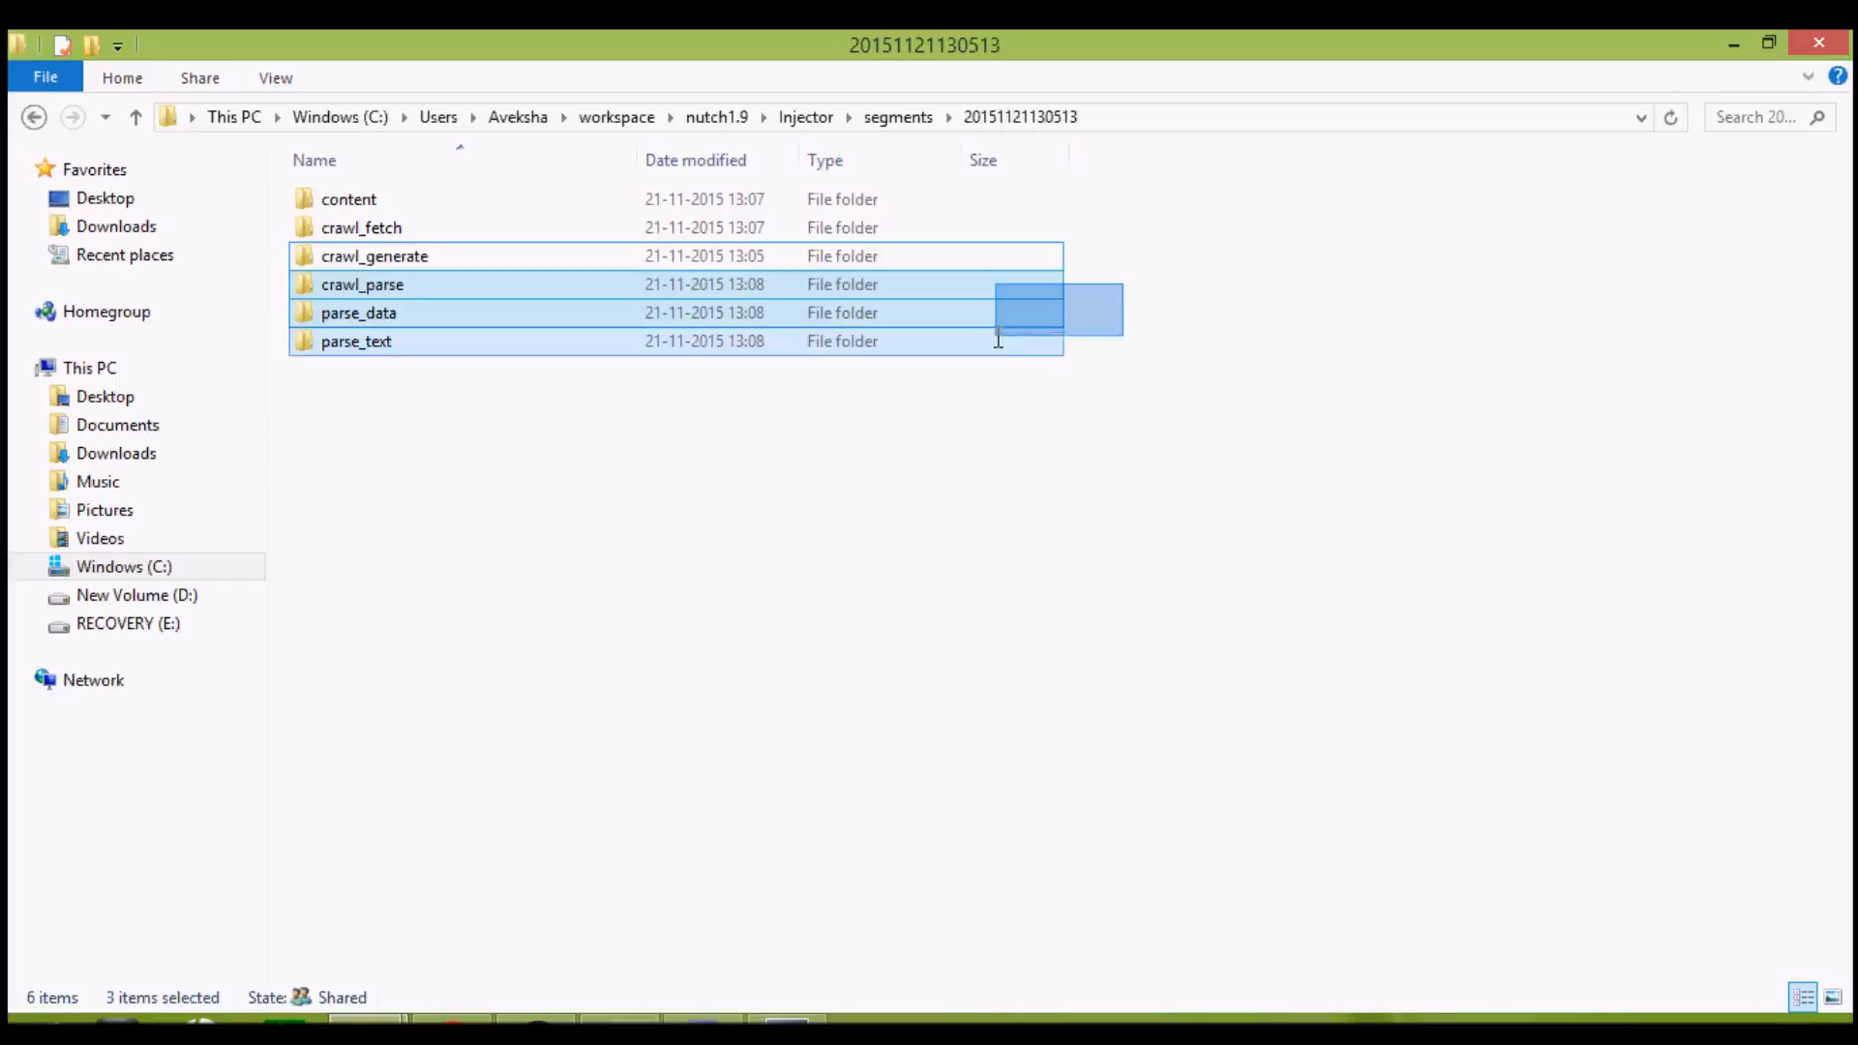
click(374, 255)
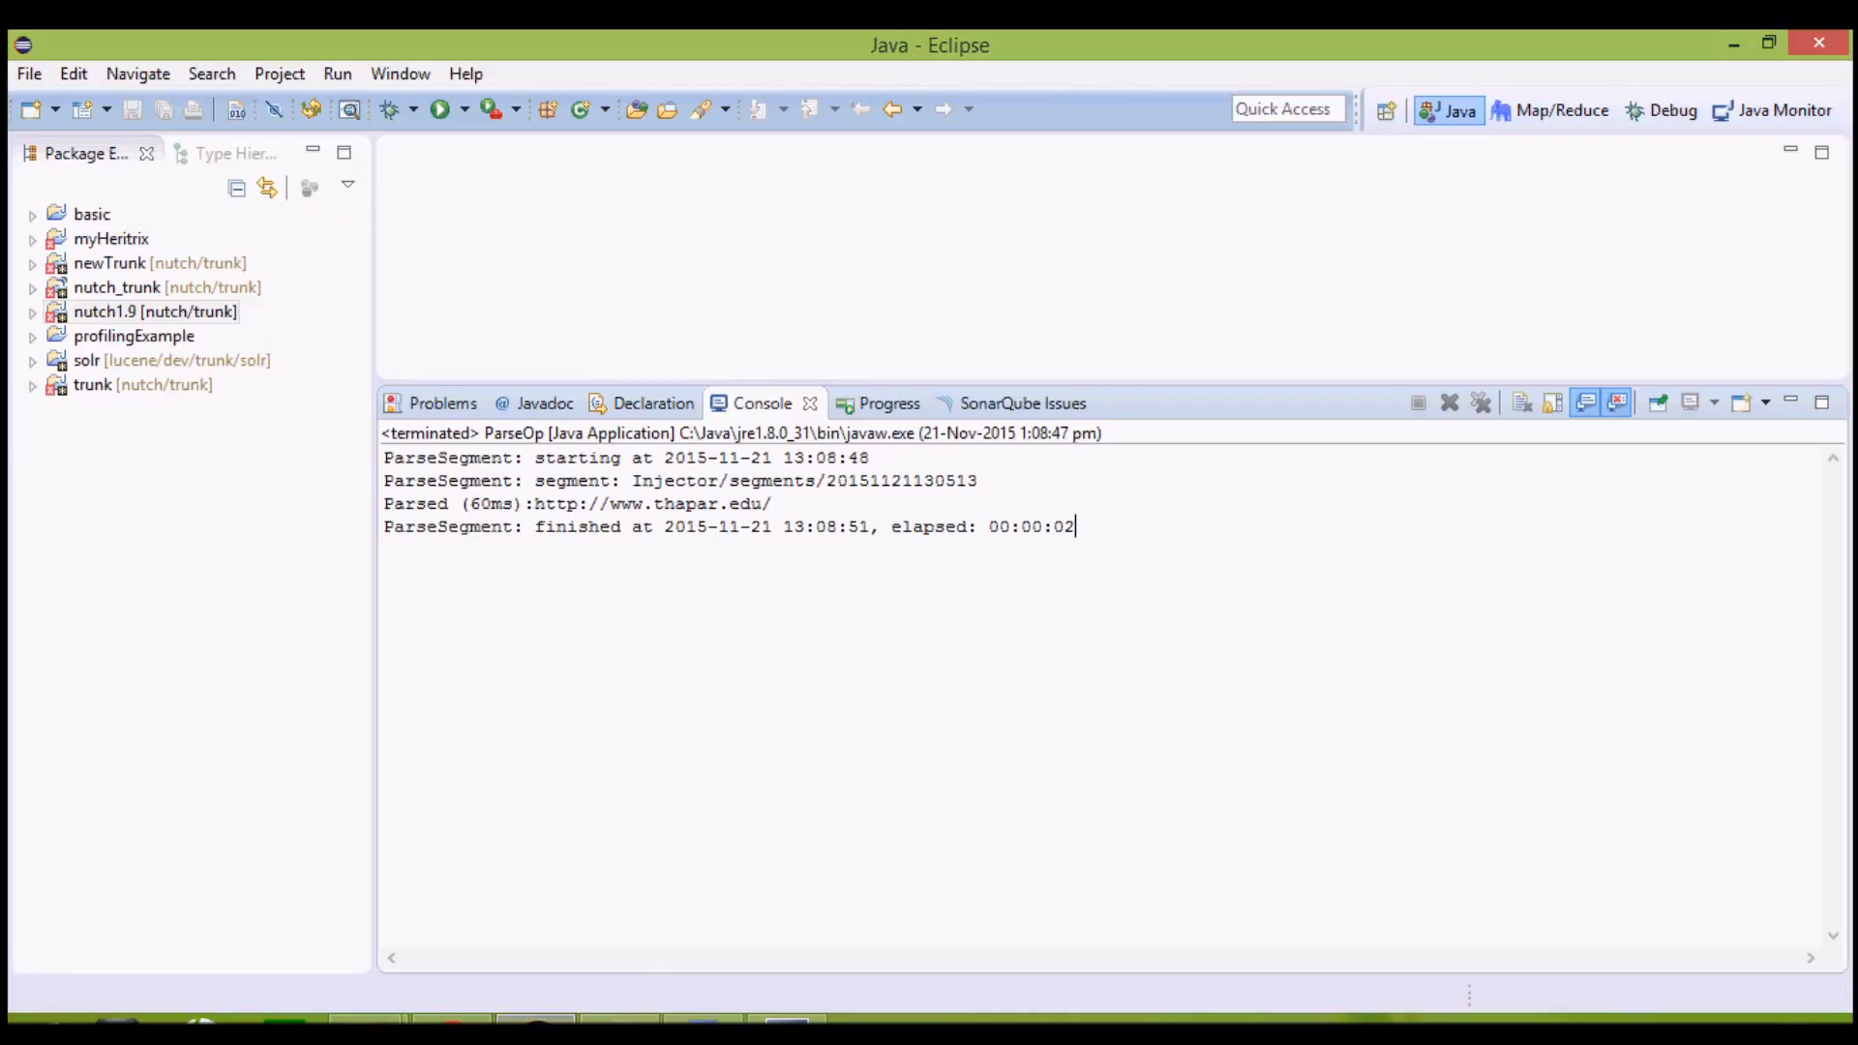
mouse_move(516, 312)
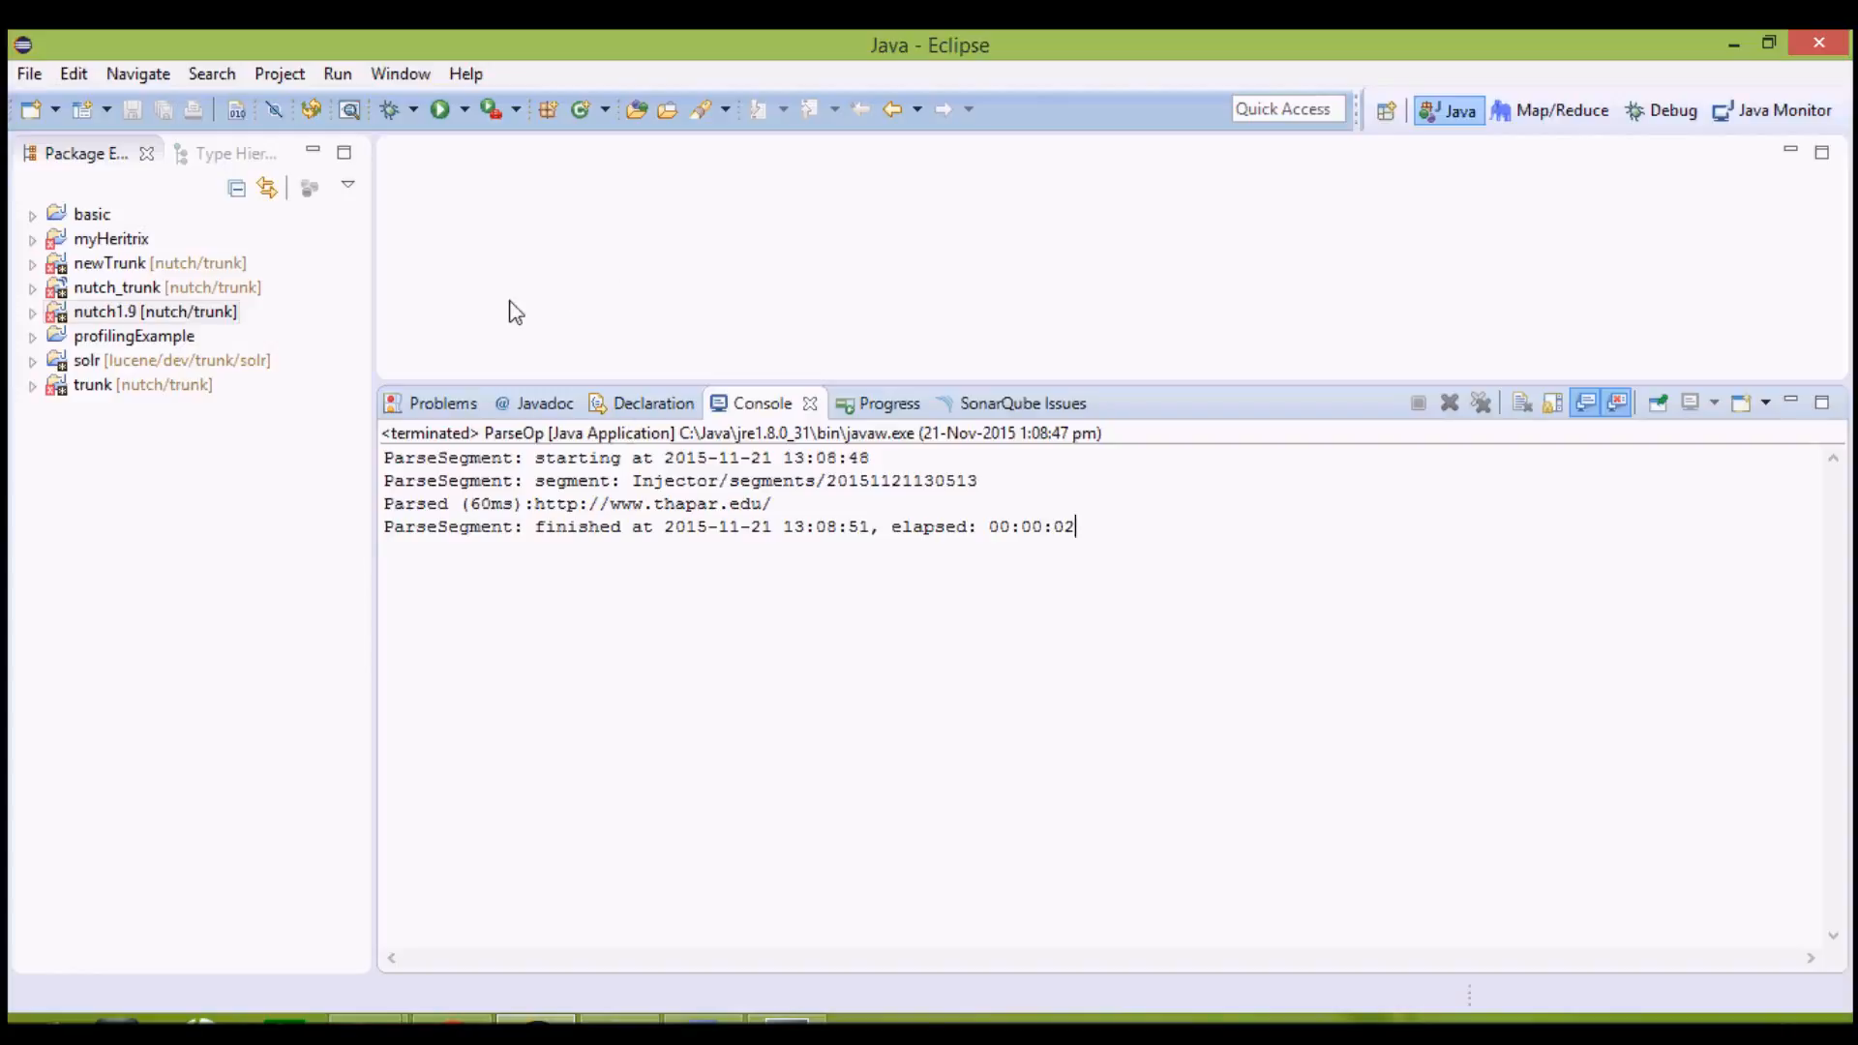
Step: Create a new Java application run configuration named UpdateOp
click(463, 110)
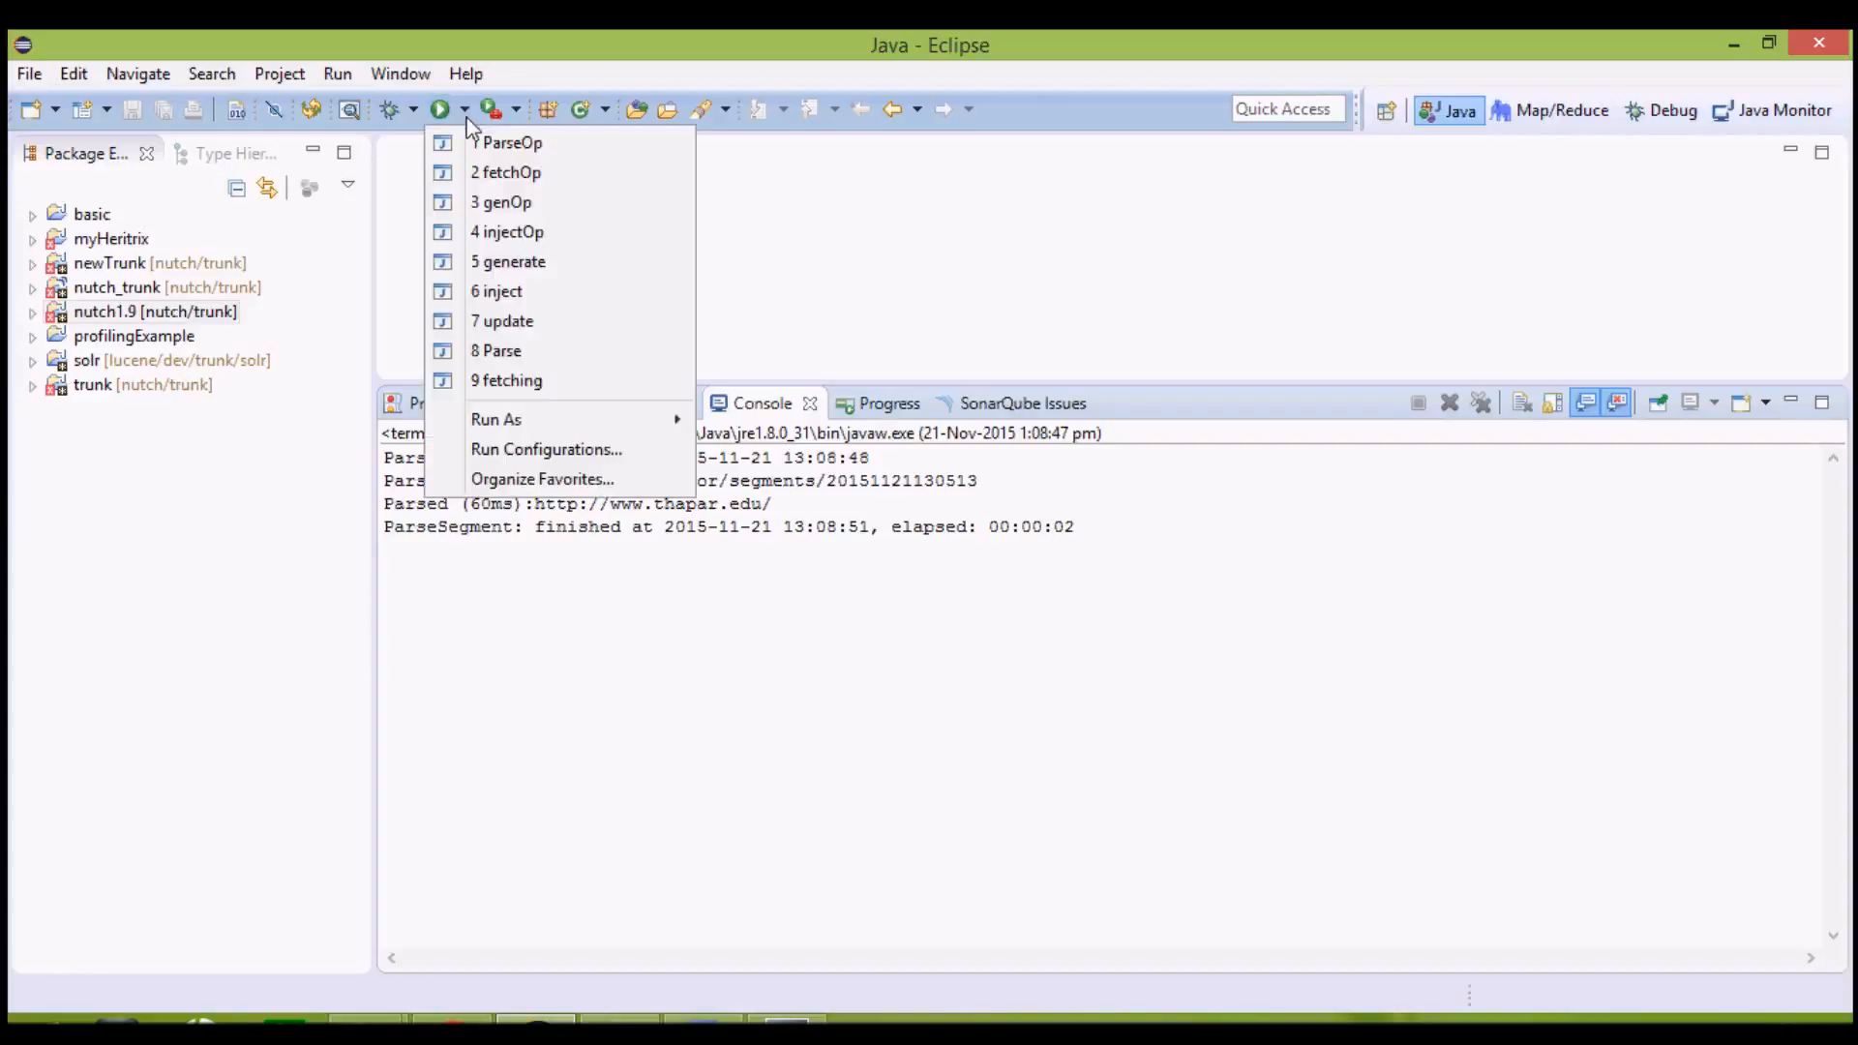
mouse_move(545, 449)
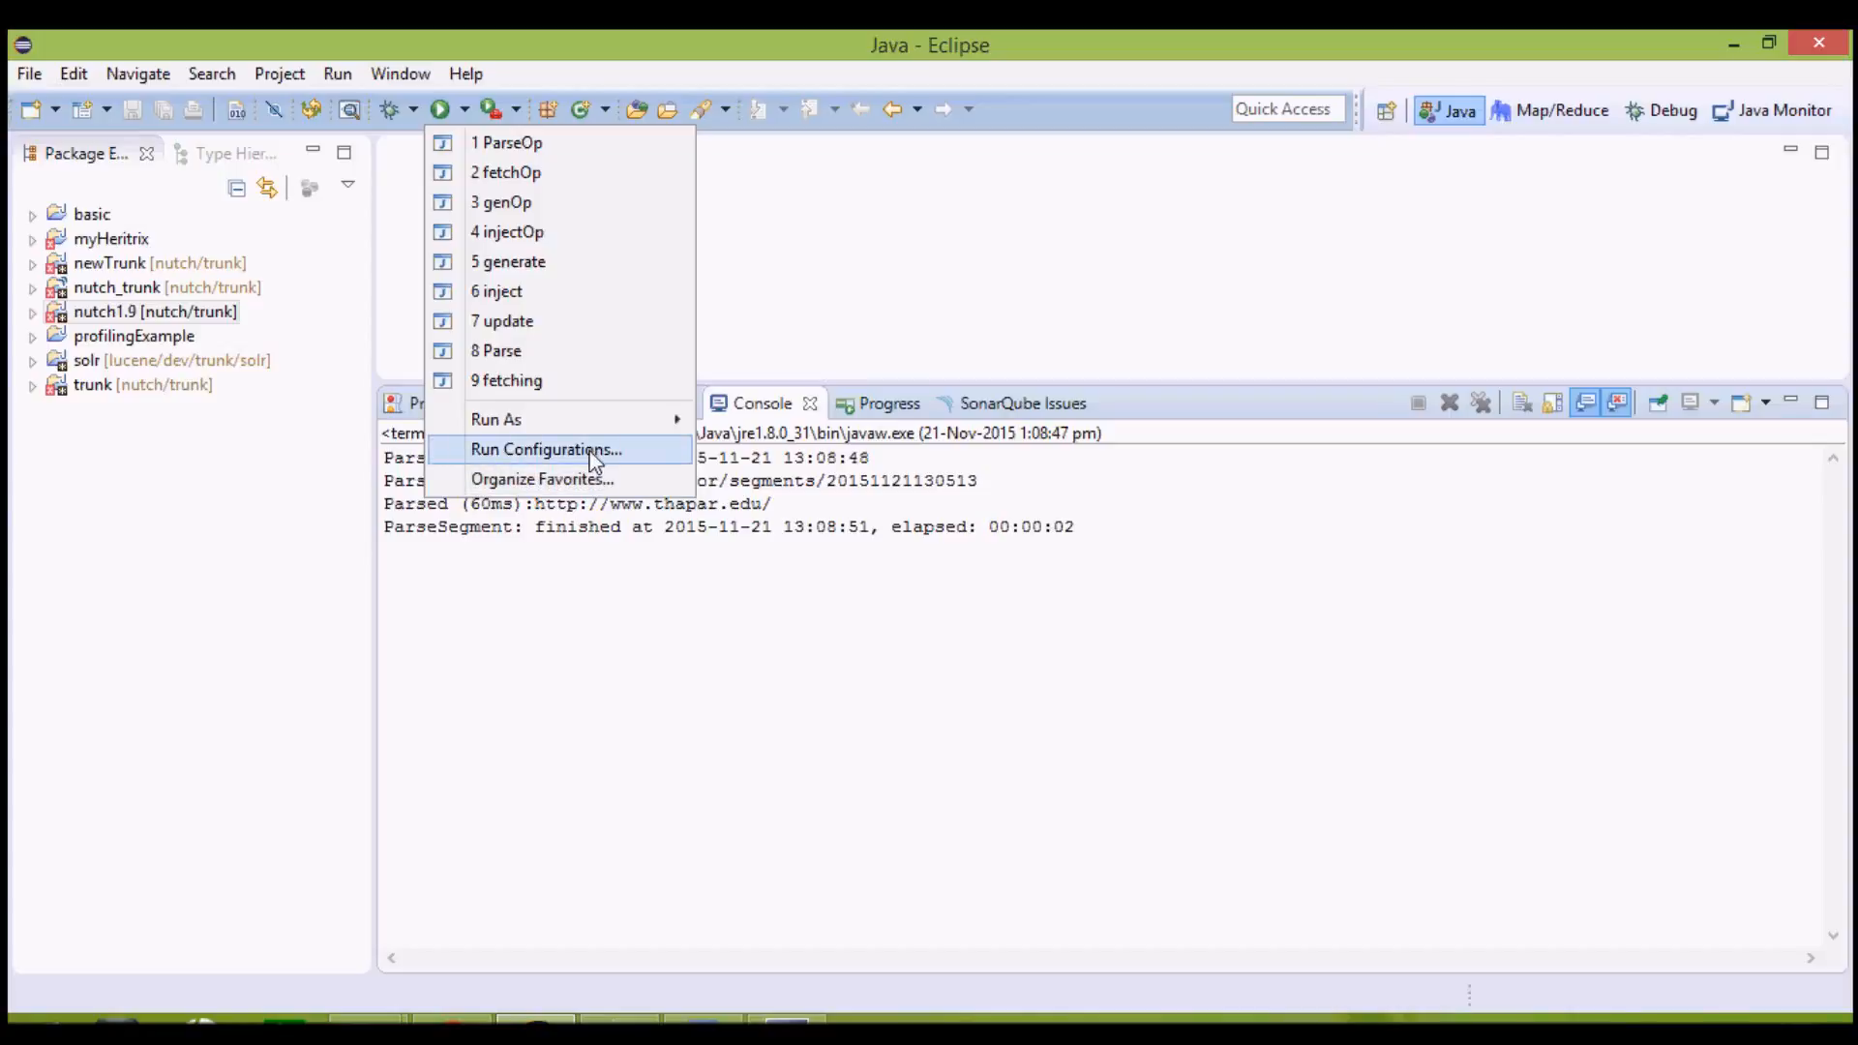
click(546, 449)
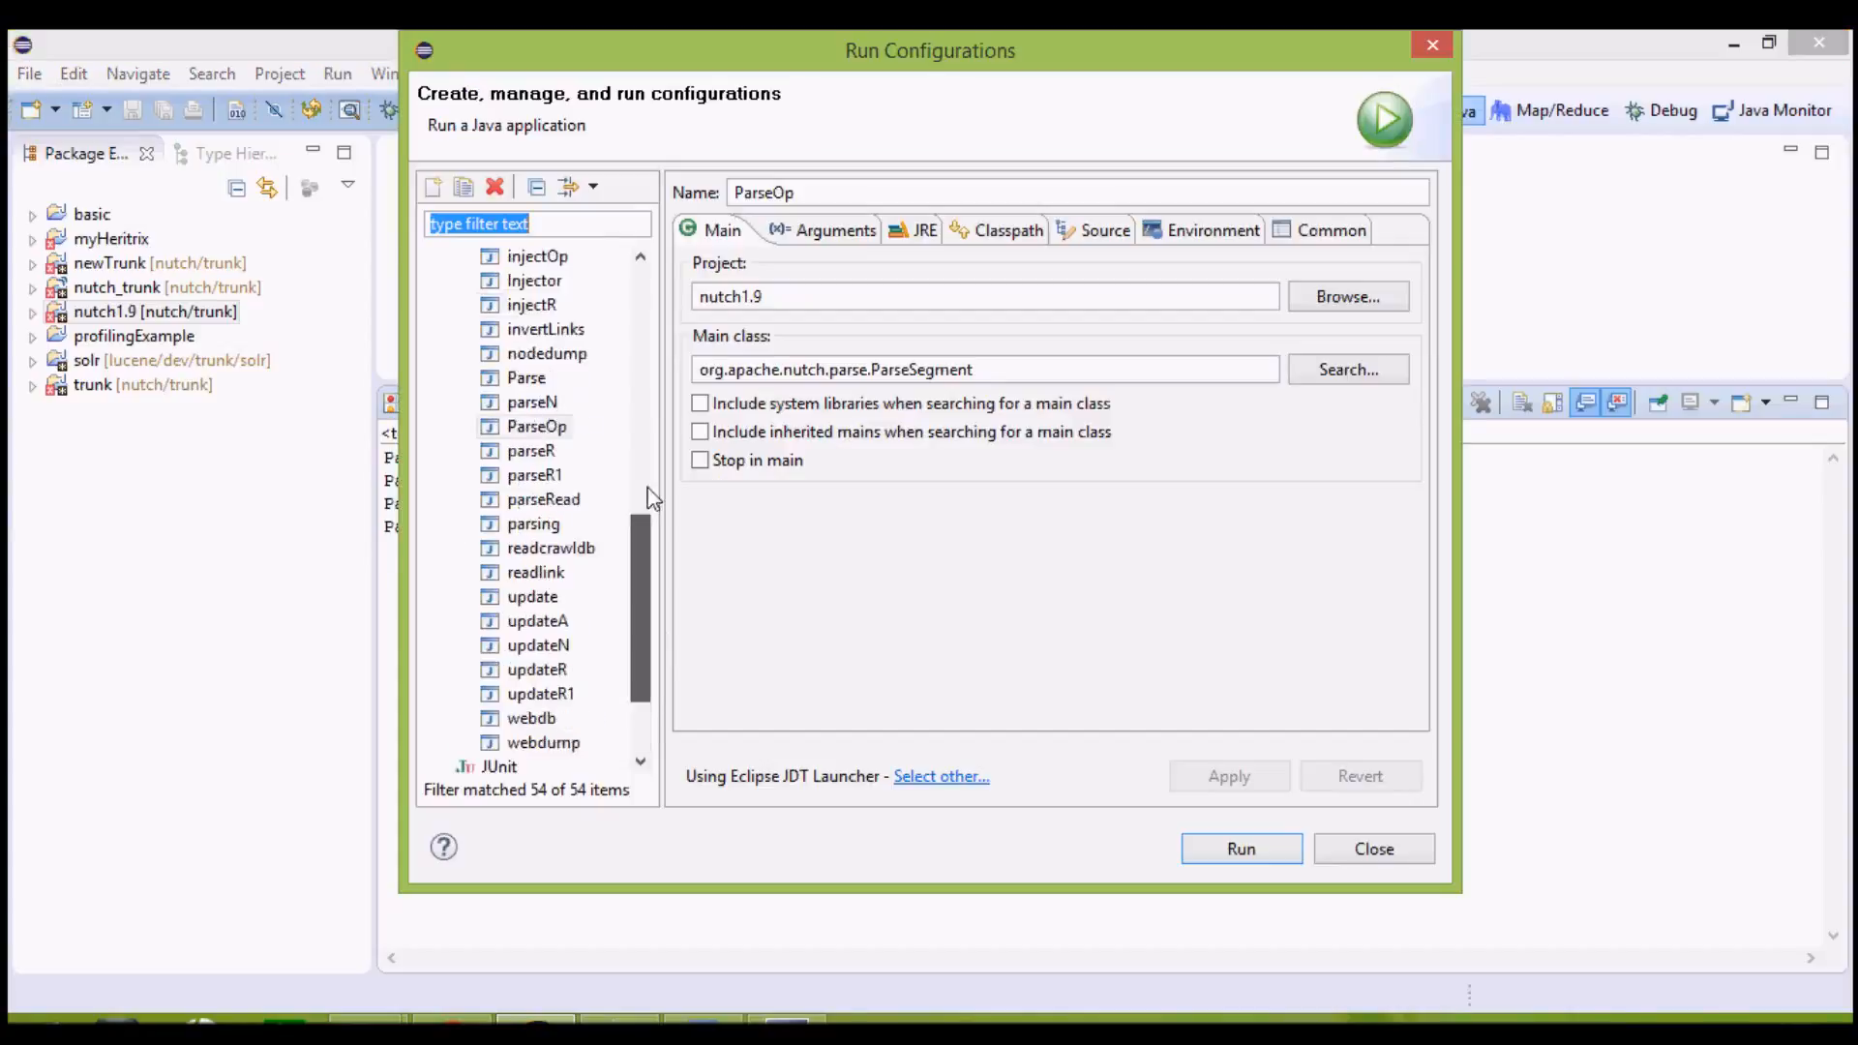
click(540, 305)
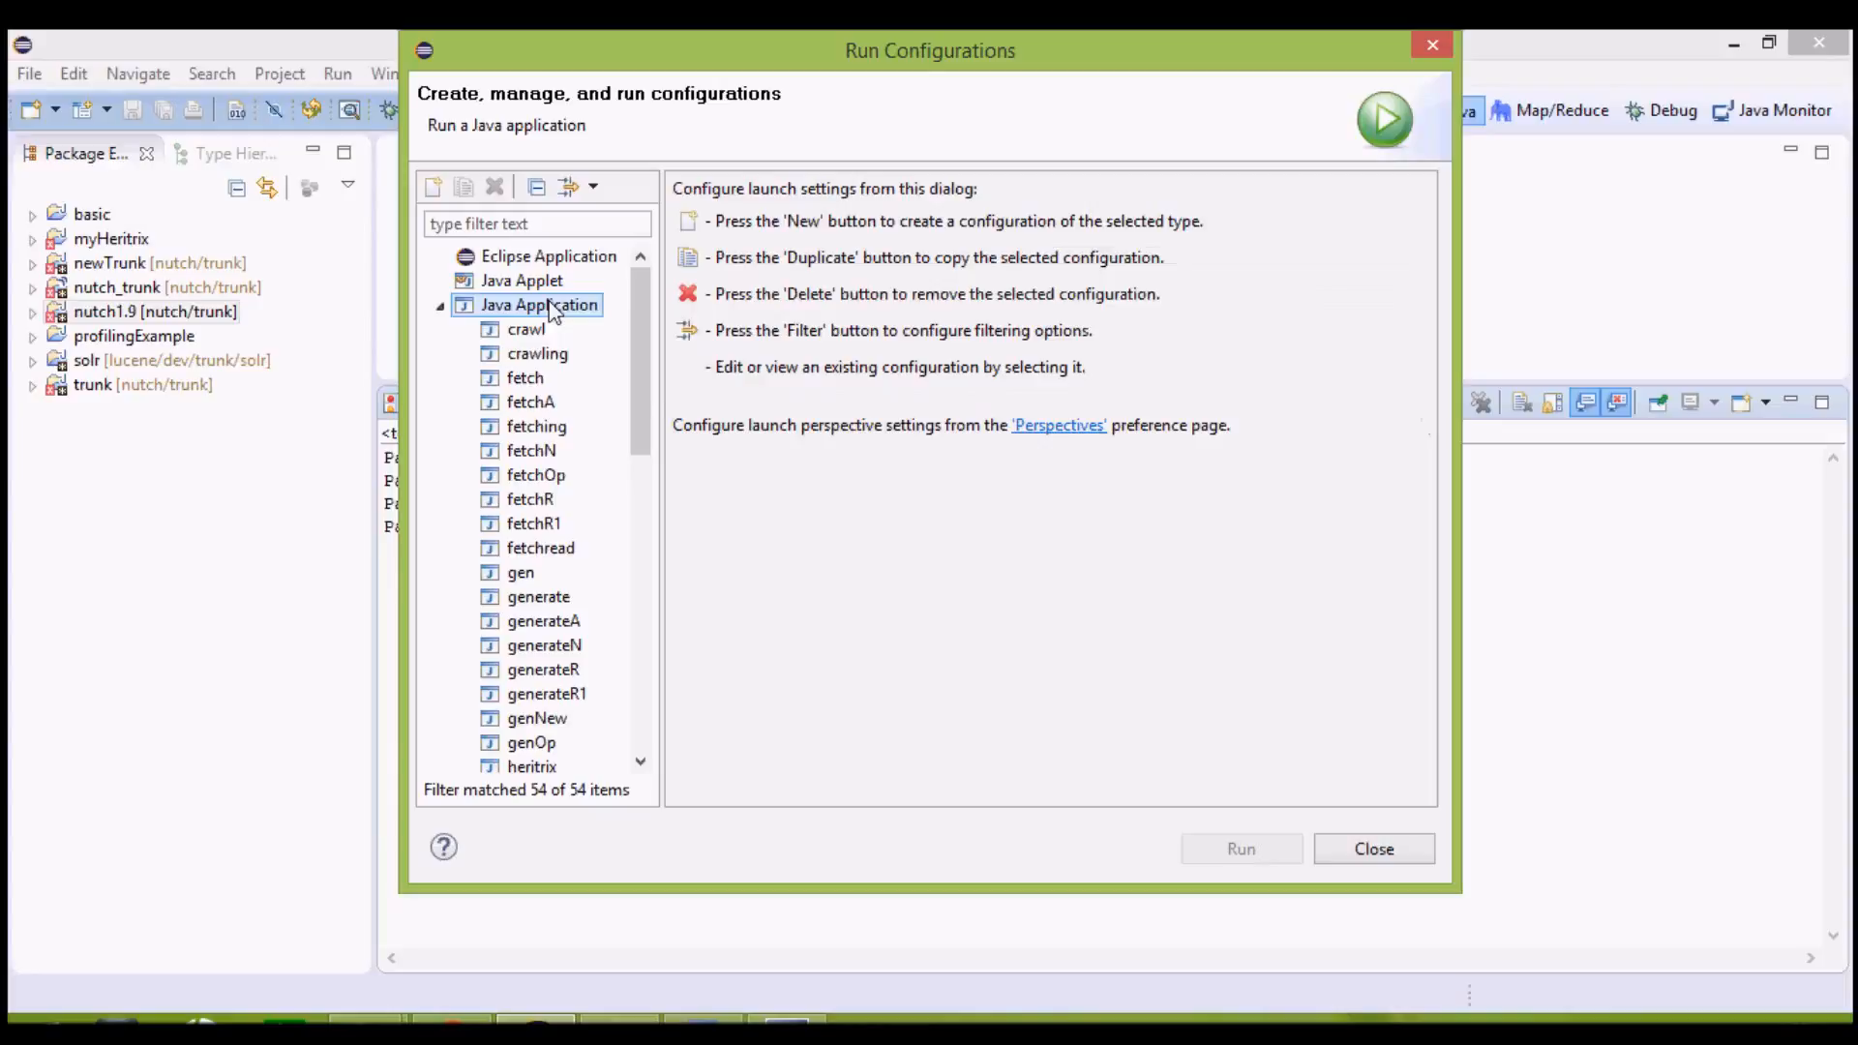
click(433, 186)
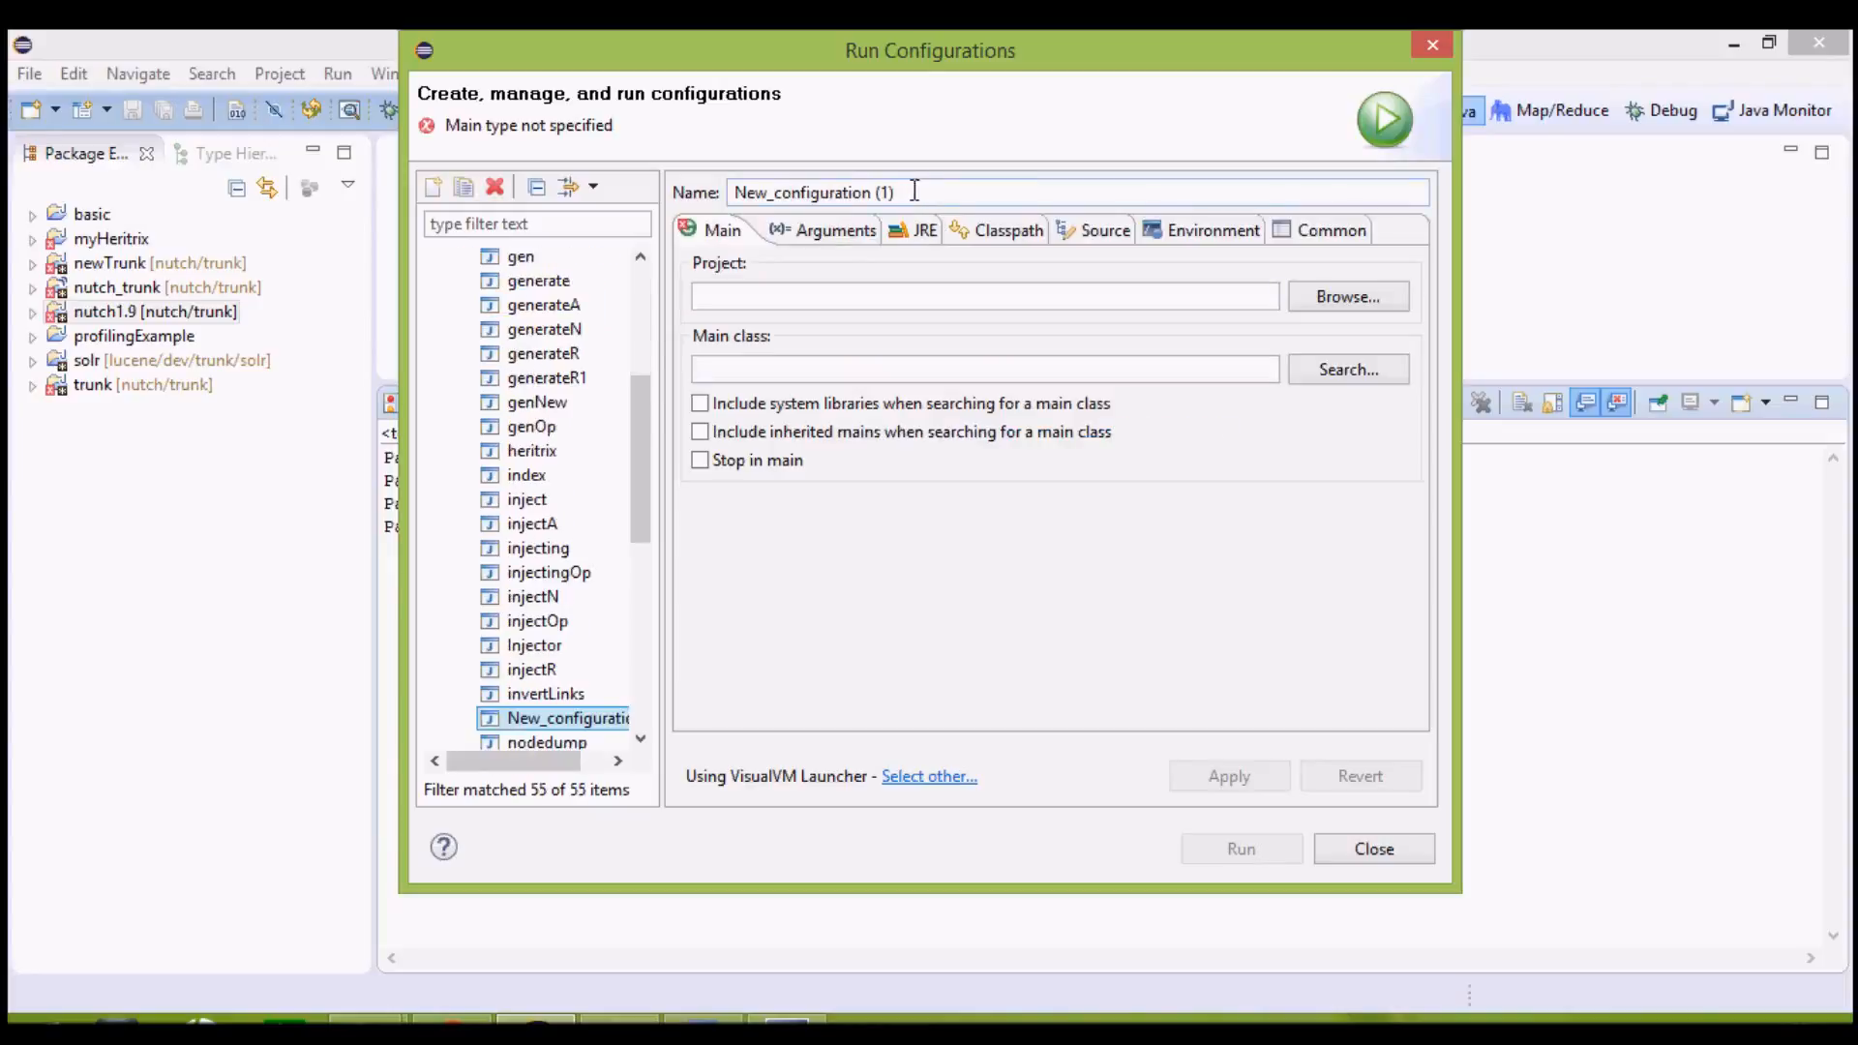
text(\U)
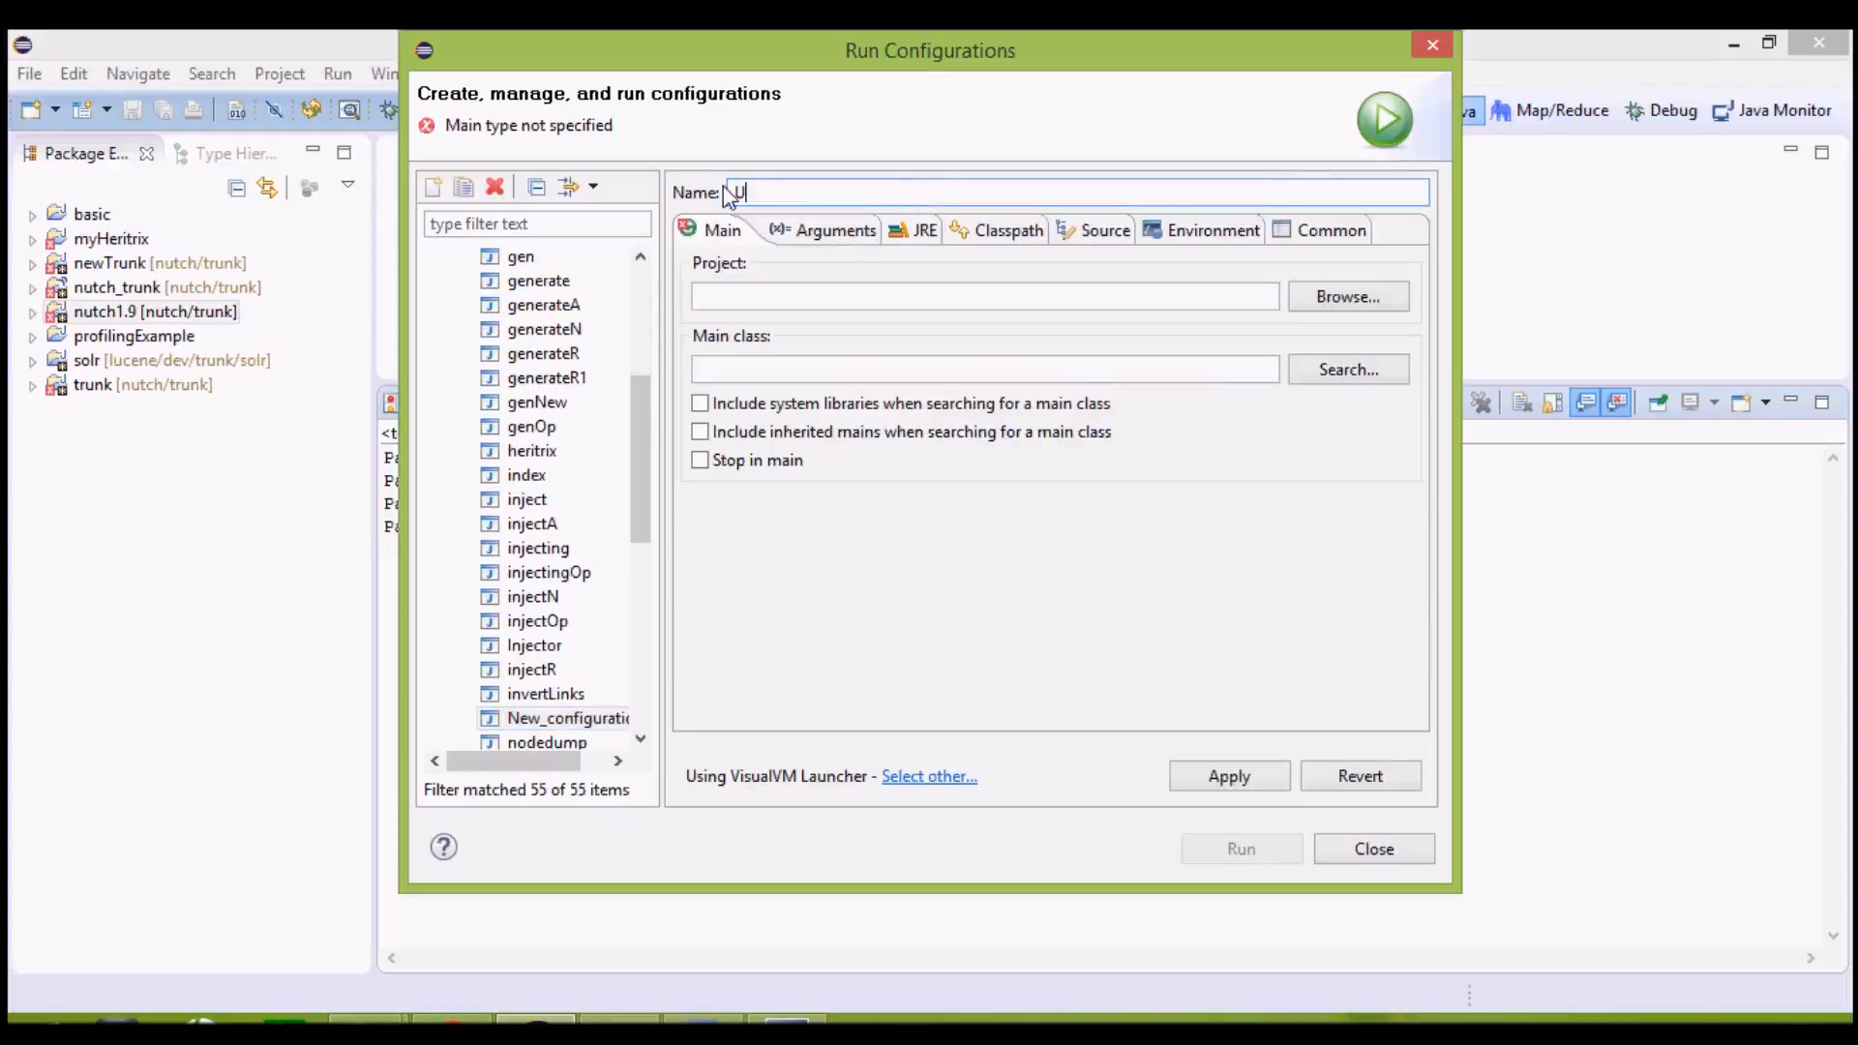
text(UpdateOp)
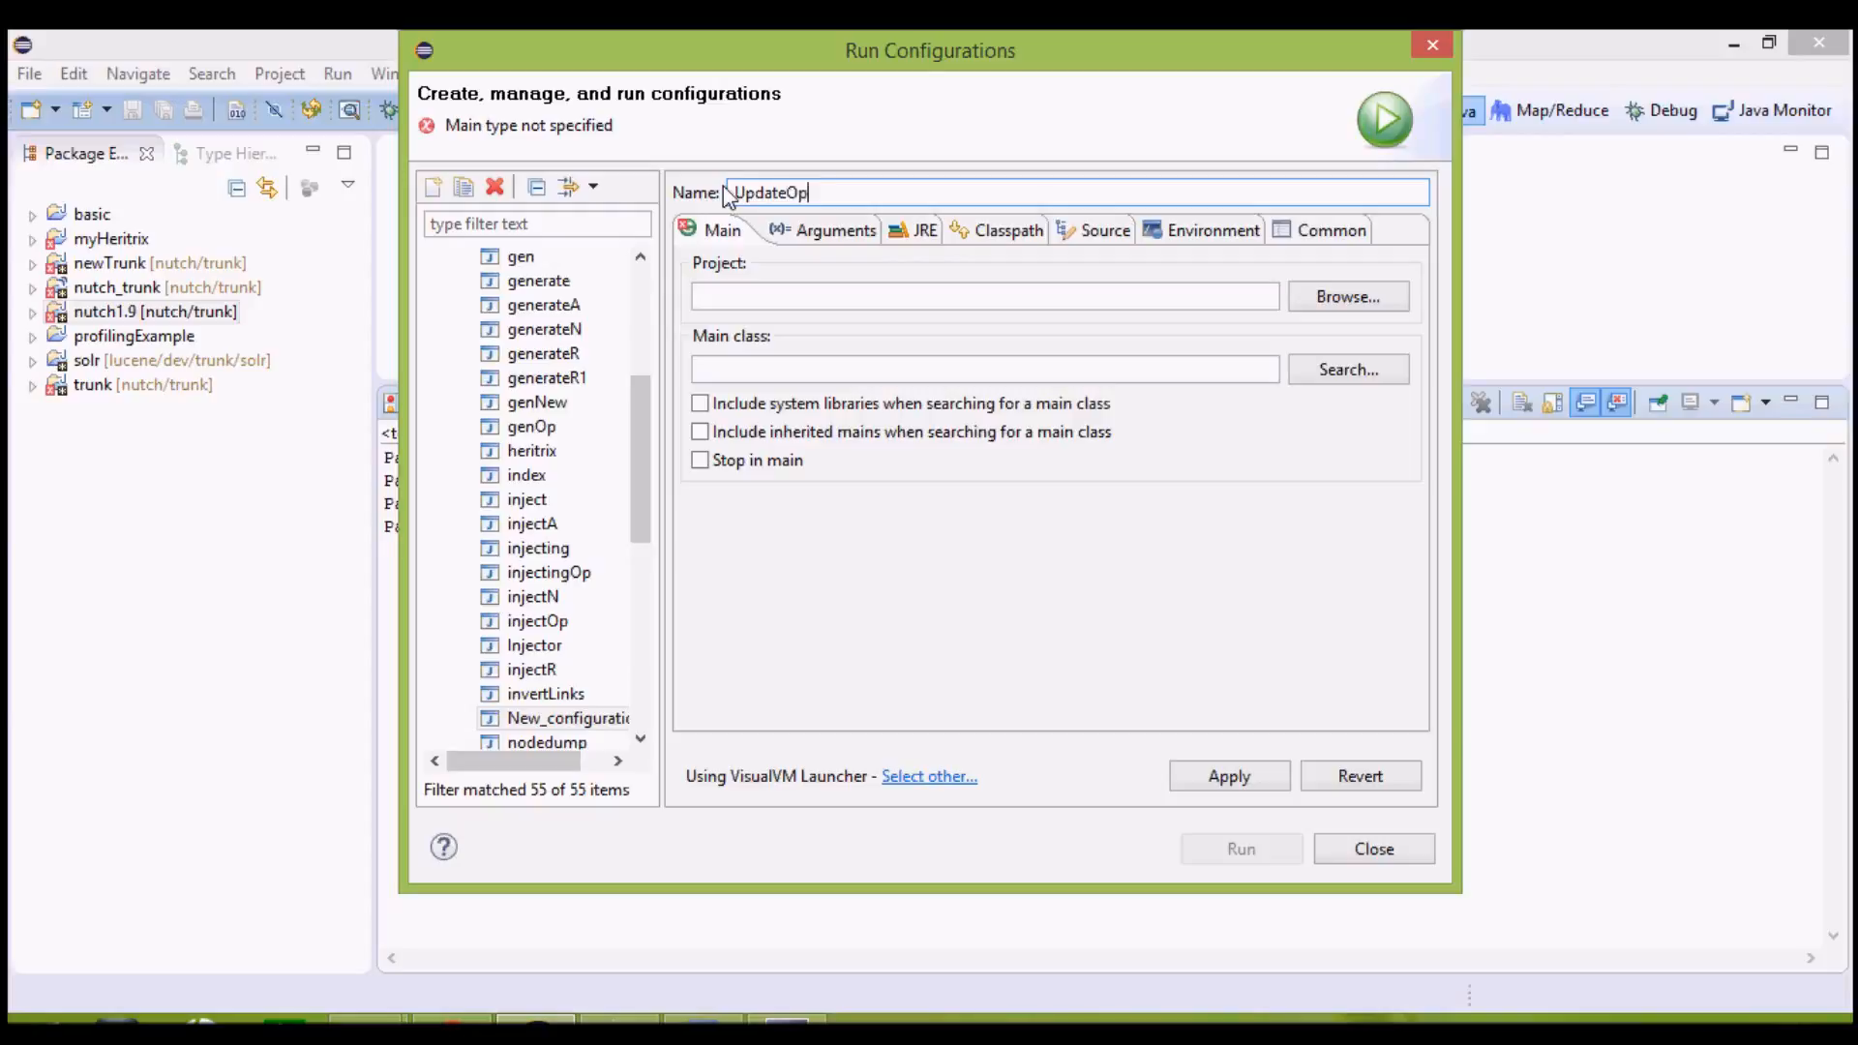
Step: Set UpdateOp's project to nutch1.9 and main class to org.apache.nutch.crawl.CrawlDb
click(1346, 296)
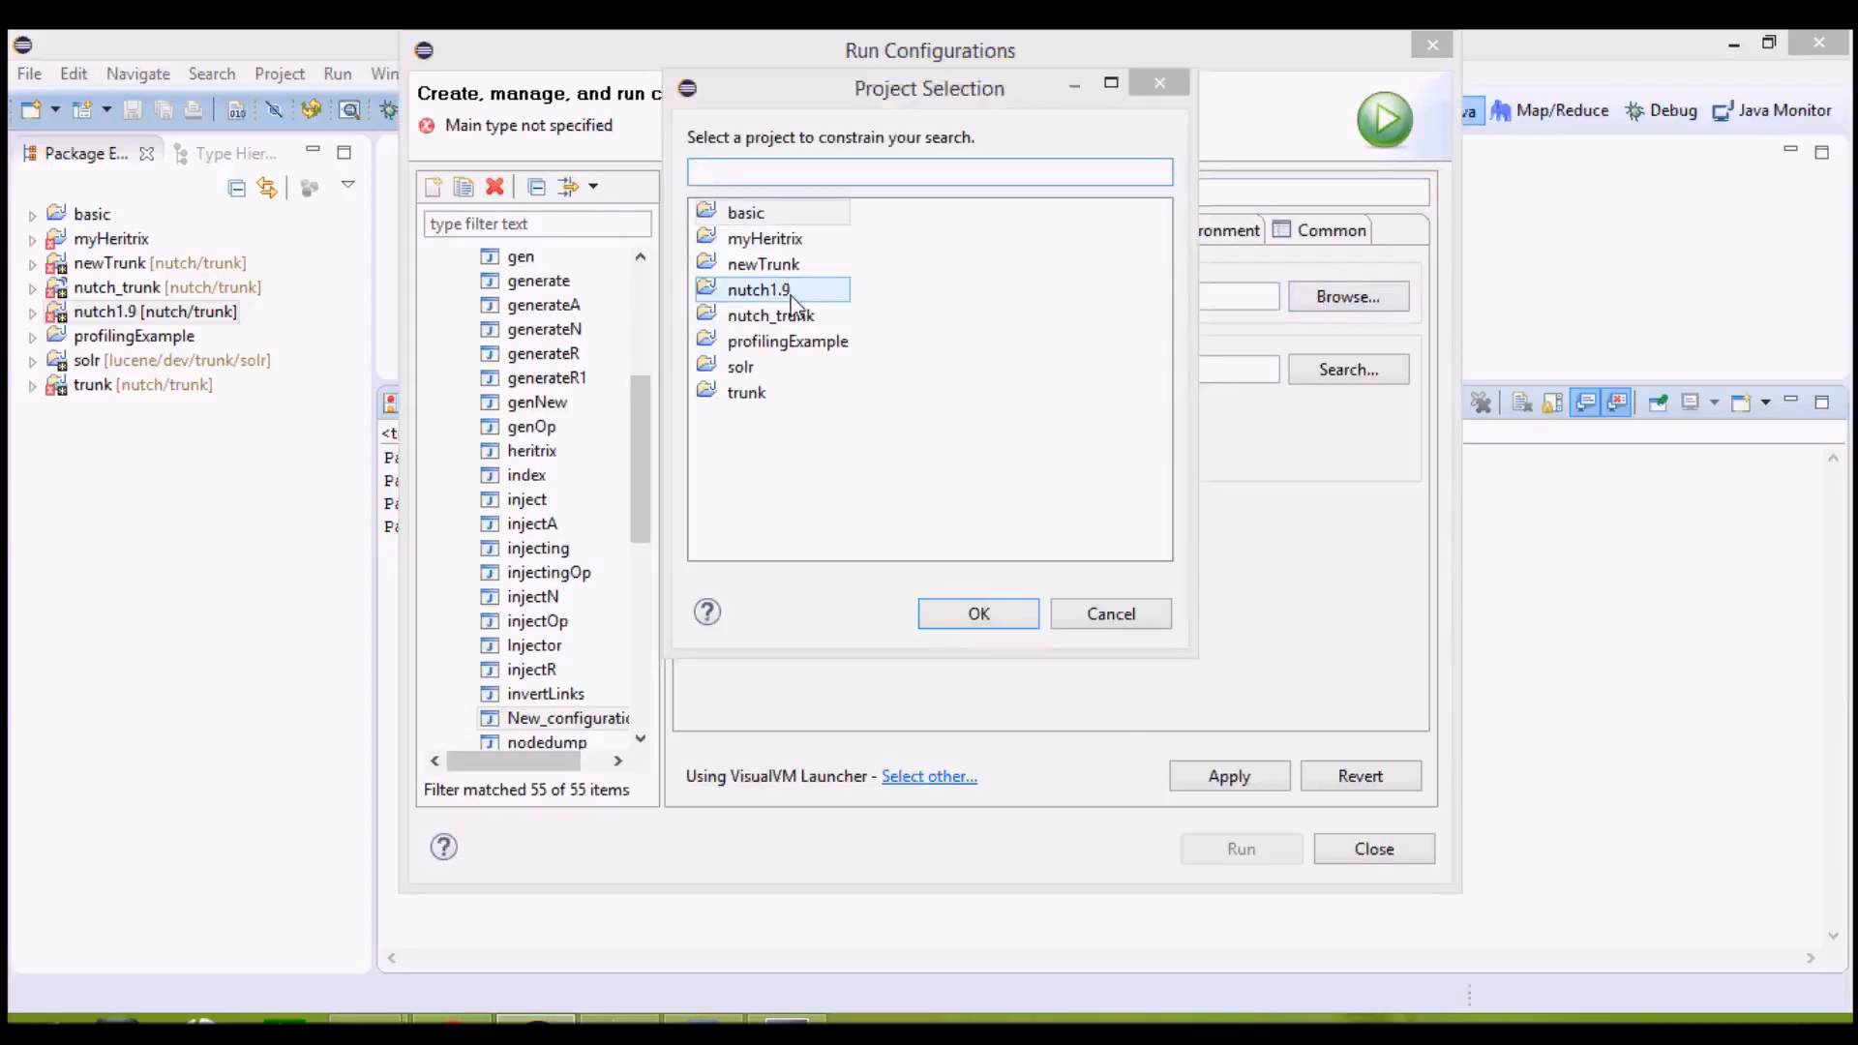
click(977, 613)
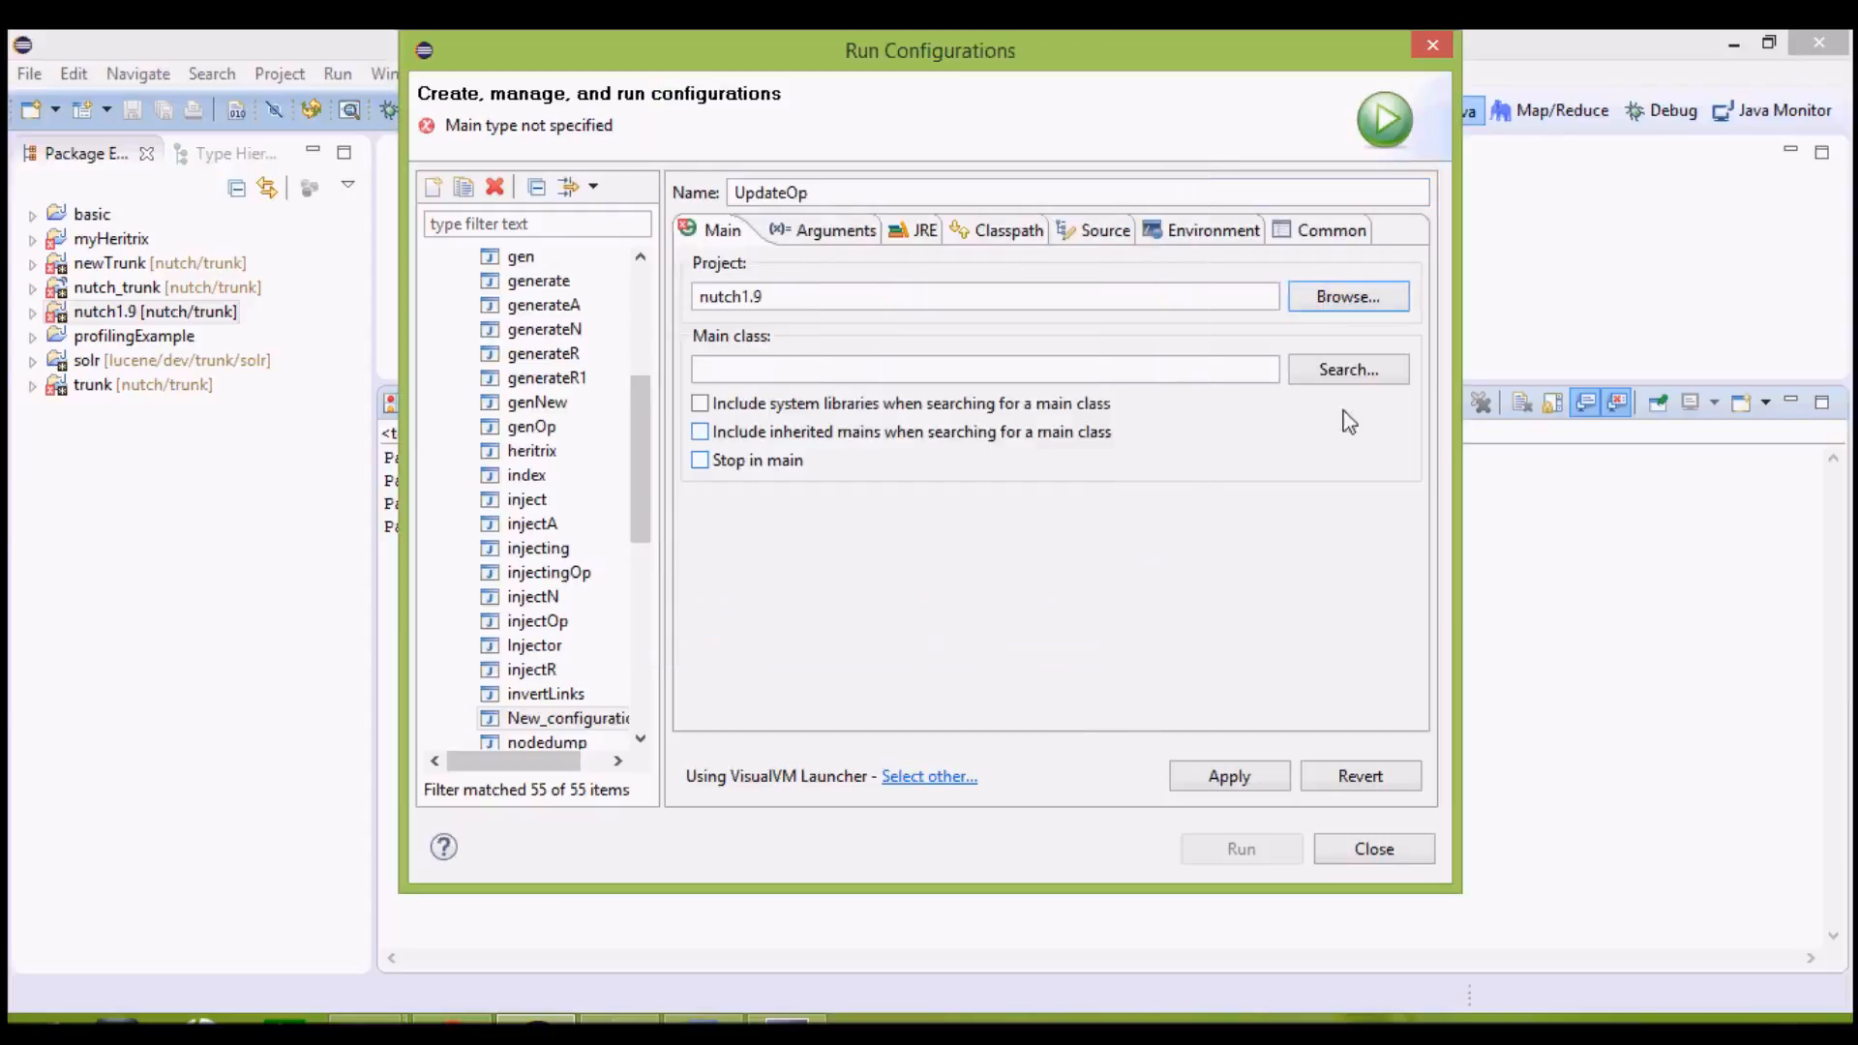
click(1346, 369)
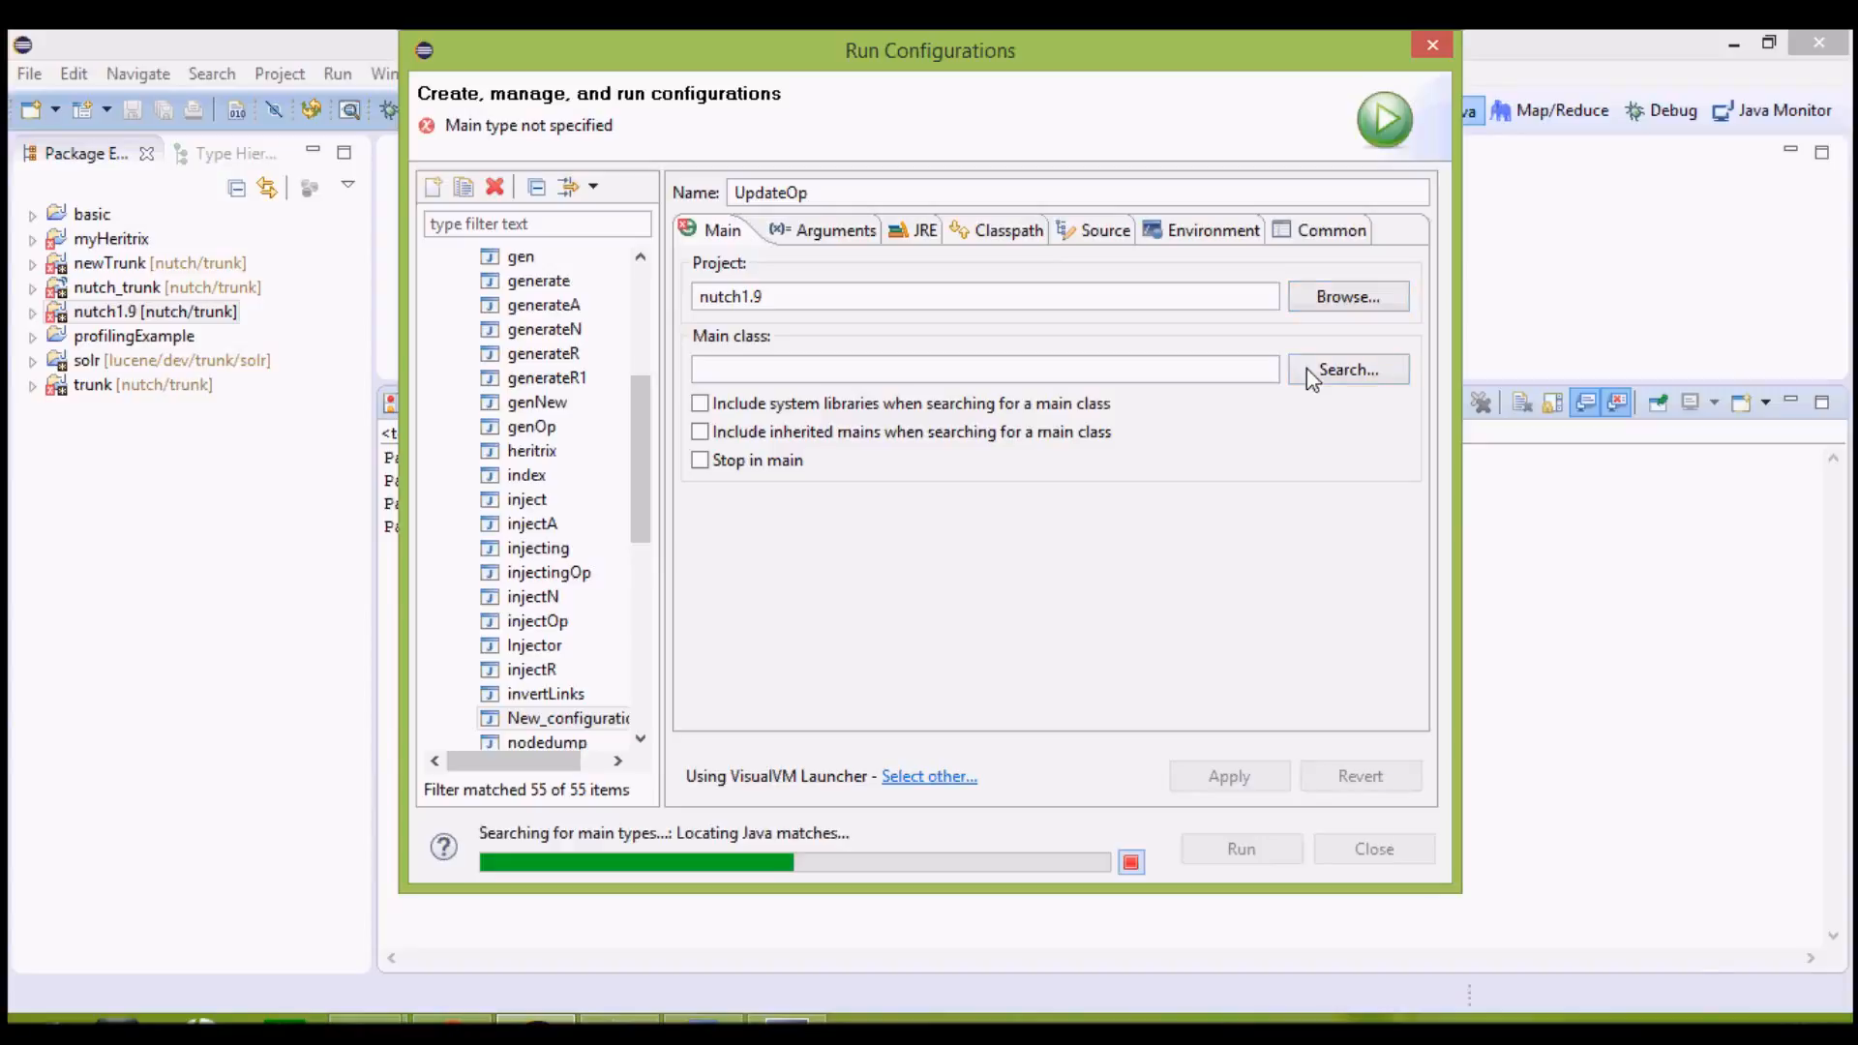
click(1346, 369)
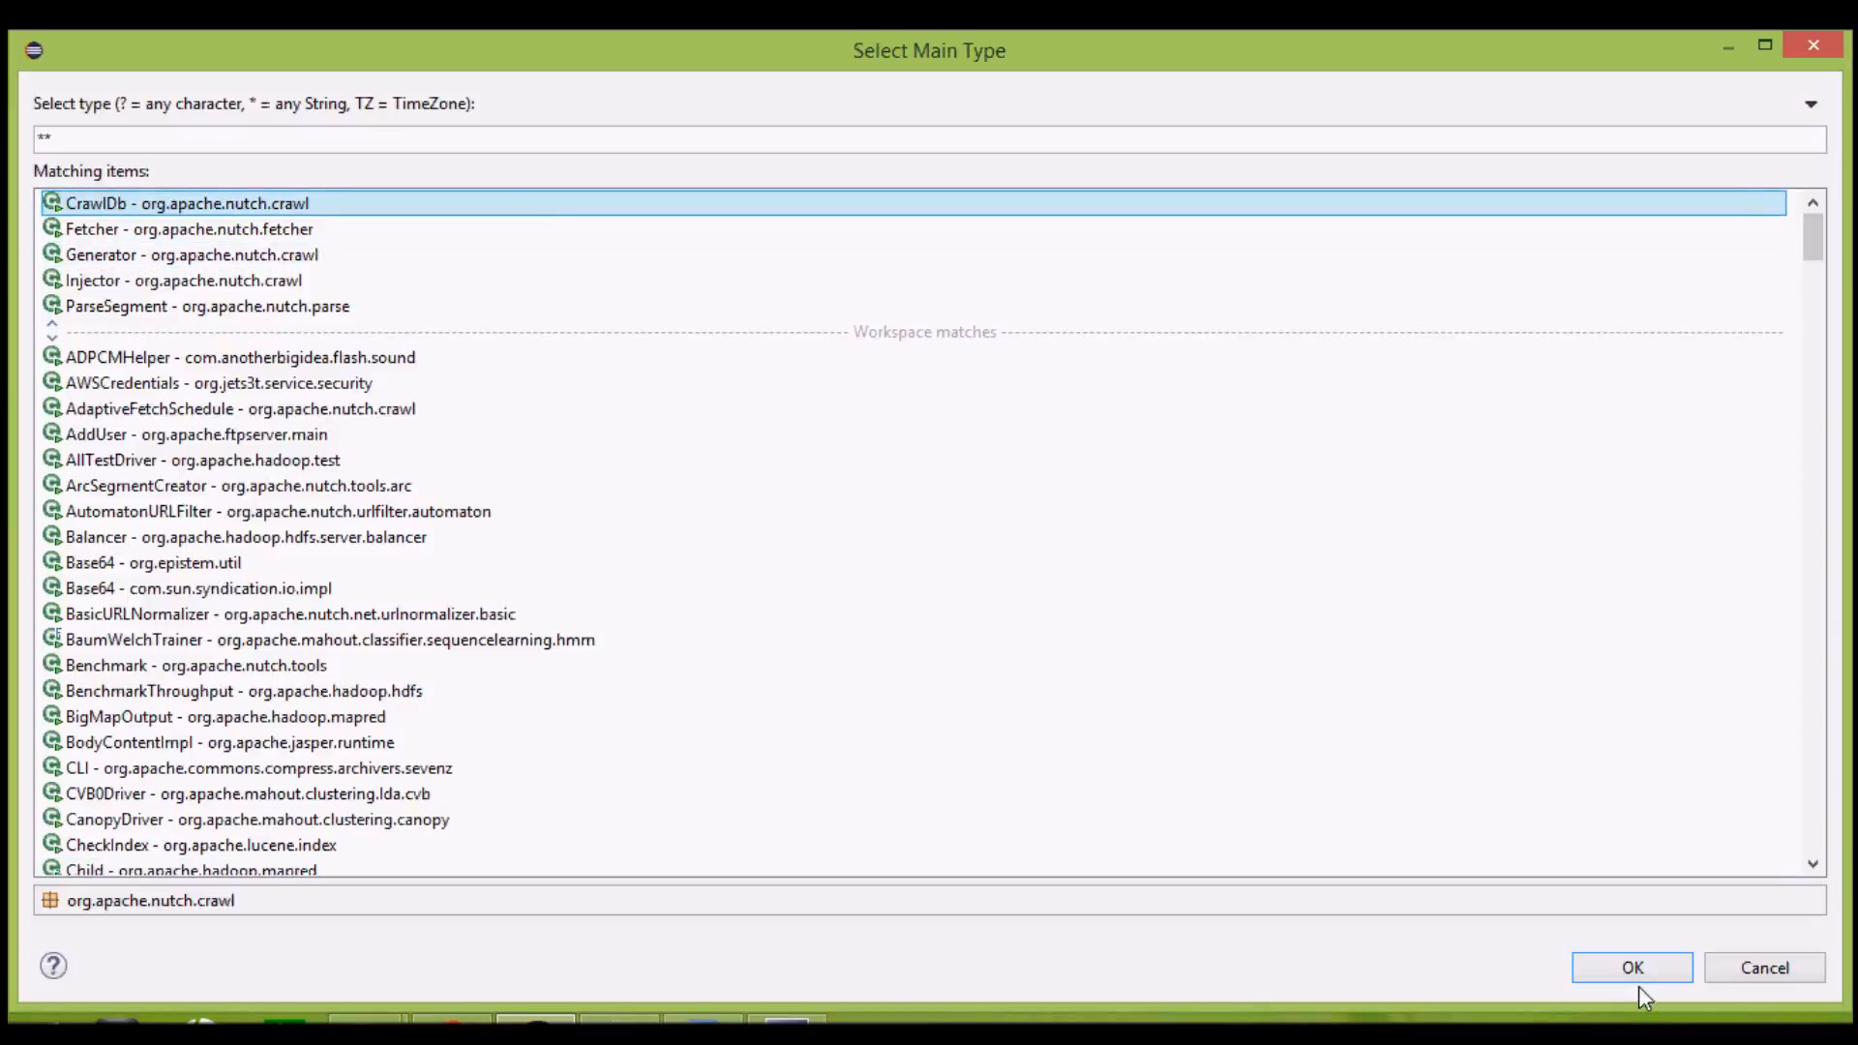
click(1631, 967)
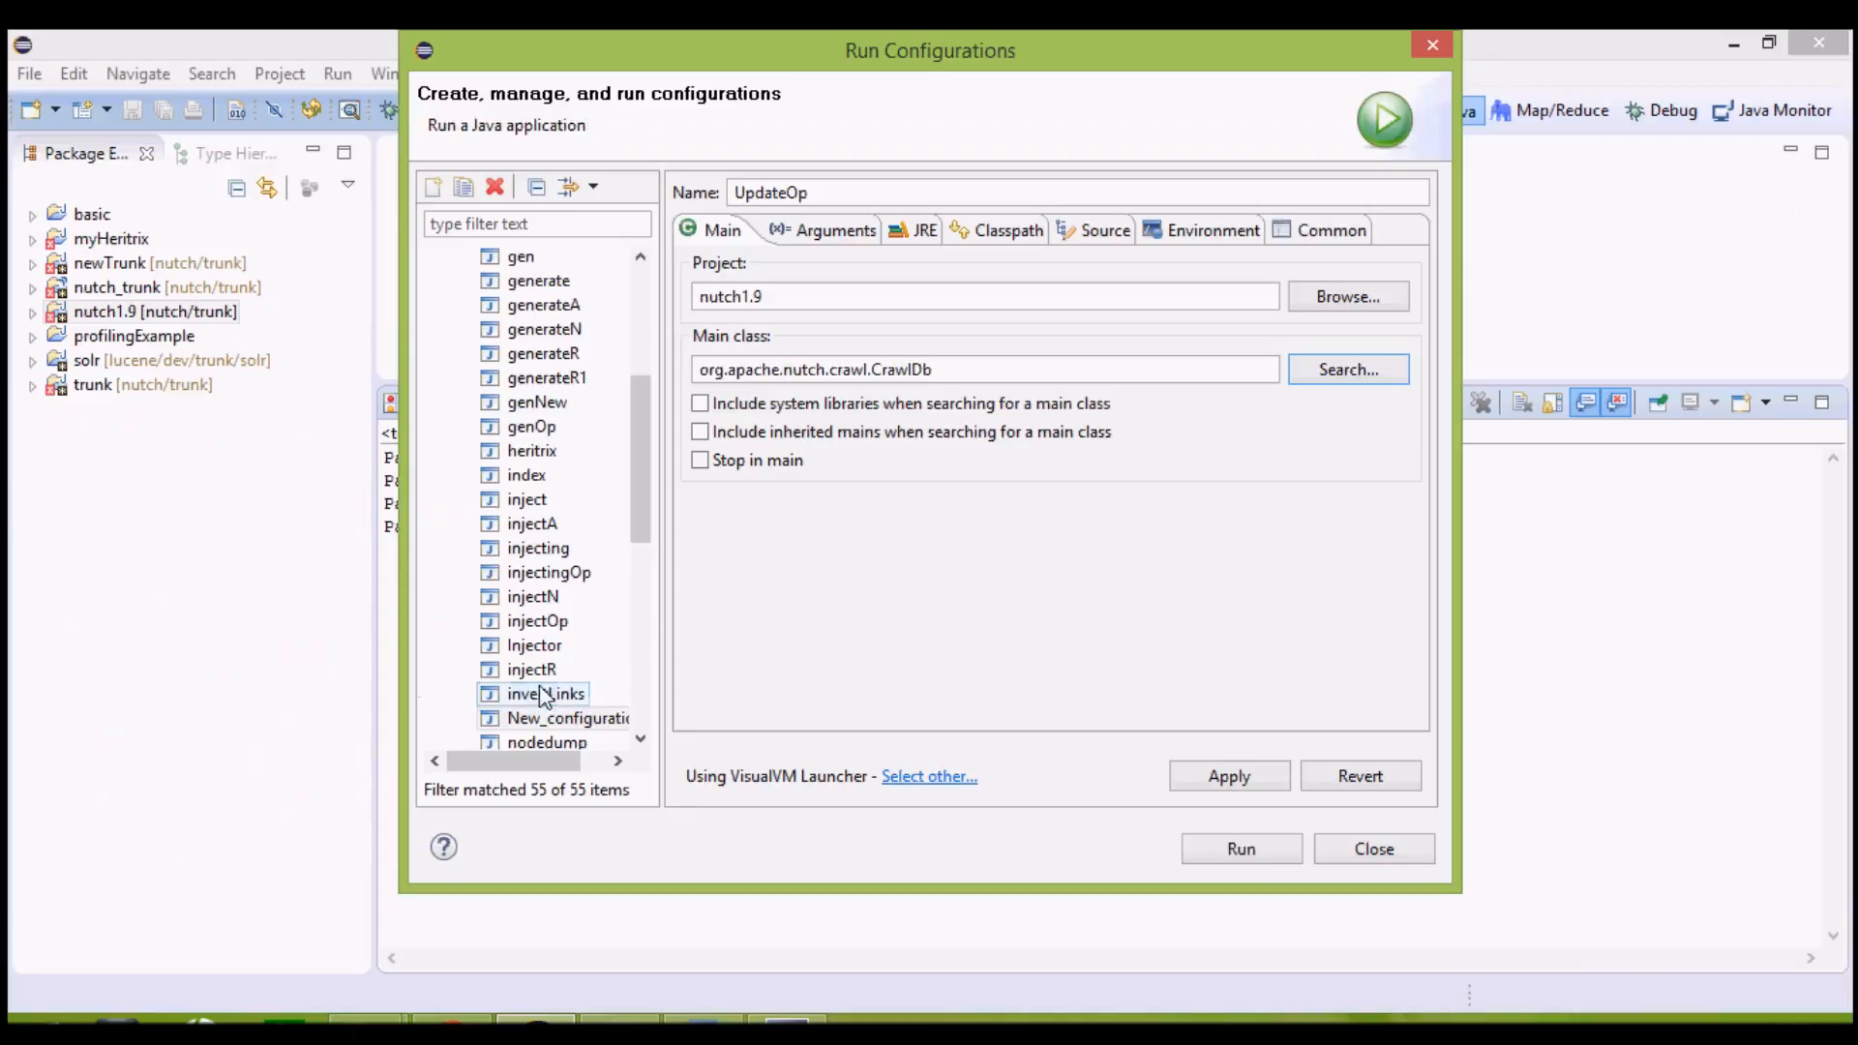
click(817, 231)
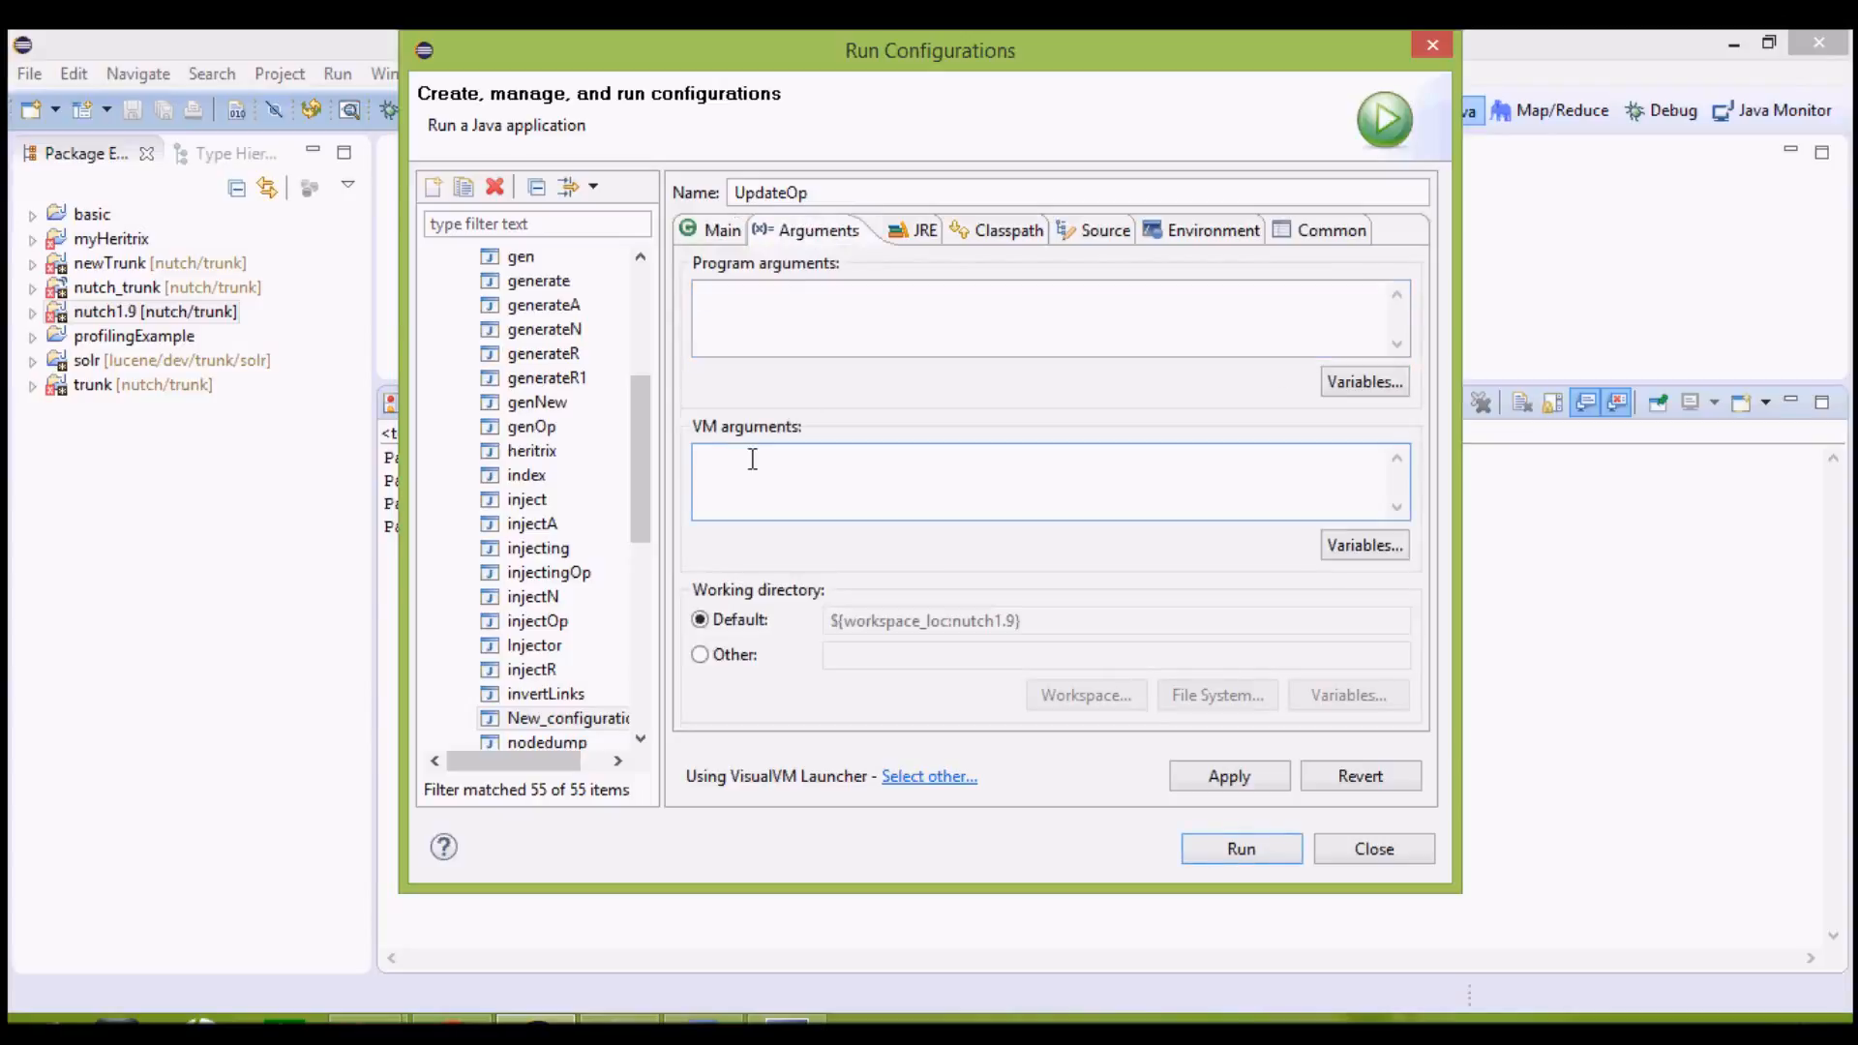
Step: Add Hadoop log VM arguments, verify 'Injector/crawldb Injector/segments/2*', then apply and run UpdateOp
text(-Dhadoop.log.dir=logs -Dhadoop.log.file=hadoop.log)
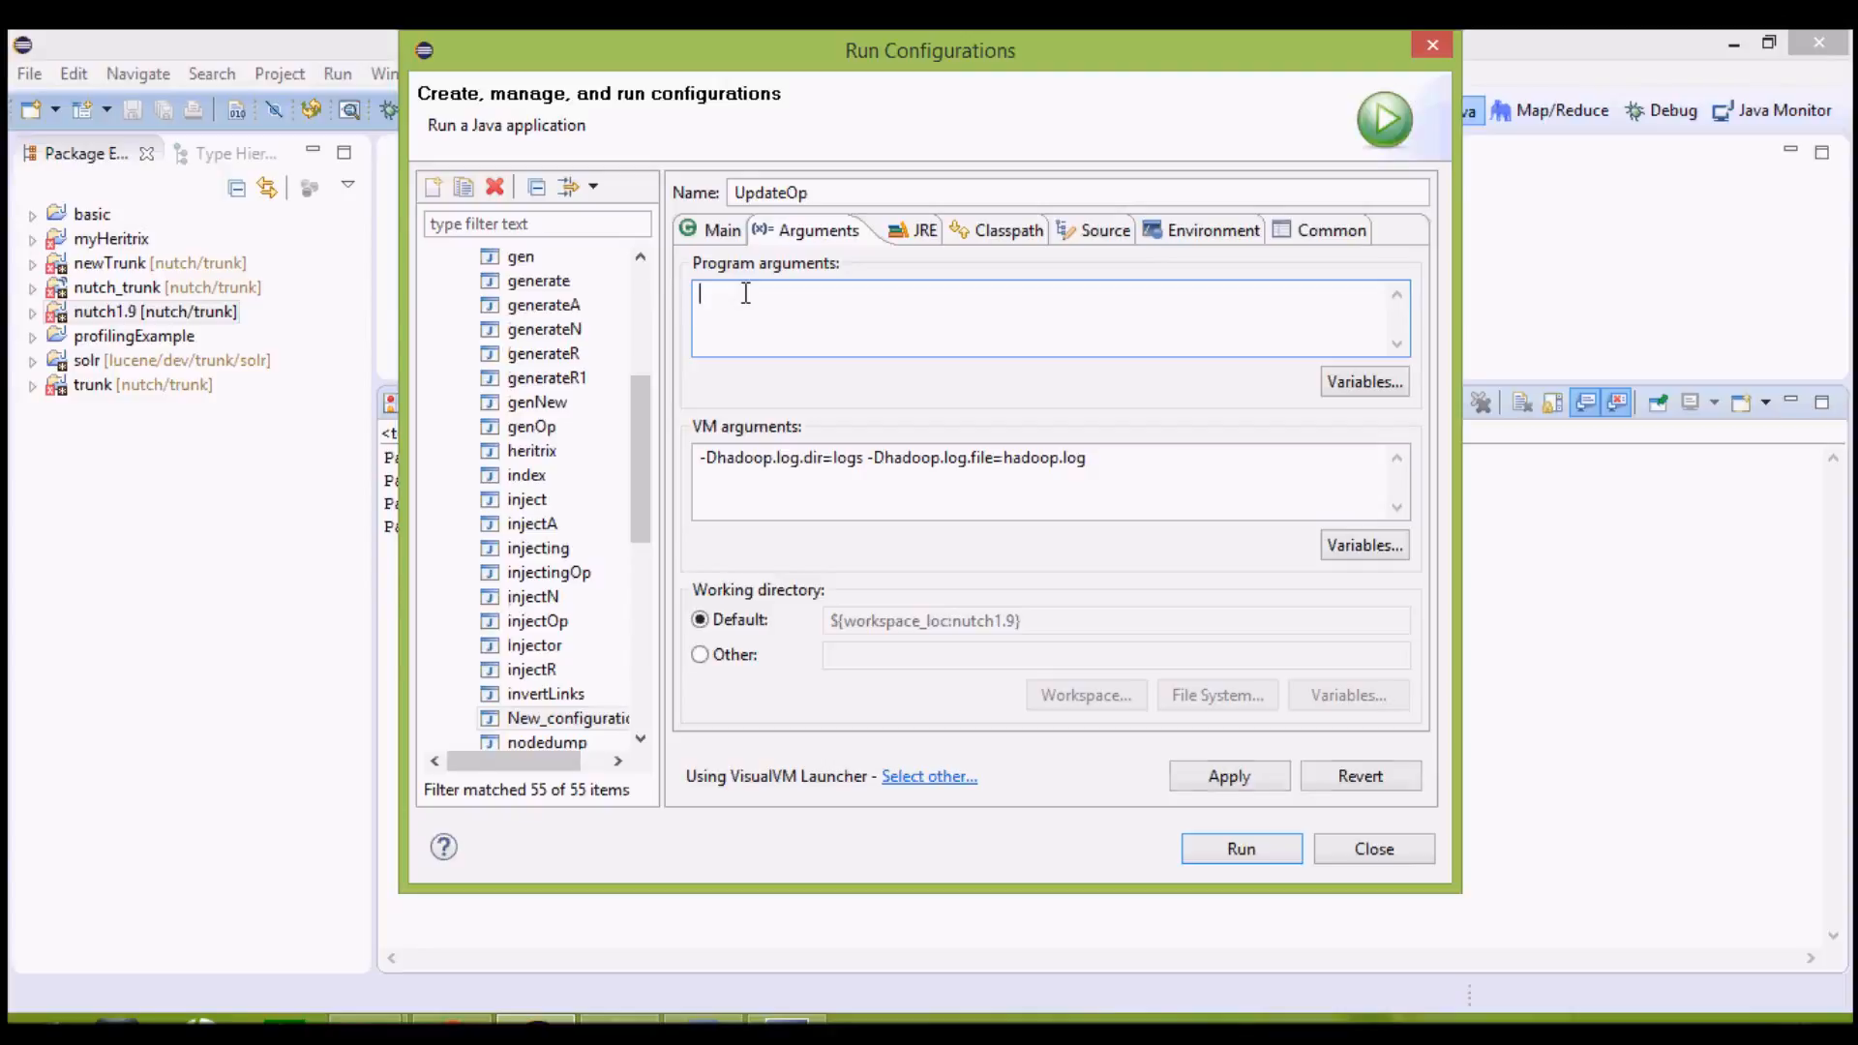
click(543, 742)
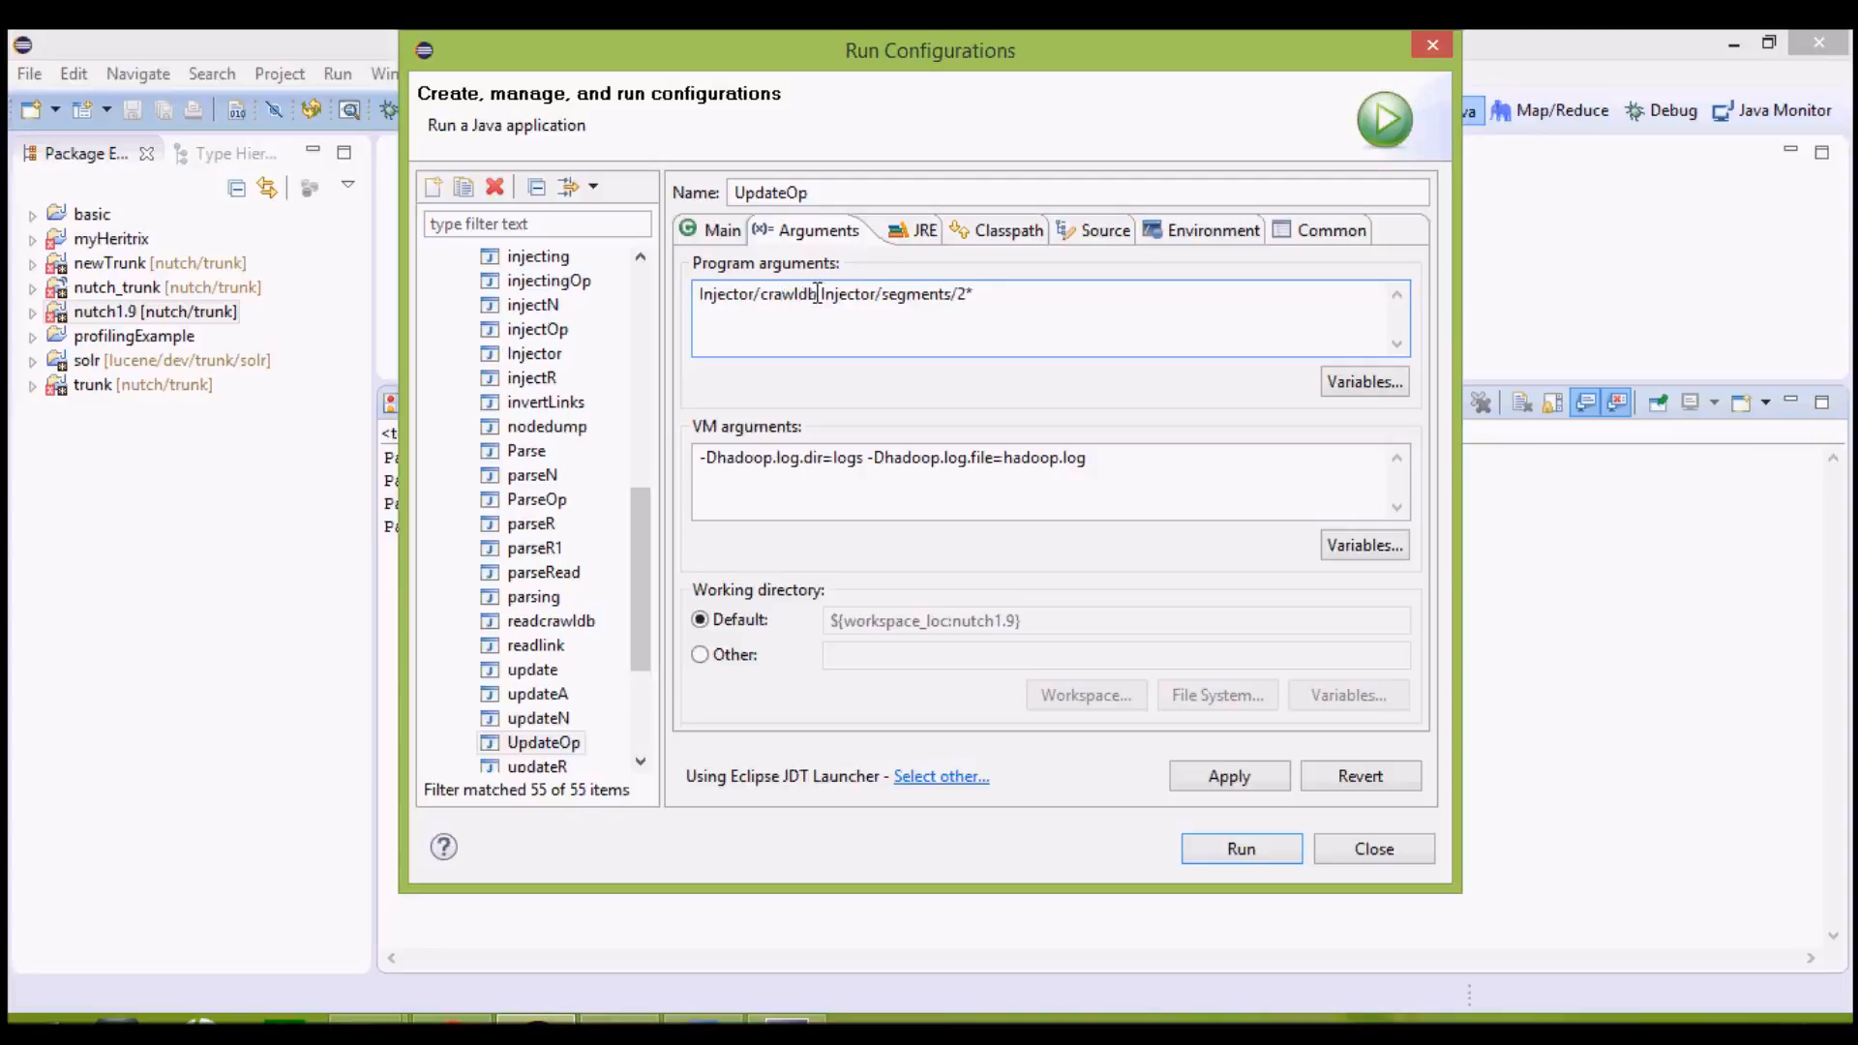
double_click(782, 294)
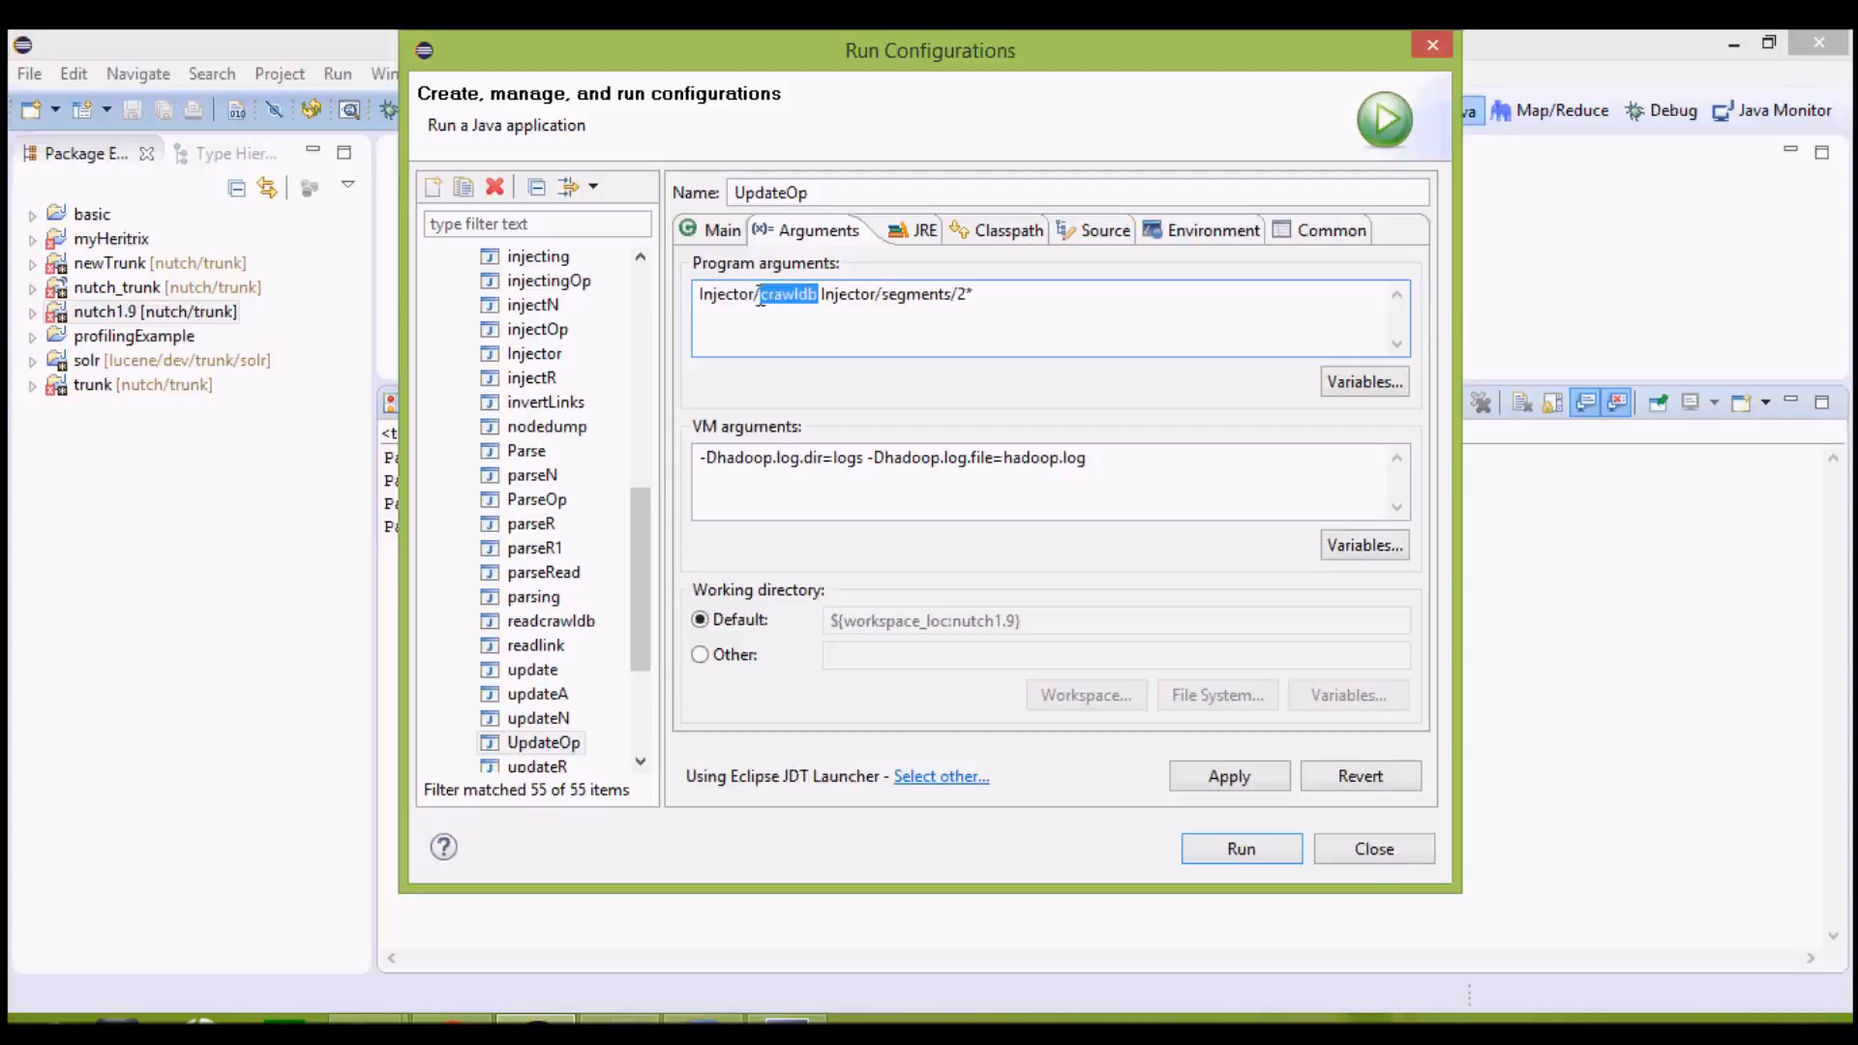
click(971, 296)
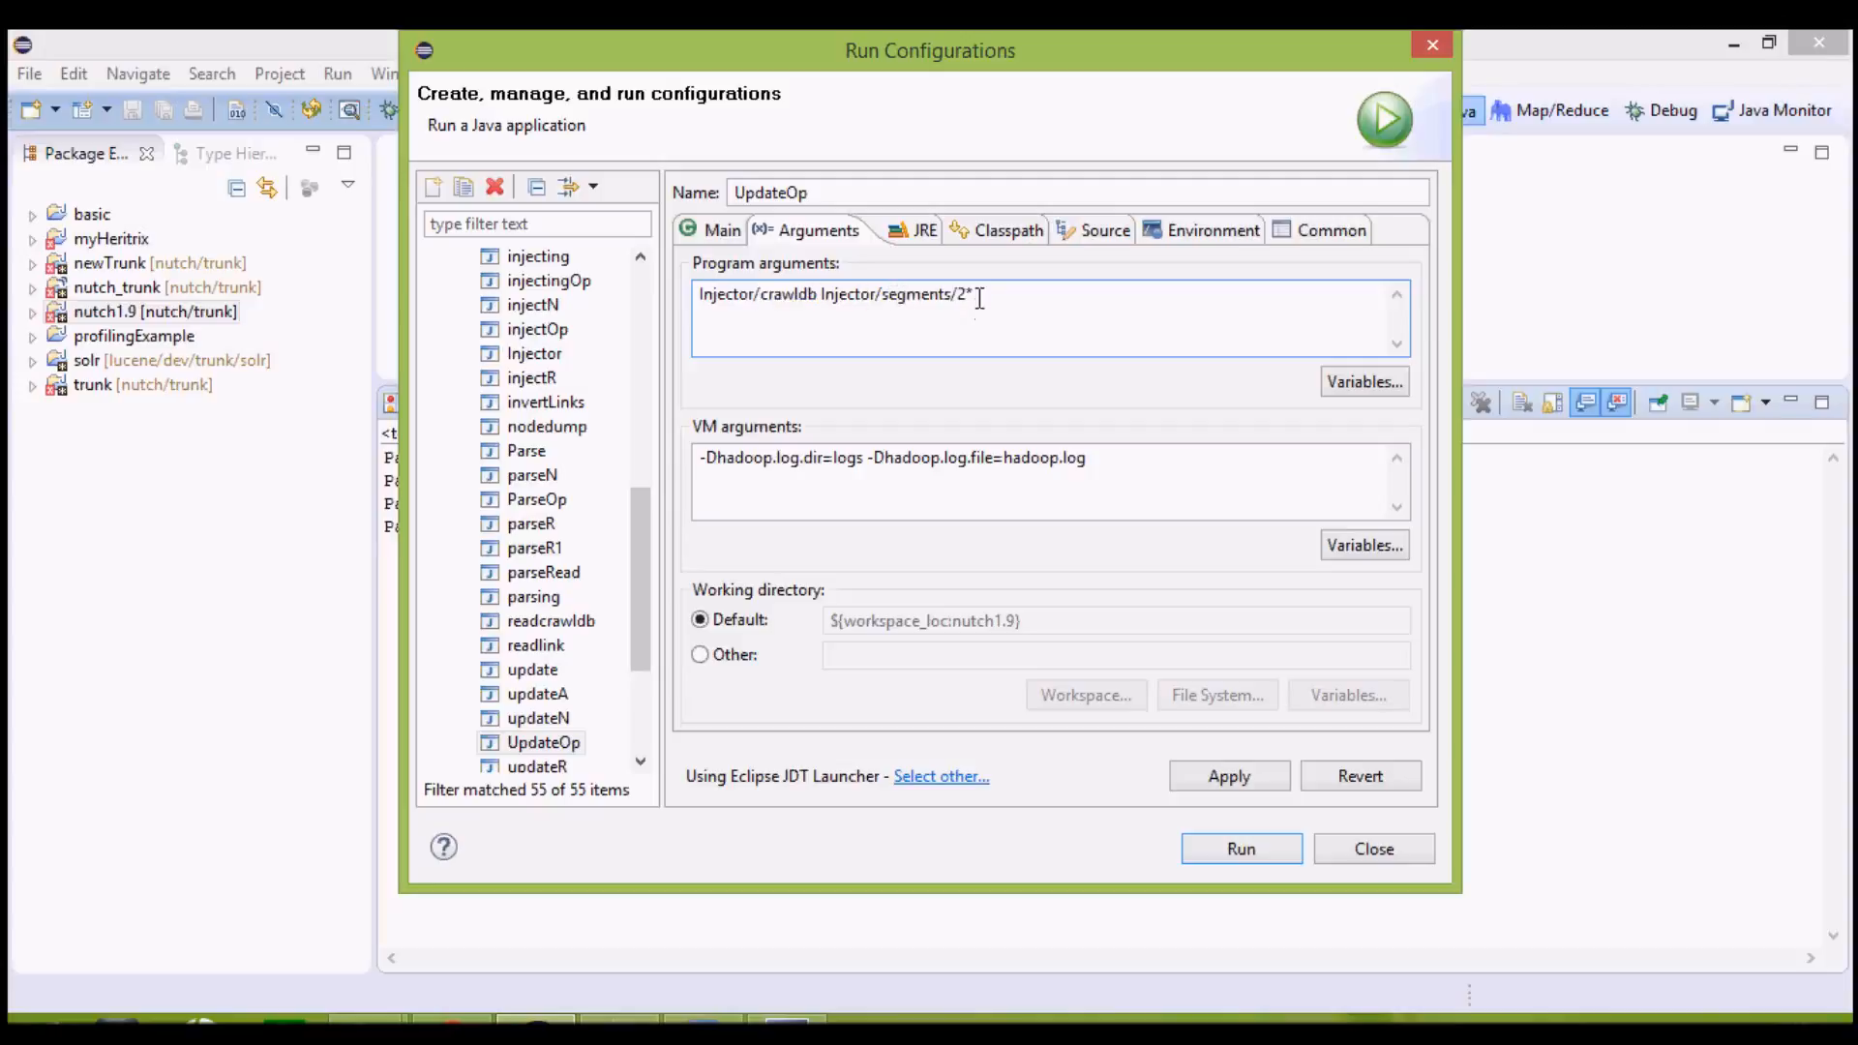
double_click(936, 294)
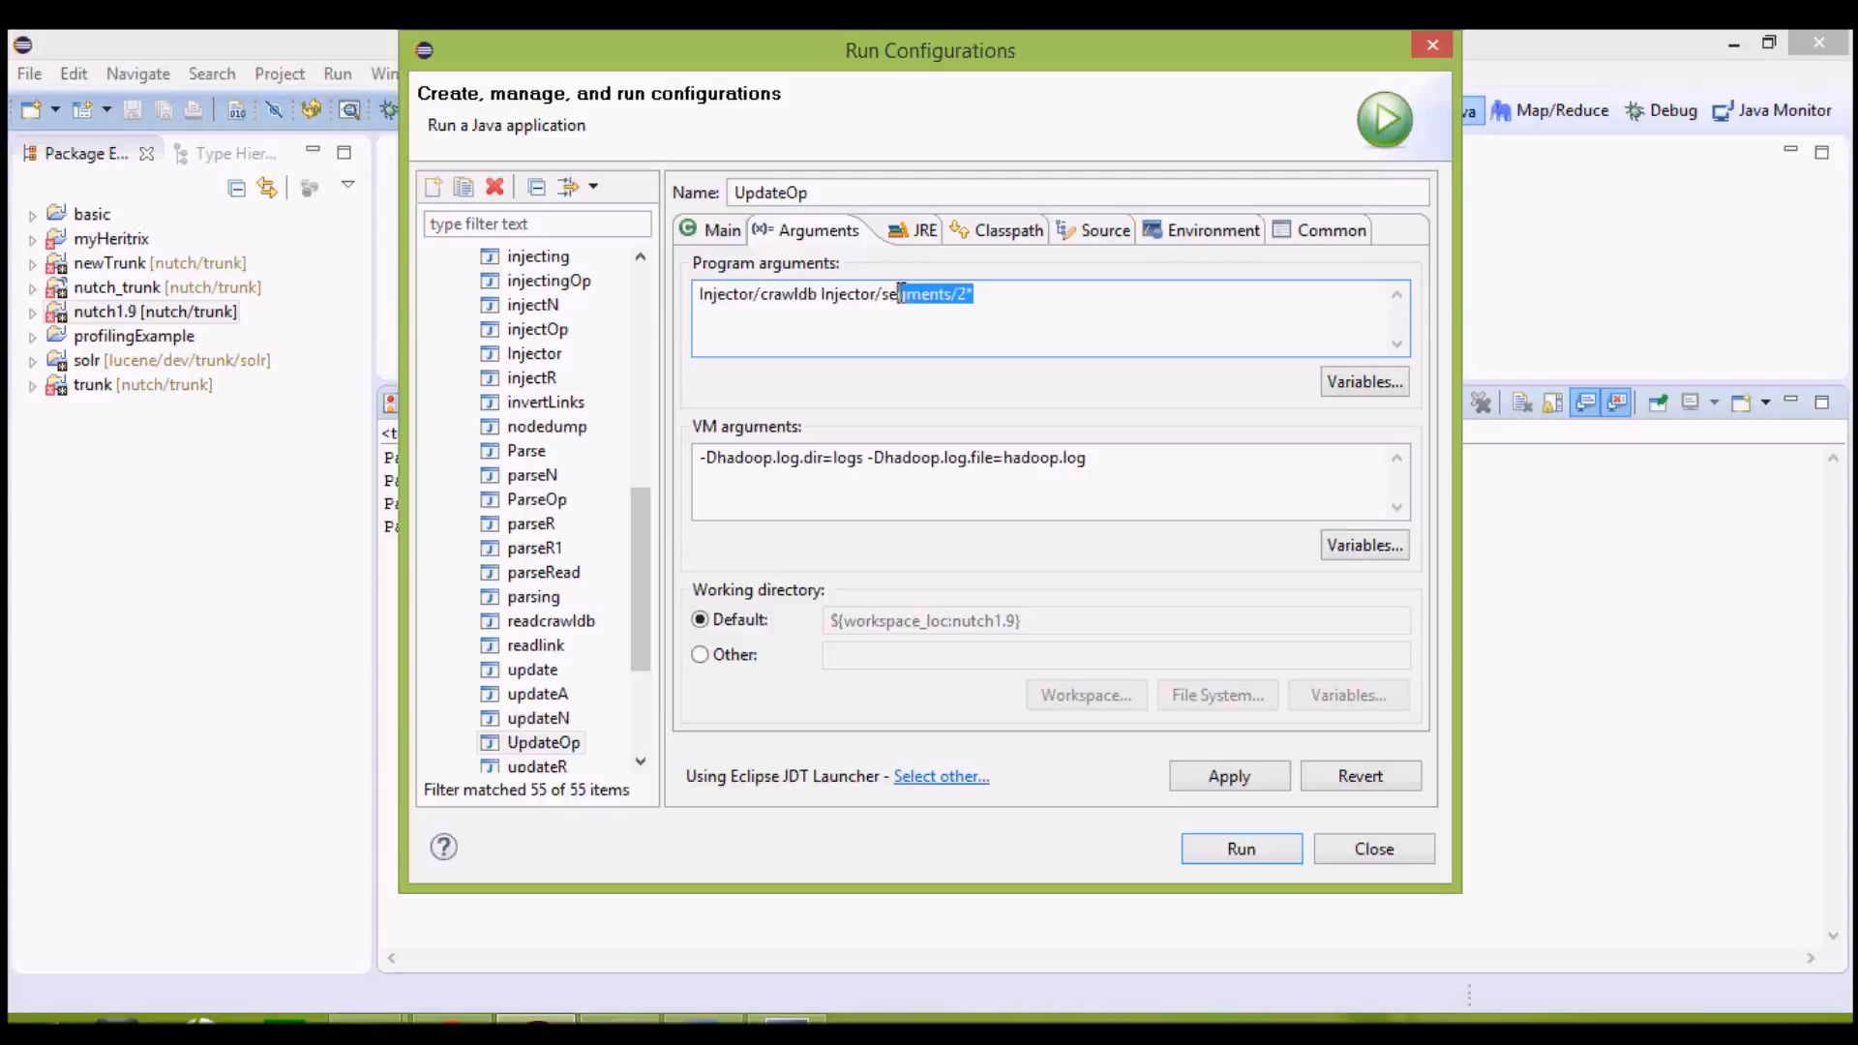
click(881, 294)
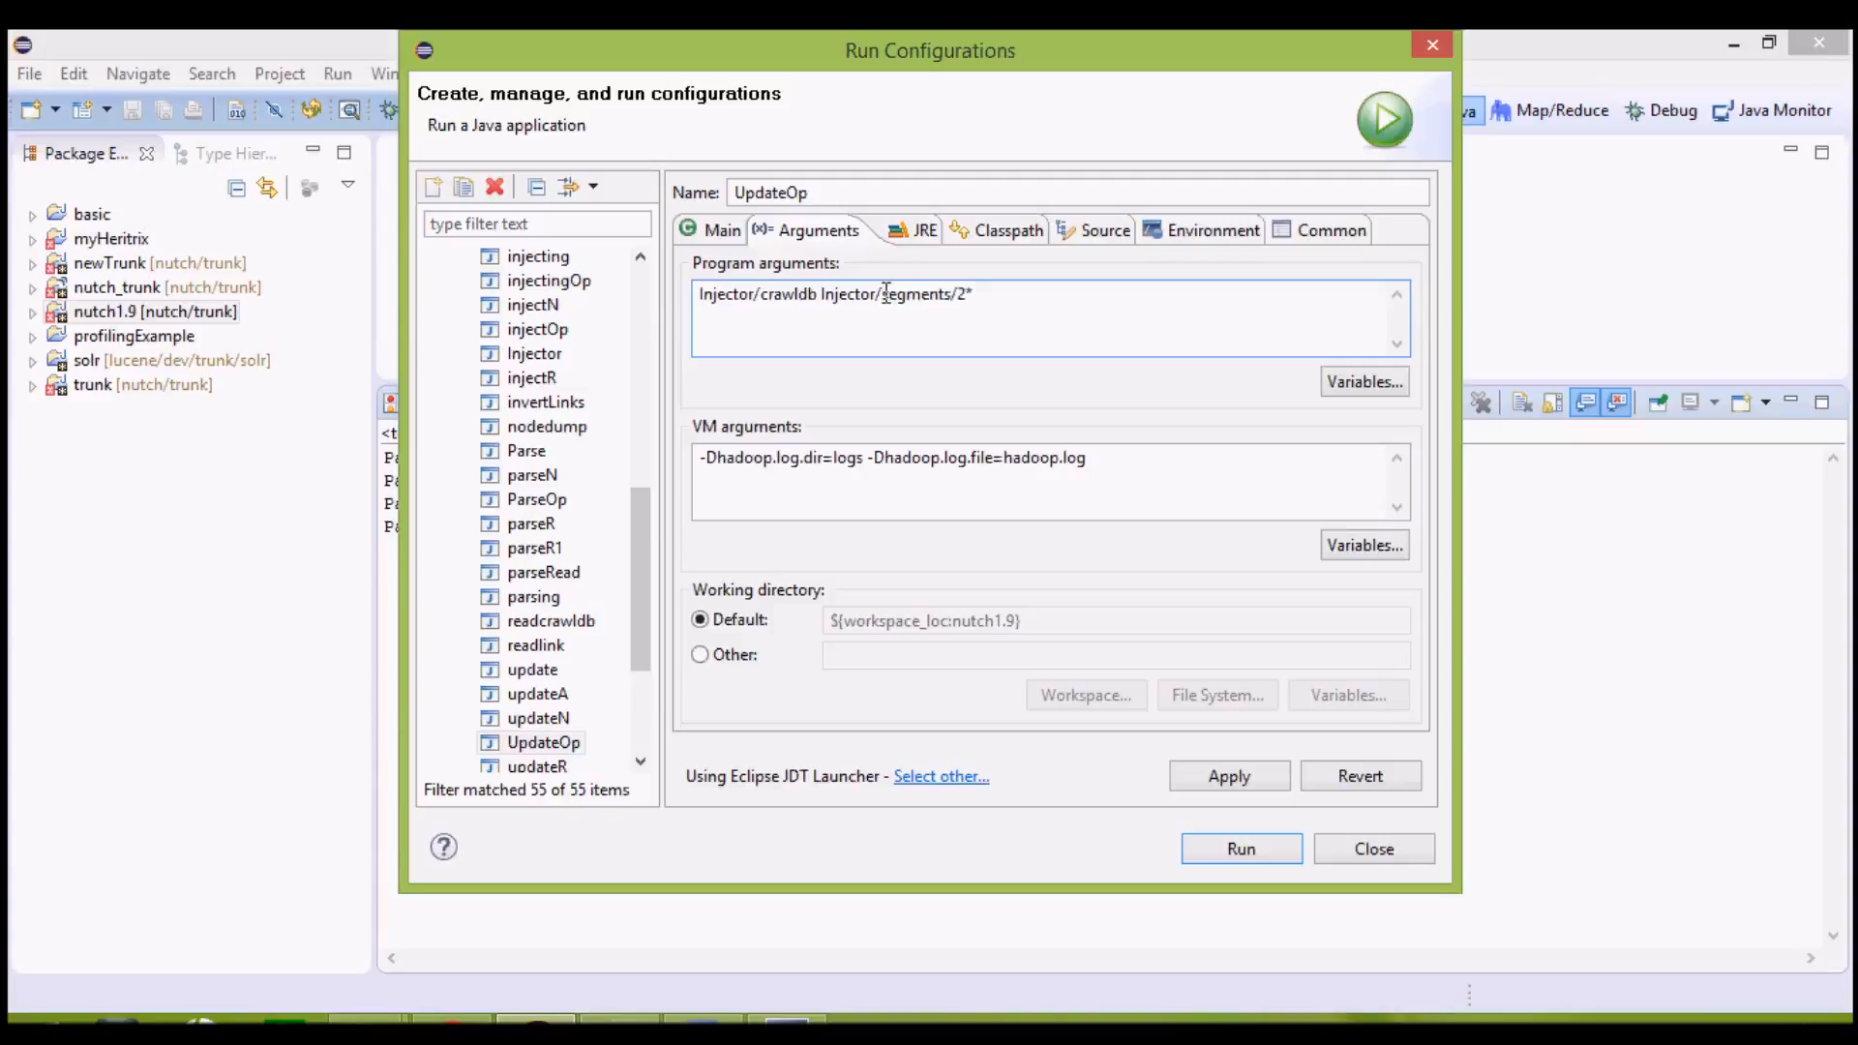
mouse_move(1064, 328)
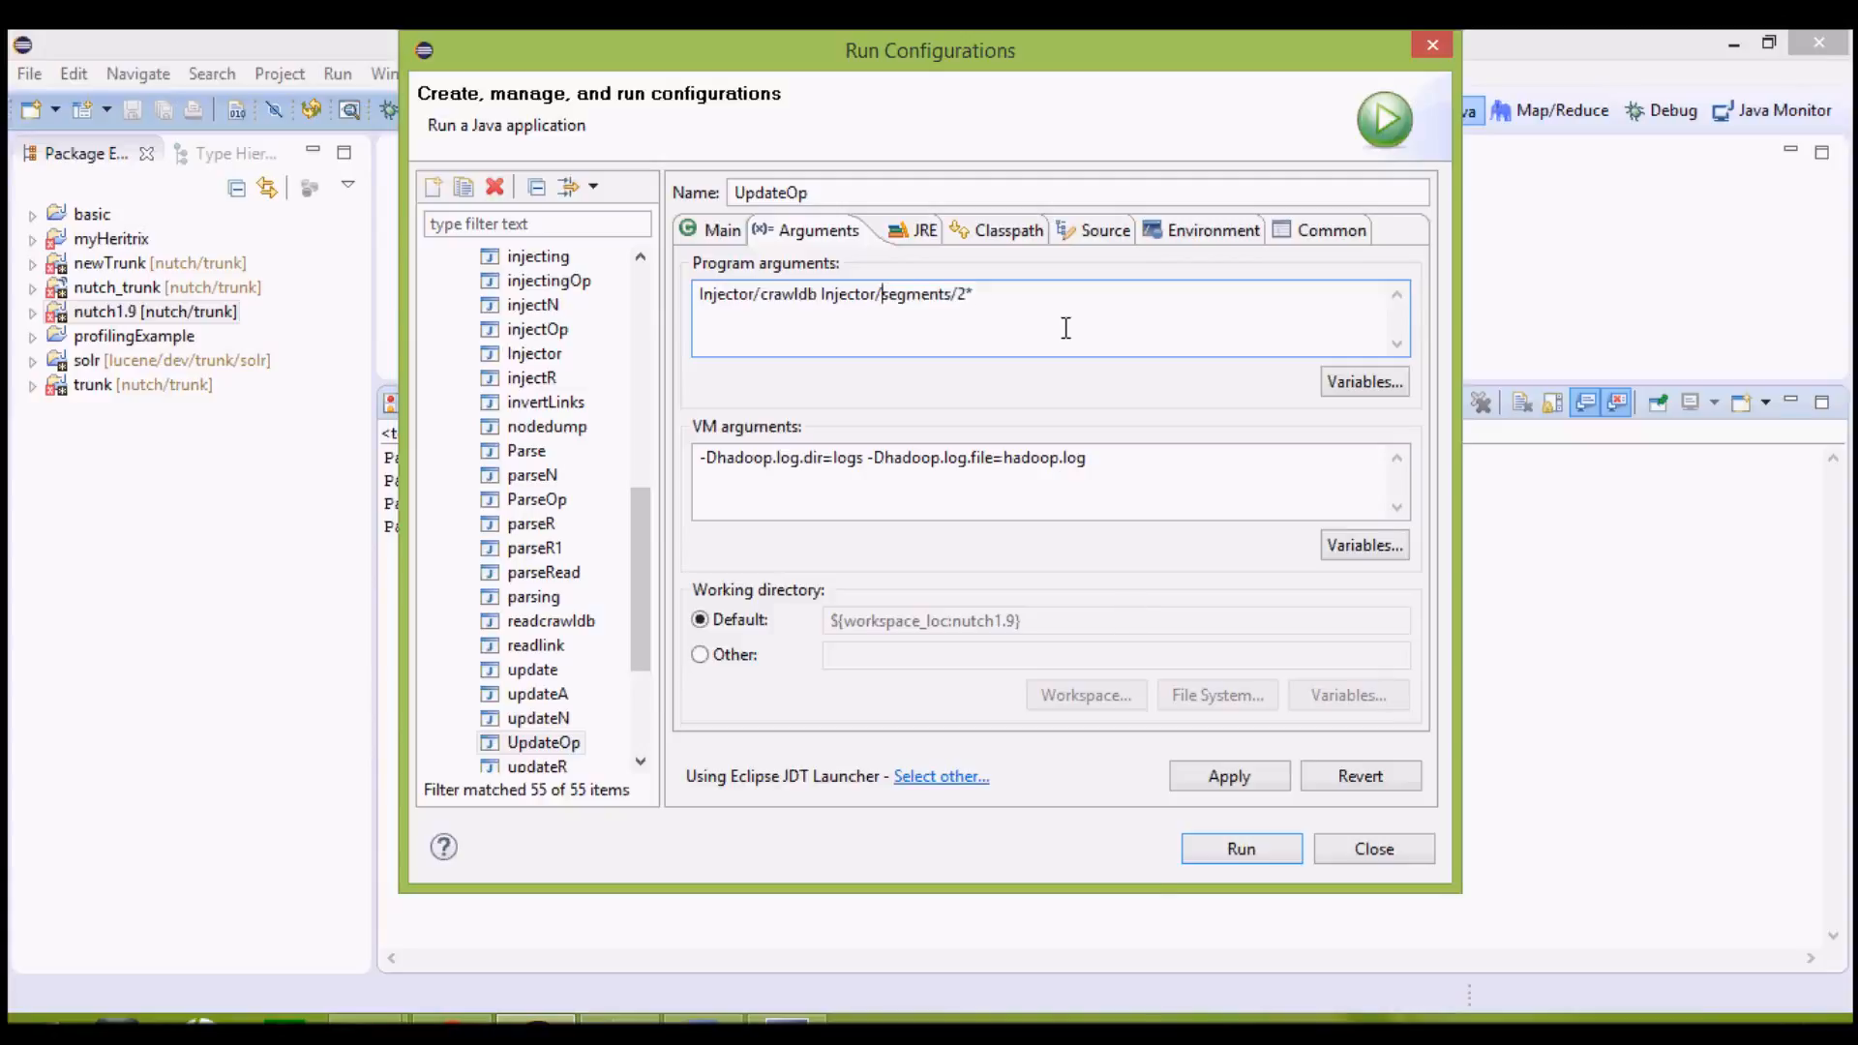
click(1229, 776)
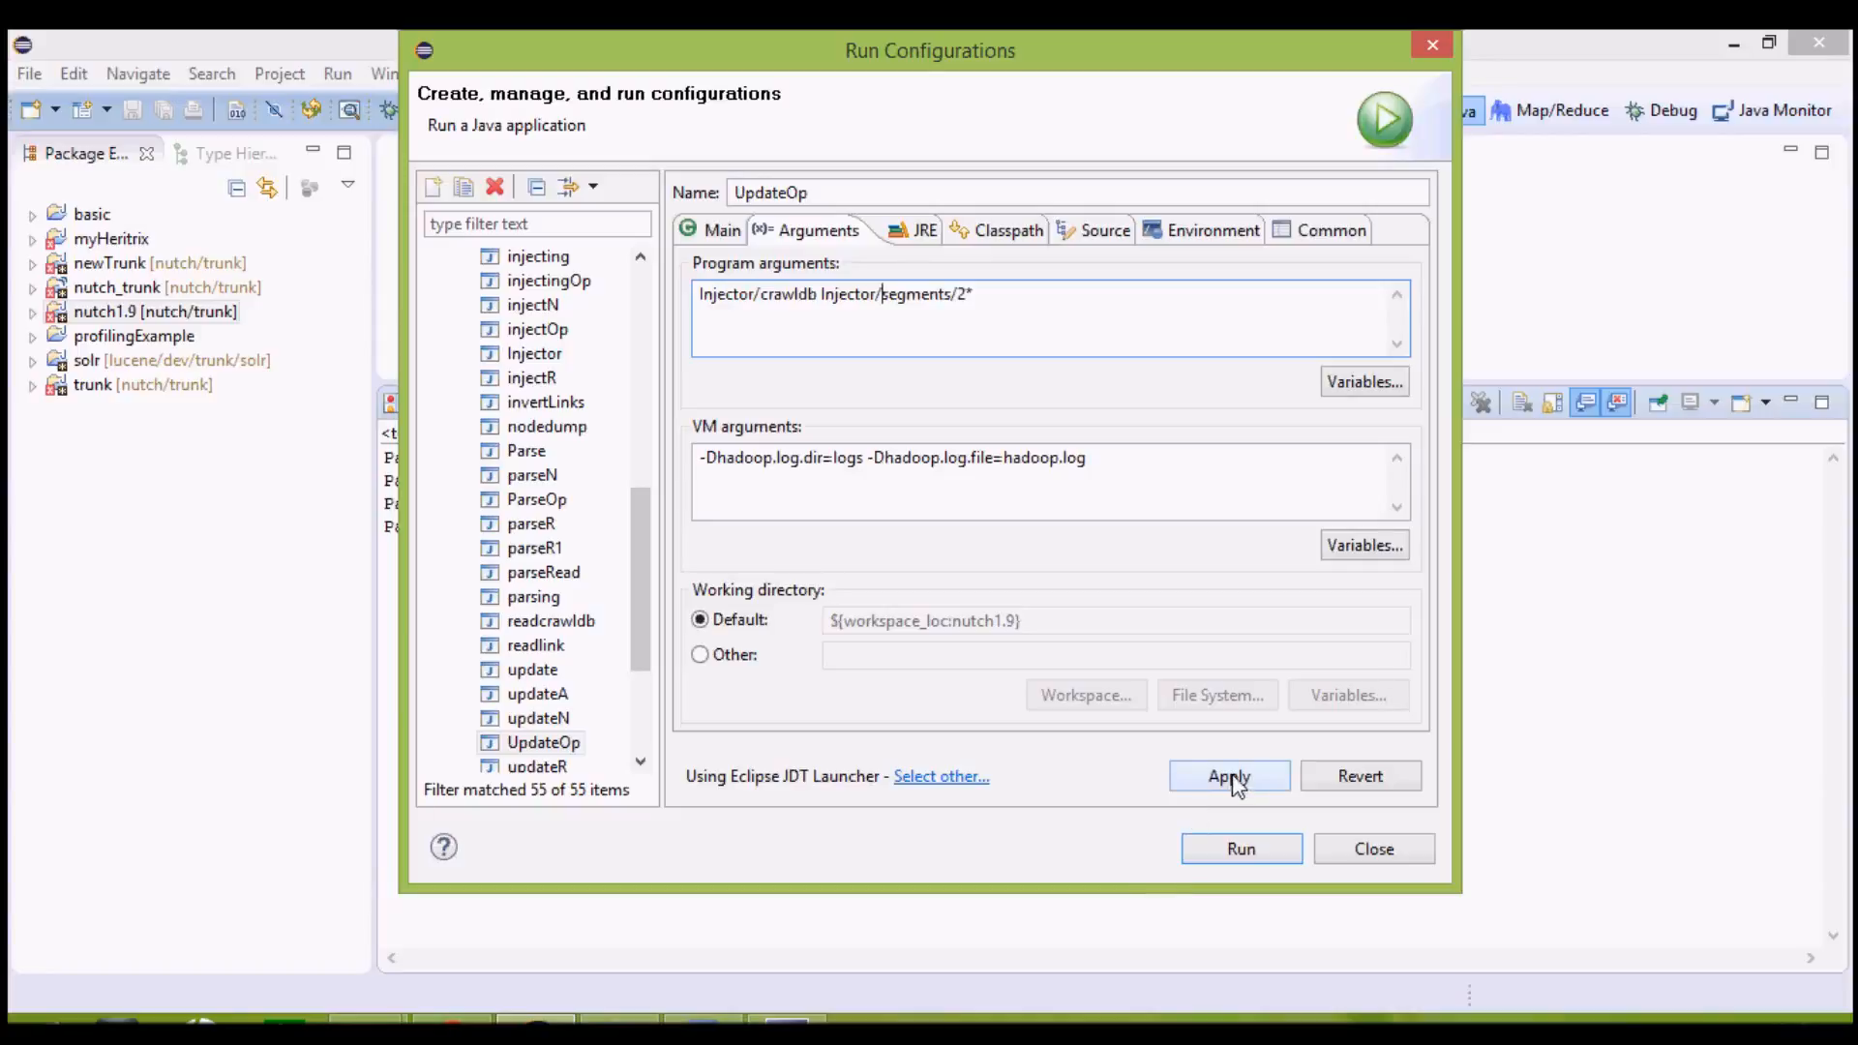
click(1239, 849)
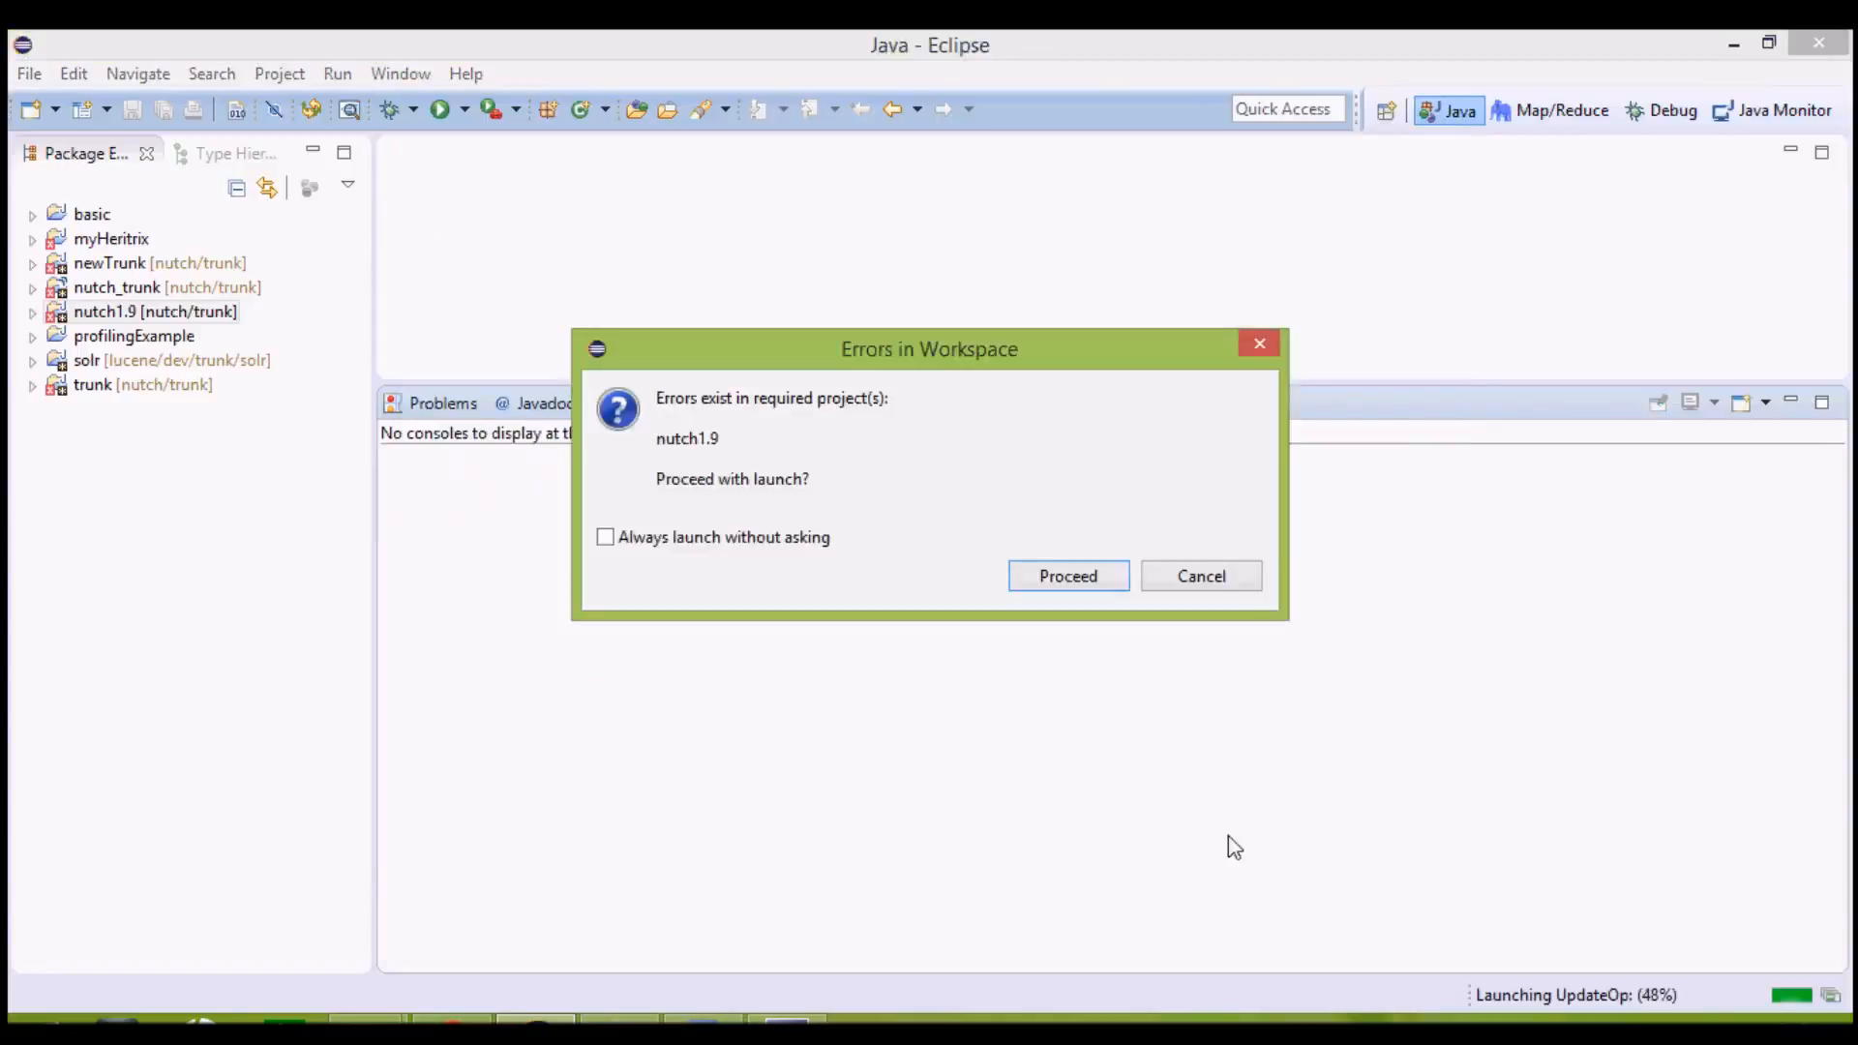
click(1066, 576)
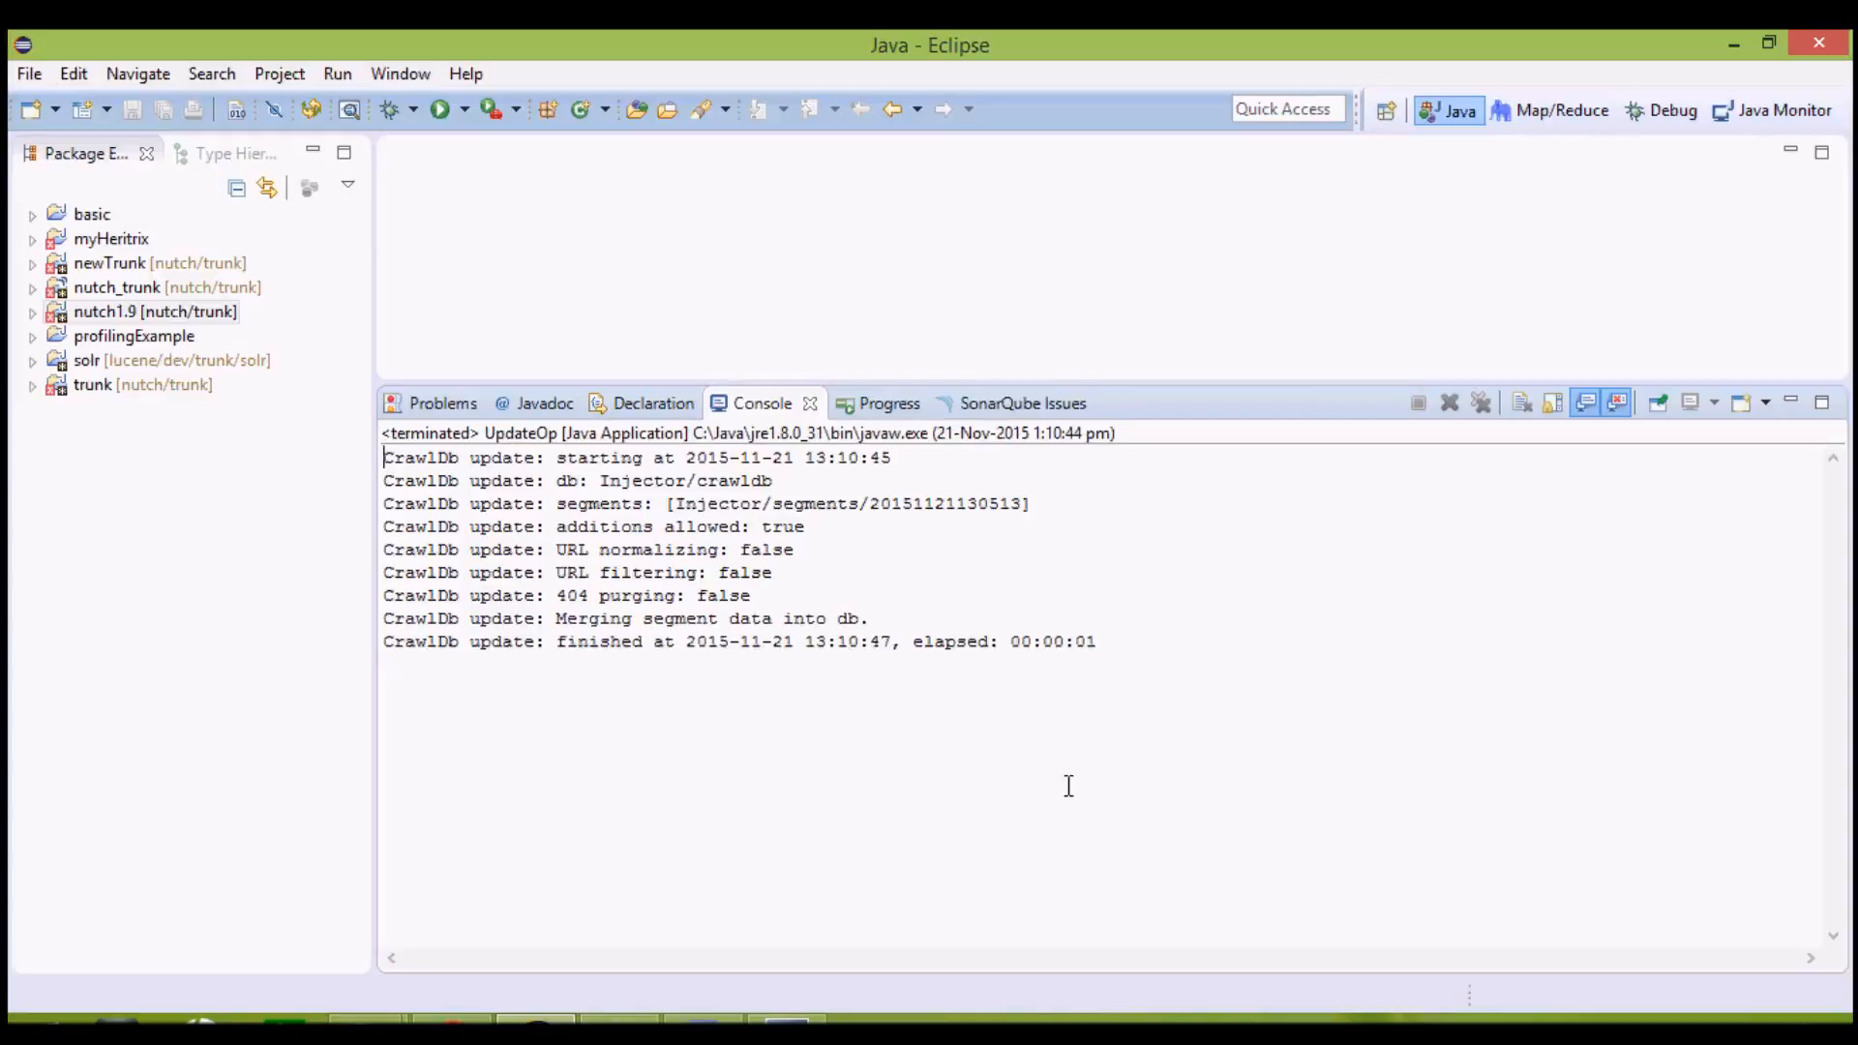
mouse_move(1043, 507)
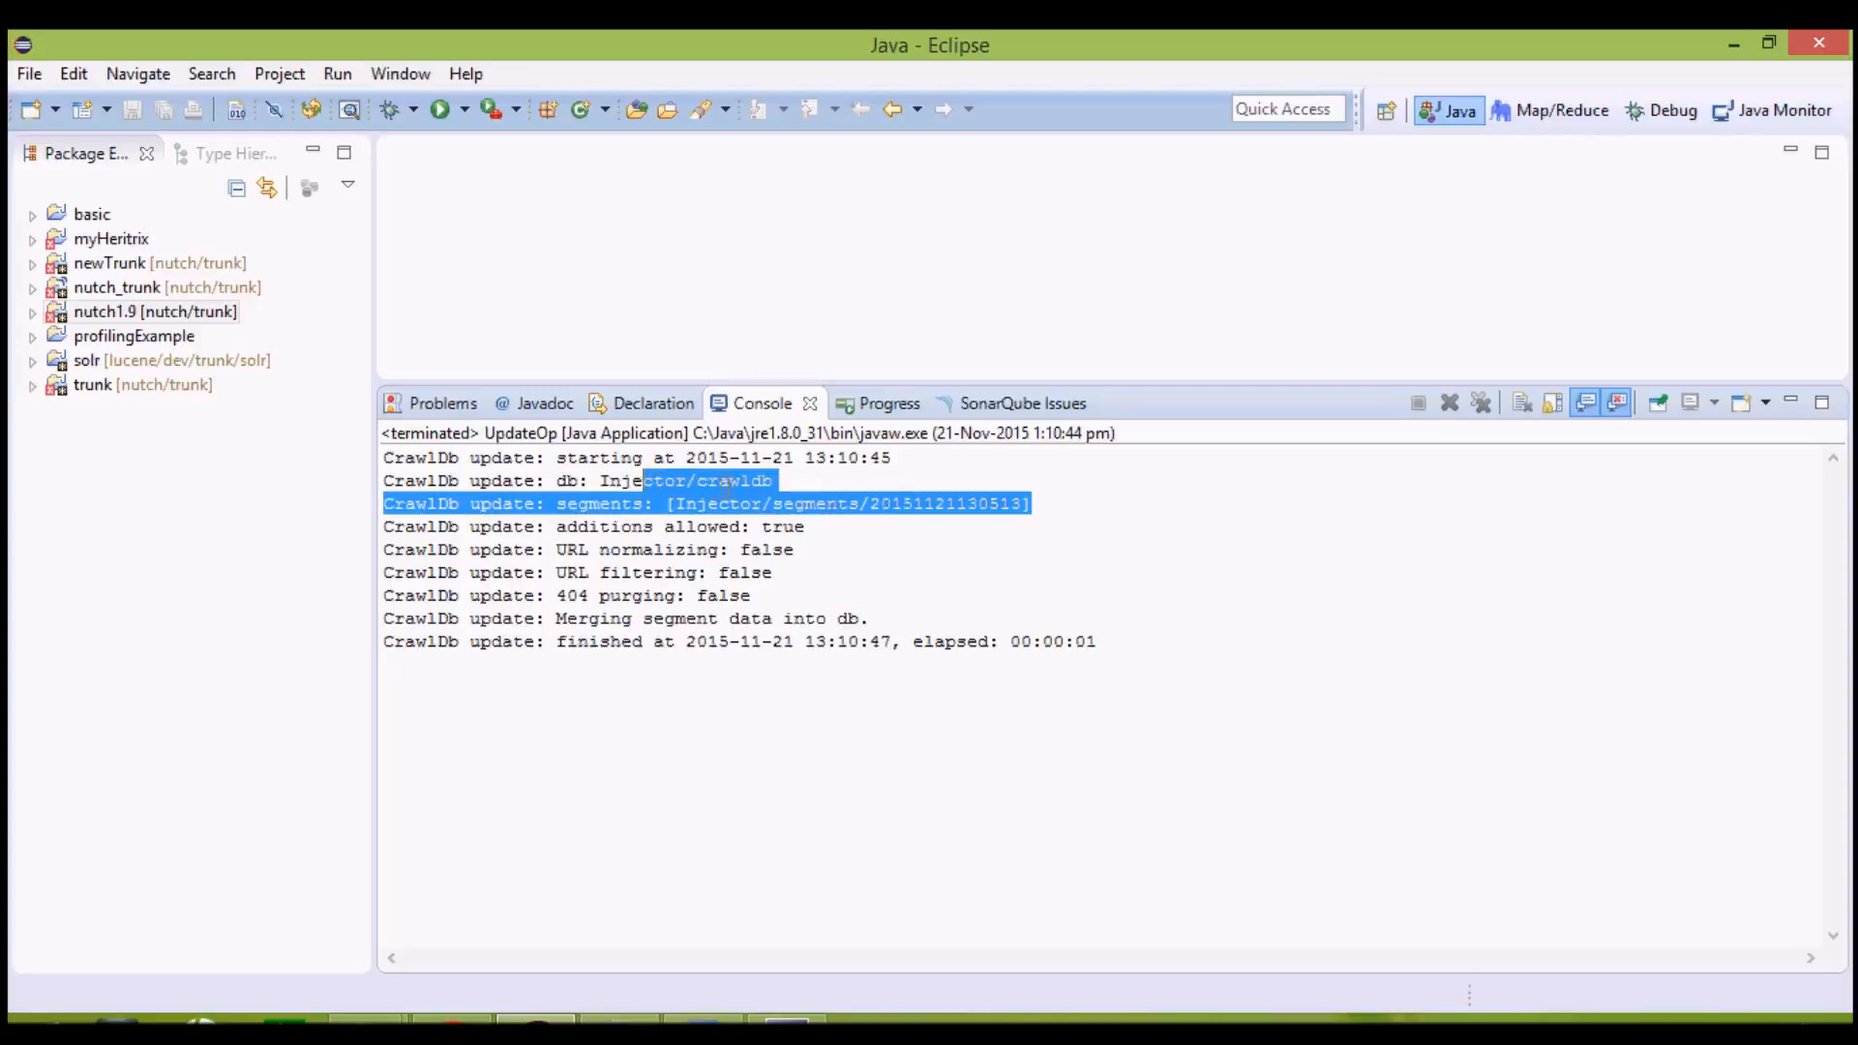
click(697, 480)
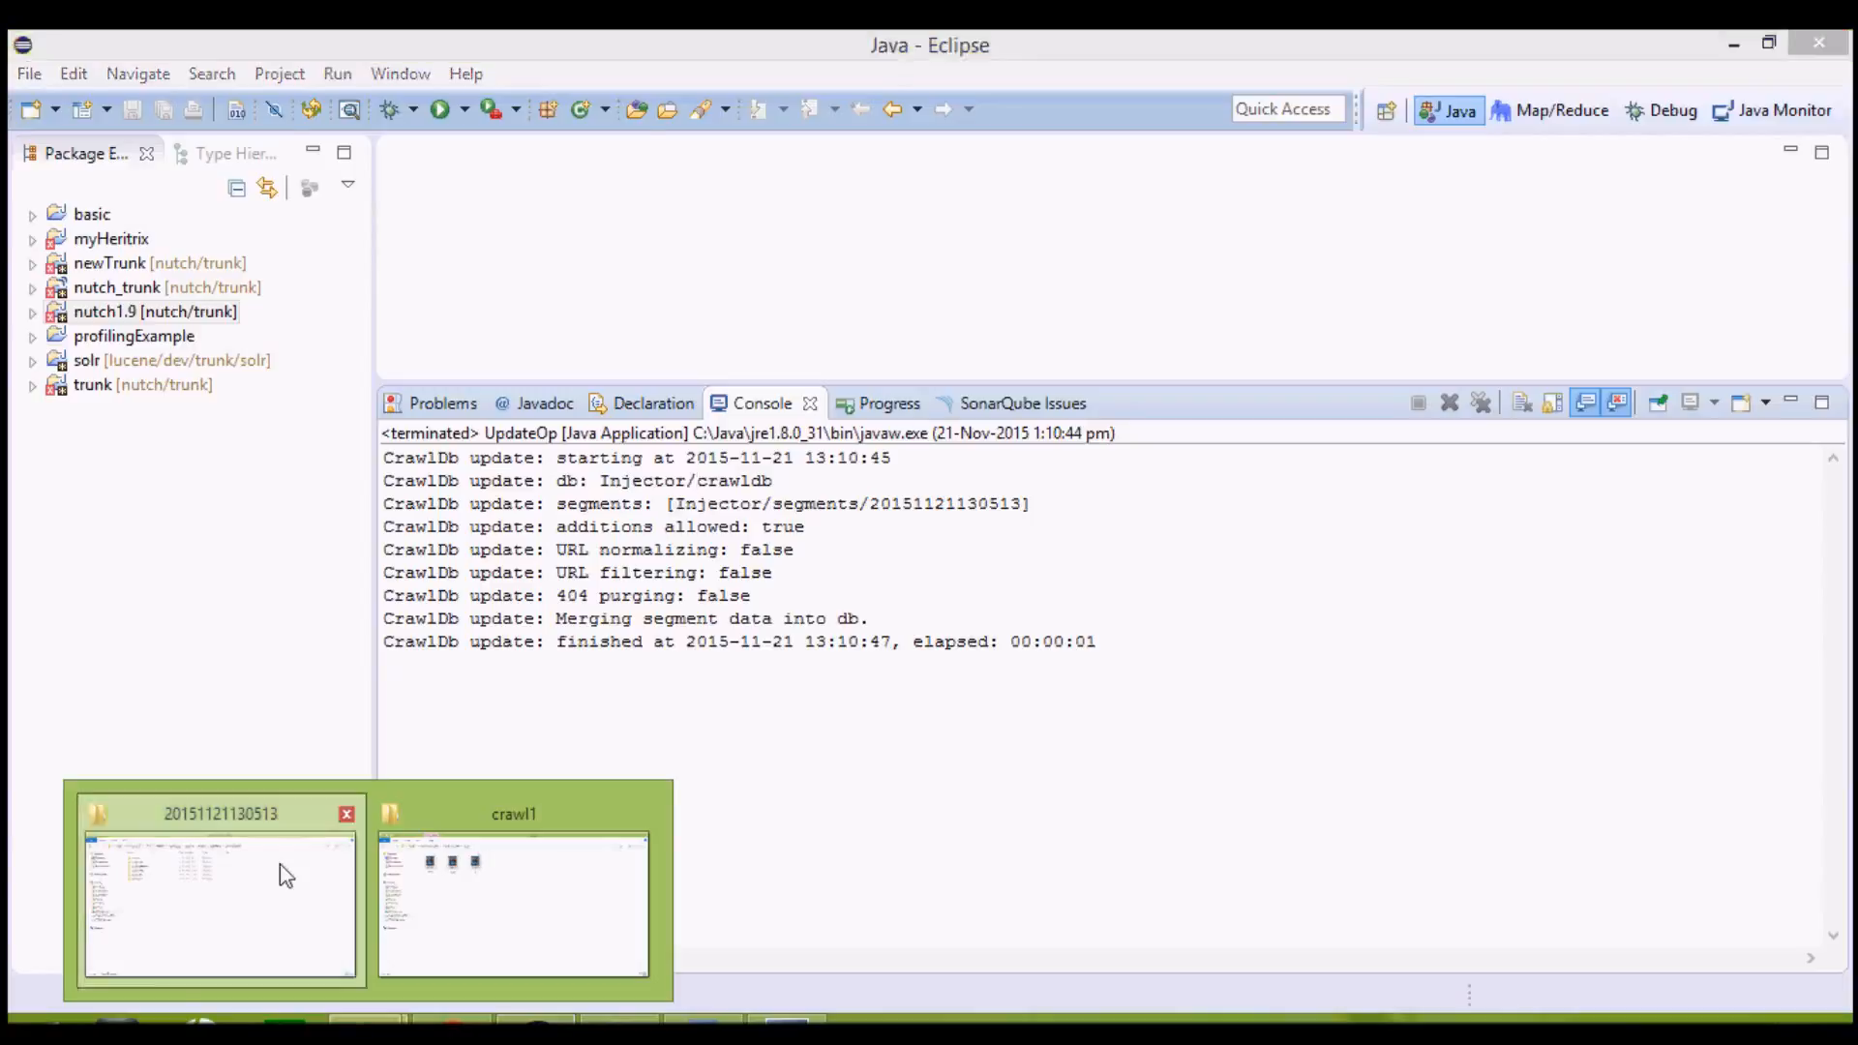
Step: Open Injector/crawldb in File Explorer to see the current and old folders
click(218, 903)
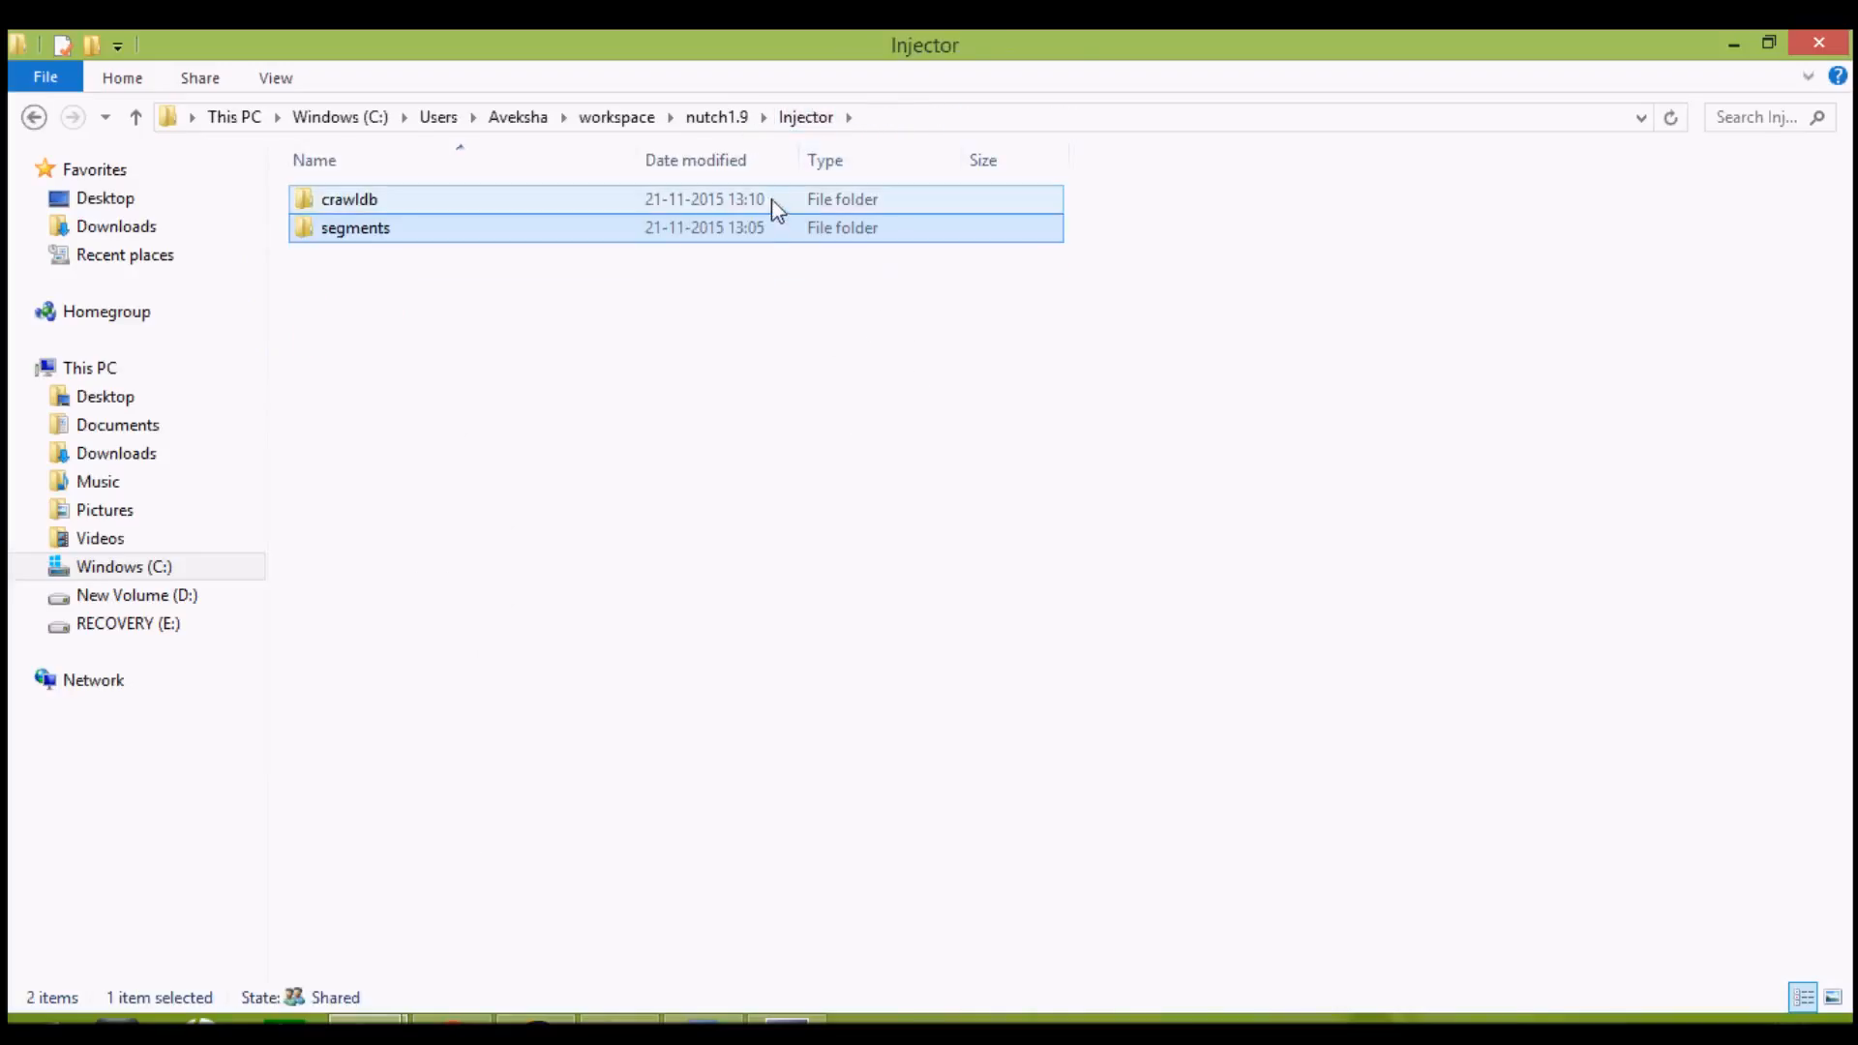
double_click(348, 199)
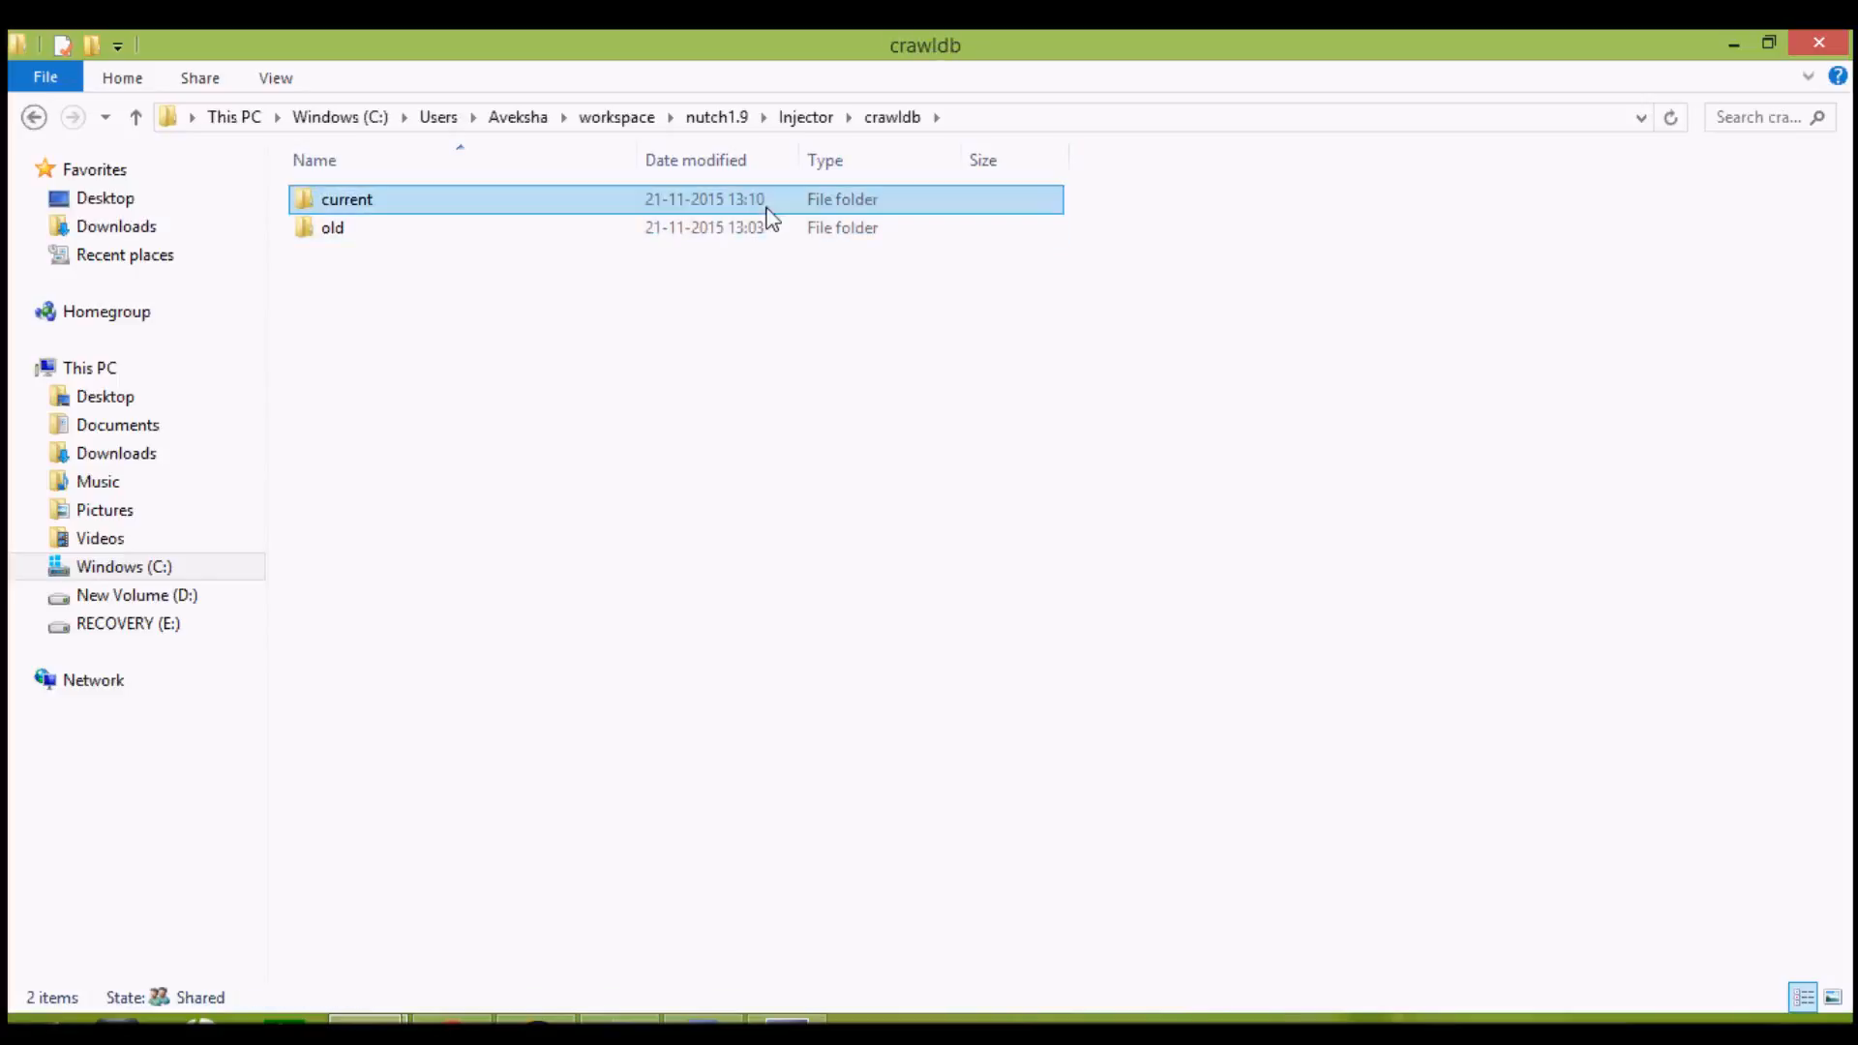
click(332, 228)
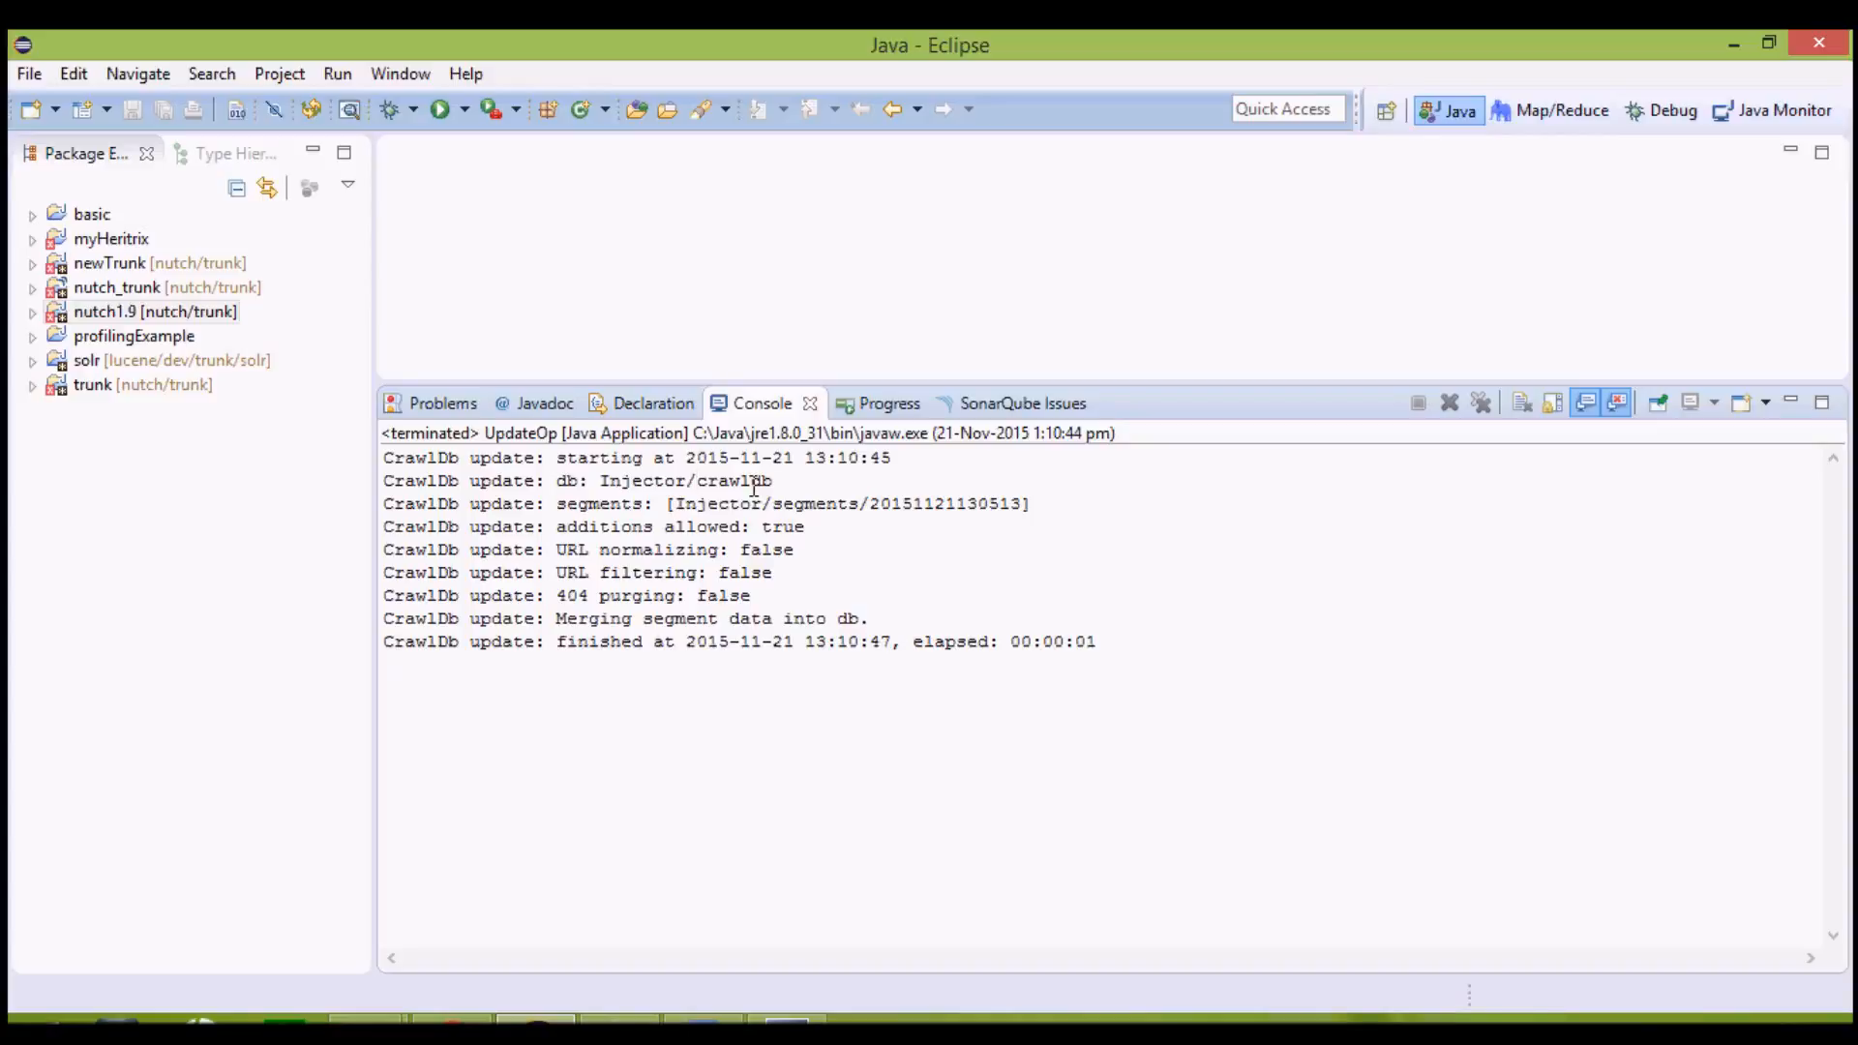
mouse_move(486, 278)
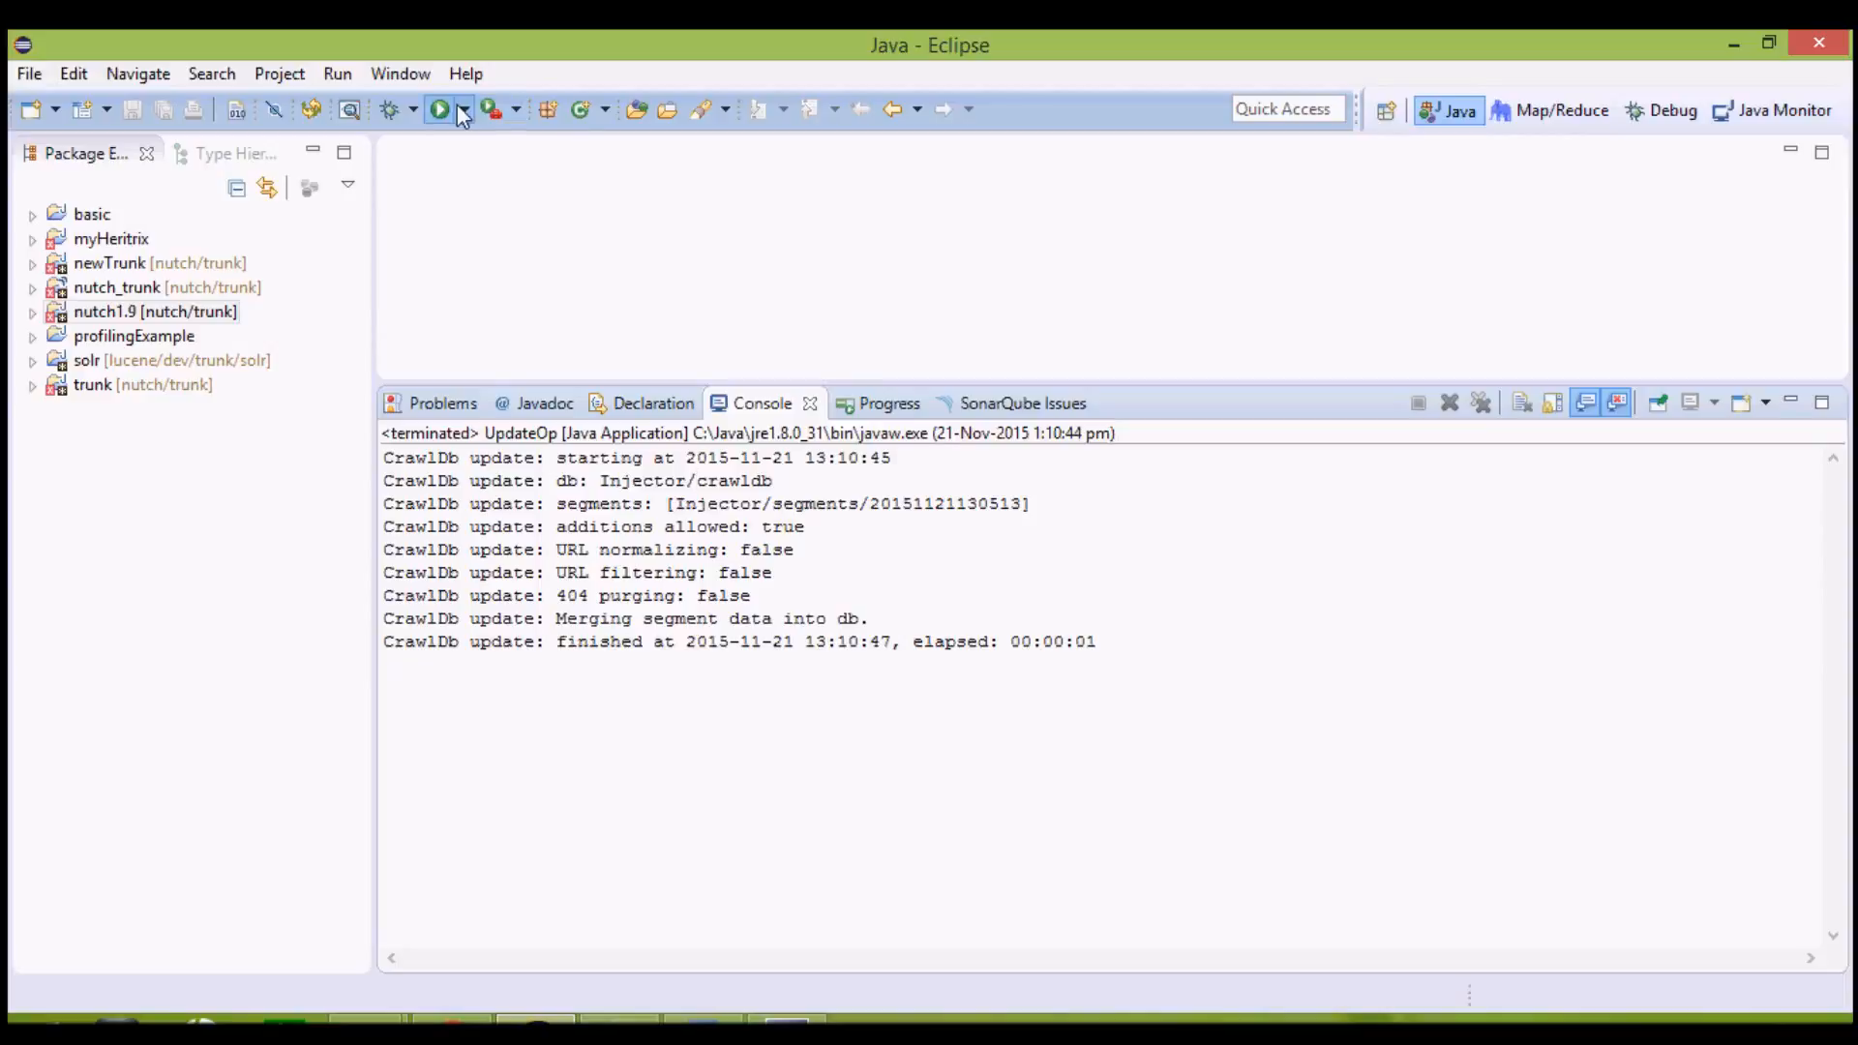
click(461, 110)
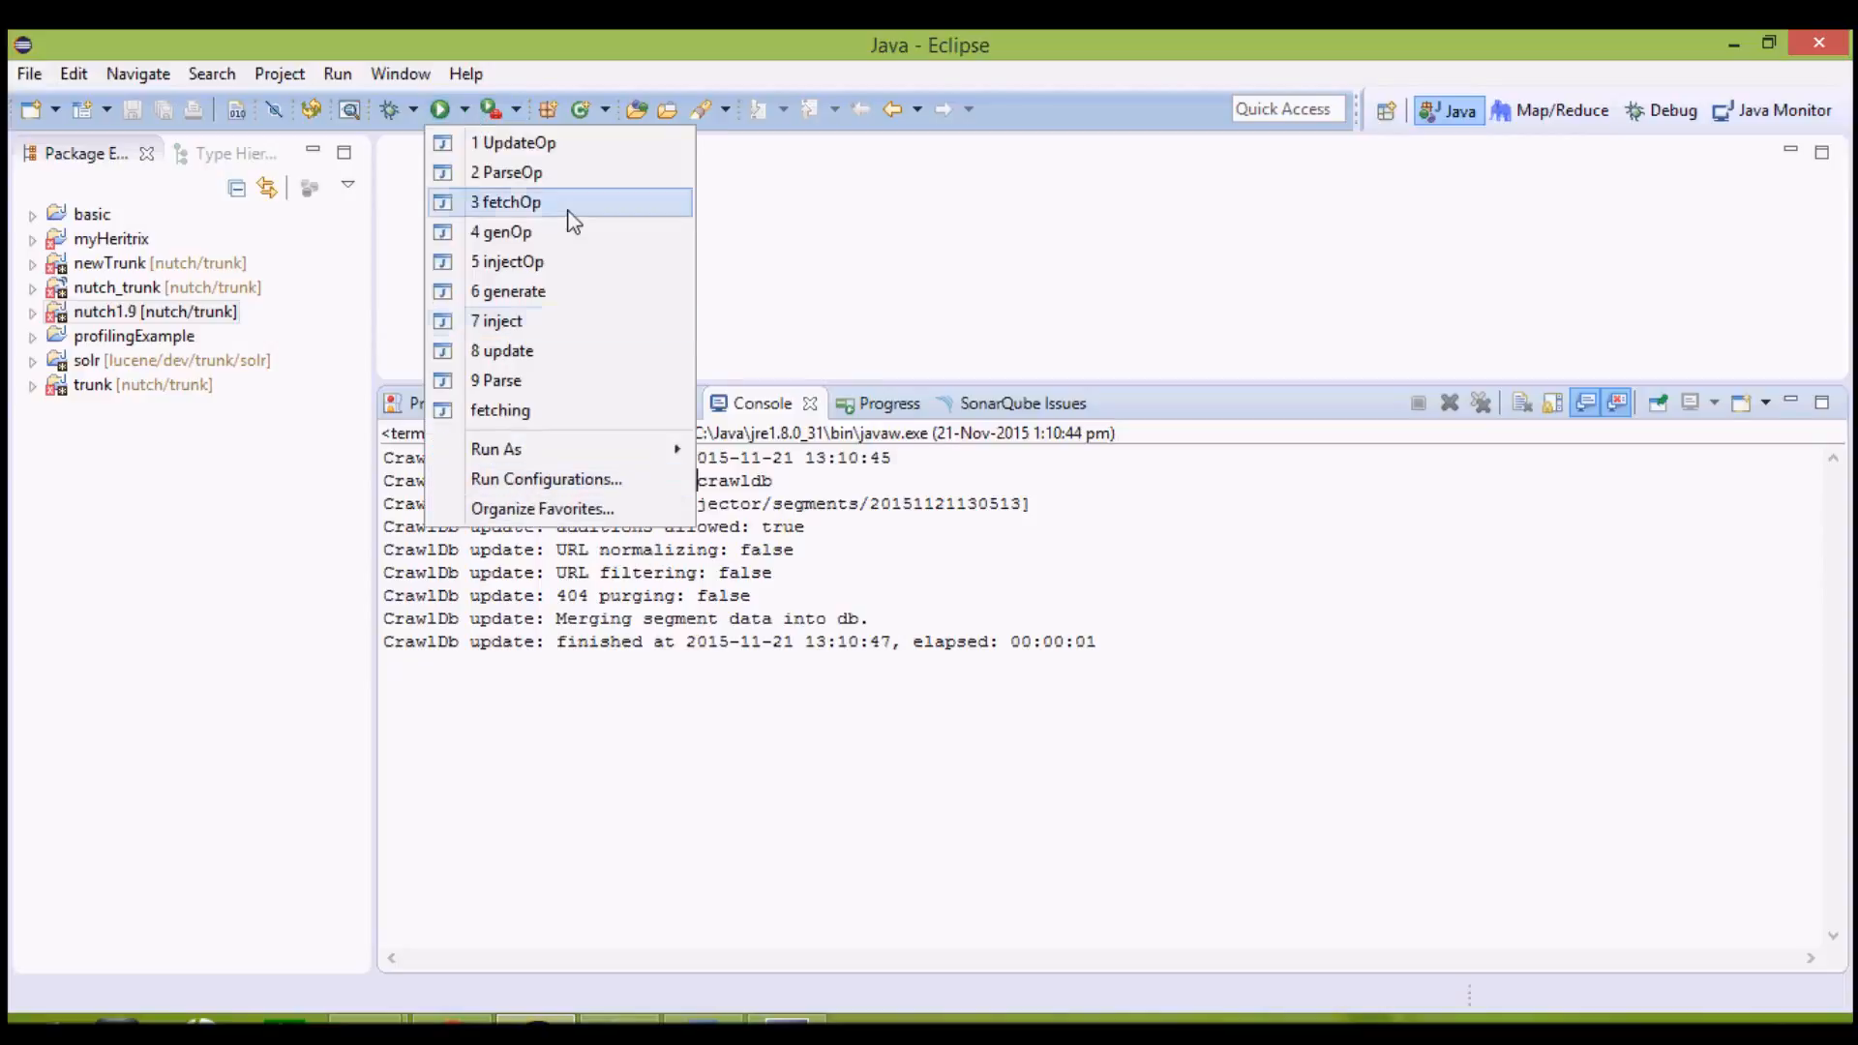
mouse_move(580, 488)
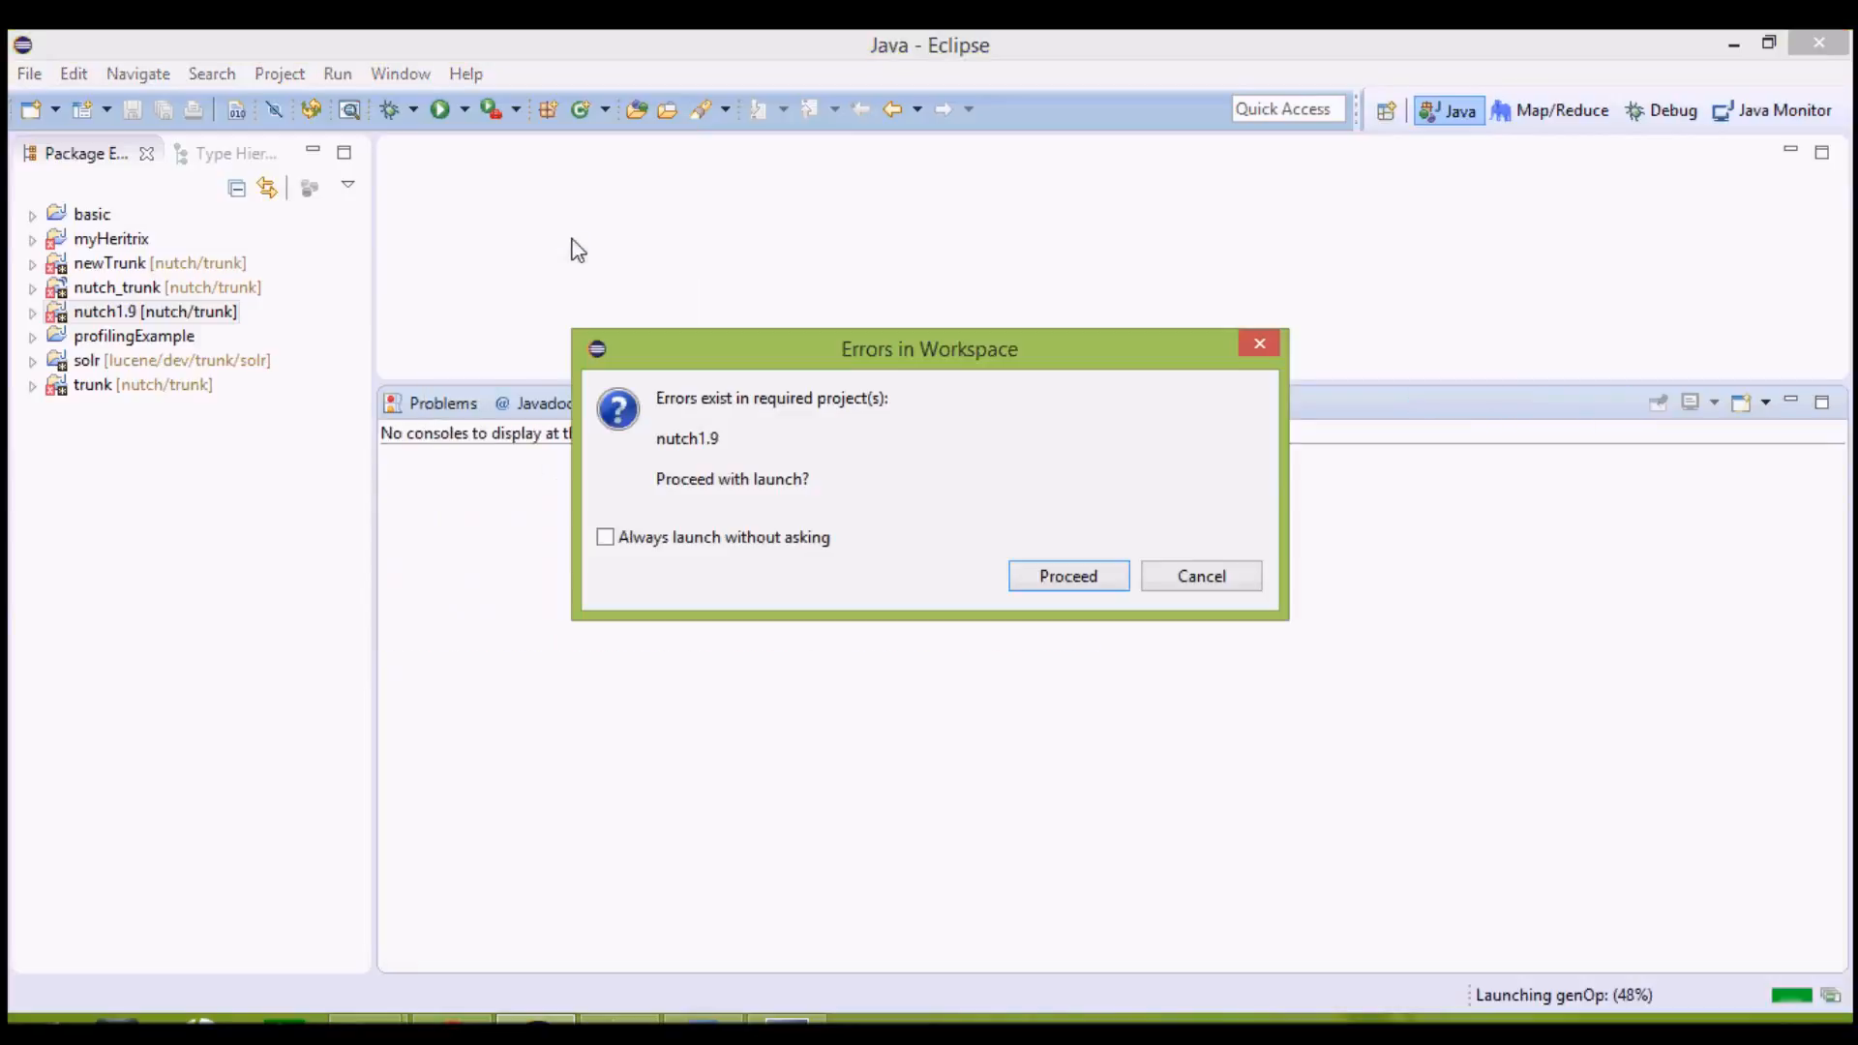
click(1065, 576)
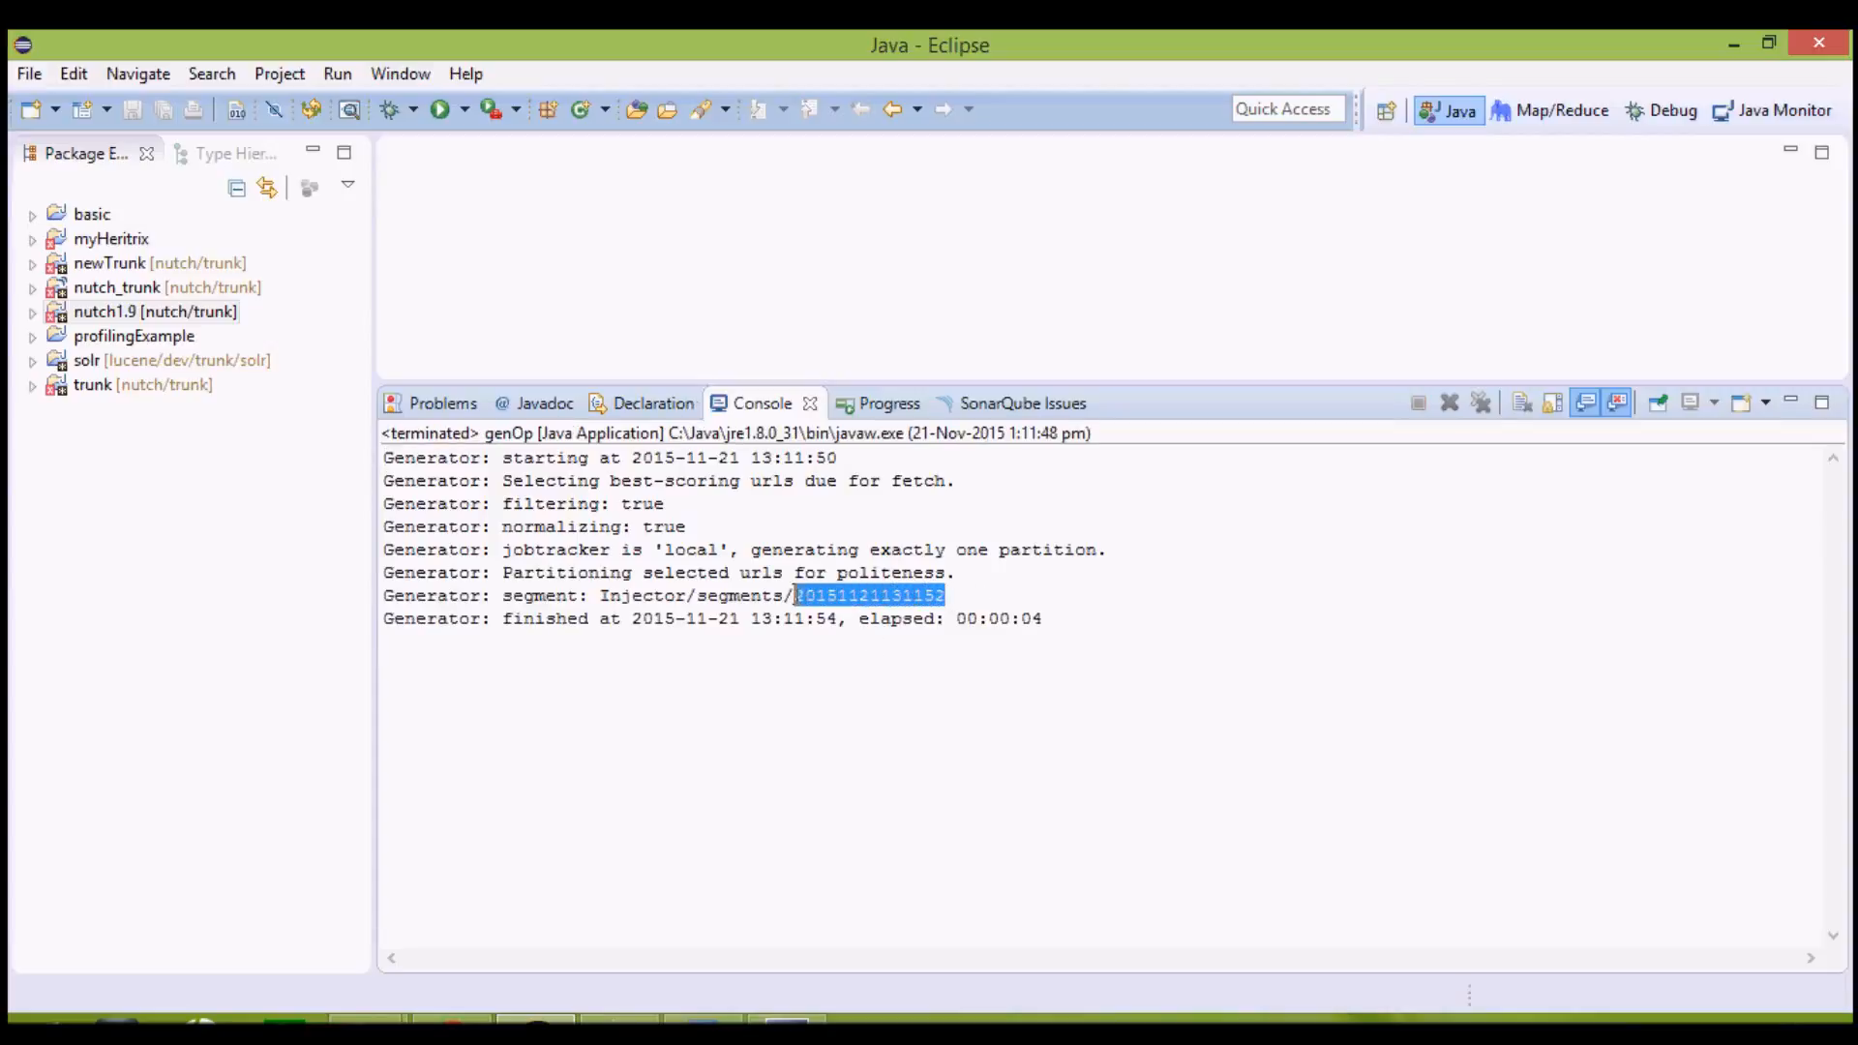
click(793, 596)
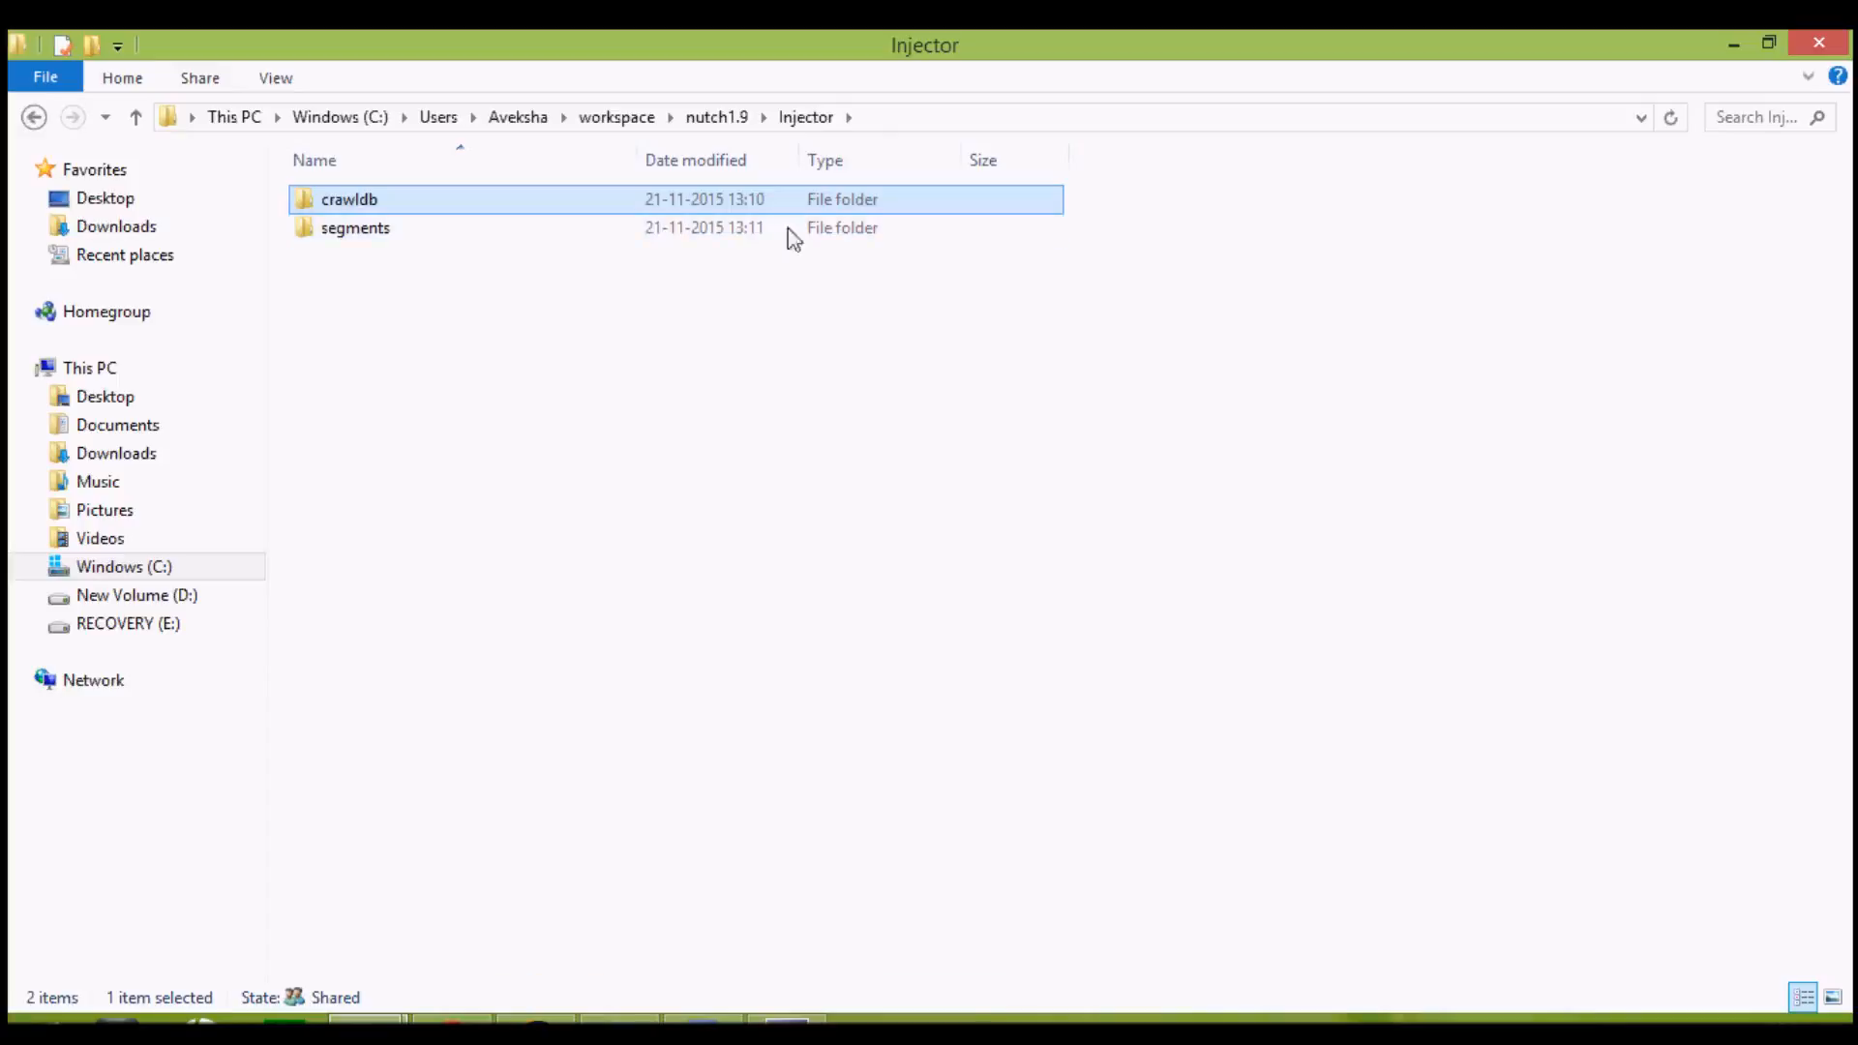
double_click(355, 227)
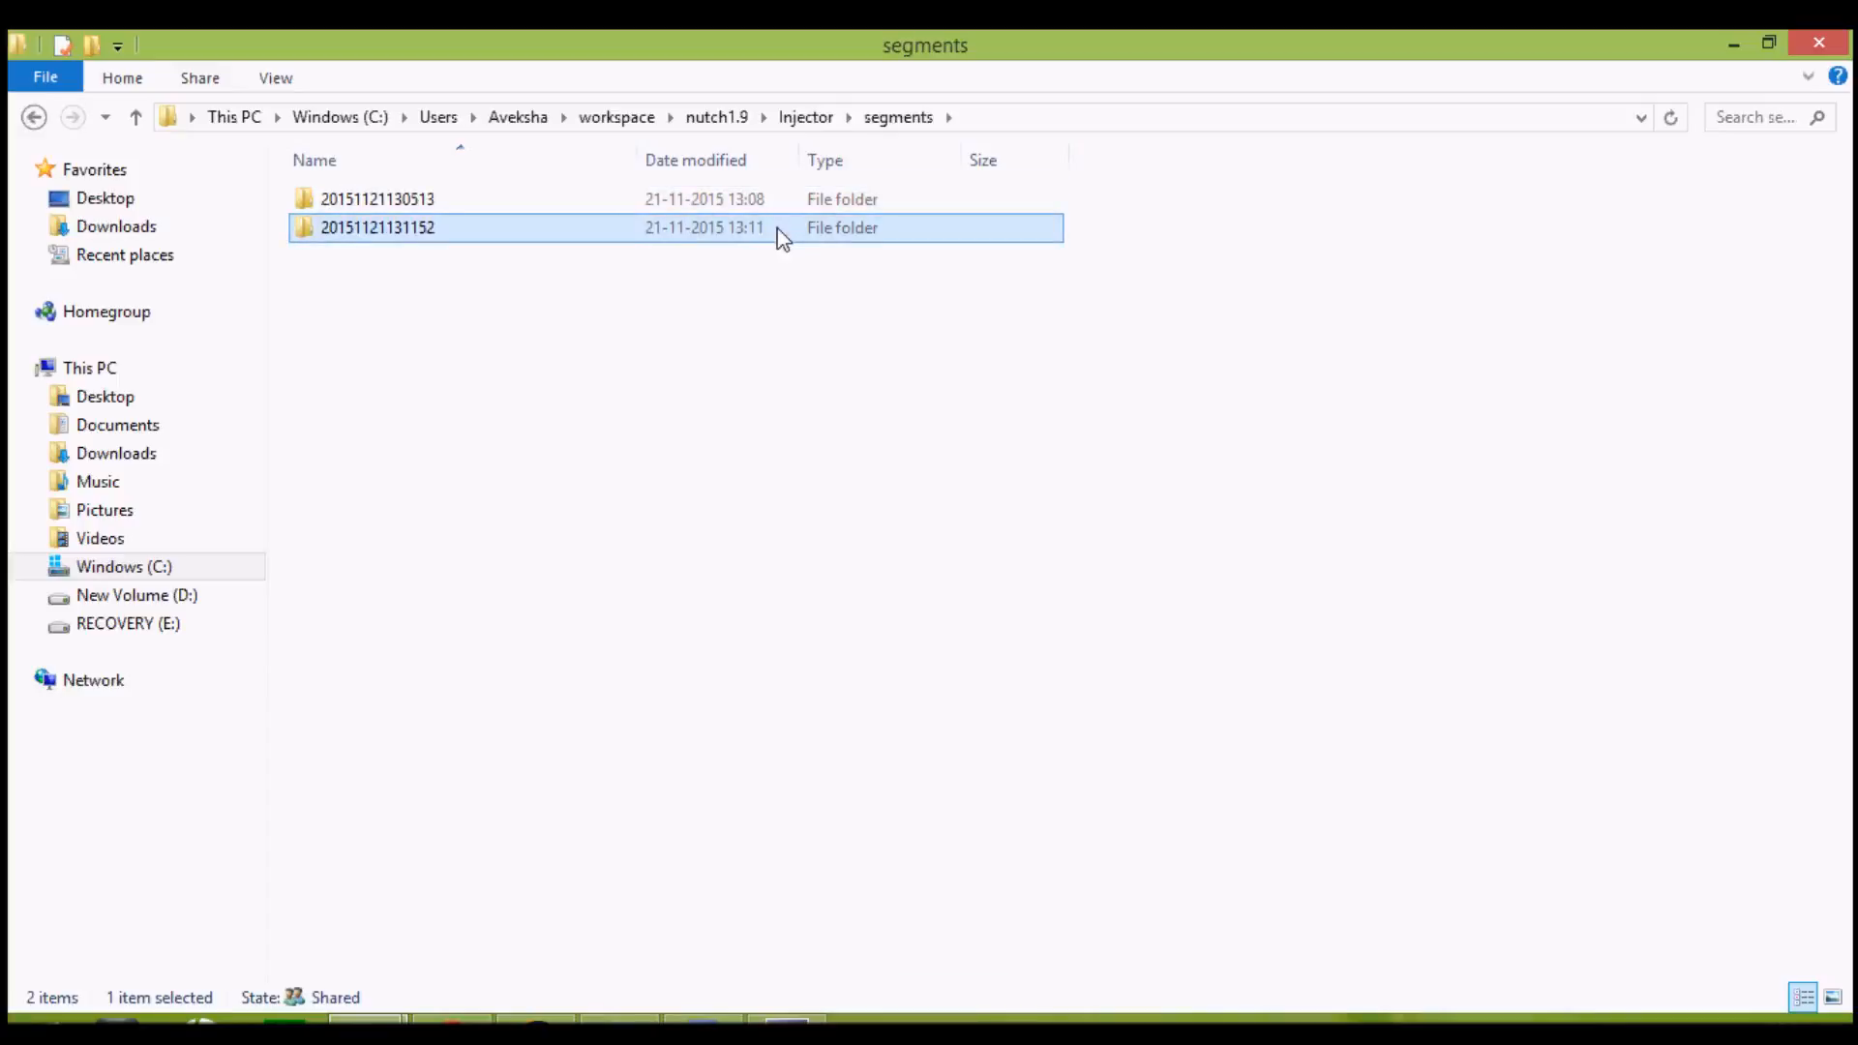
mouse_move(758, 233)
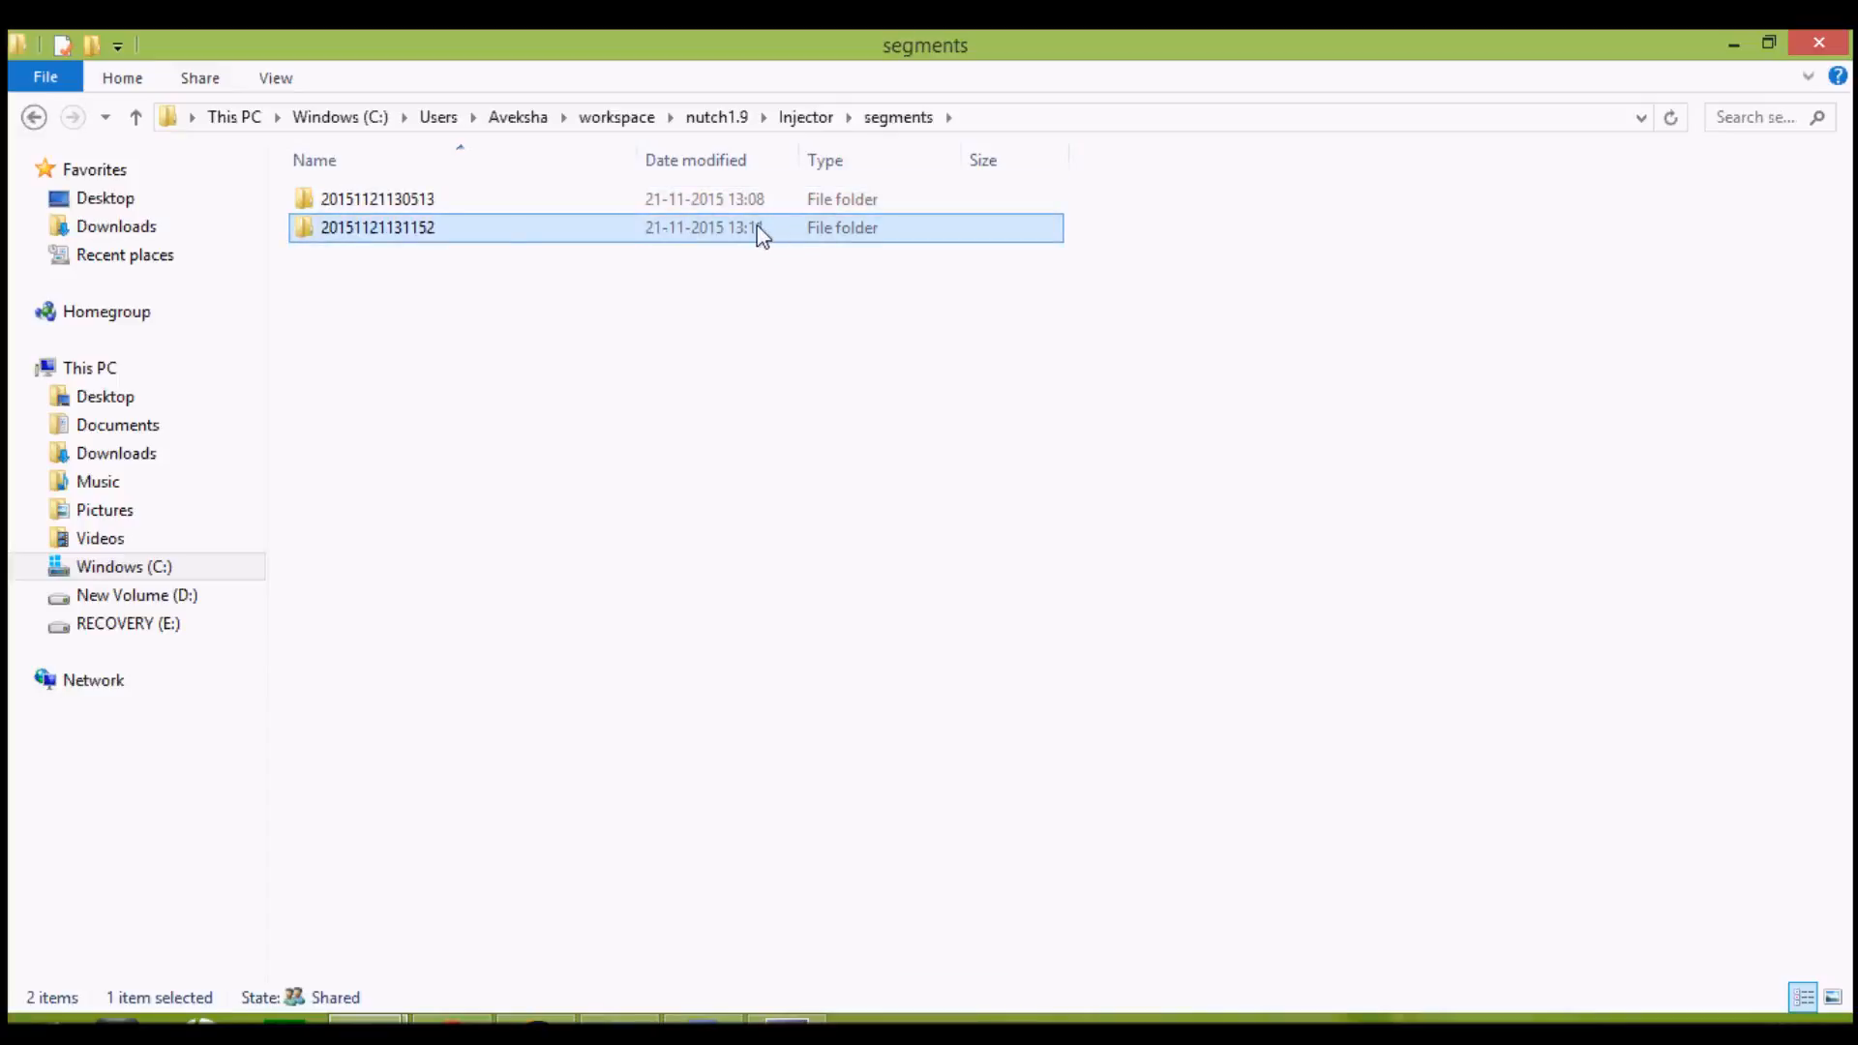
mouse_move(660, 818)
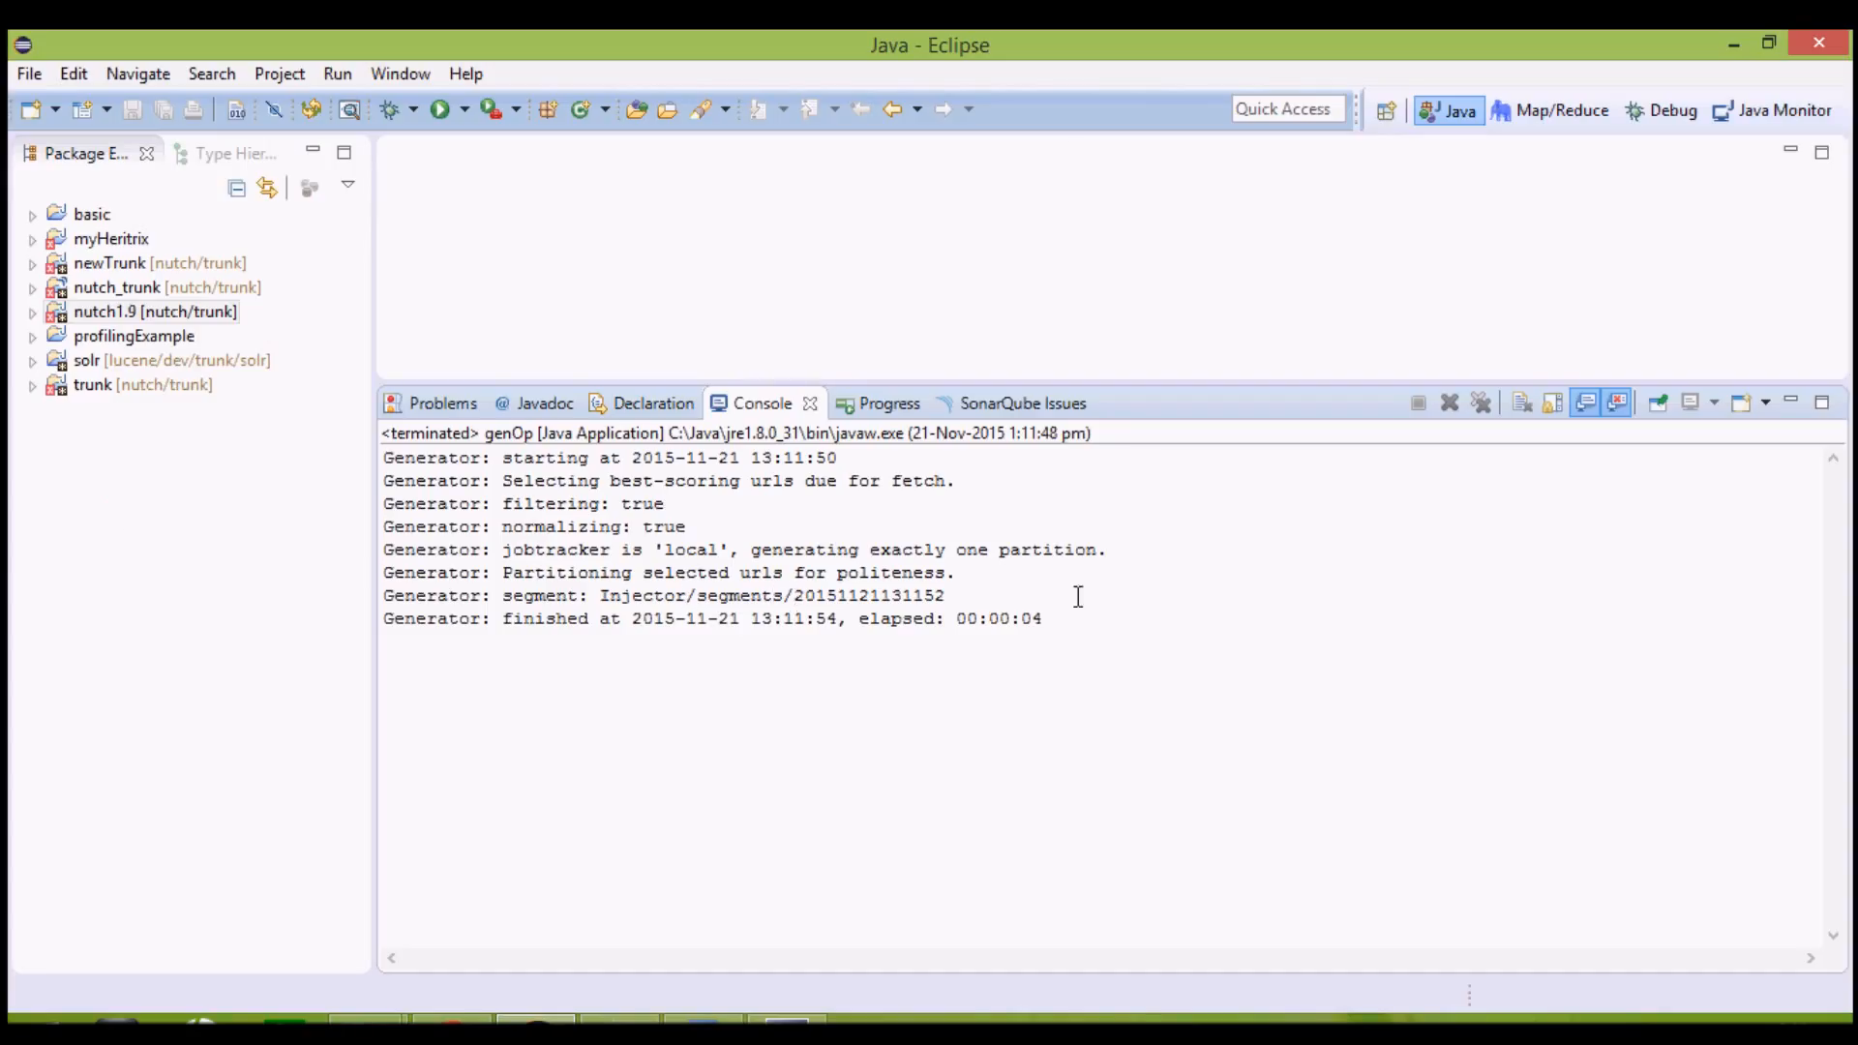
double_click(866, 595)
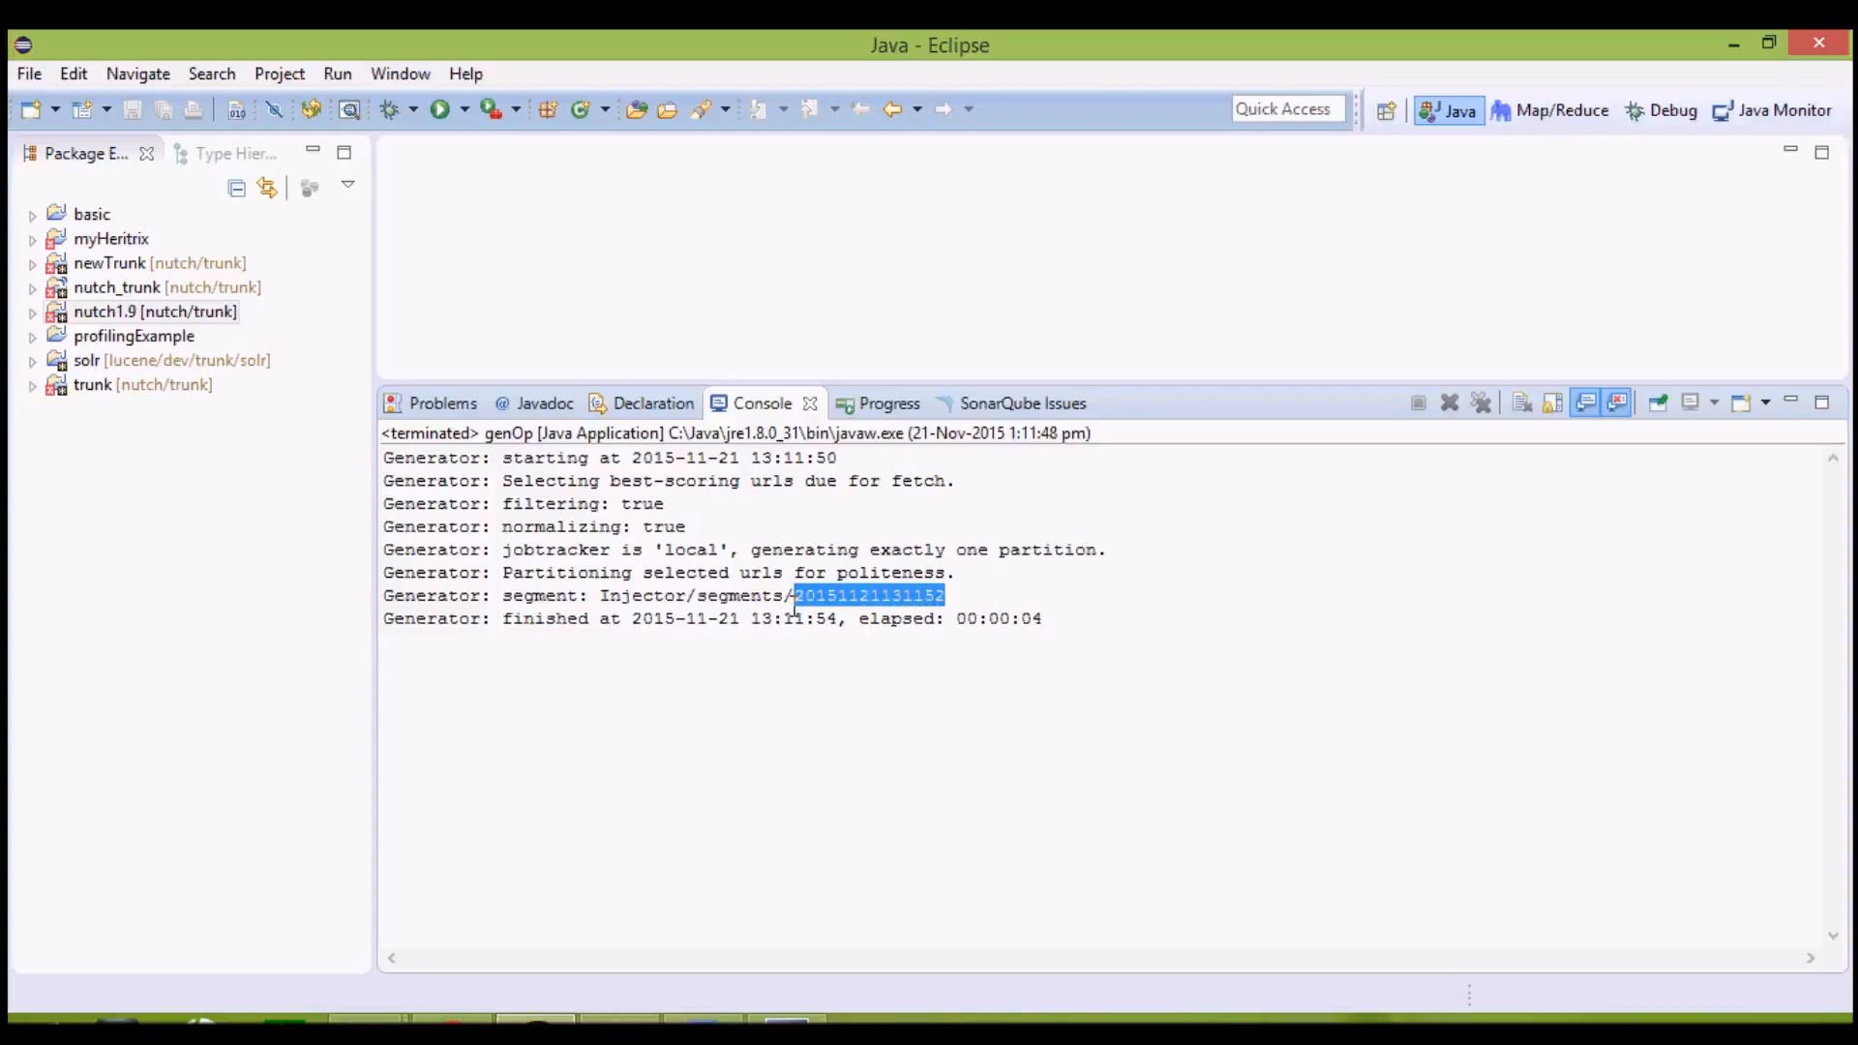
click(459, 109)
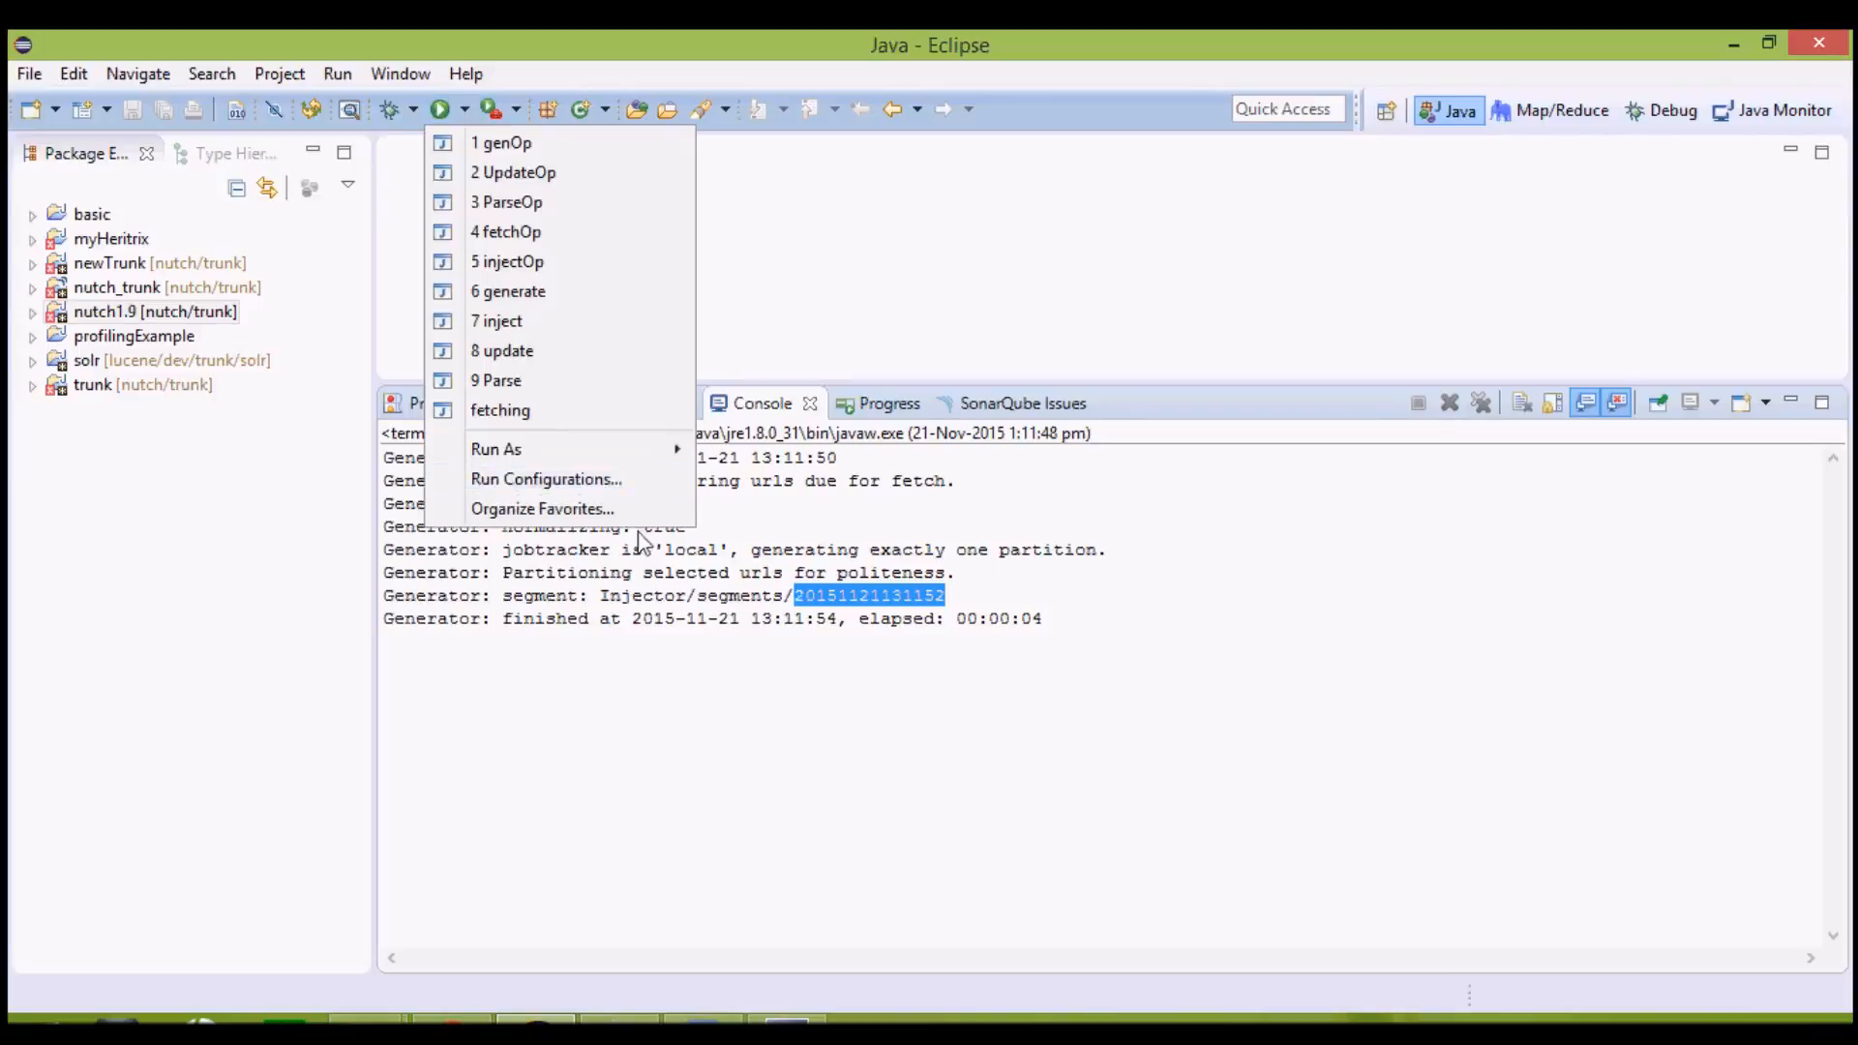
click(544, 479)
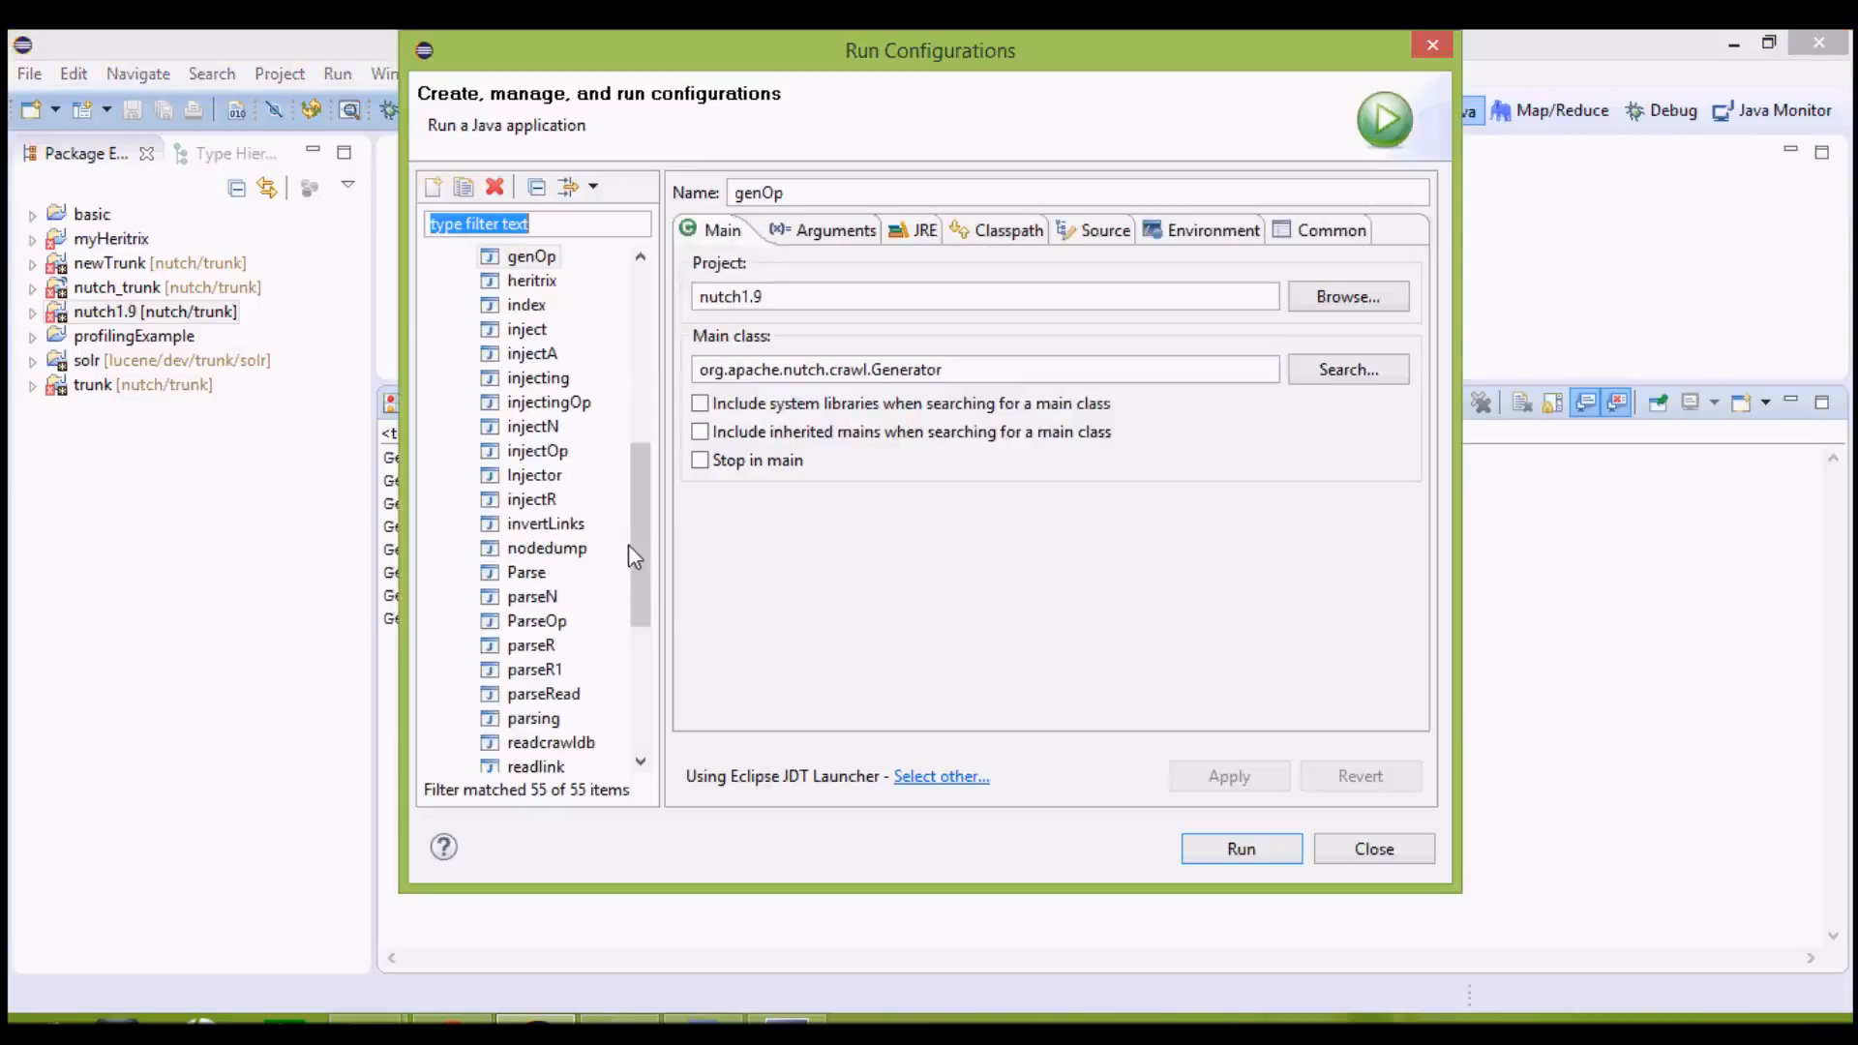
scroll(up, 3)
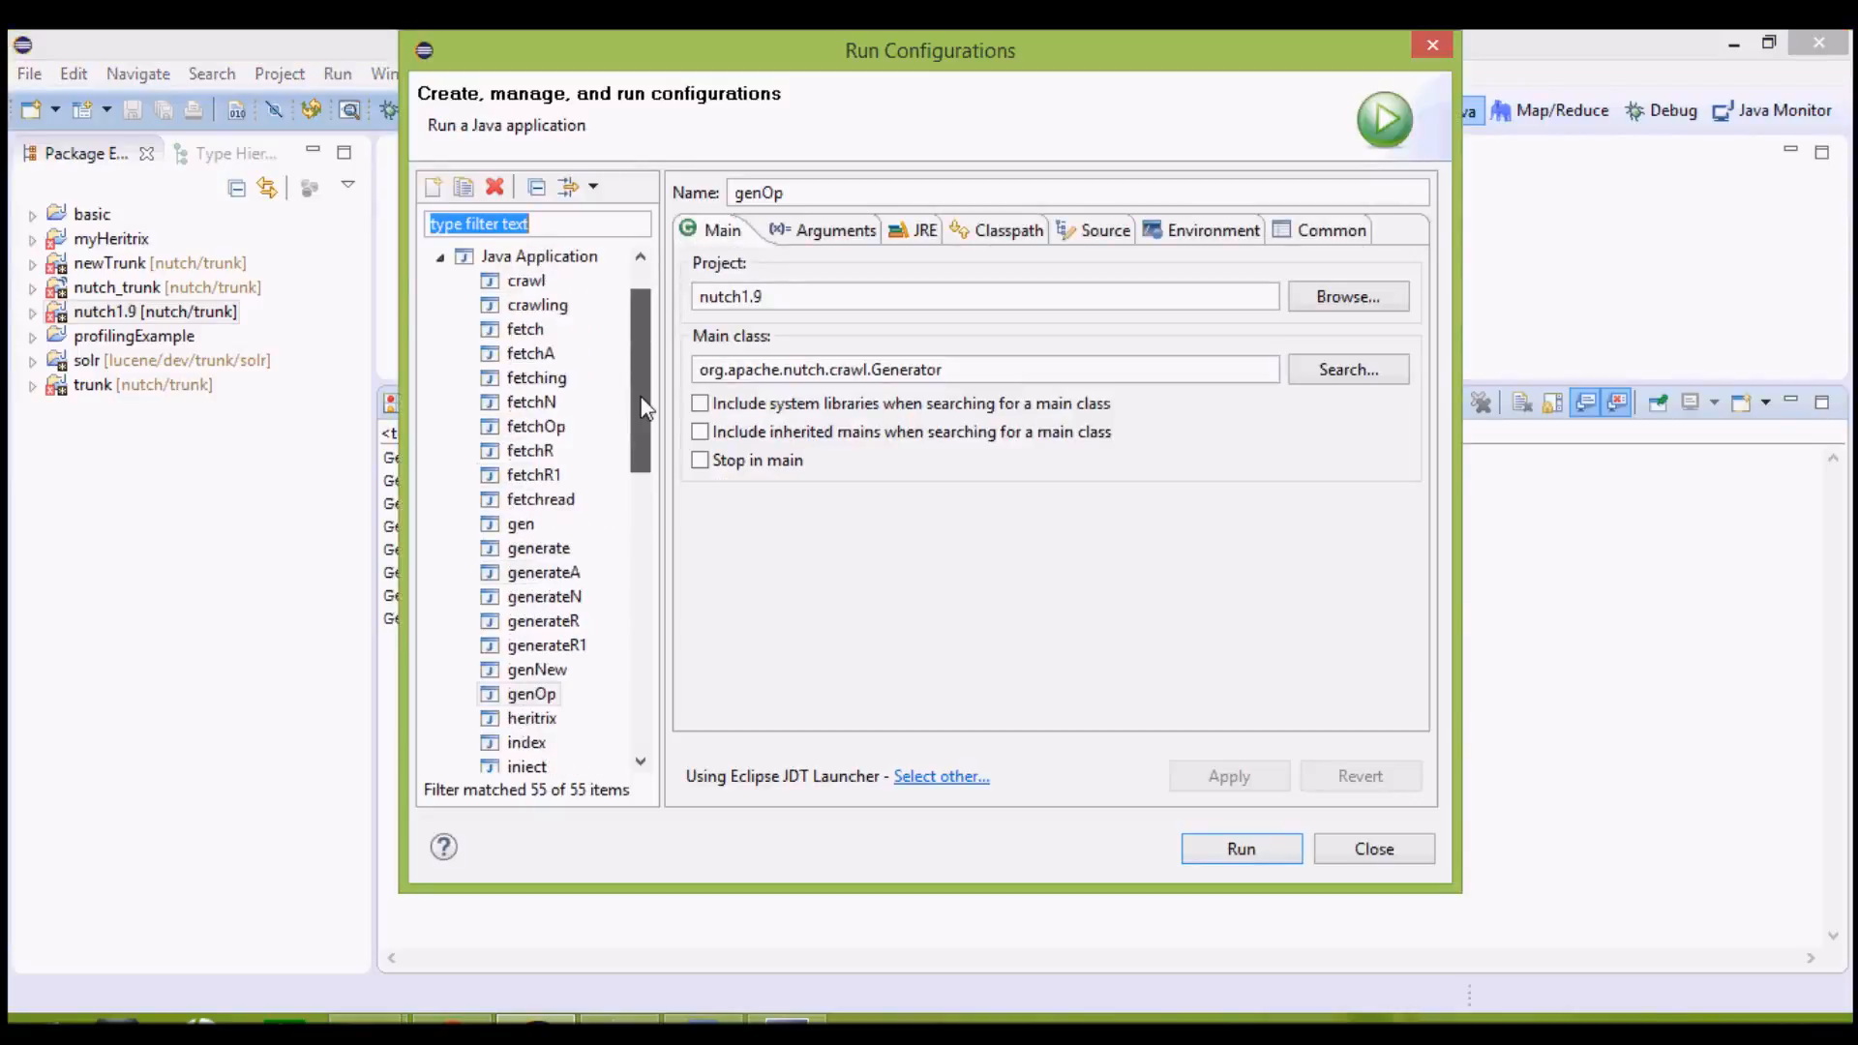
click(535, 426)
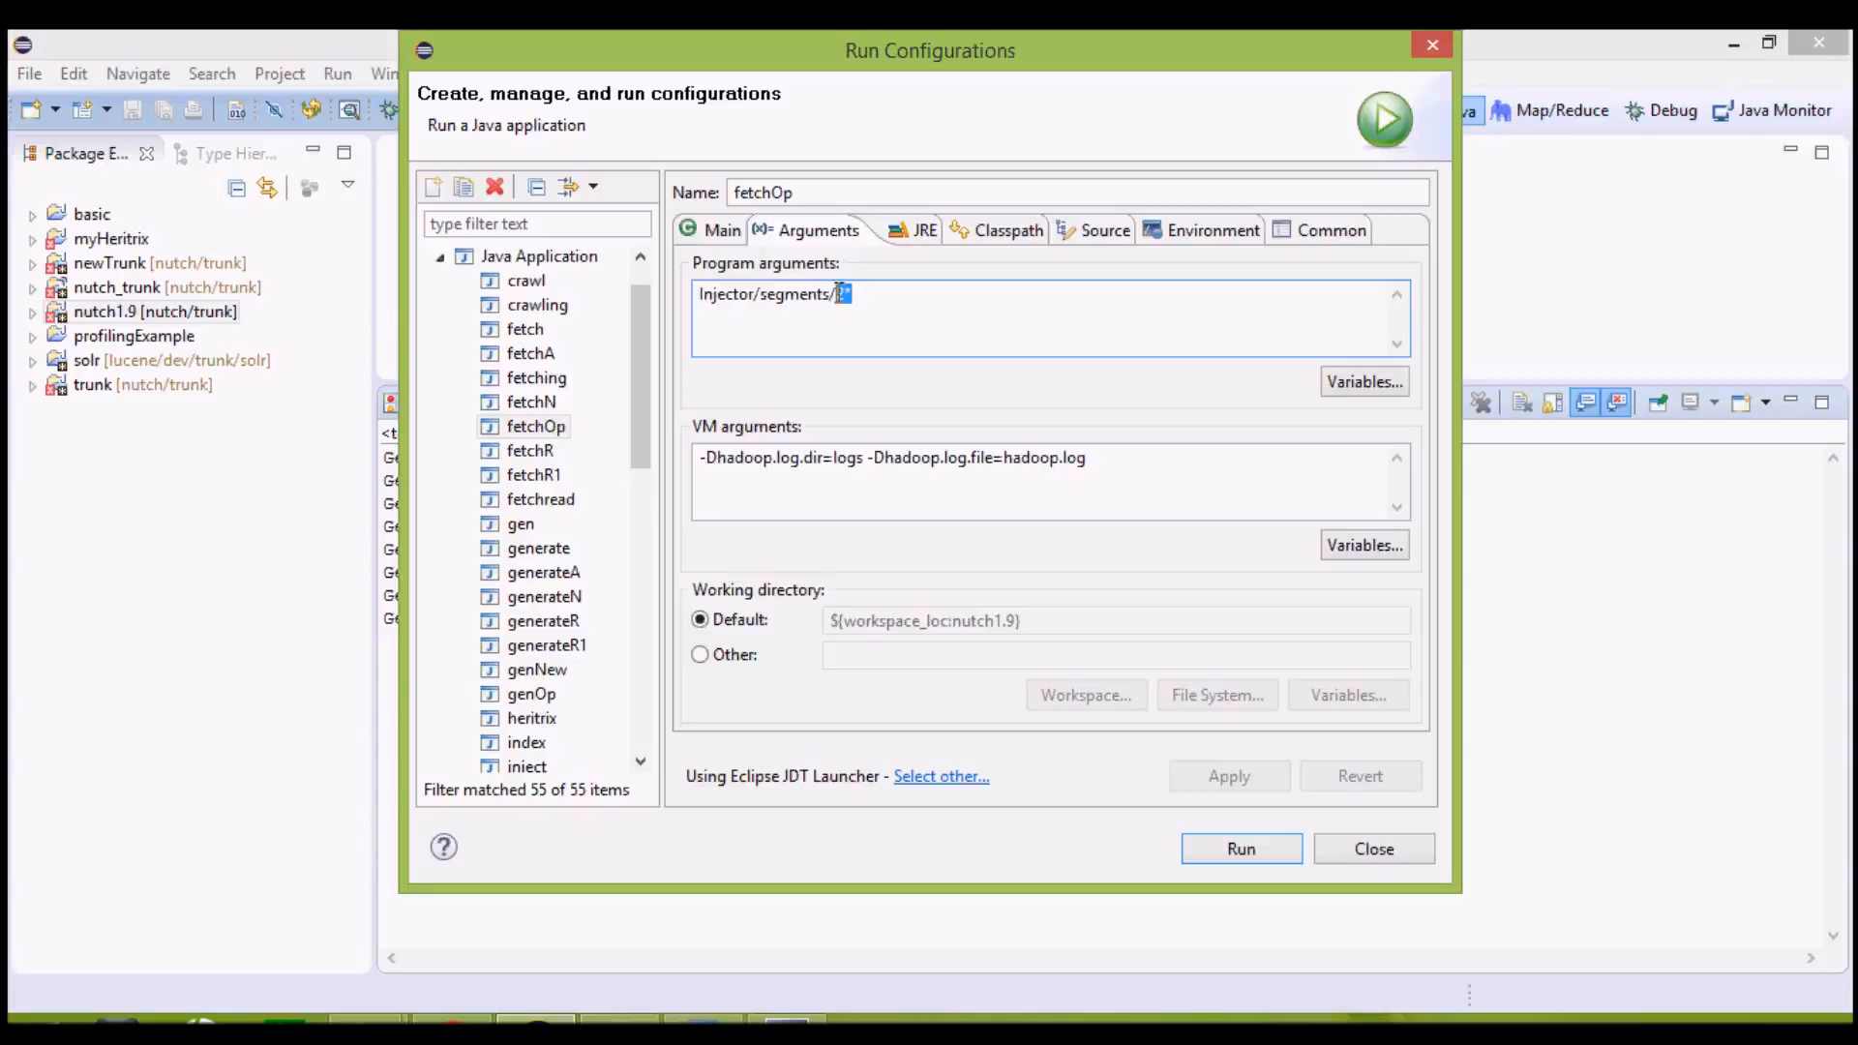
text(20151121131152)
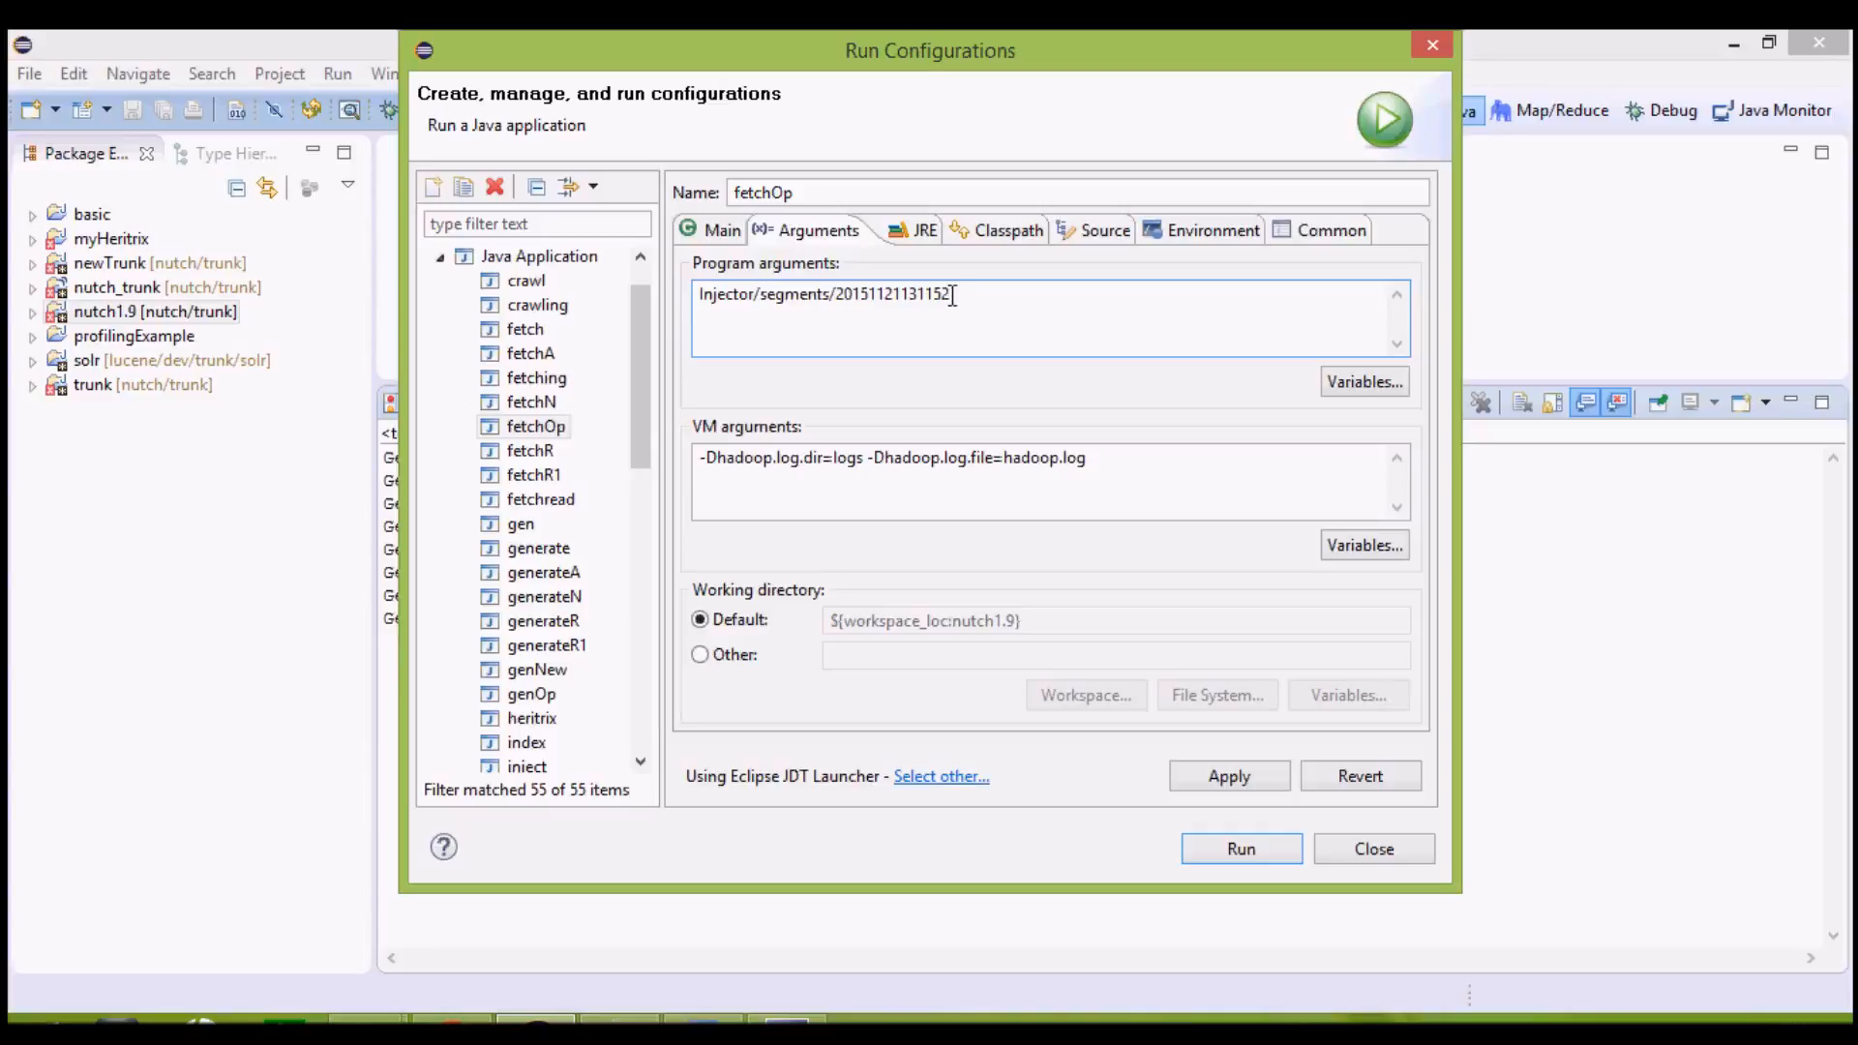
click(1229, 775)
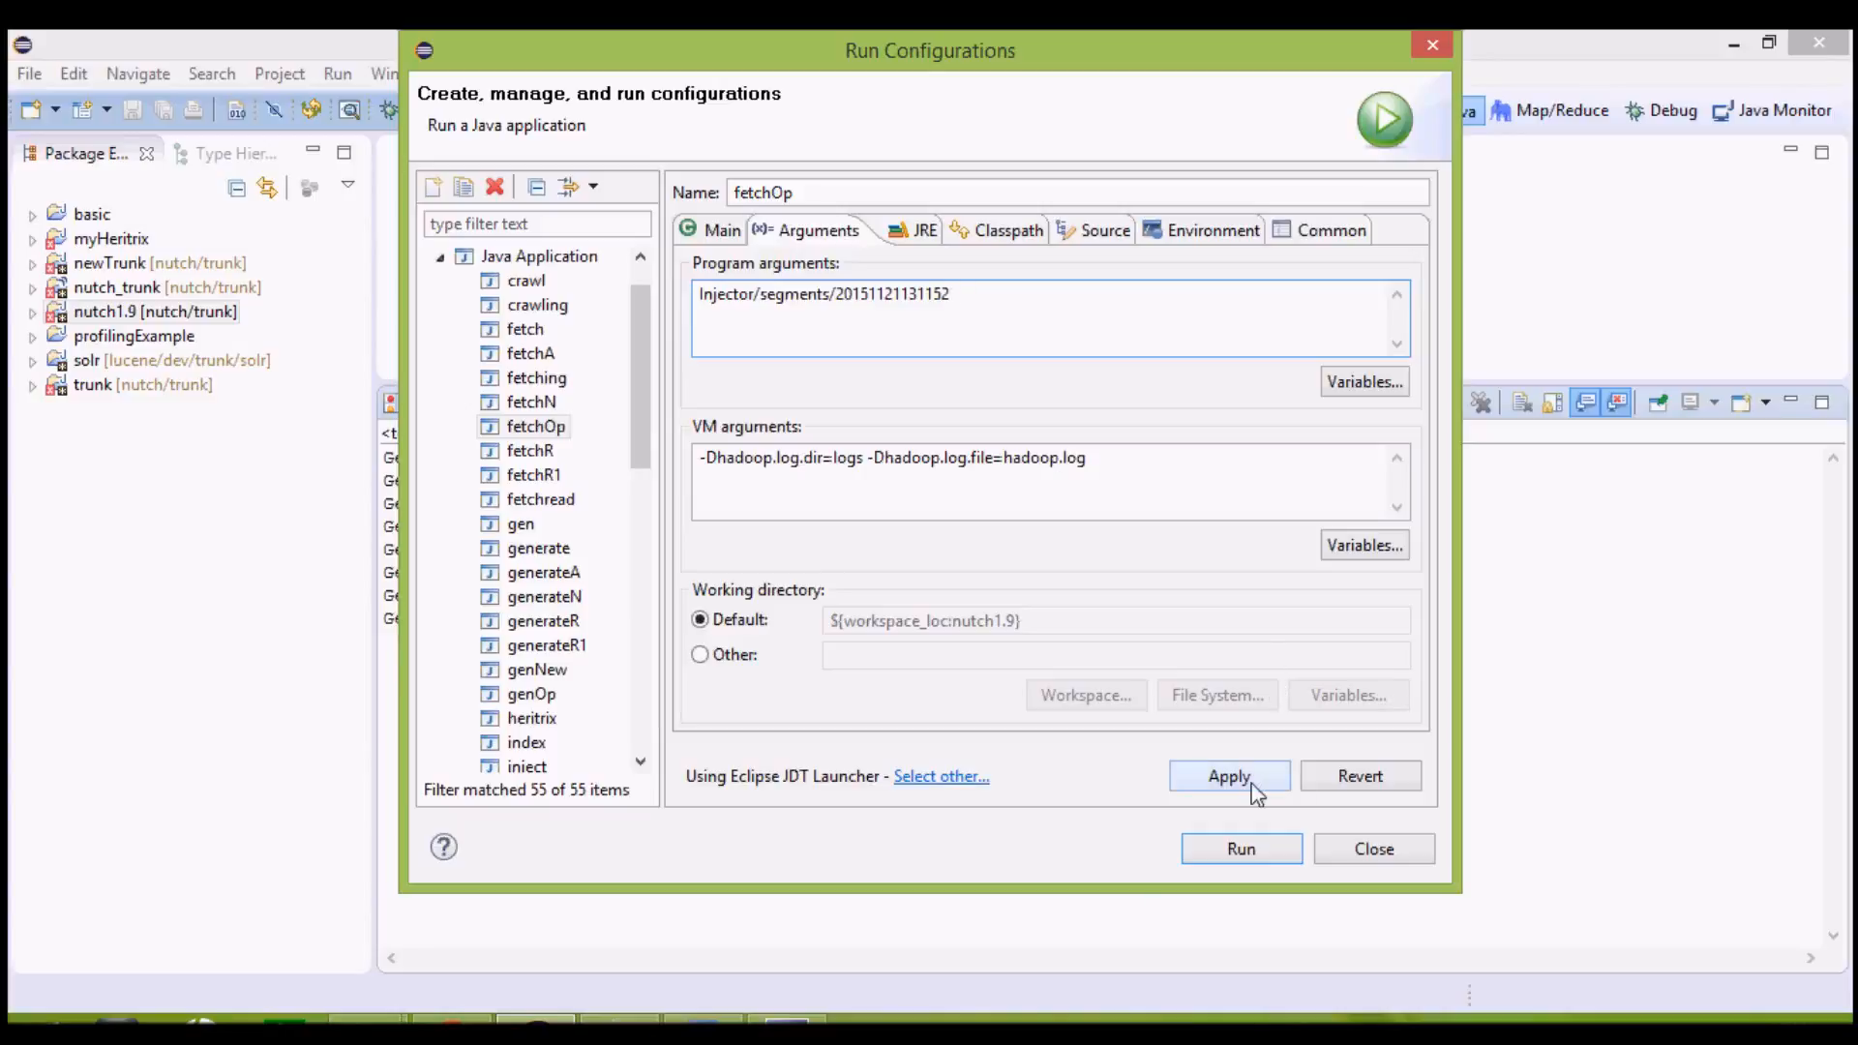
click(1240, 849)
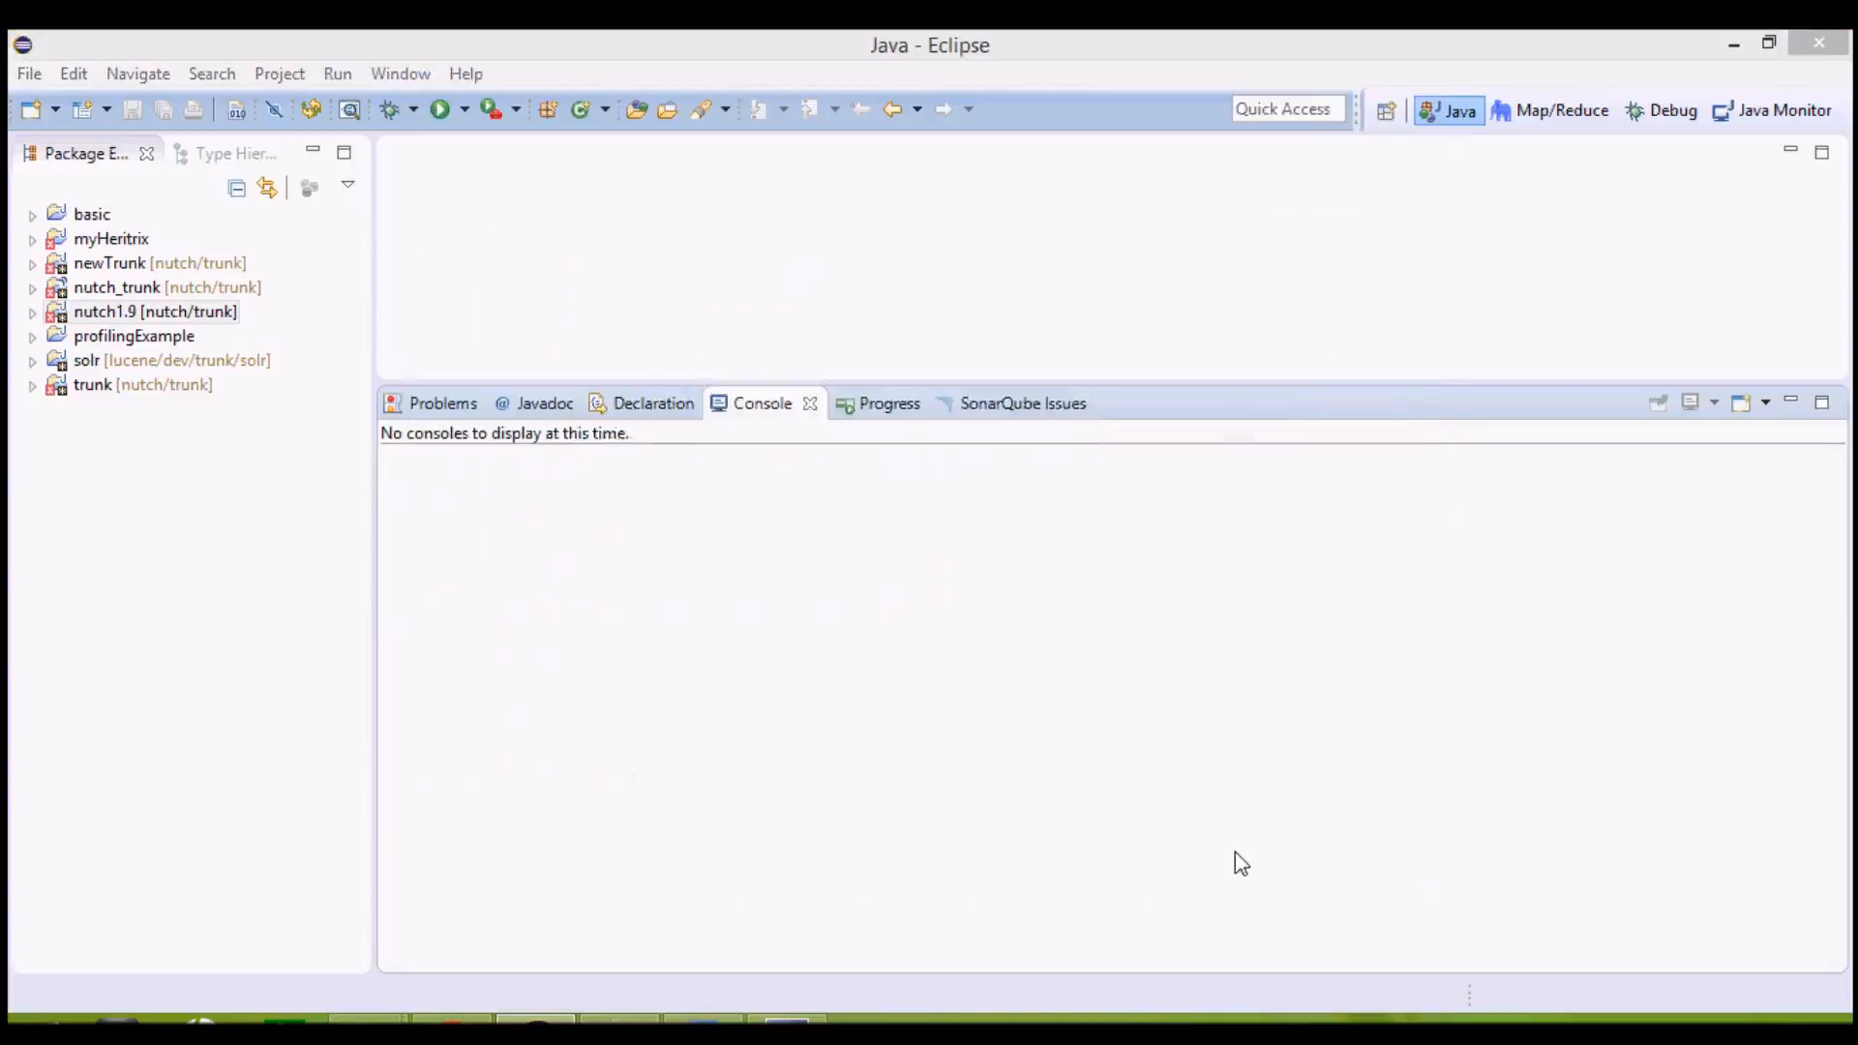
Step: Proceed past workspace errors and scroll the console to the Fetcher finished line
click(443, 108)
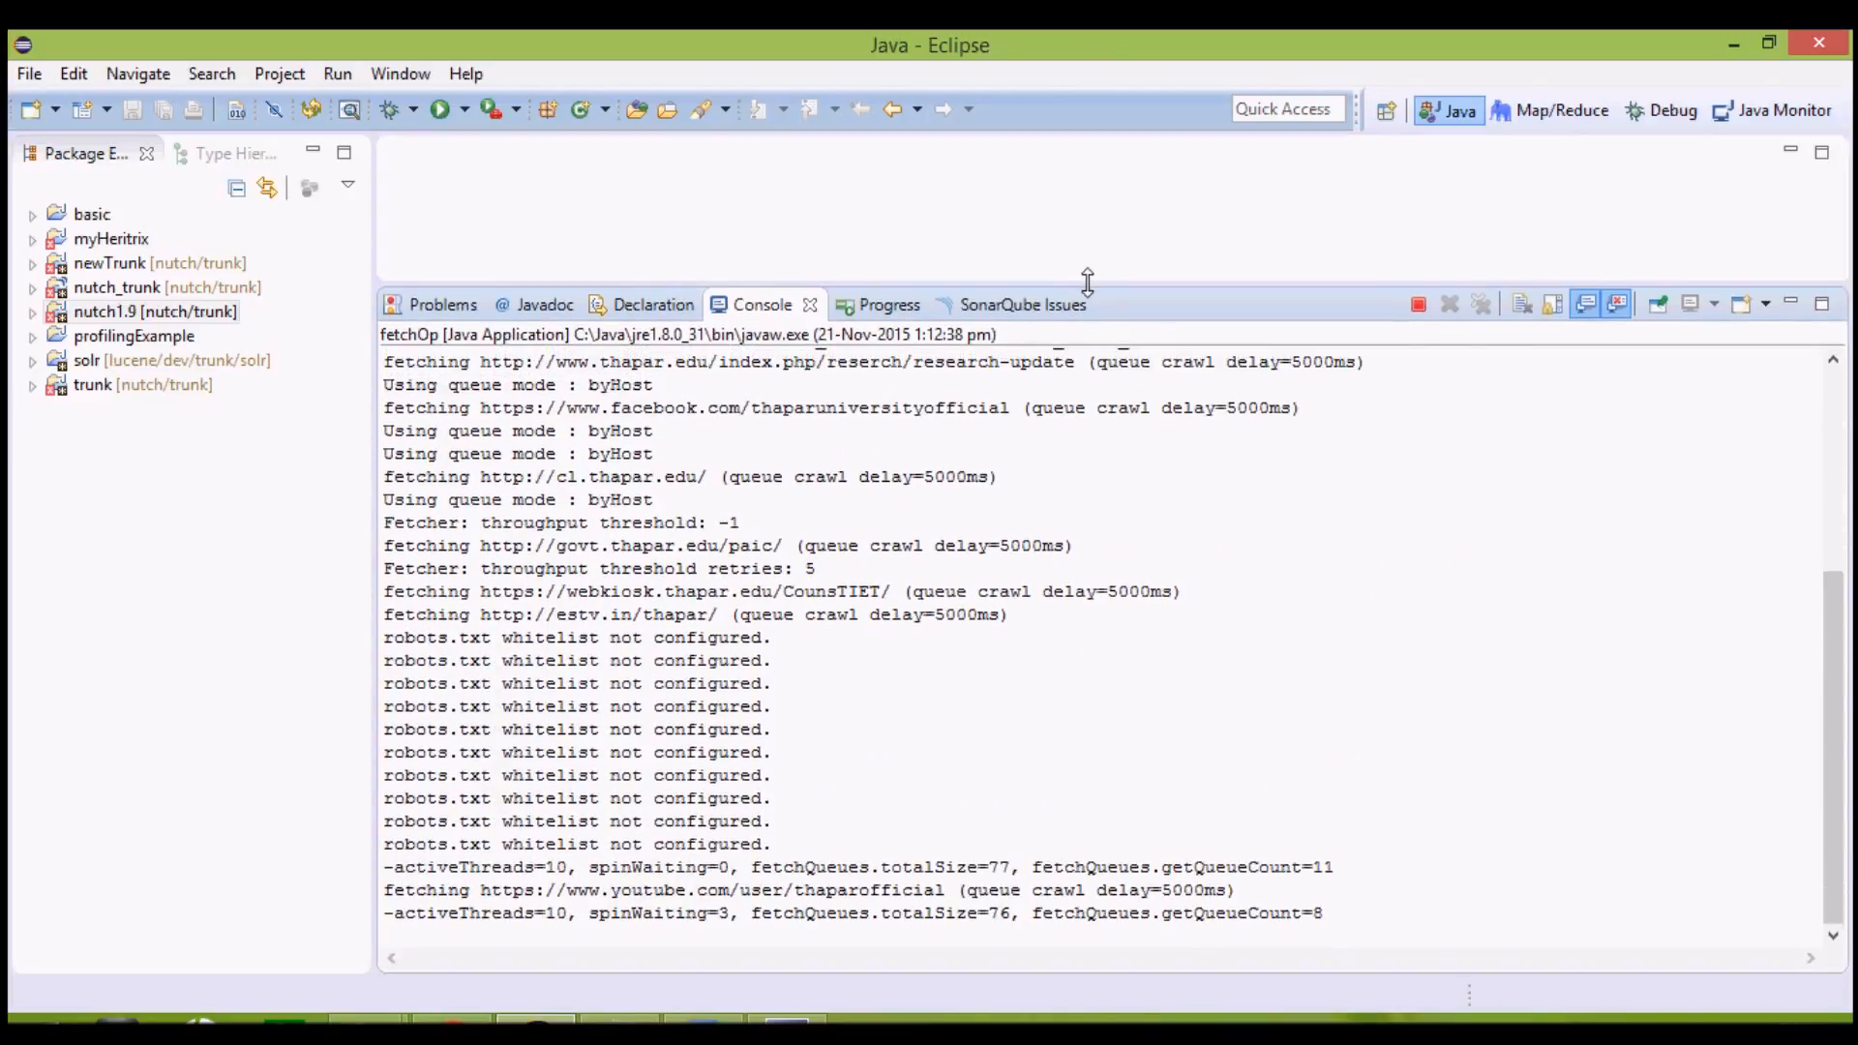
scroll(down, 3)
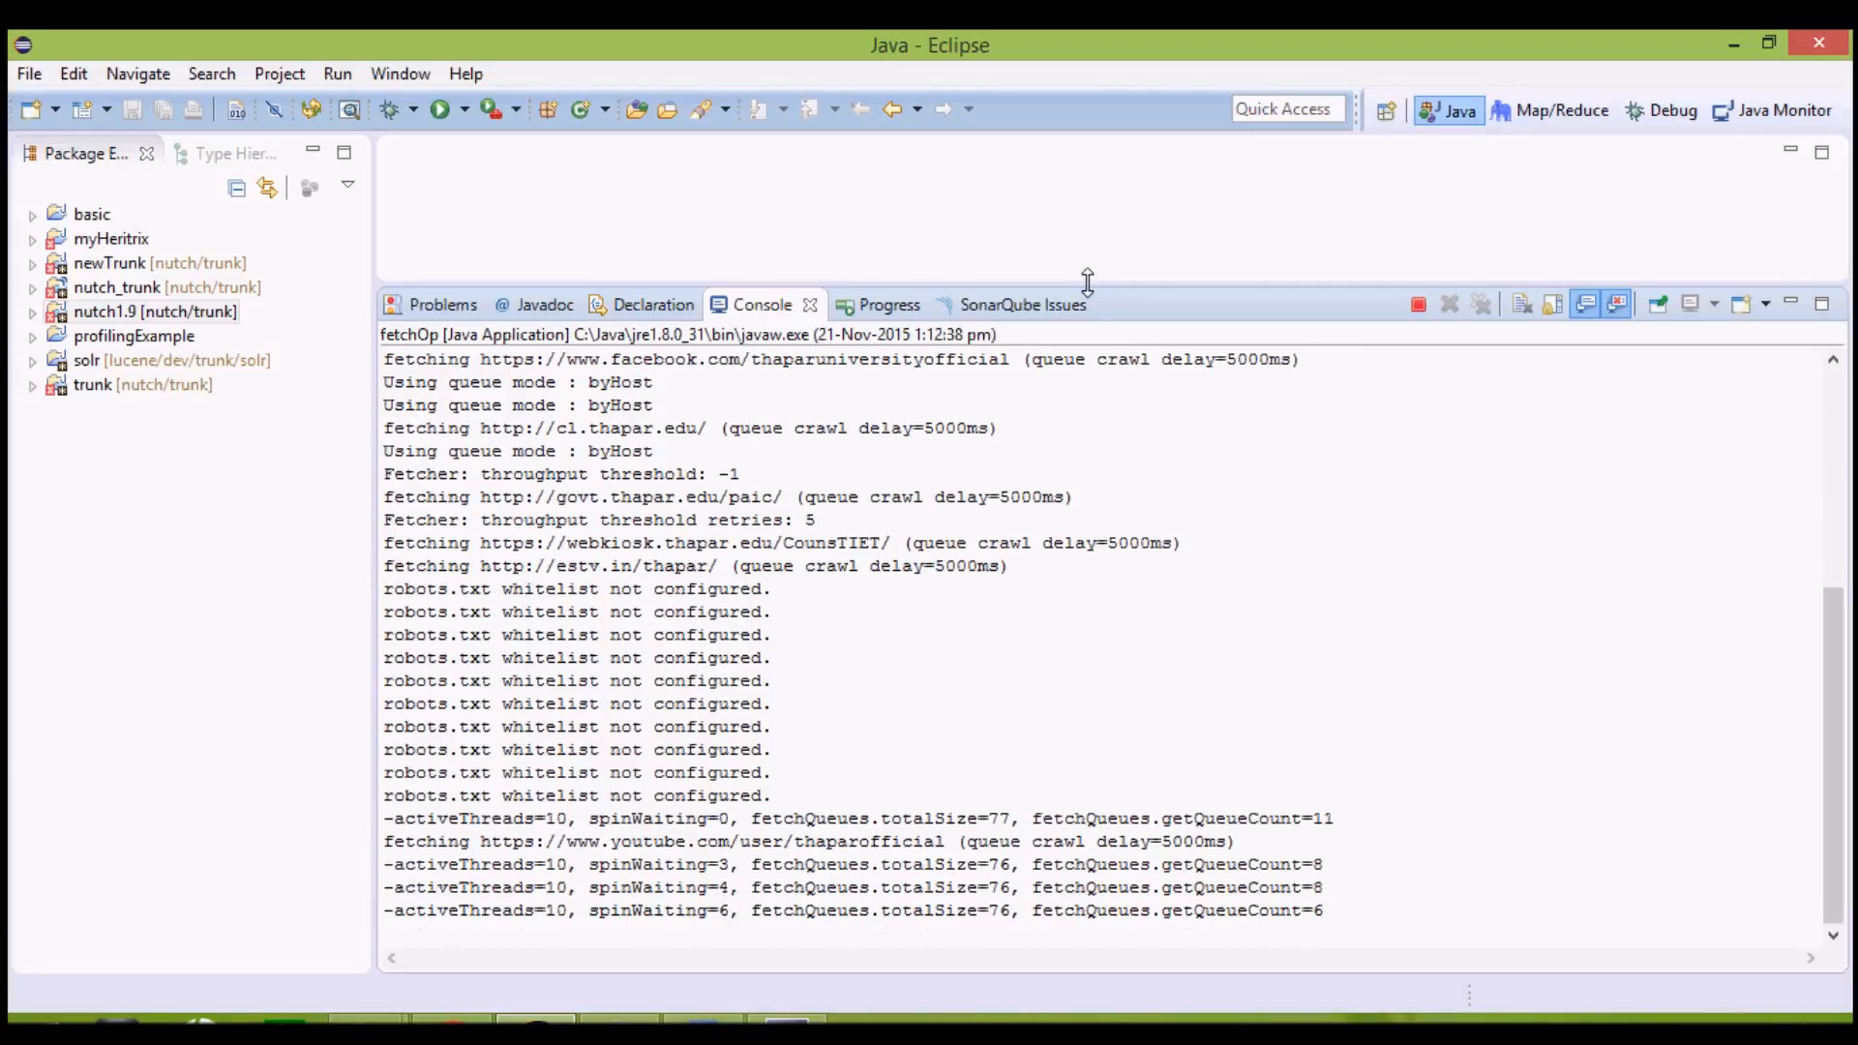
scroll(down, 3)
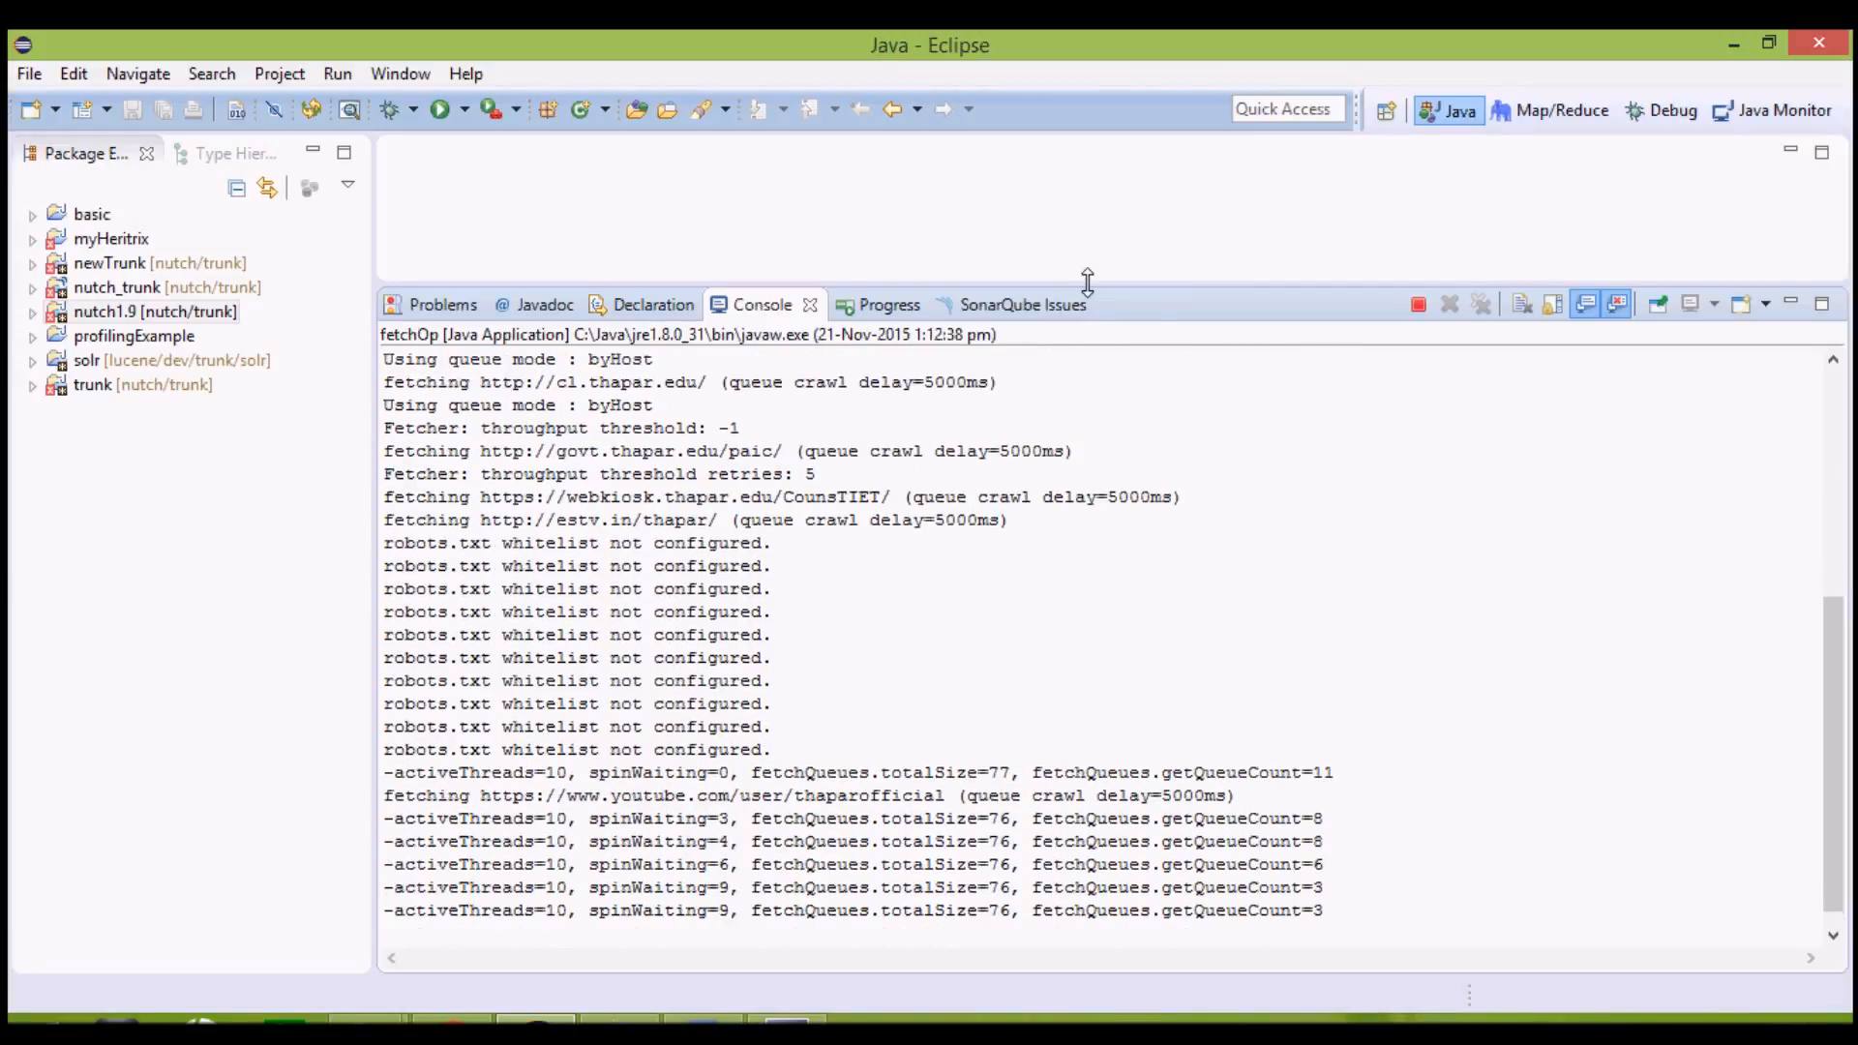
scroll(down, 3)
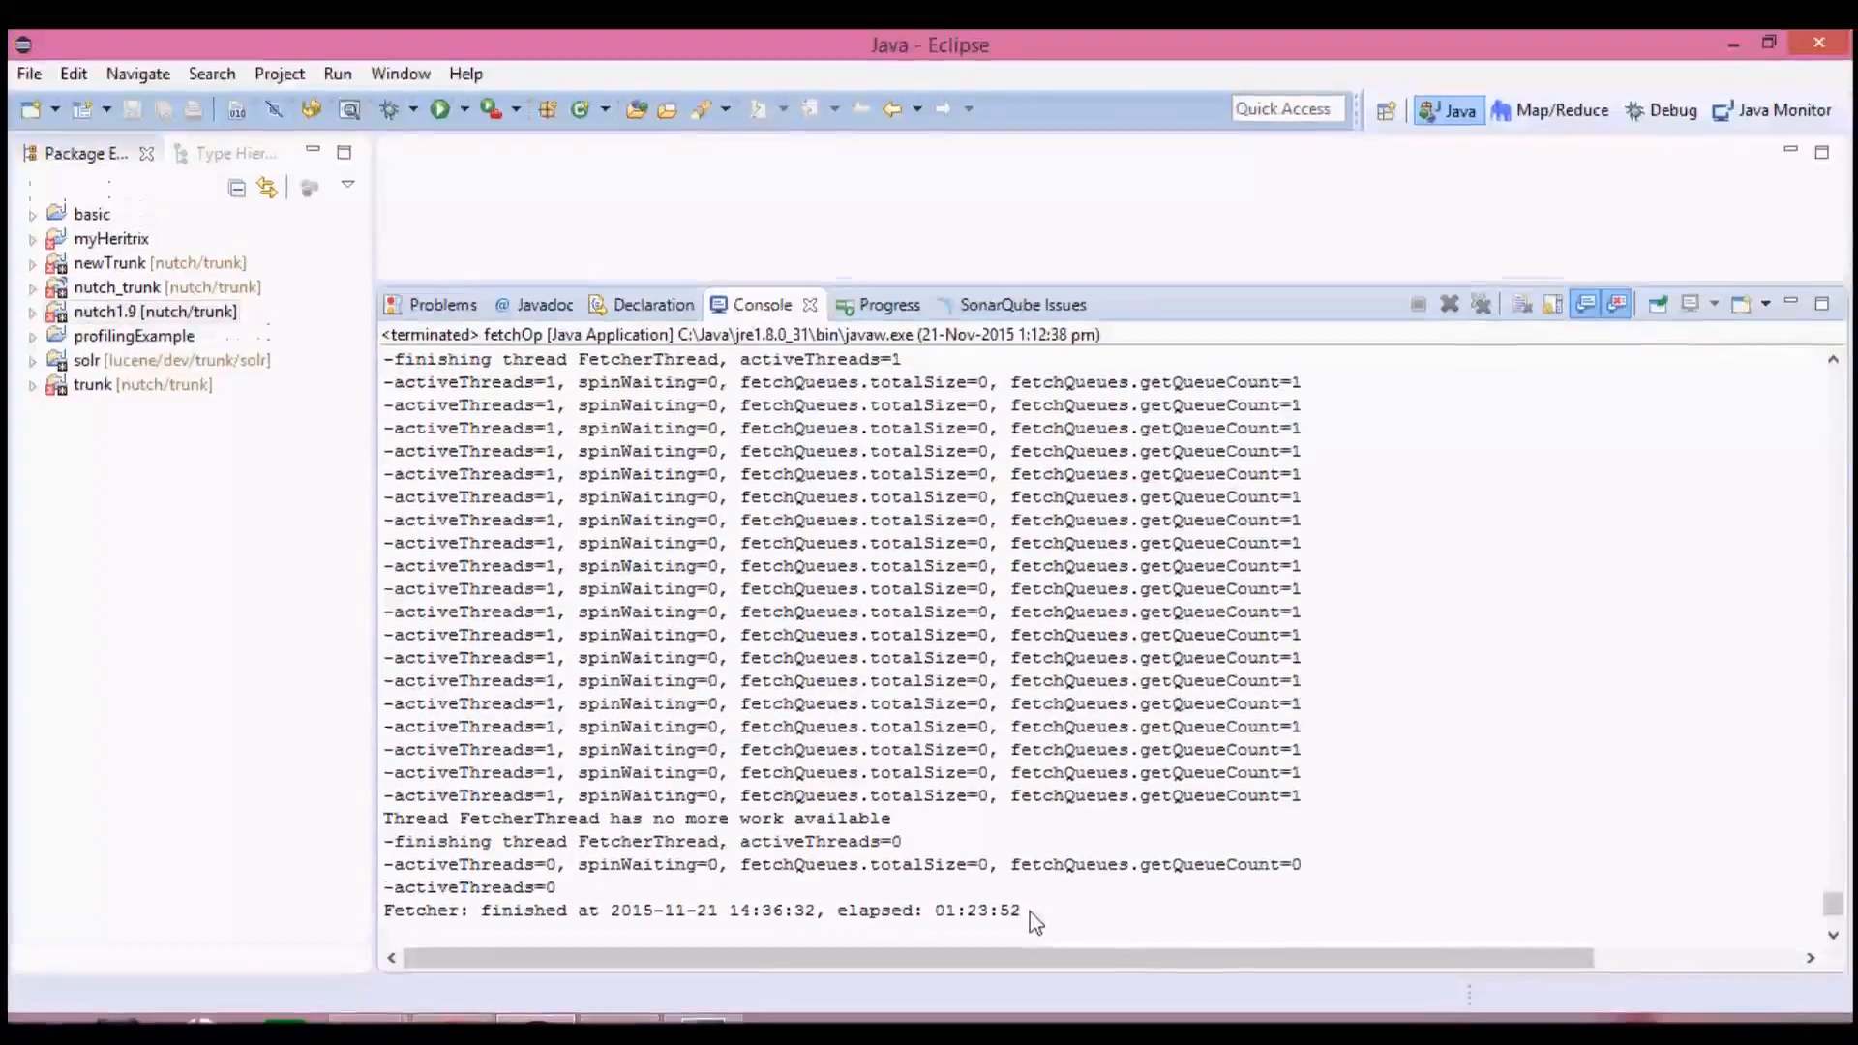
mouse_move(1027, 924)
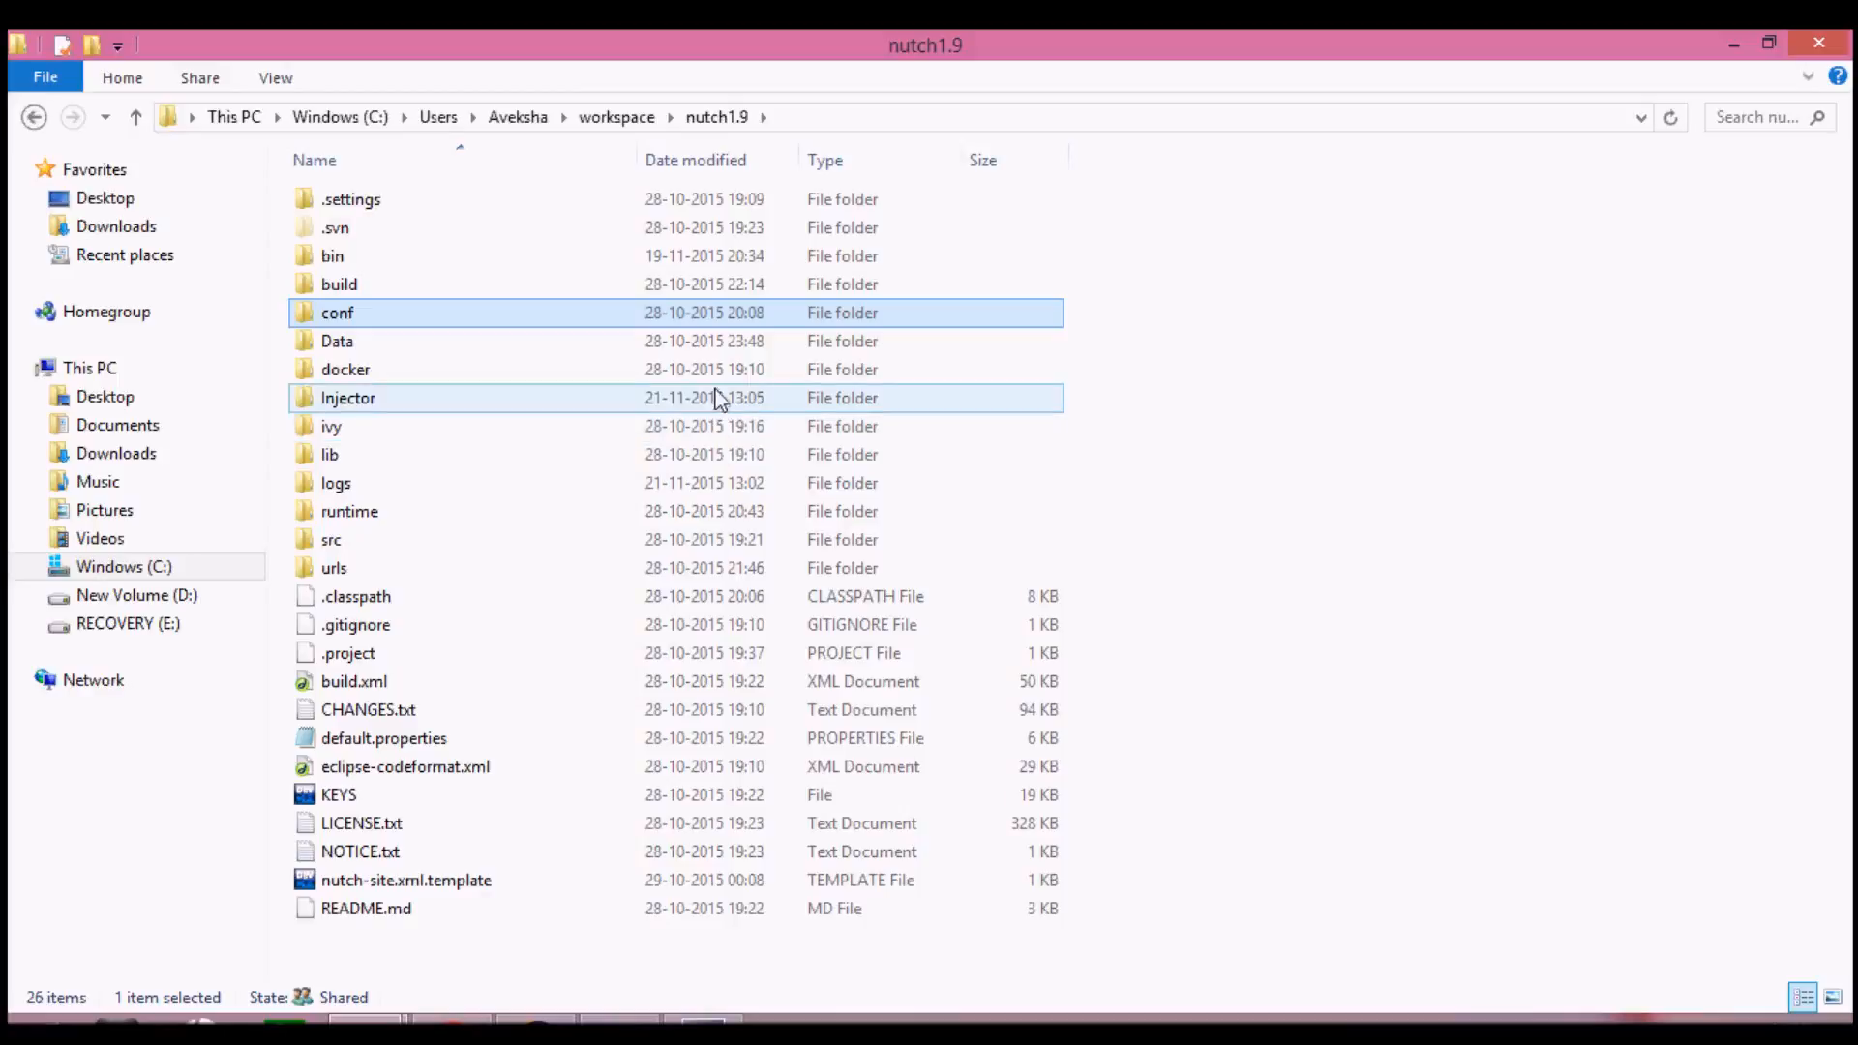
double_click(347, 396)
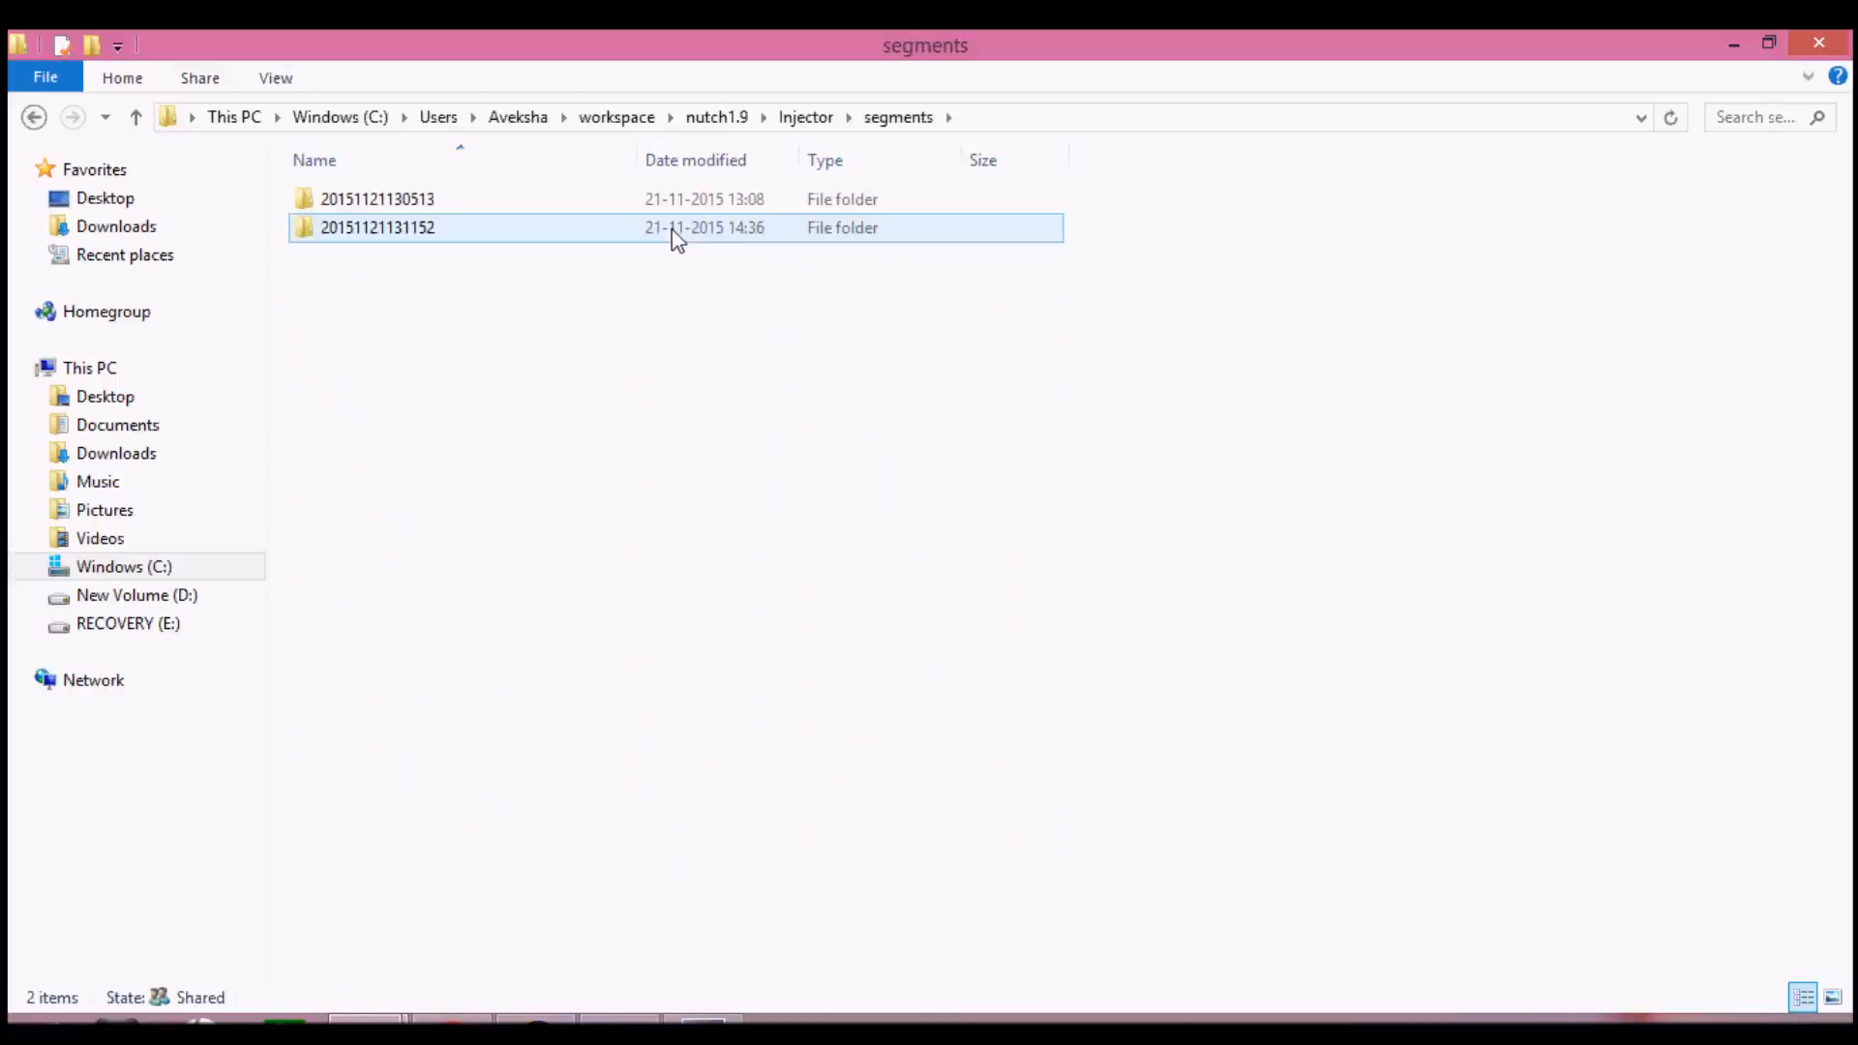
double_click(377, 227)
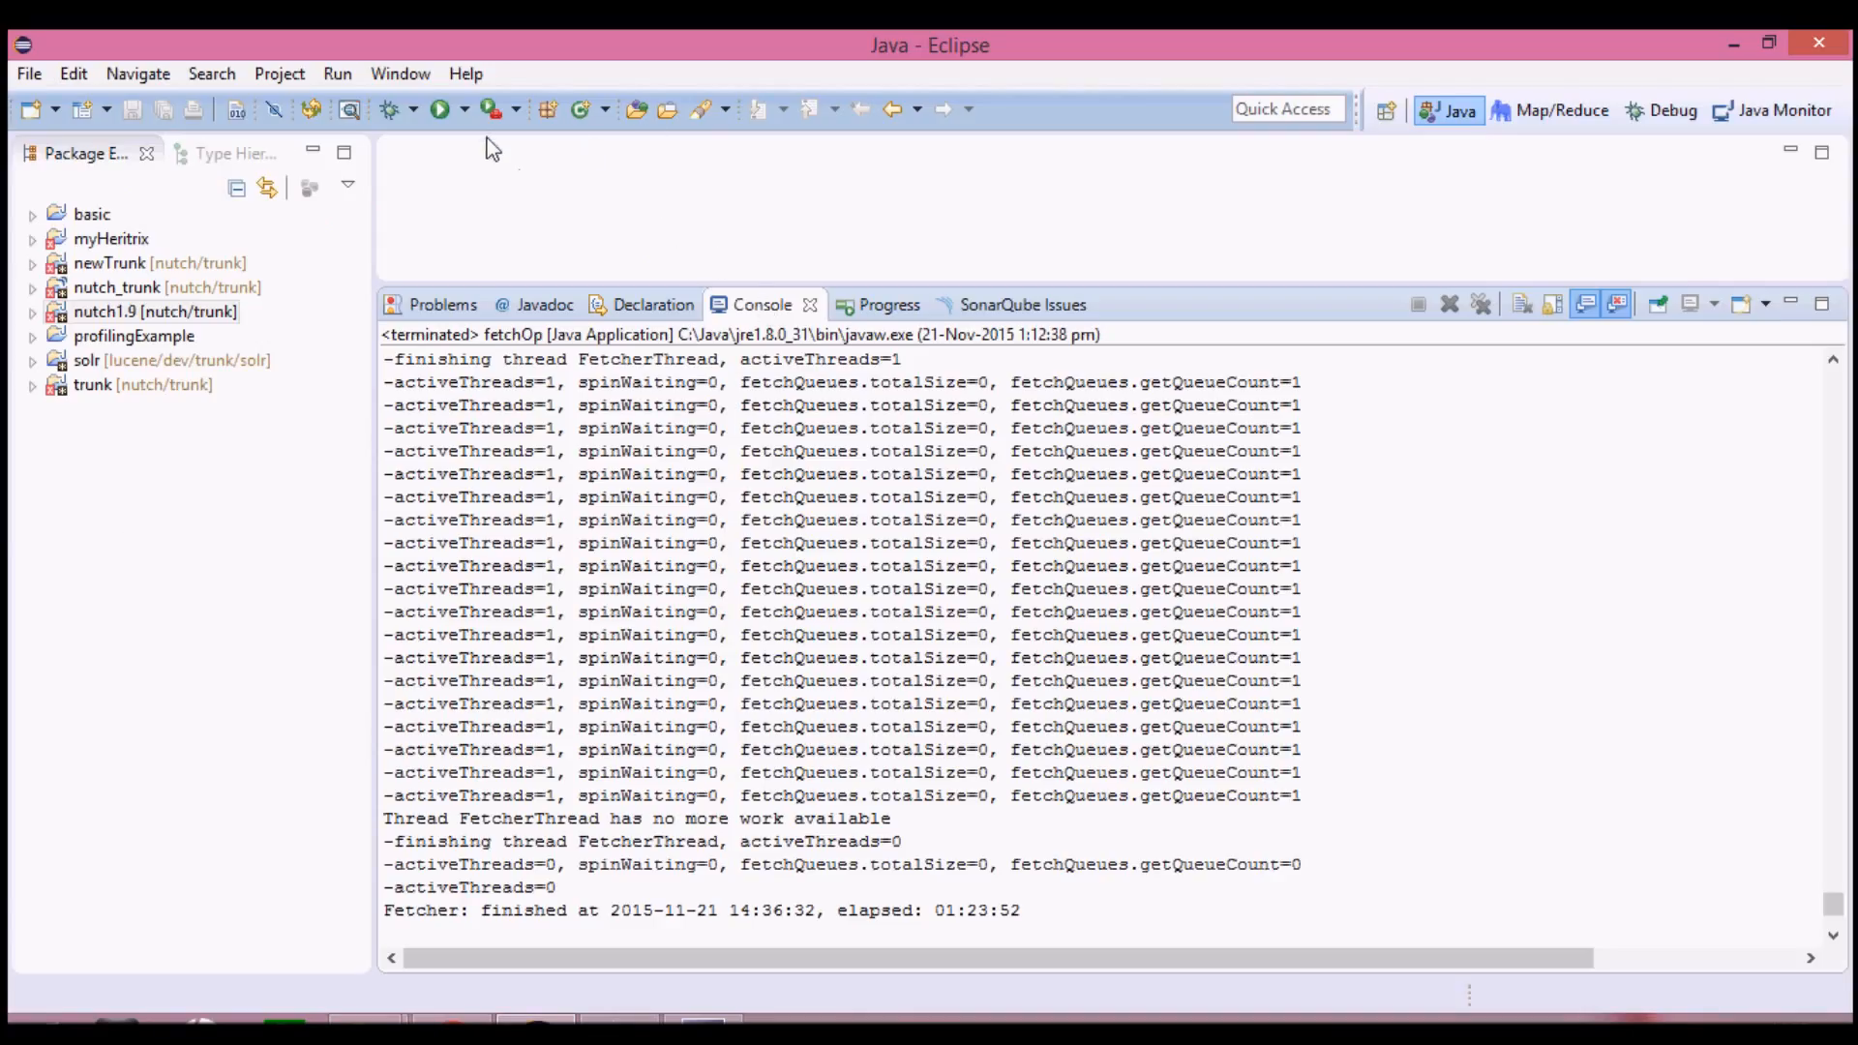
click(460, 109)
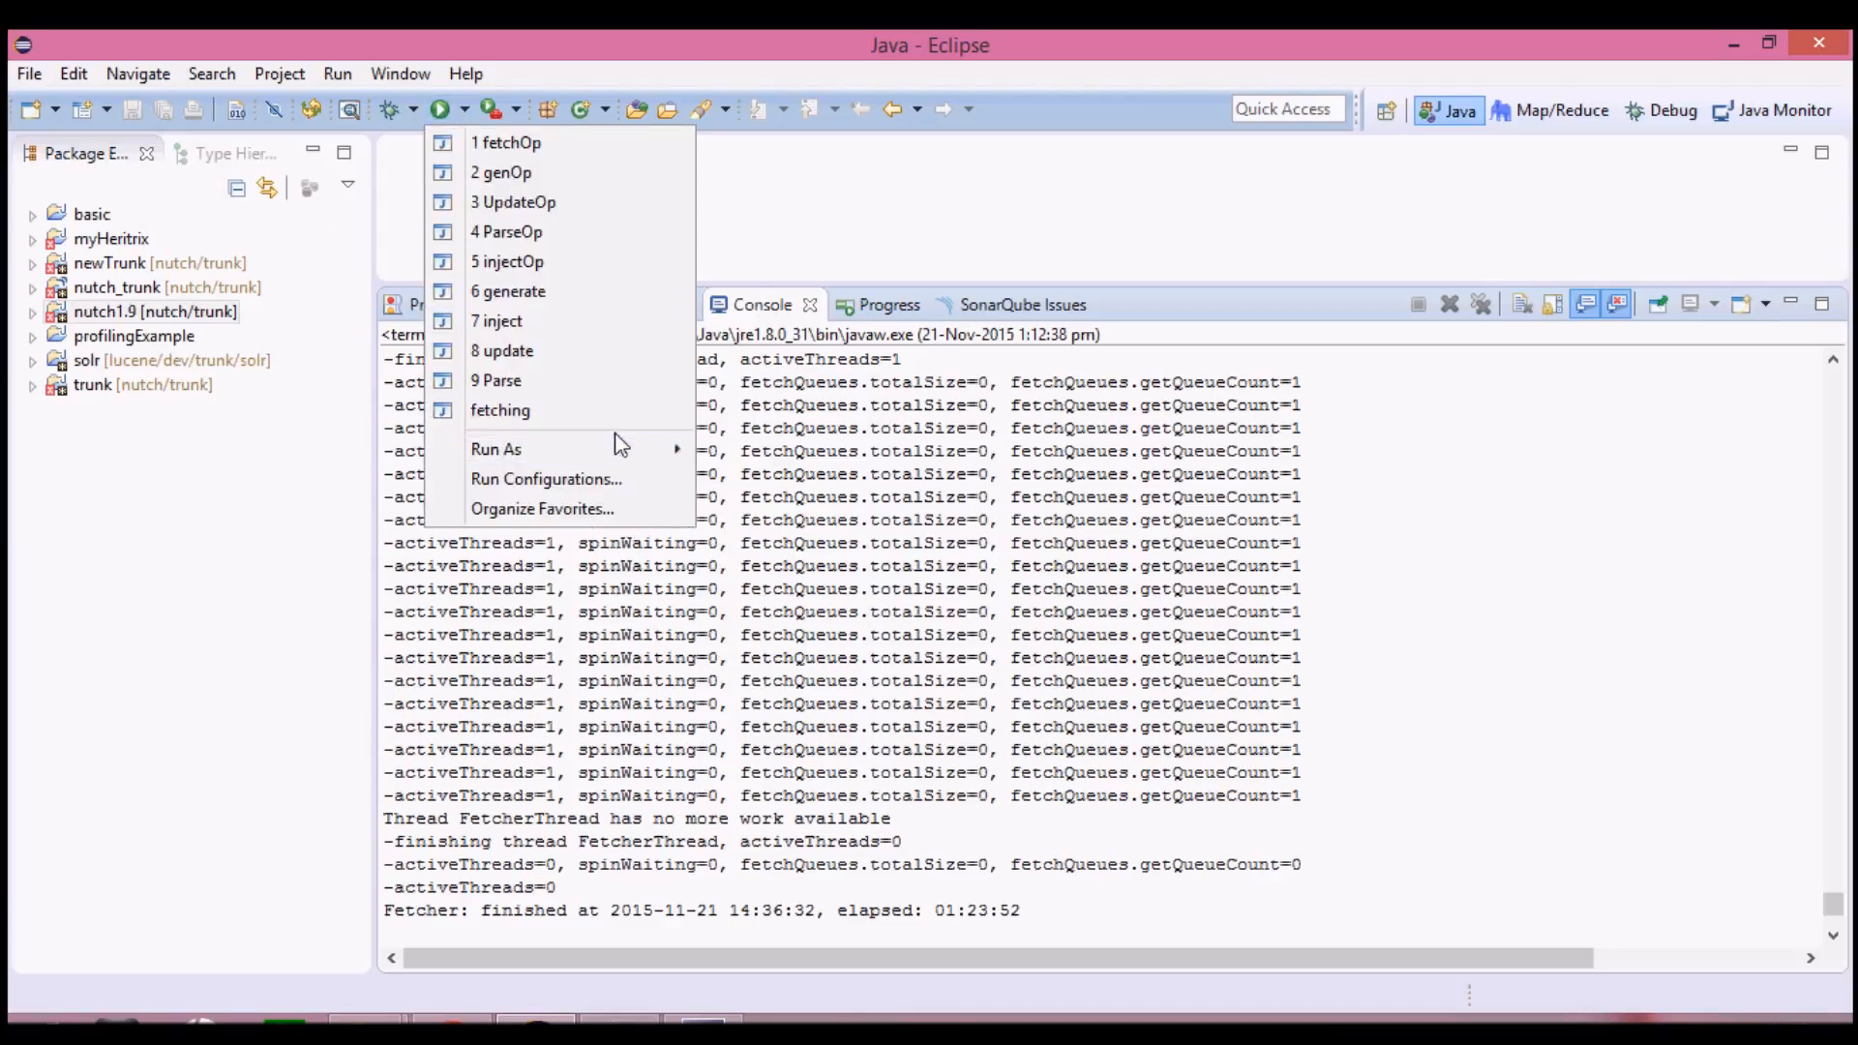
click(544, 479)
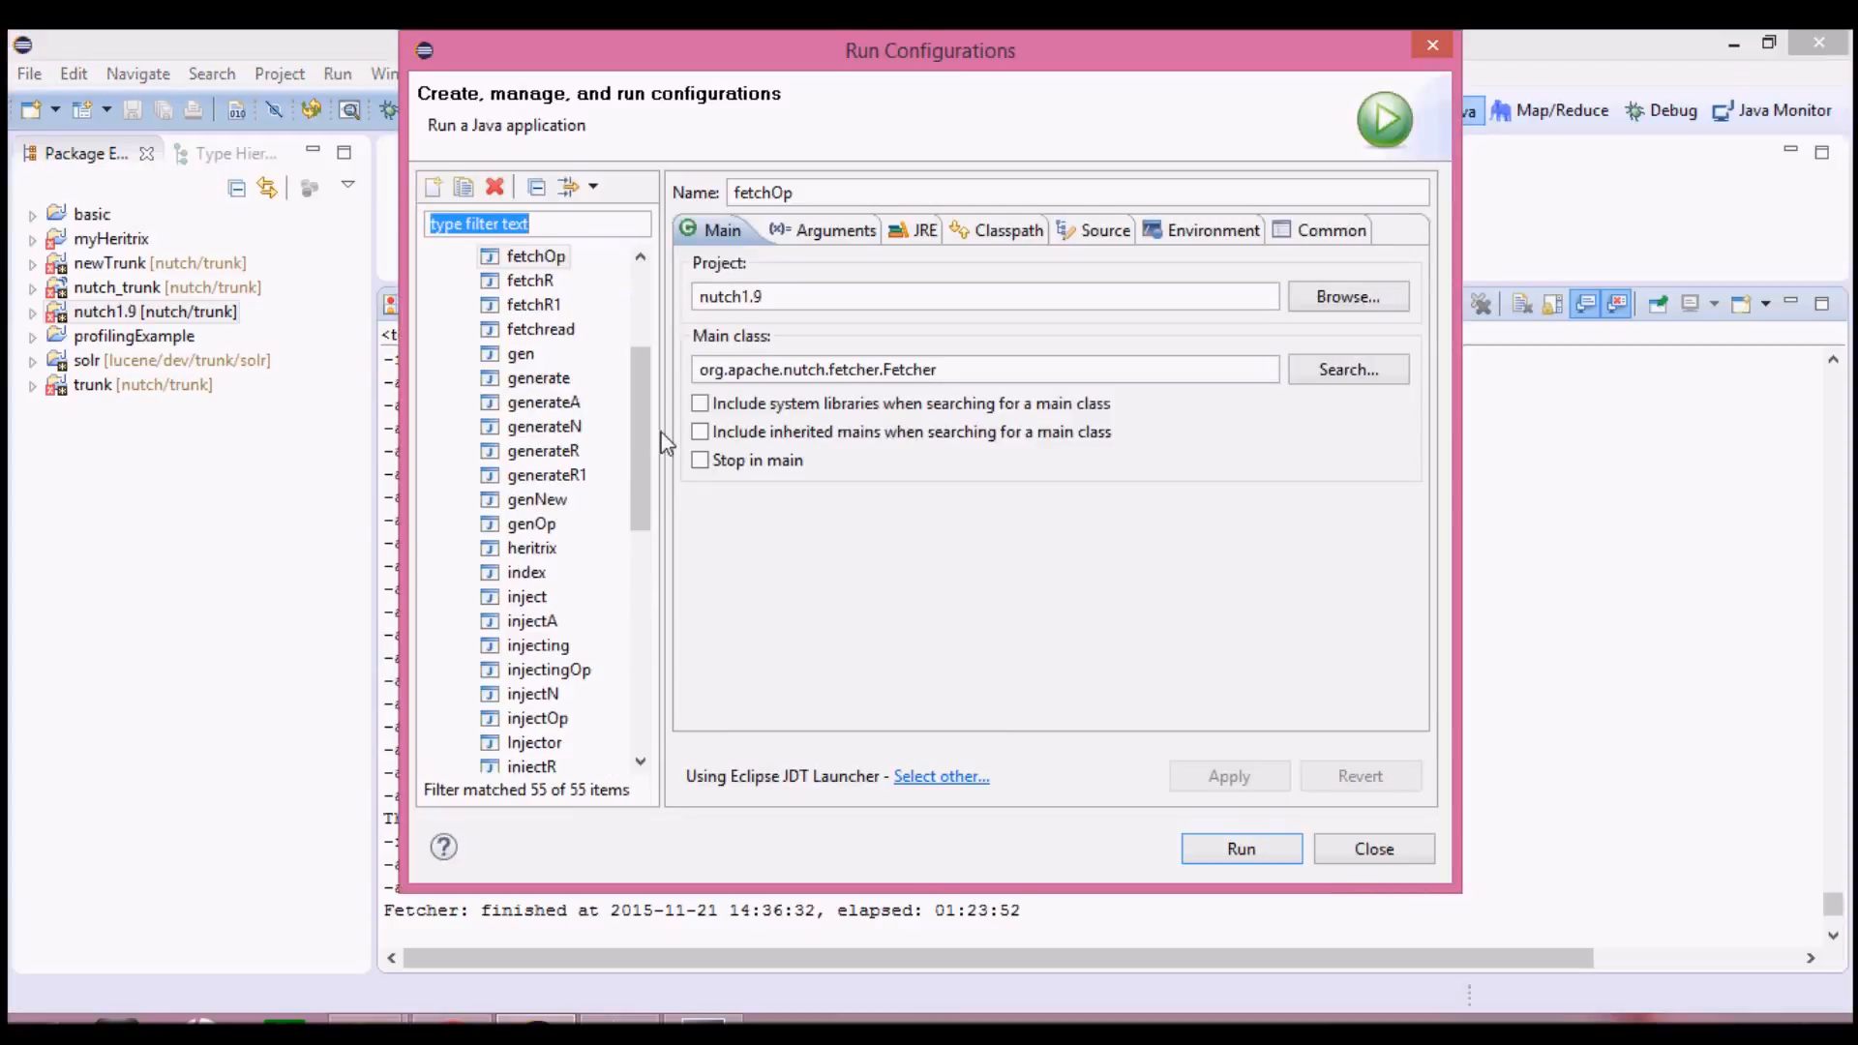
scroll(down, 3)
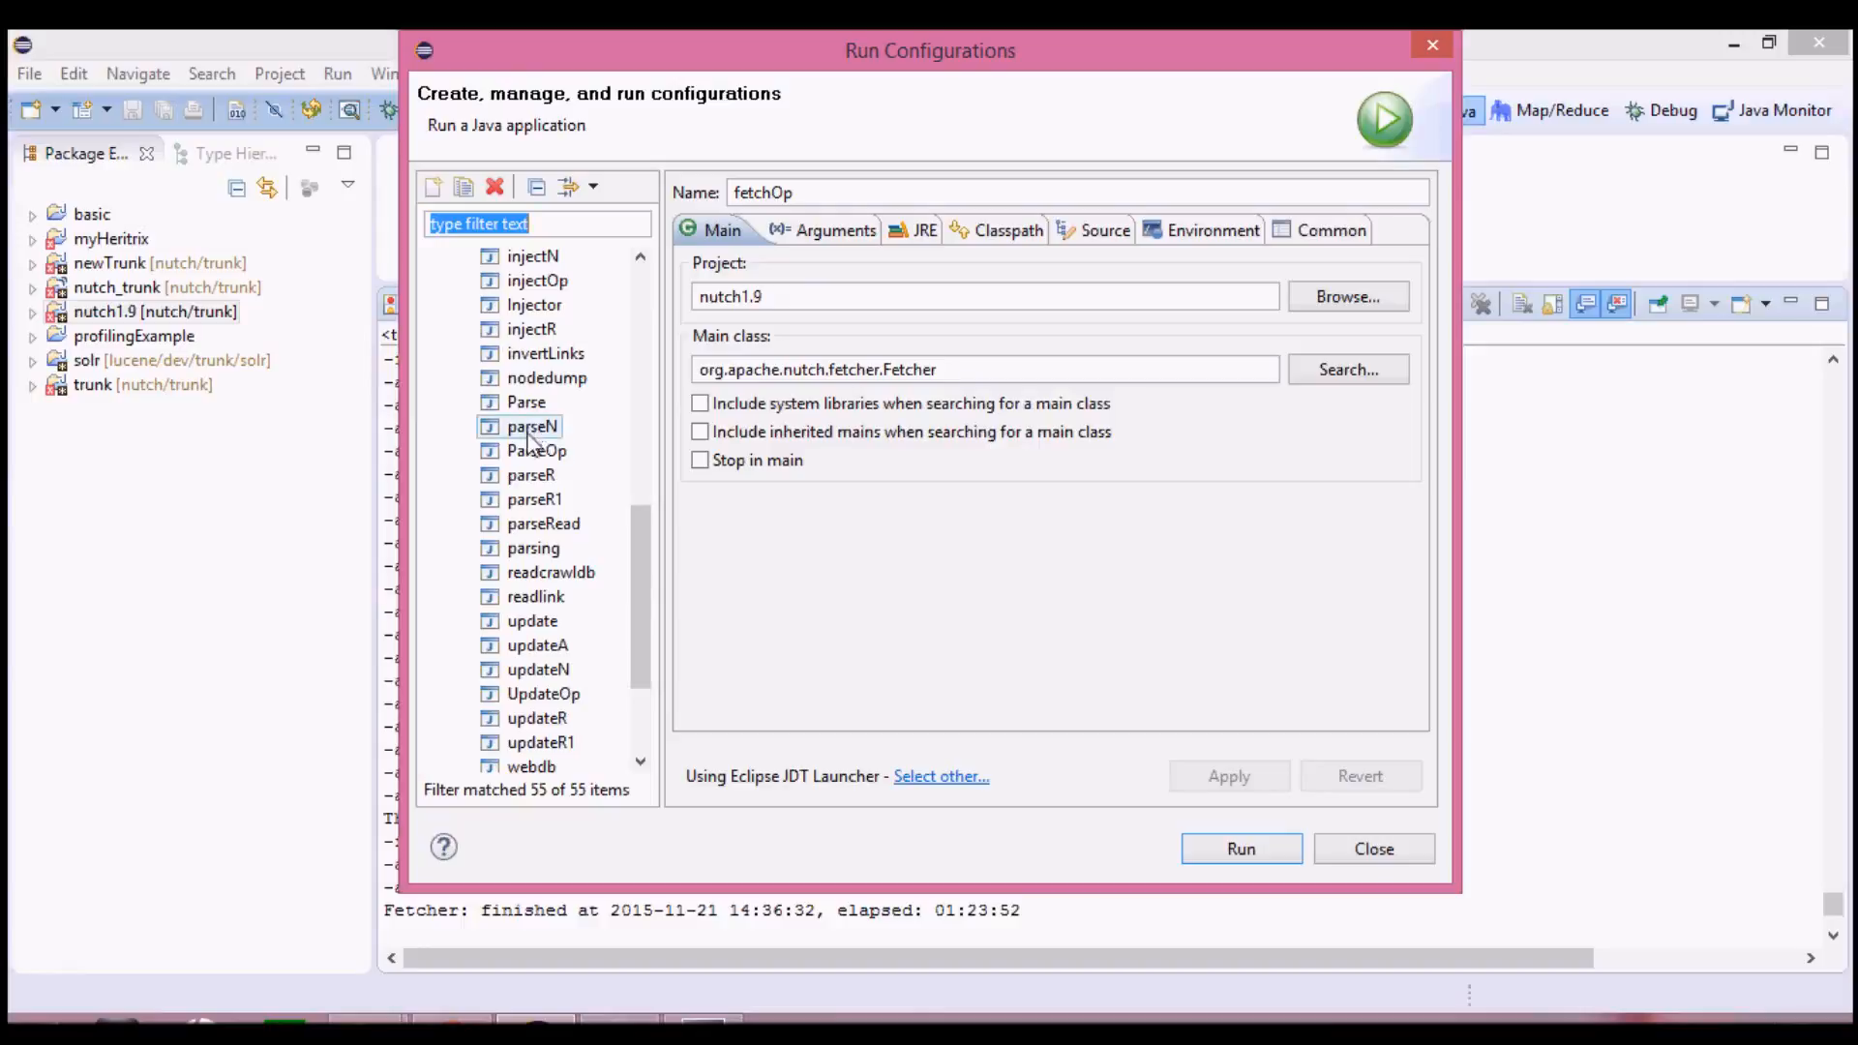
click(537, 450)
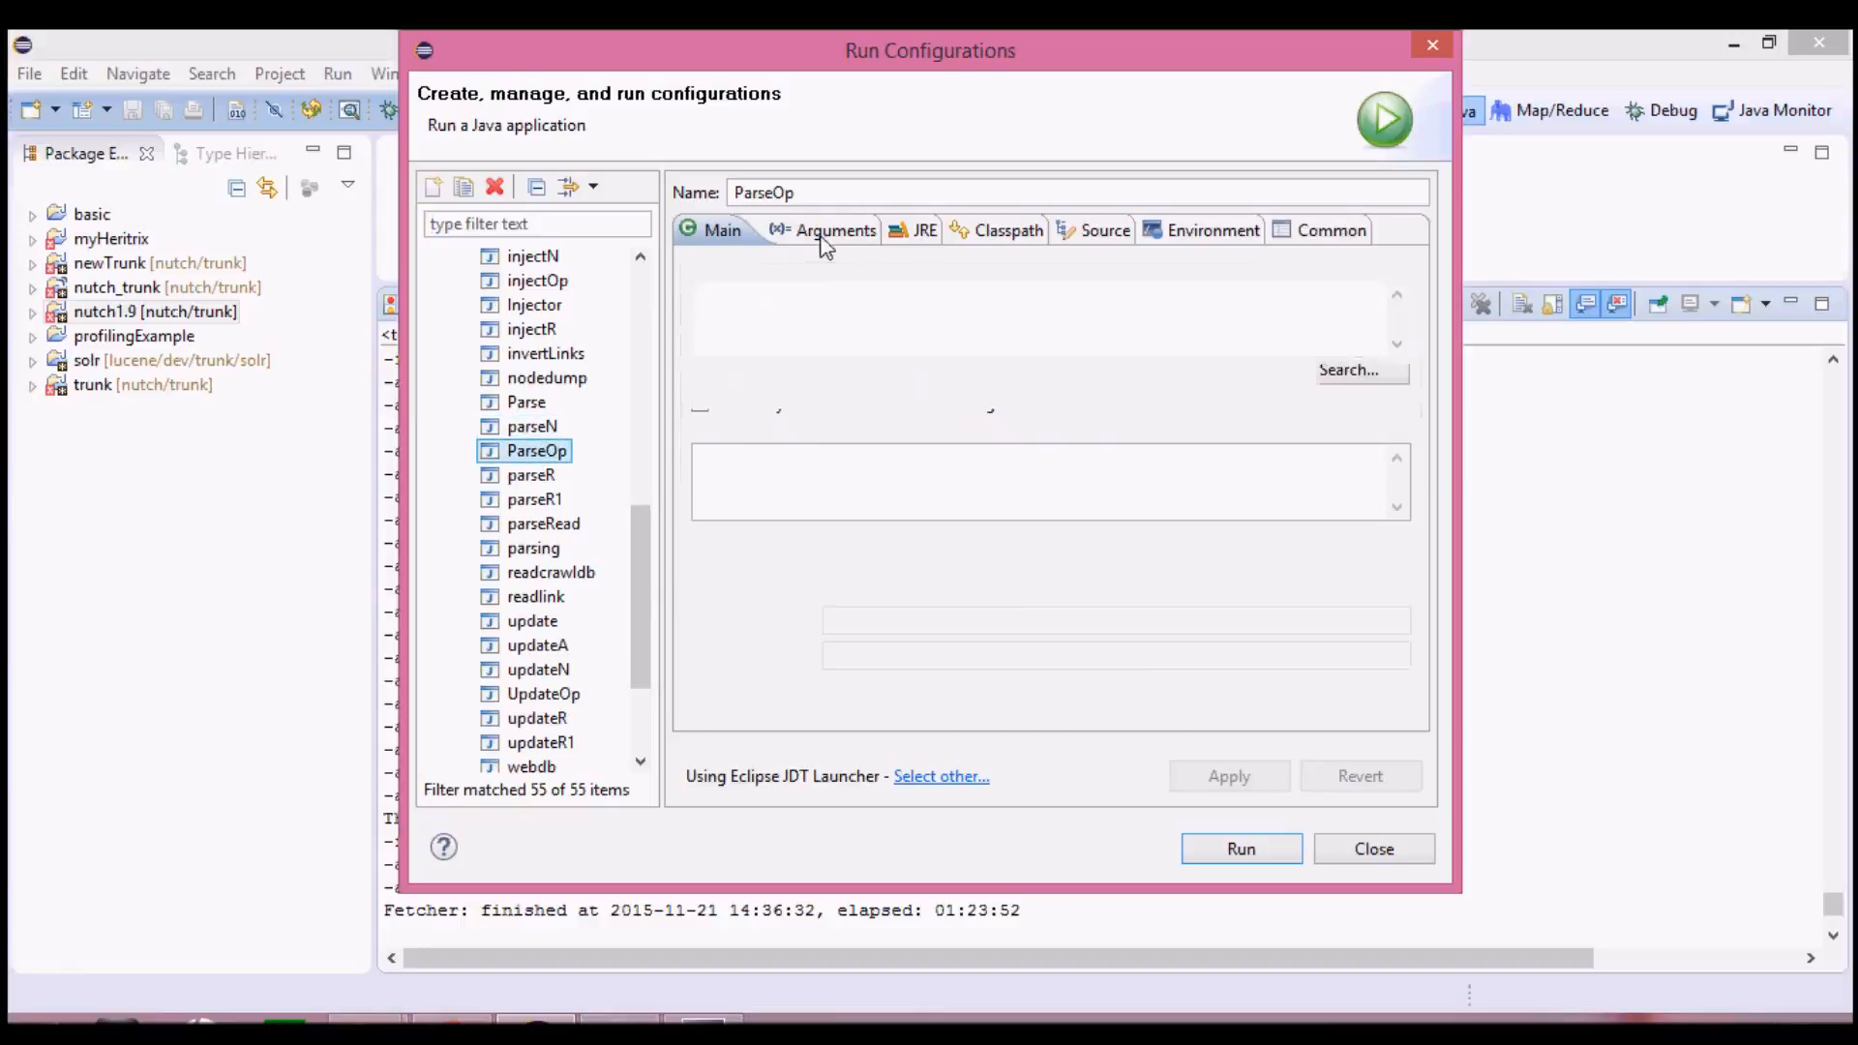
click(834, 230)
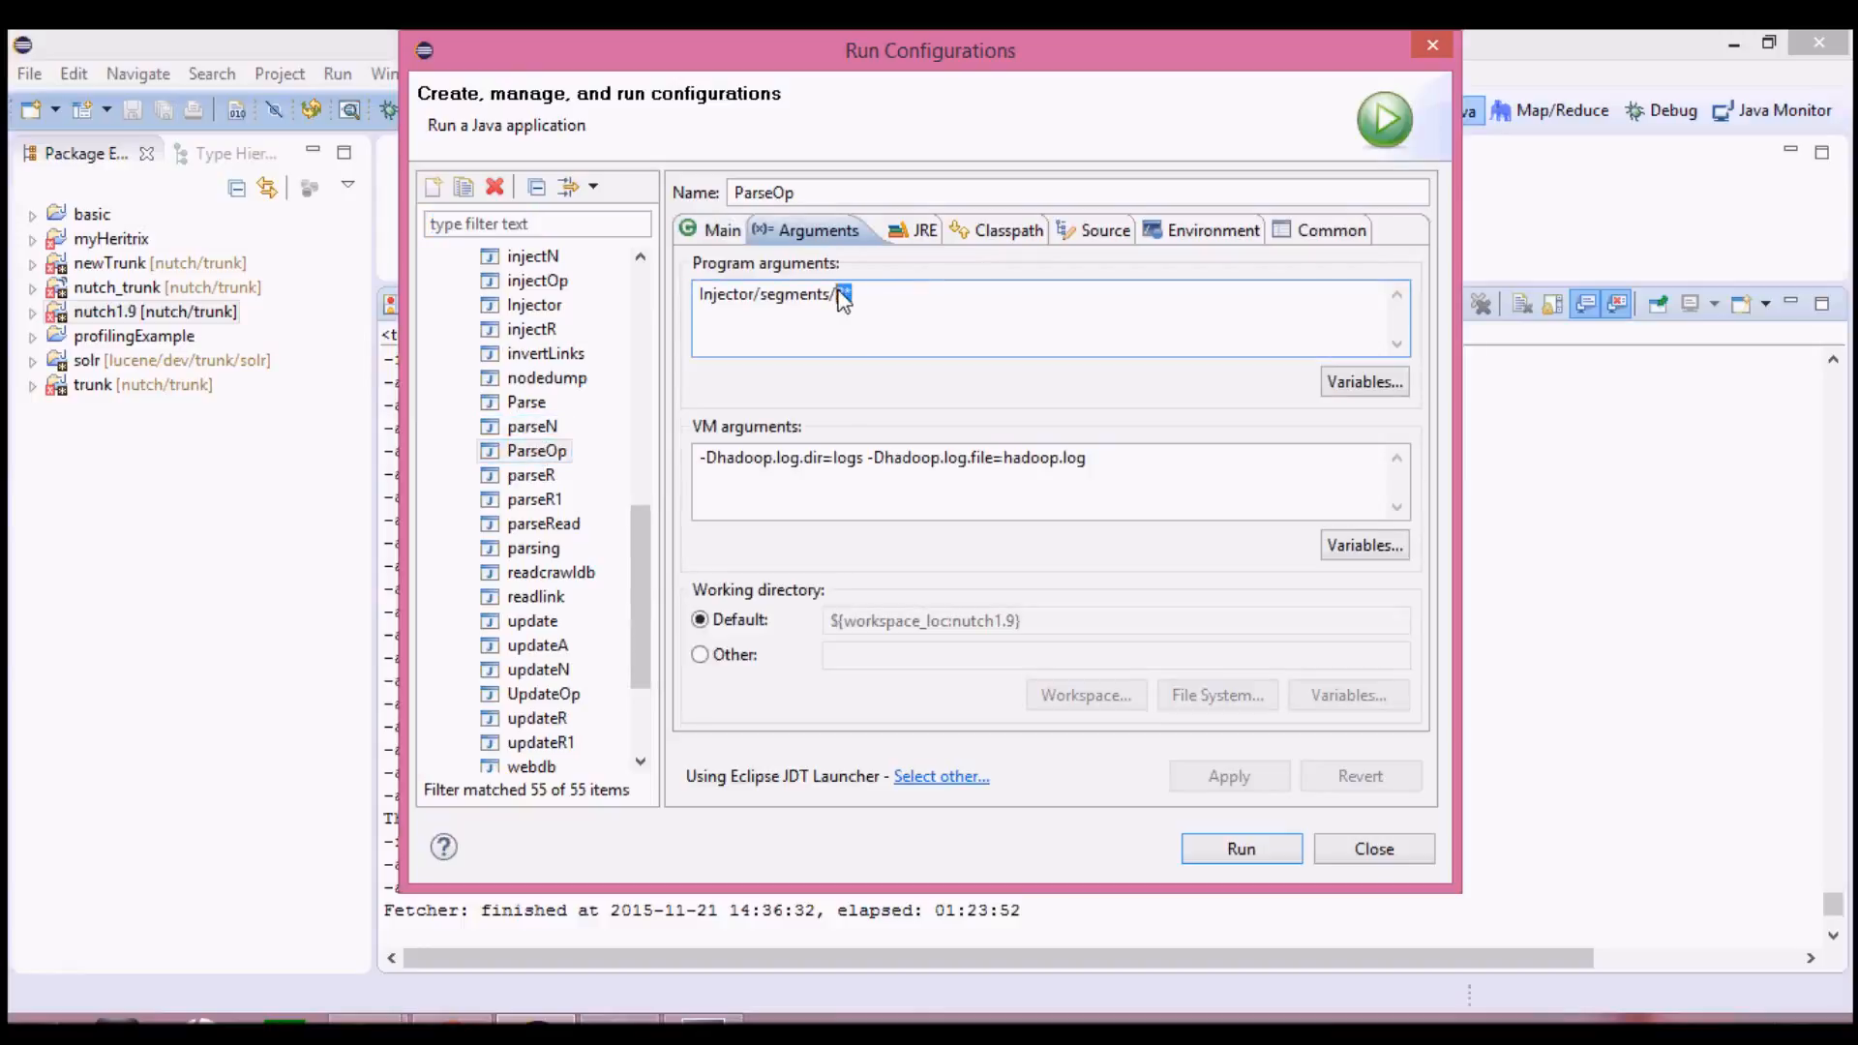
text(20151121131152)
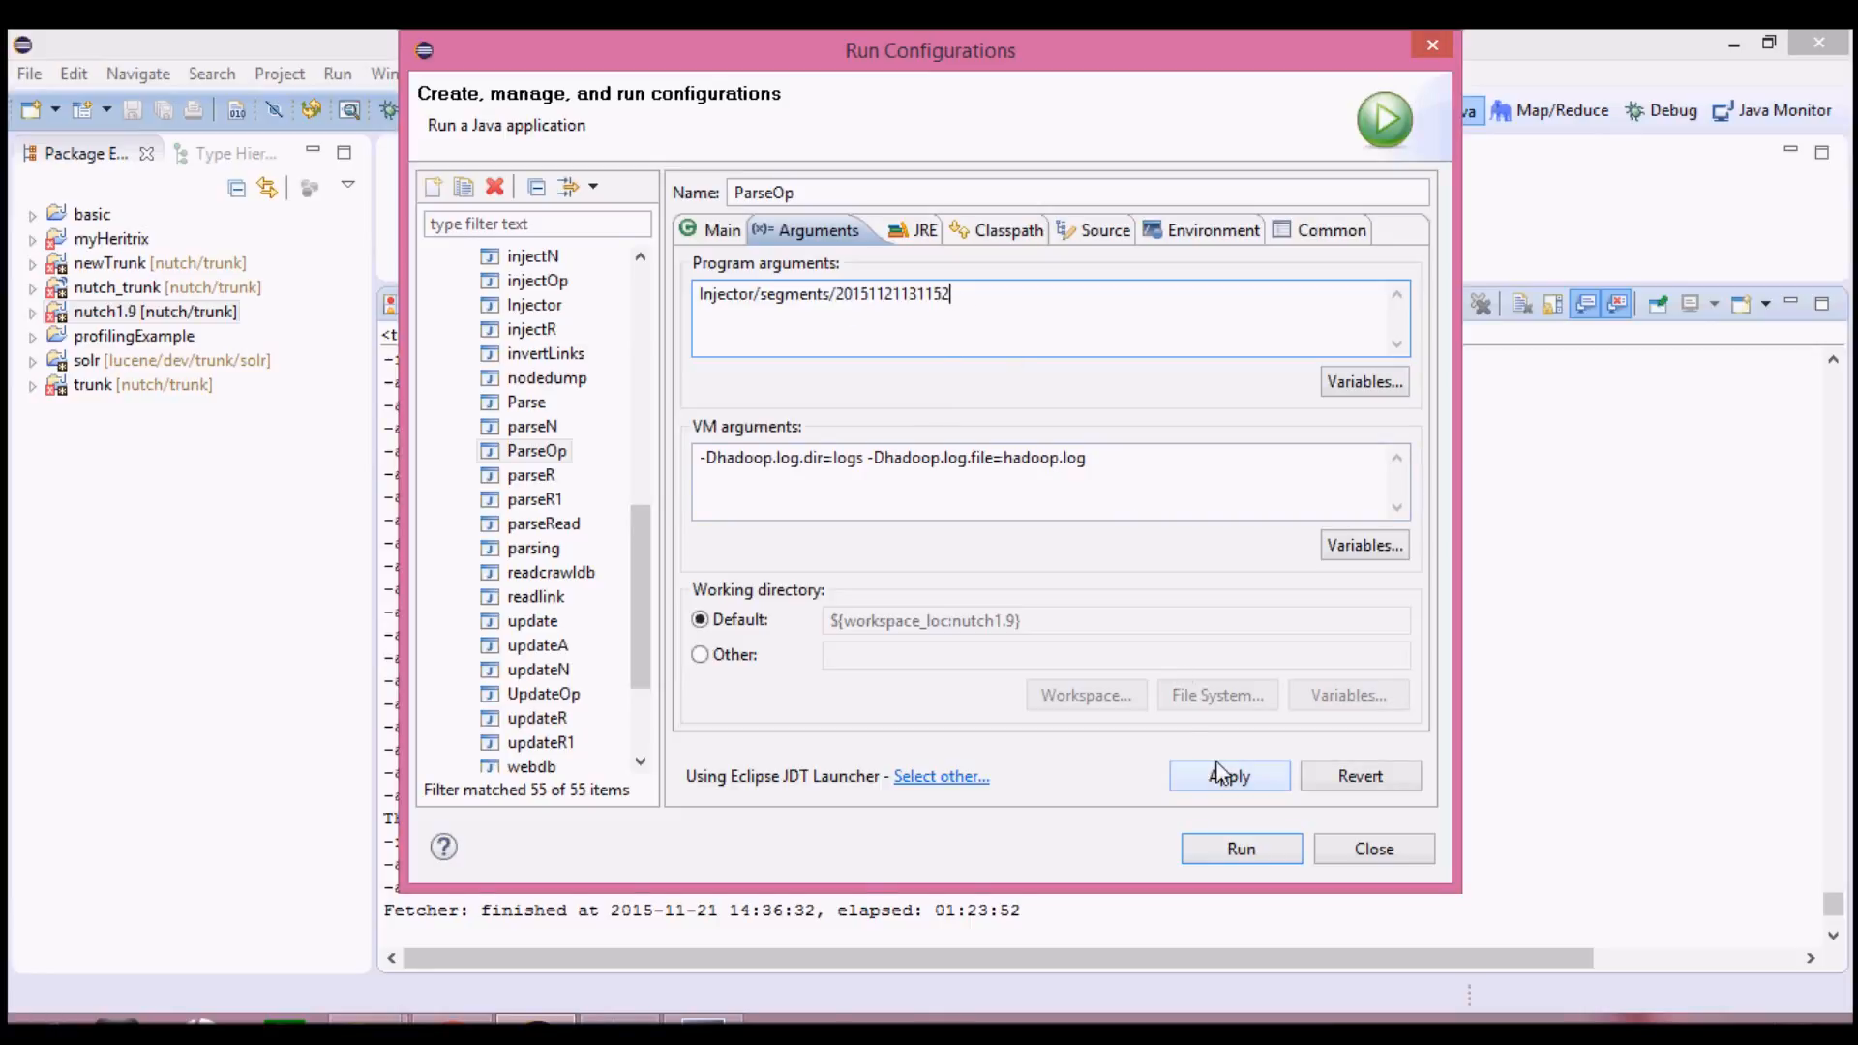
click(1239, 849)
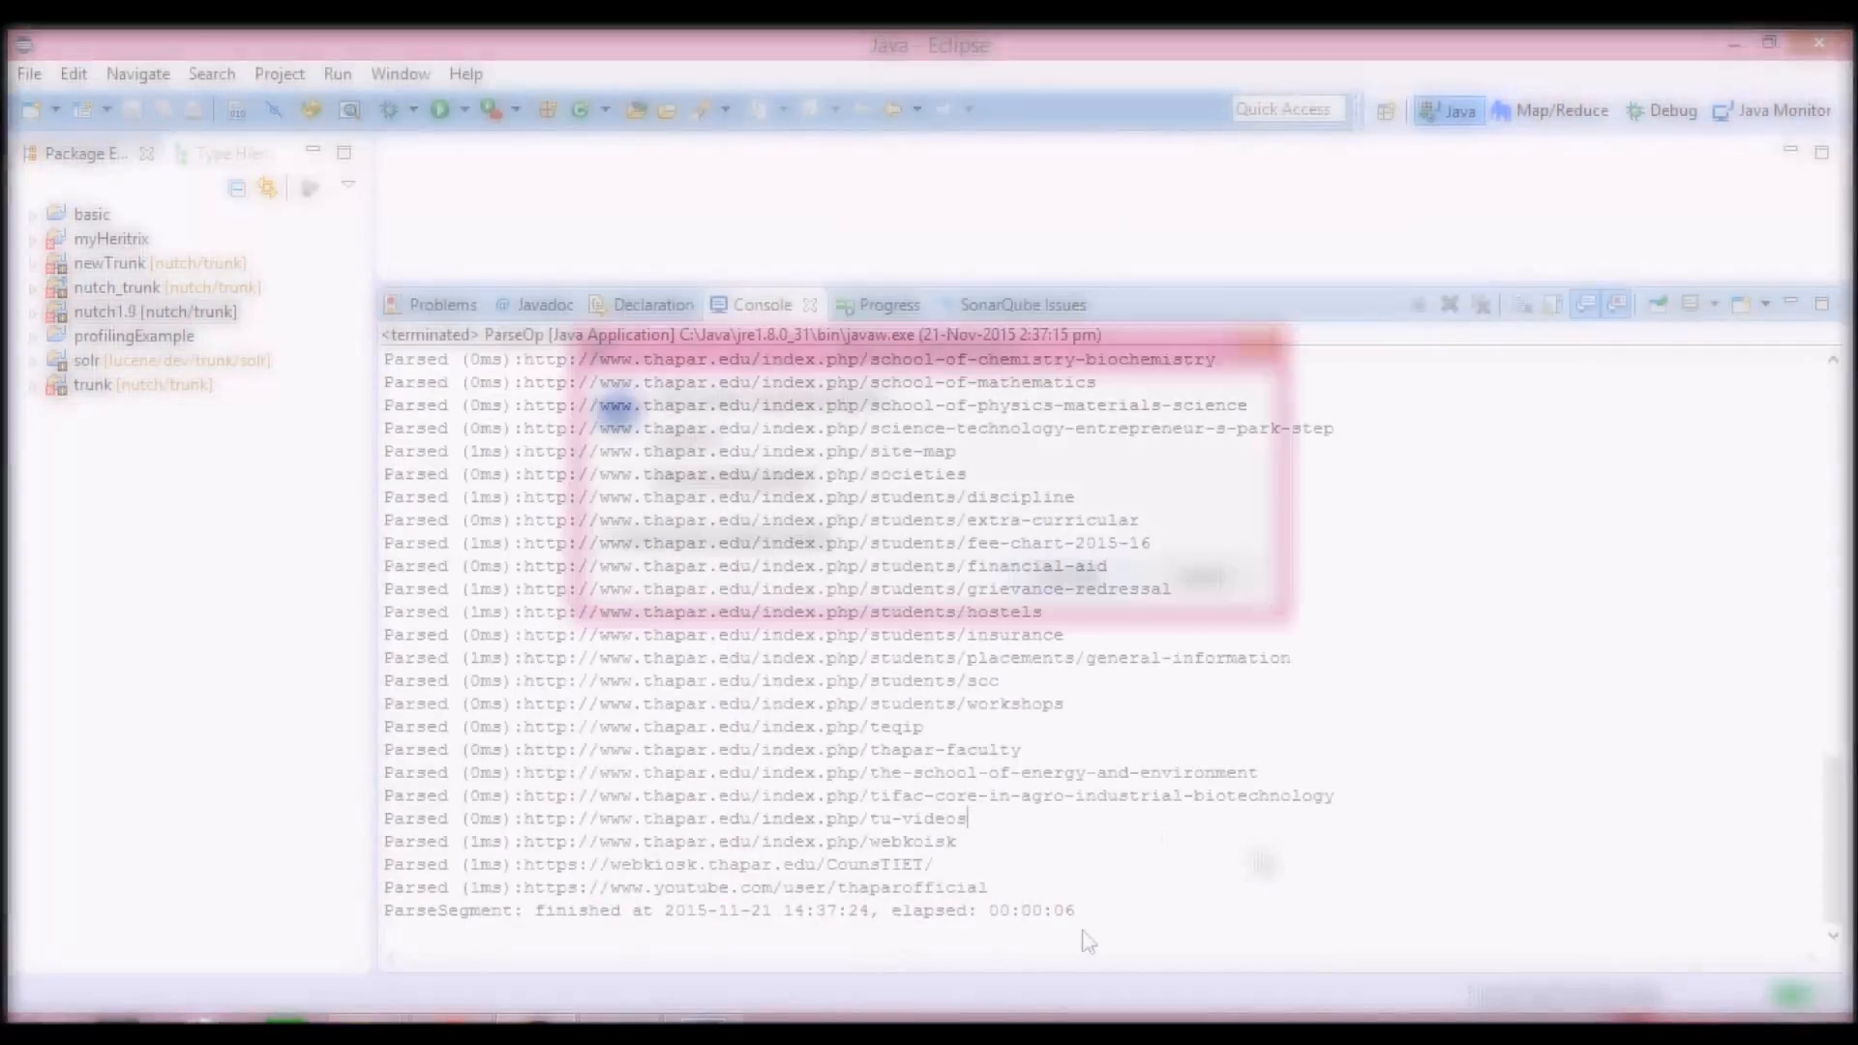
click(464, 109)
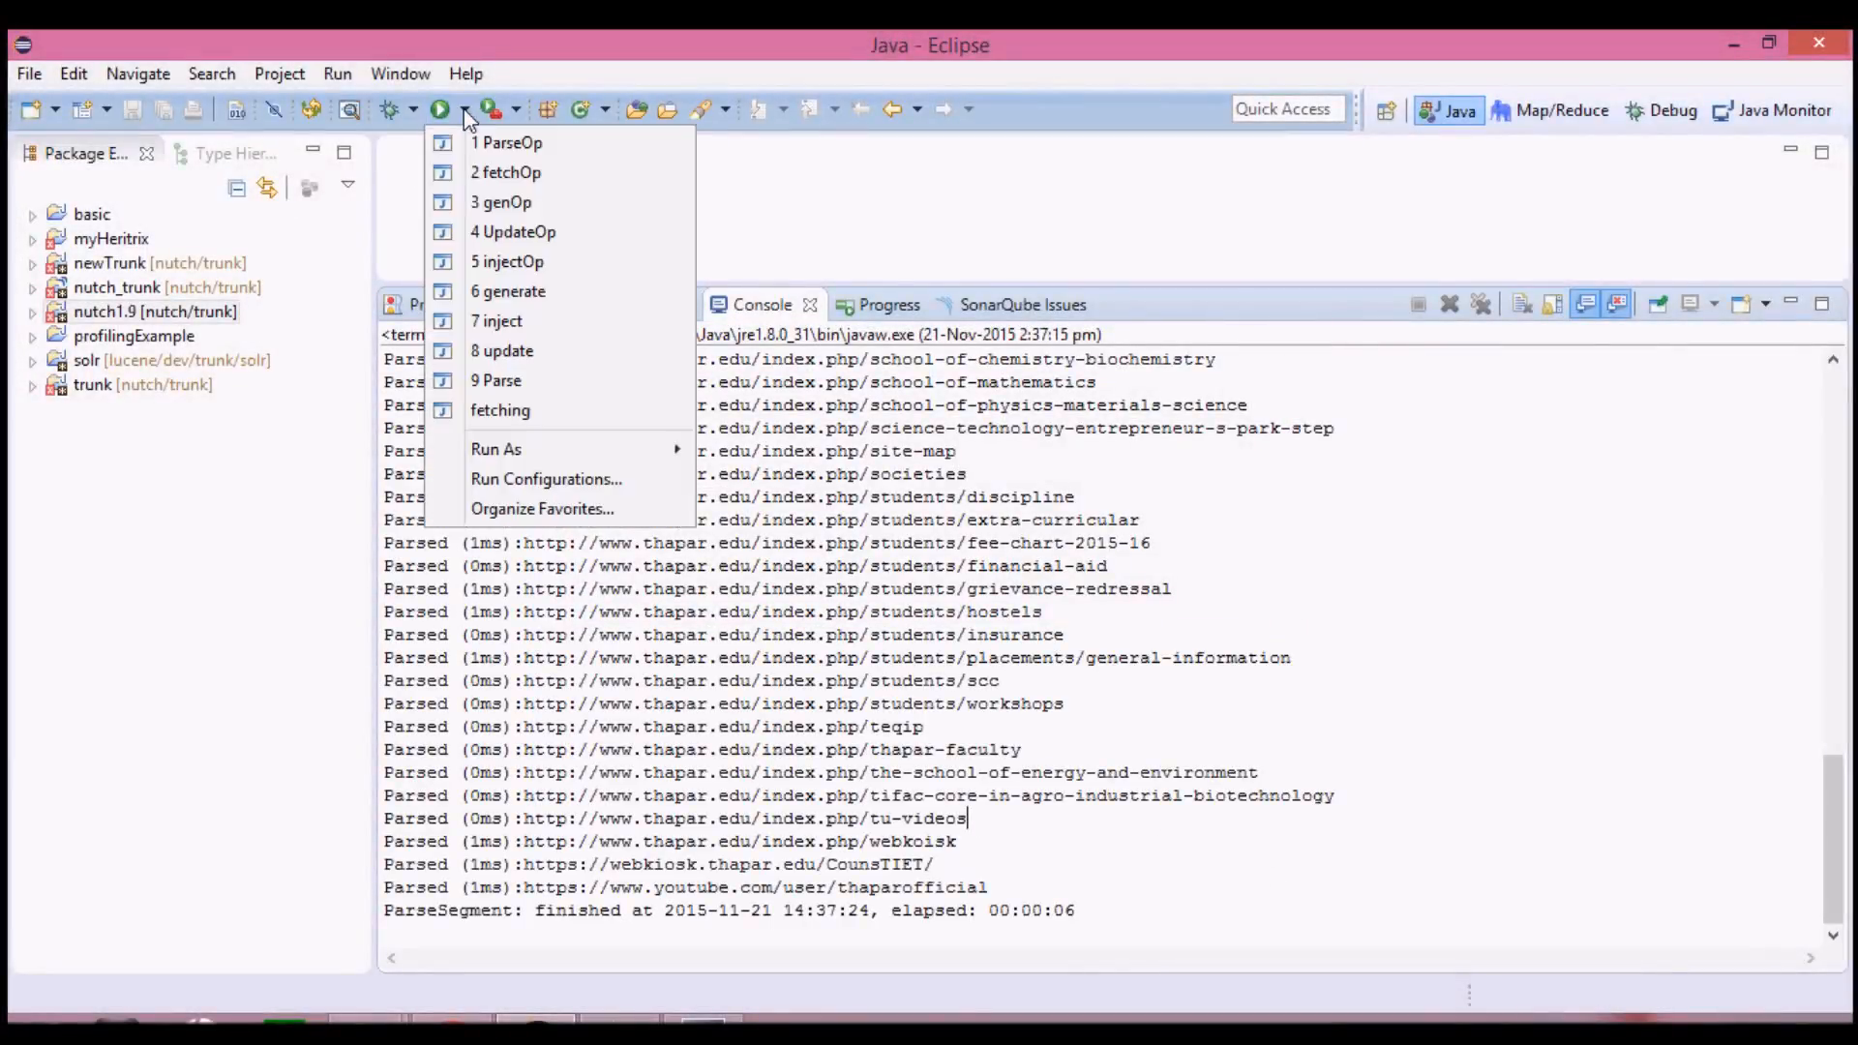
click(545, 479)
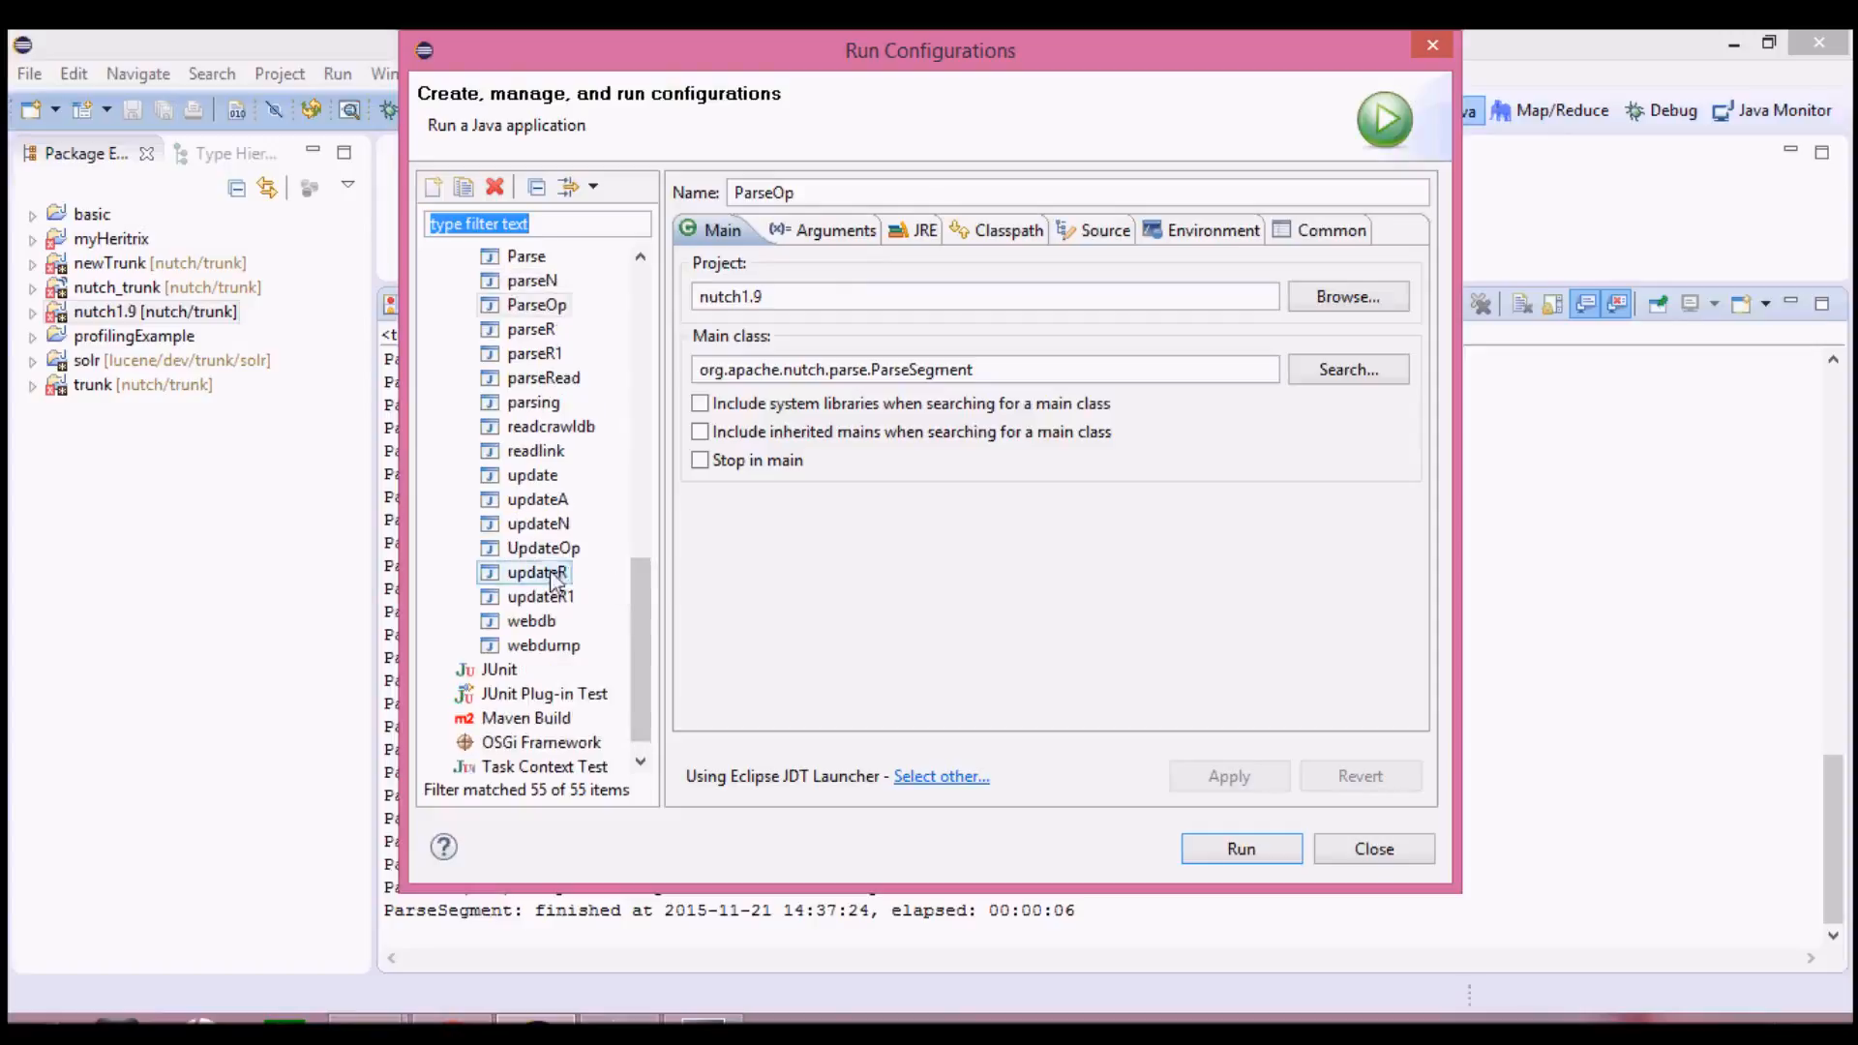
click(544, 547)
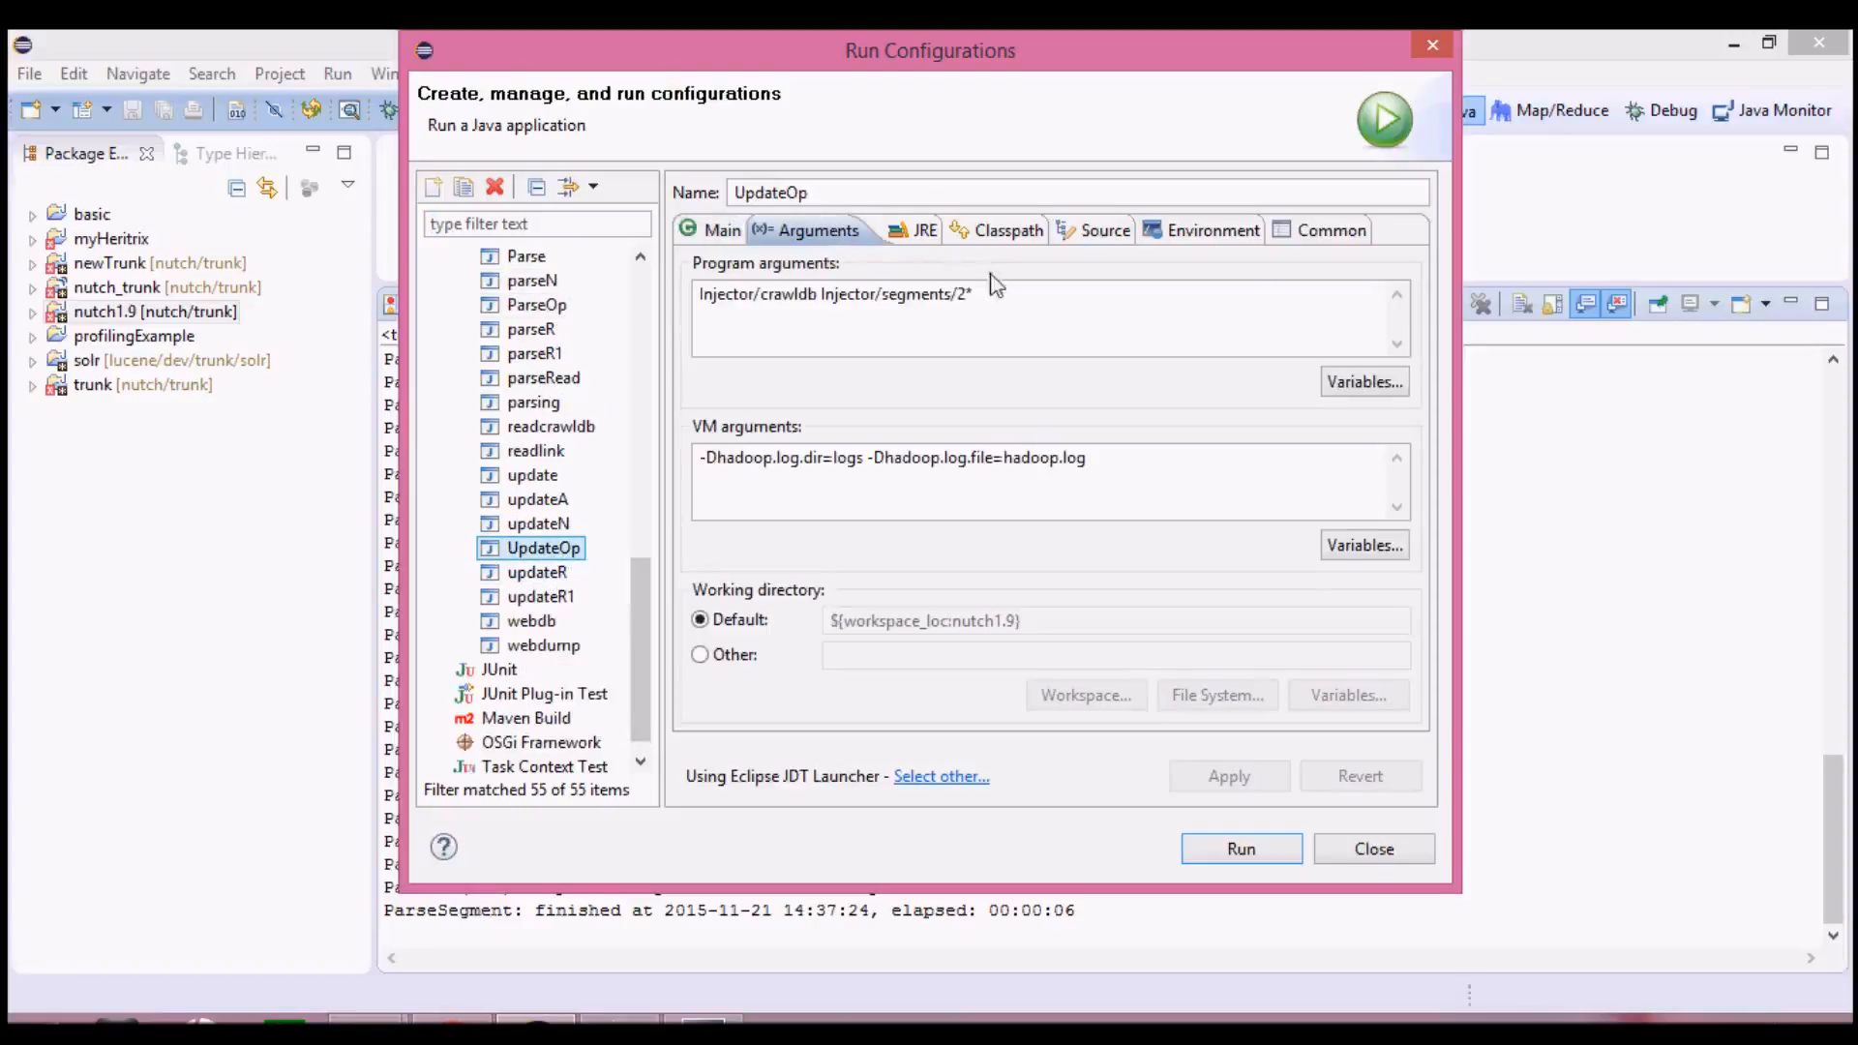
click(960, 294)
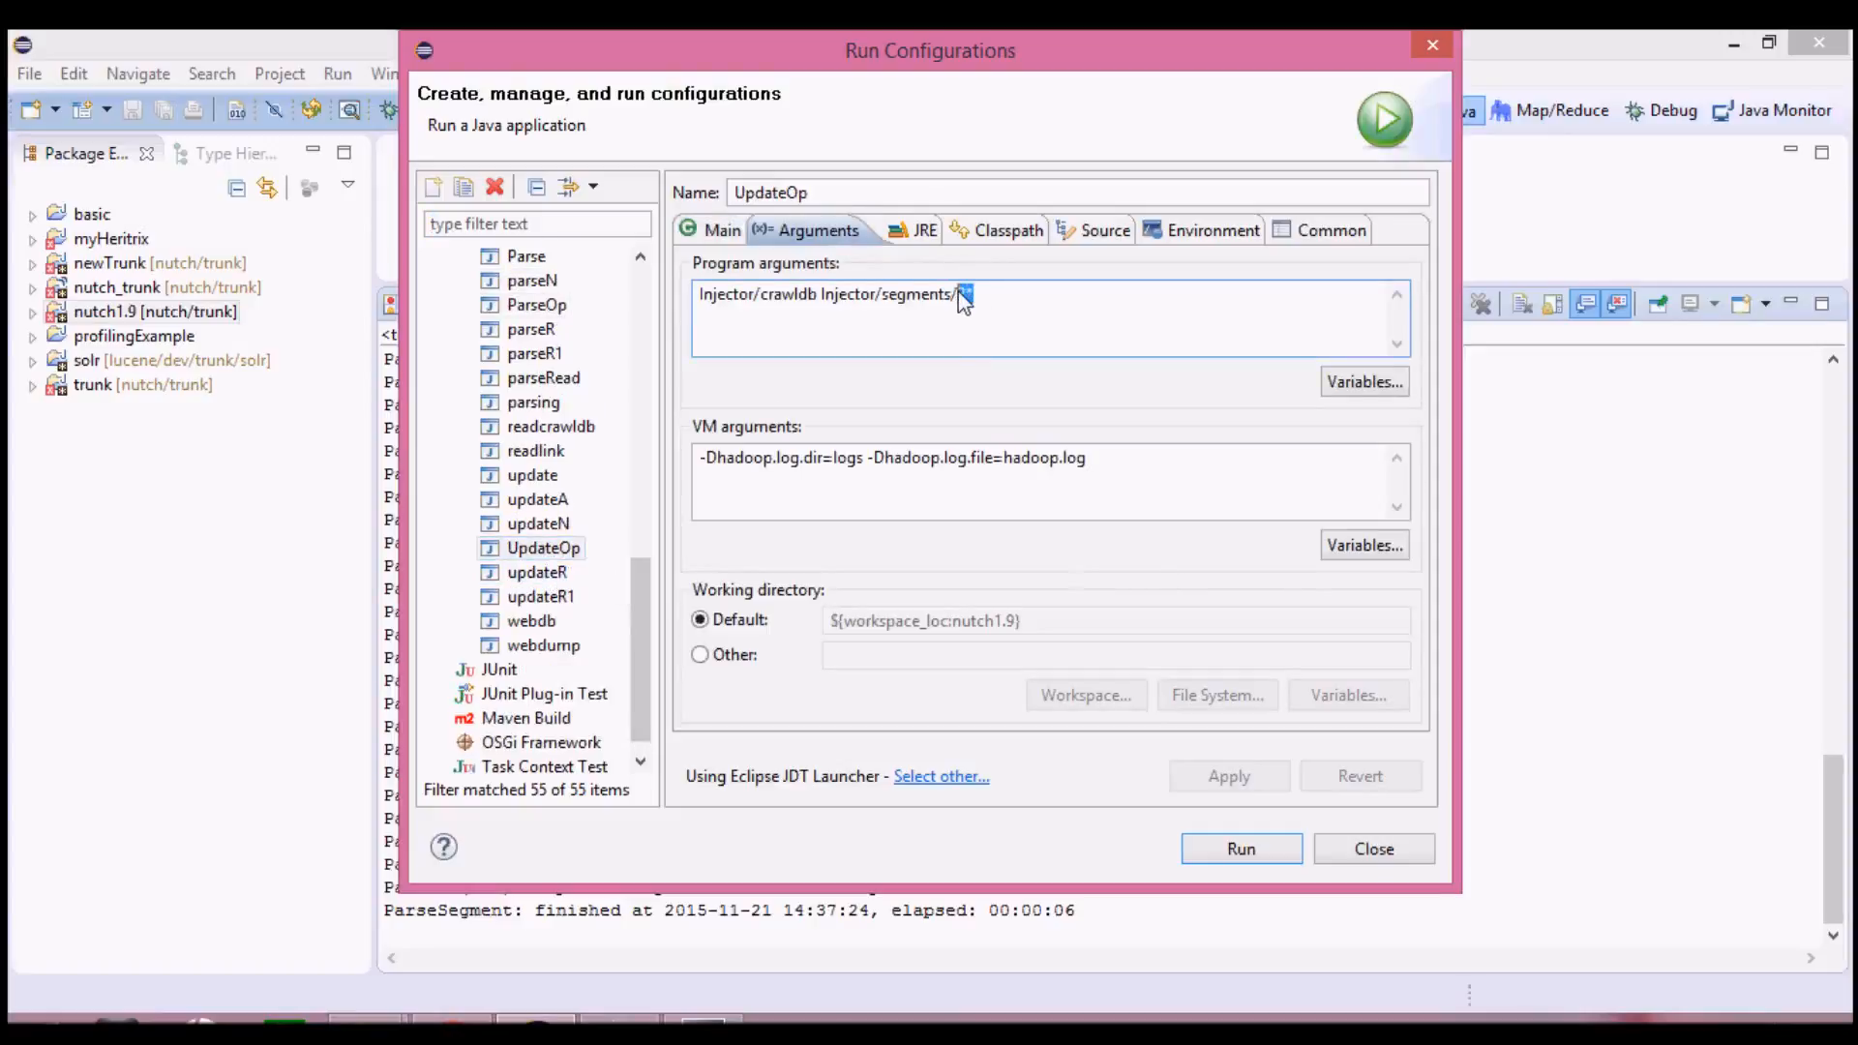
text(20151121131152)
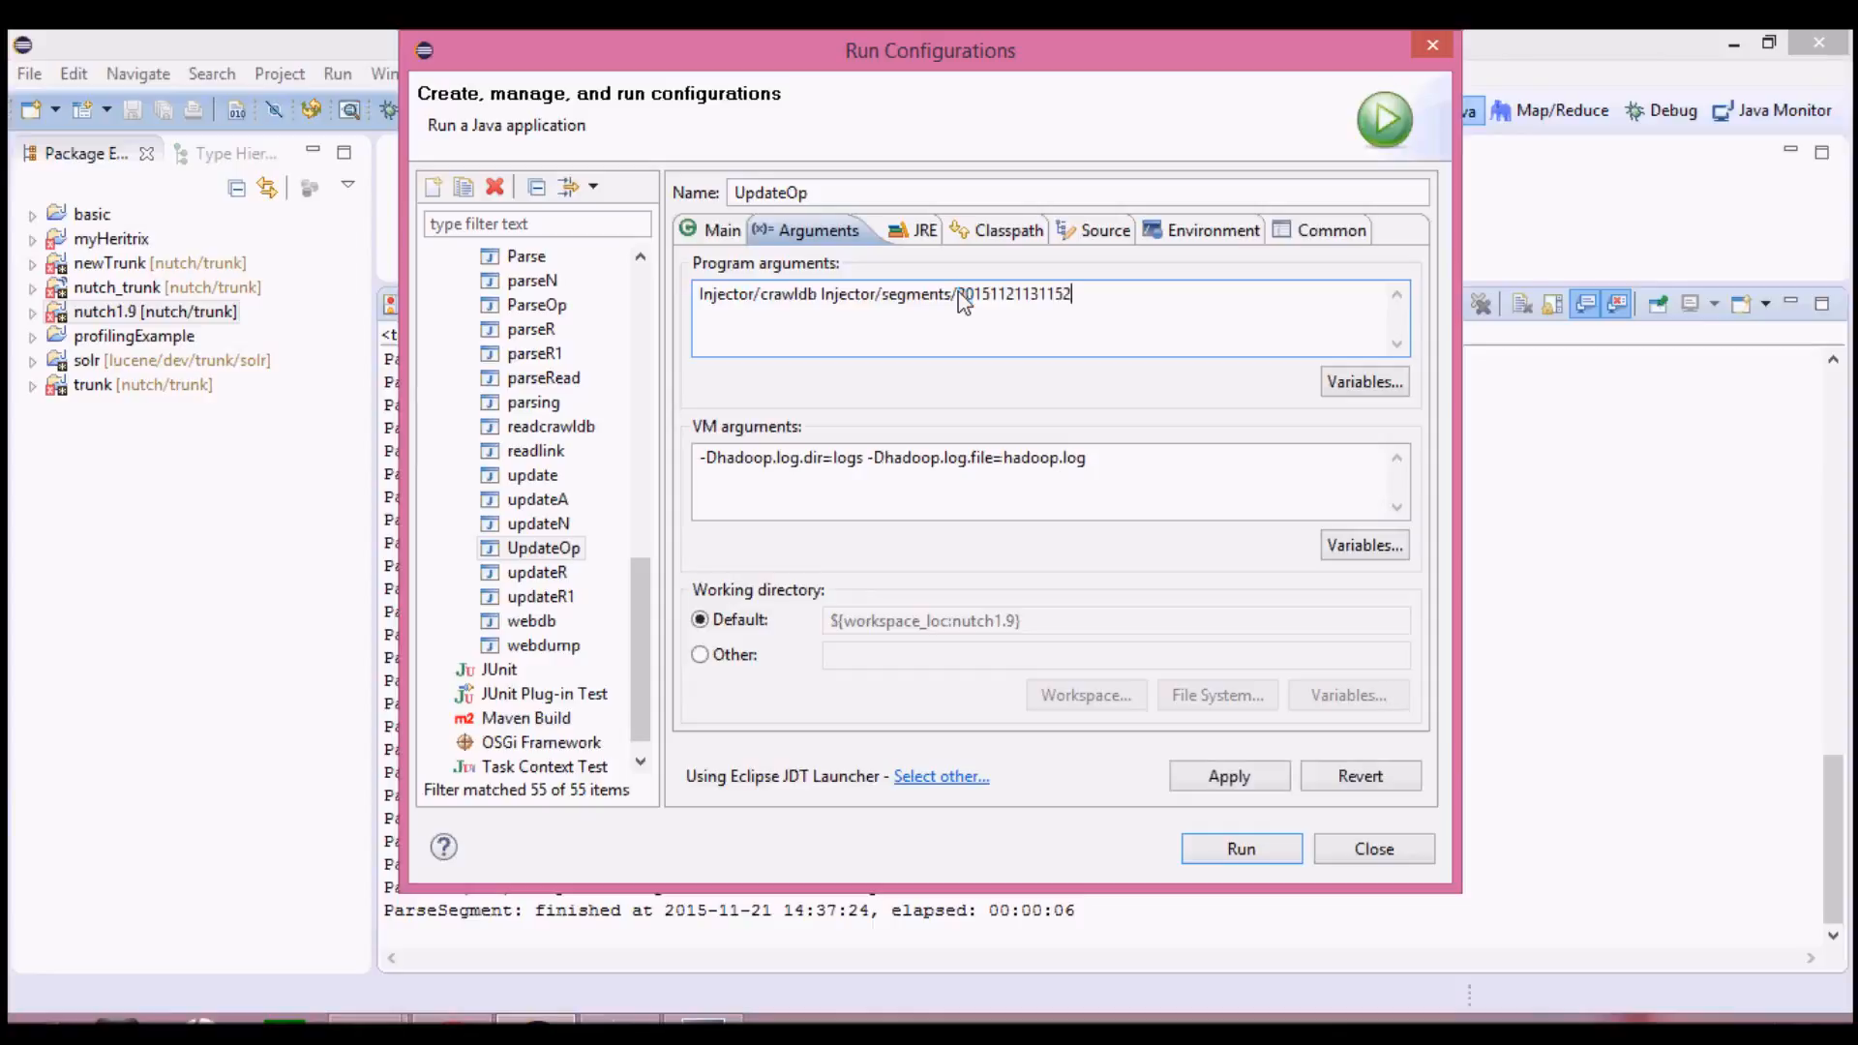
click(1239, 849)
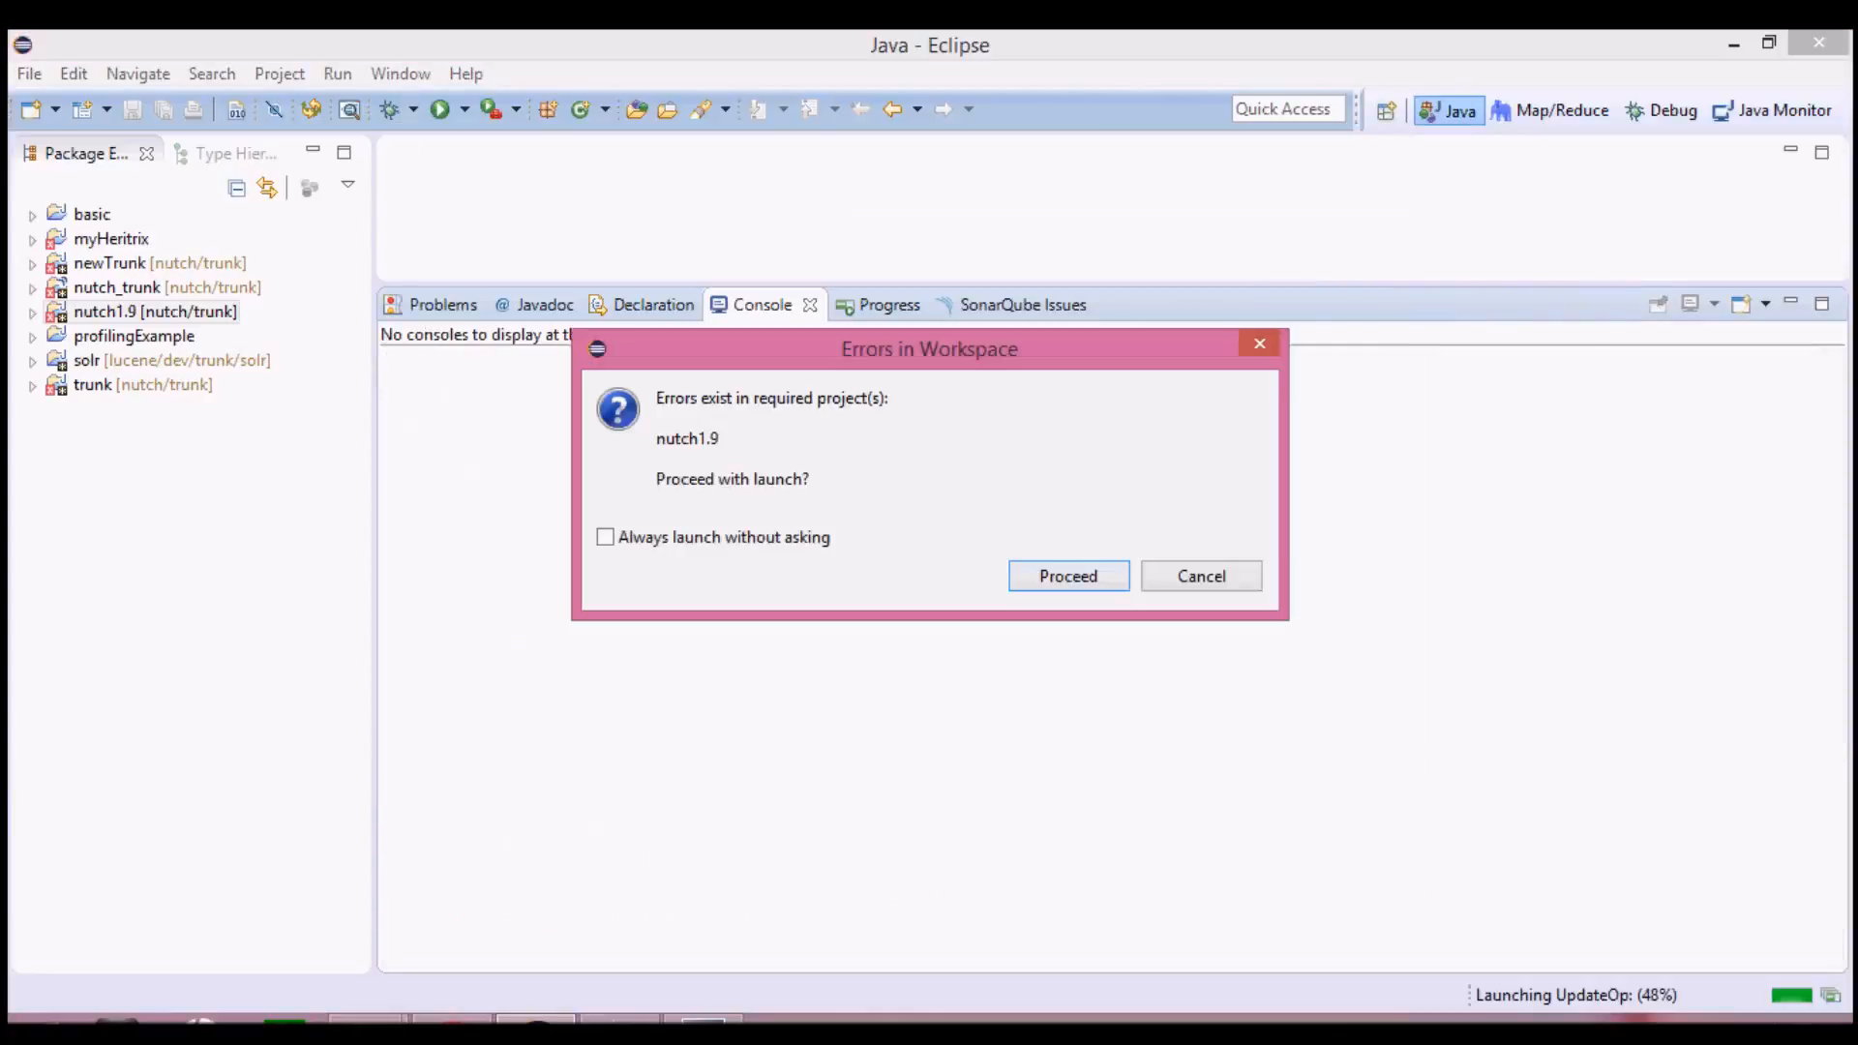
click(1065, 576)
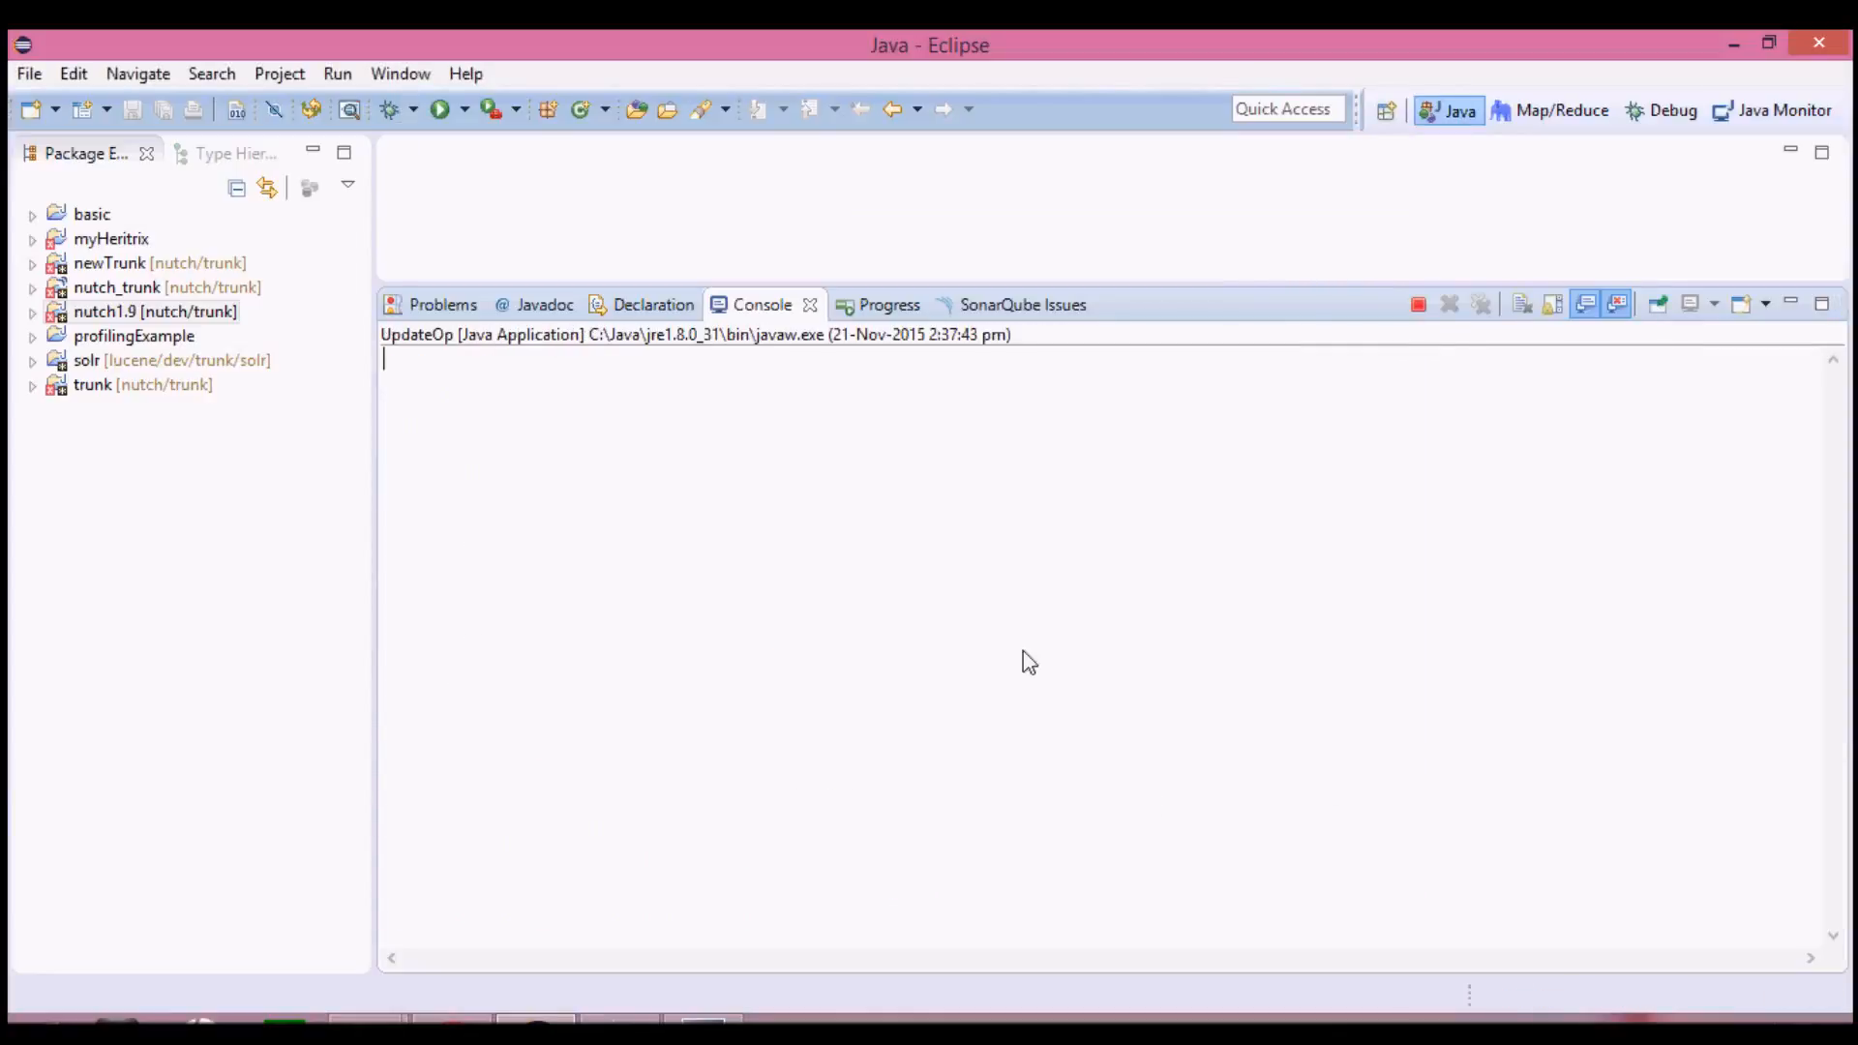
click(442, 107)
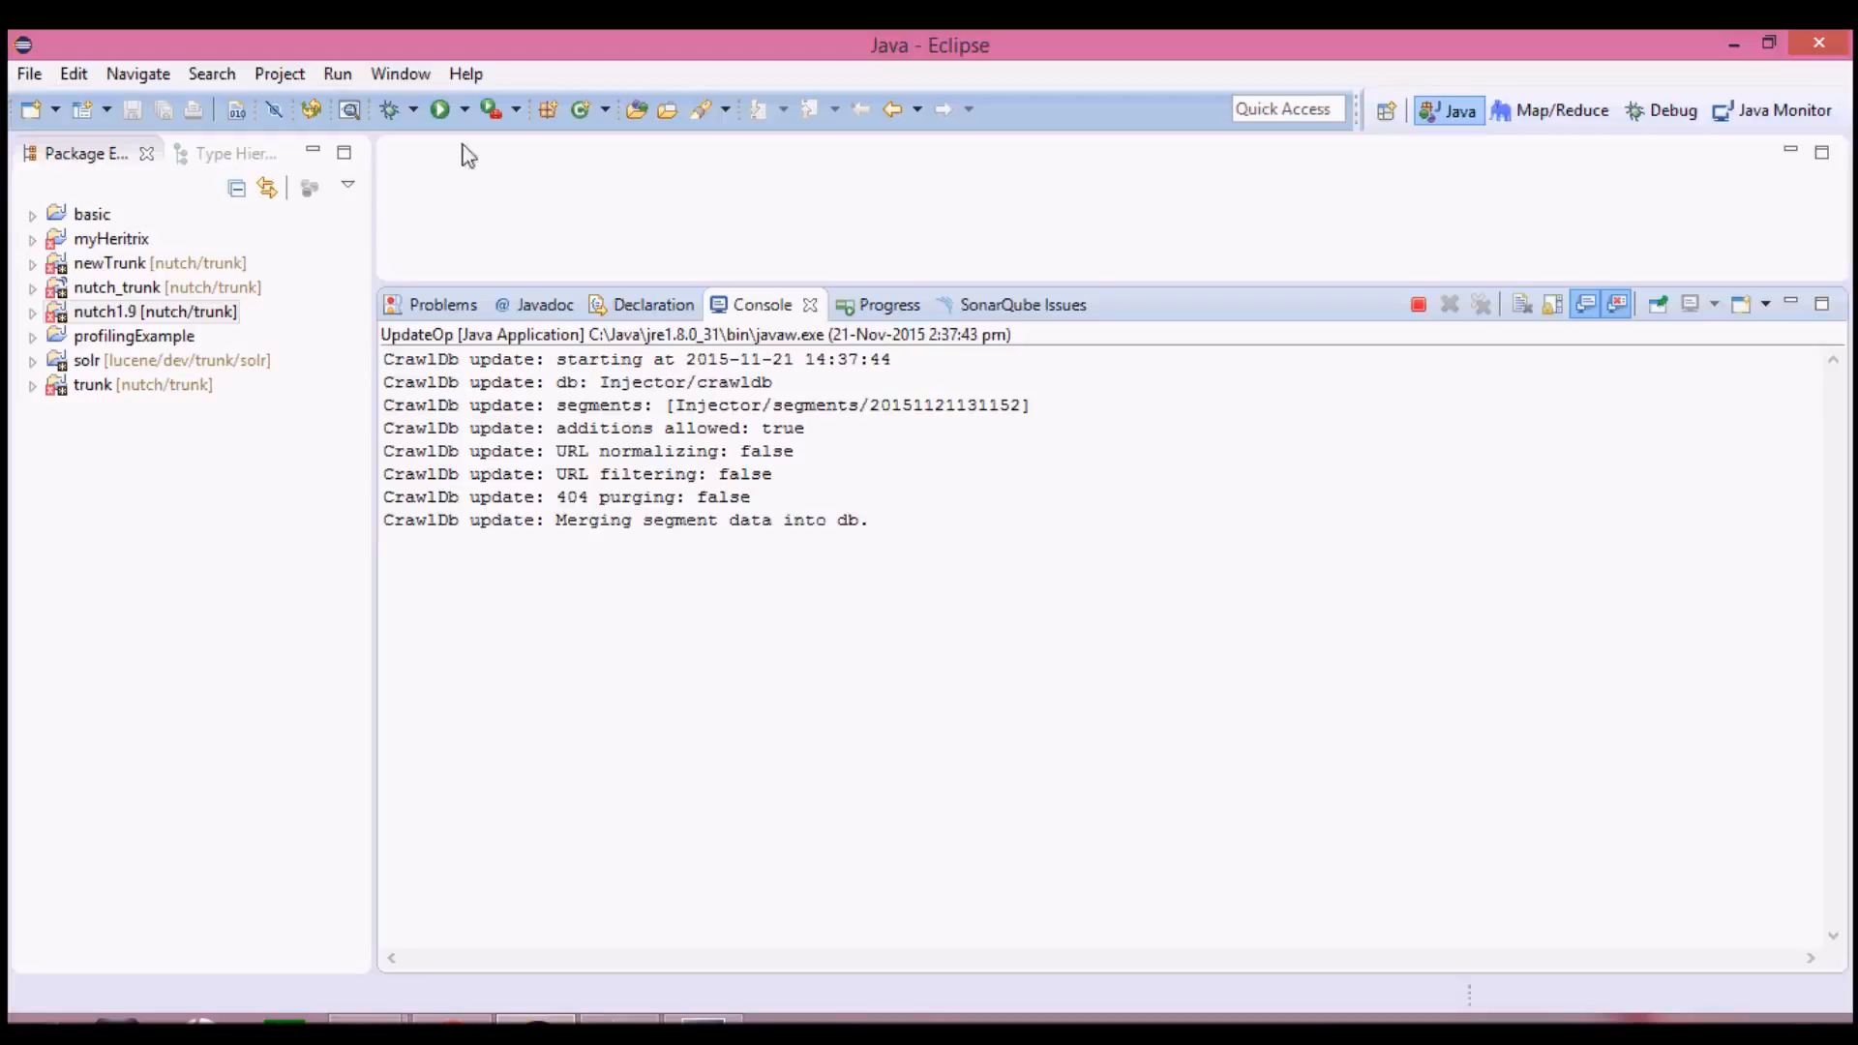
click(459, 108)
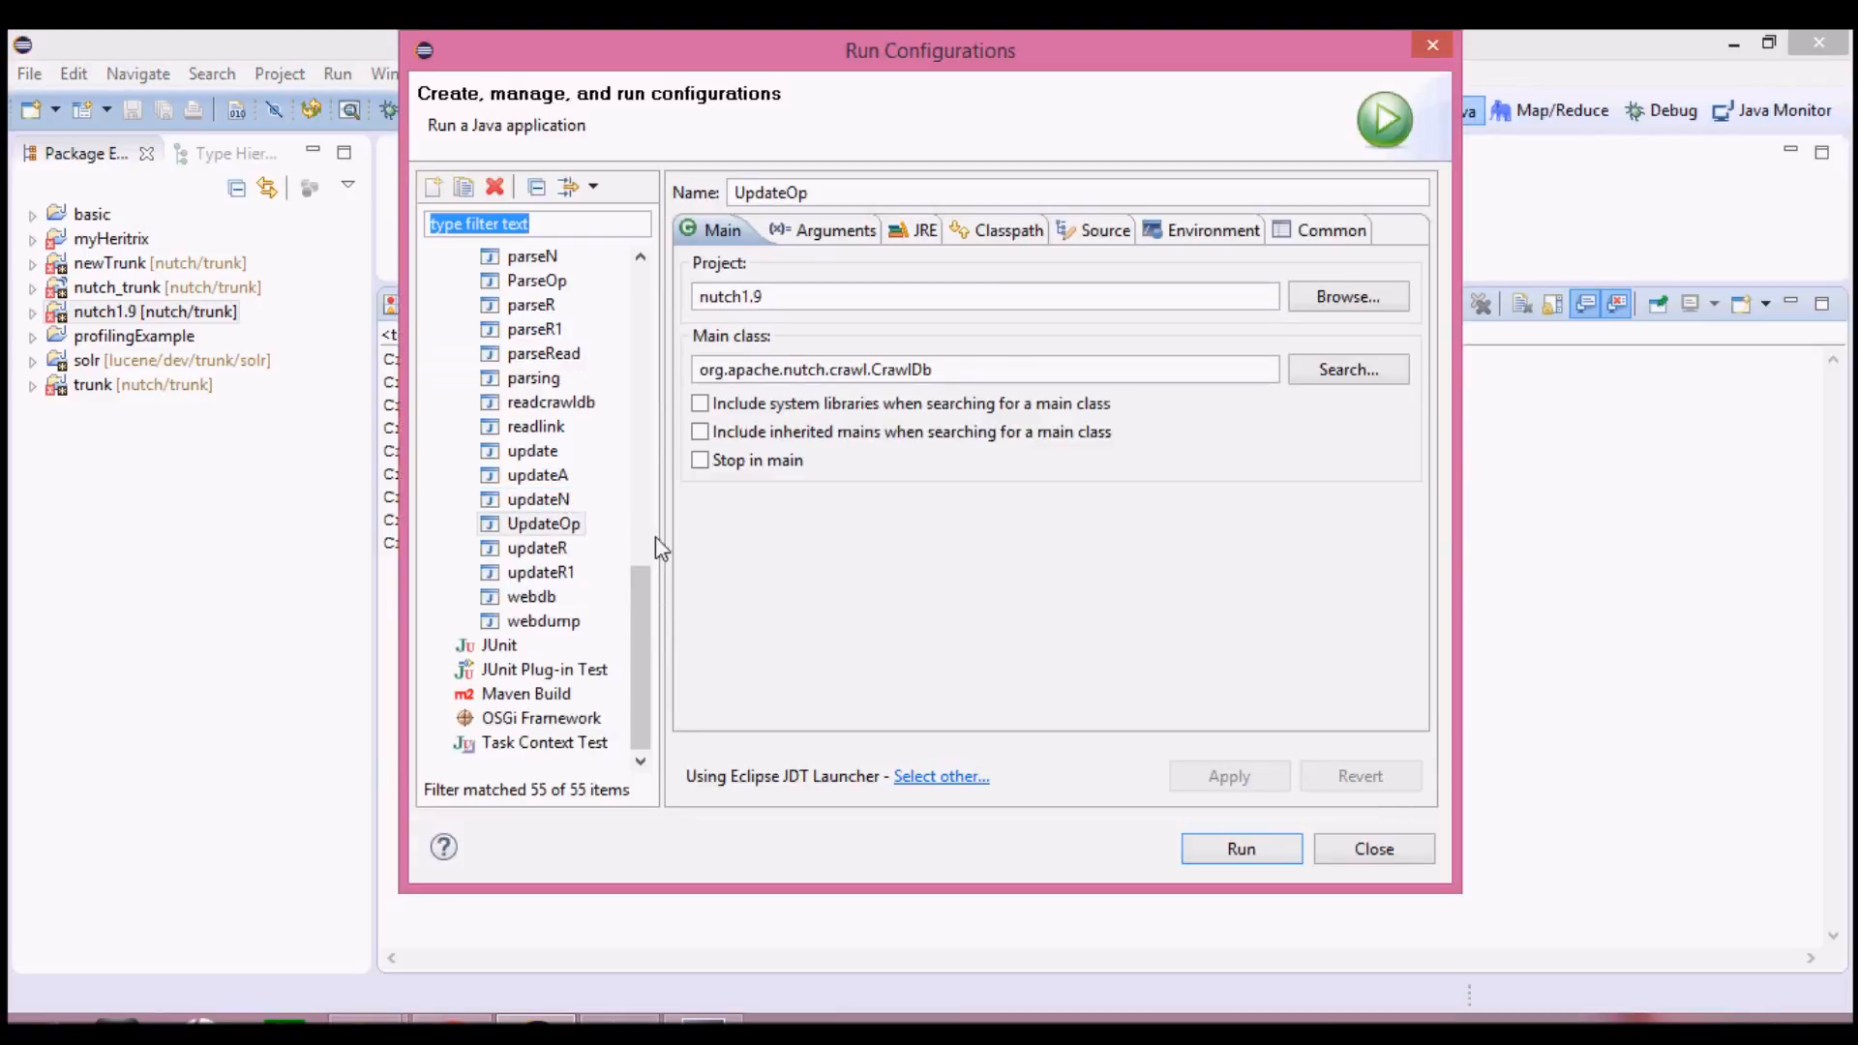
scroll(up, 3)
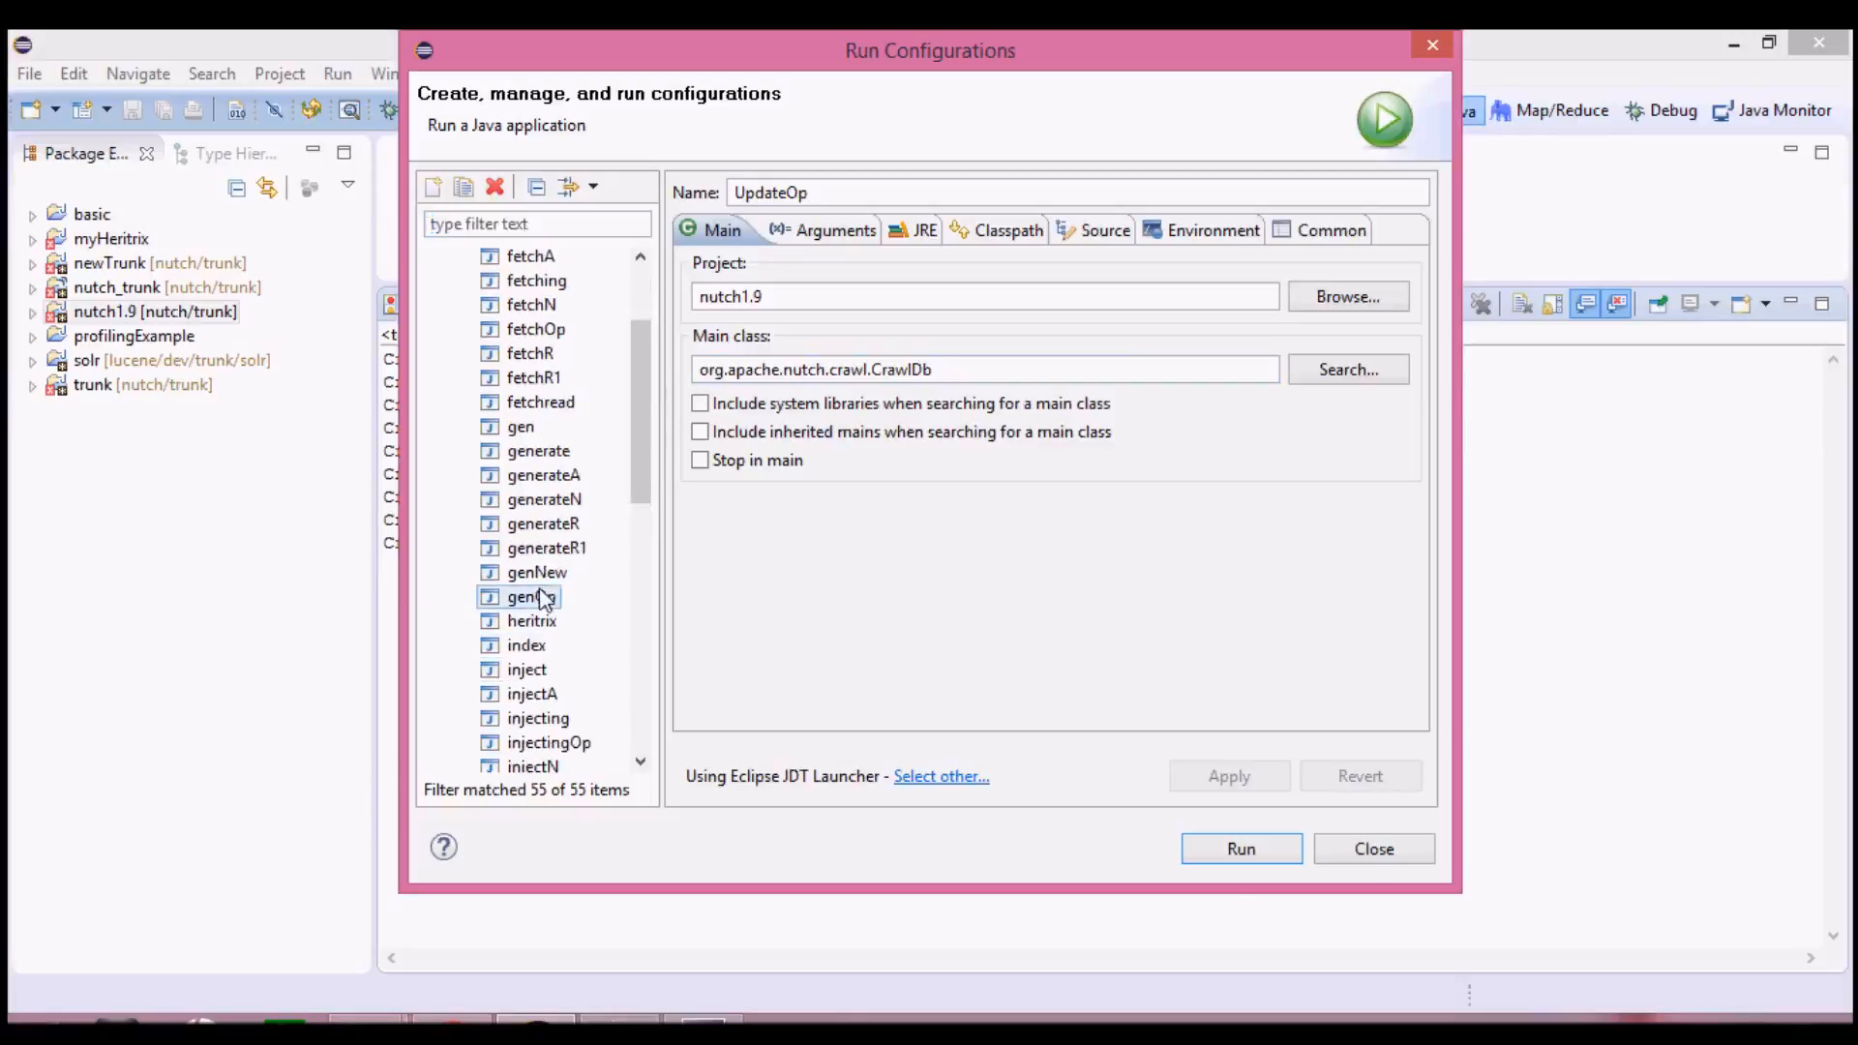
click(1239, 849)
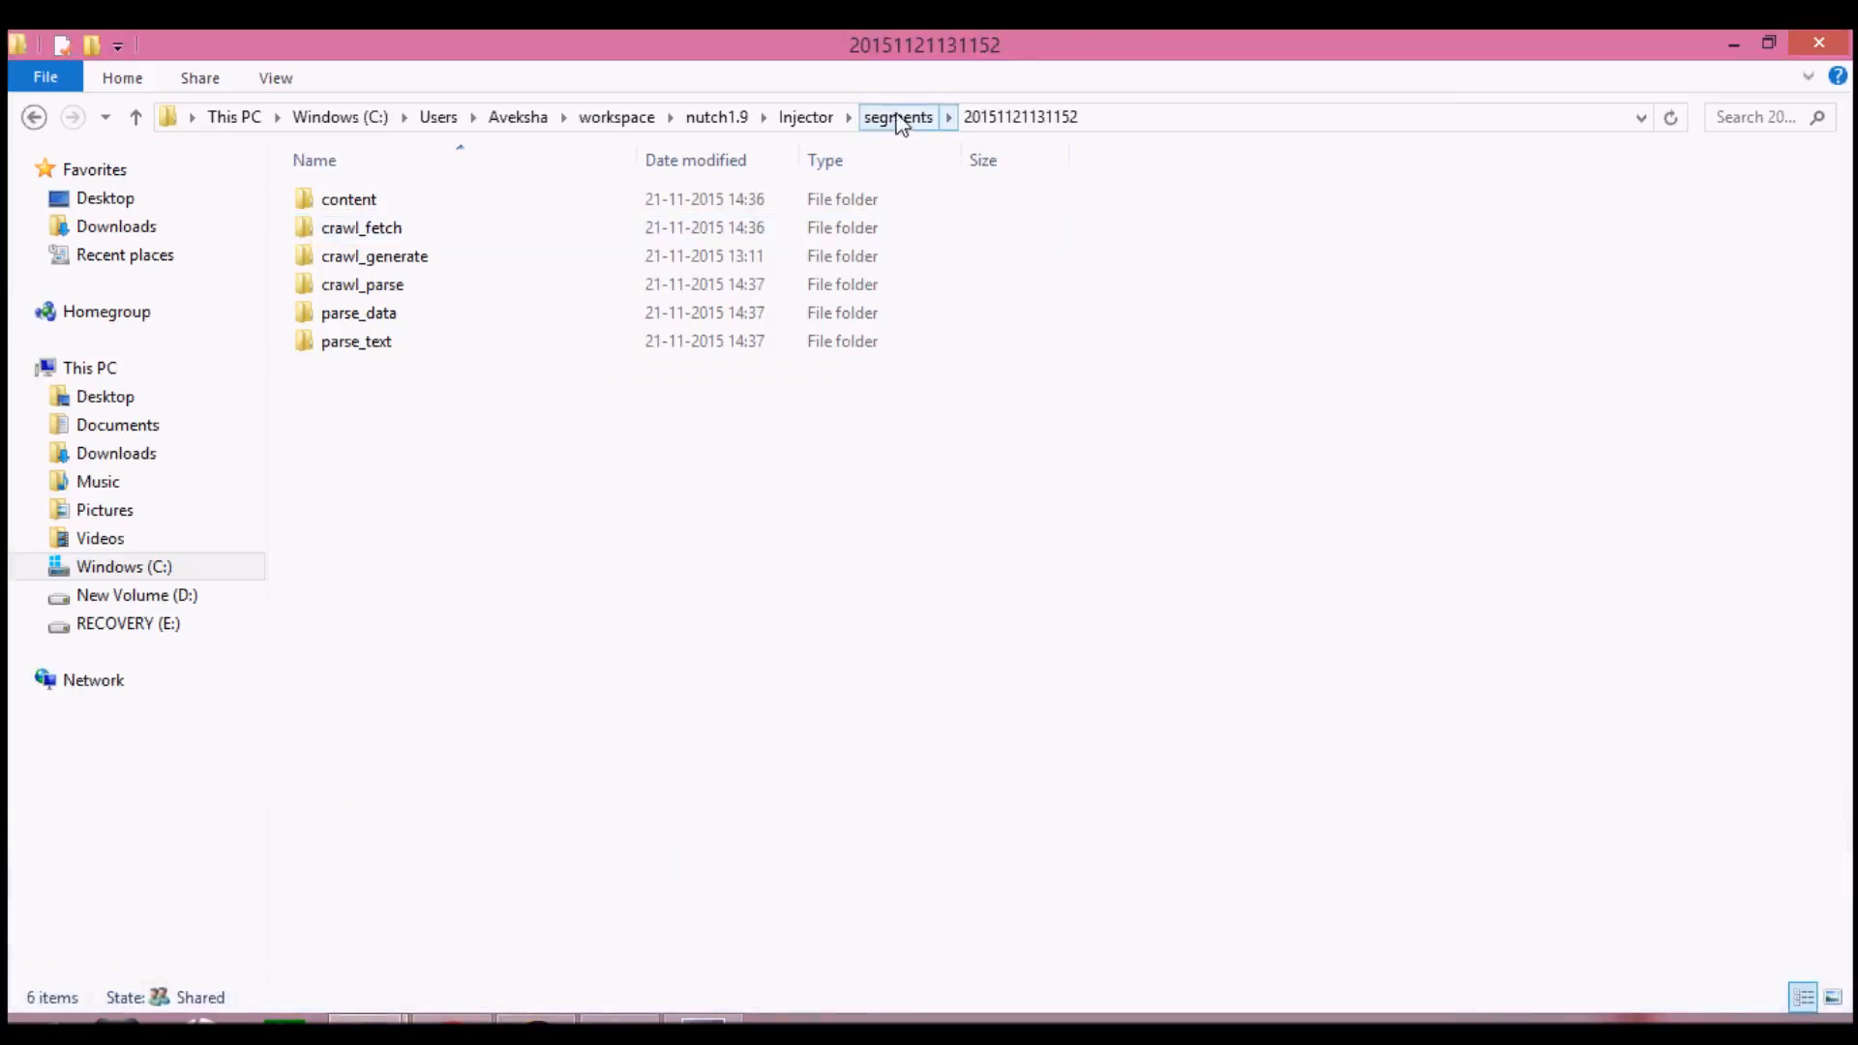
click(897, 116)
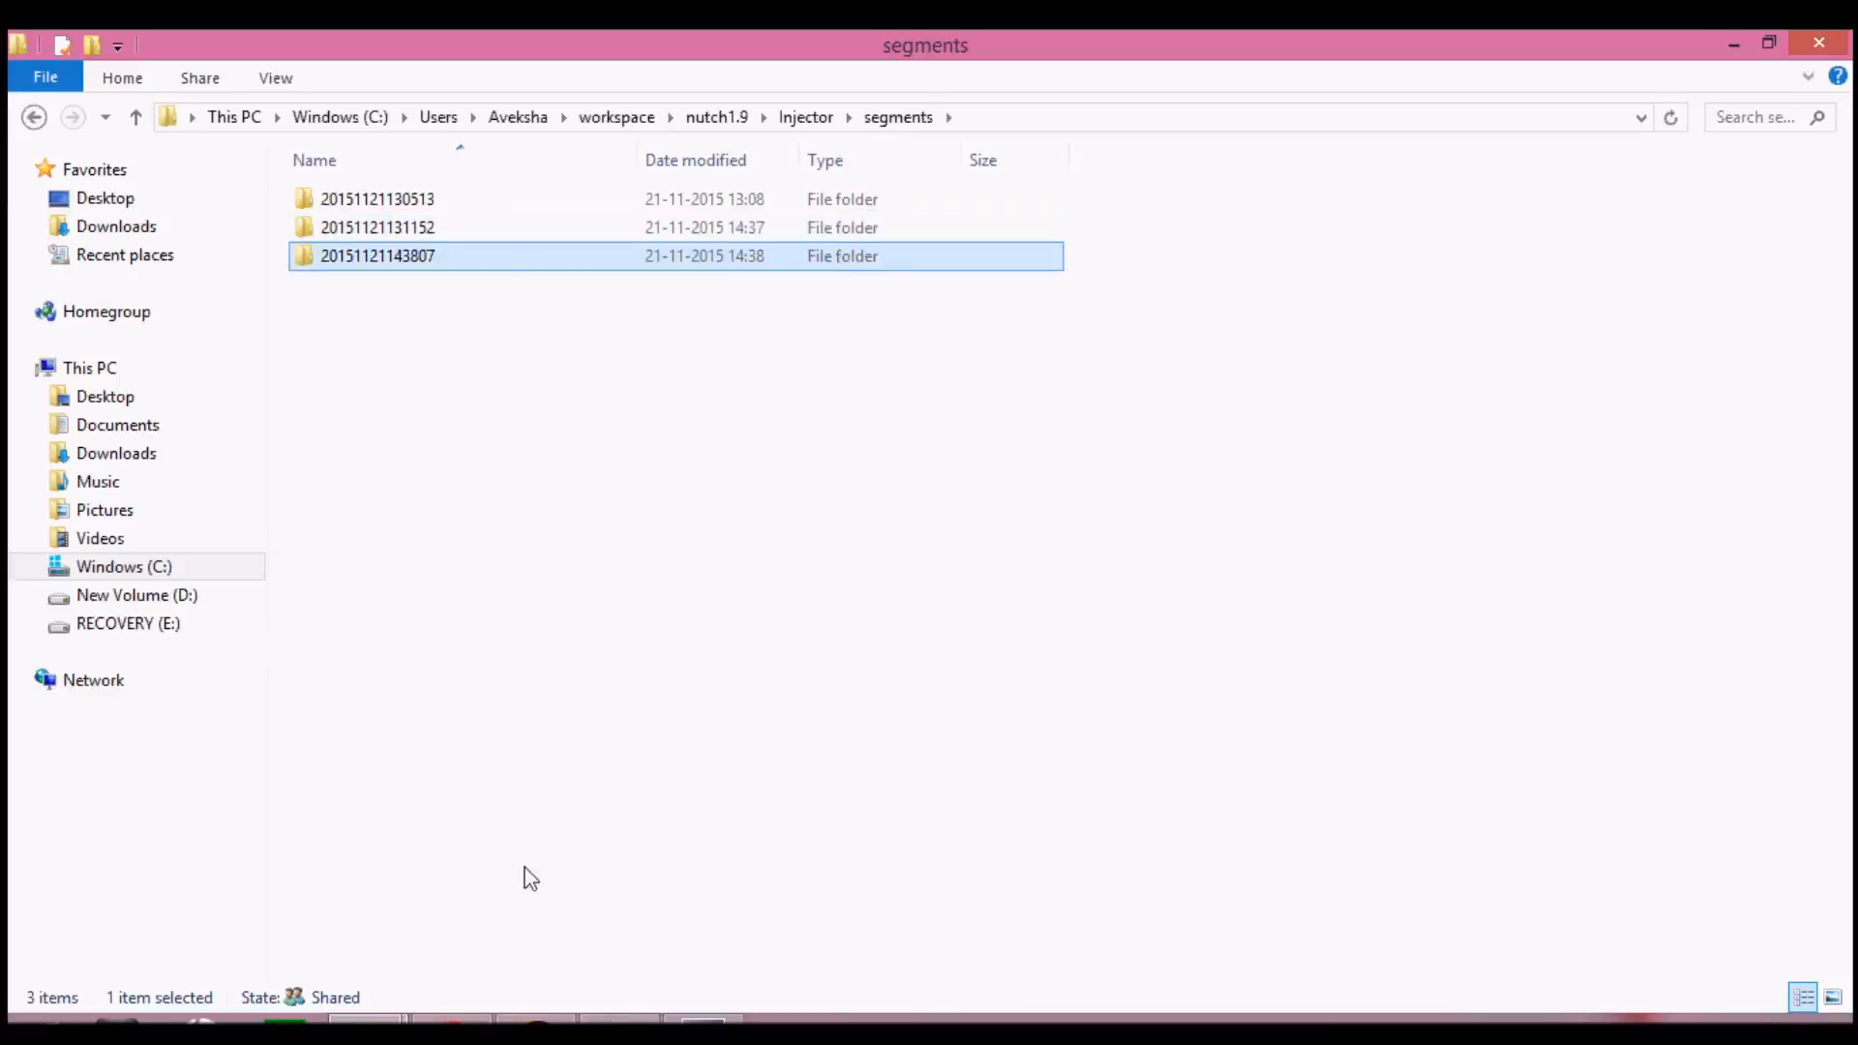